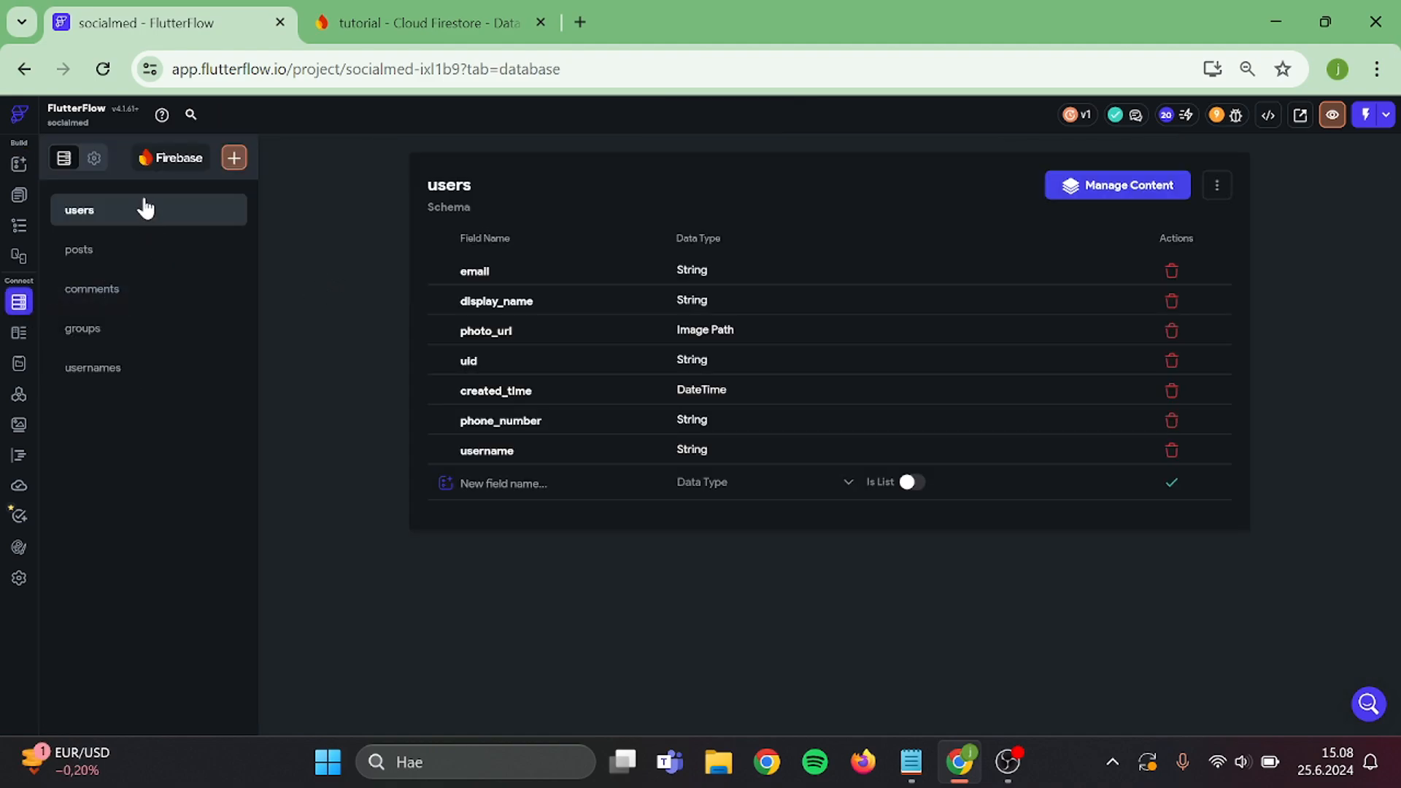
Add users fields bio (String), profile_picture and background_picture (Image Path).
click(542, 484)
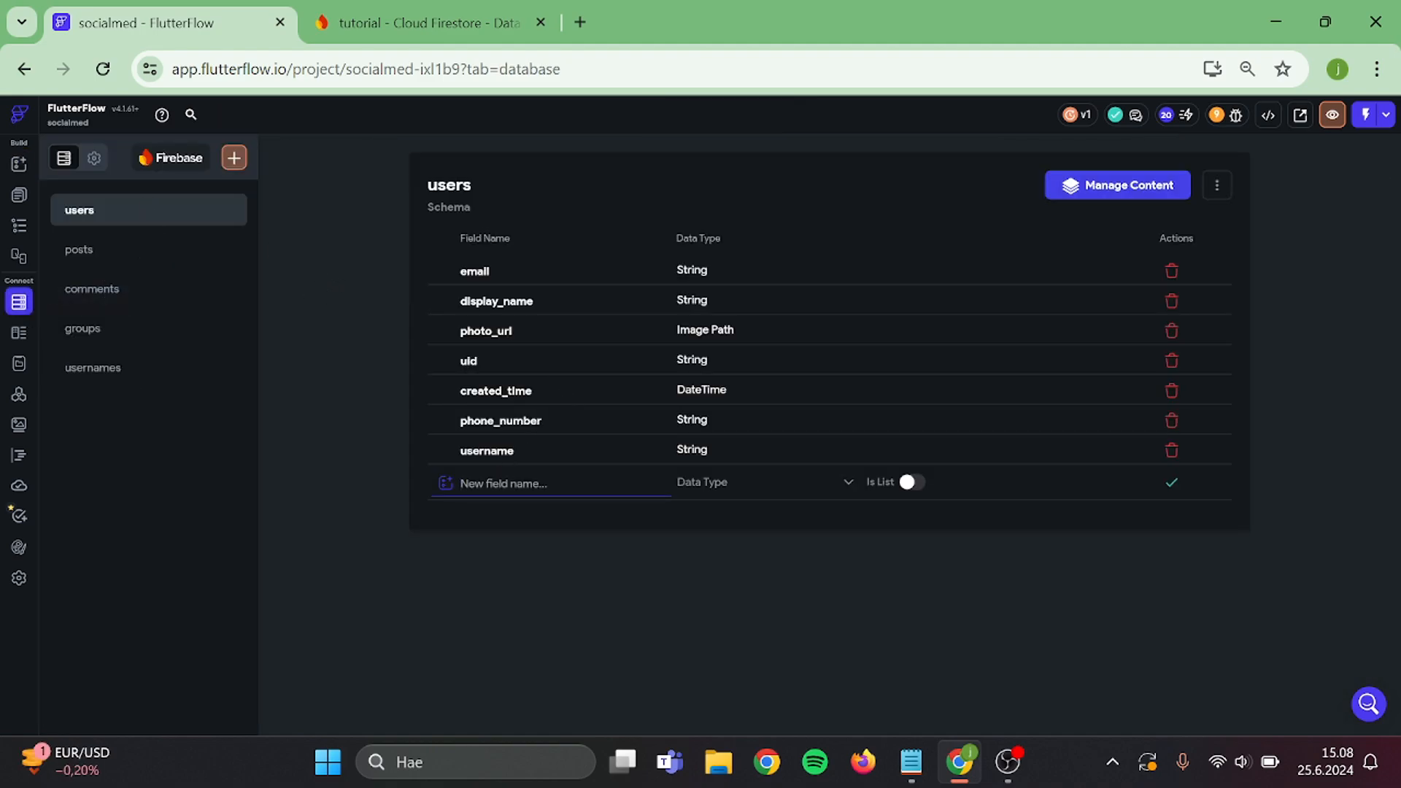
text(bi)
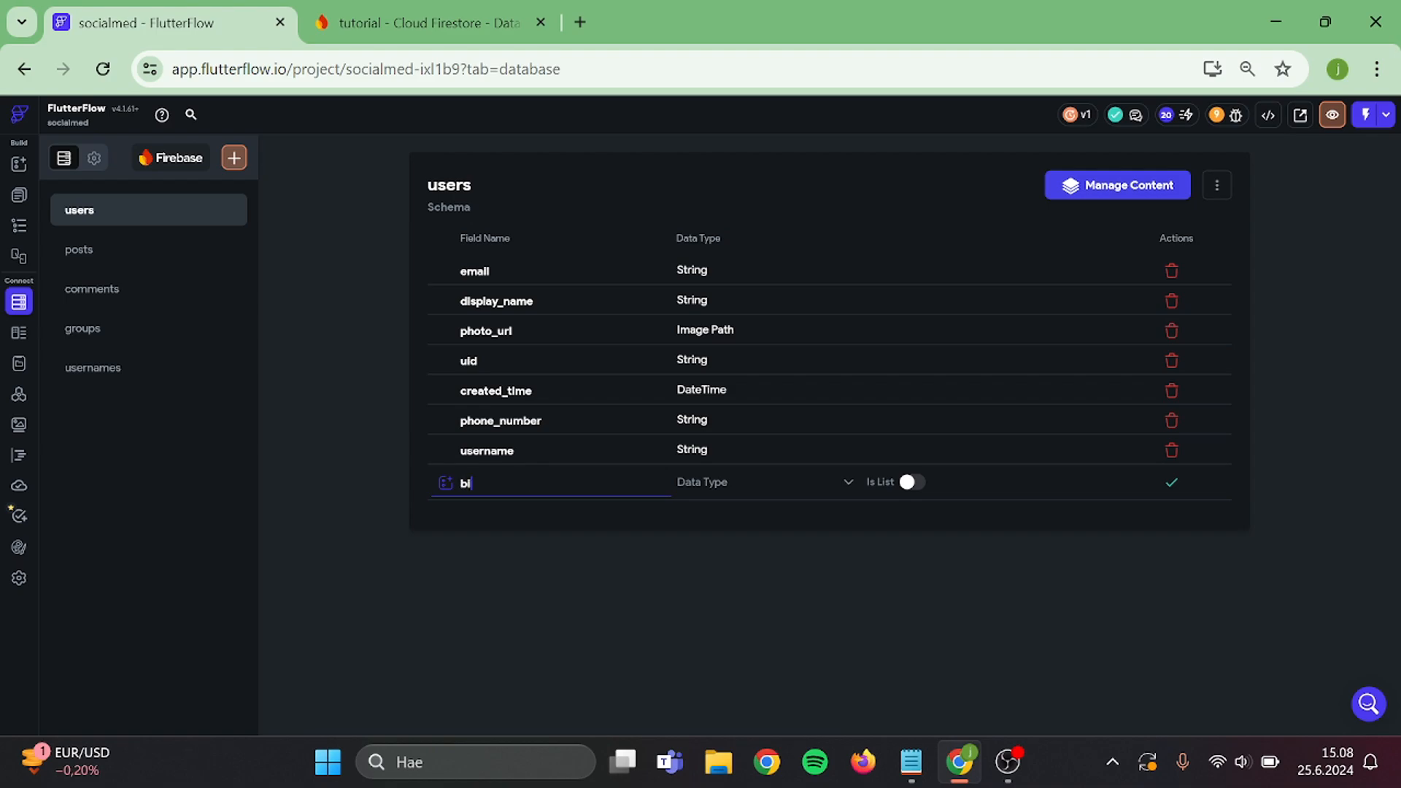
click(752, 482)
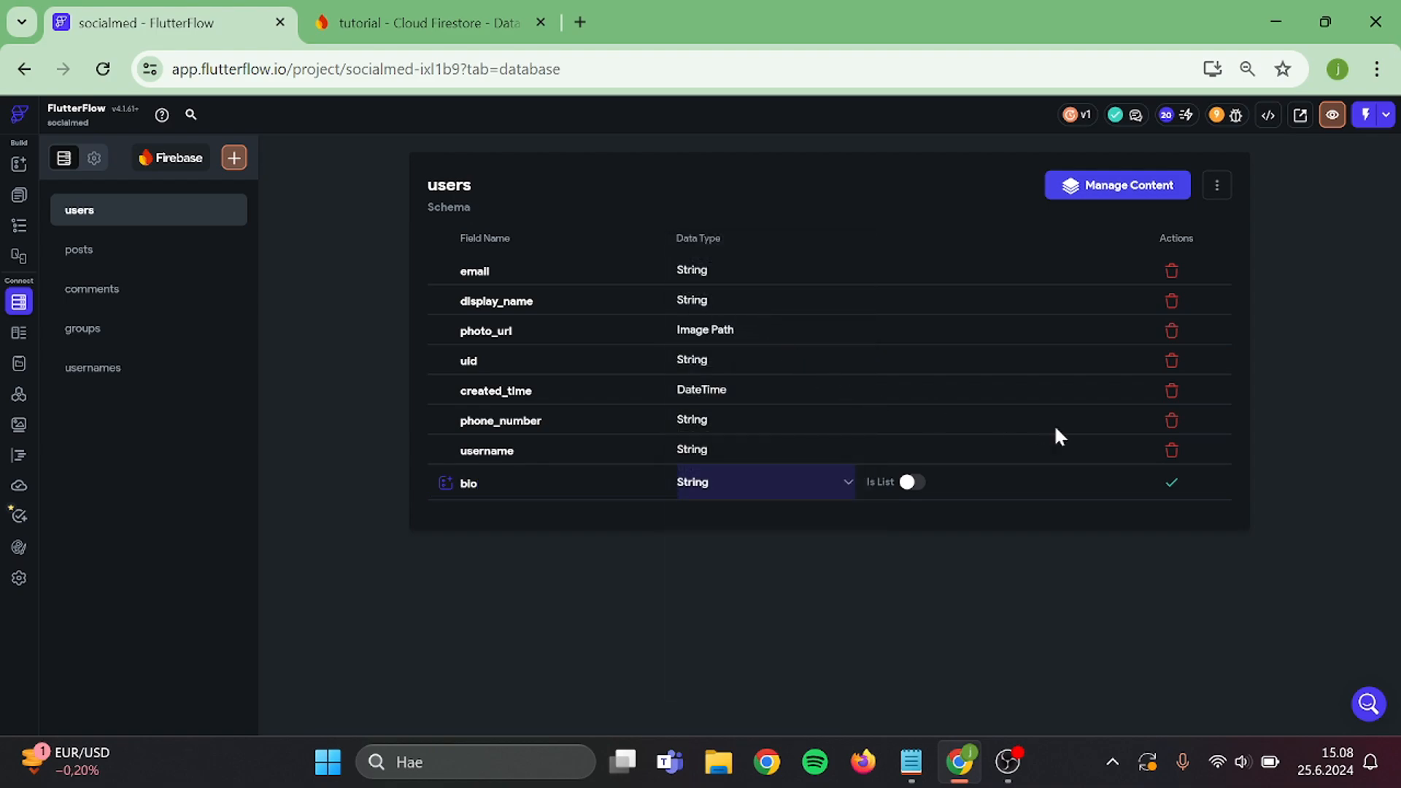
click(1171, 481)
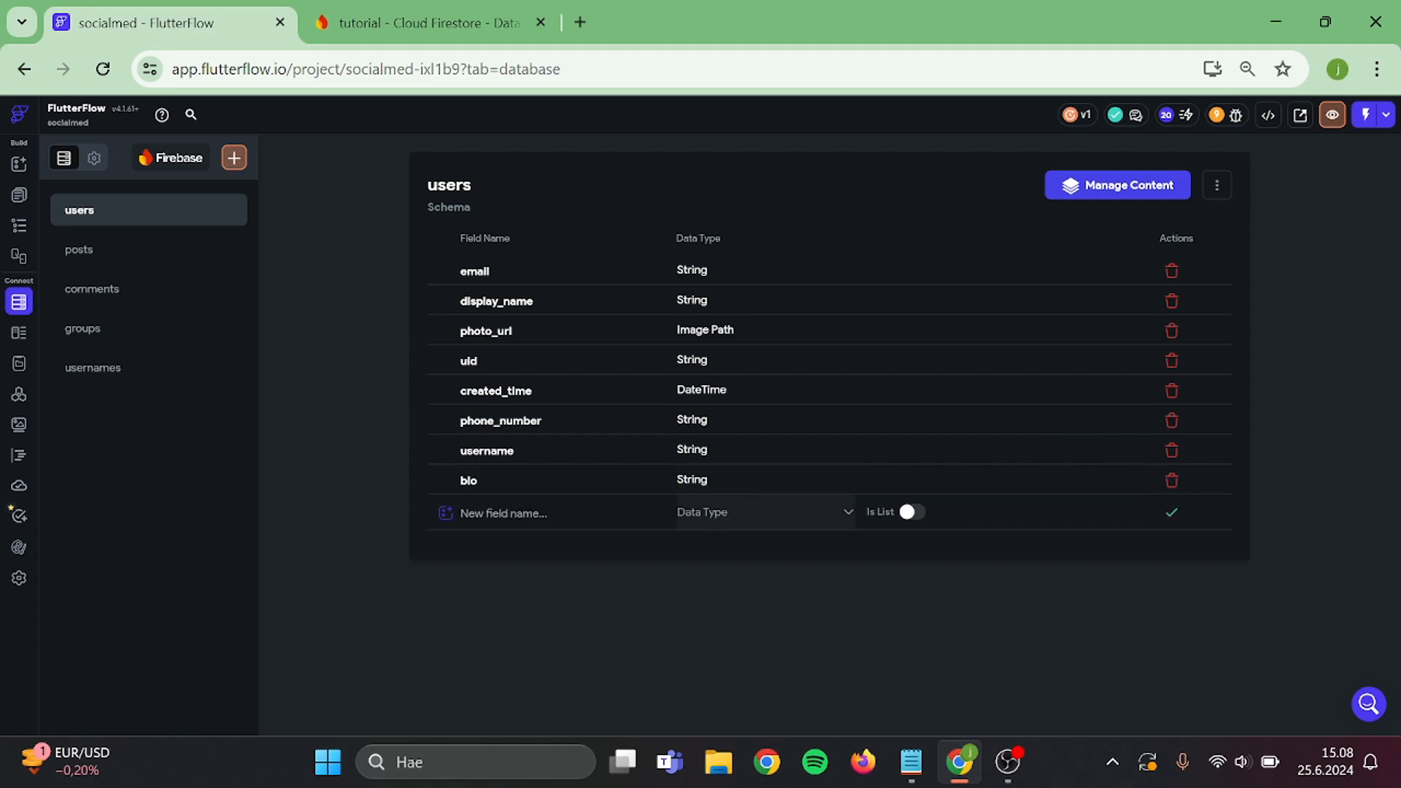
text(profile_)
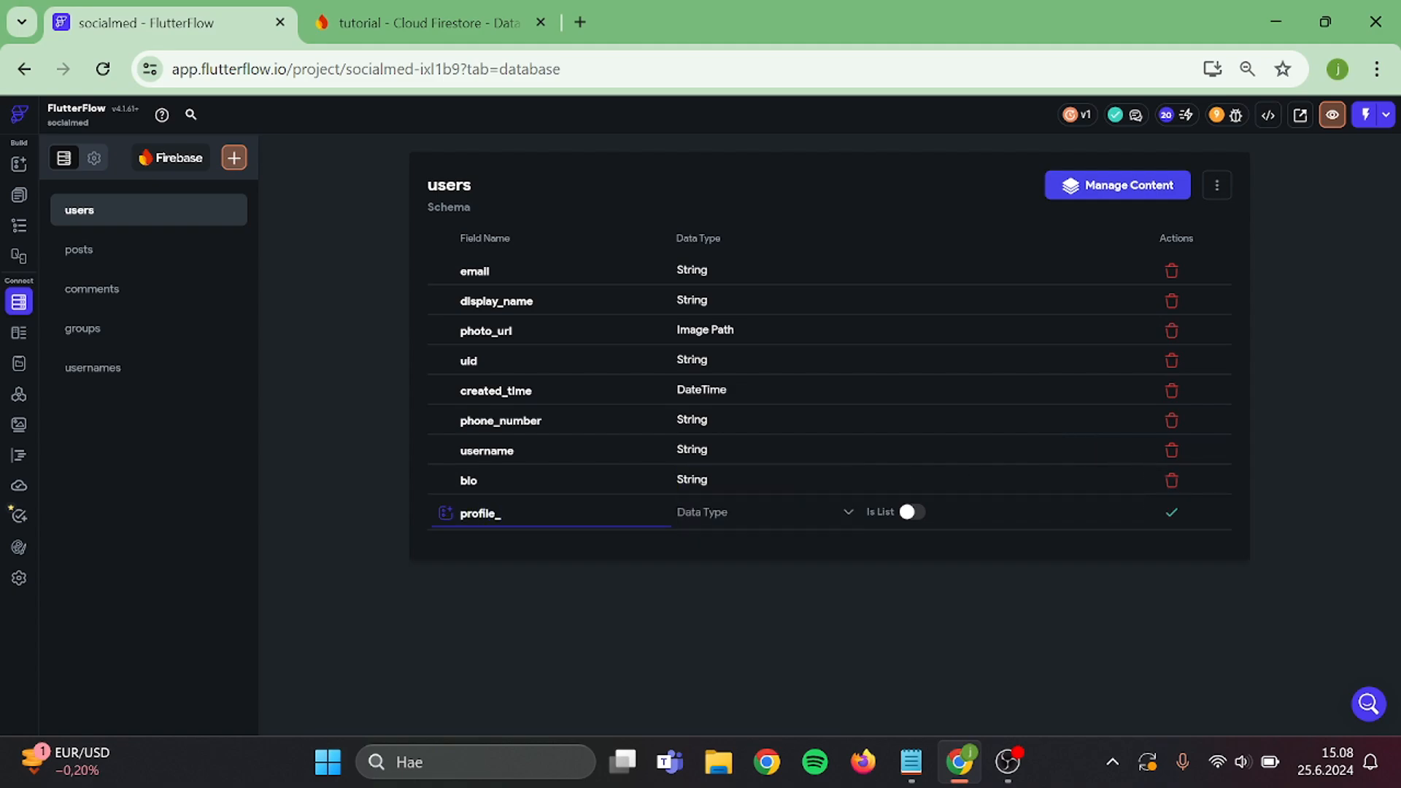
text(picture)
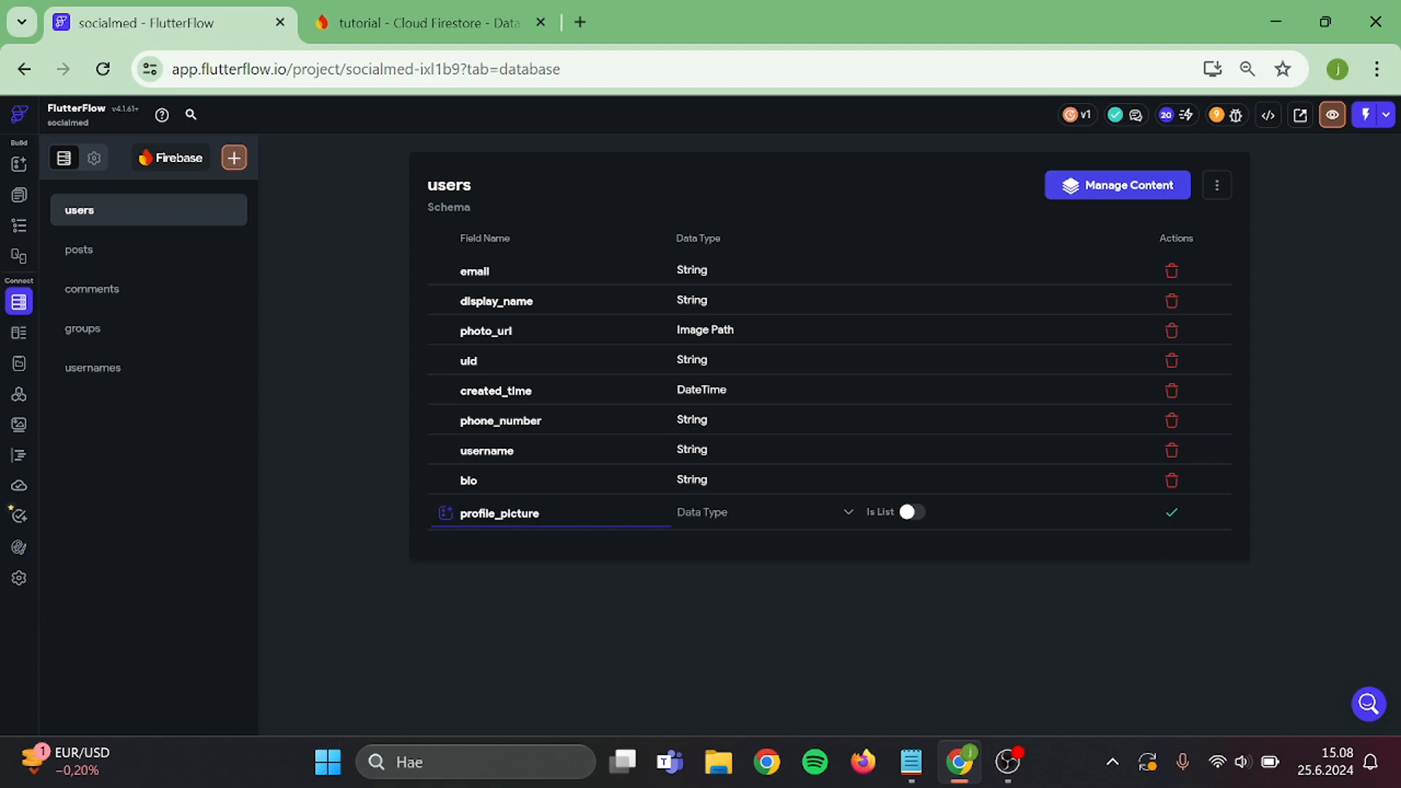
click(763, 512)
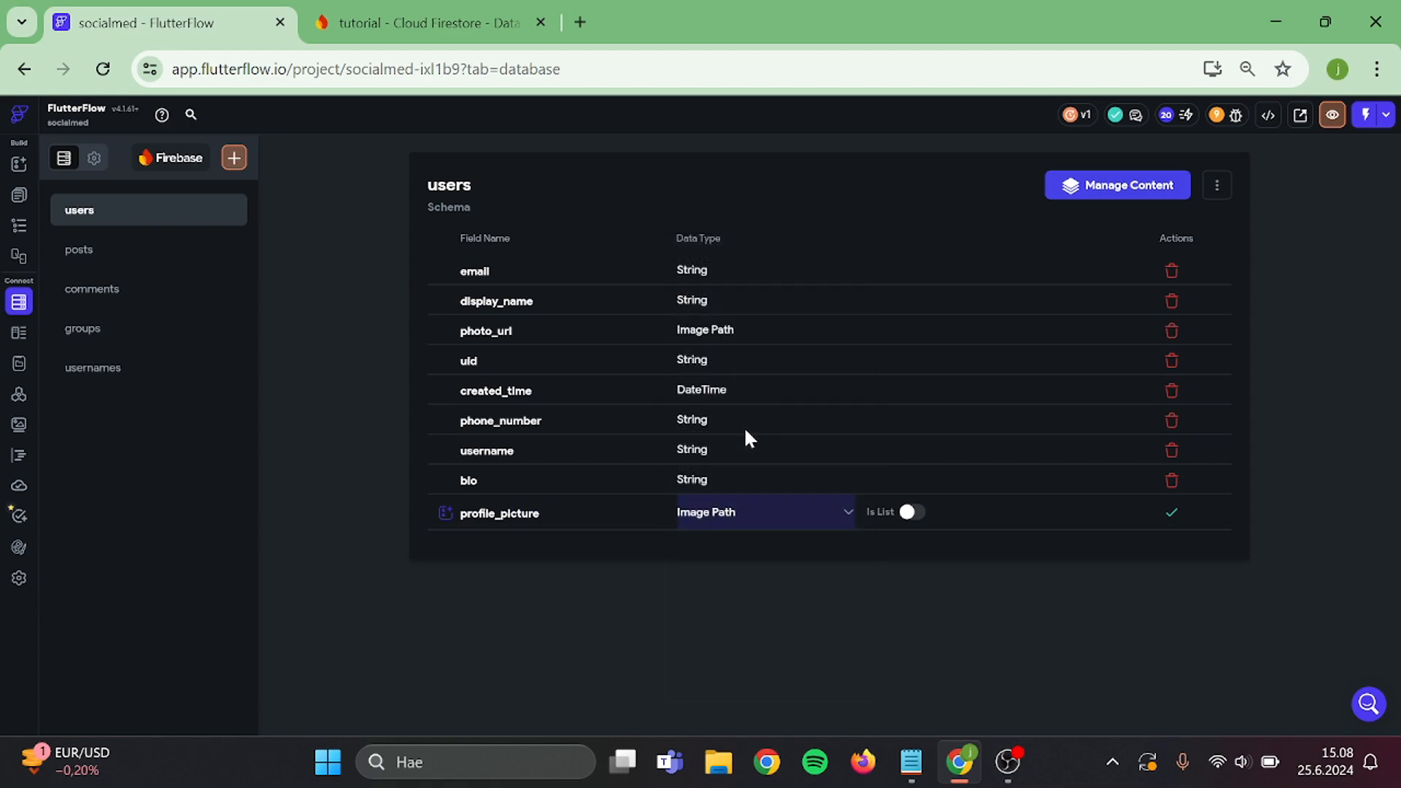
click(1171, 513)
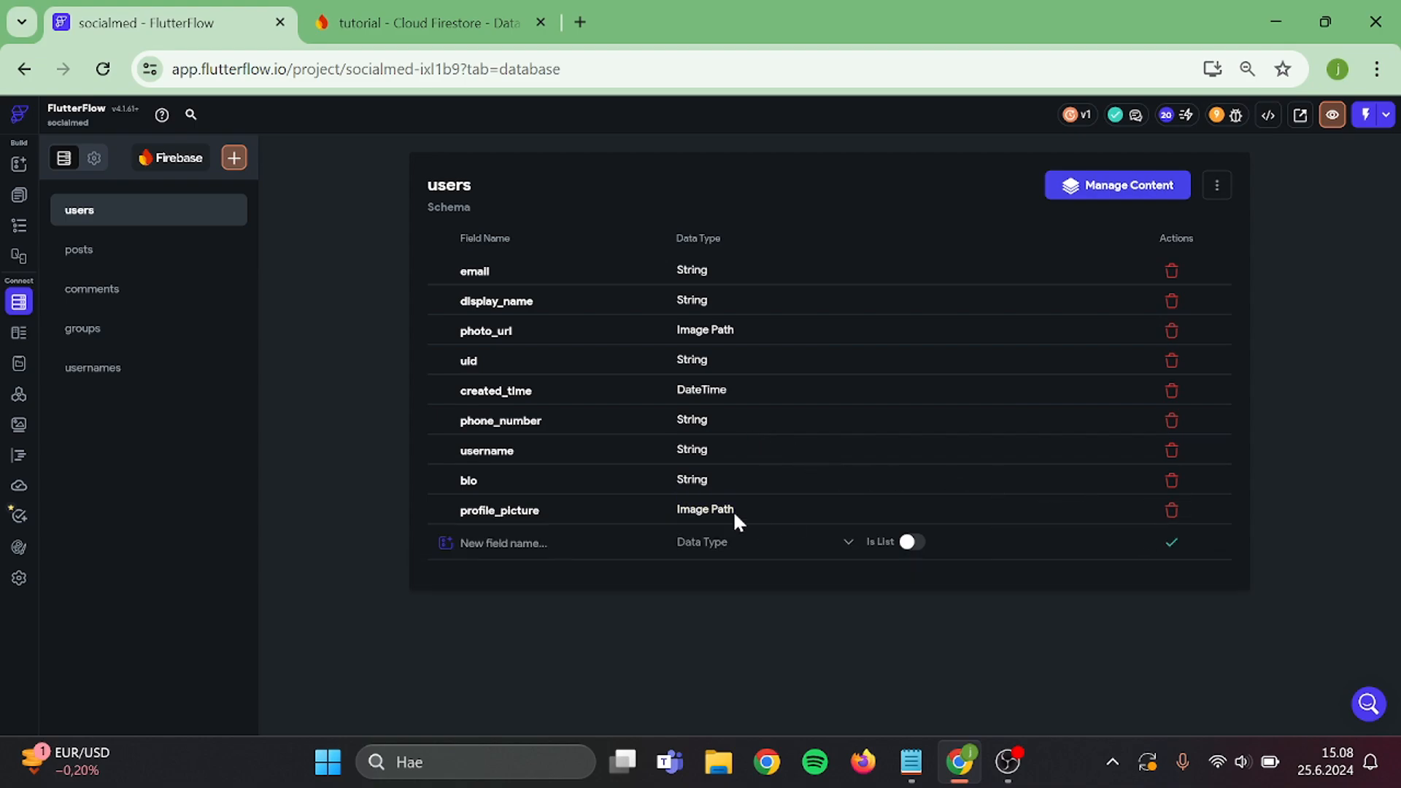
text(background_picture)
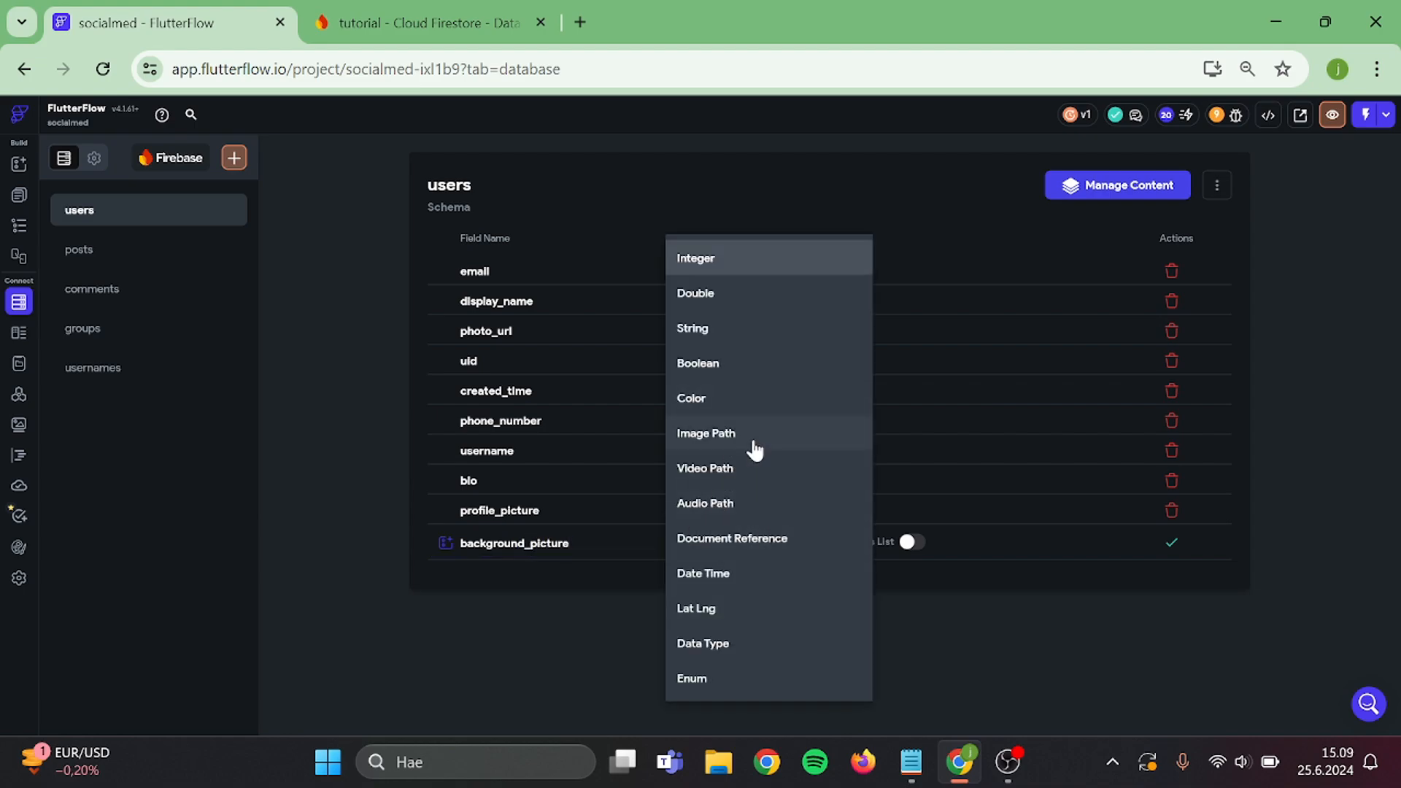
click(705, 433)
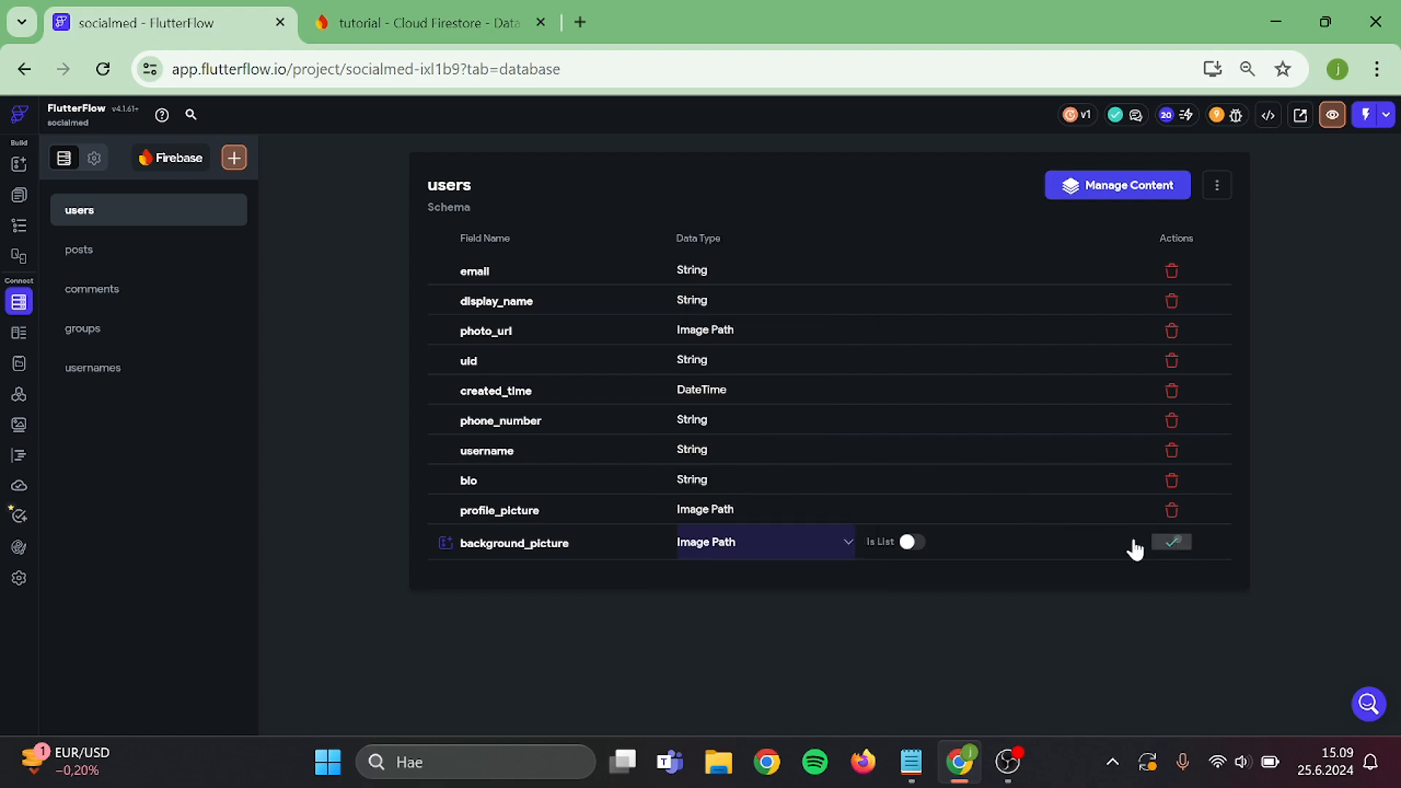
click(1171, 542)
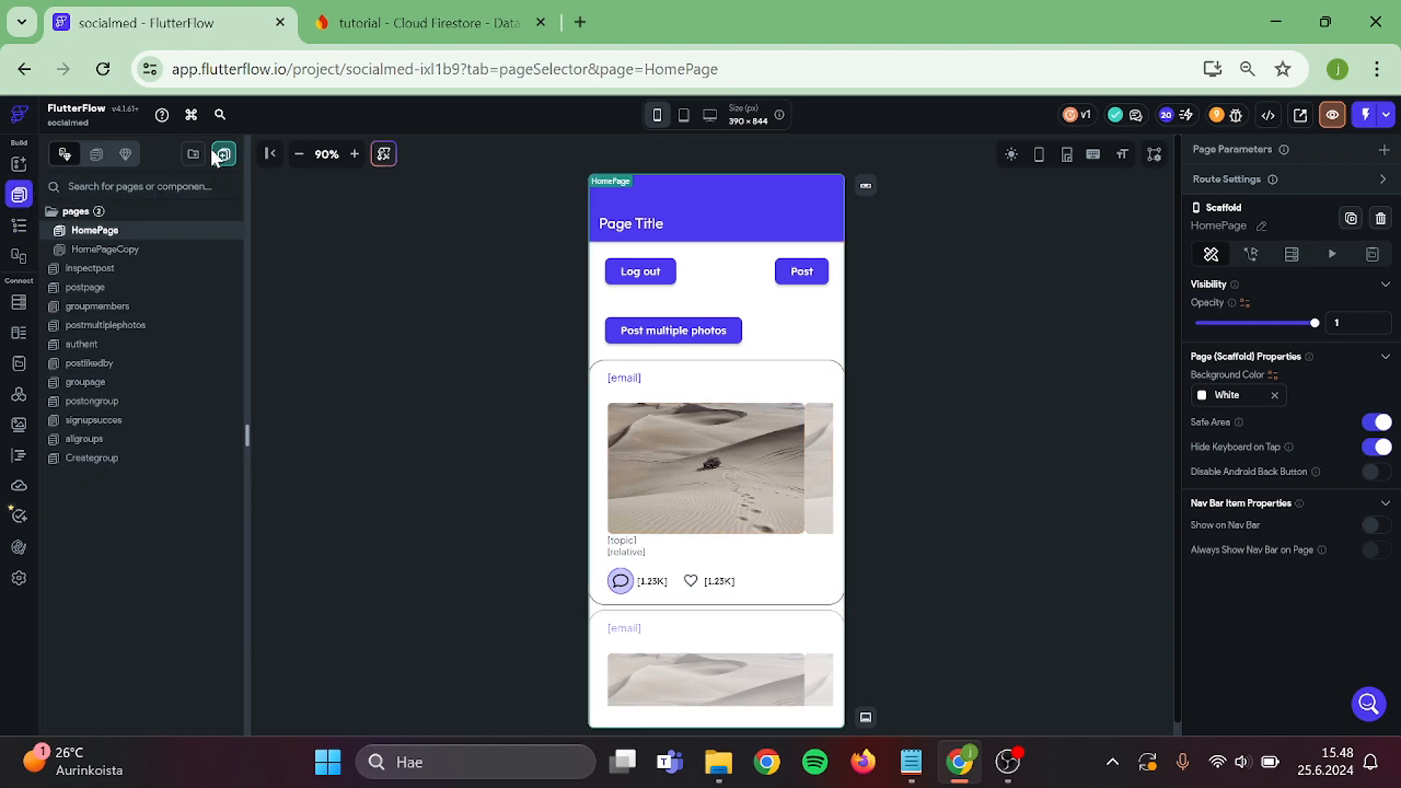
Create a page named Createprofile from a Settings profile template using My Theme.
click(223, 154)
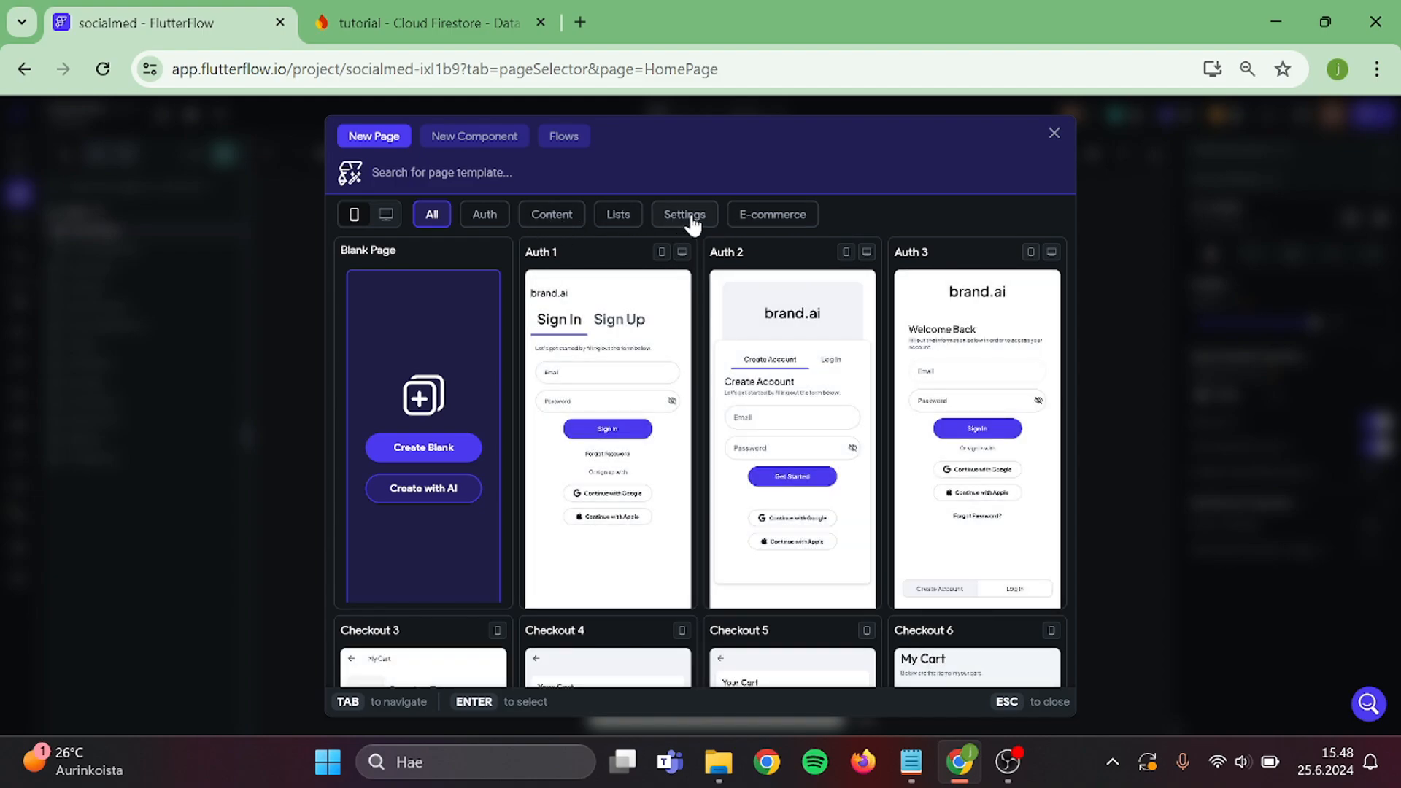
click(684, 213)
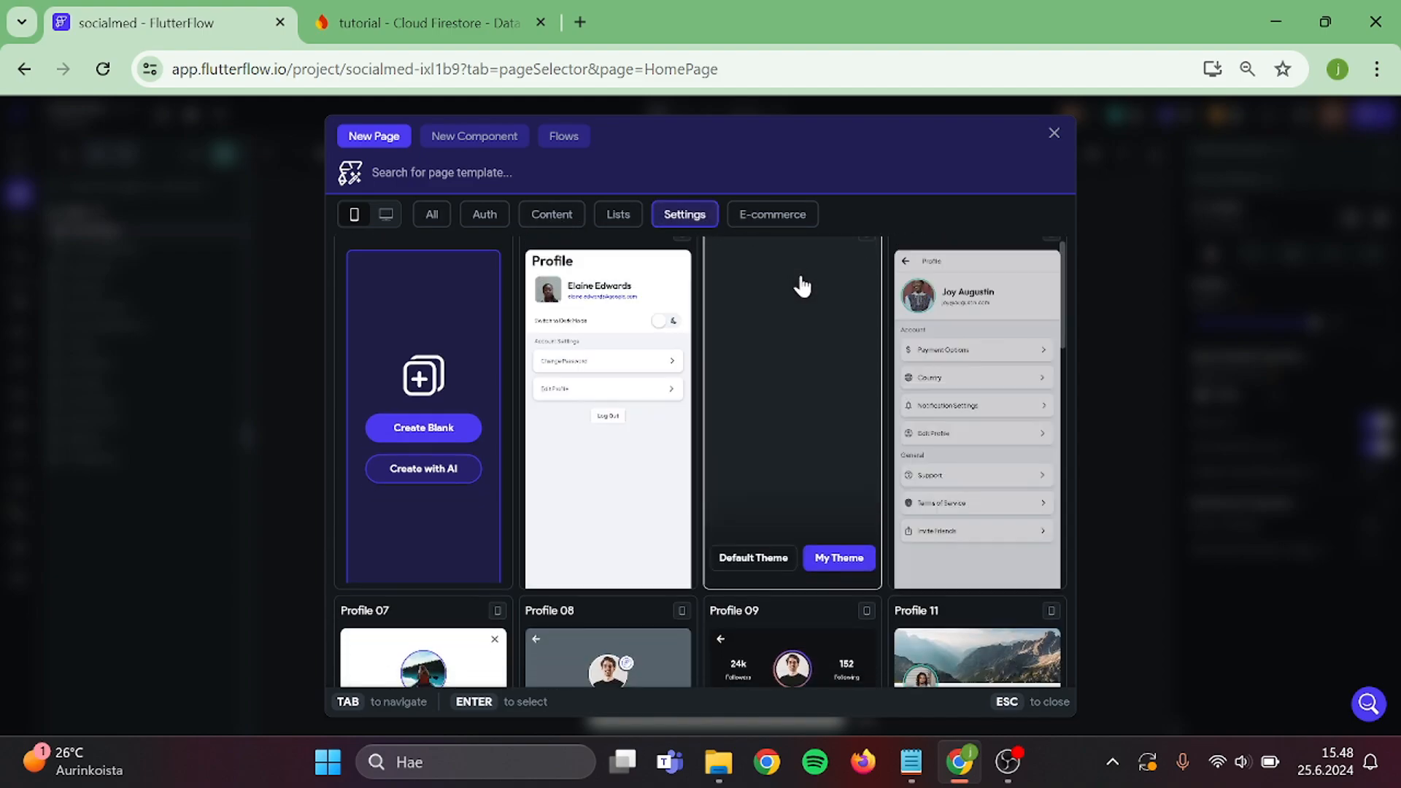
scroll(down, 3)
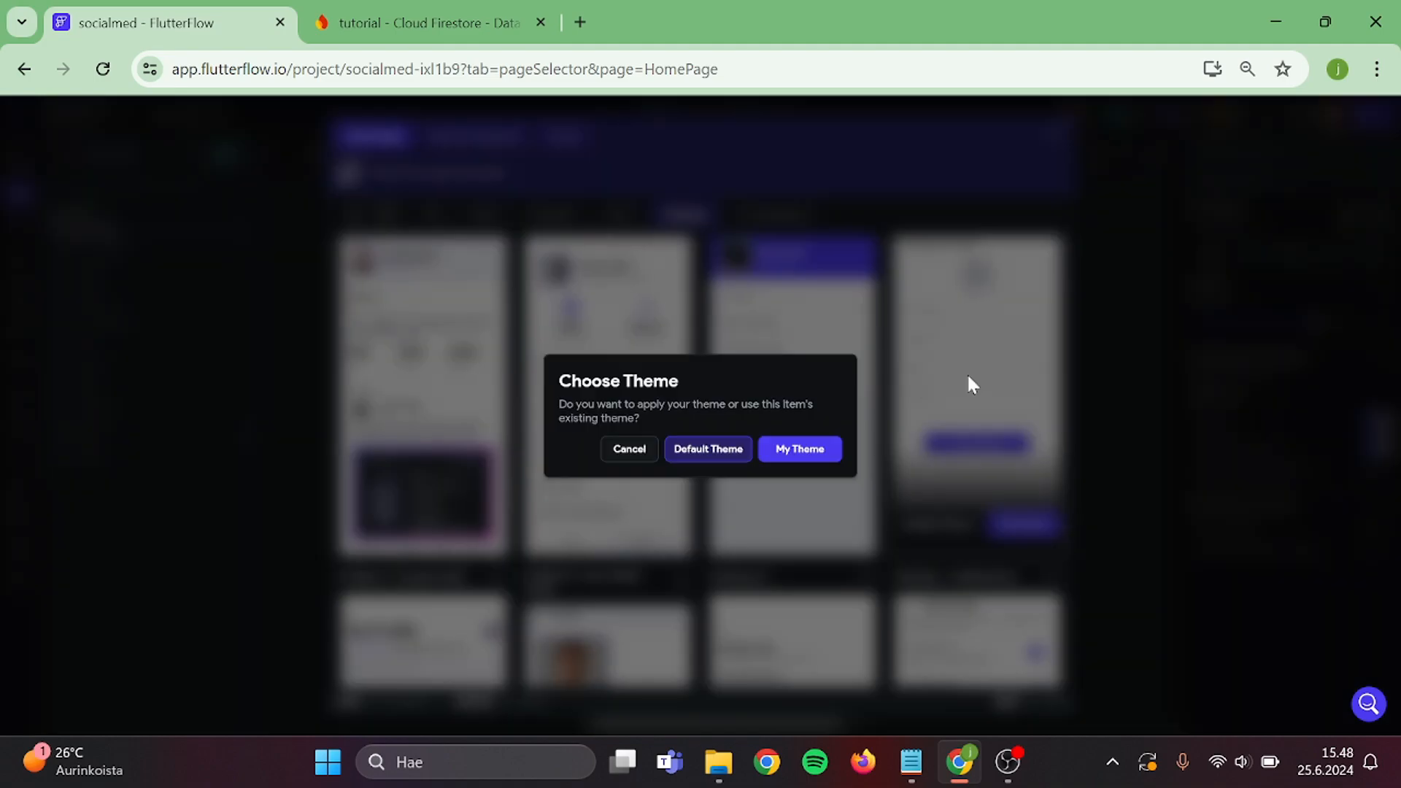
click(799, 448)
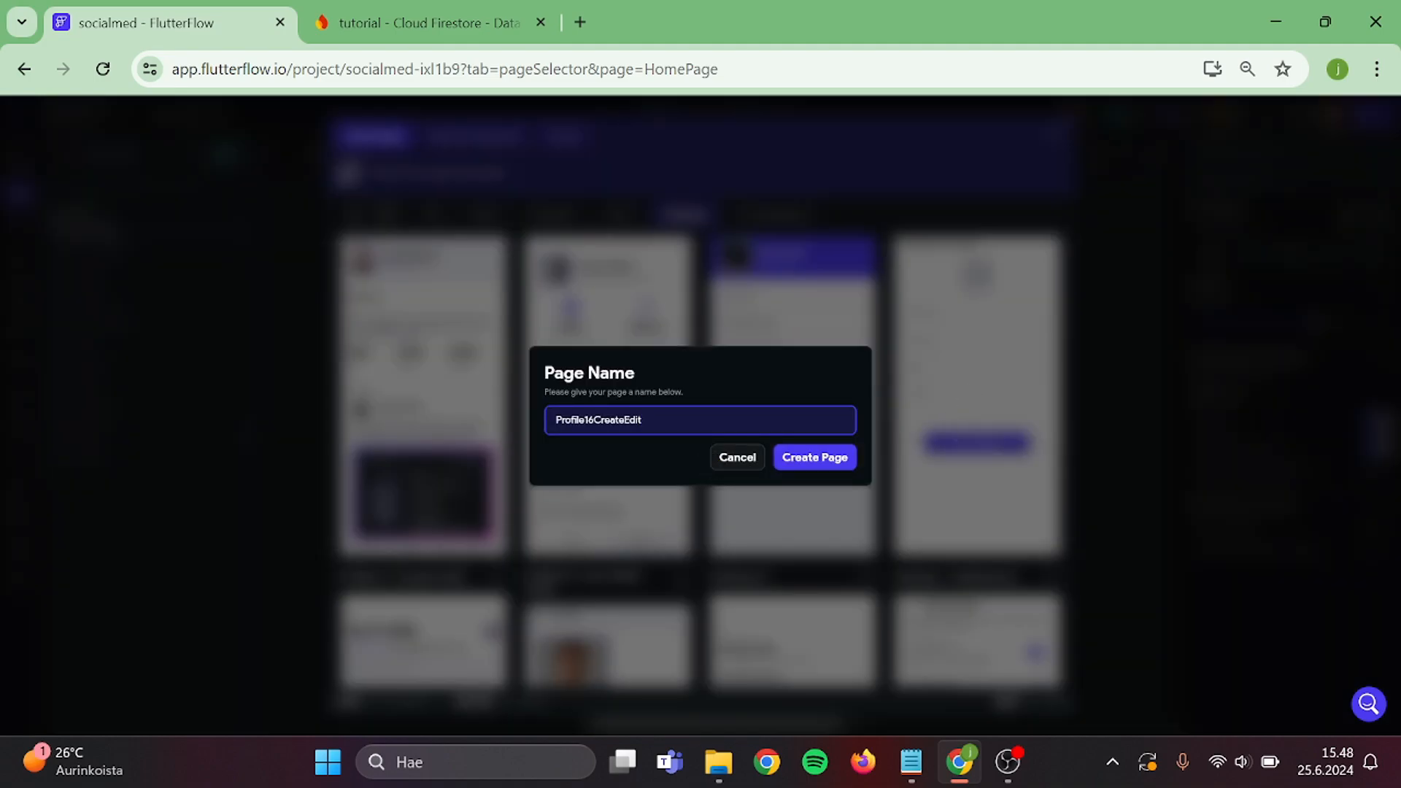
text(Create)
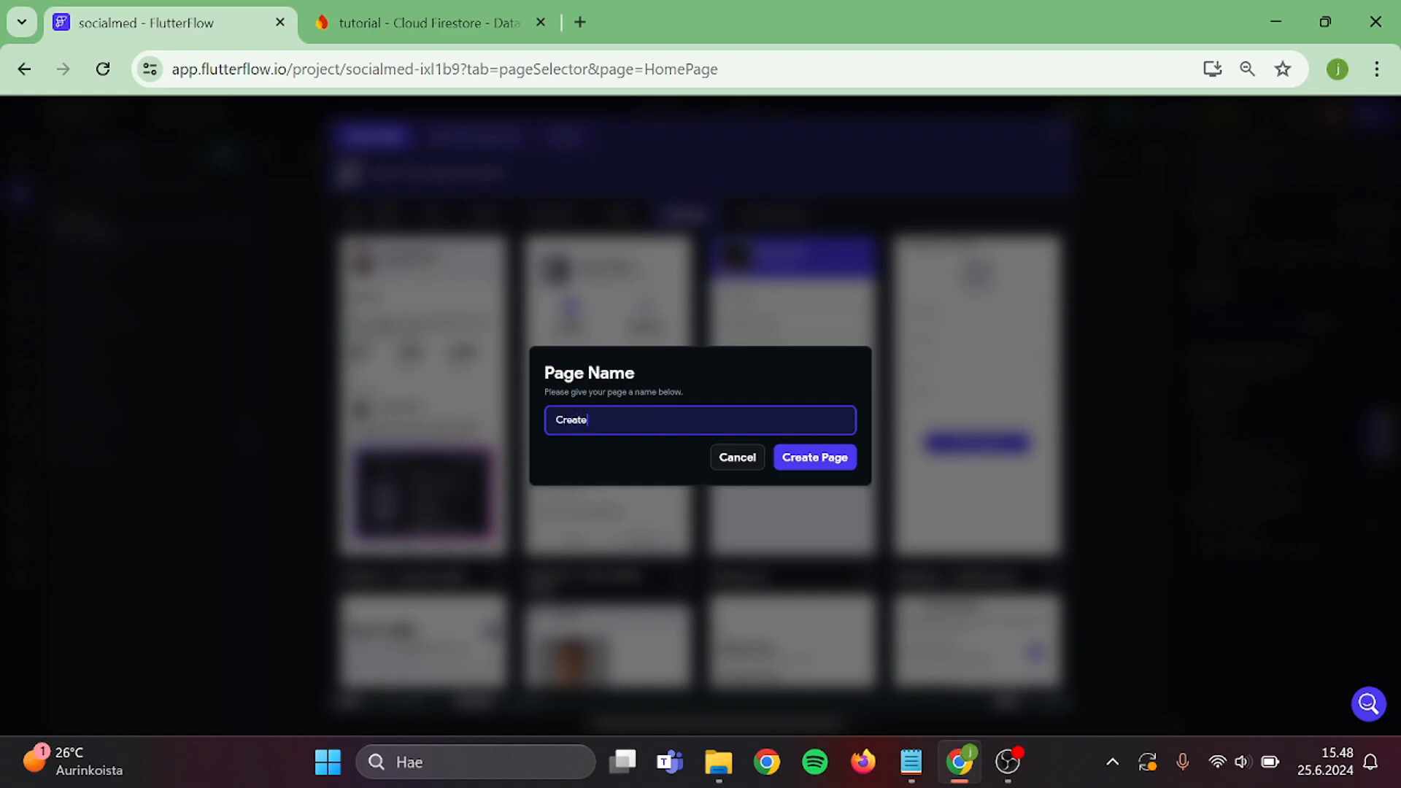
text(profile)
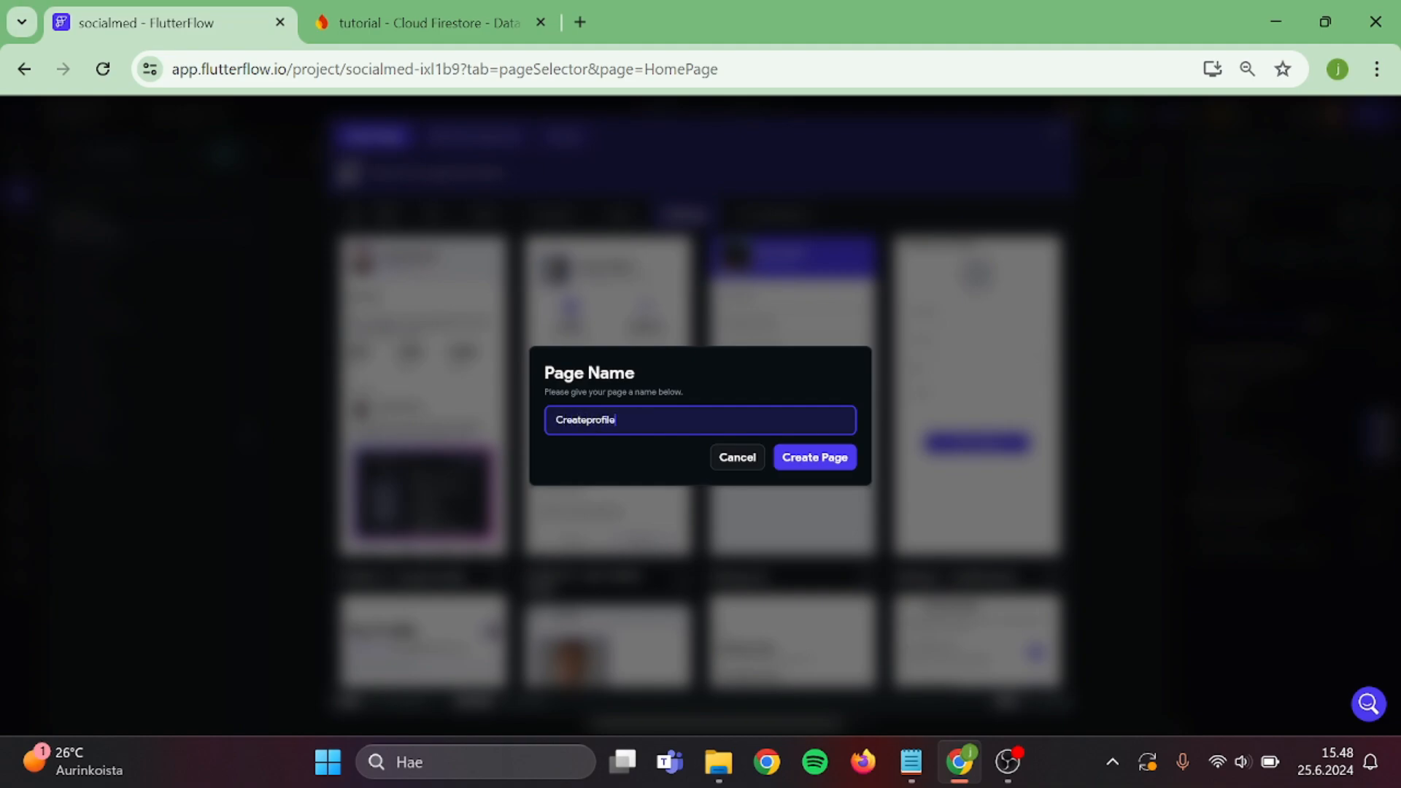
click(814, 457)
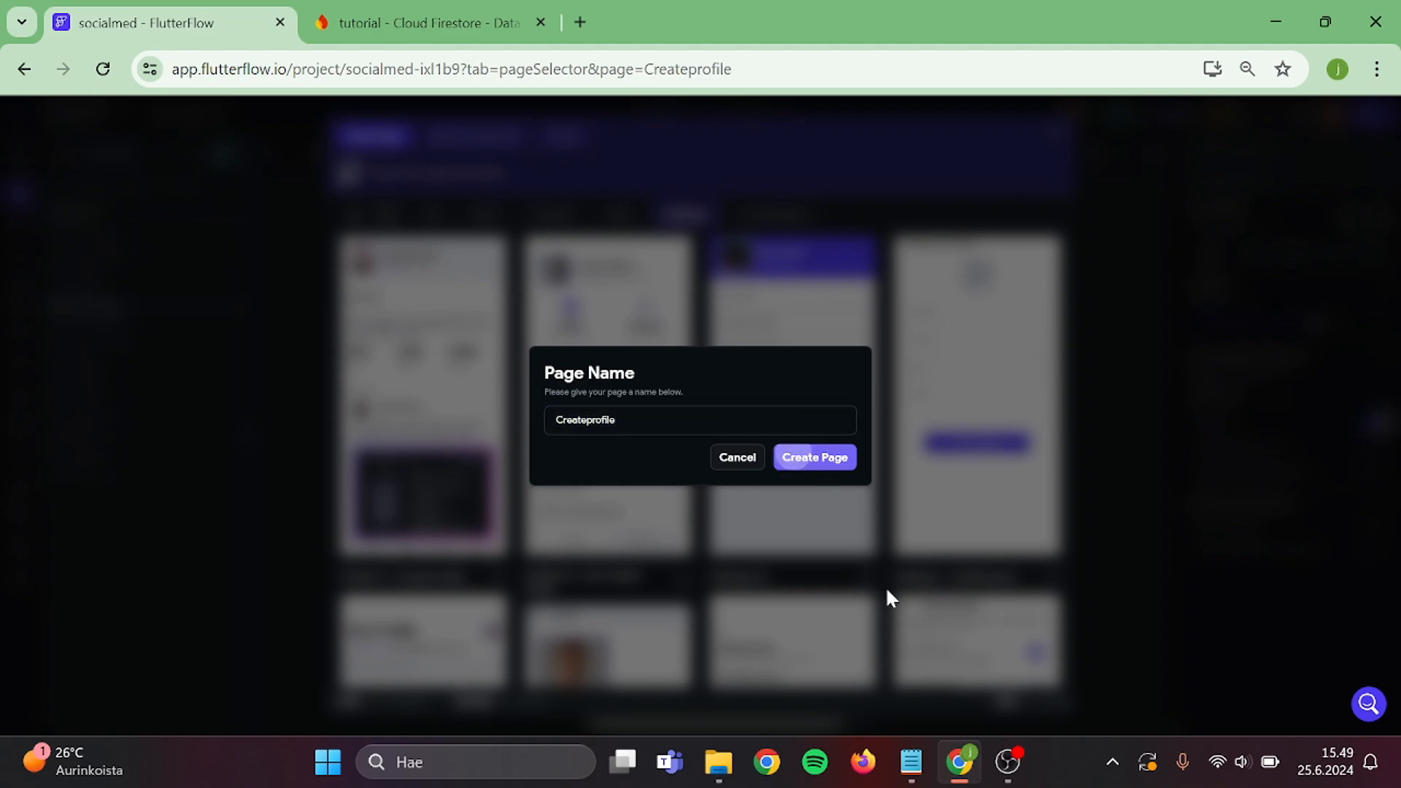
click(815, 456)
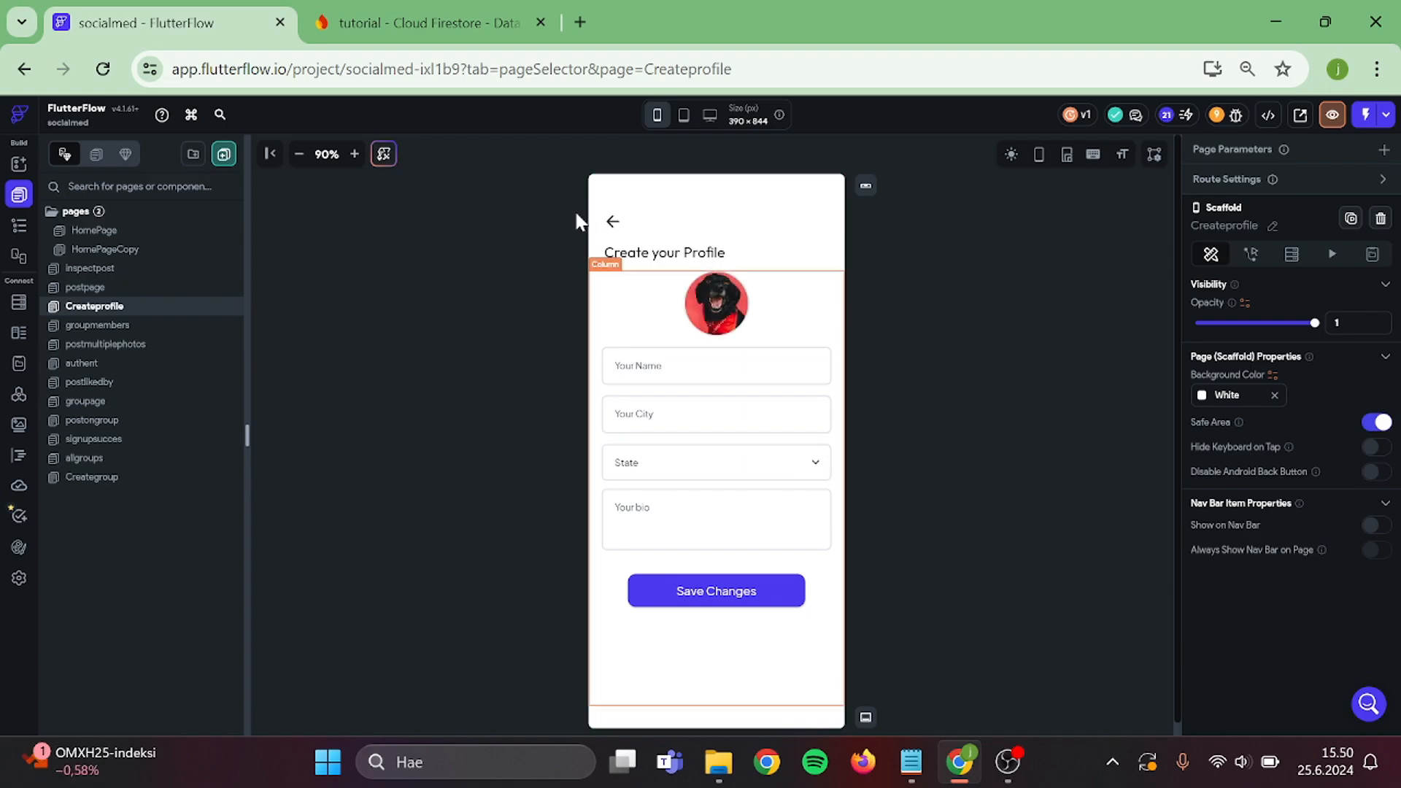
Delete the back arrow and duplicate Save Changes below the profile photo.
click(611, 221)
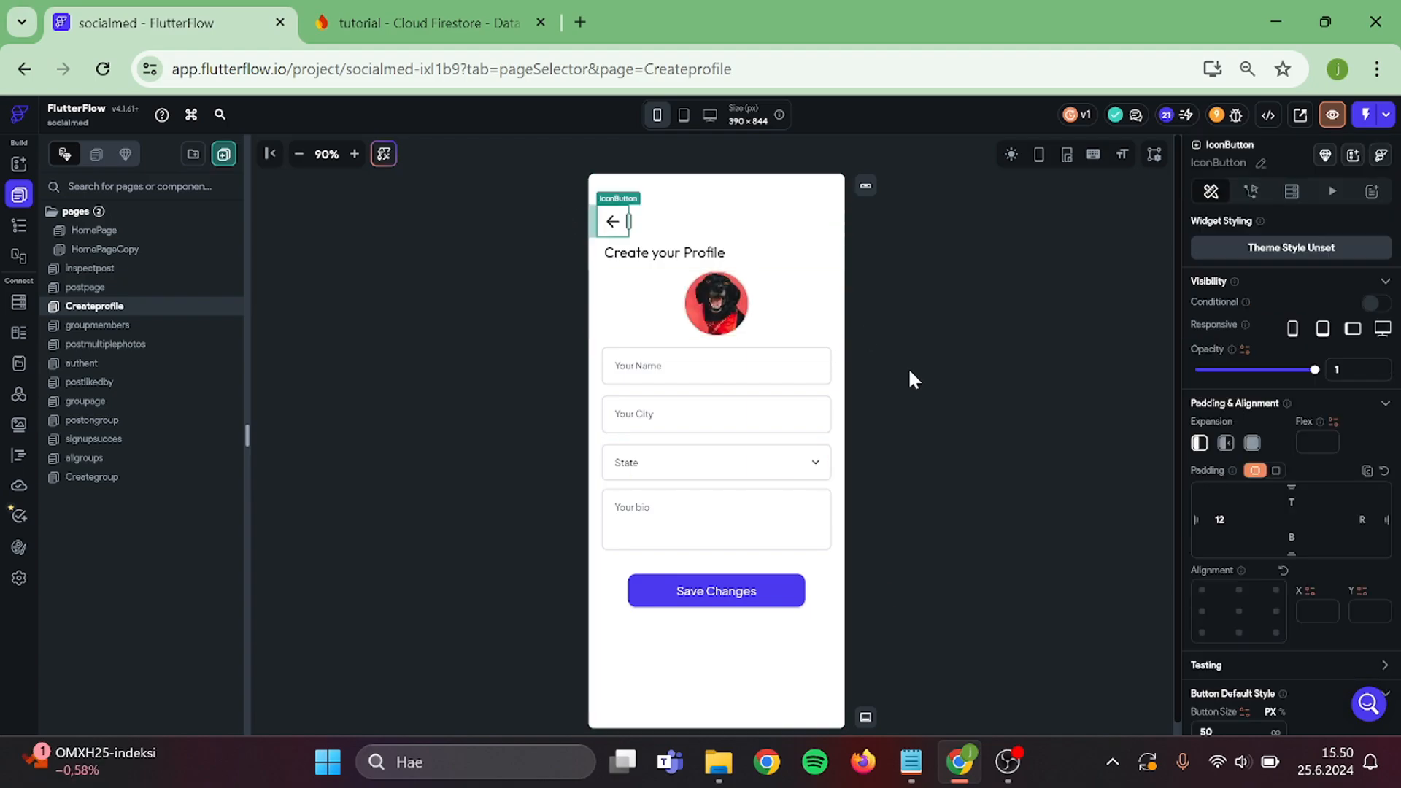
click(716, 230)
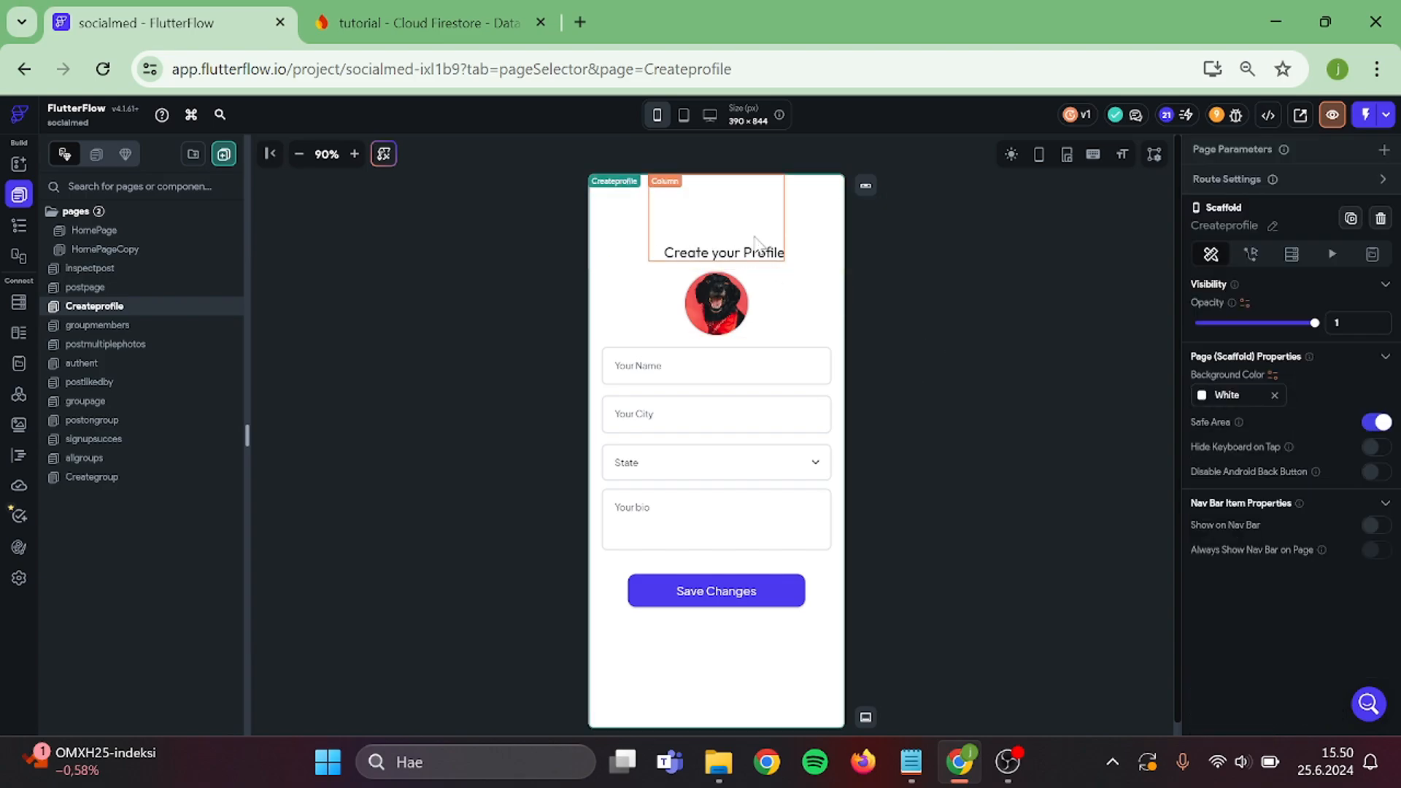
click(717, 303)
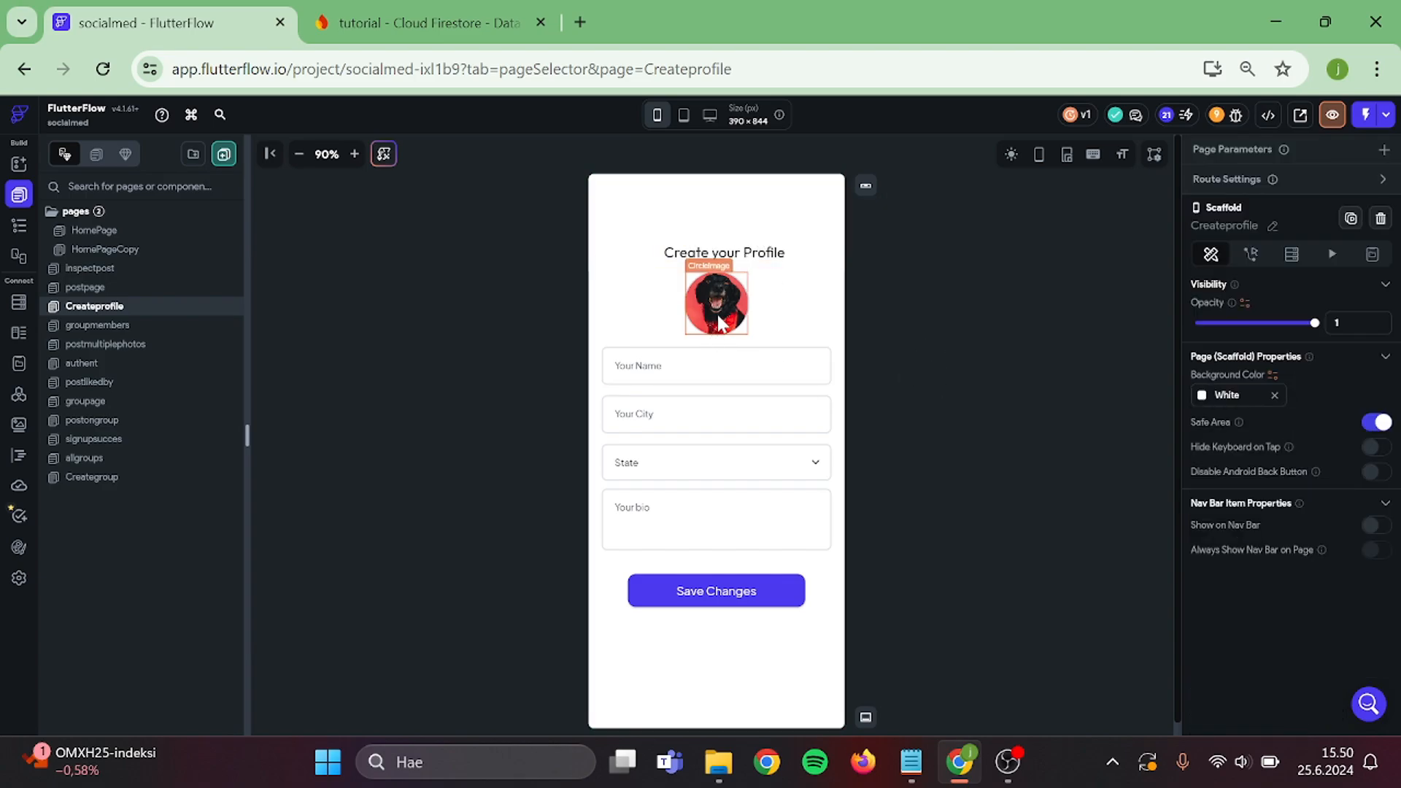
click(929, 357)
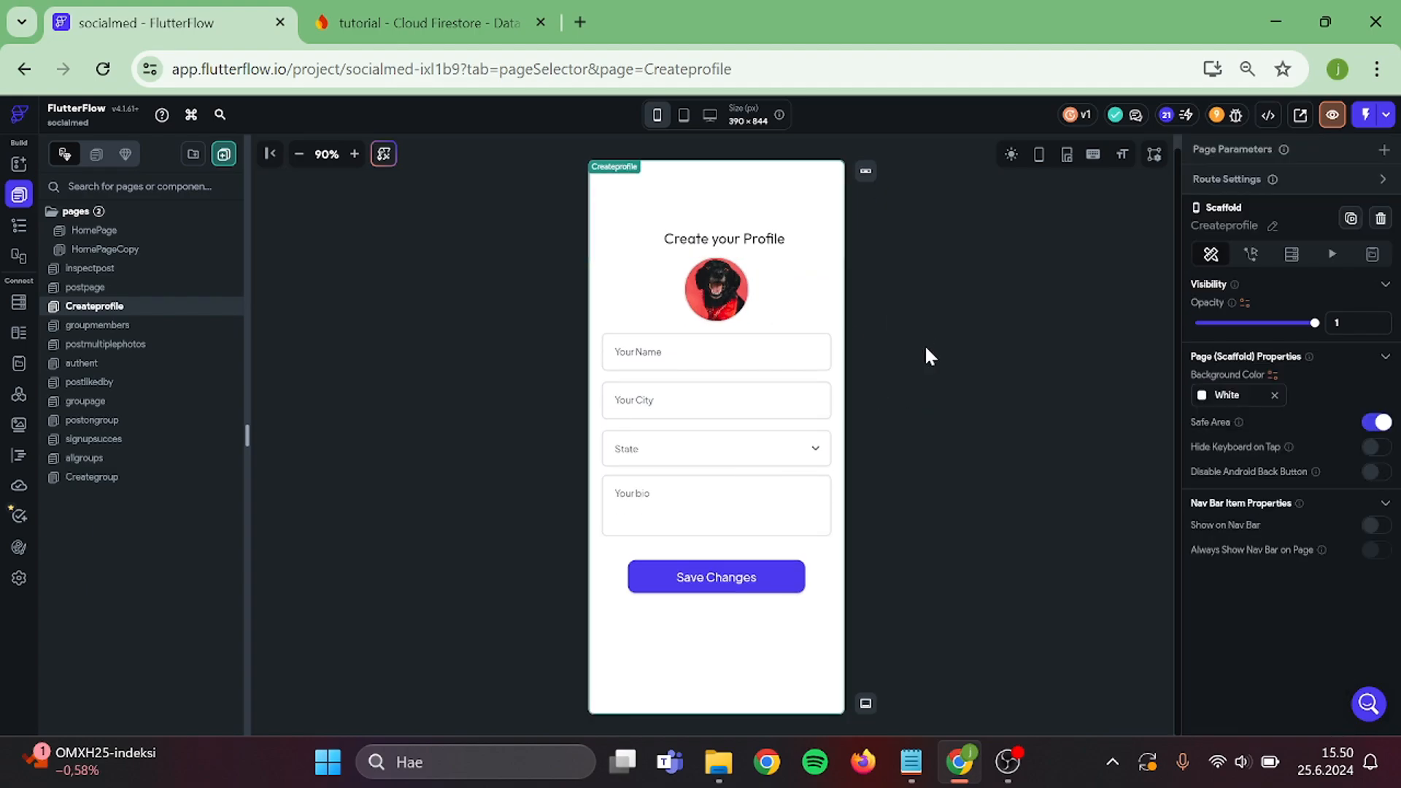
click(715, 577)
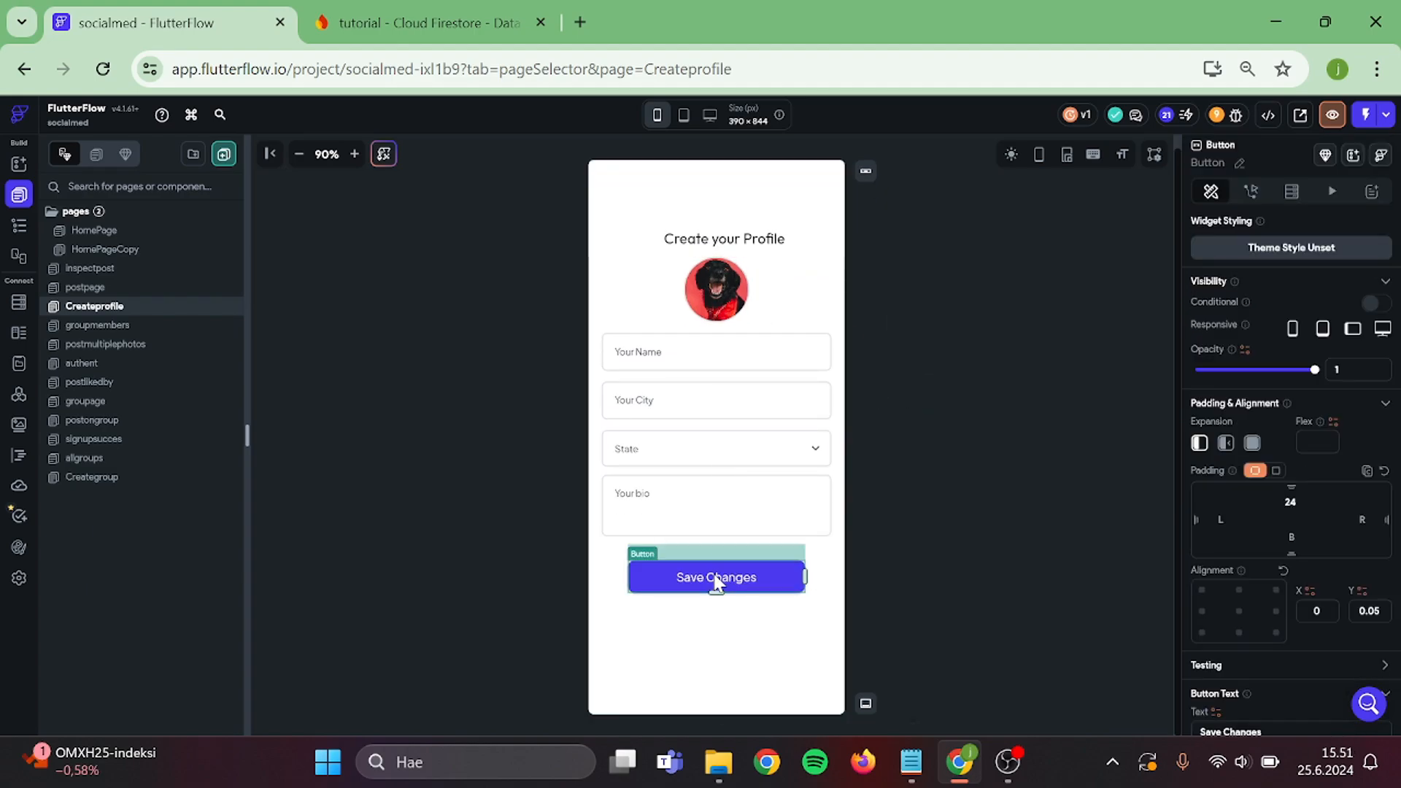
mouse_move(734, 594)
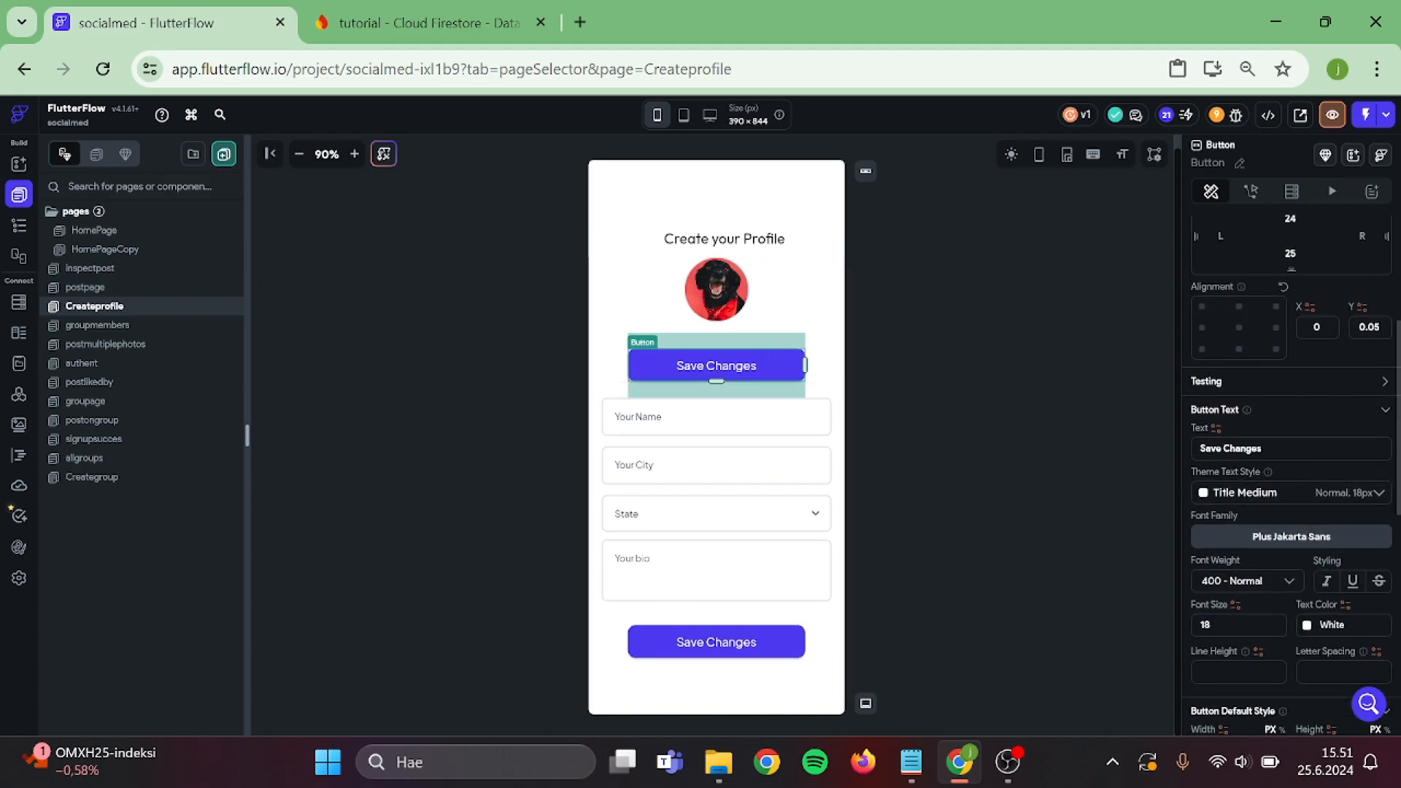
Relabel the duplicated button 'Upload photo'.
text(Up)
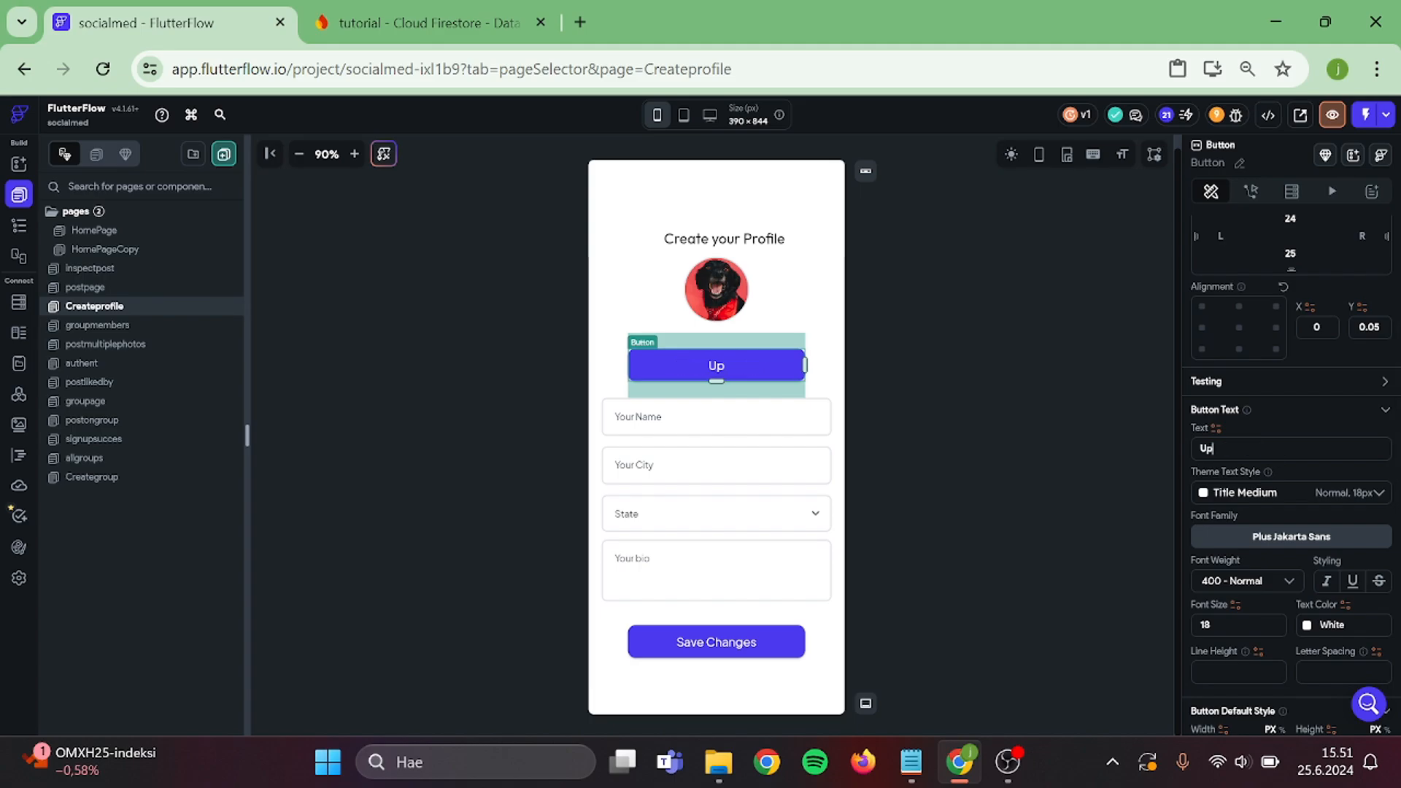
text(Upload photo)
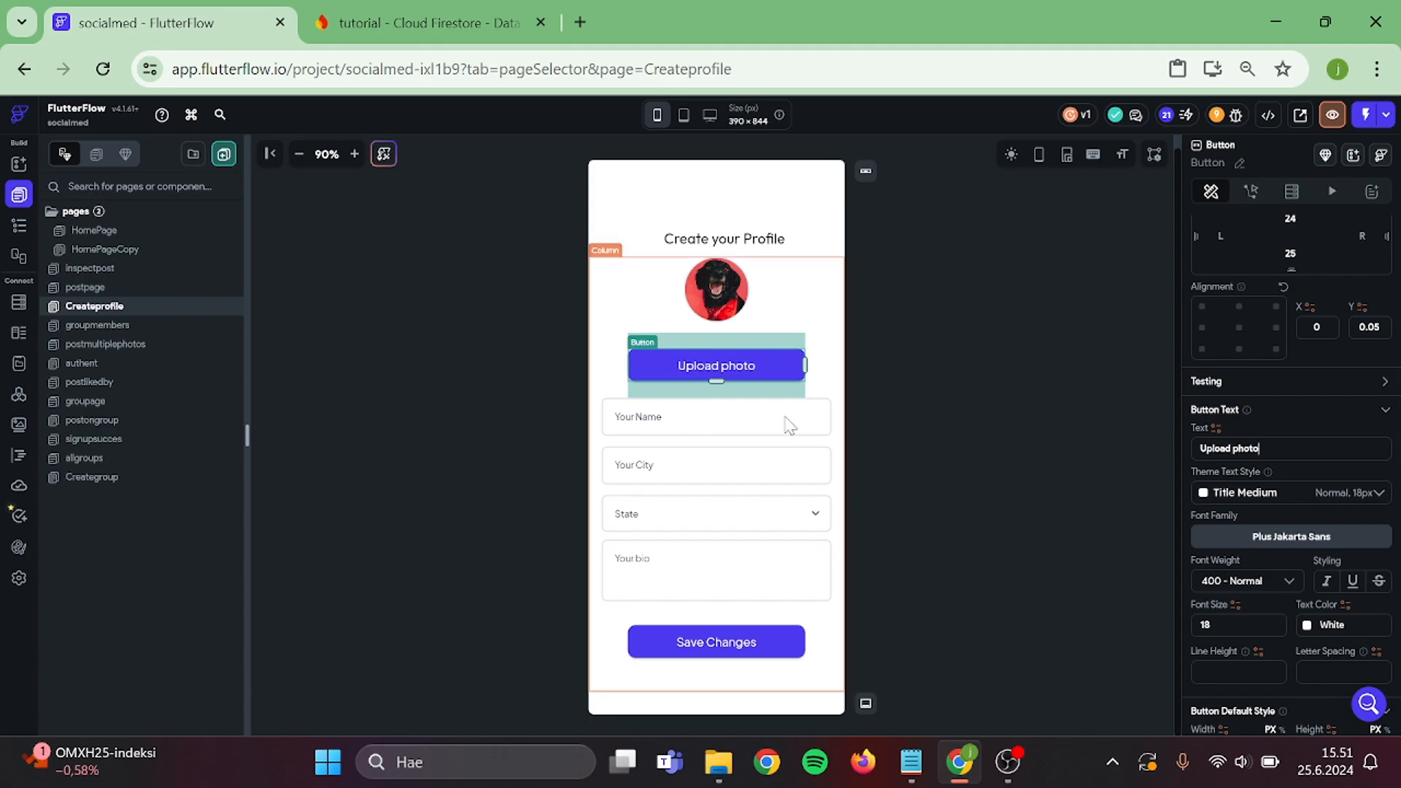
click(716, 465)
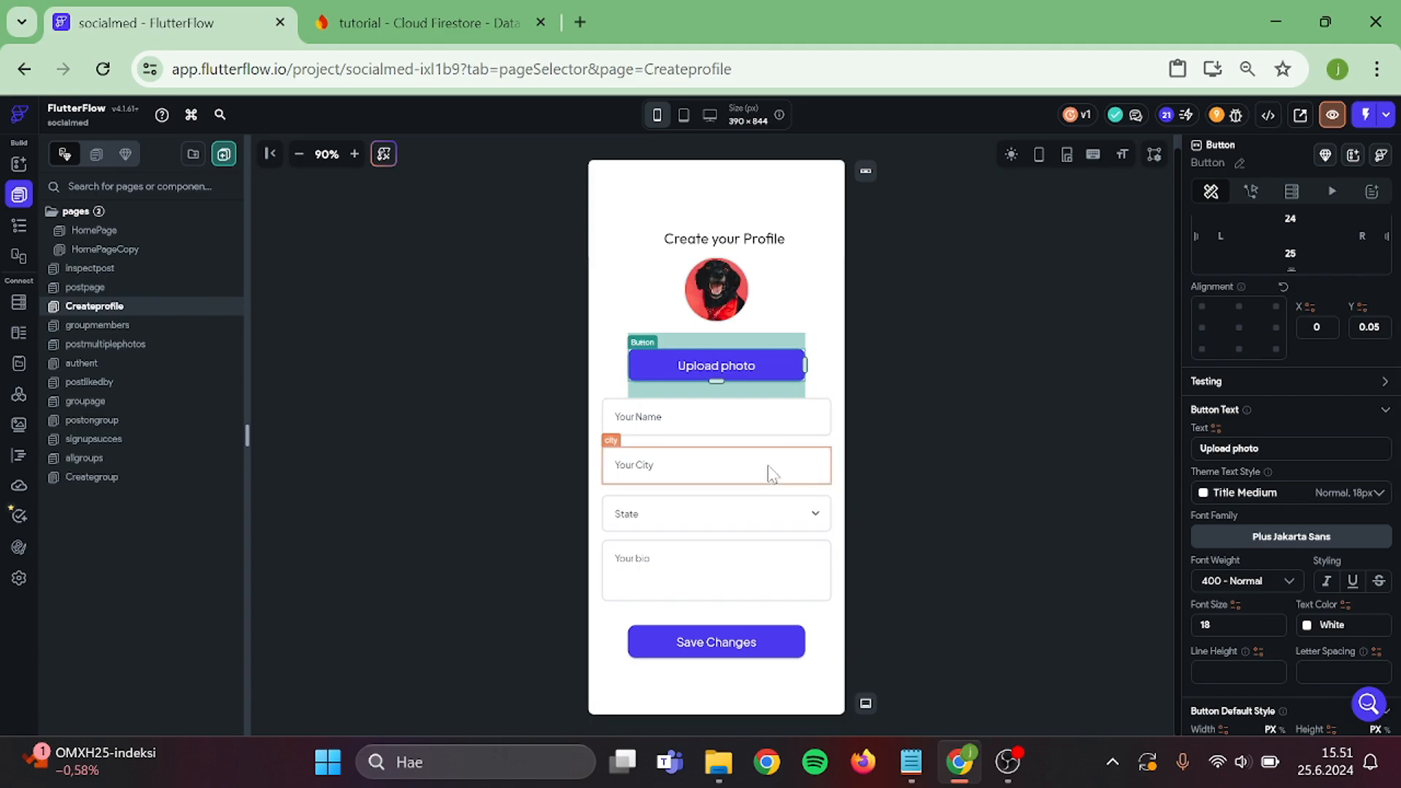
Change the Your City field's label text to 'User Id'.
click(716, 464)
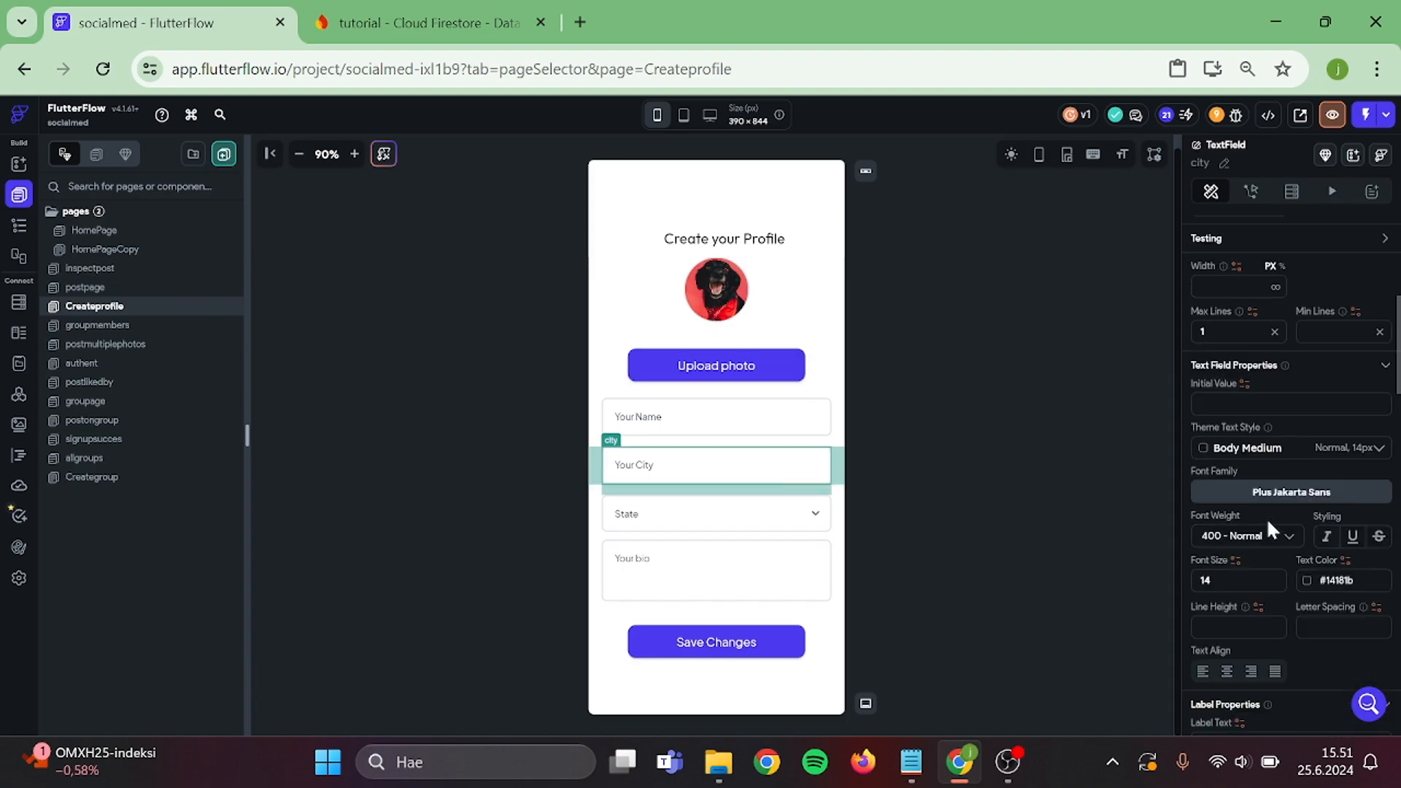
scroll(down, 3)
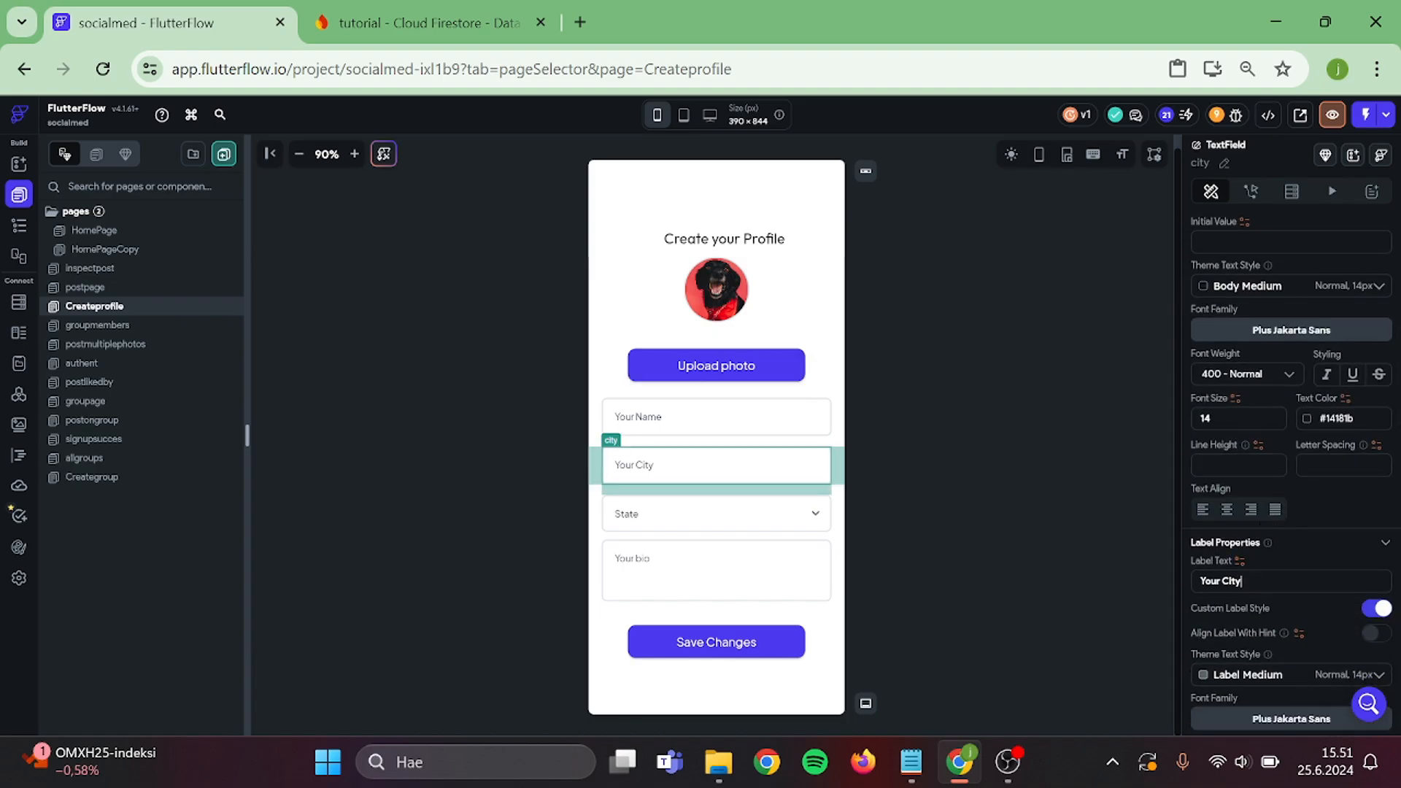
text(User Id)
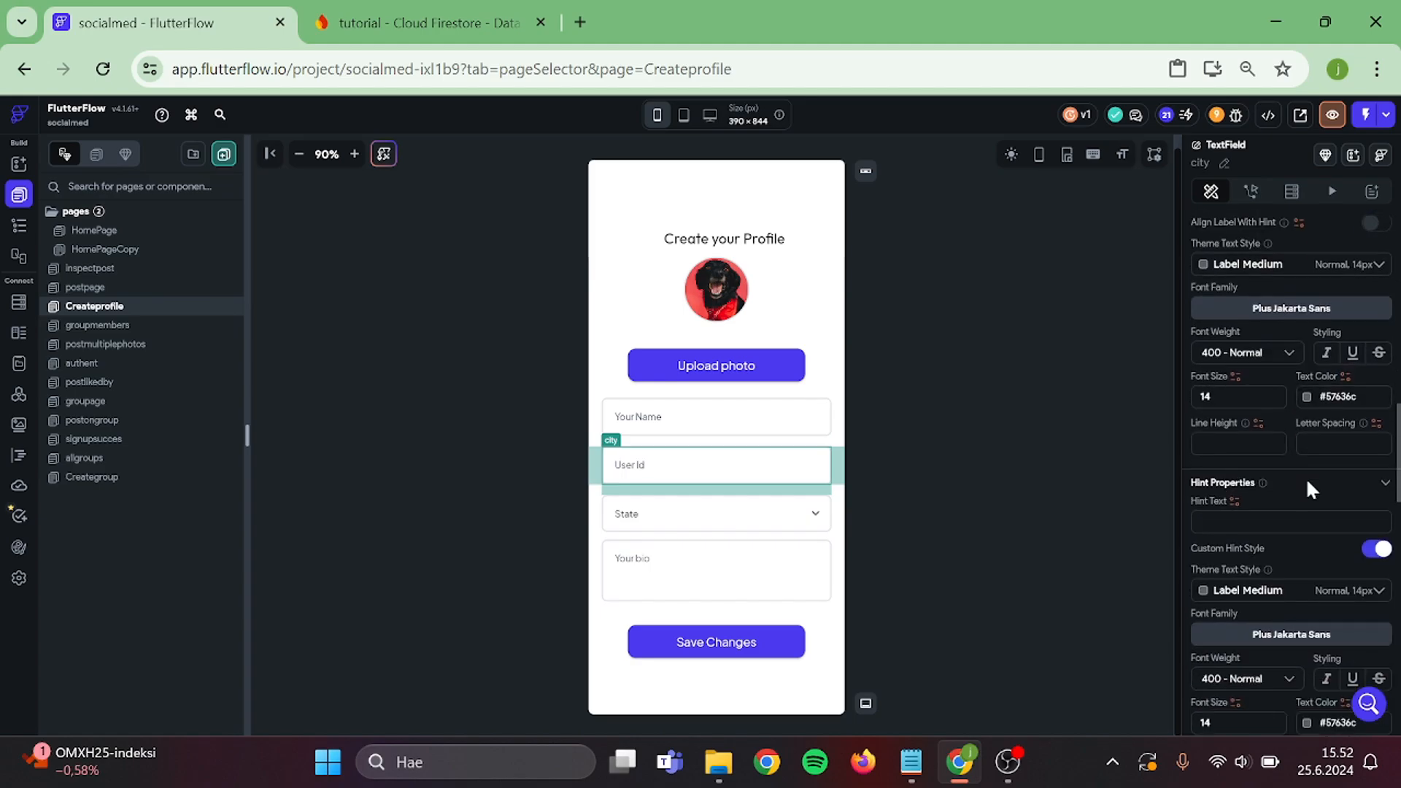
scroll(down, 3)
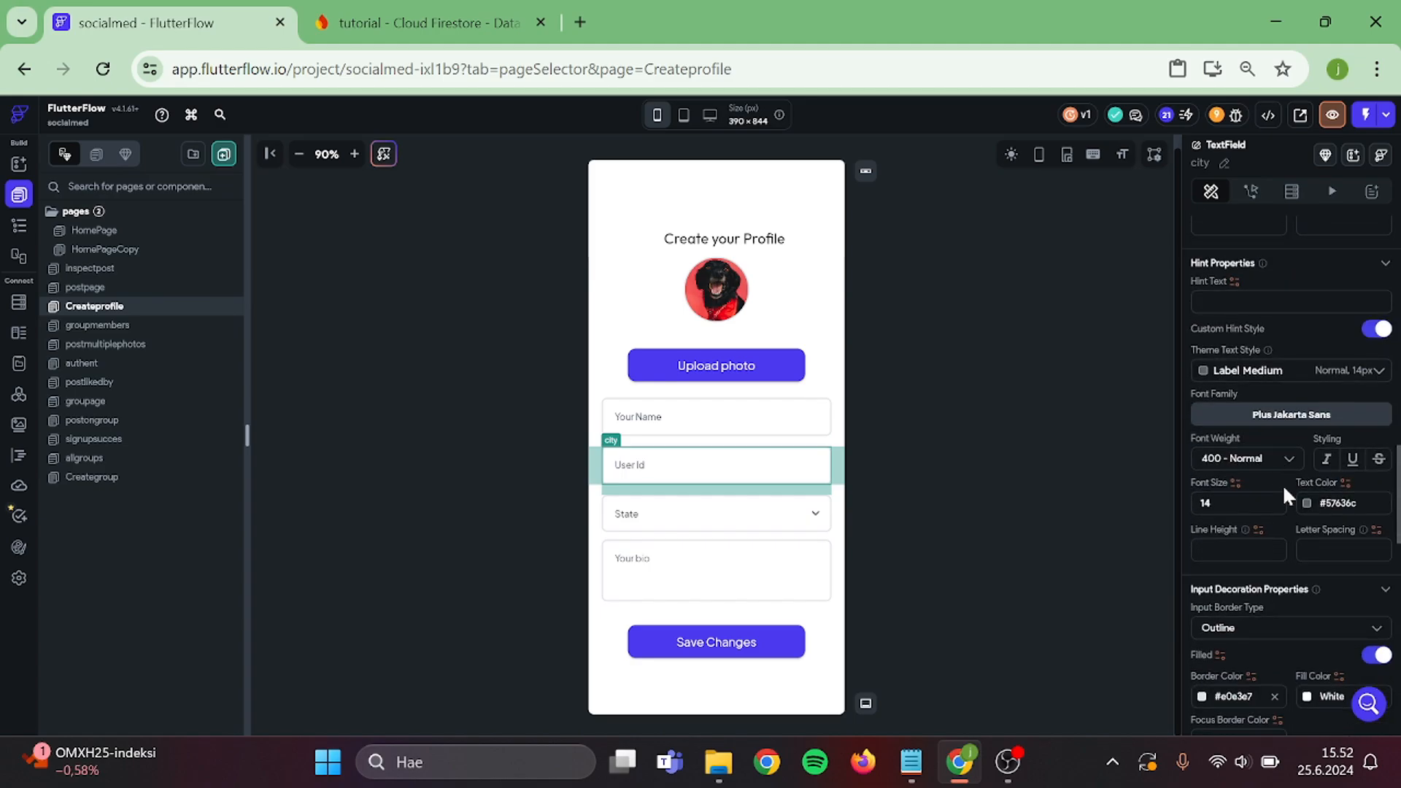
scroll(down, 3)
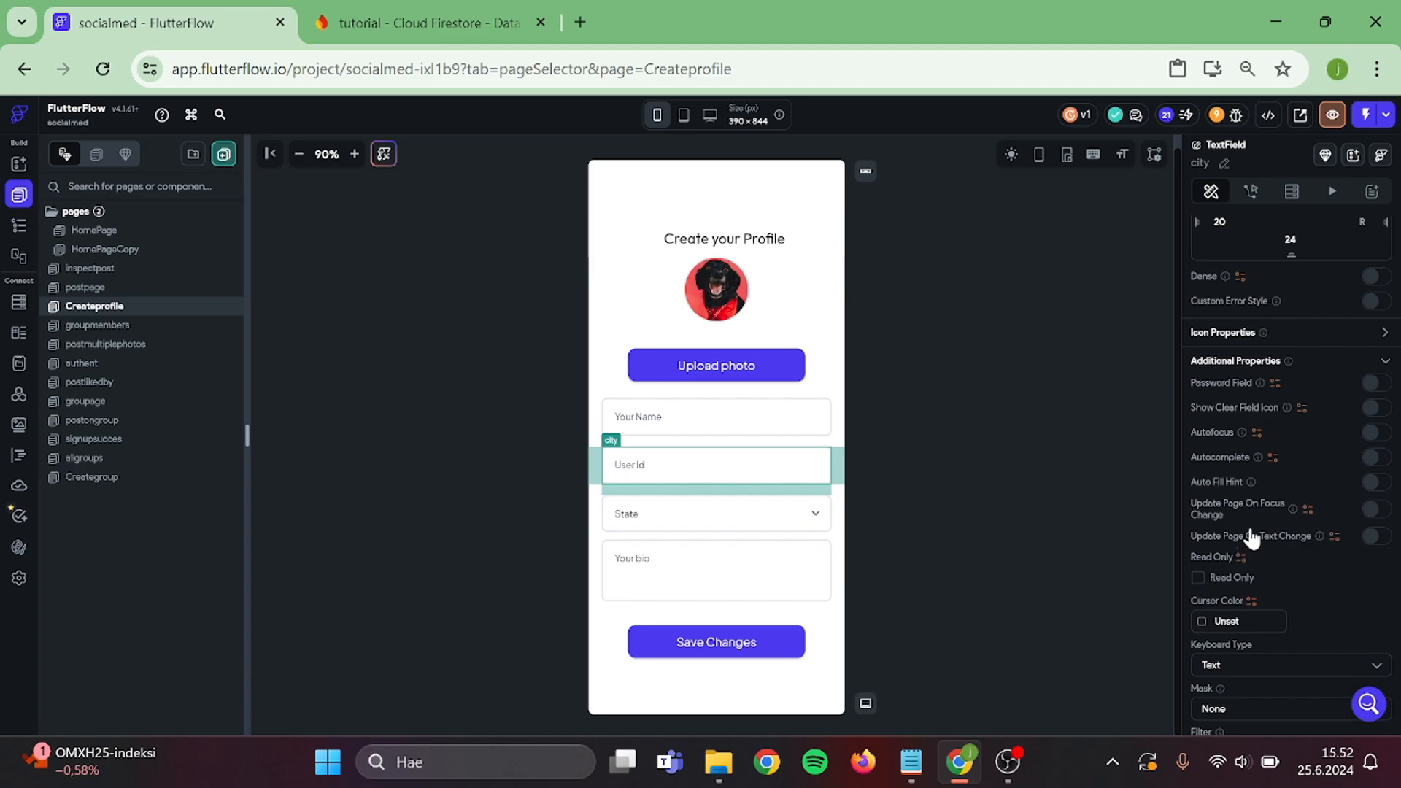
scroll(down, 3)
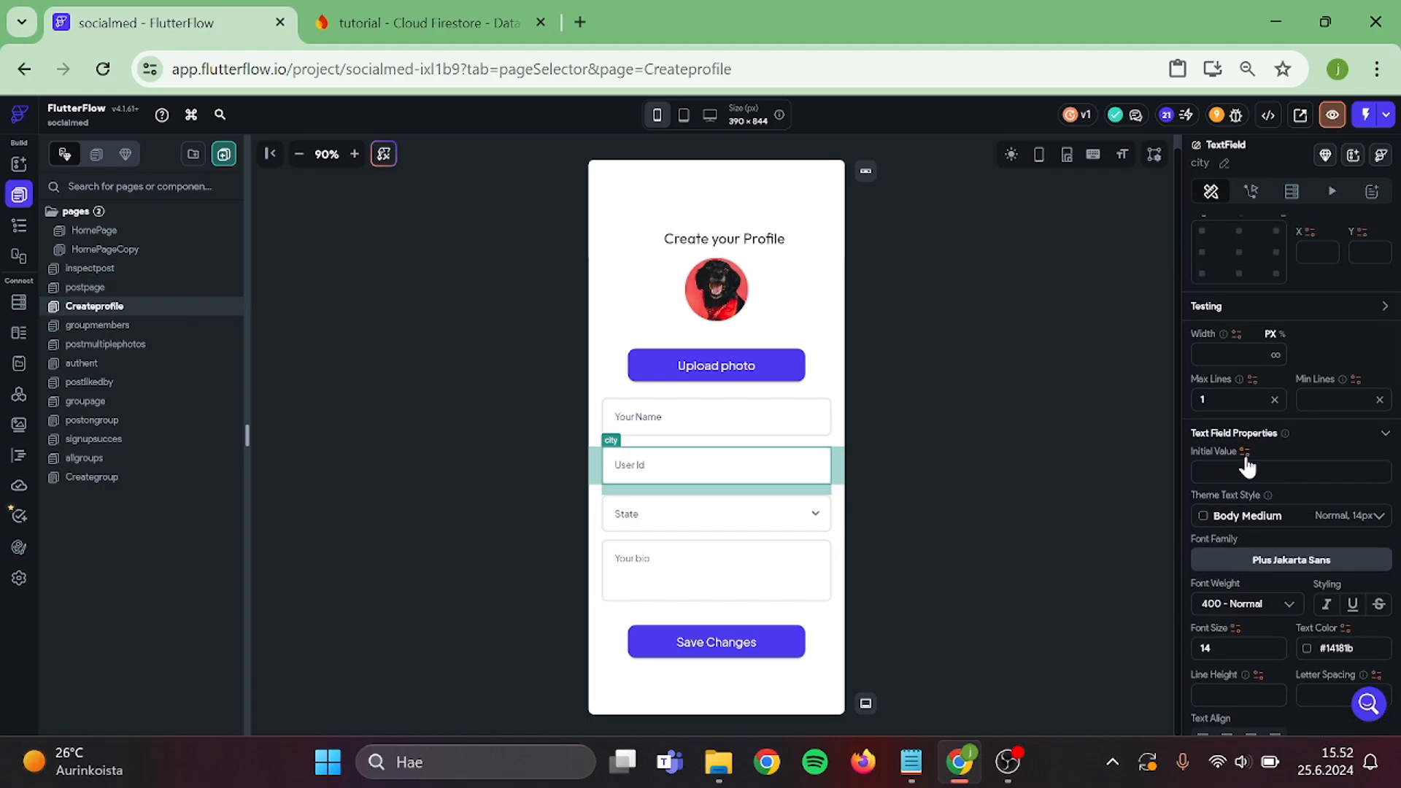
Set the User Id initial value to a Random String with minimum length 14.
click(1248, 452)
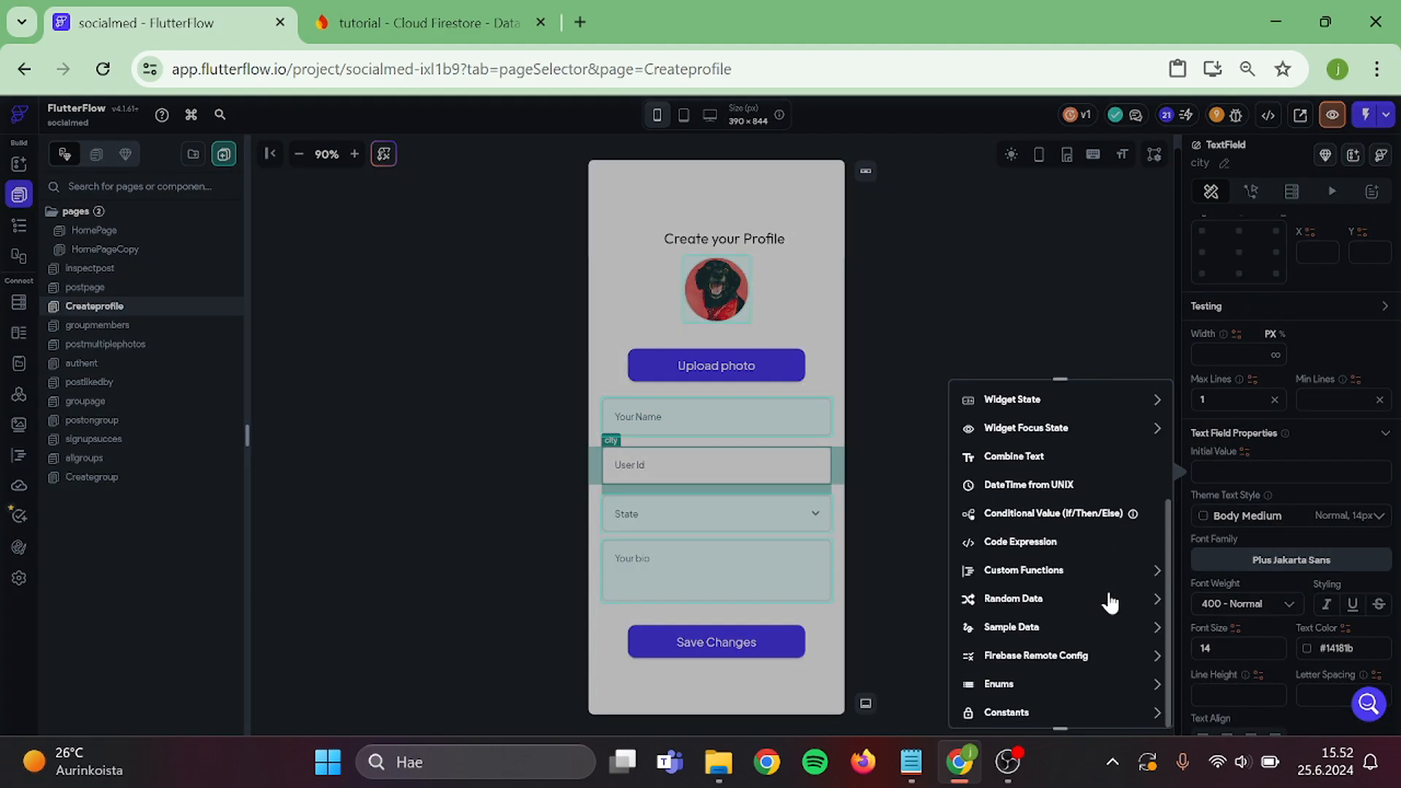
mouse_move(1054, 613)
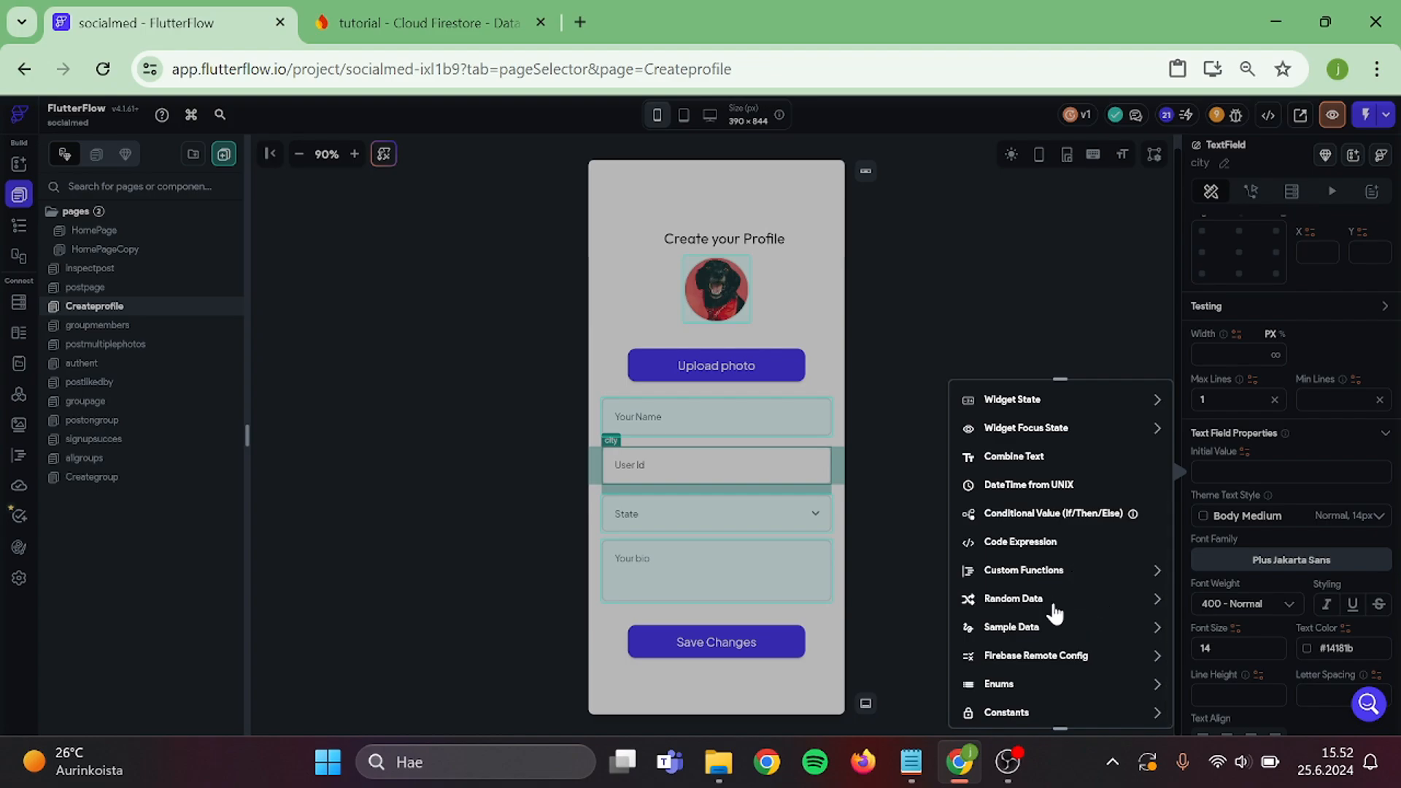
click(1013, 599)
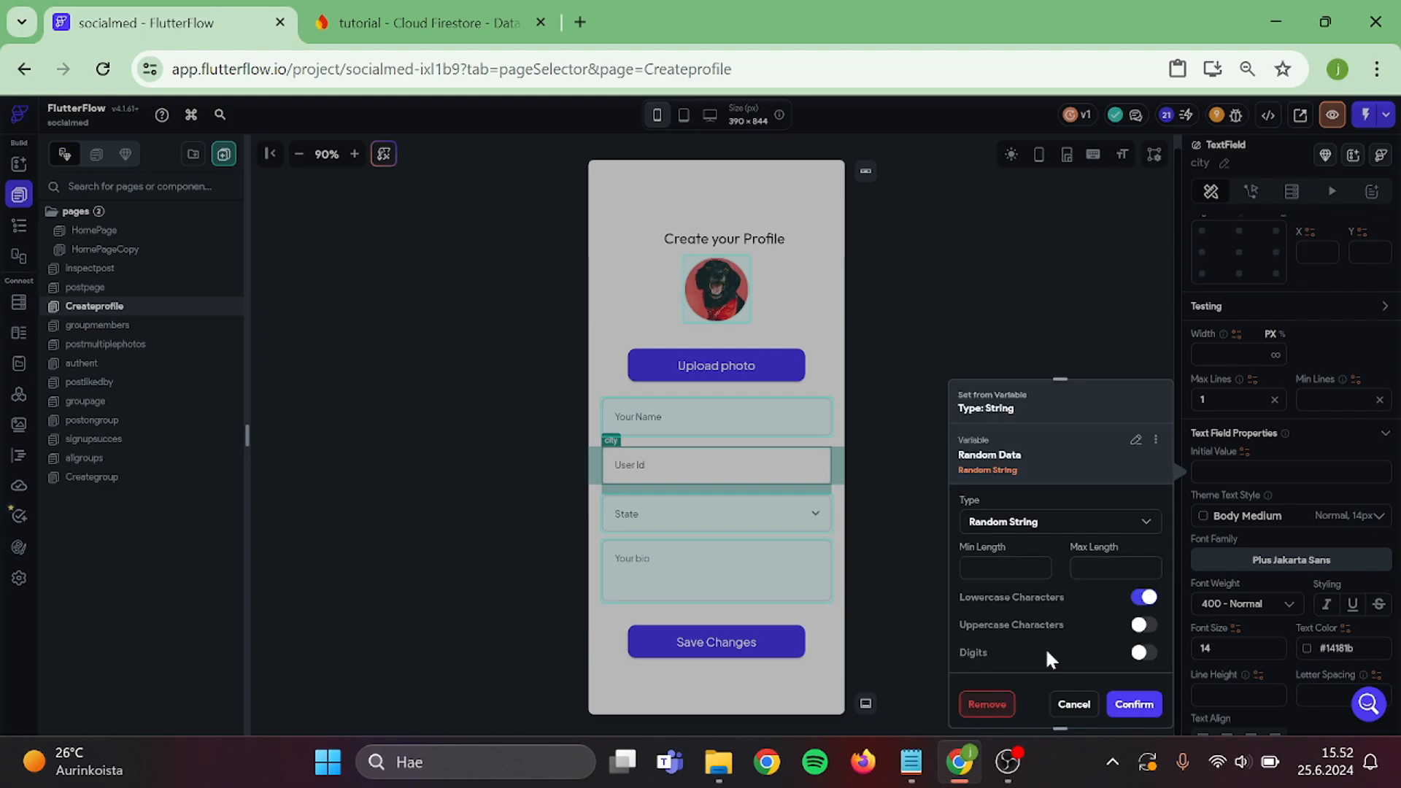
text(14)
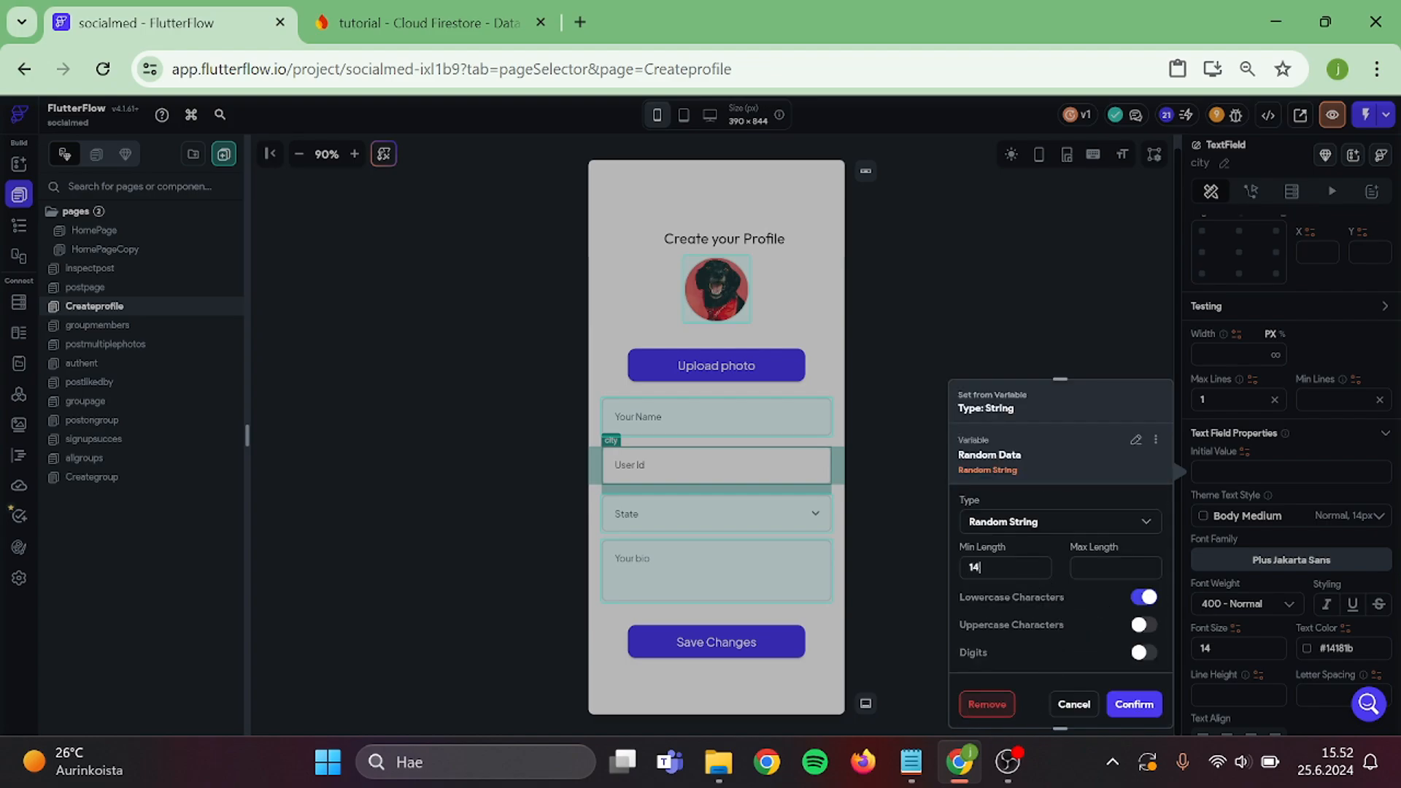
click(1144, 625)
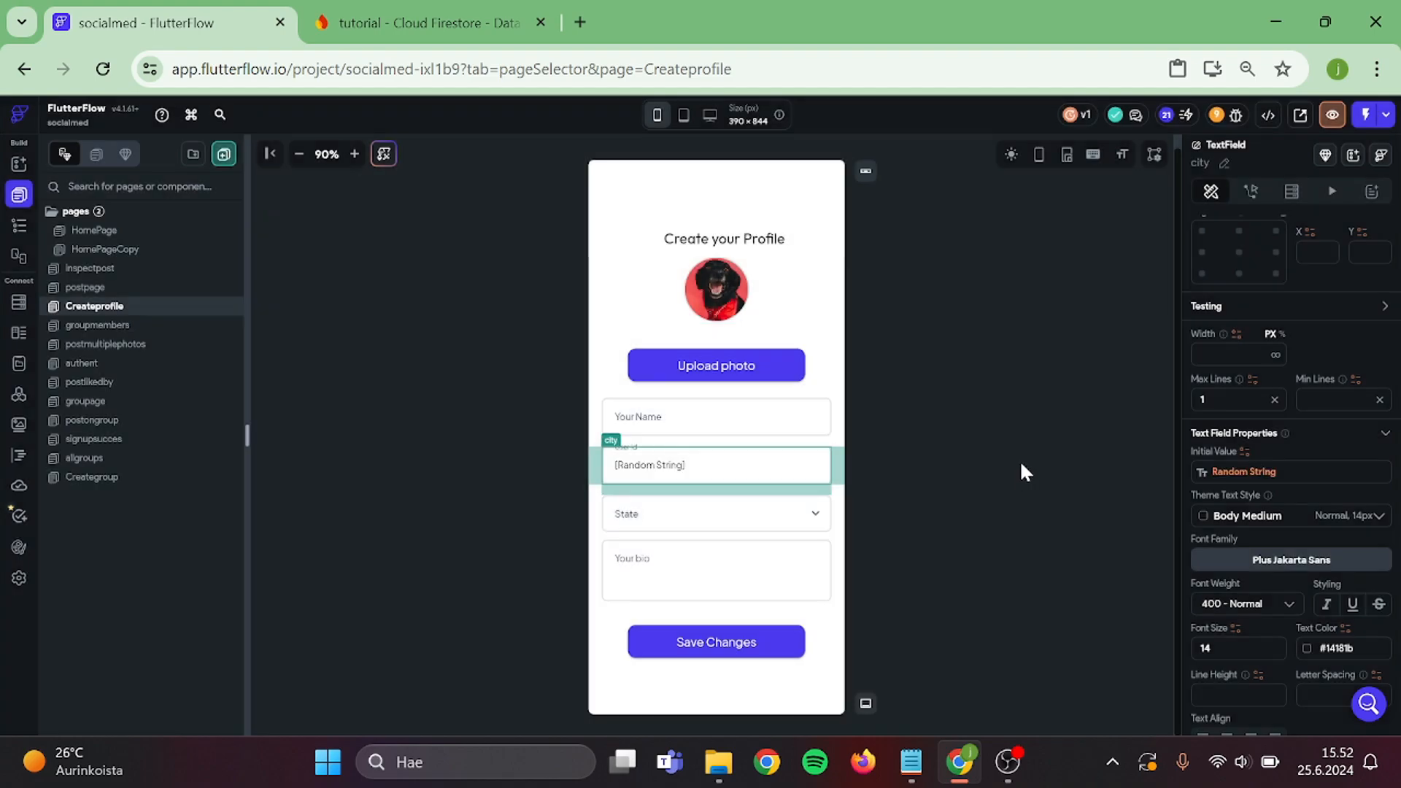
click(716, 513)
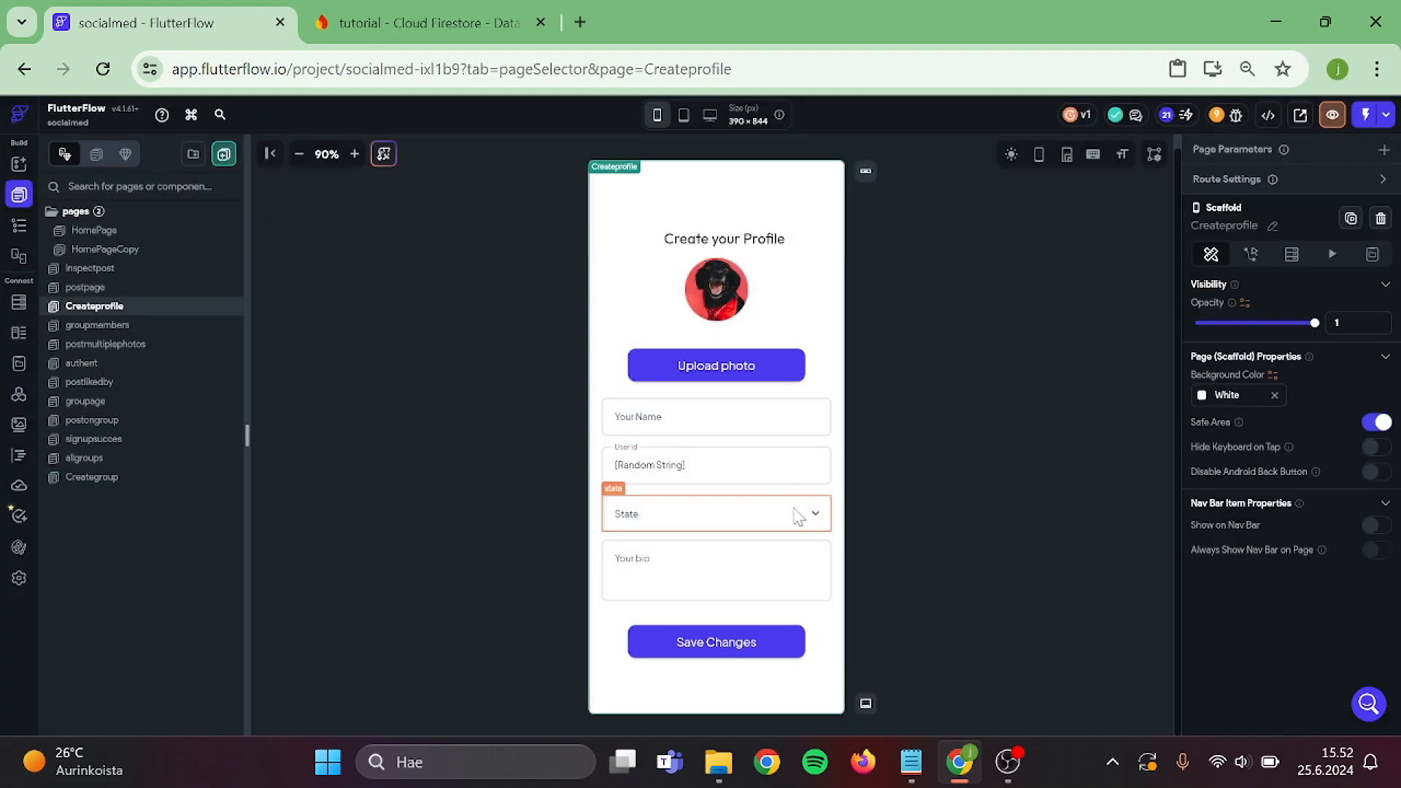
Delete the State dropdown and give Save Changes an Update Document action on Authenticated User.
click(716, 525)
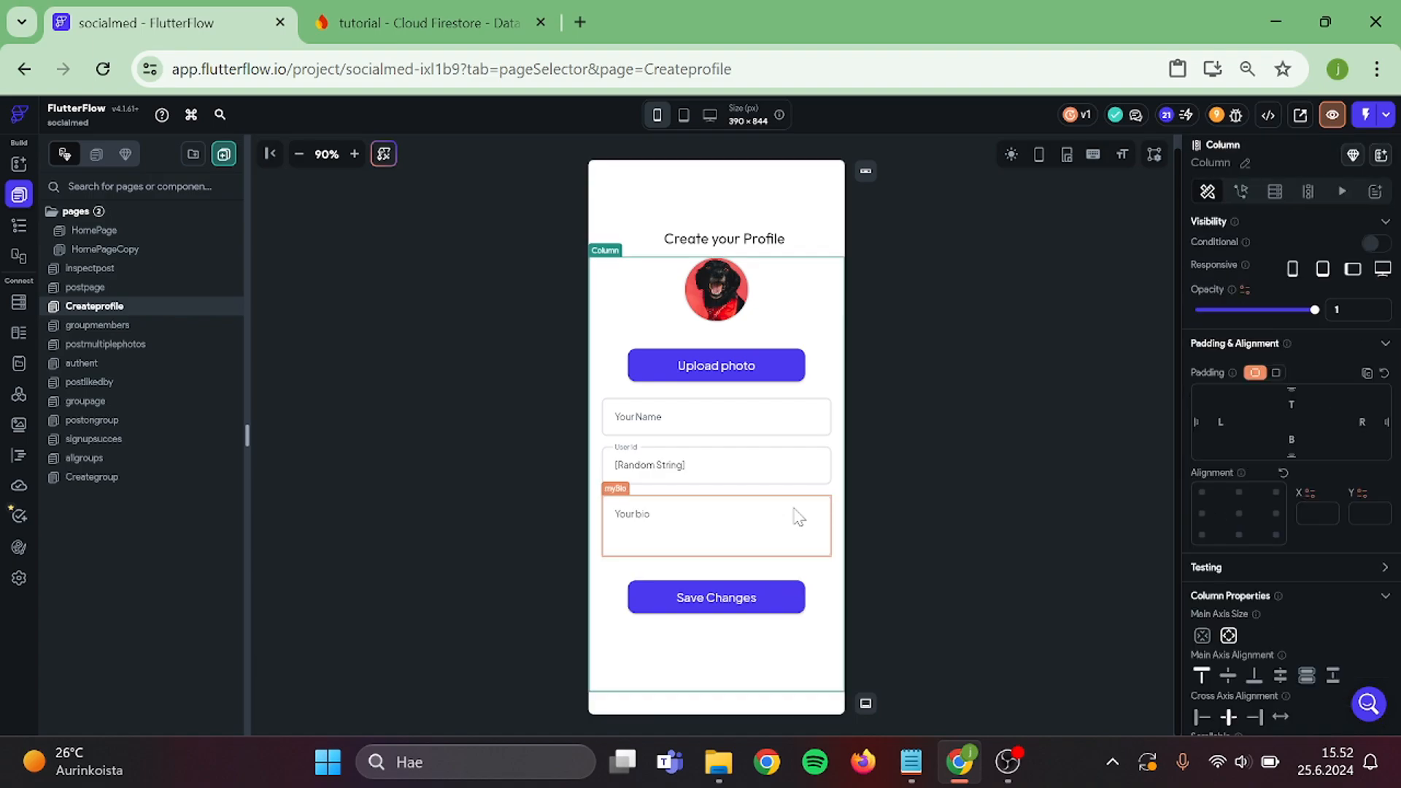
click(716, 597)
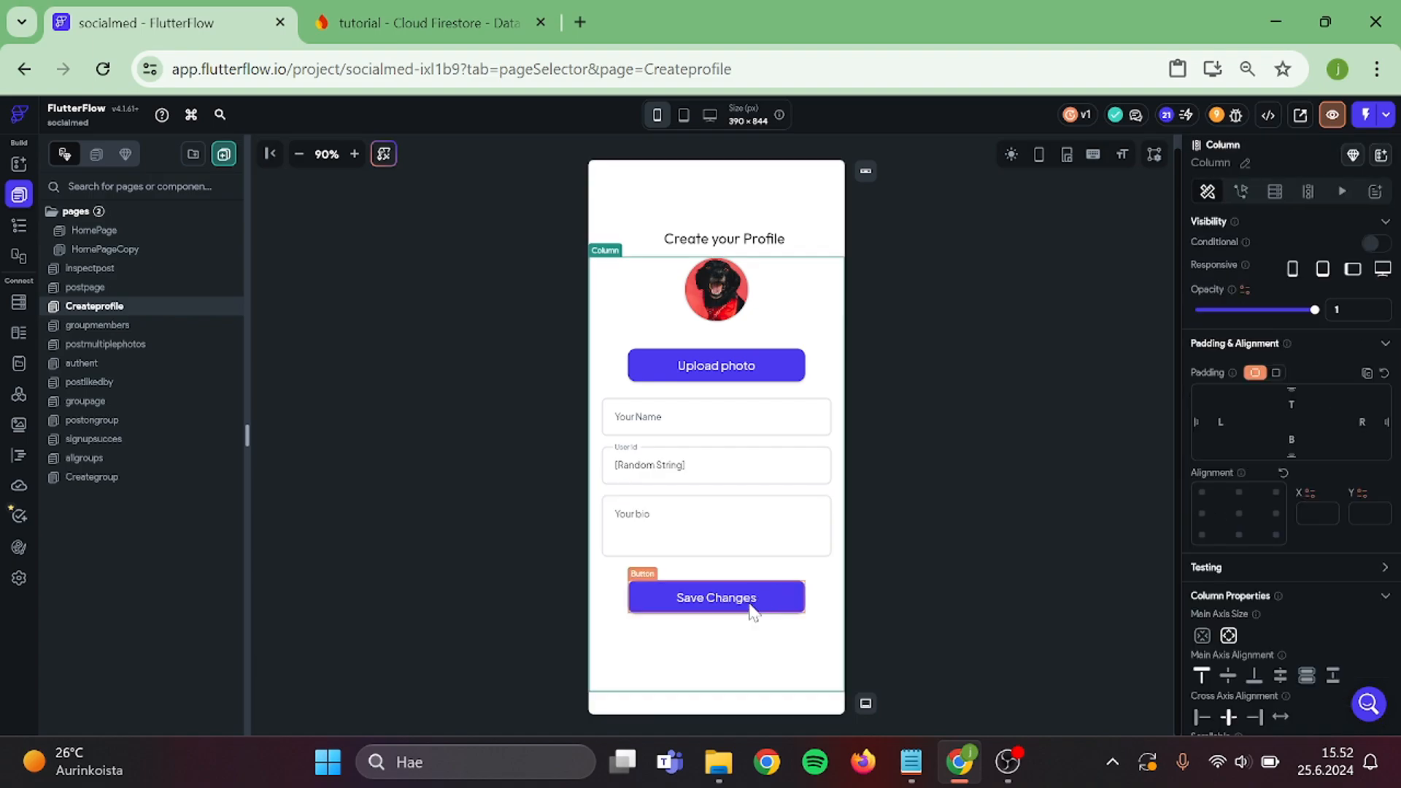
click(715, 597)
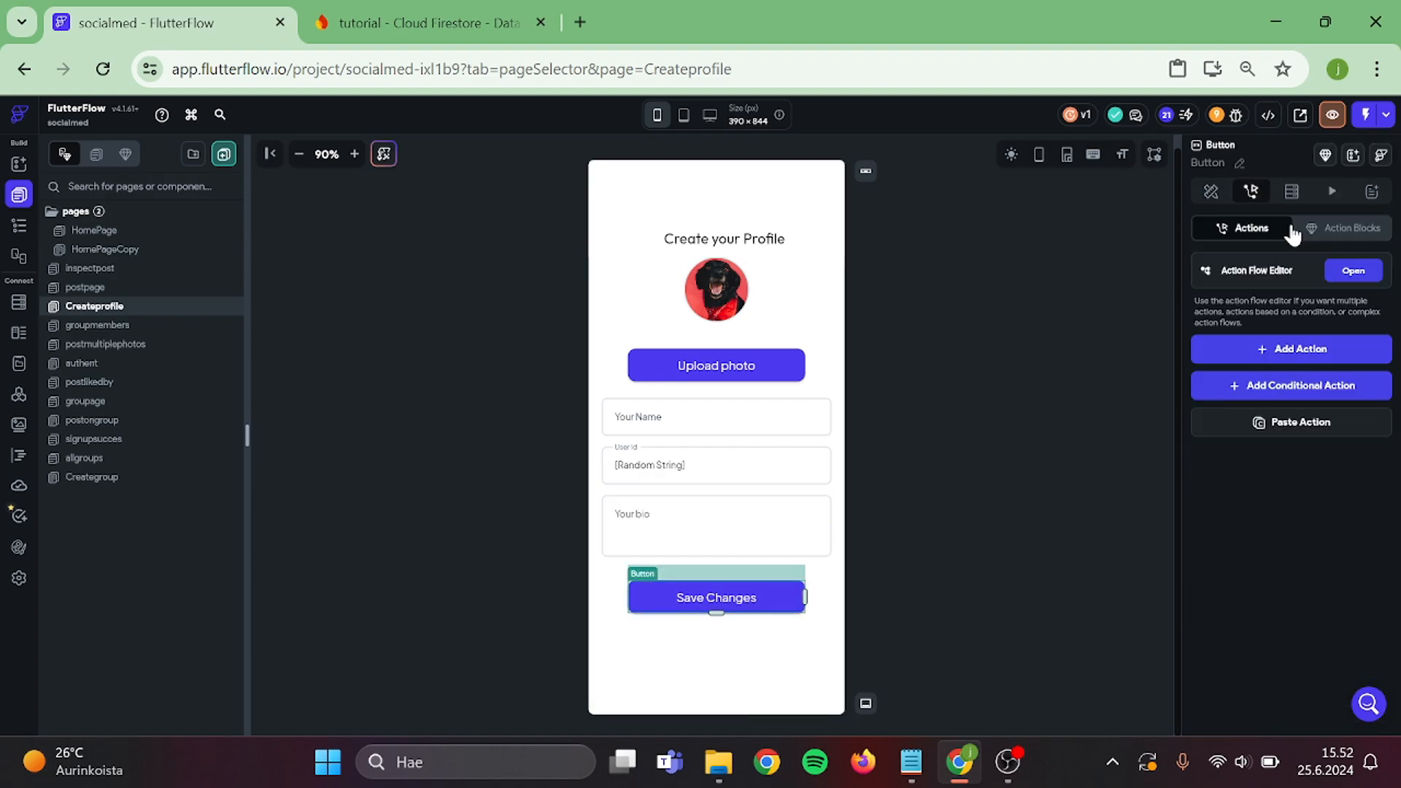
click(1353, 270)
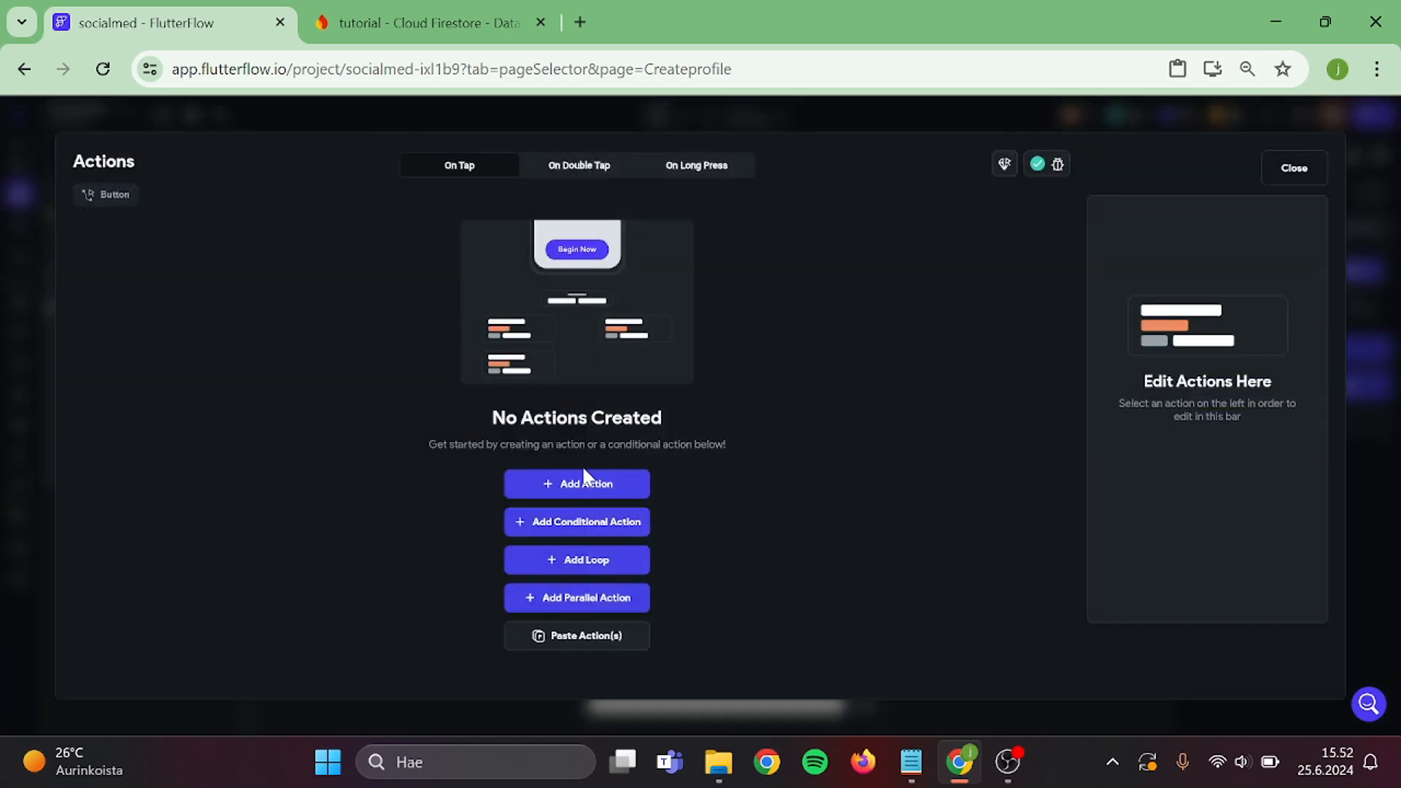
click(577, 483)
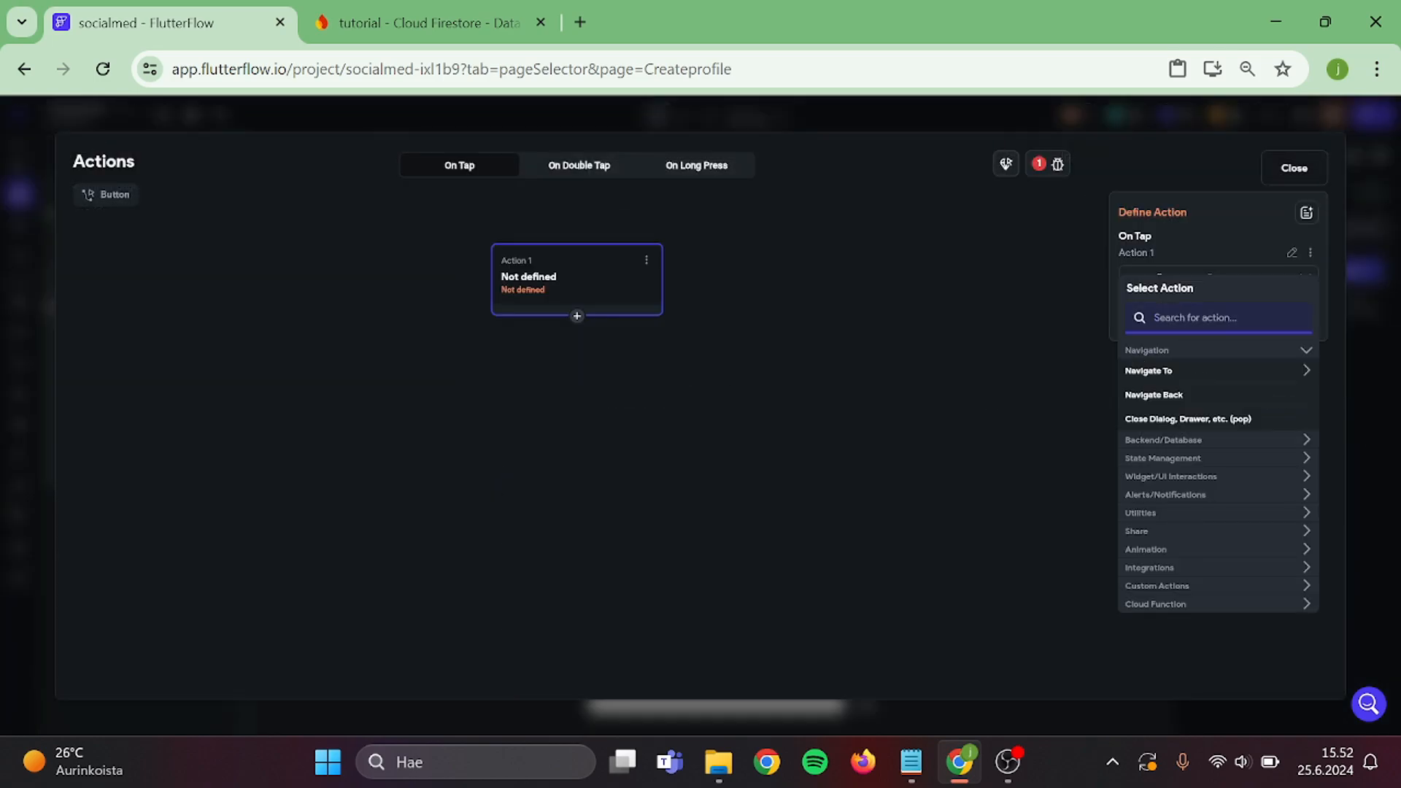
text(upda)
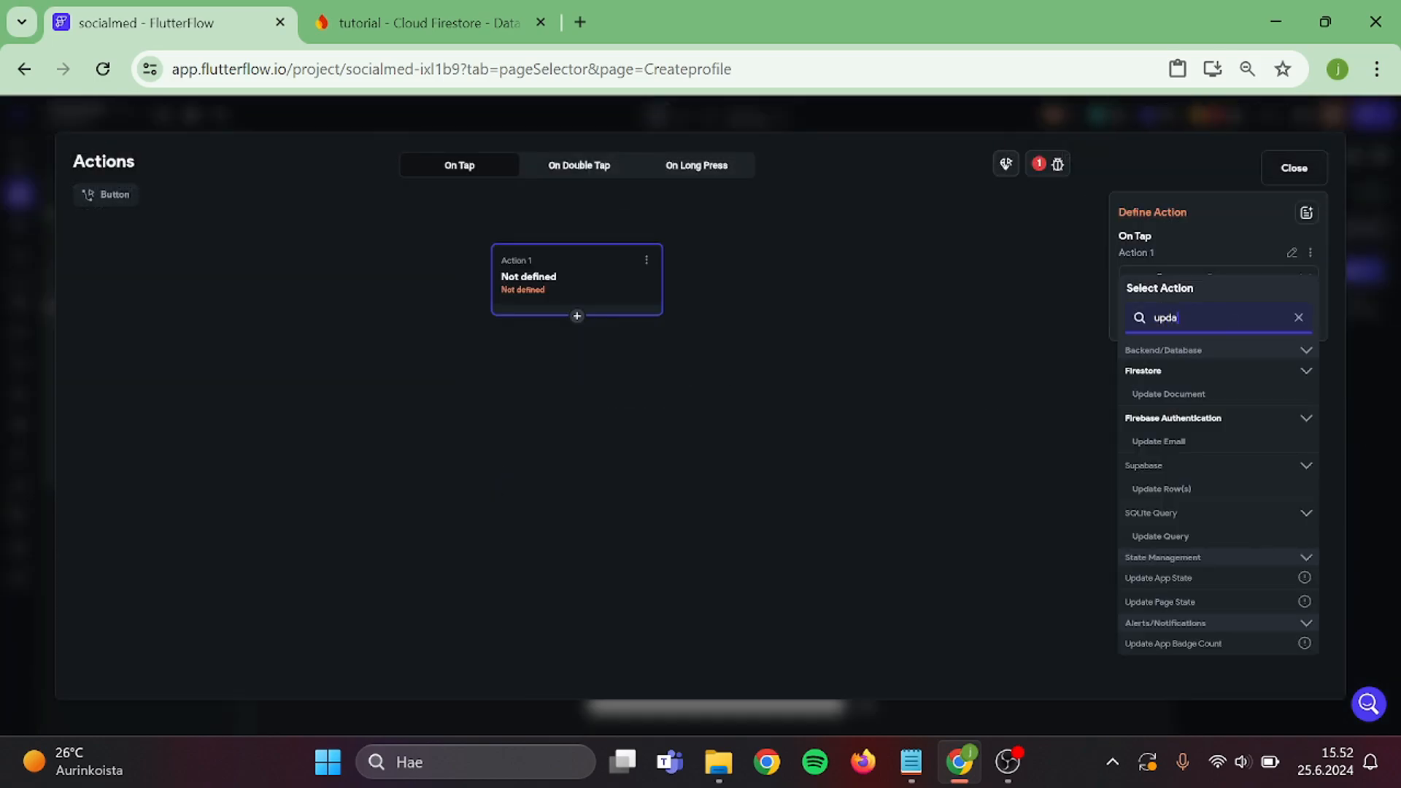
click(1168, 394)
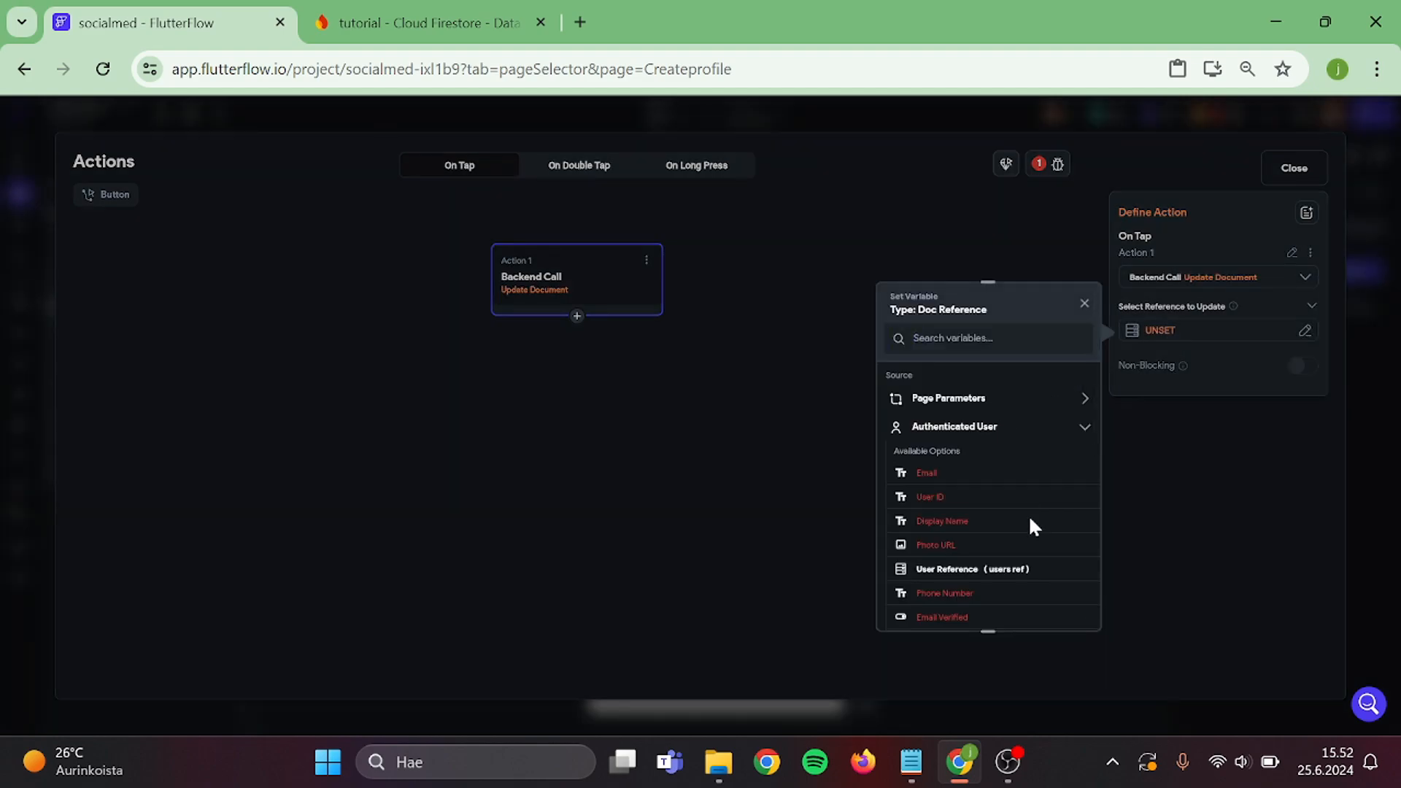
click(972, 569)
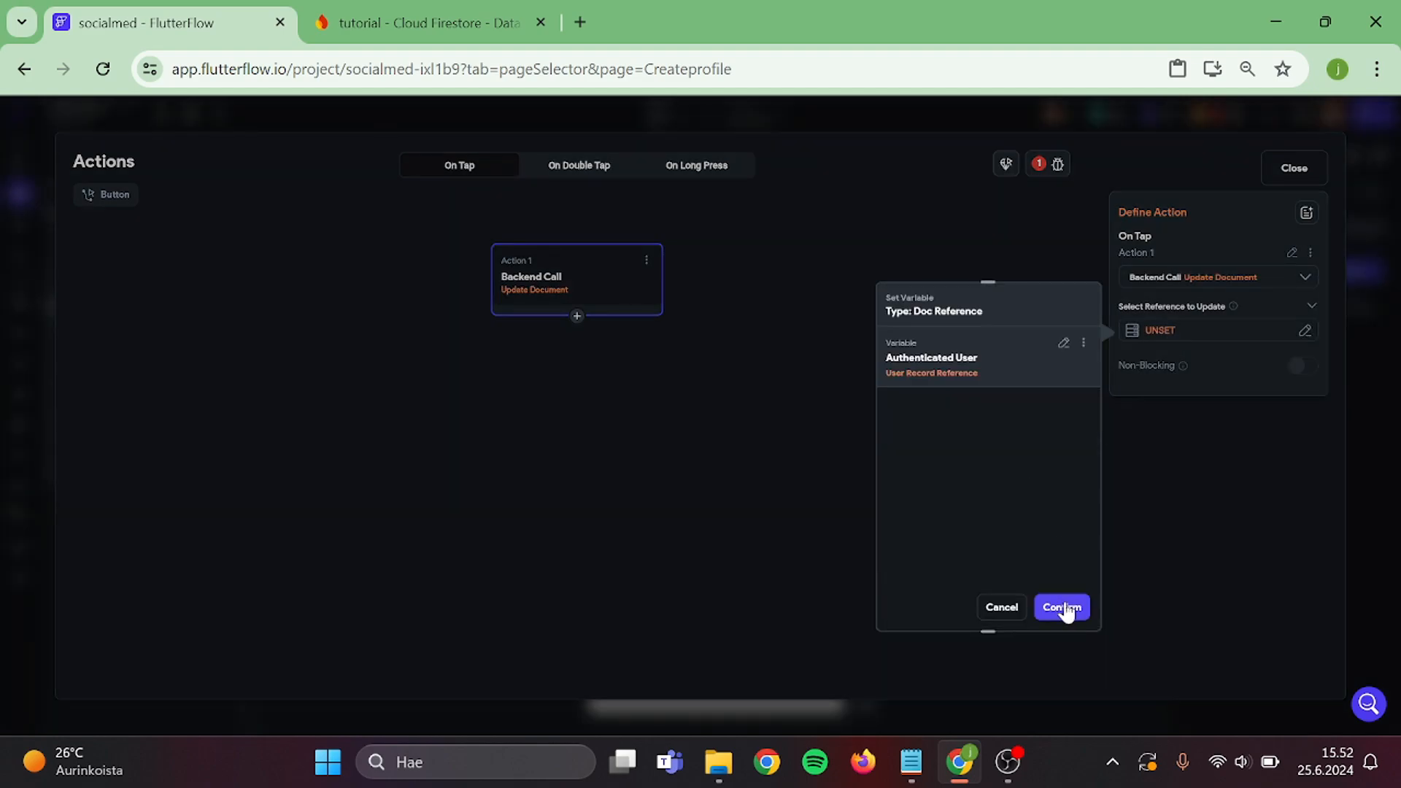
click(1061, 607)
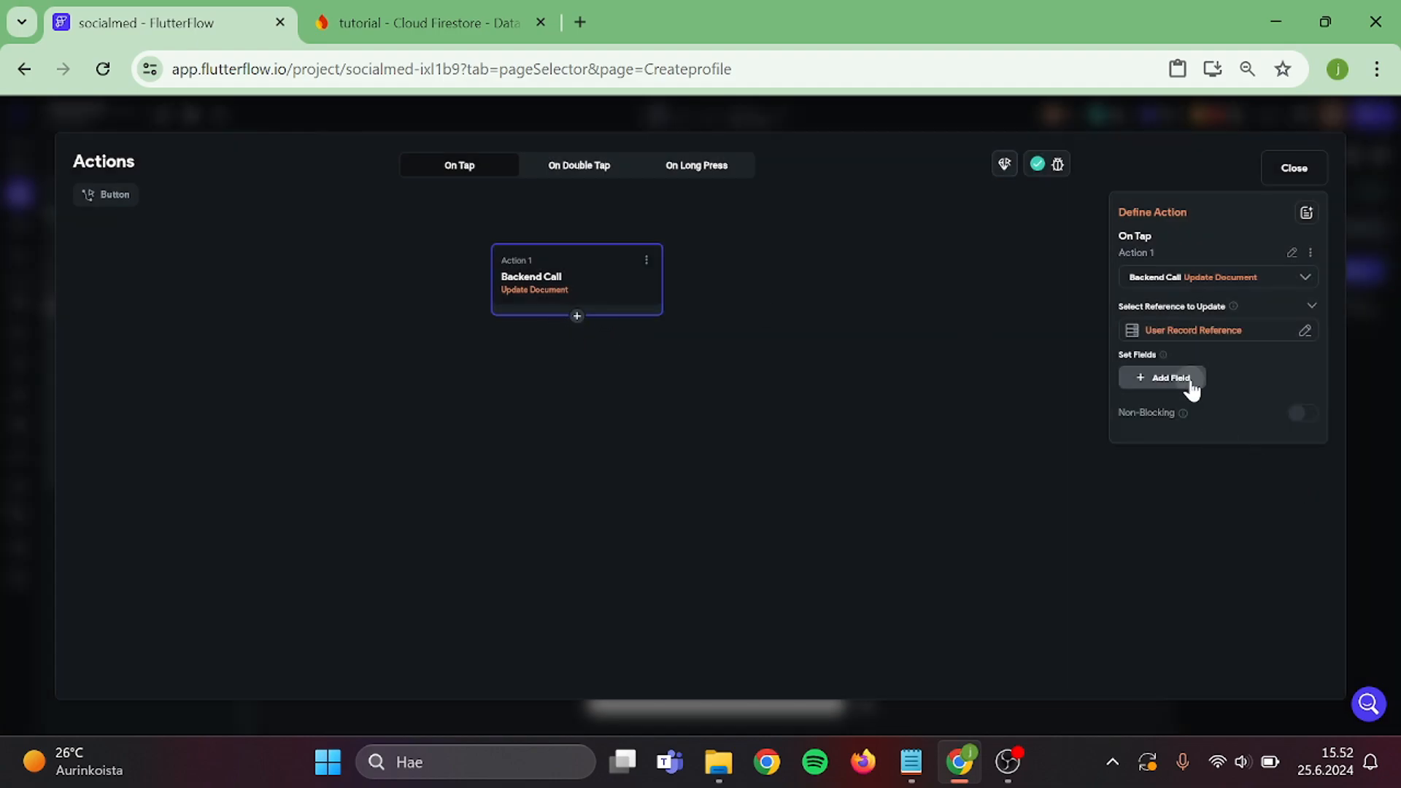
Fill display_name from the Your Name field and uid from the User Id field.
click(1162, 377)
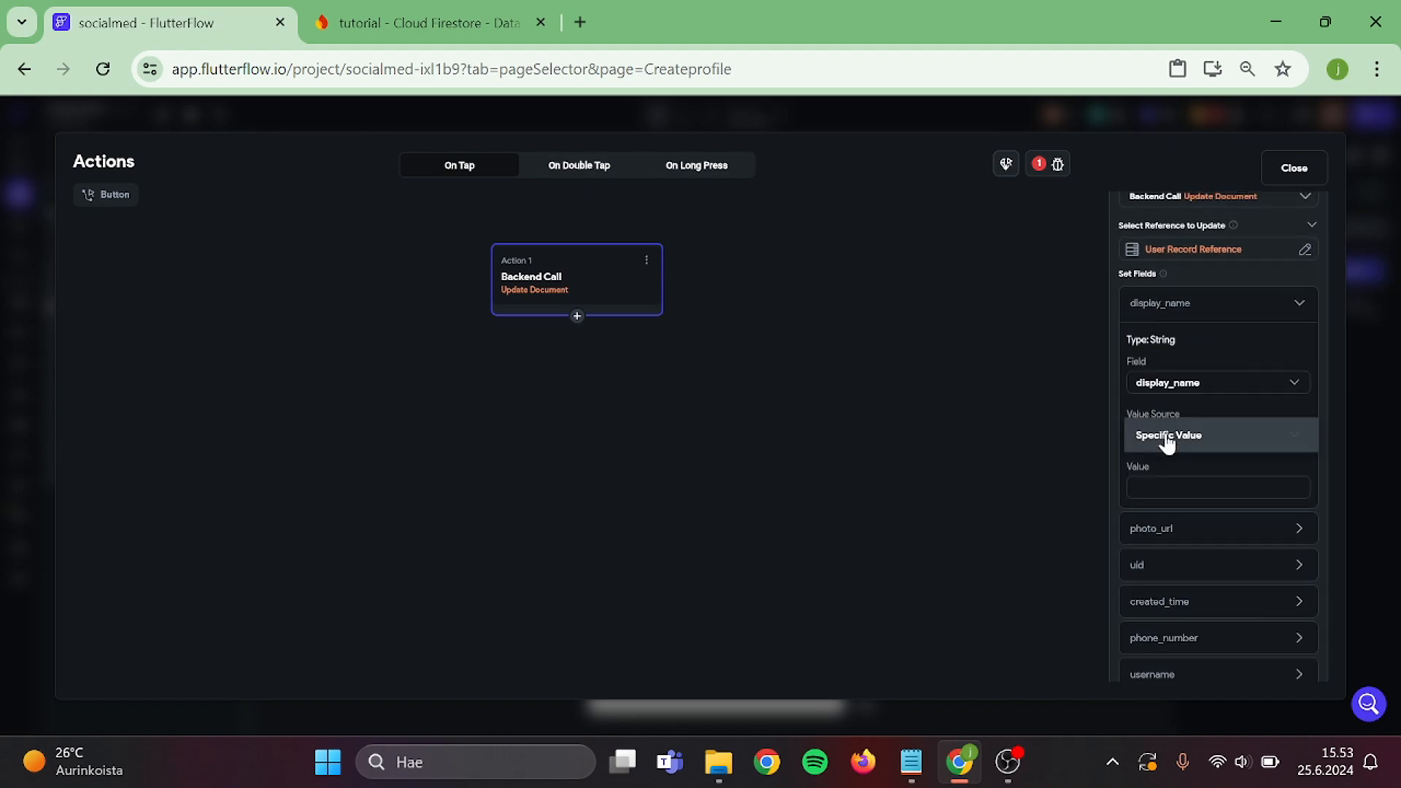
click(1169, 435)
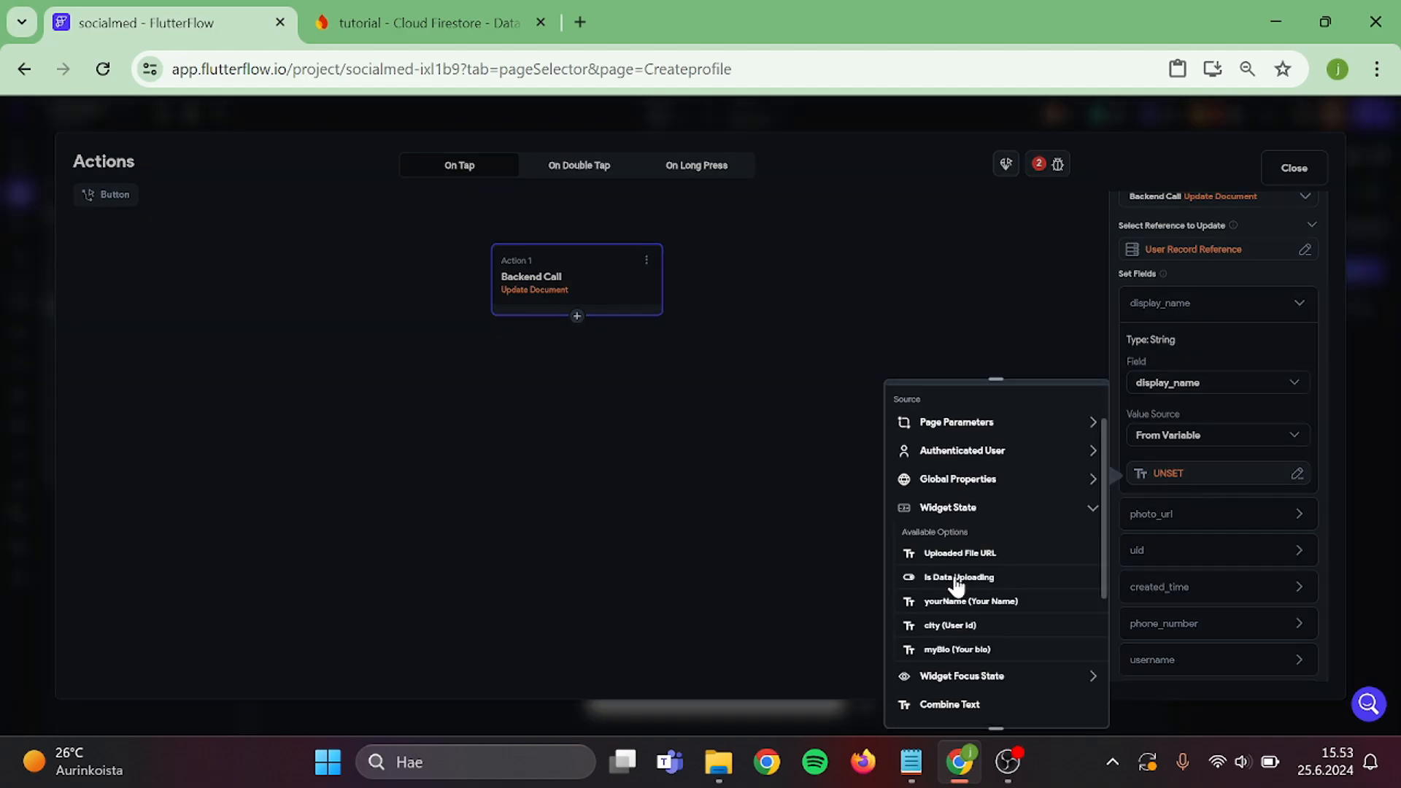
scroll(down, 3)
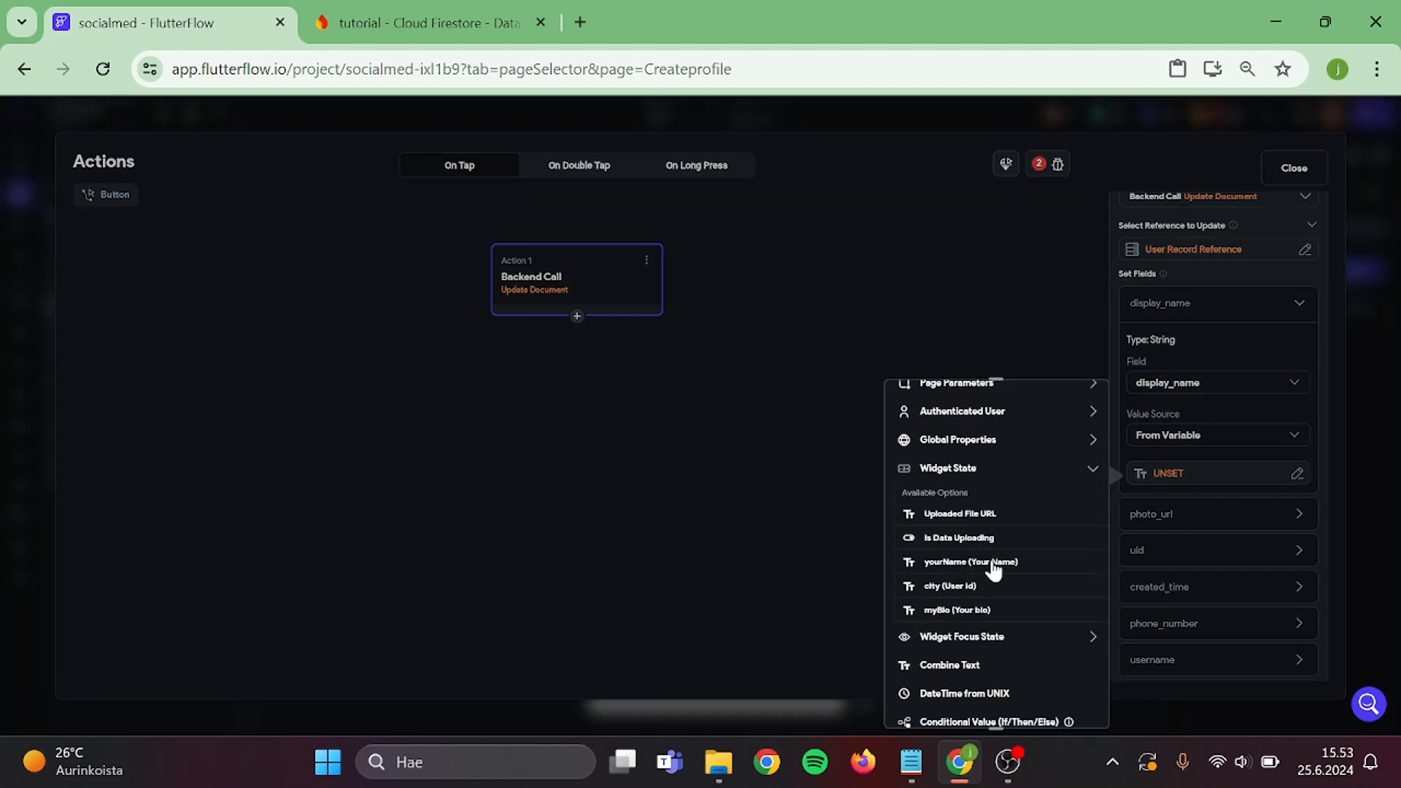
click(970, 561)
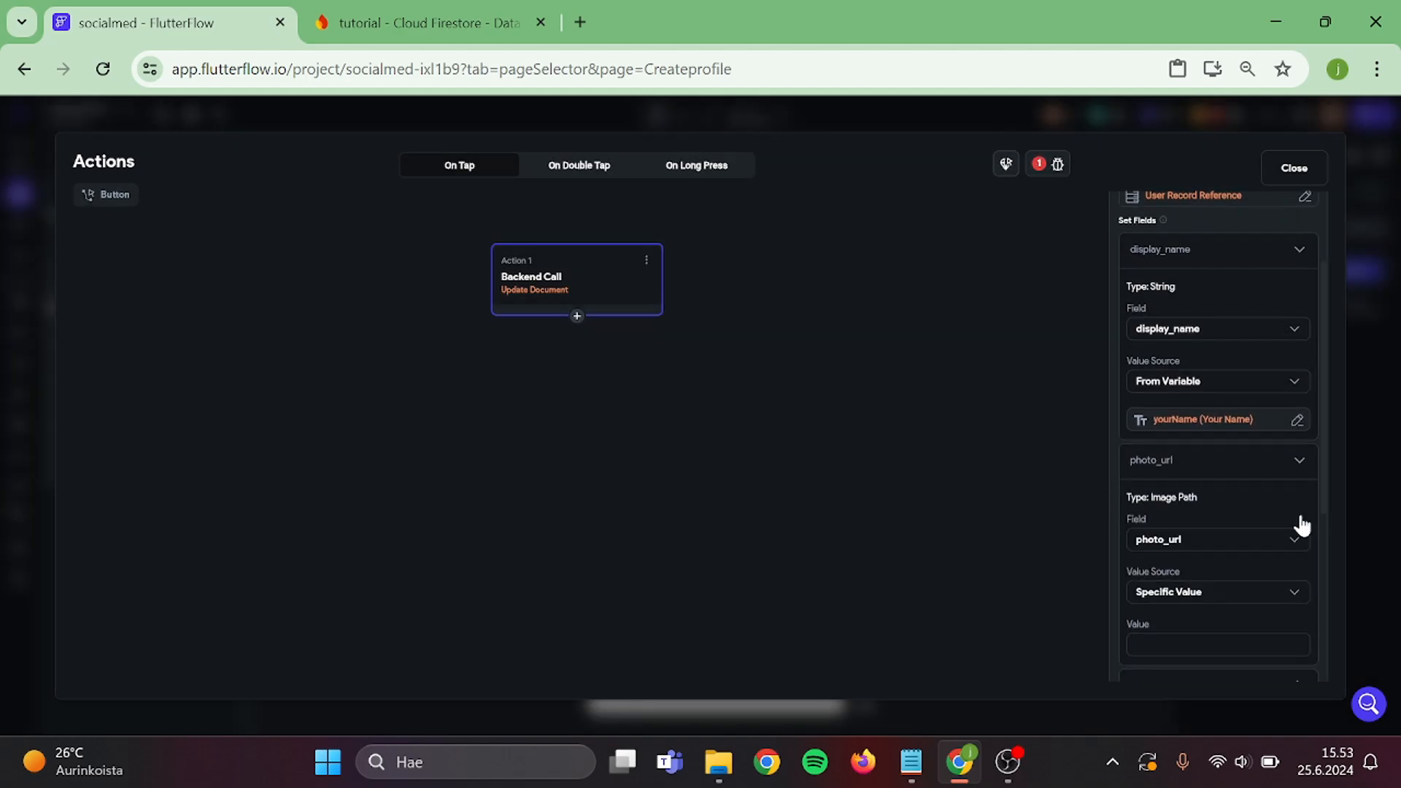
scroll(down, 3)
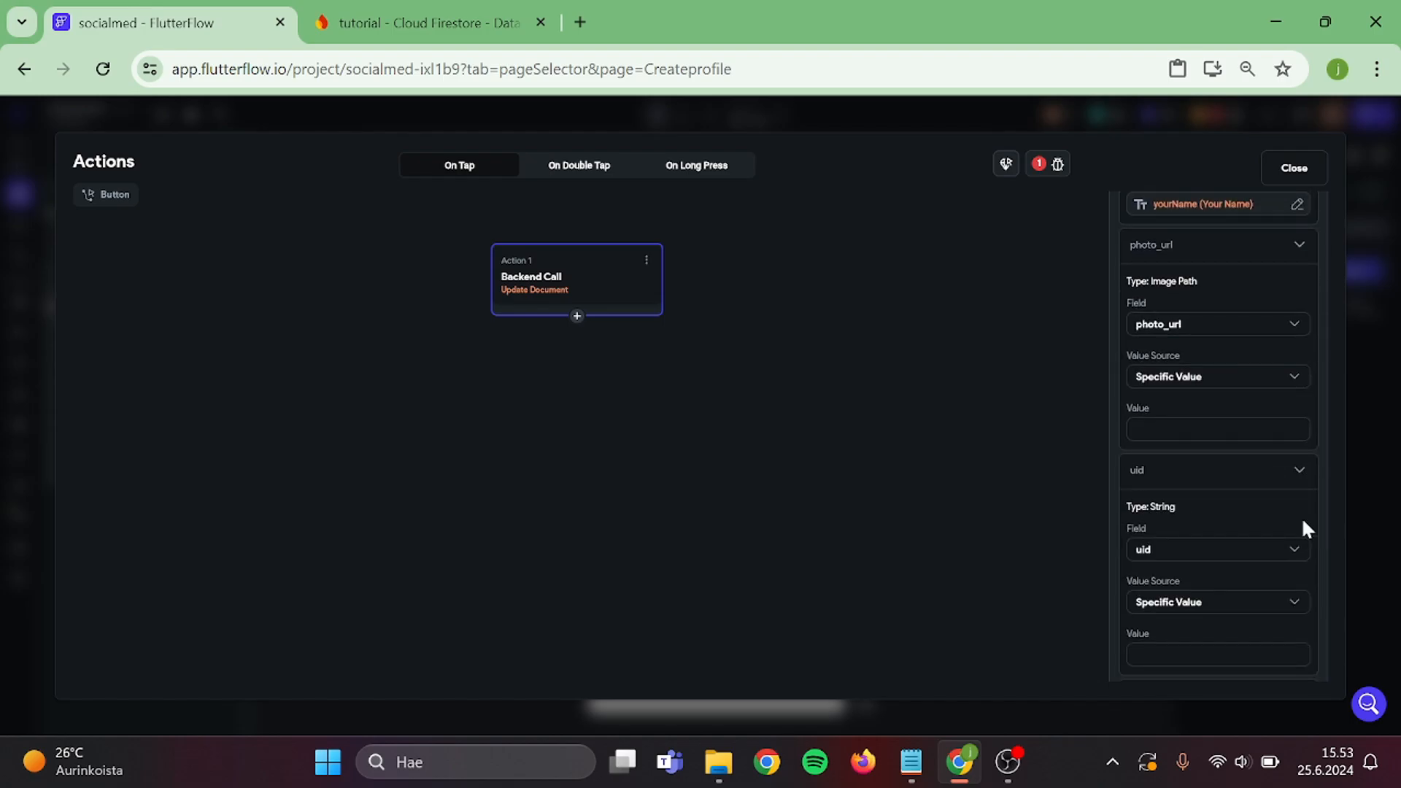
click(1218, 602)
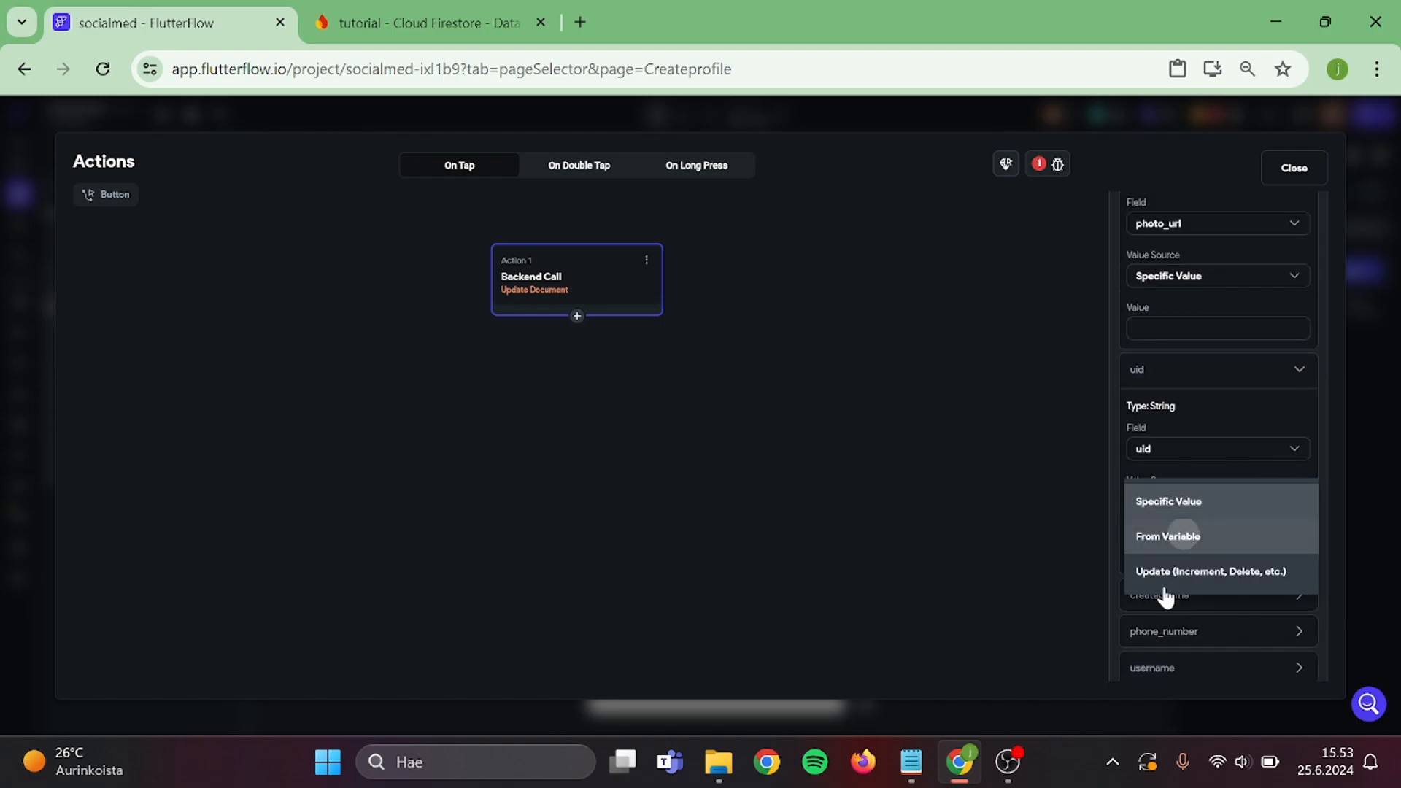
click(1167, 536)
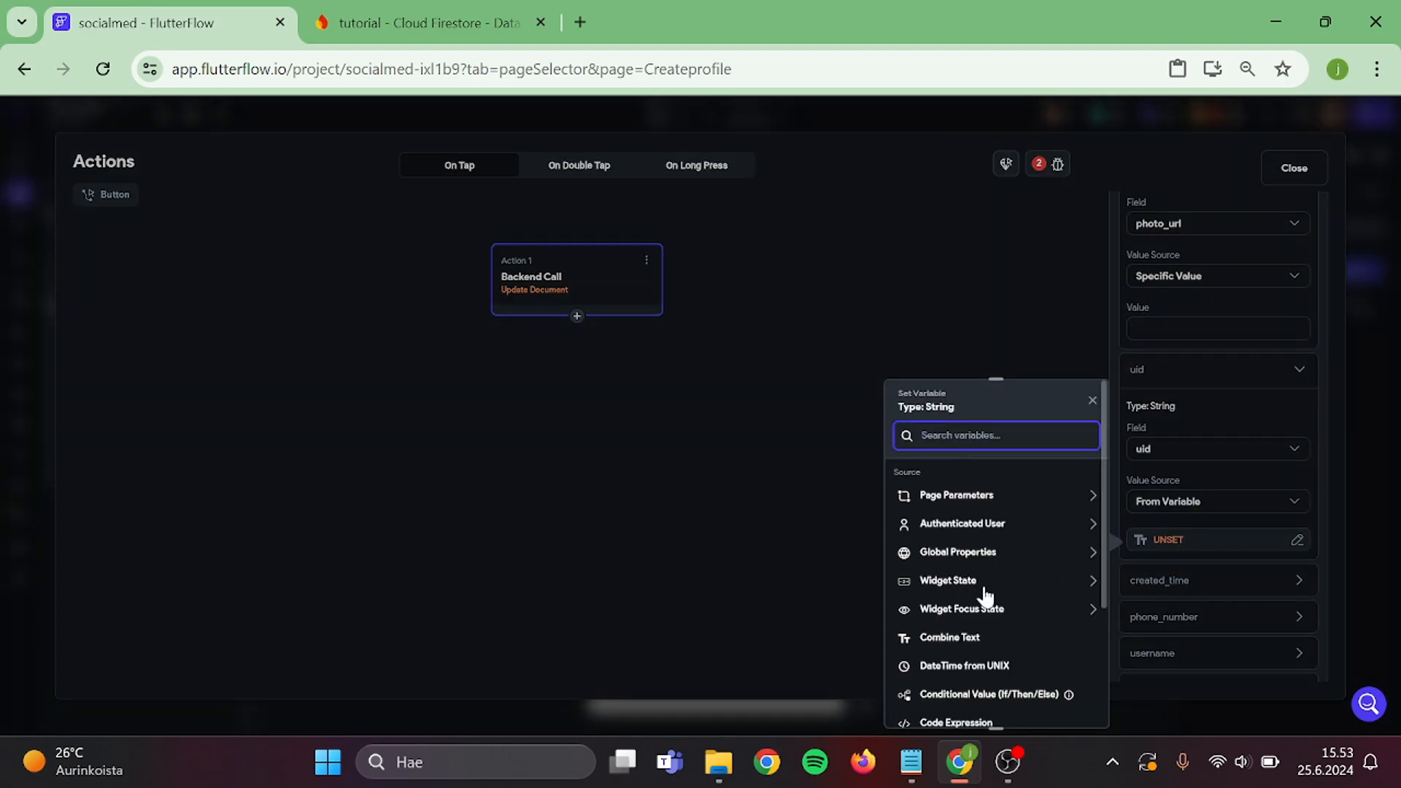
click(948, 580)
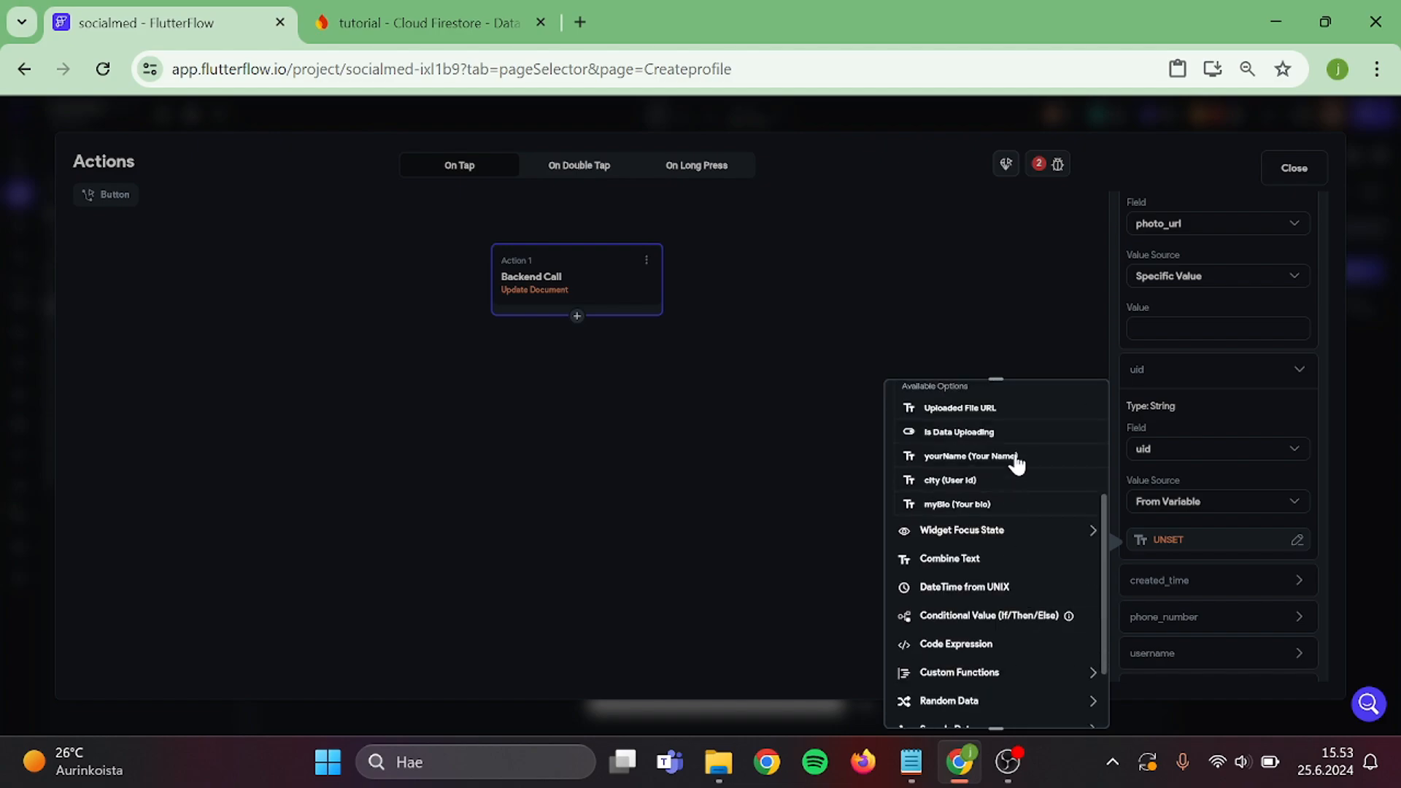
click(950, 480)
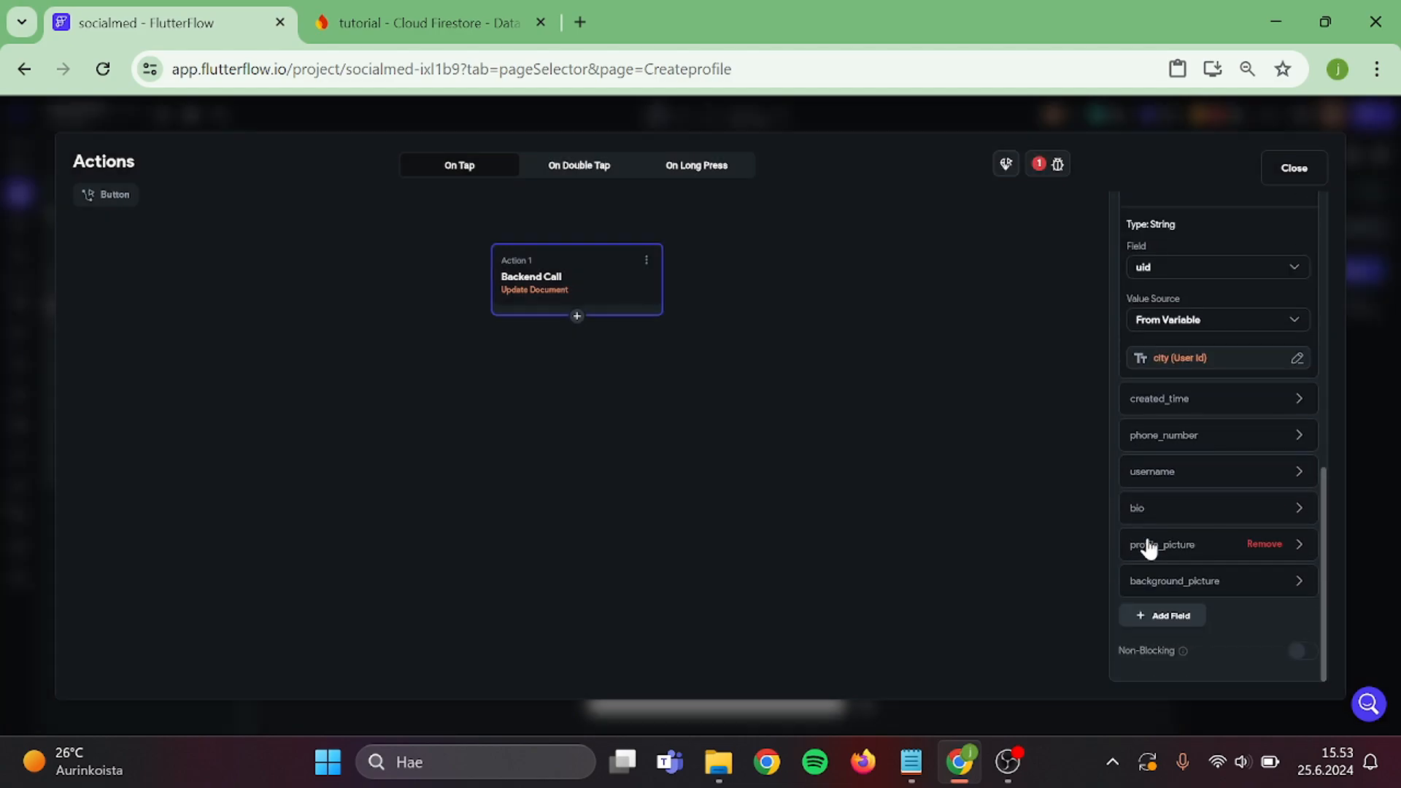
Set created_time to Current Time and bio from the myBio widget state.
click(1218, 398)
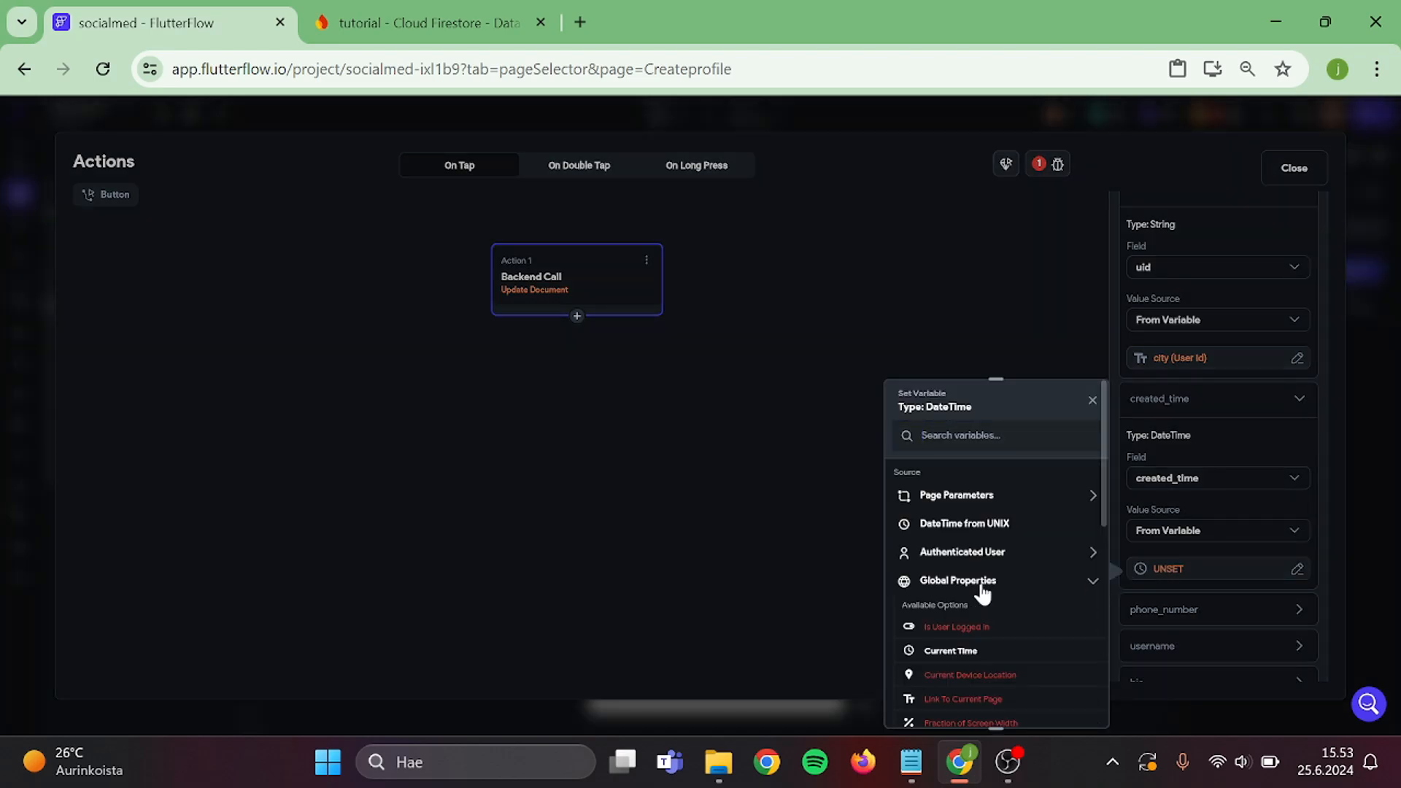
click(950, 651)
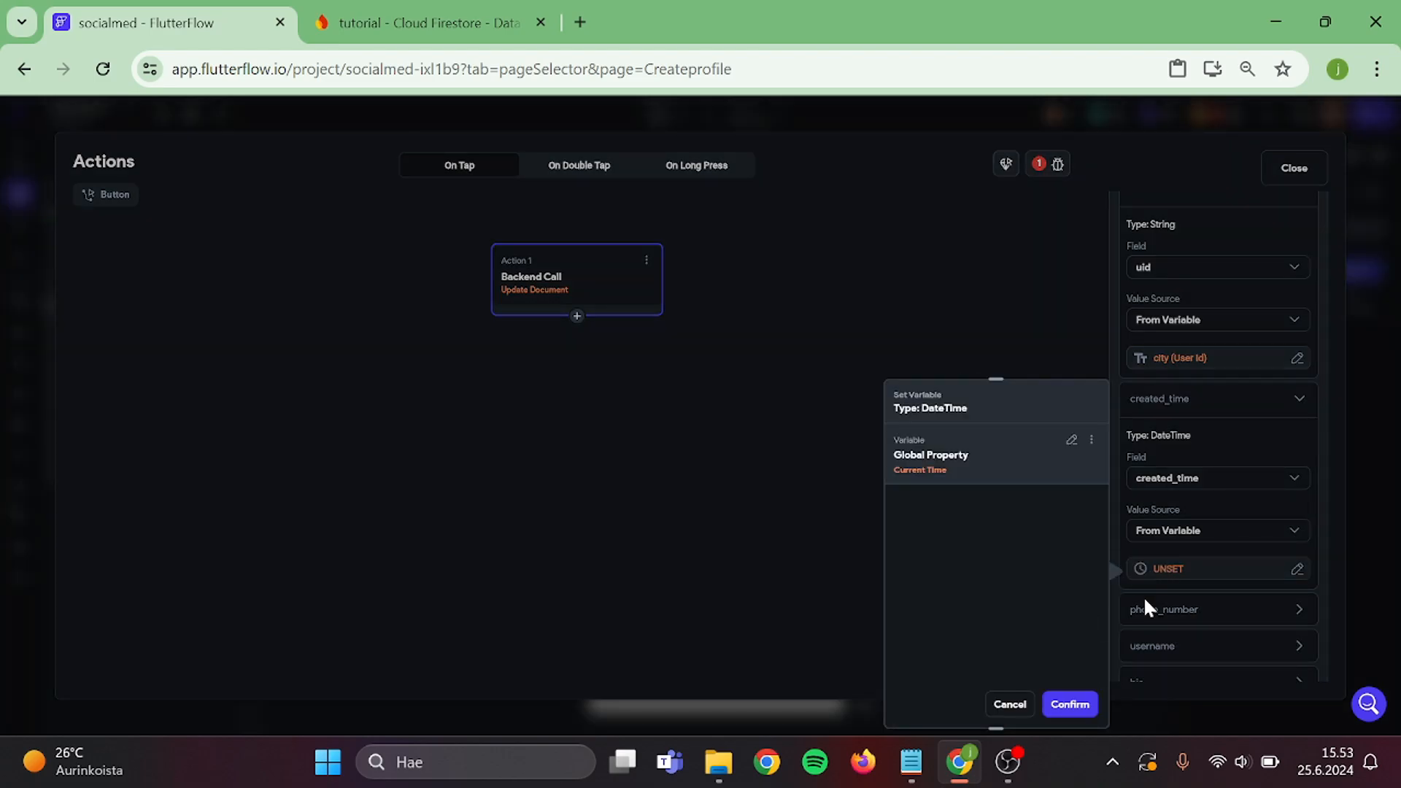
click(1069, 705)
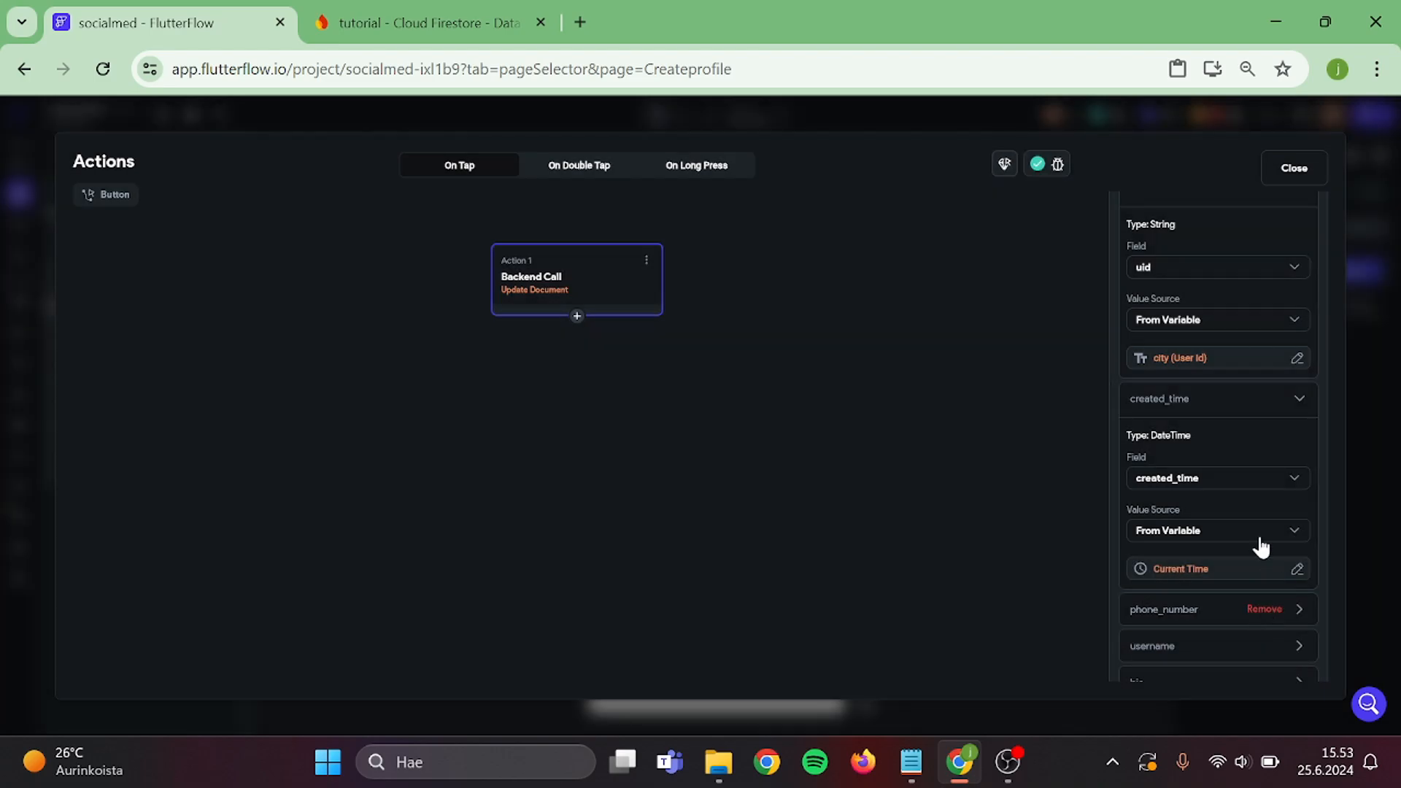
scroll(down, 3)
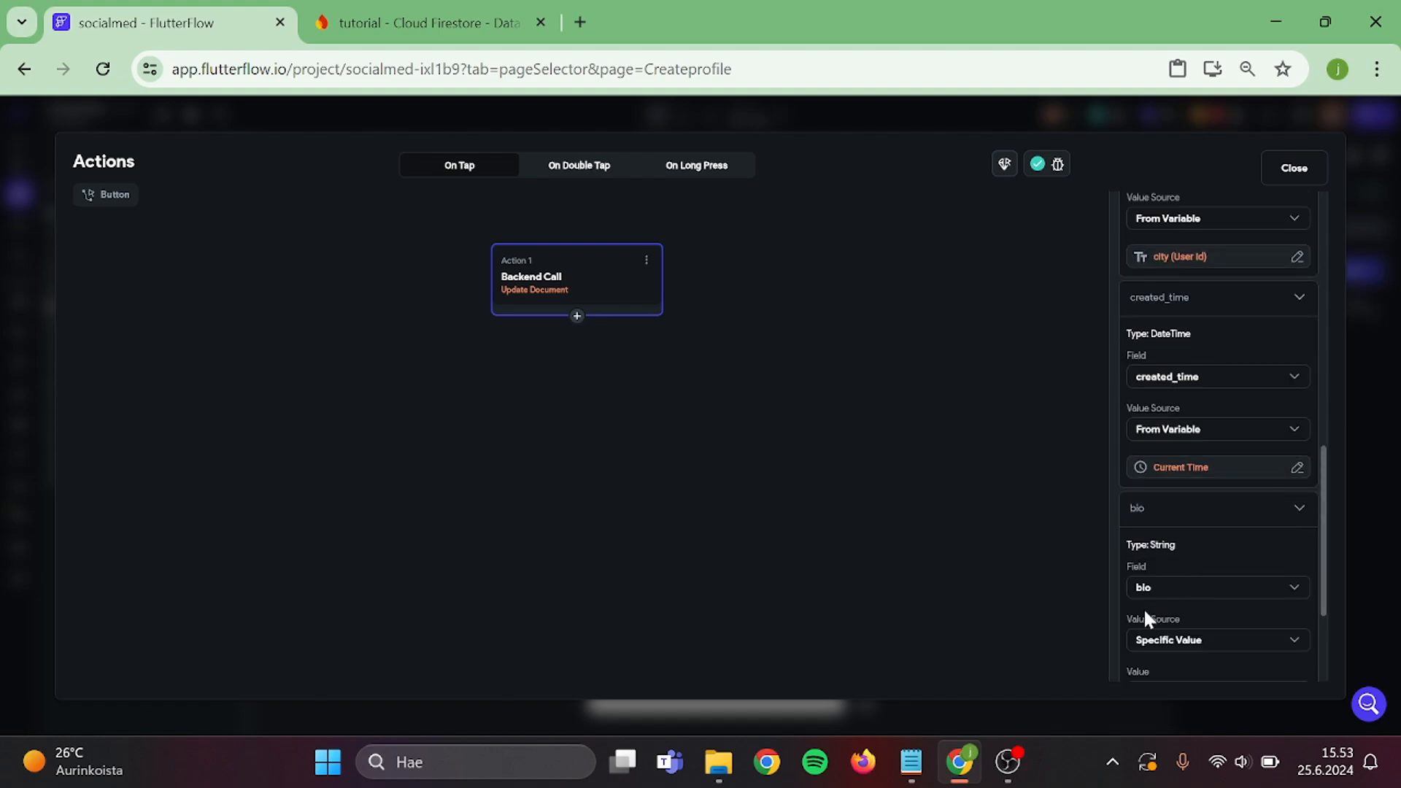
scroll(down, 3)
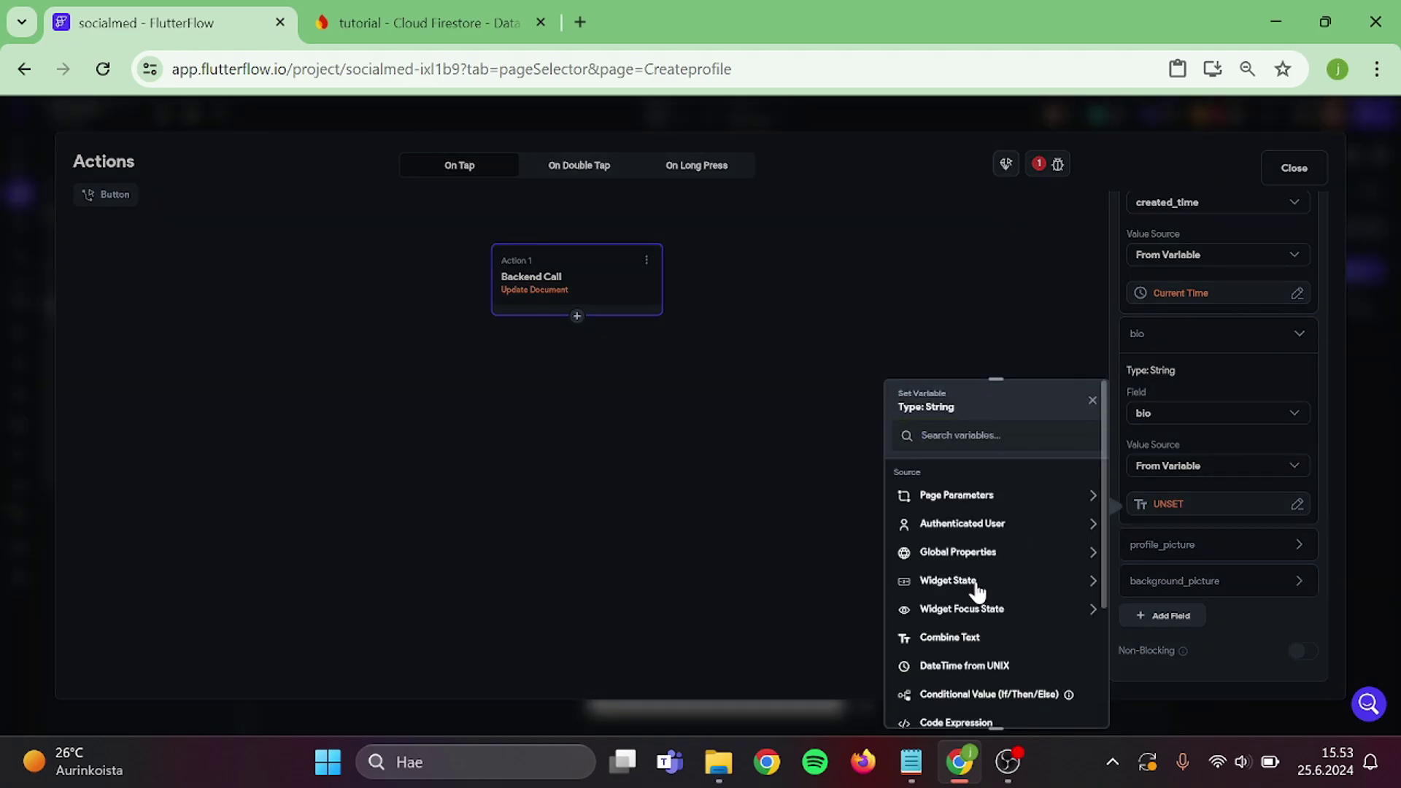
click(948, 580)
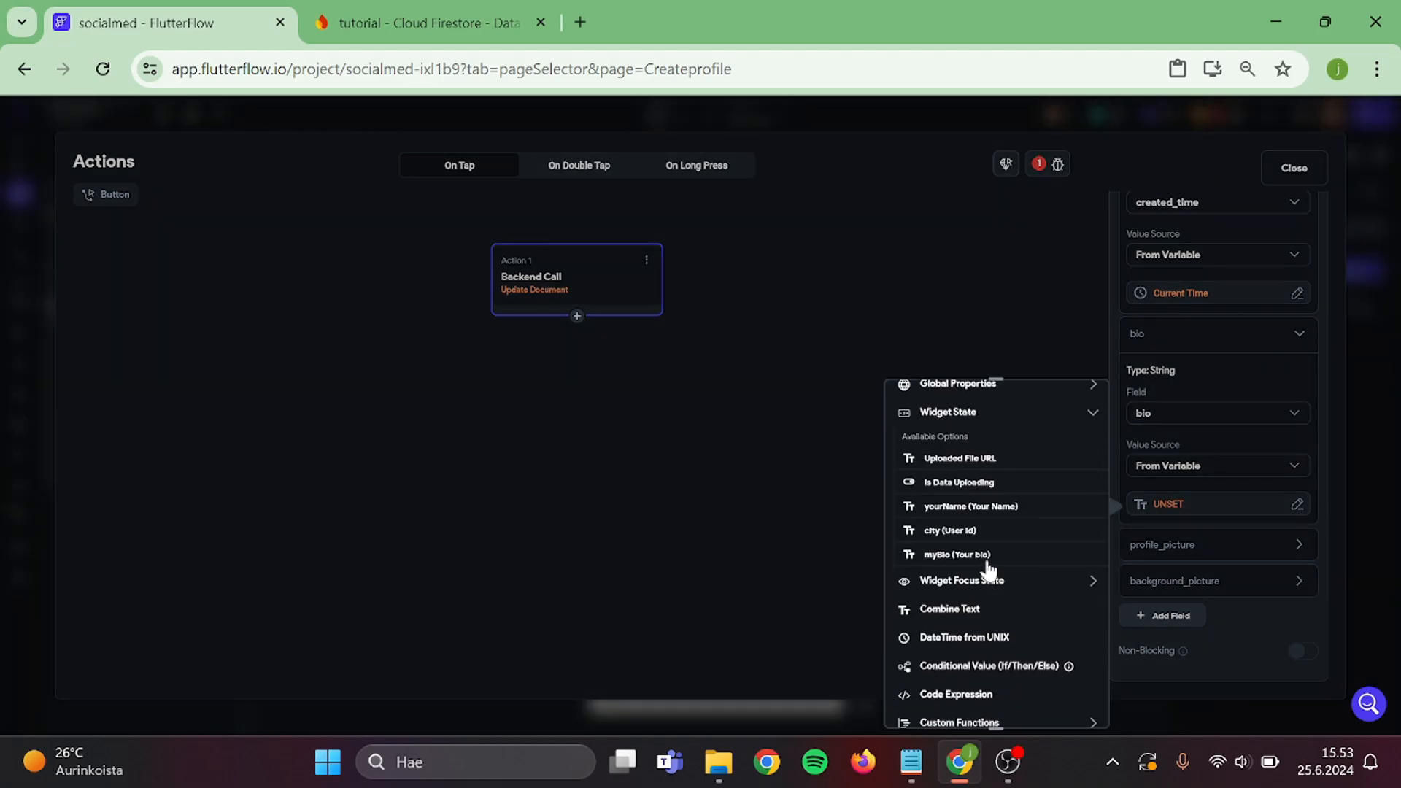
click(955, 555)
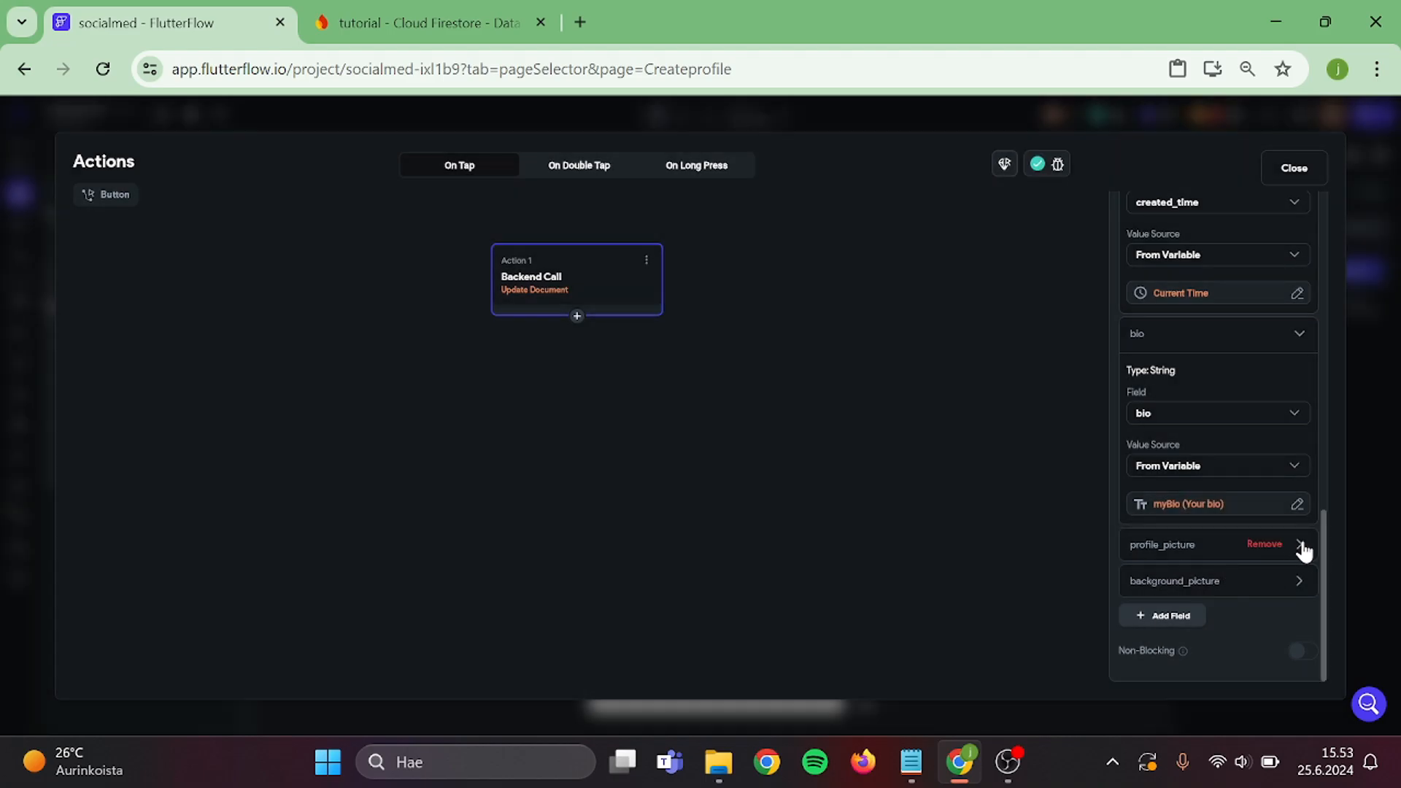
click(1294, 167)
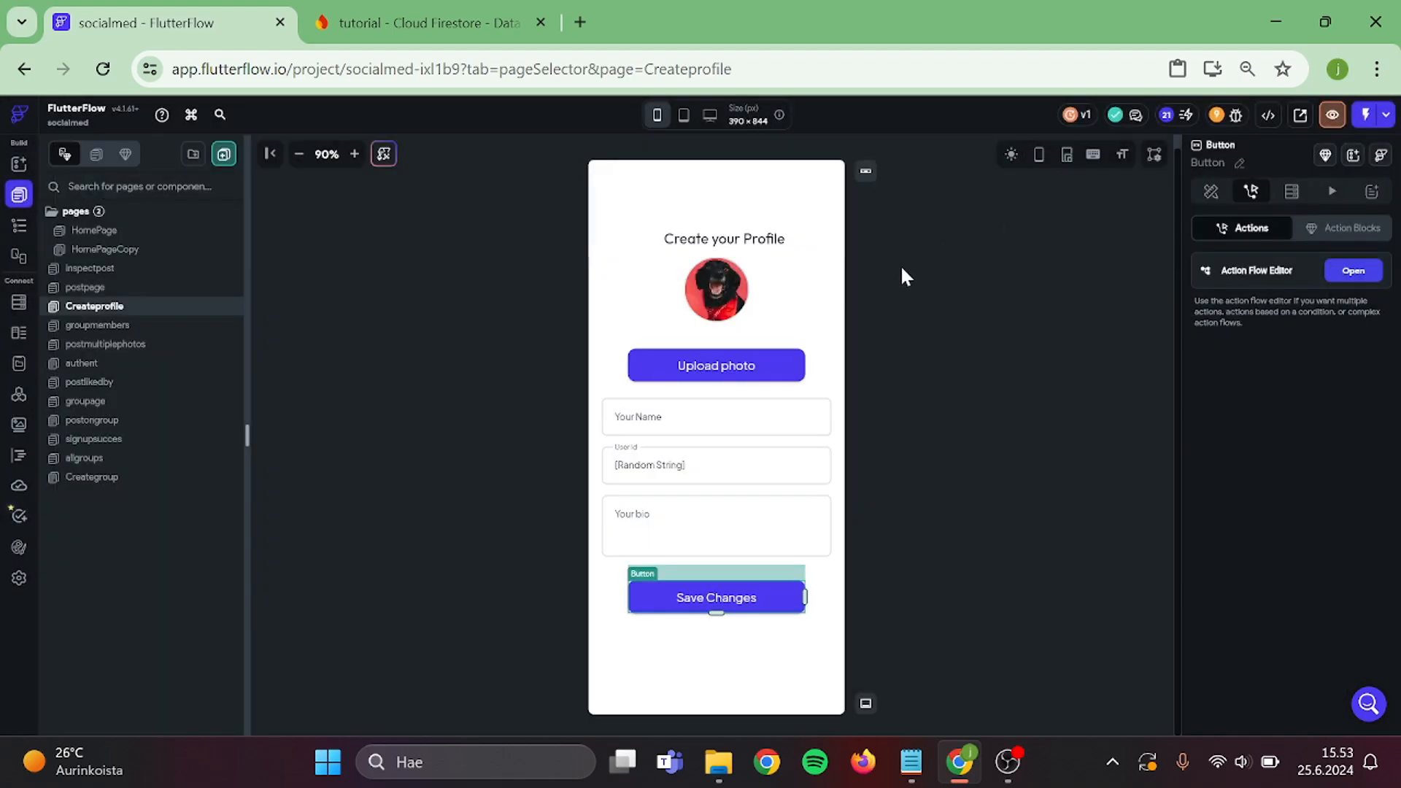
Add an Upload/Save Media action with Firebase upload type to the Upload photo button.
click(715, 366)
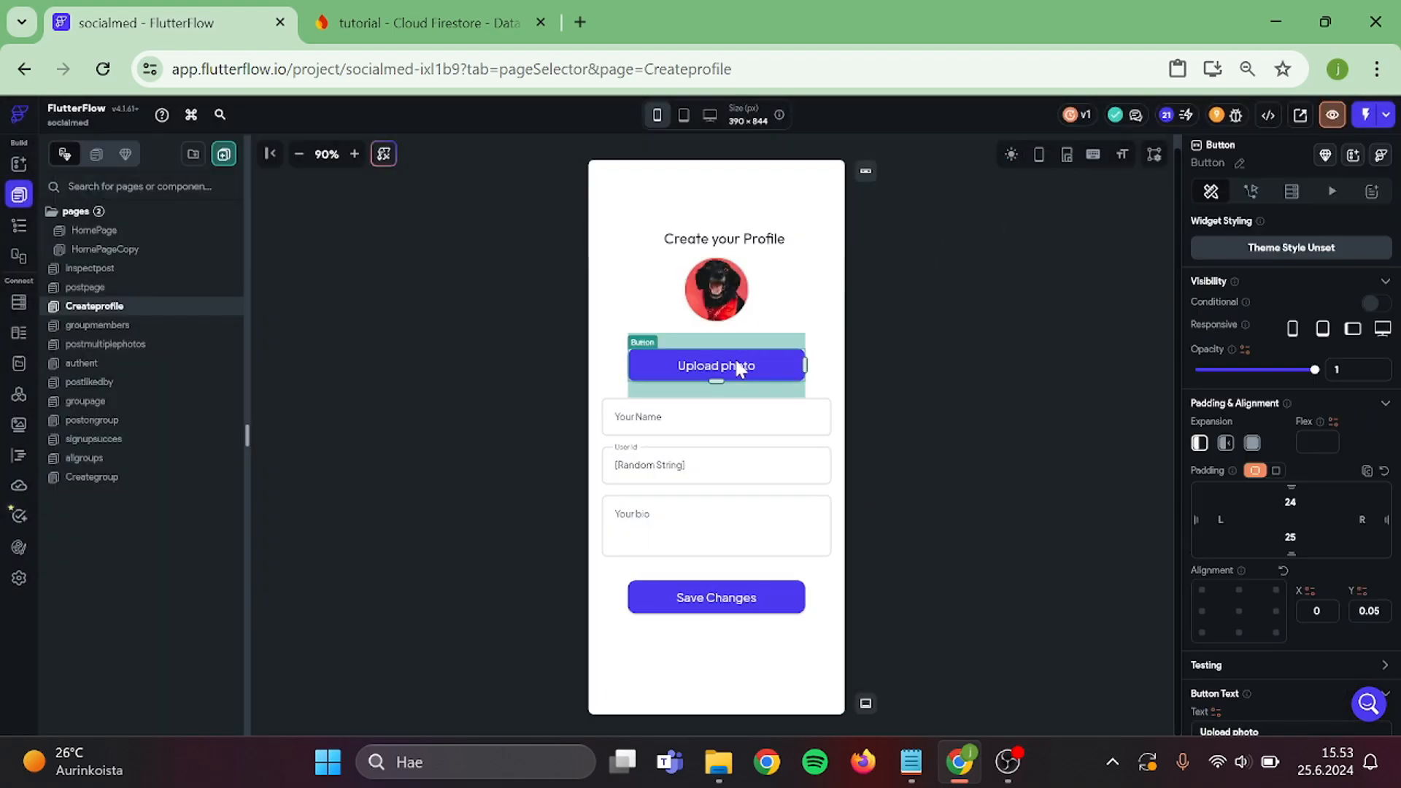
mouse_move(1251, 191)
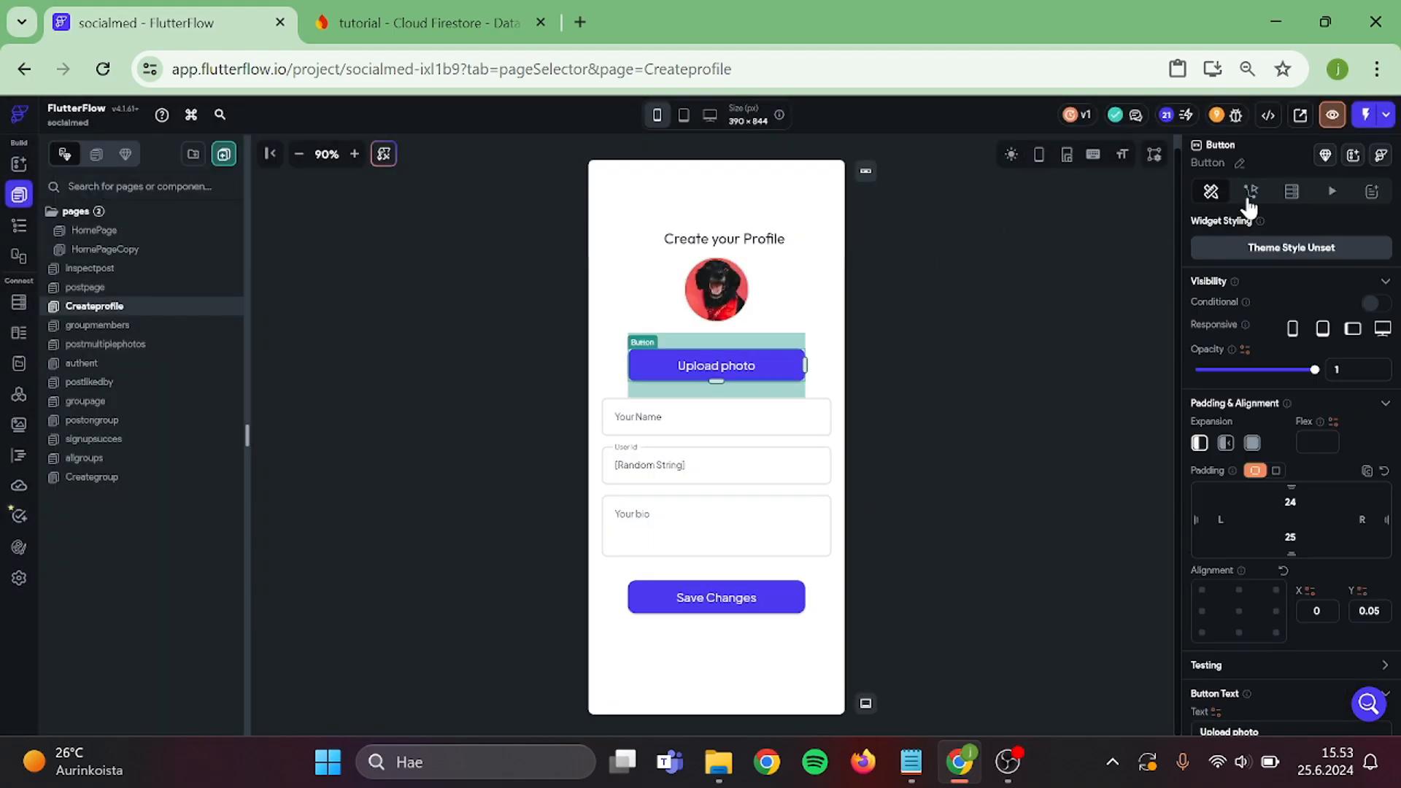
click(1250, 191)
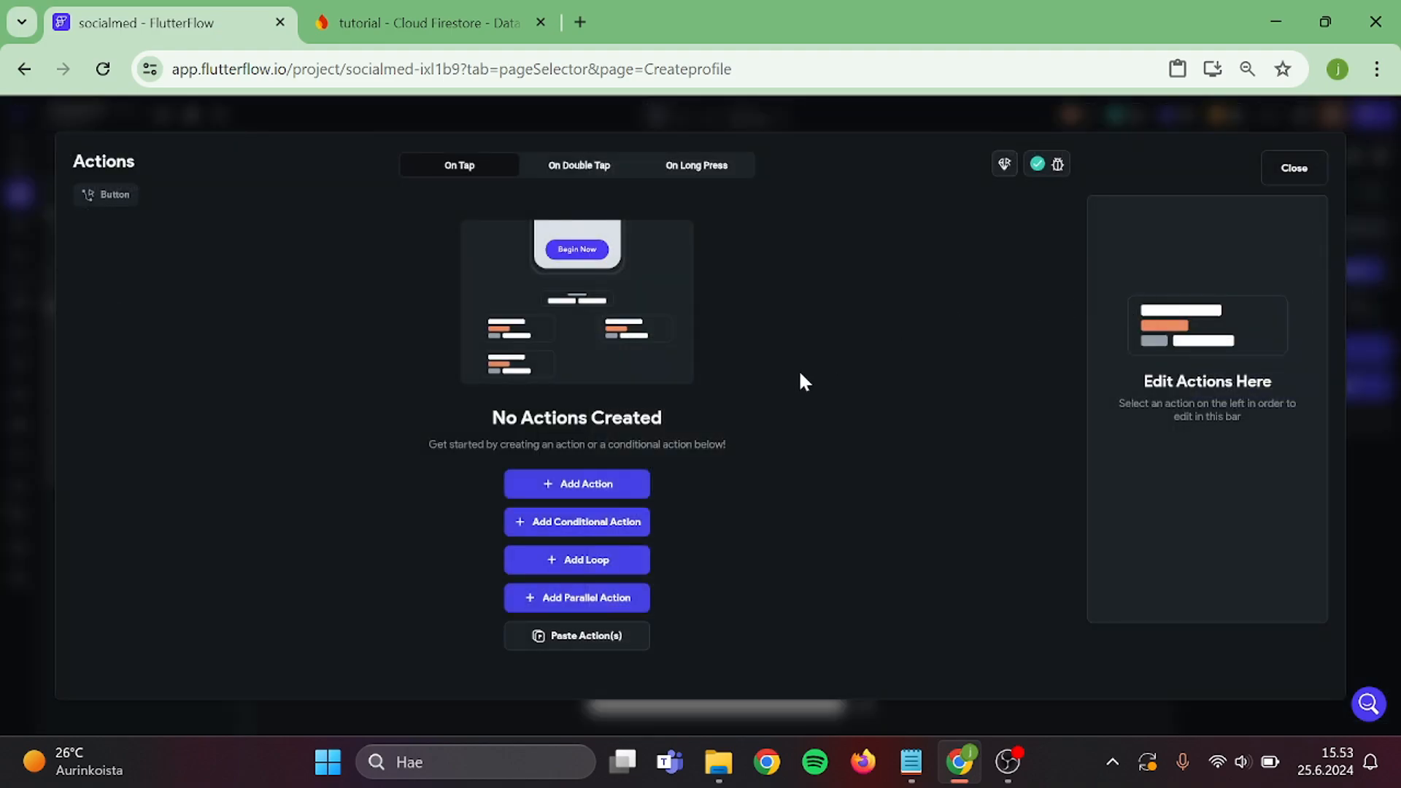
click(576, 483)
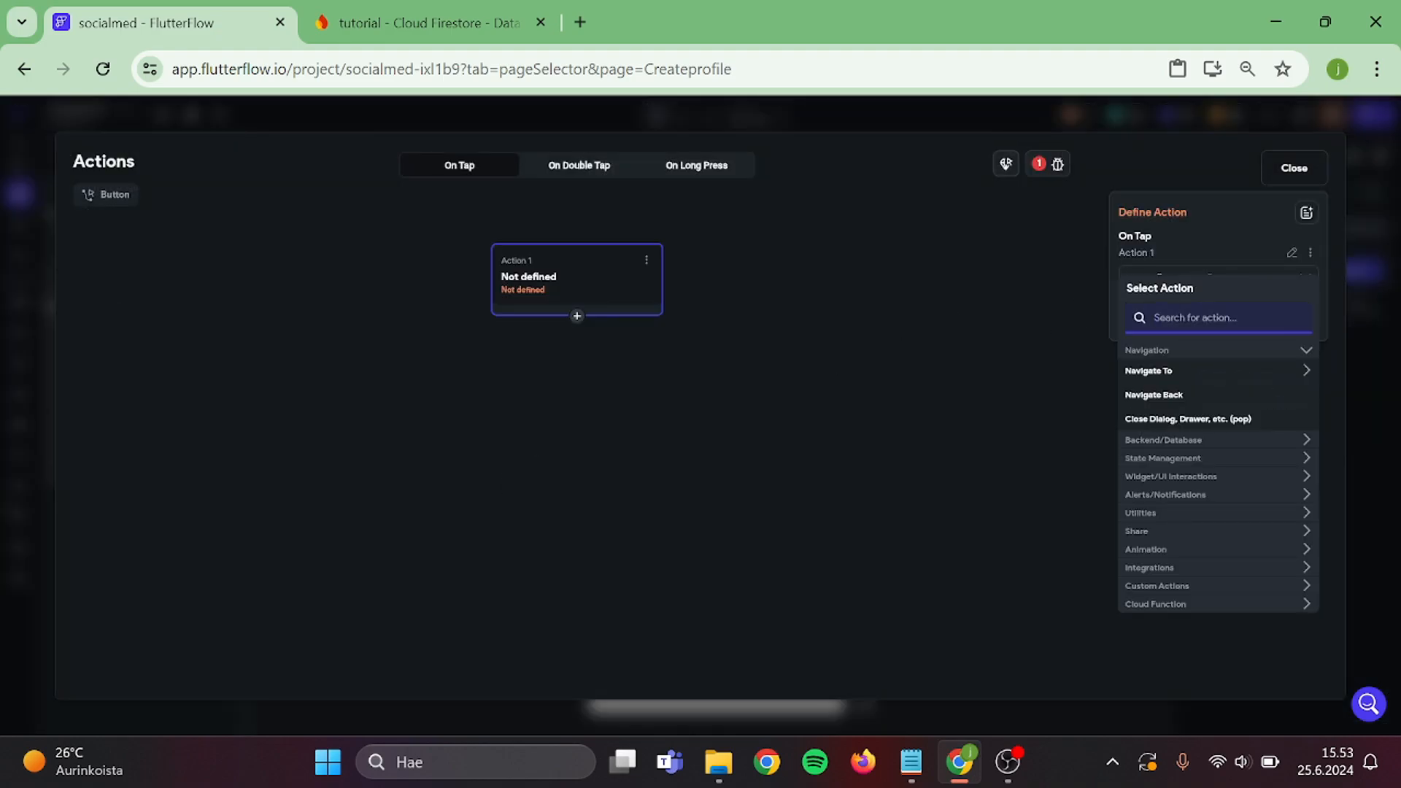
text(upload)
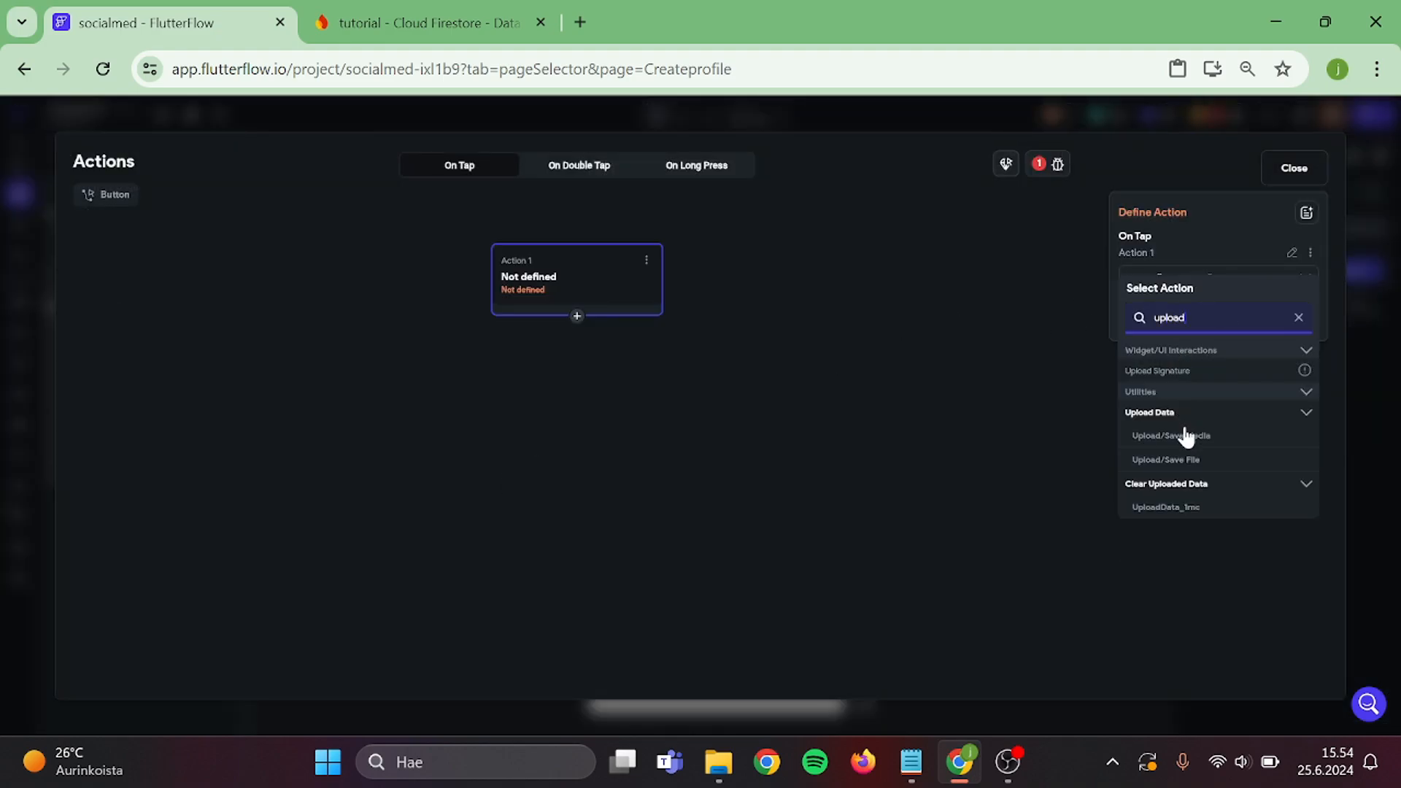
click(1169, 436)
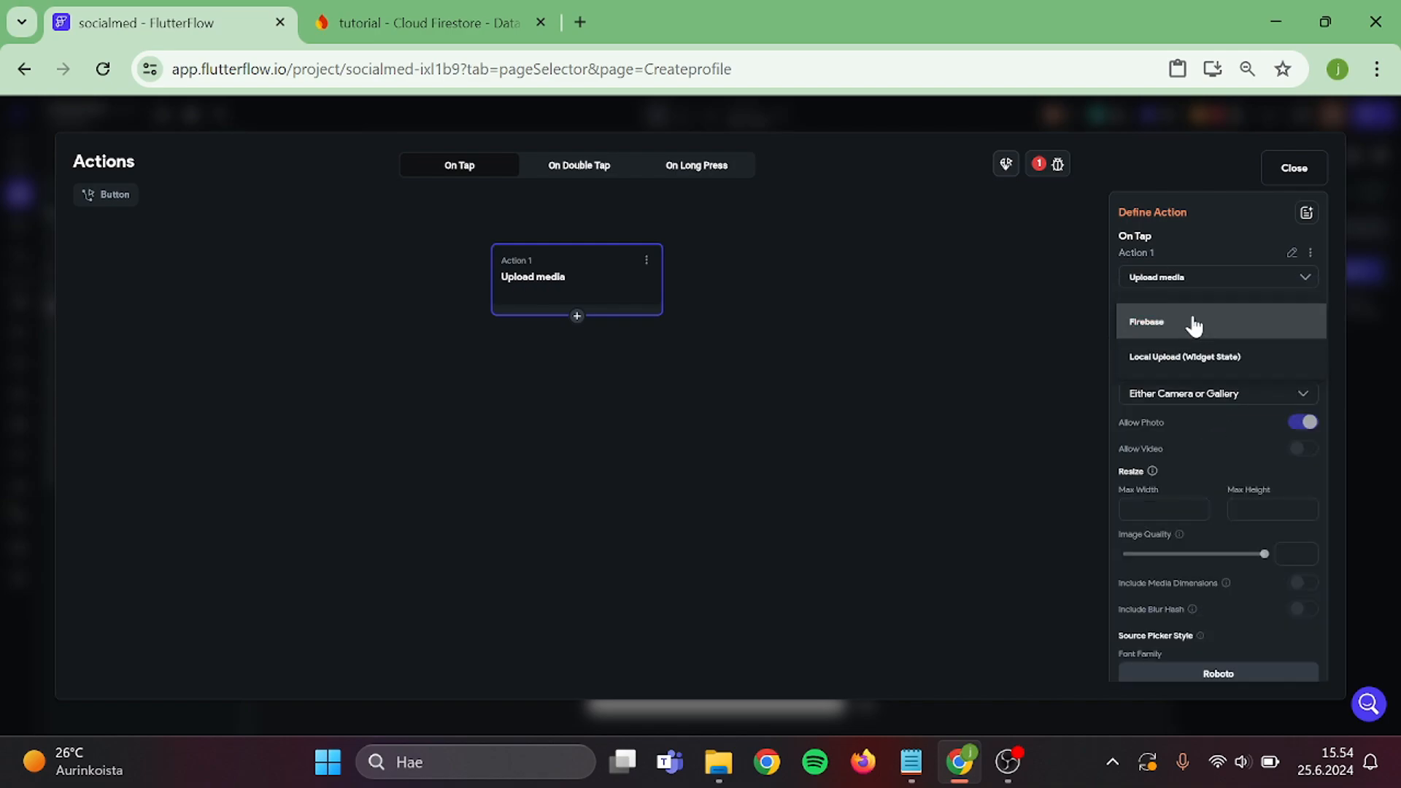
click(1146, 322)
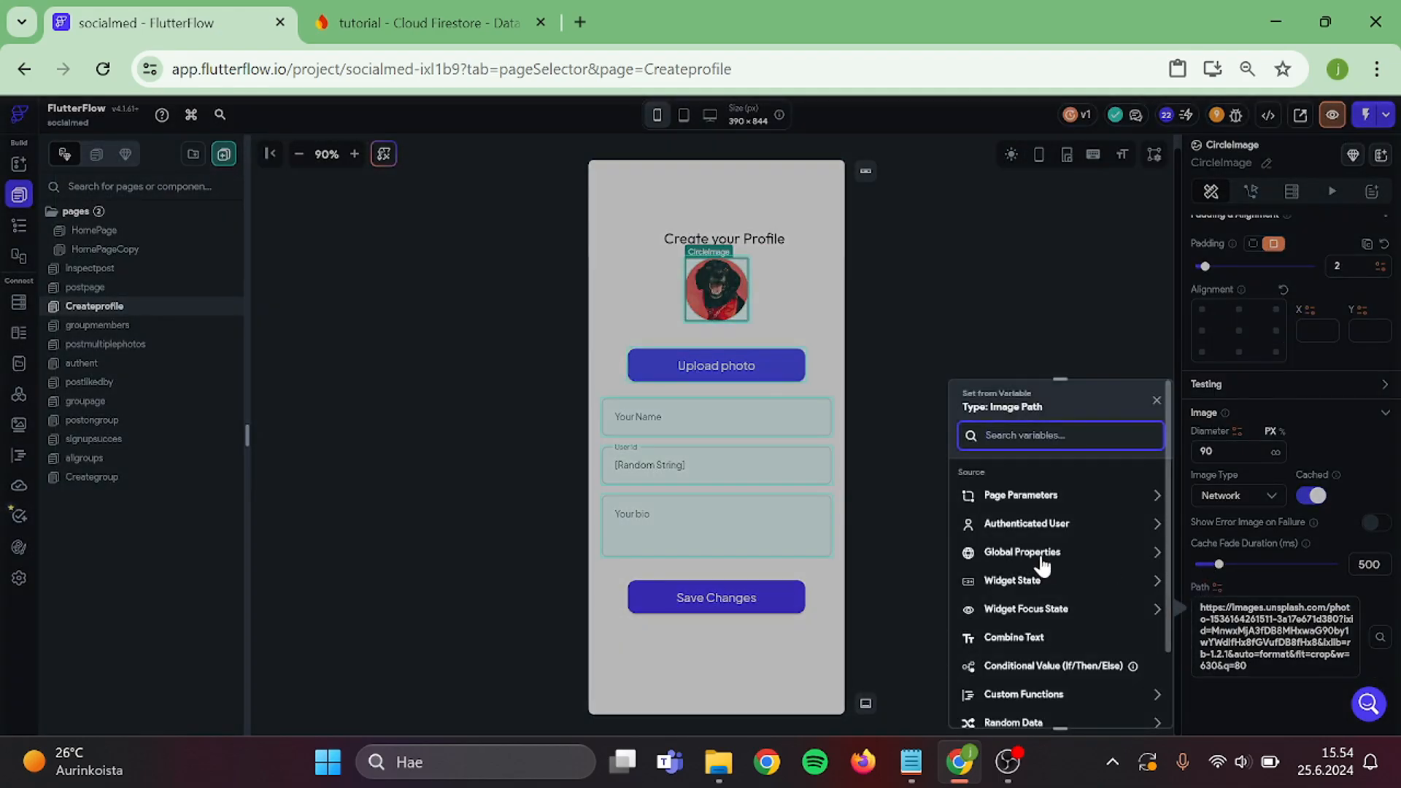
Set the CircleImage path to the Uploaded File URL widget state value.
click(1012, 580)
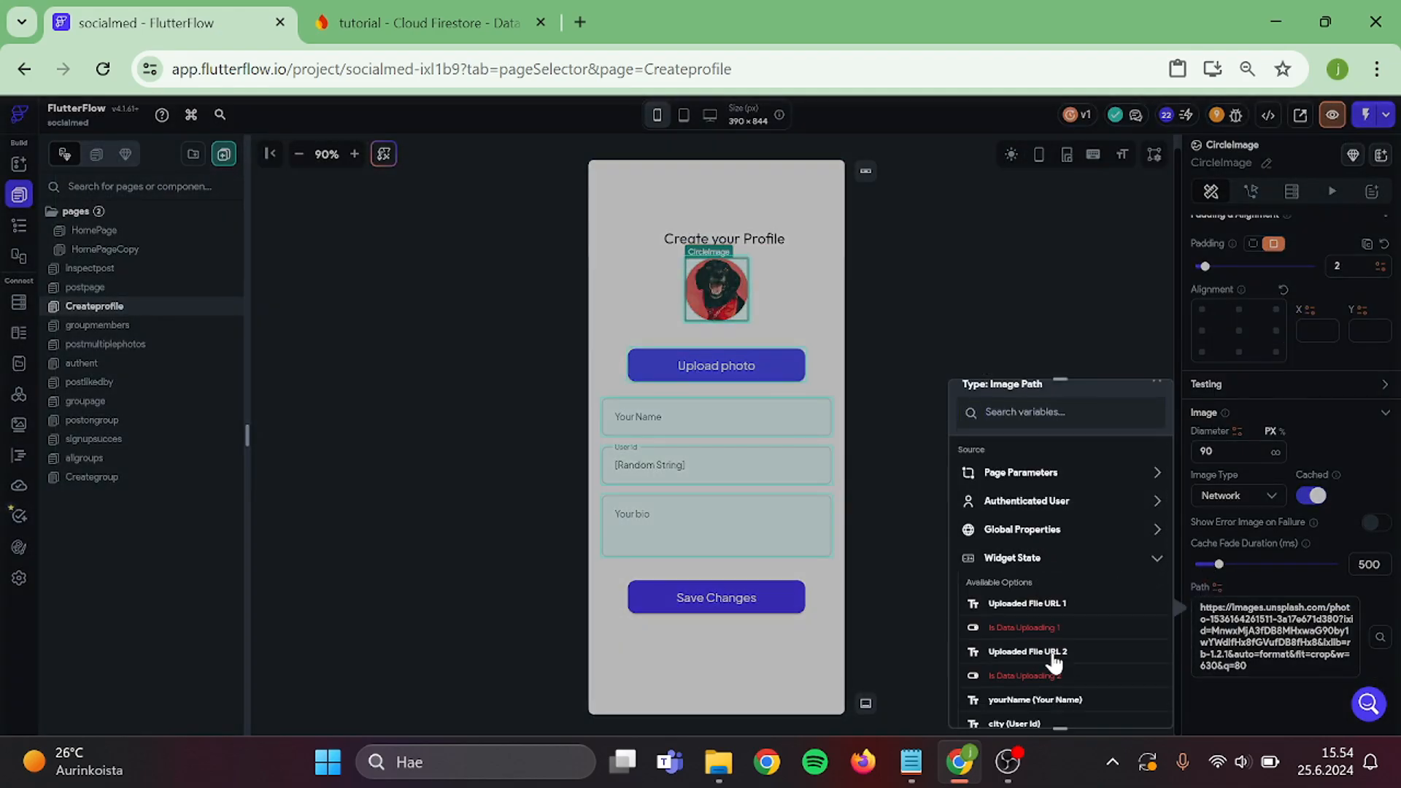
scroll(down, 3)
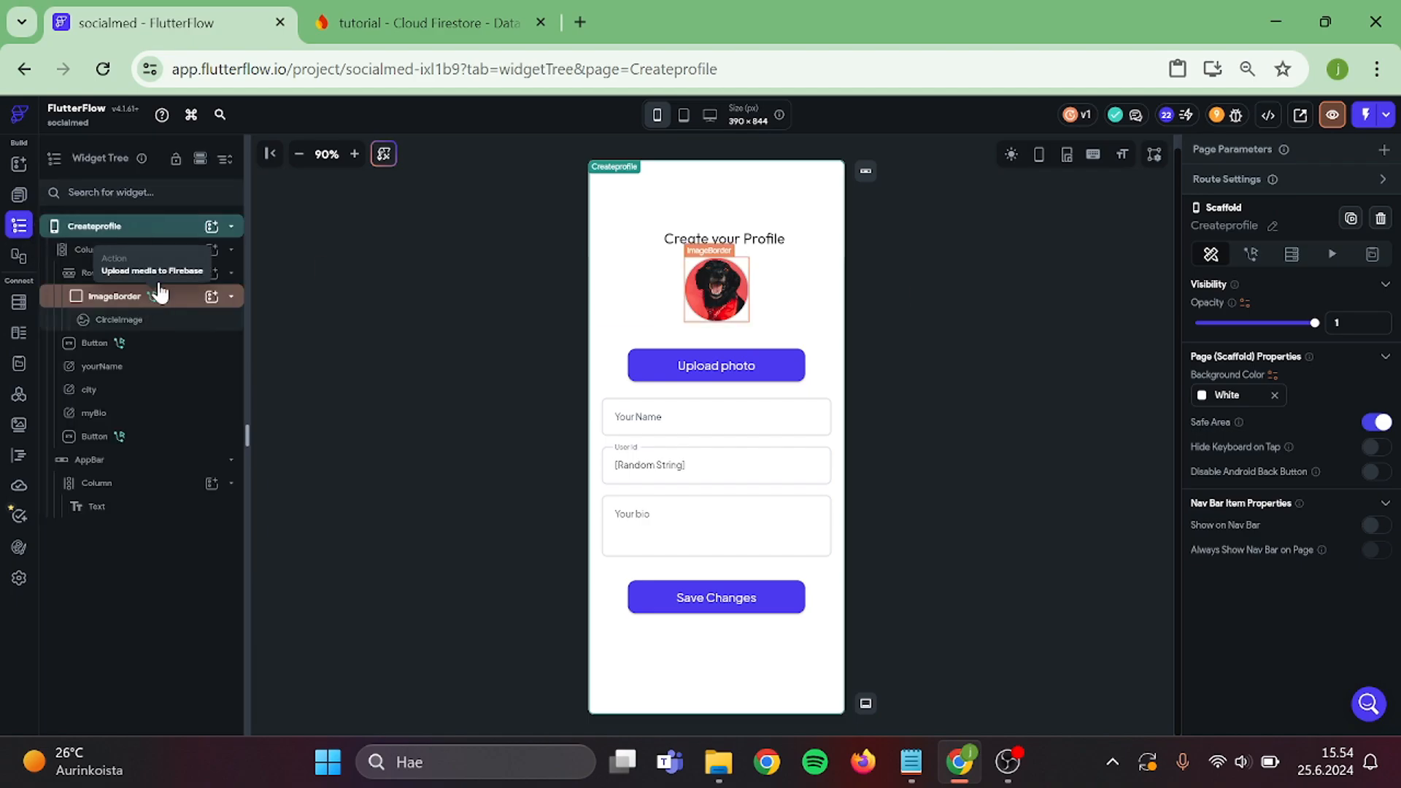
Delete the Upload media action from the ImageBorder widget.
click(114, 296)
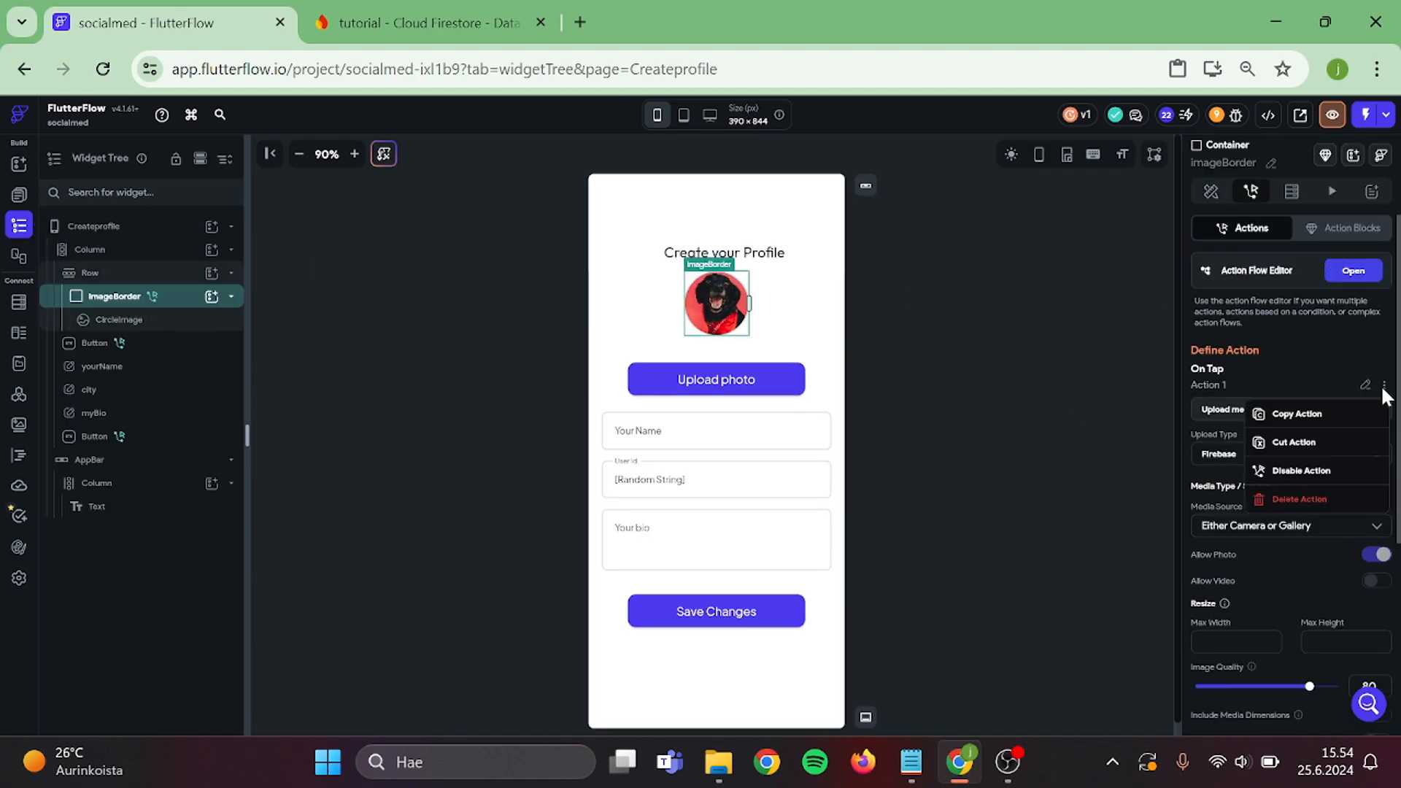
click(1300, 500)
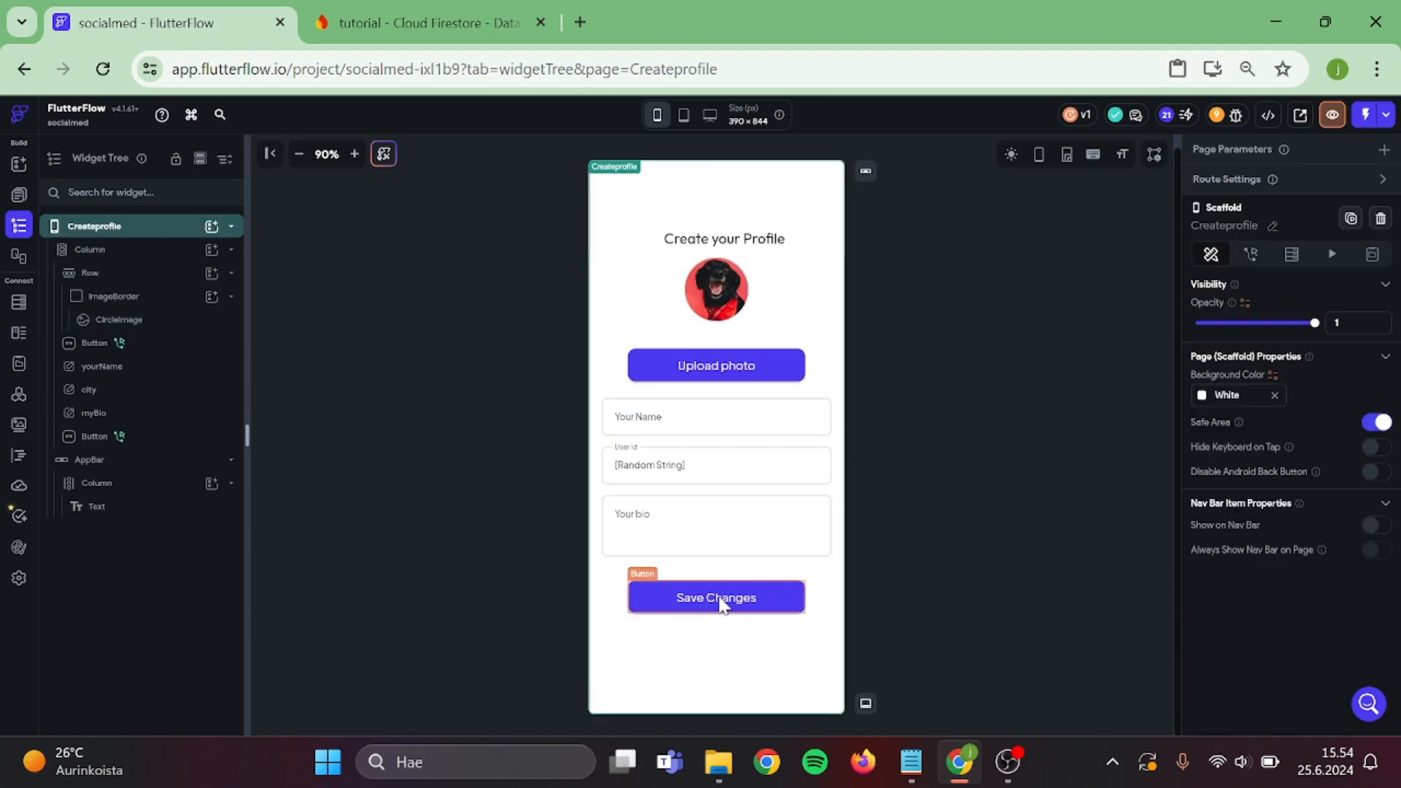
Add a Navigate To HomePage action after Save Changes' user record update.
click(716, 597)
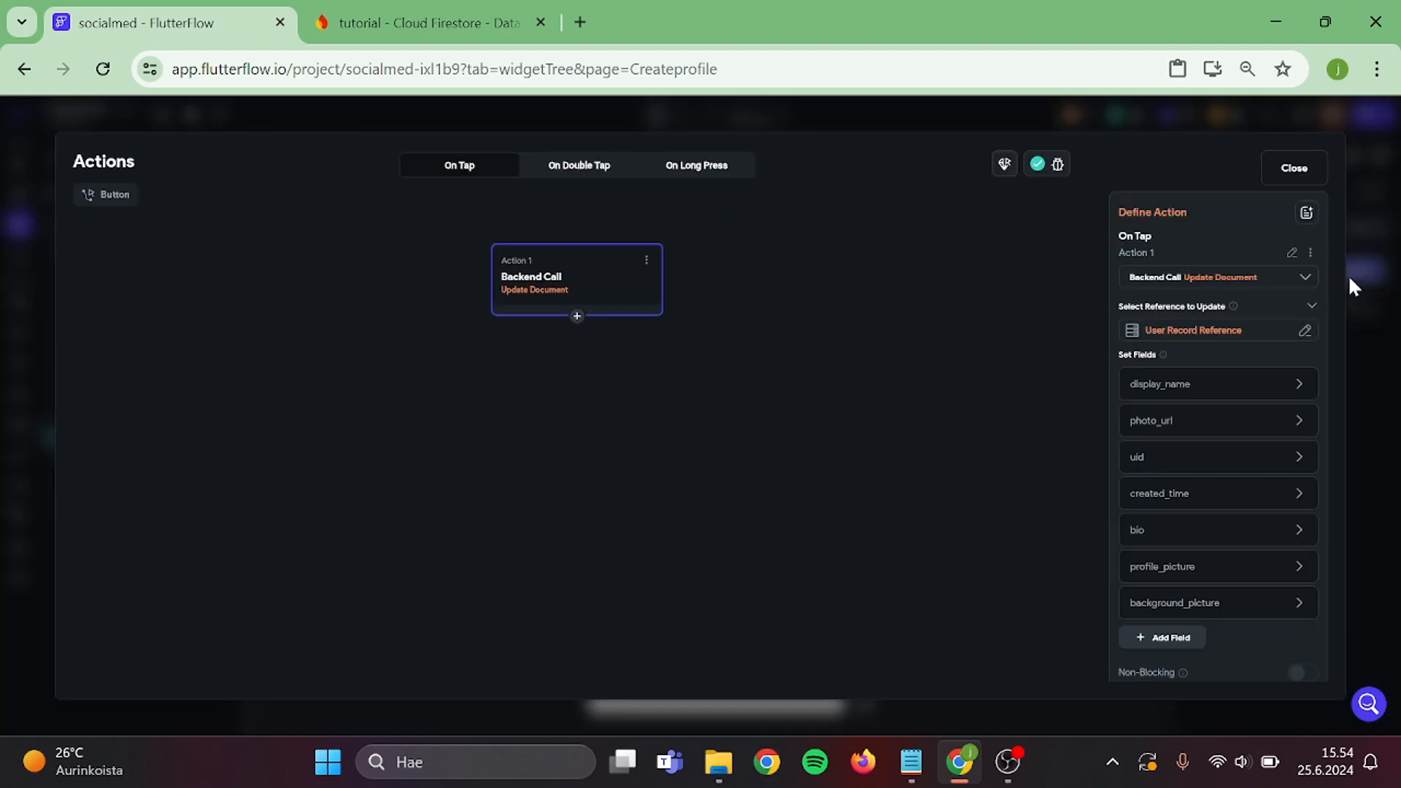
click(577, 316)
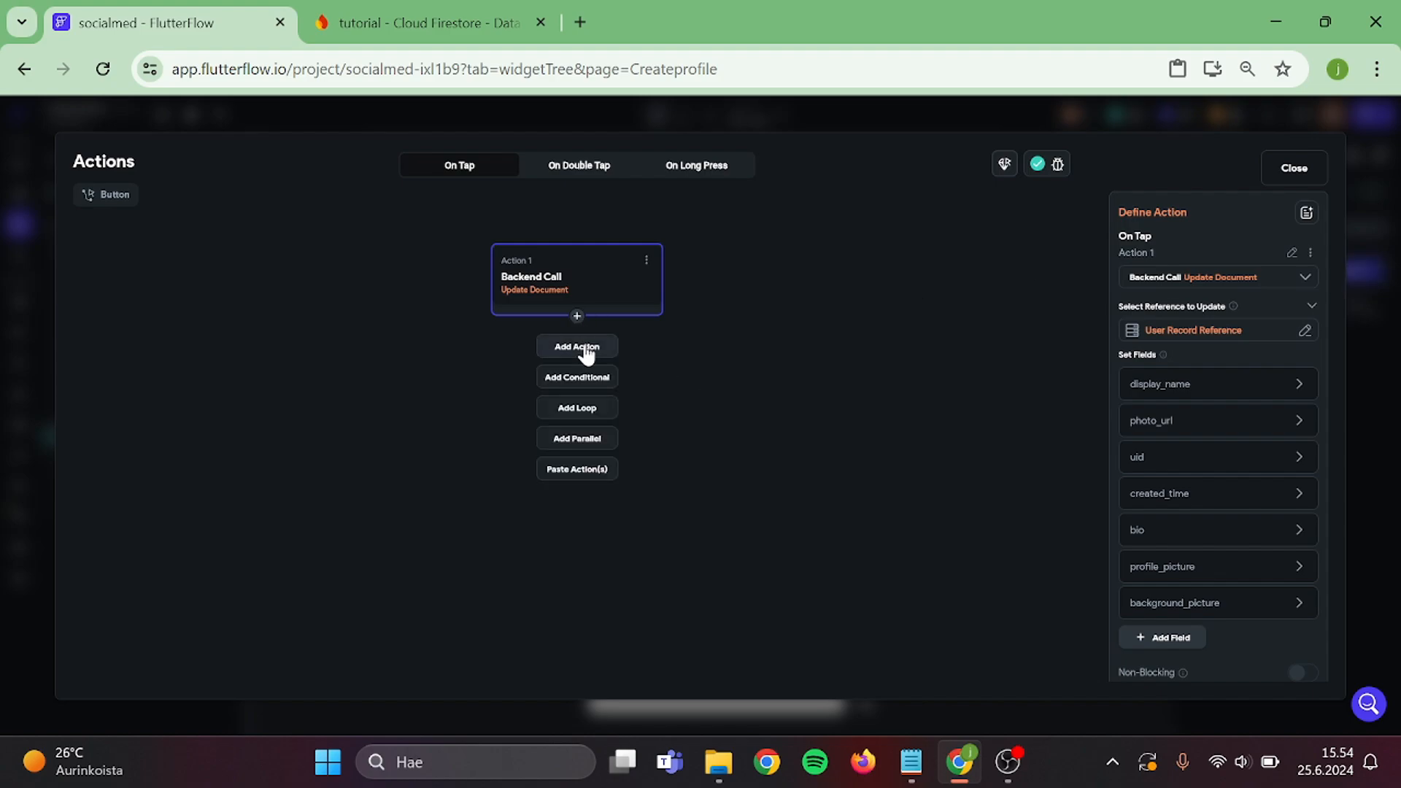
click(577, 347)
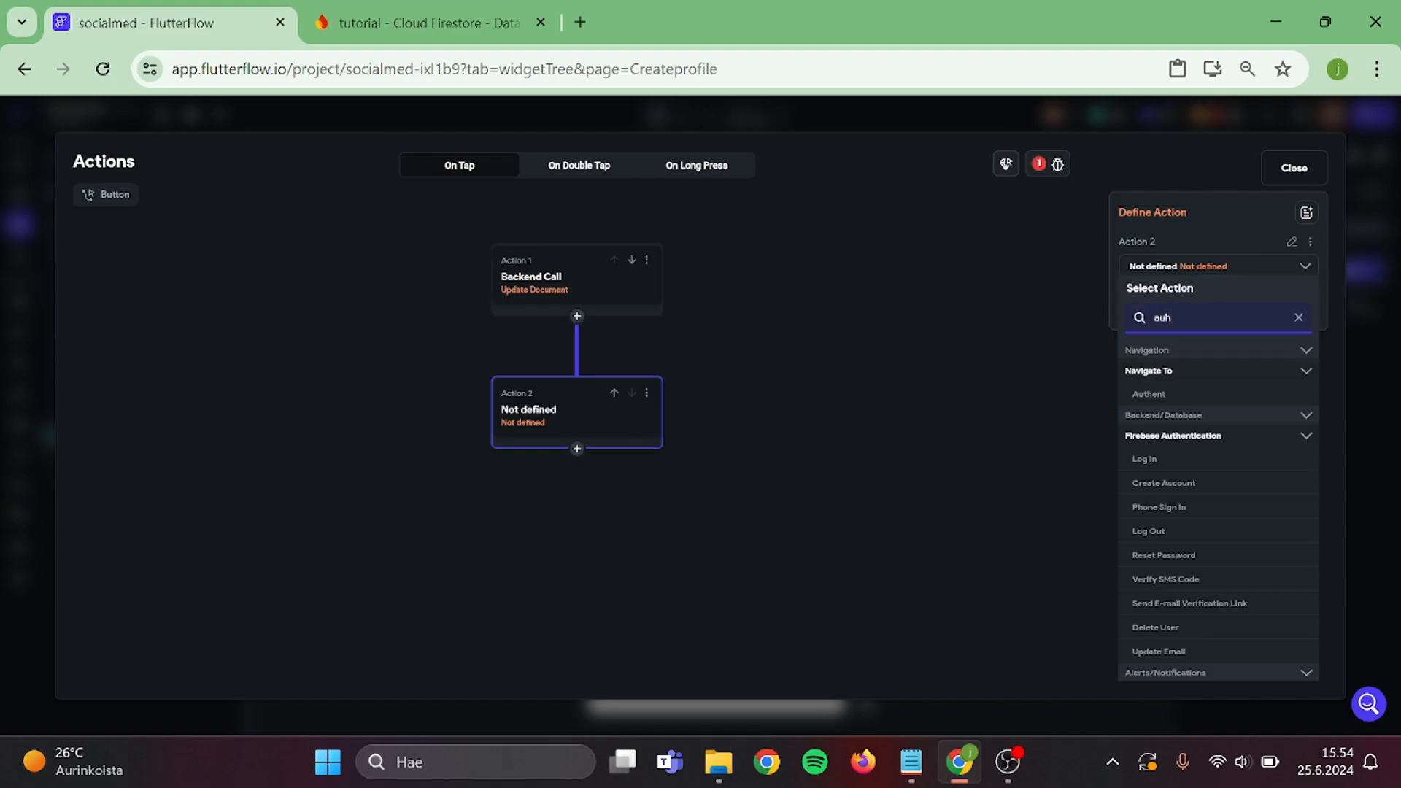
text(home)
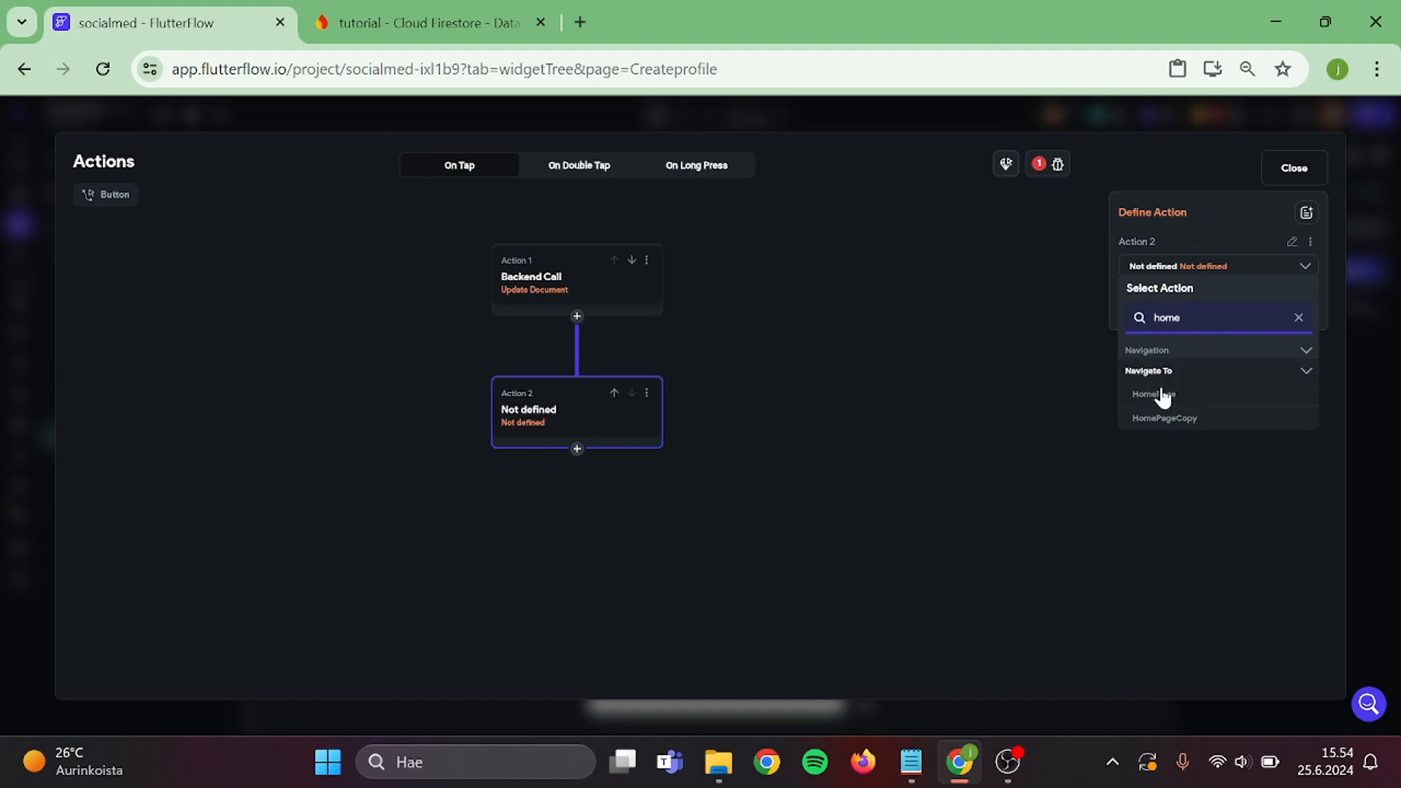
click(1153, 394)
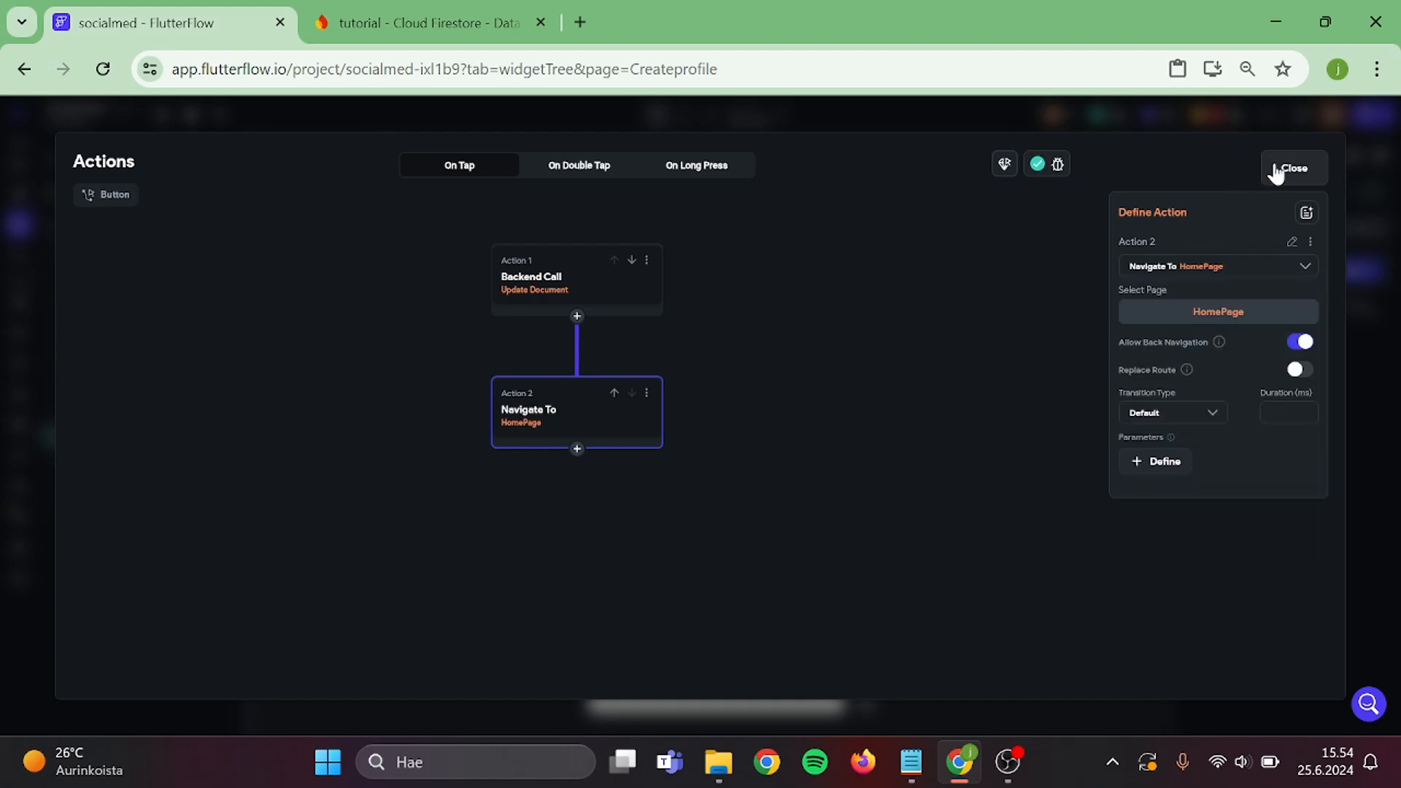
click(1294, 168)
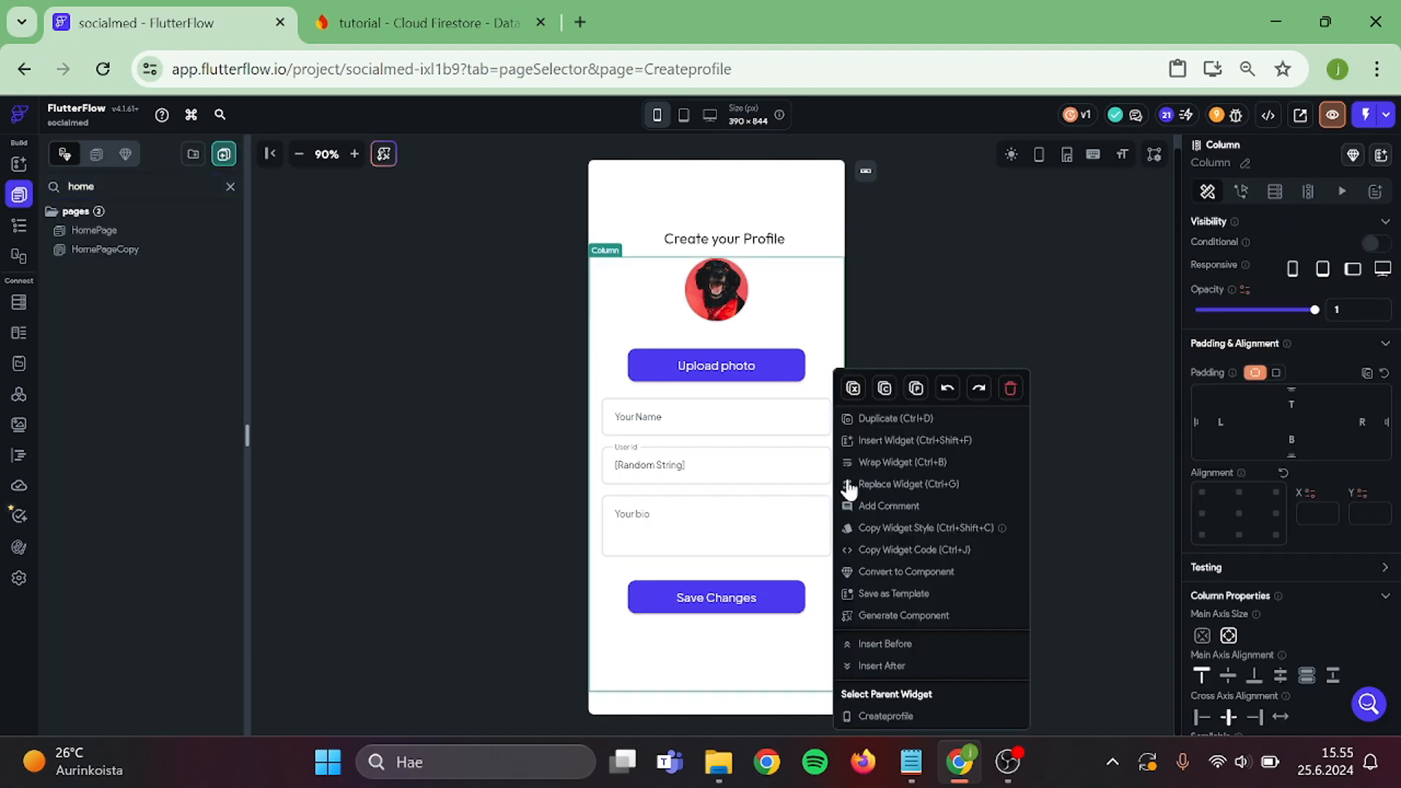
click(902, 462)
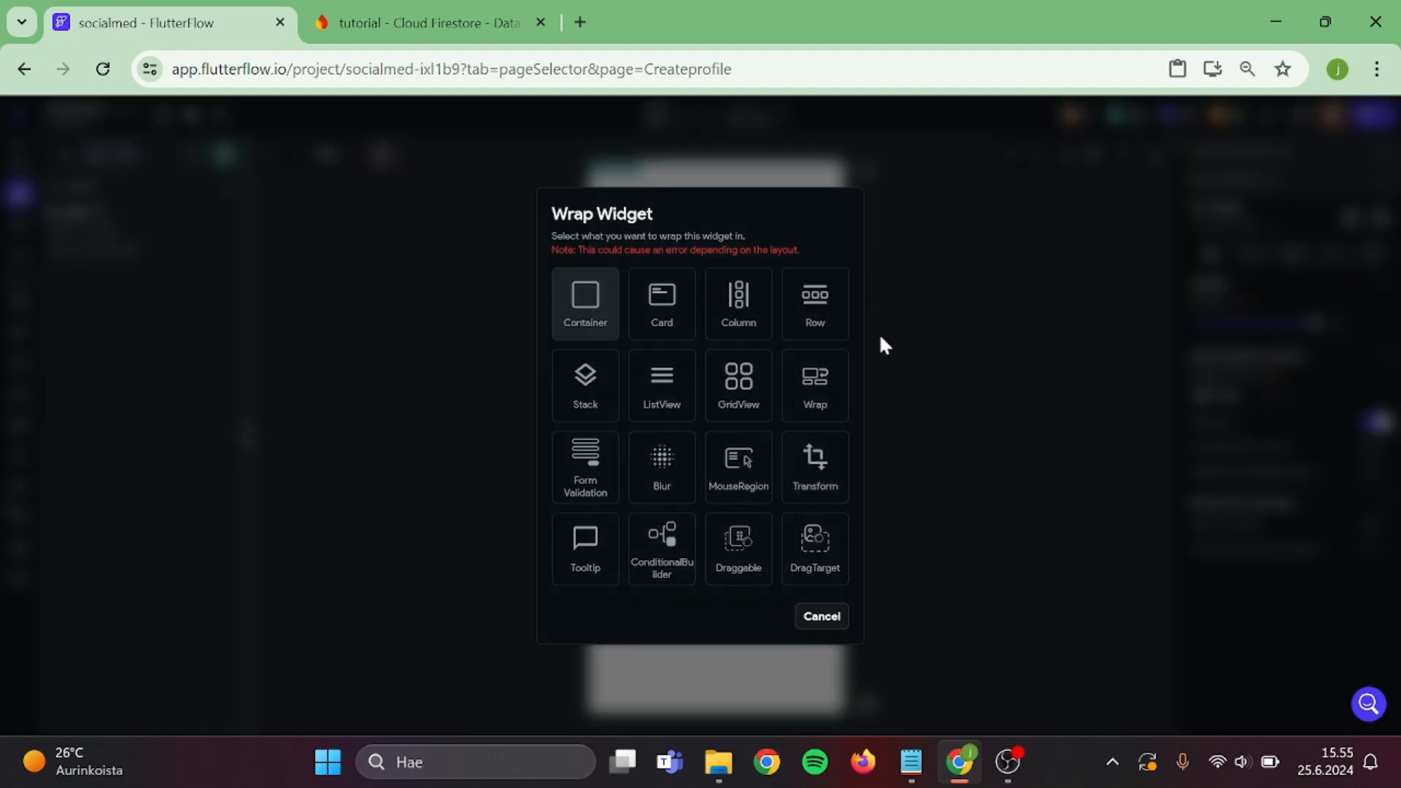
click(821, 616)
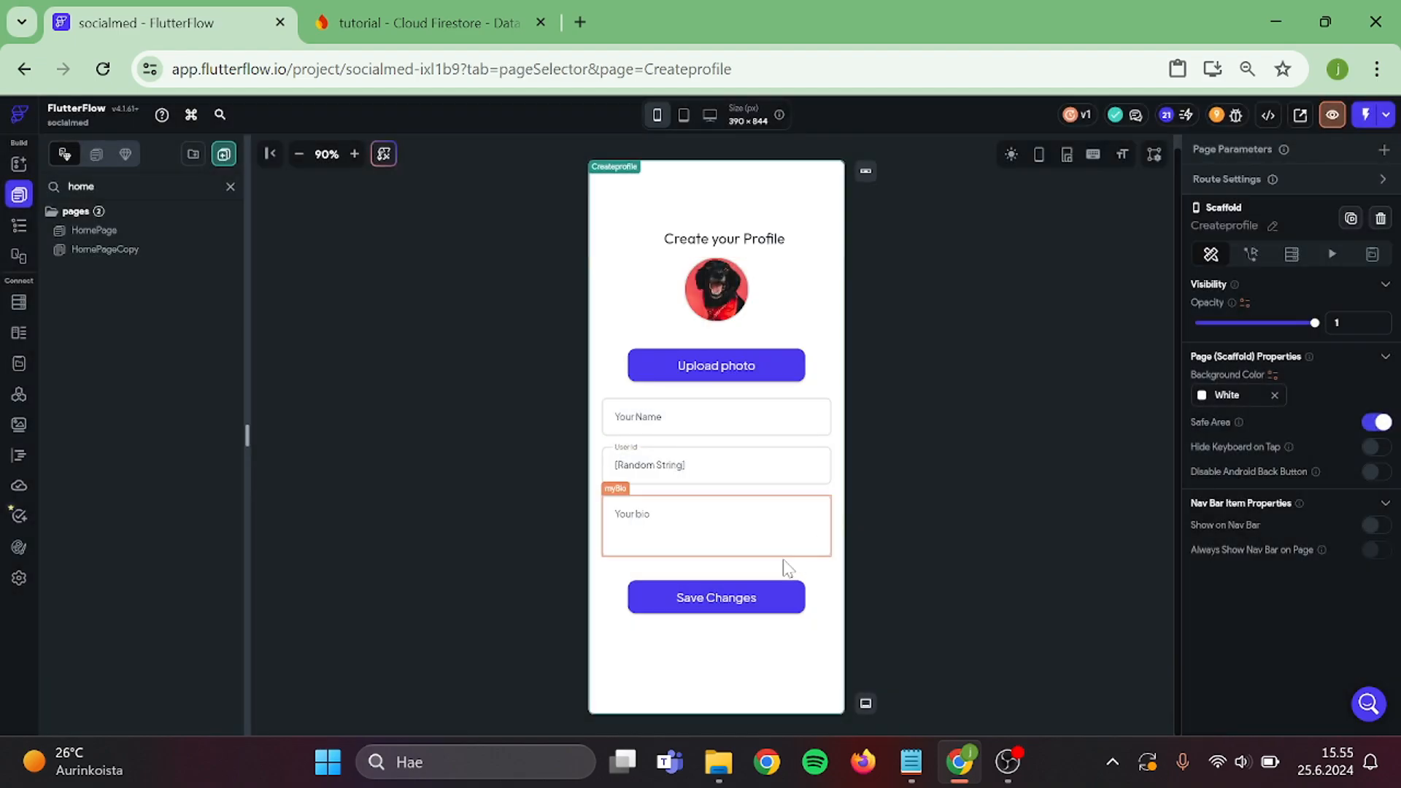
Insert a new action above Save Changes' Backend Call and search 'valida' for Validate Form.
click(716, 597)
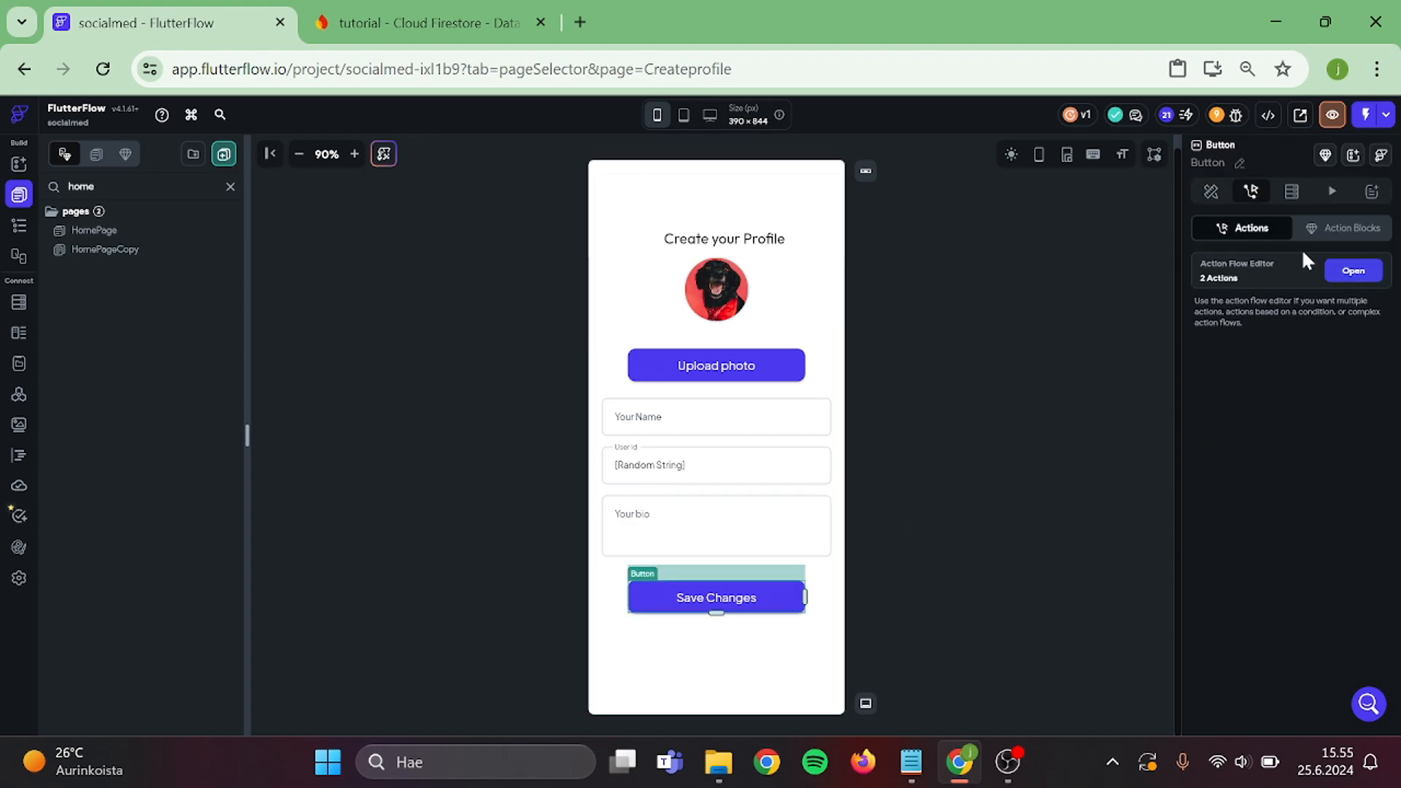
click(1353, 270)
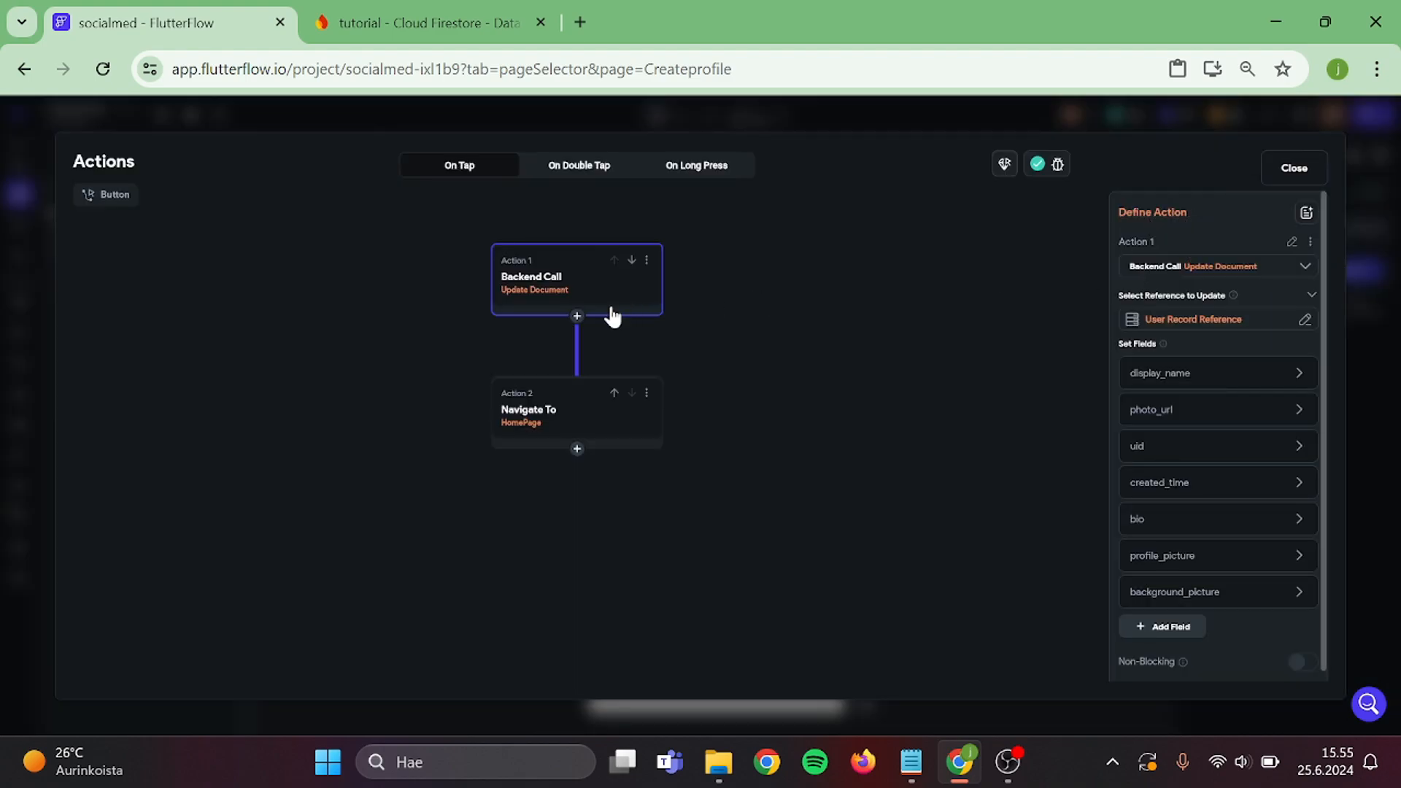
click(577, 316)
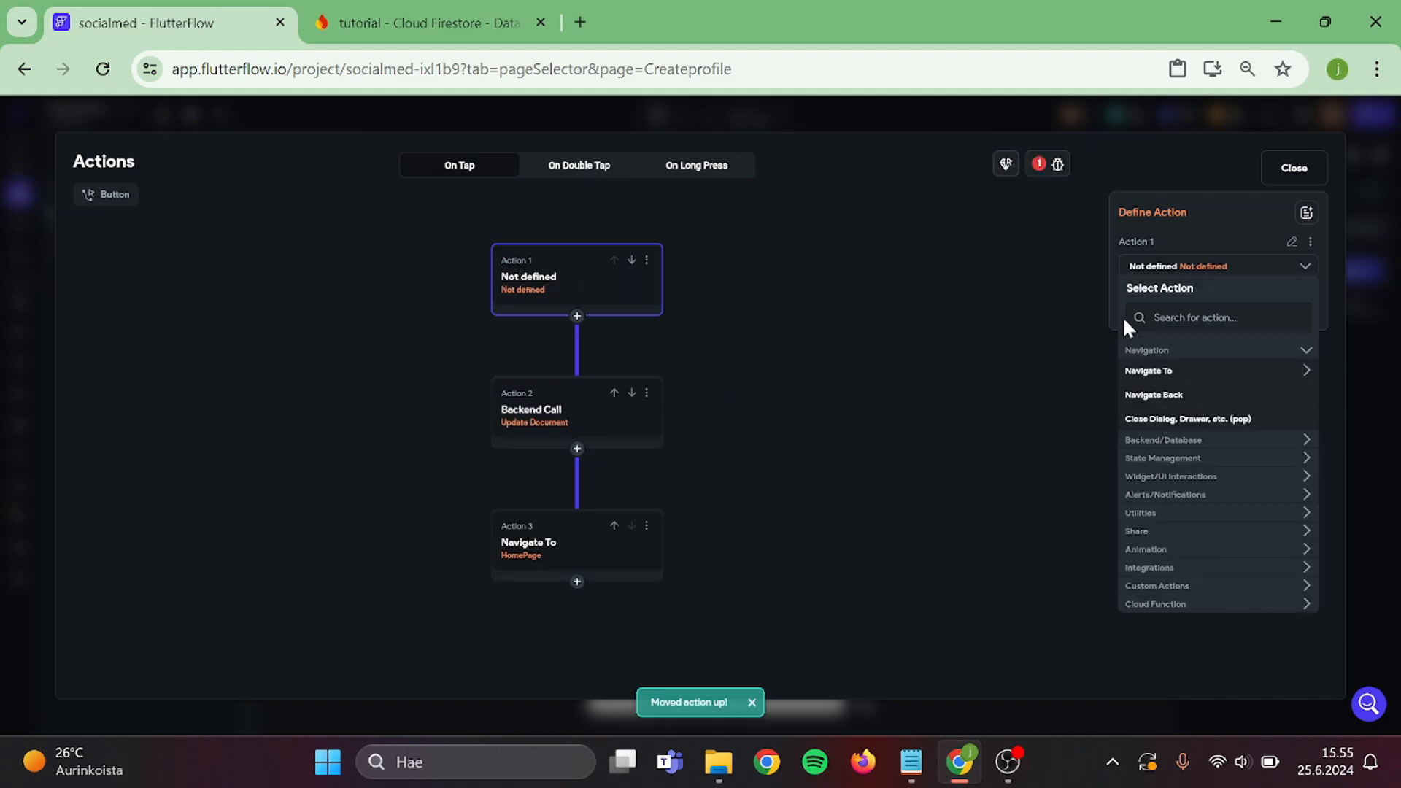
text(valida)
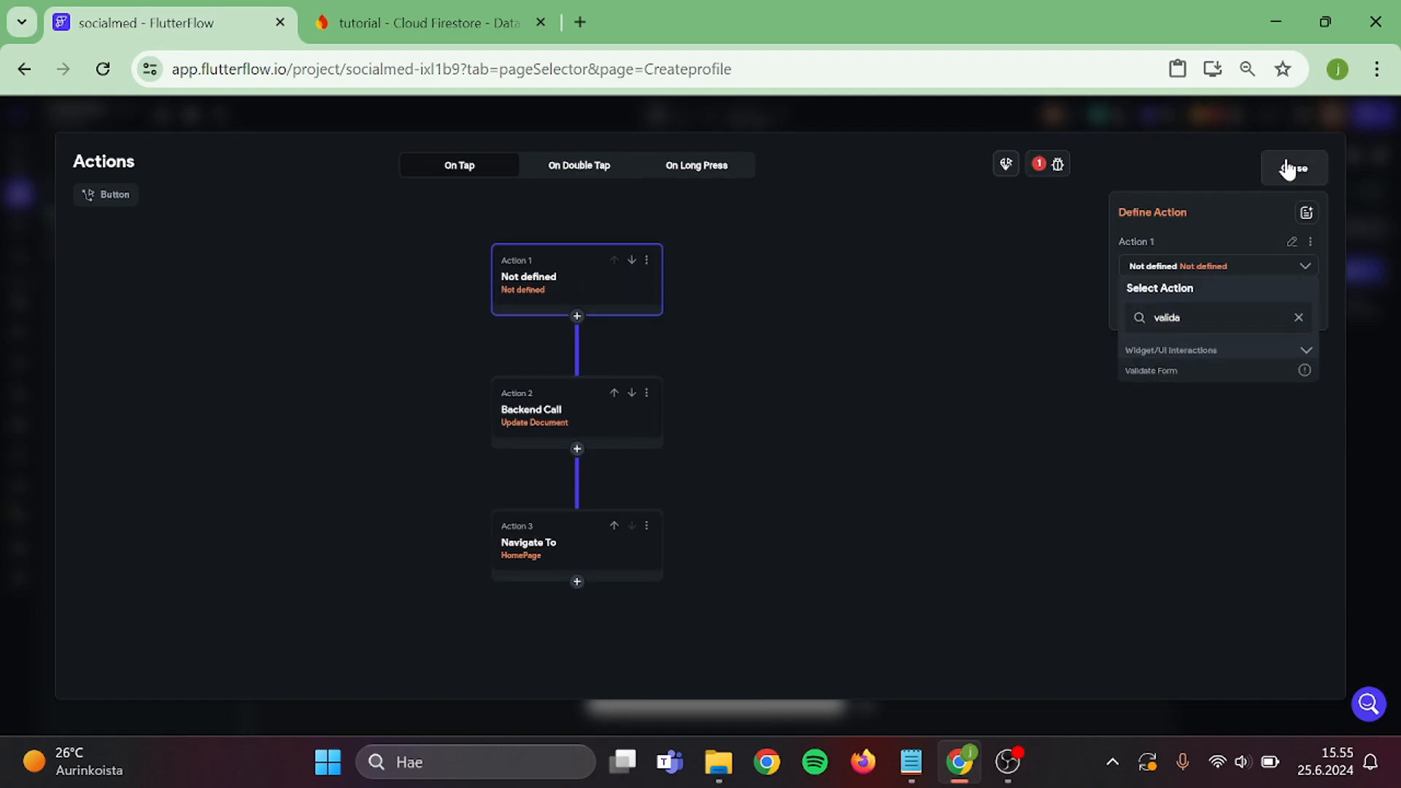
Wrap the Column of profile inputs in a Form widget from the Widget Tree.
click(1294, 168)
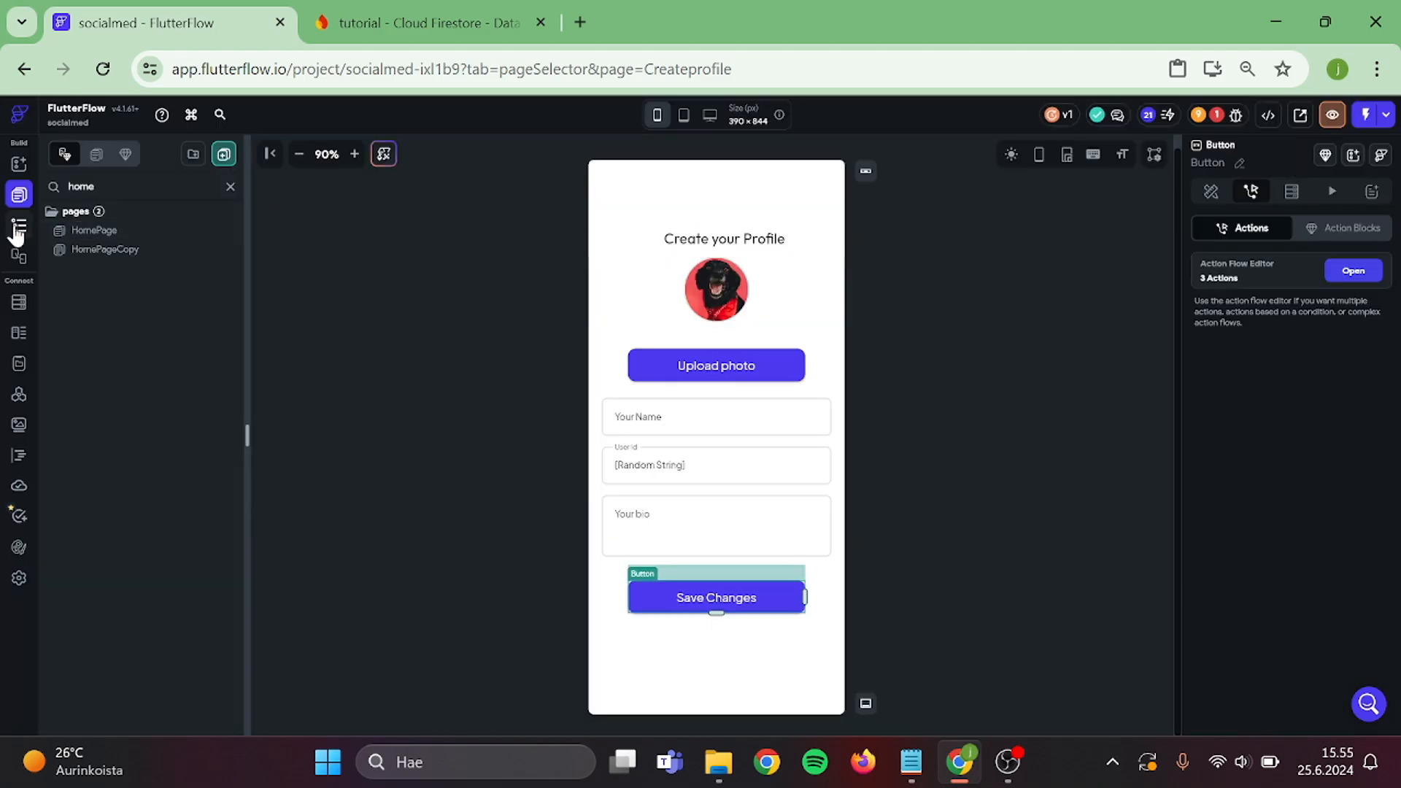
click(19, 226)
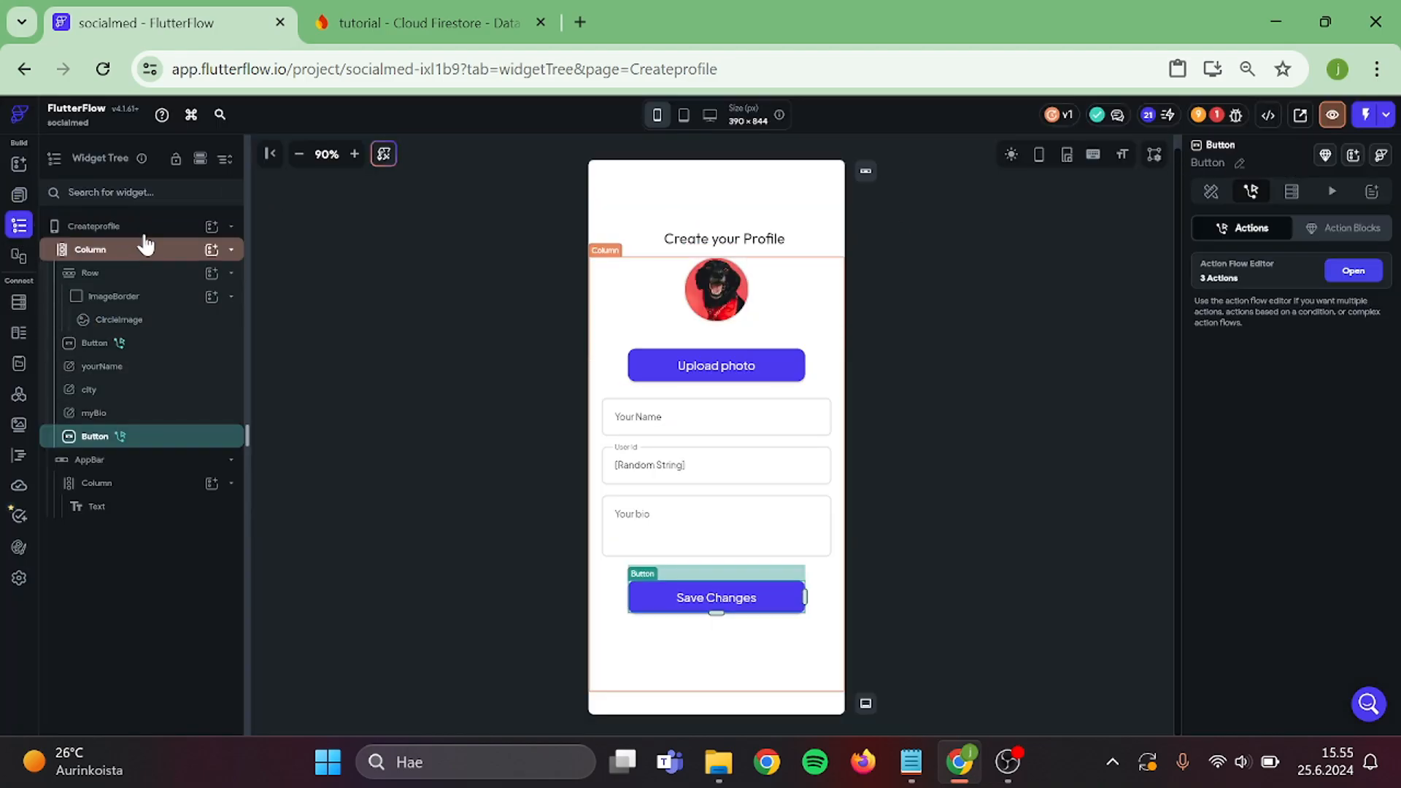
click(89, 250)
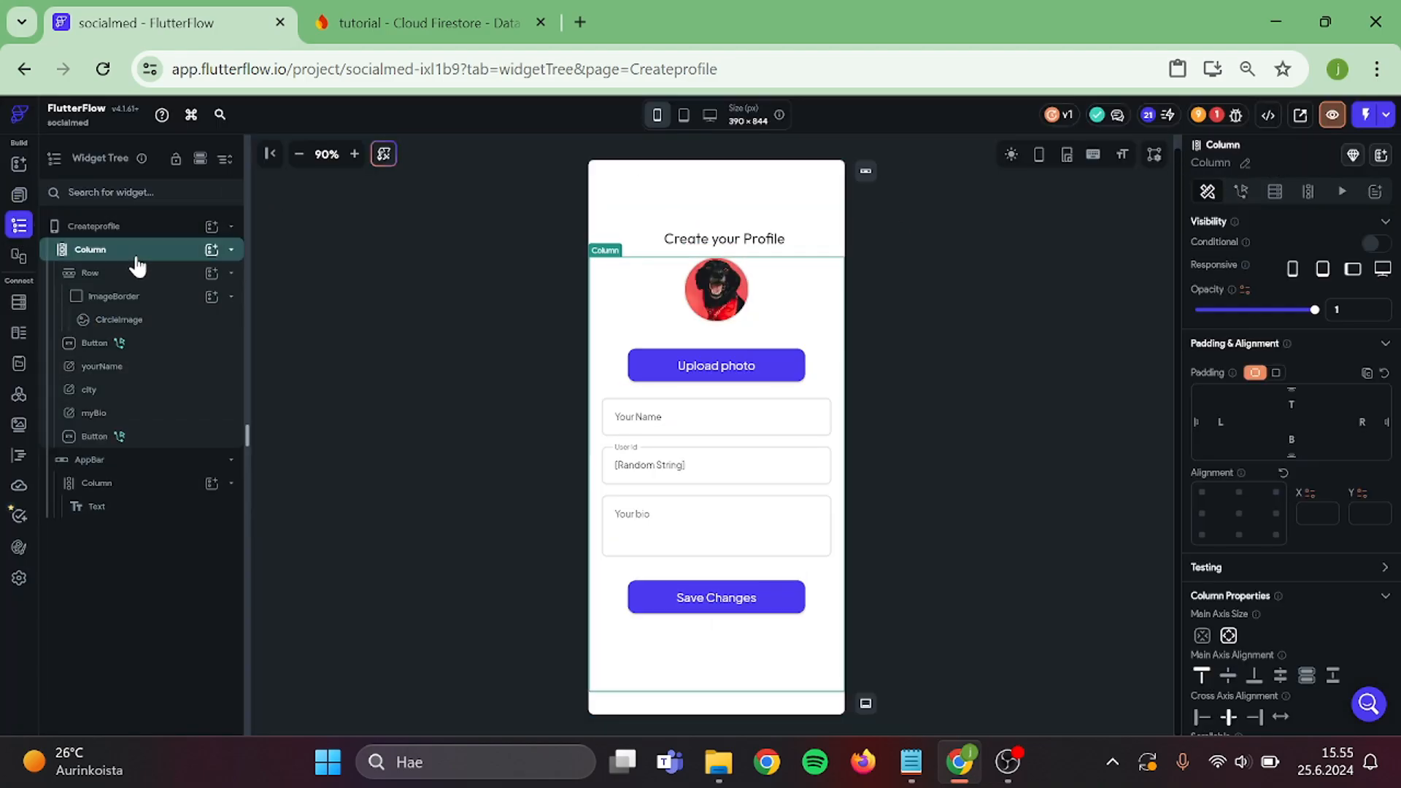
right_click(89, 250)
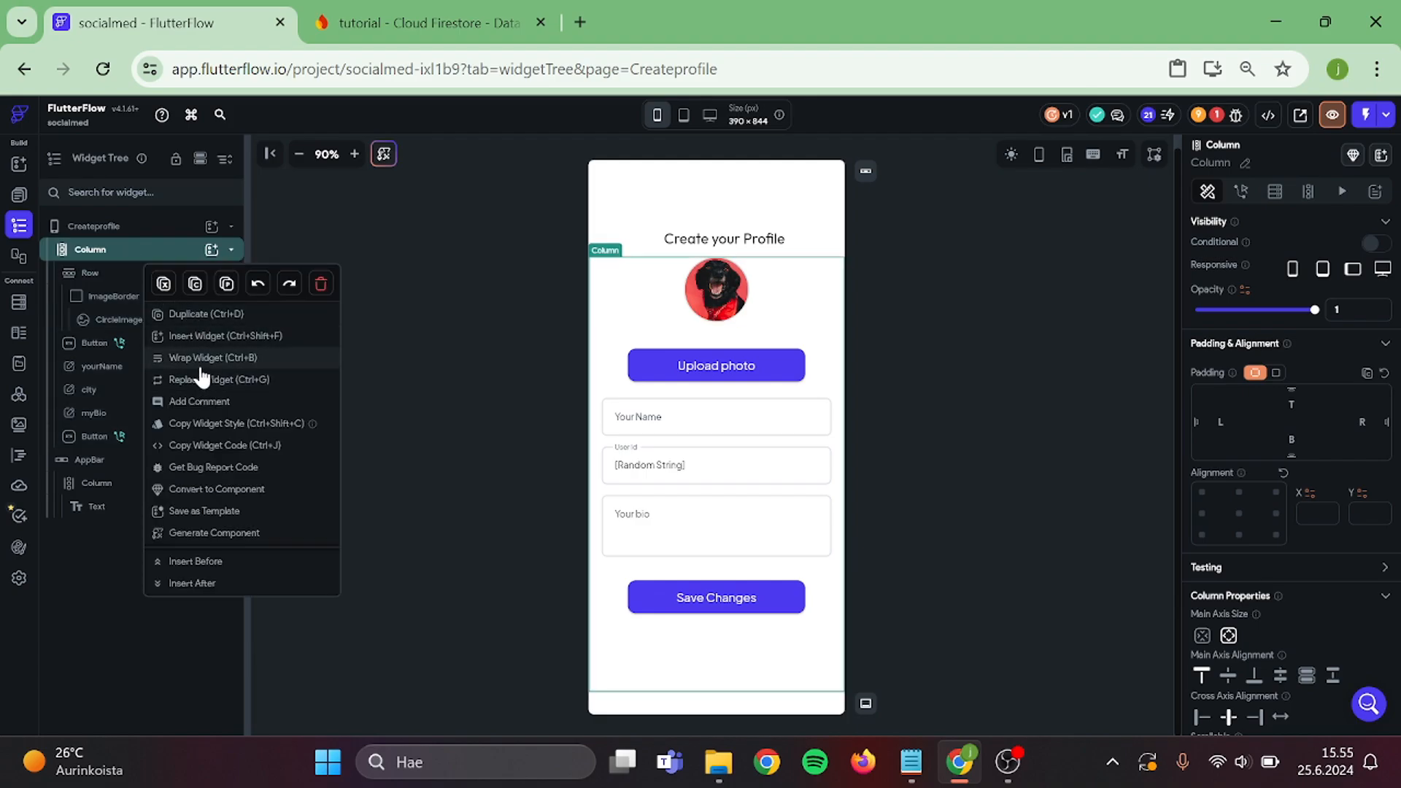
click(212, 357)
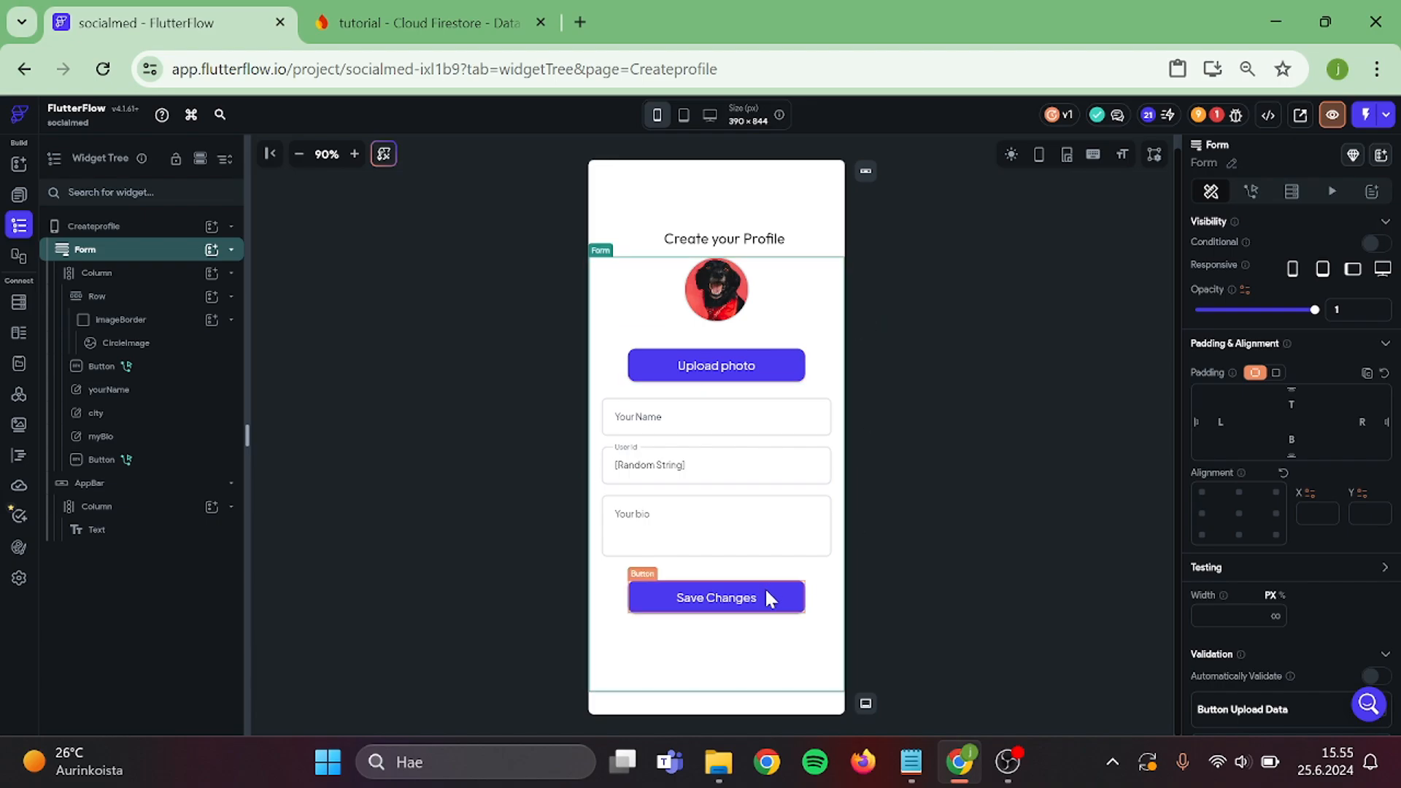
Set Save Changes' Action 1 to Validate Form.
click(716, 597)
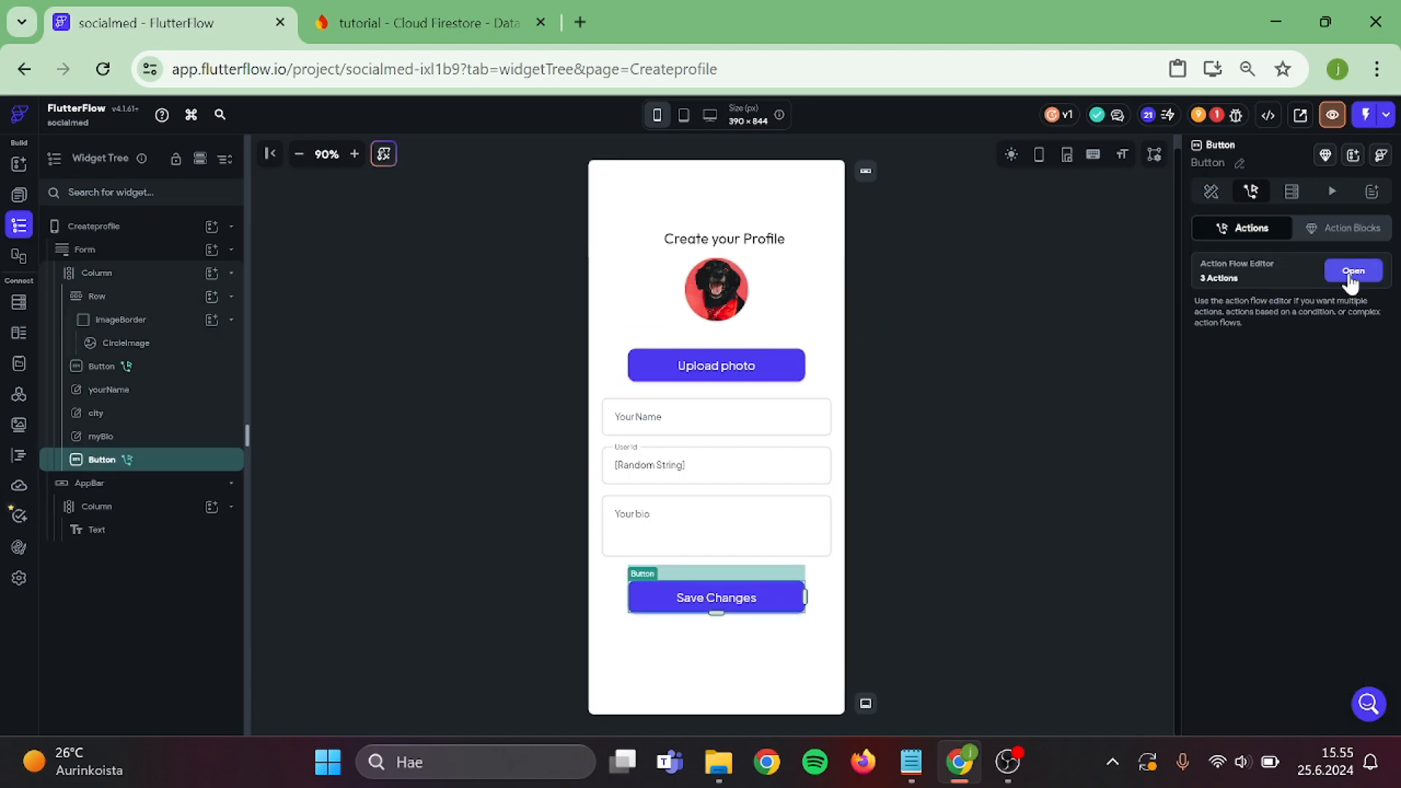
click(1352, 269)
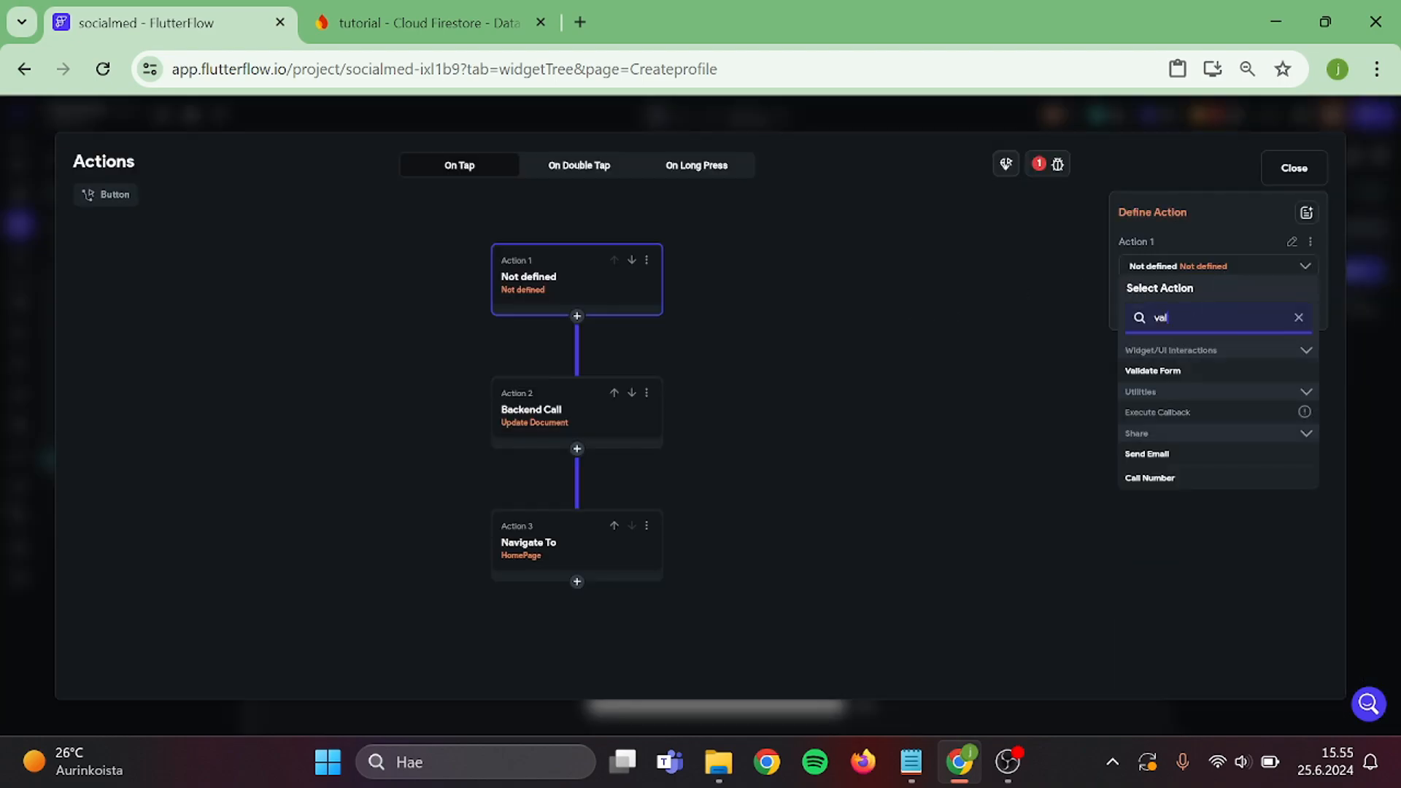
click(1152, 370)
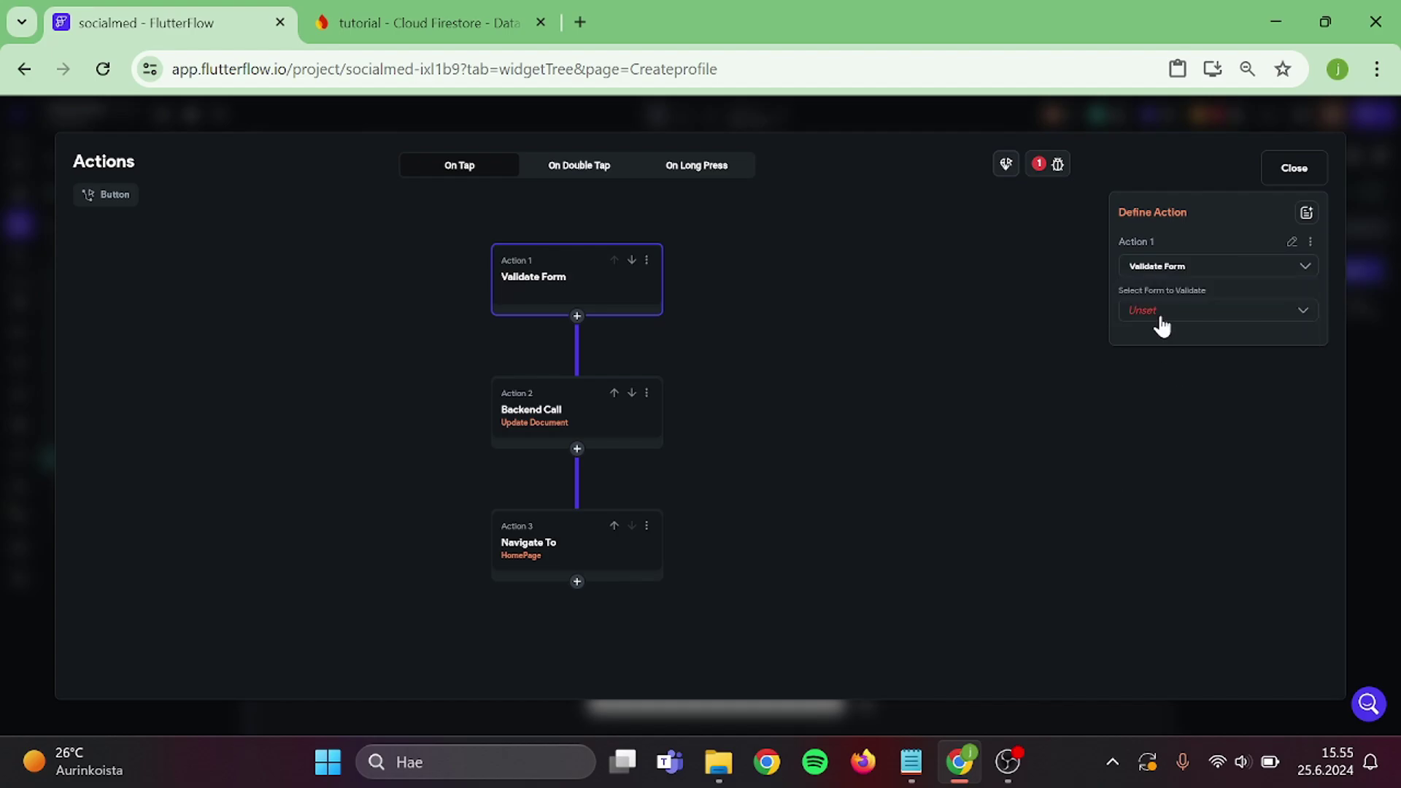
click(1294, 168)
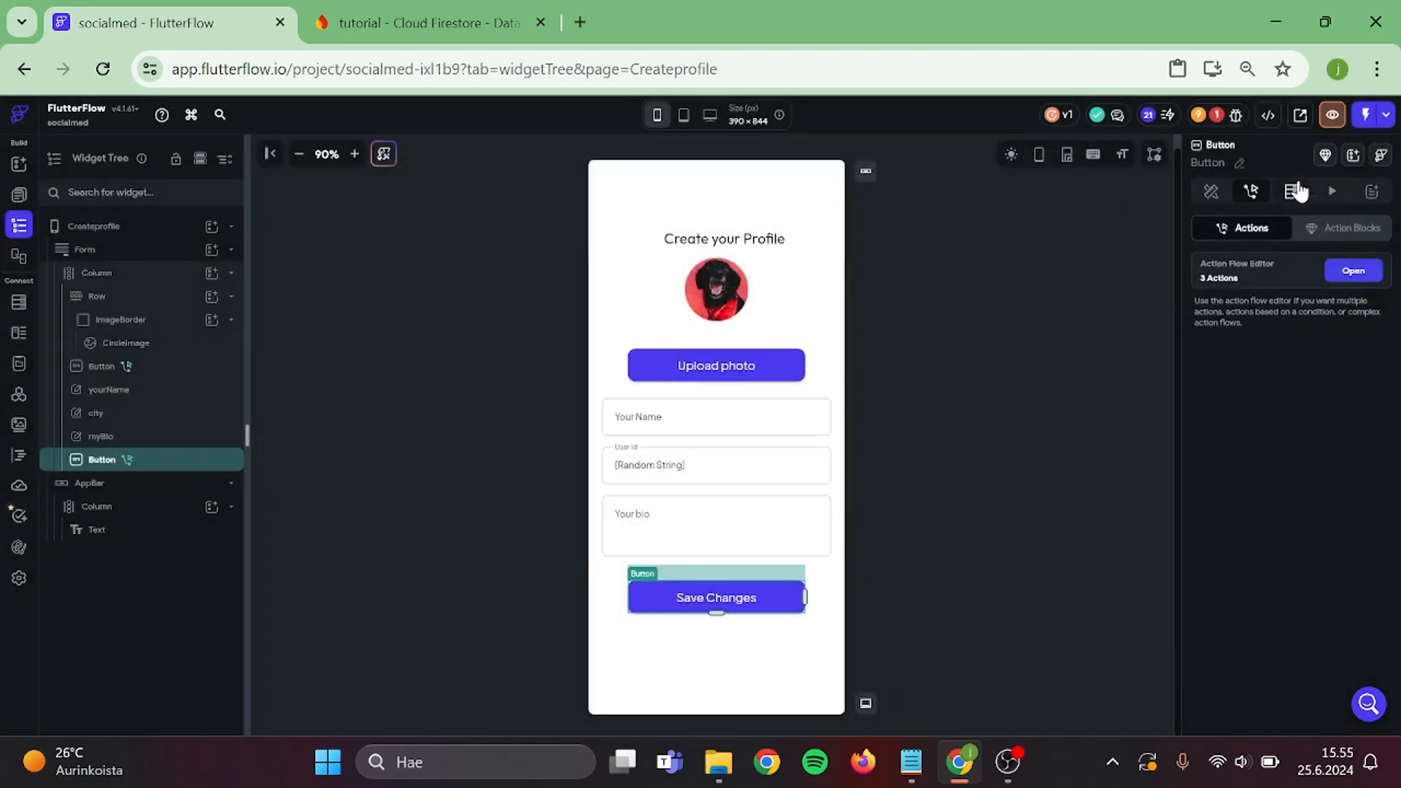
Mark yourName, city and myBio as required in the Form's validation settings.
click(94, 225)
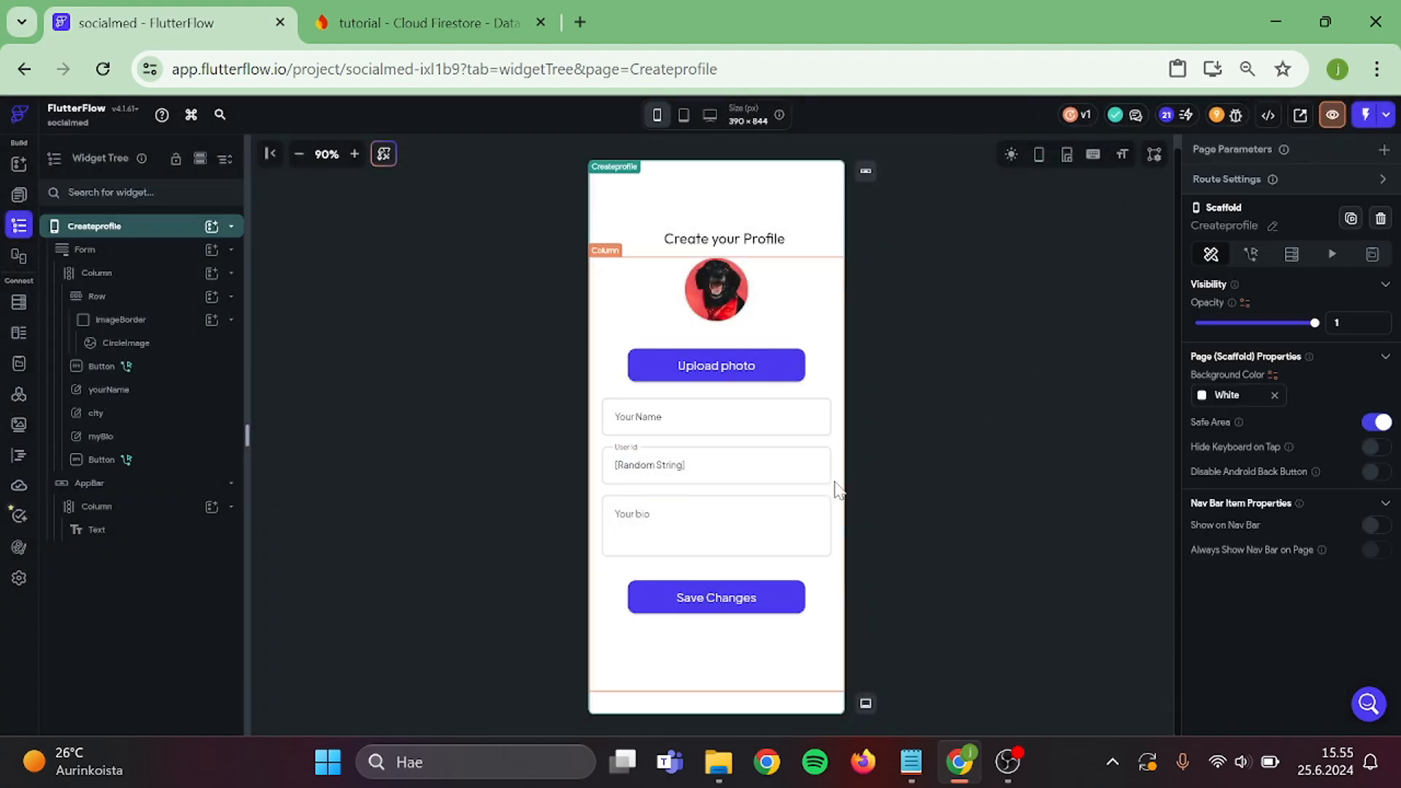
click(84, 249)
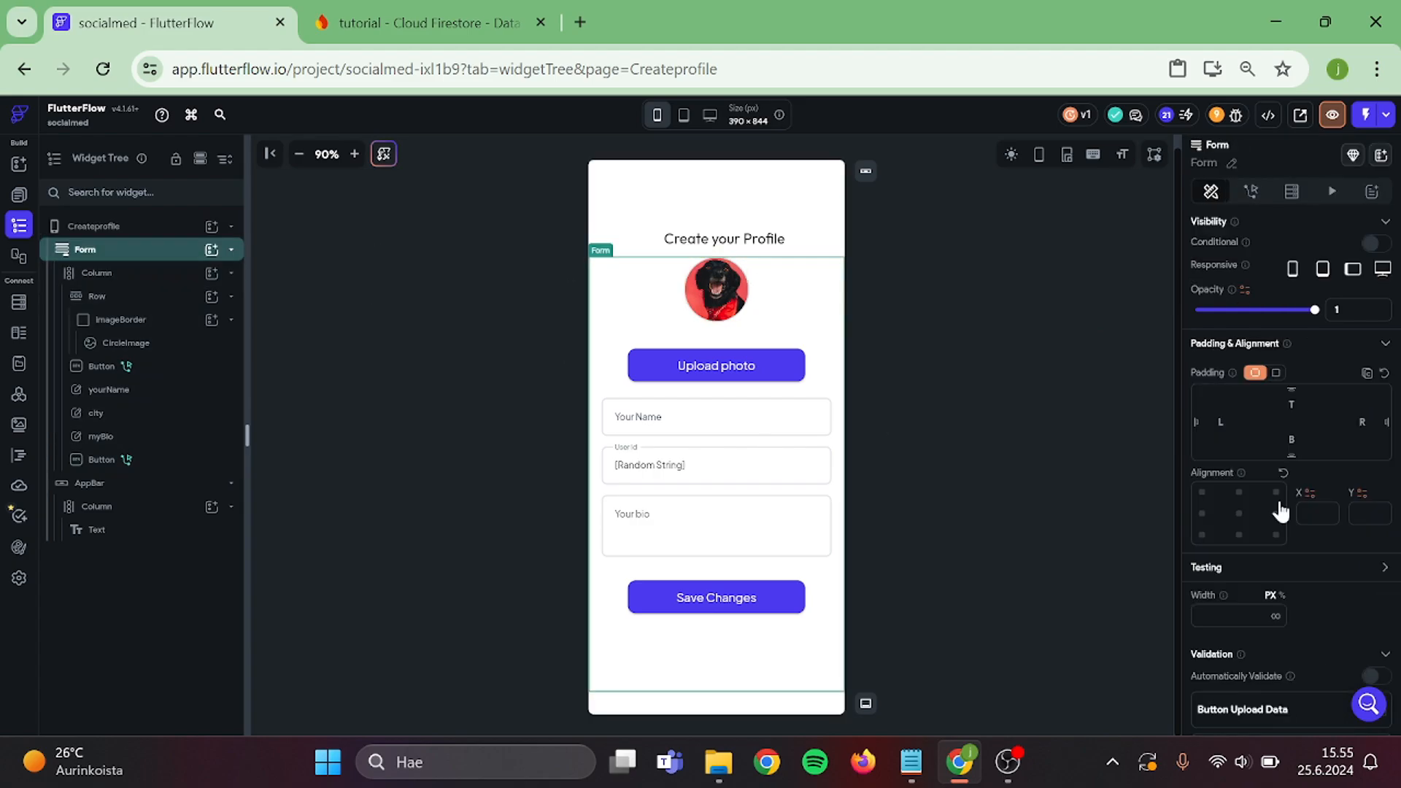
scroll(down, 3)
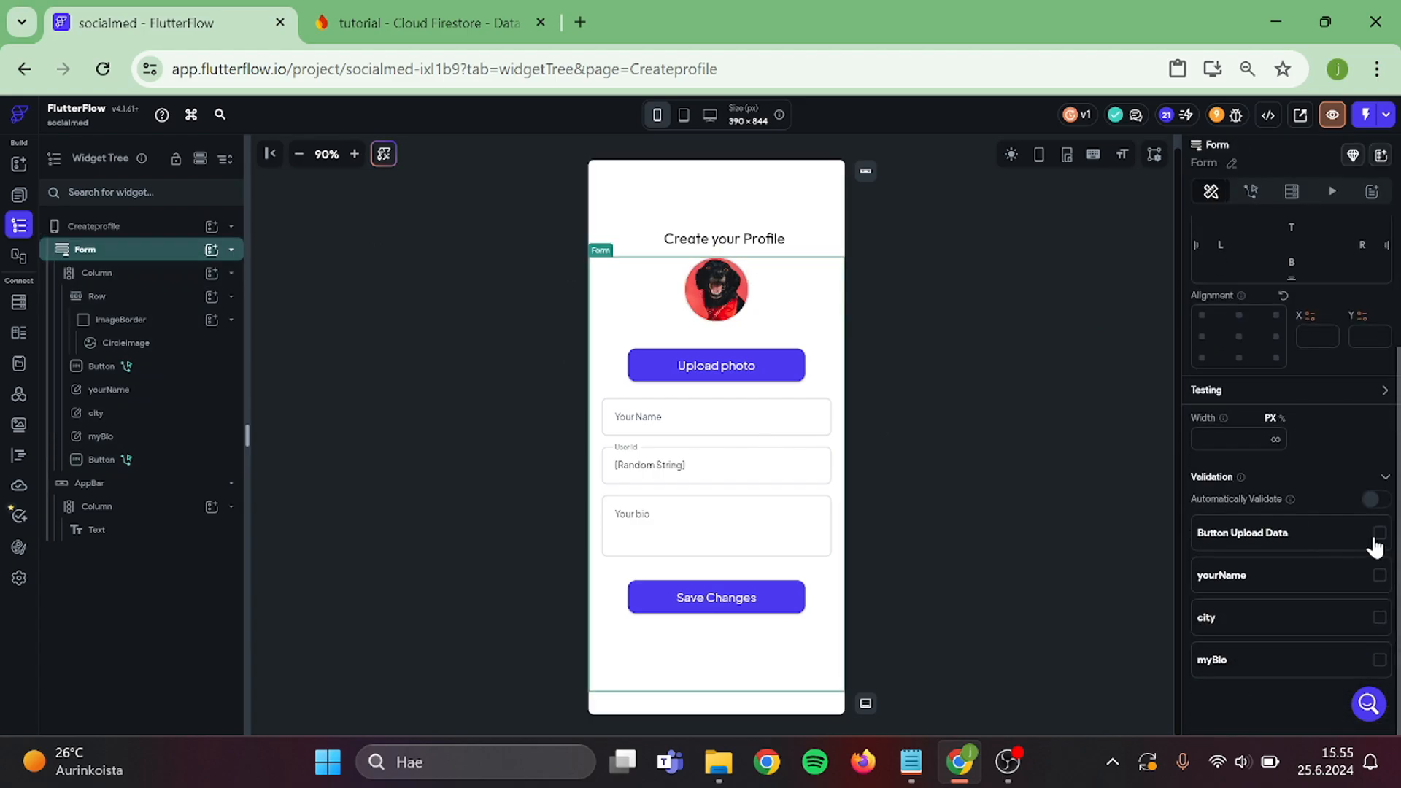
mouse_move(1265, 625)
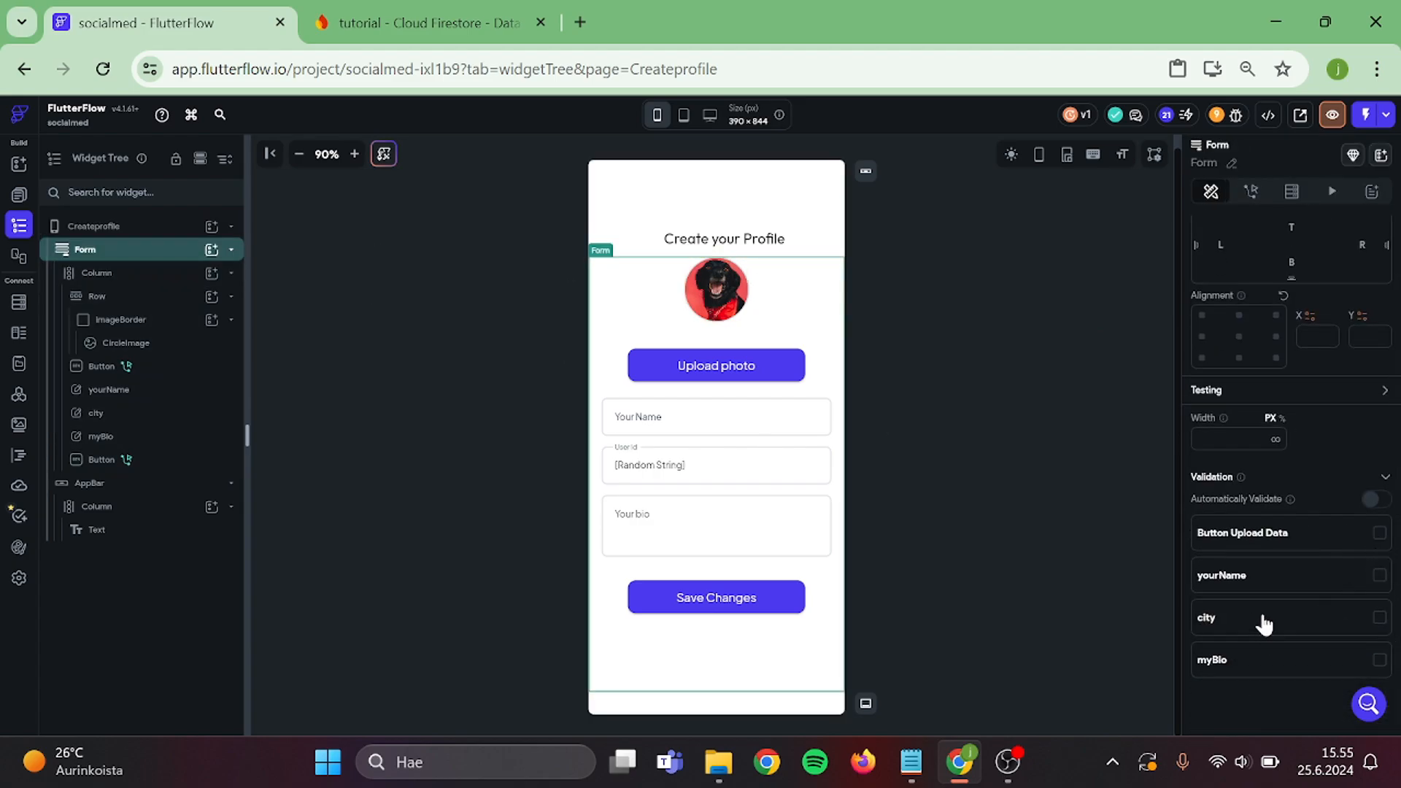
mouse_move(1335, 609)
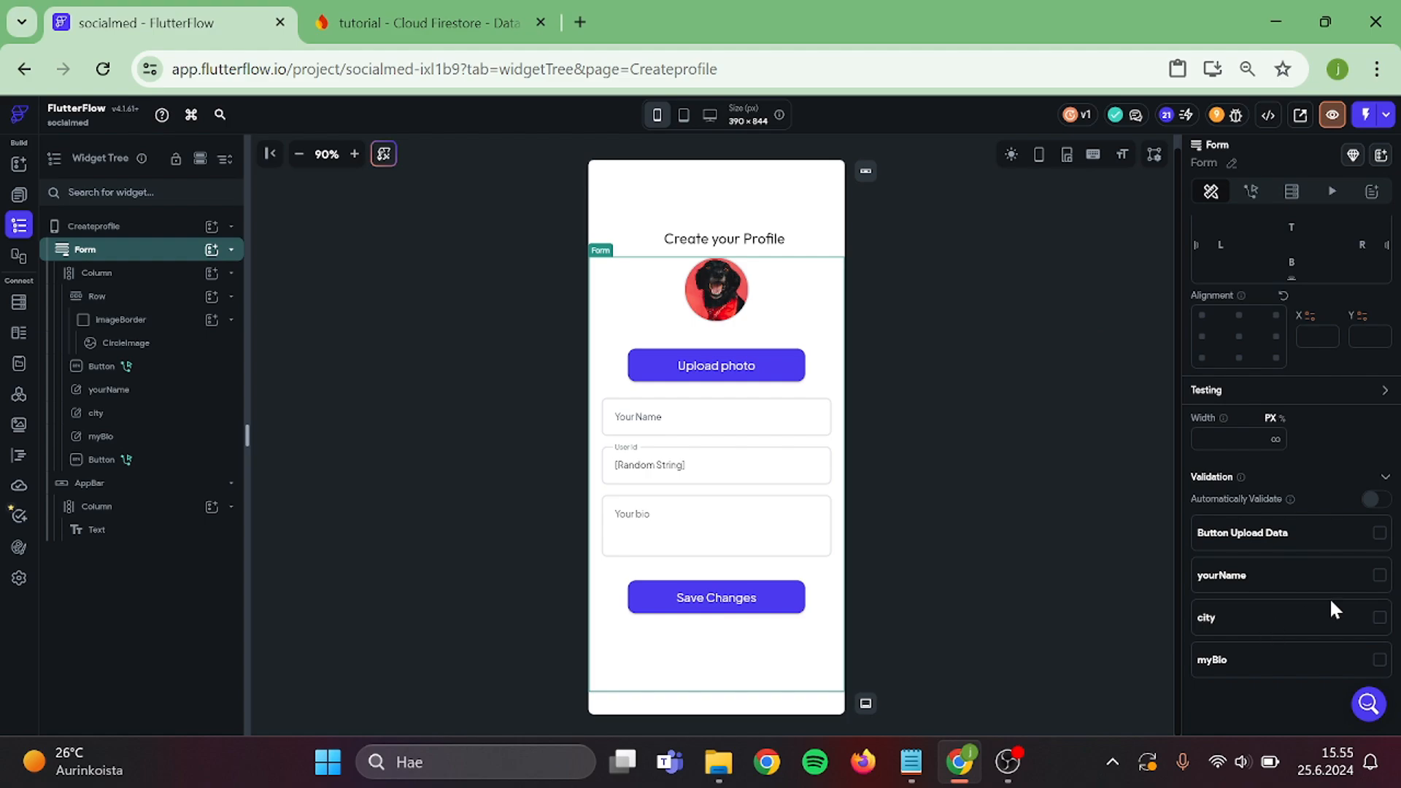
click(1379, 575)
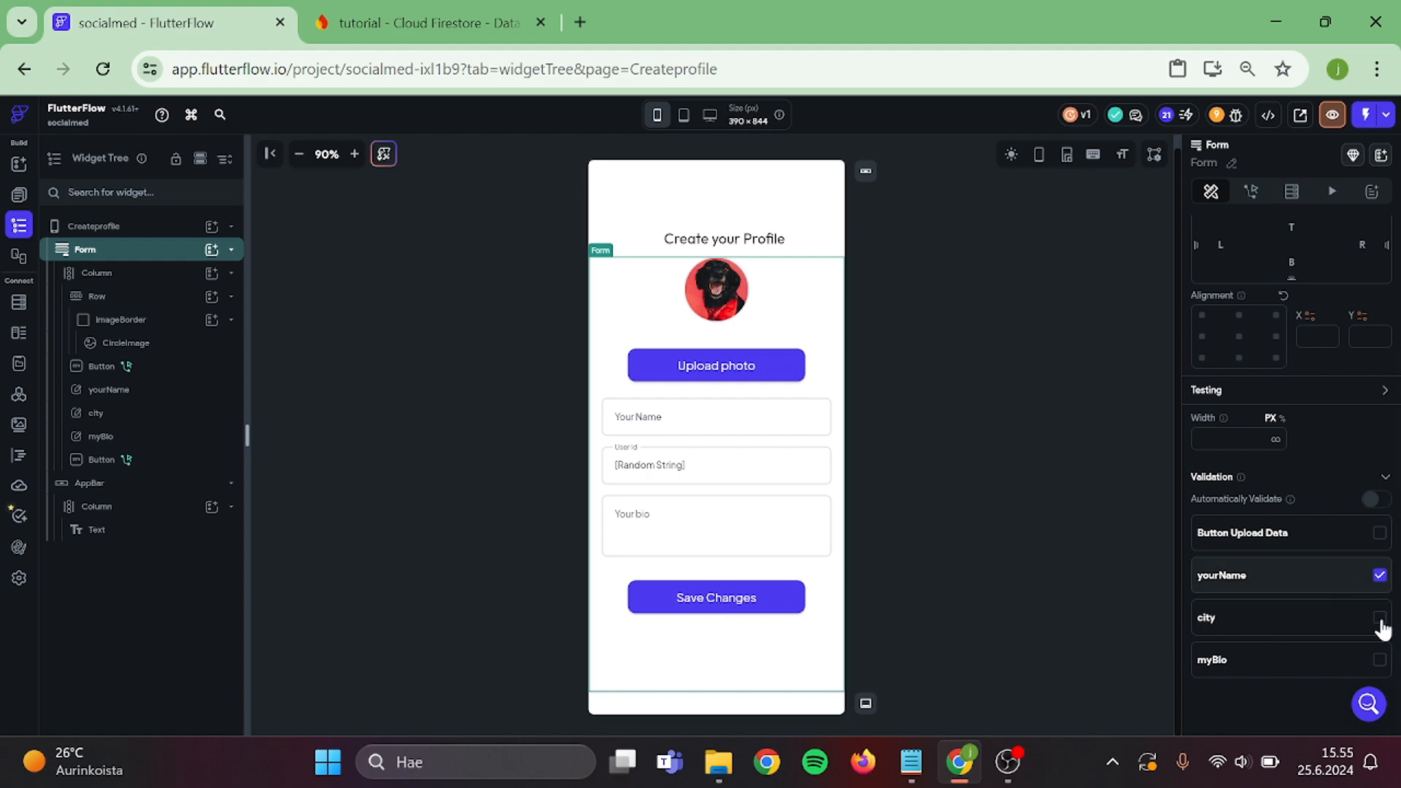
click(1379, 618)
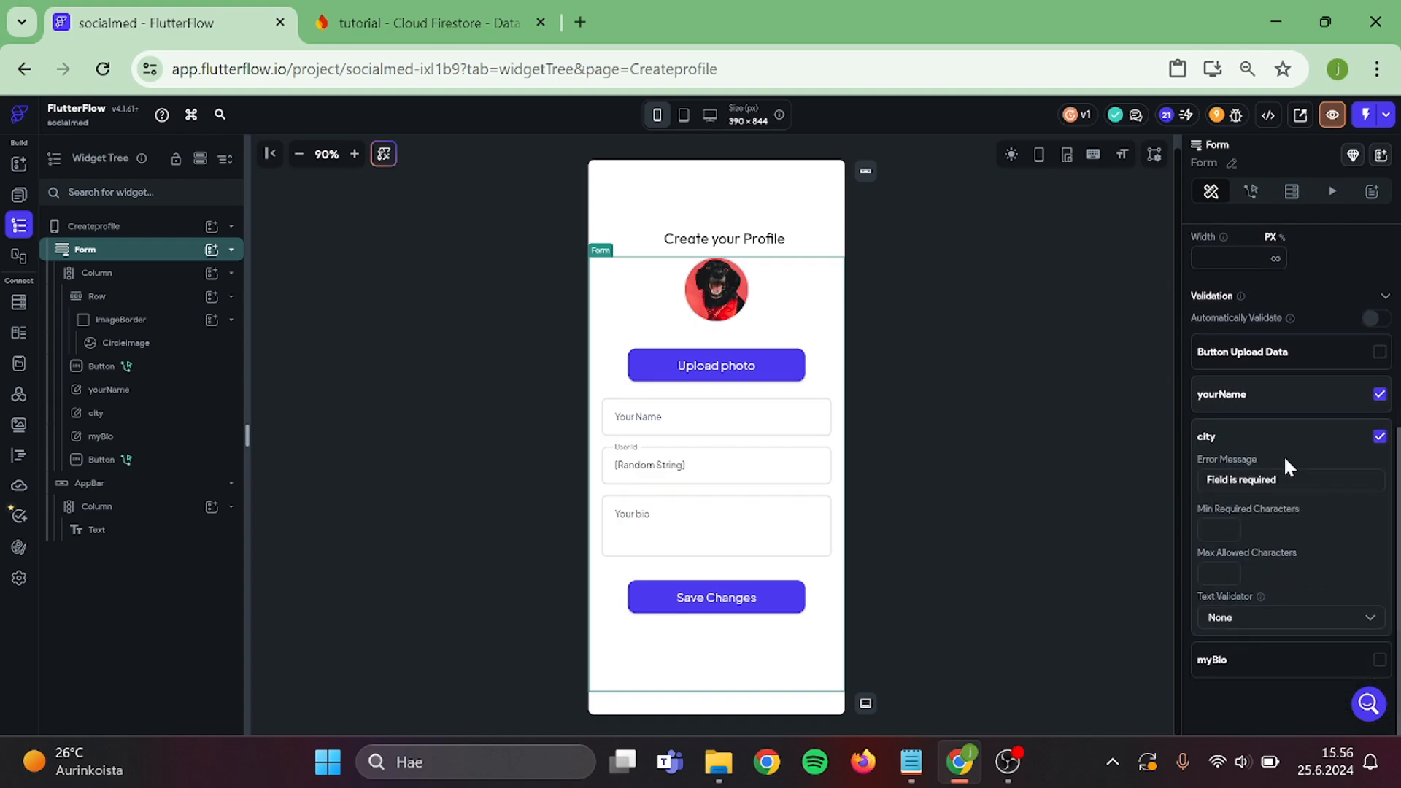
click(1377, 660)
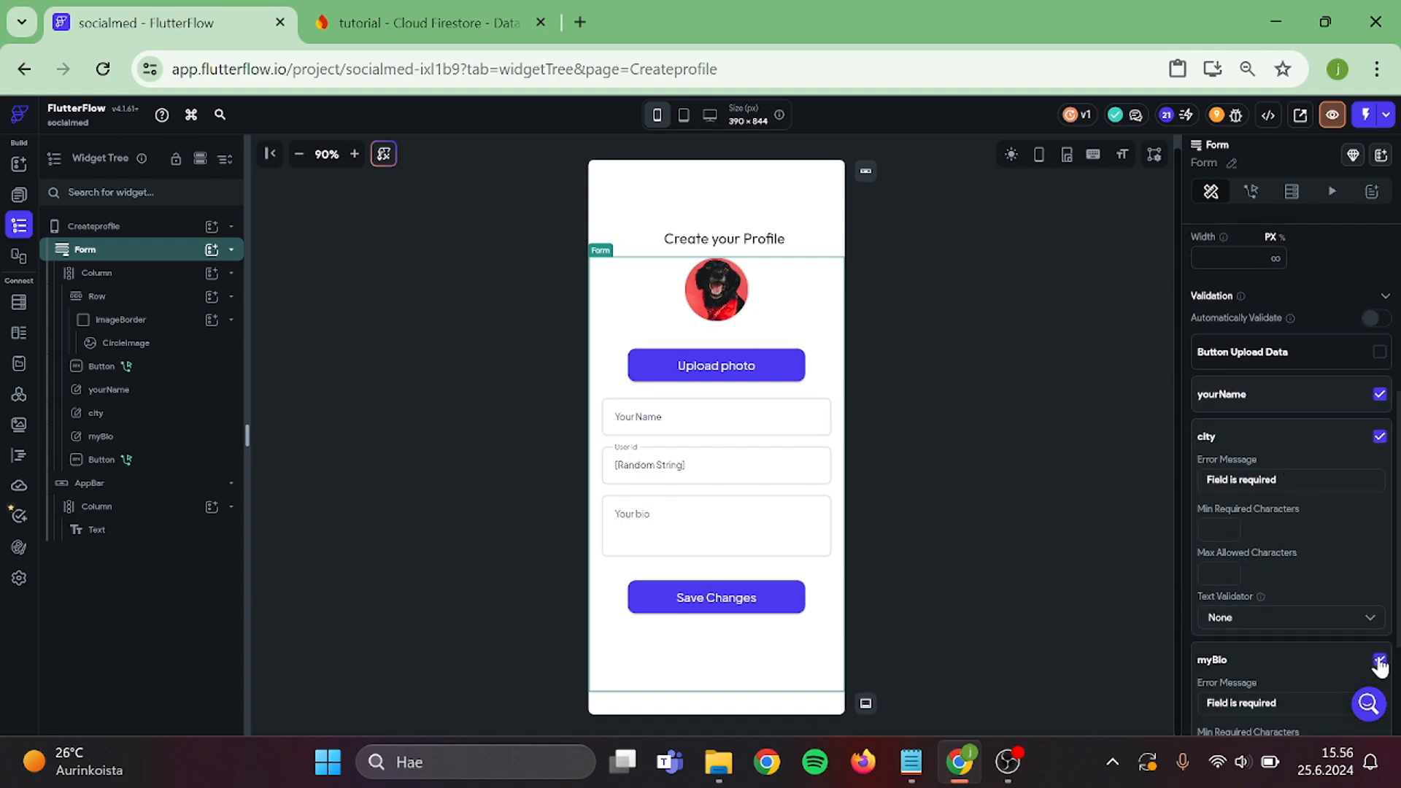
click(1379, 659)
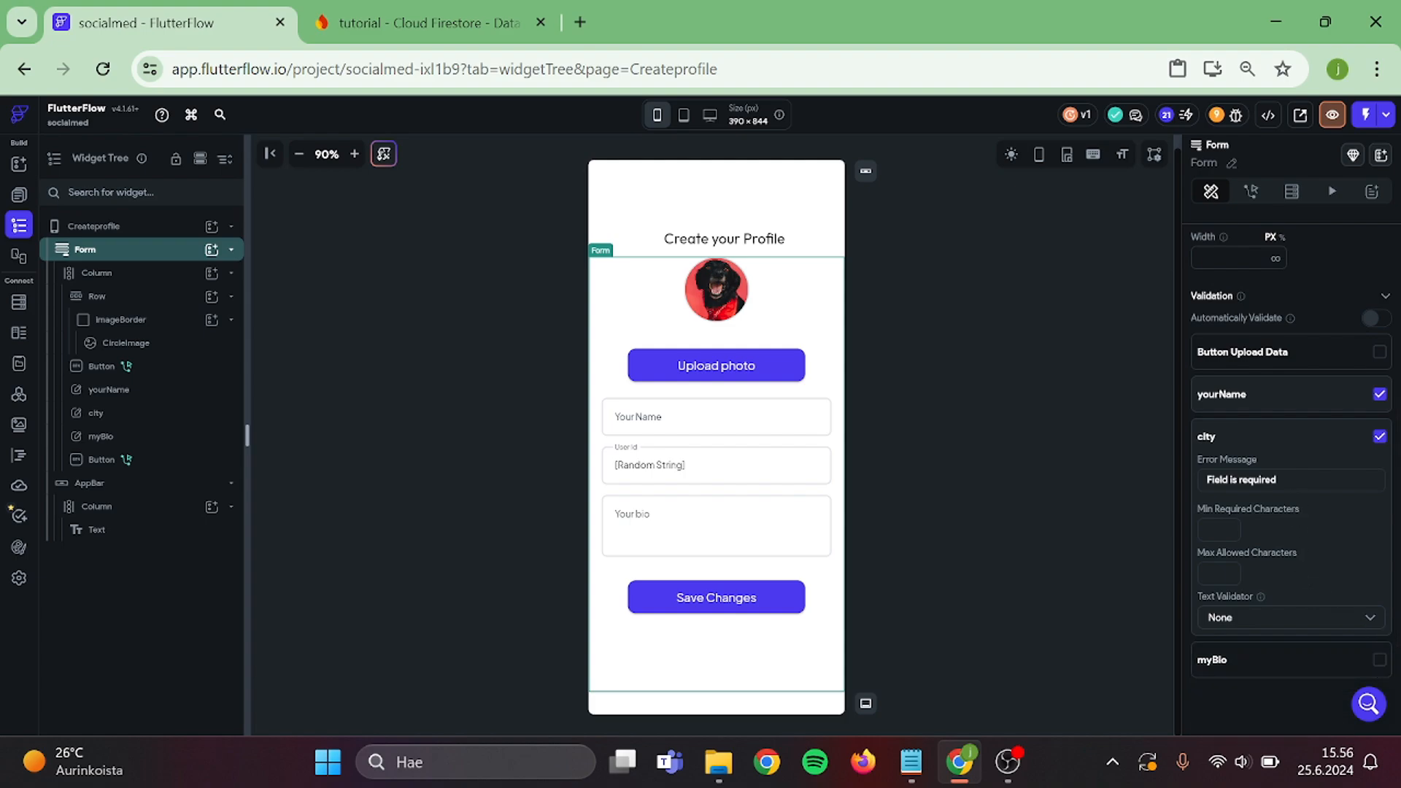
Limit the city field to a minimum of 3 and maximum of 30 characters.
click(1290, 479)
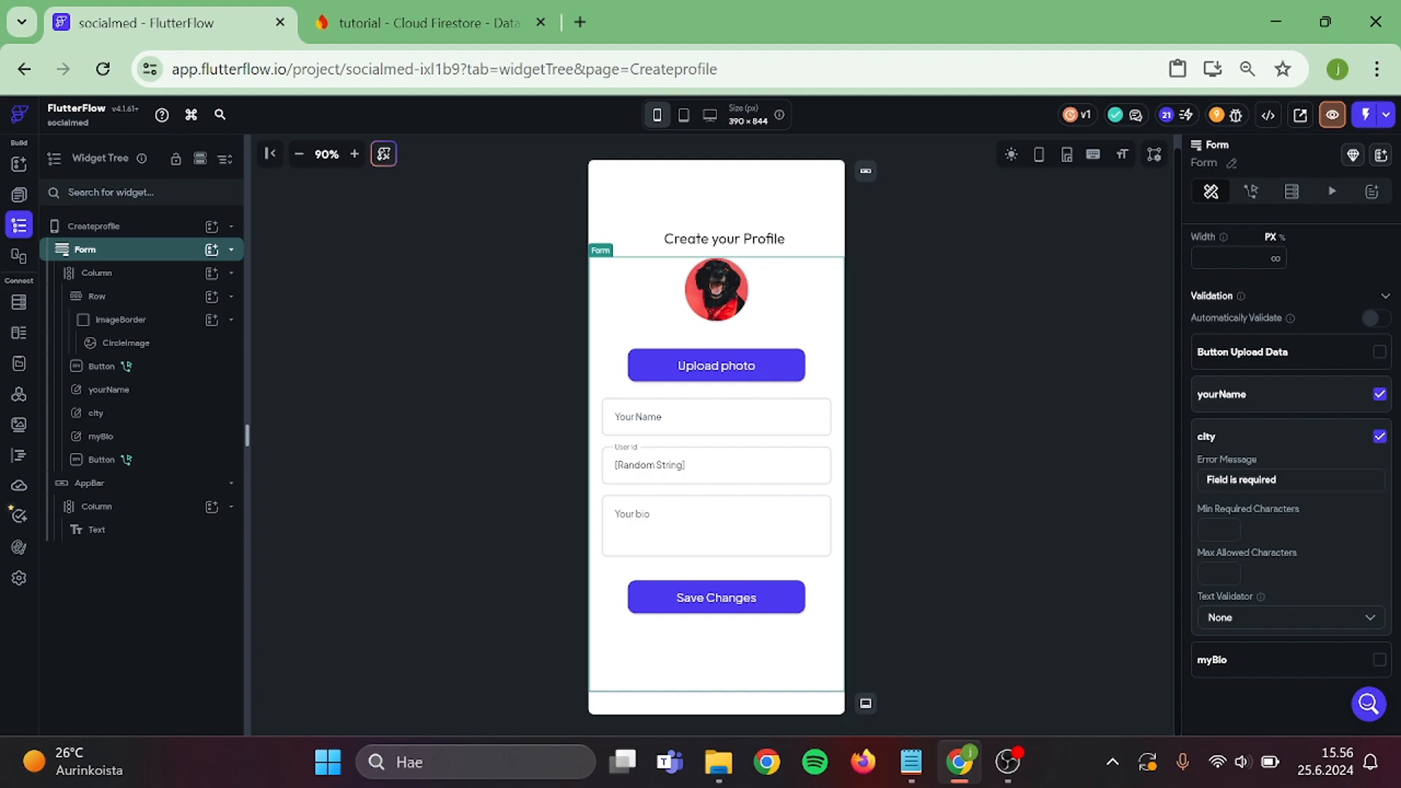
text(3)
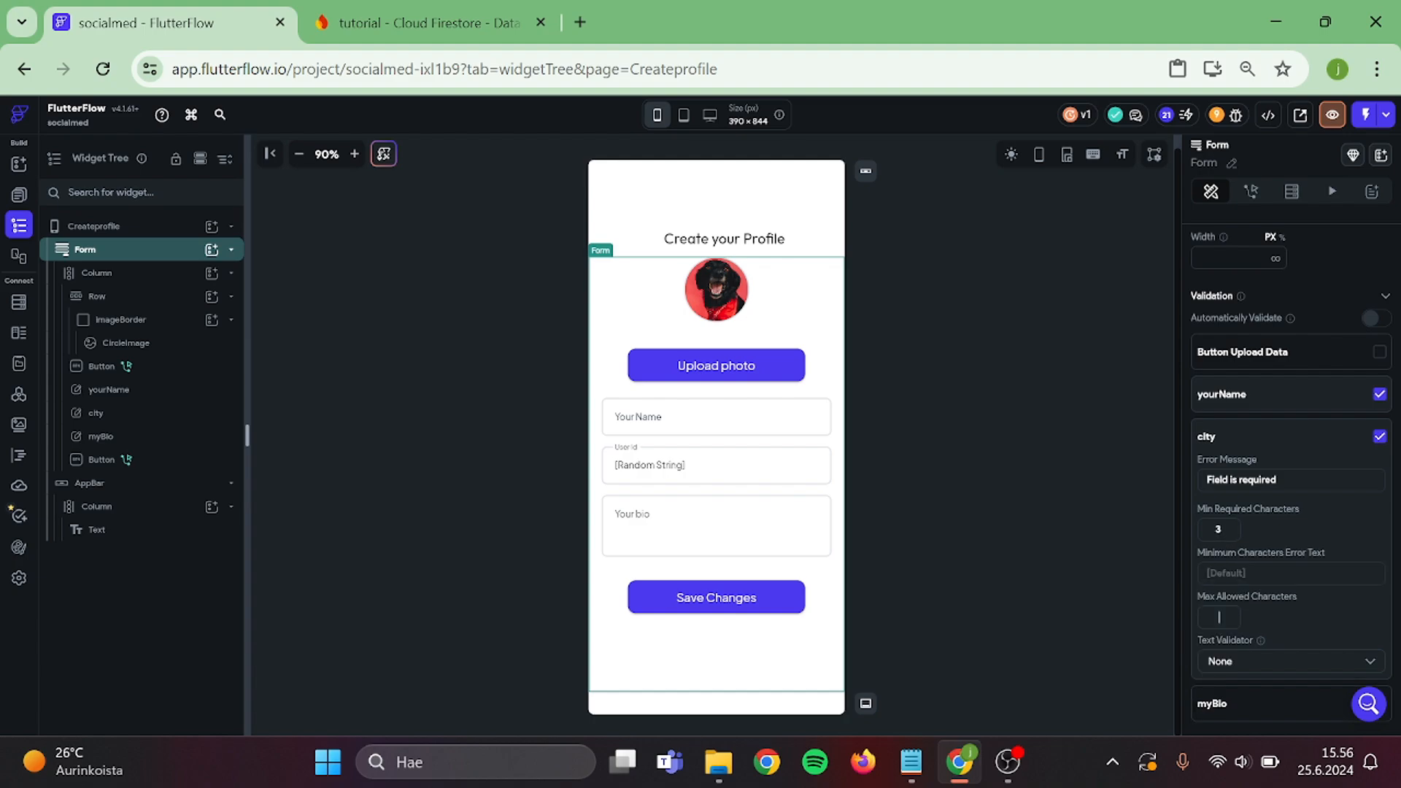
text(30)
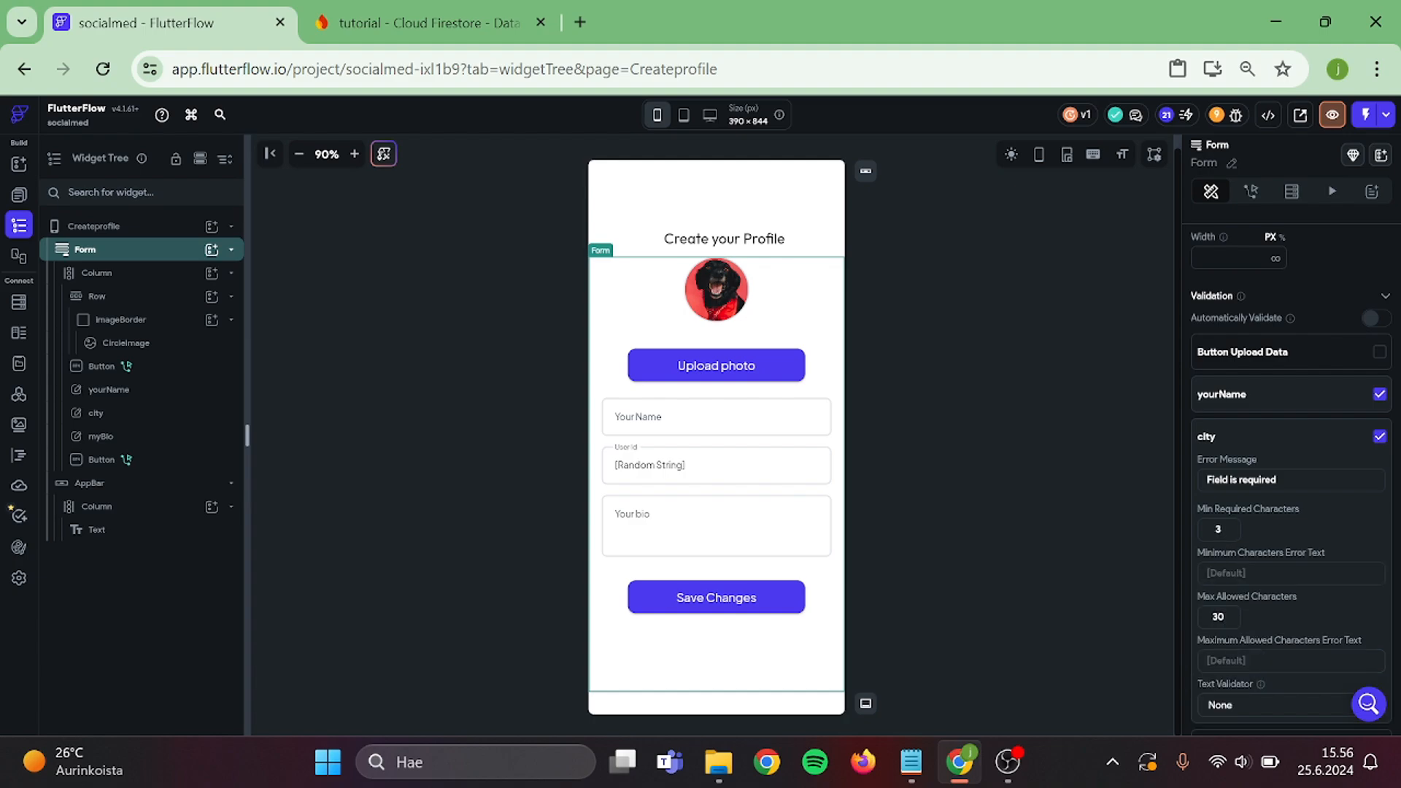
scroll(down, 3)
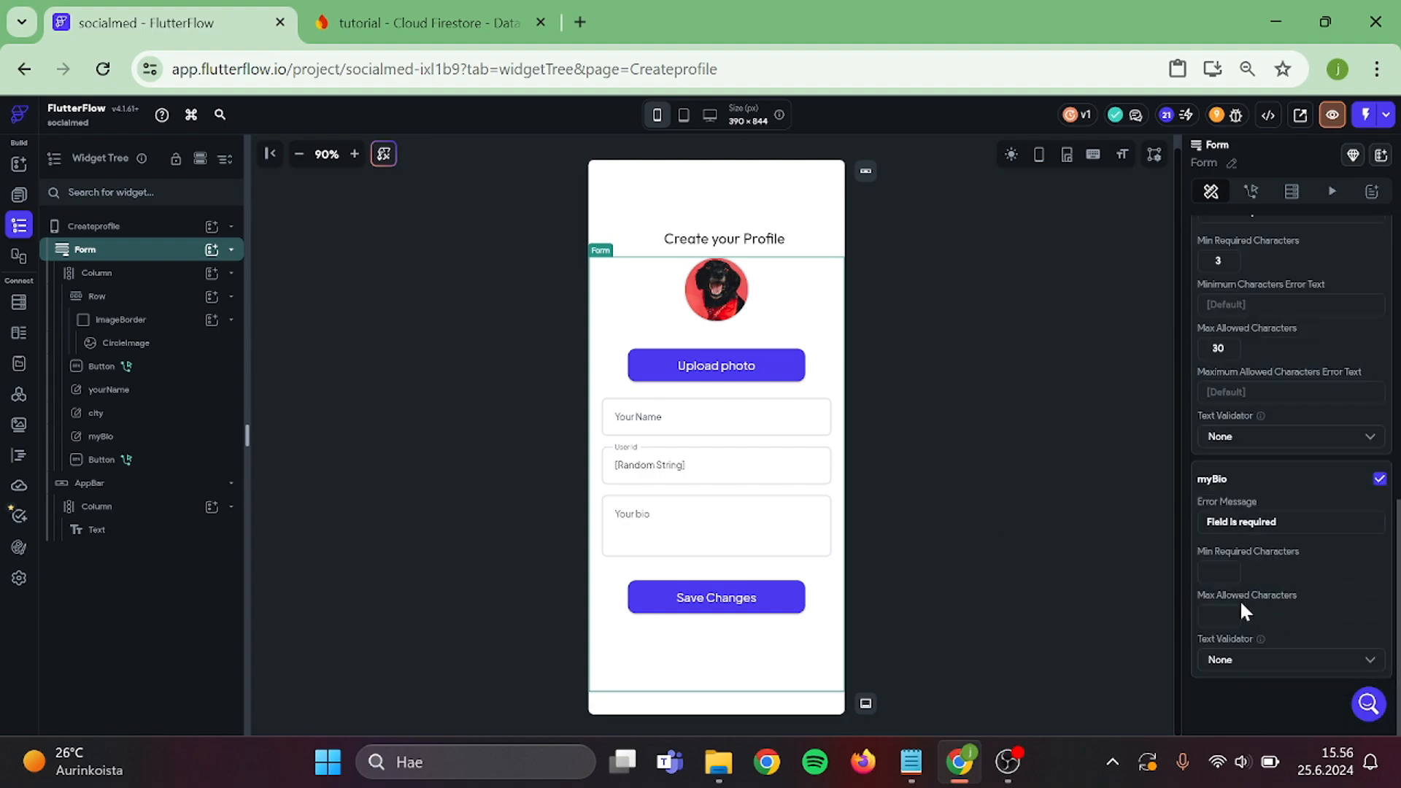
mouse_move(1379, 480)
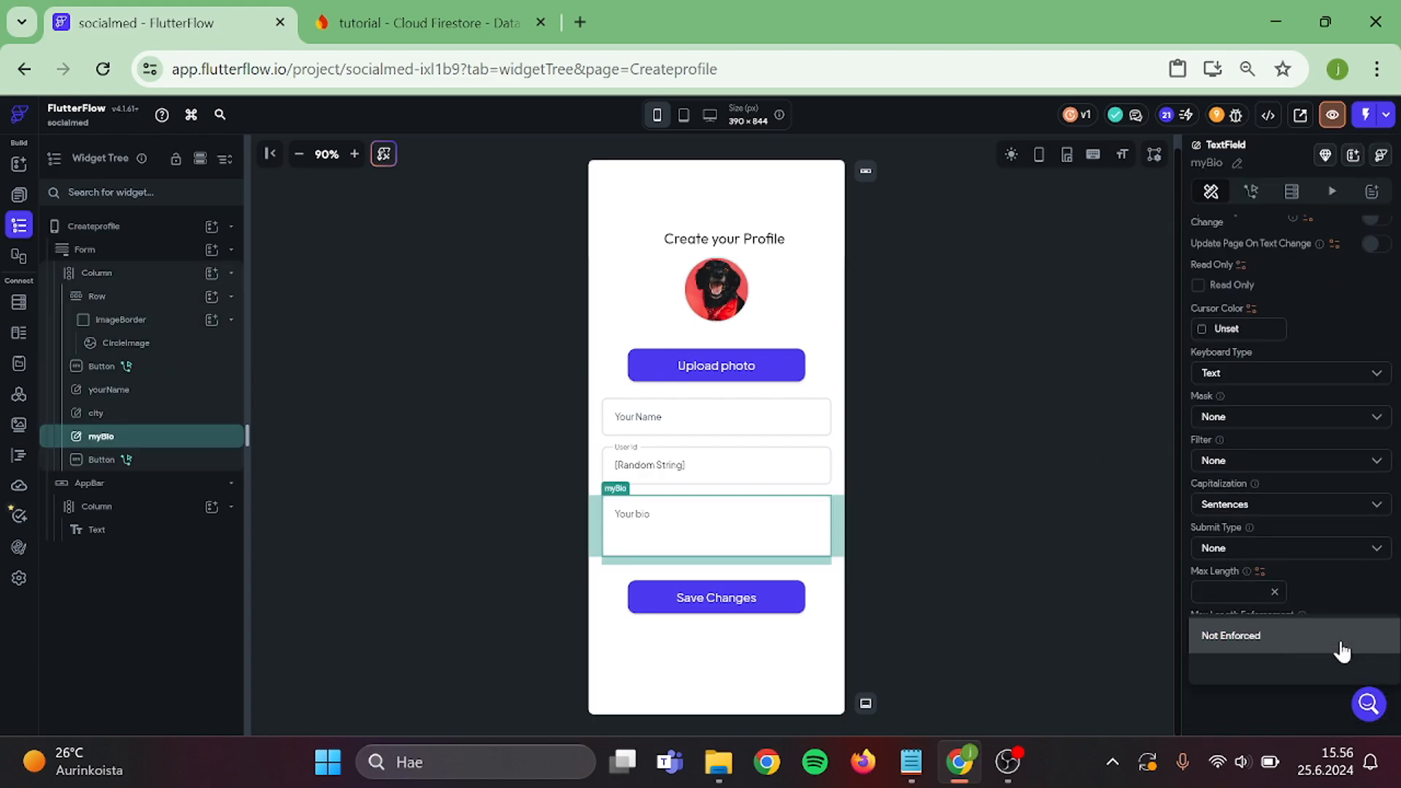
Set myBio's Max Length Enforcement to Enforced with a max length of 200.
click(1260, 636)
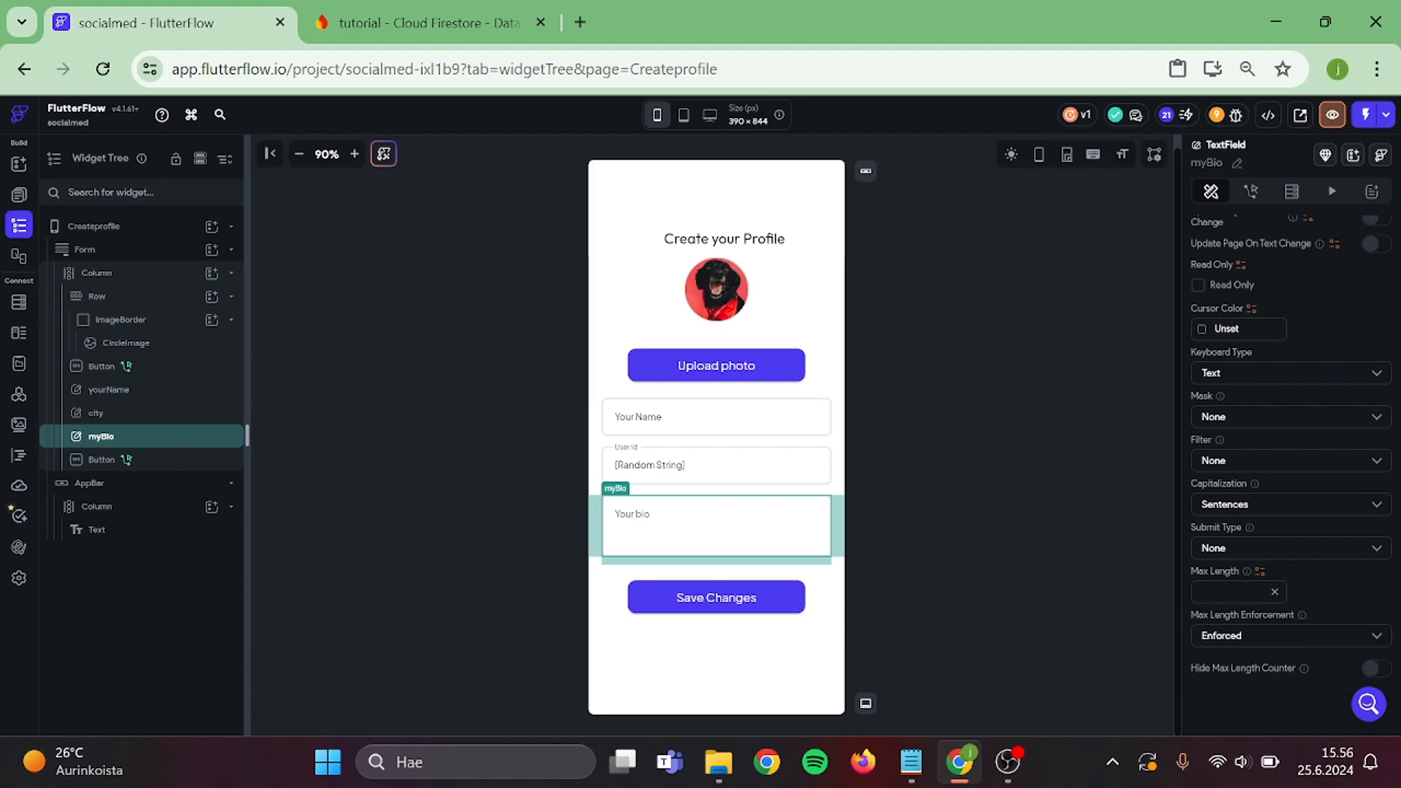
text(20)
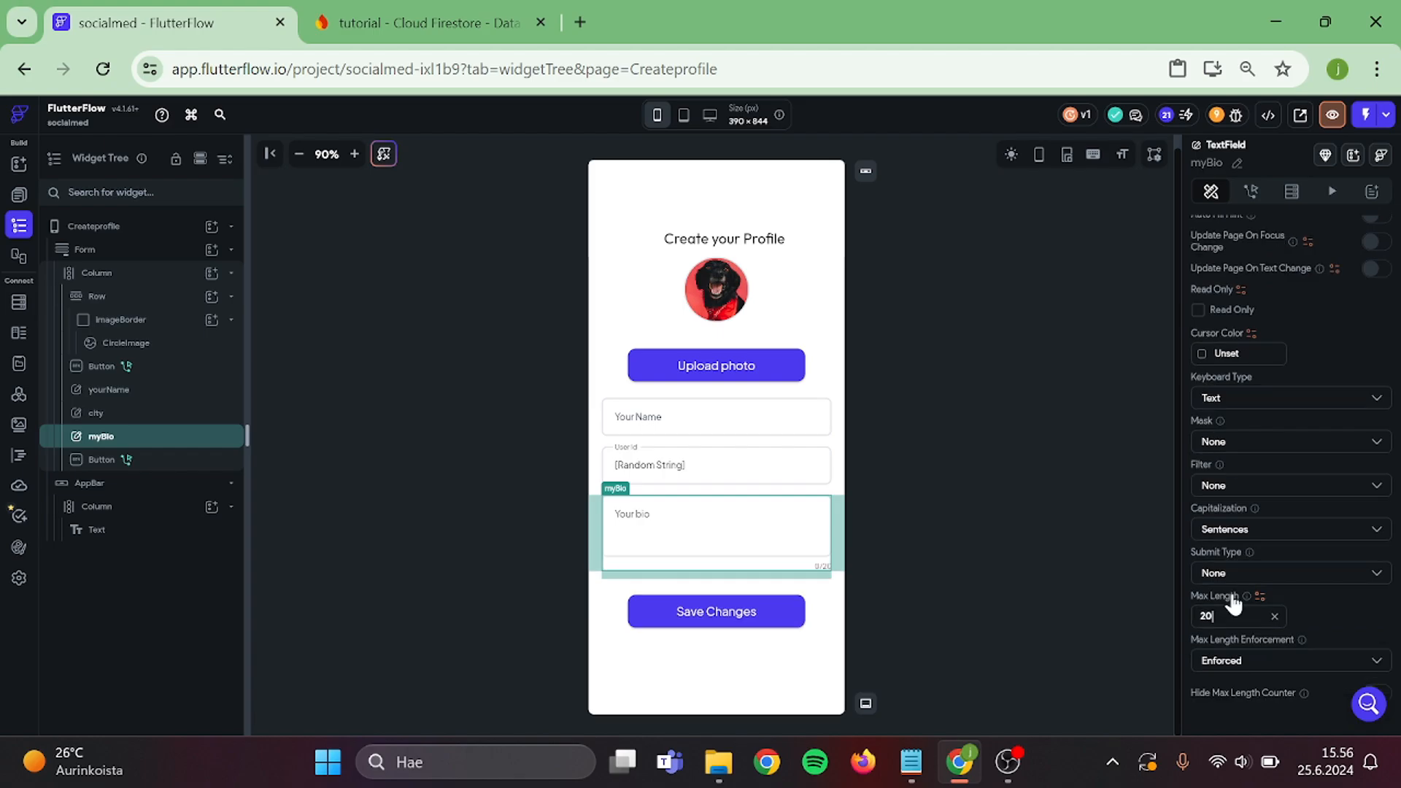
click(94, 225)
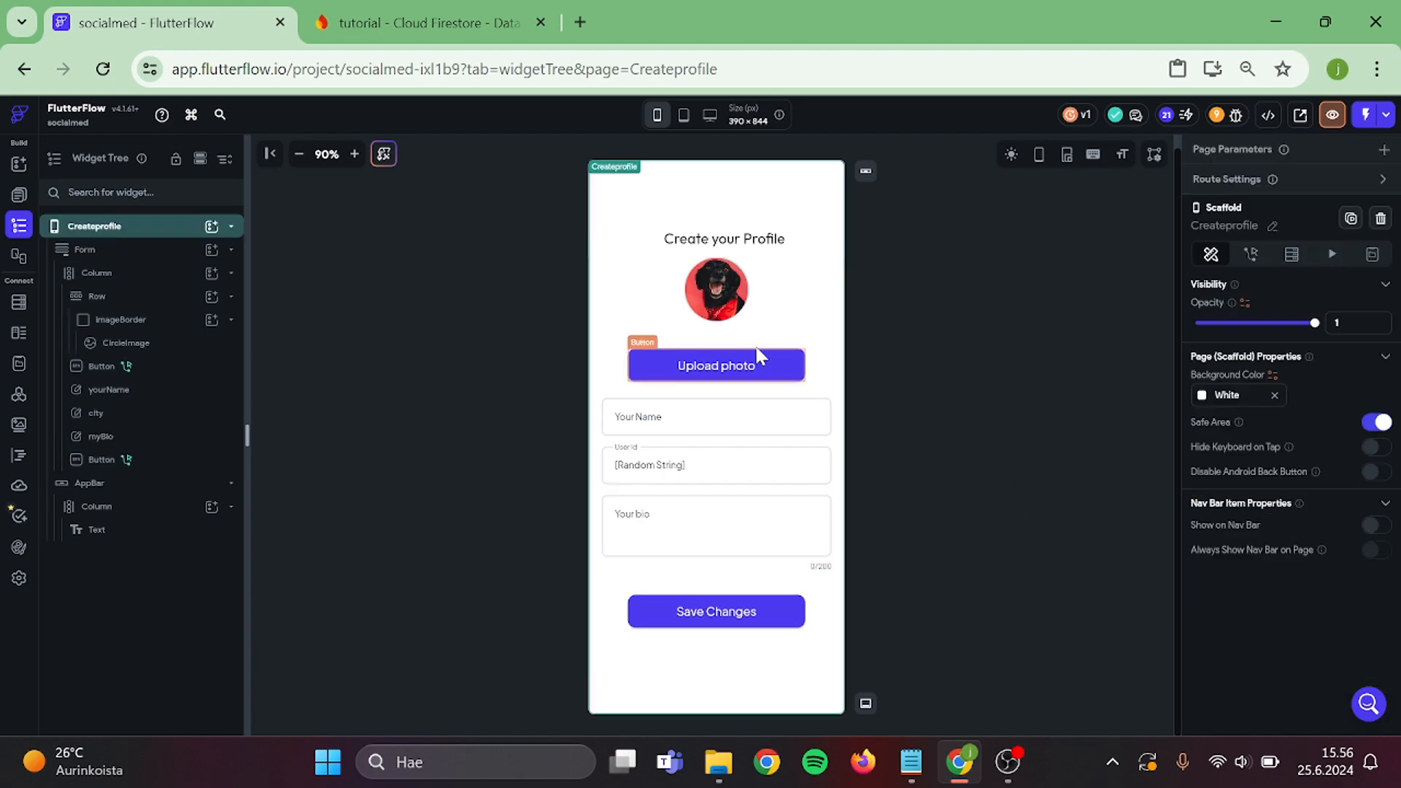
click(18, 194)
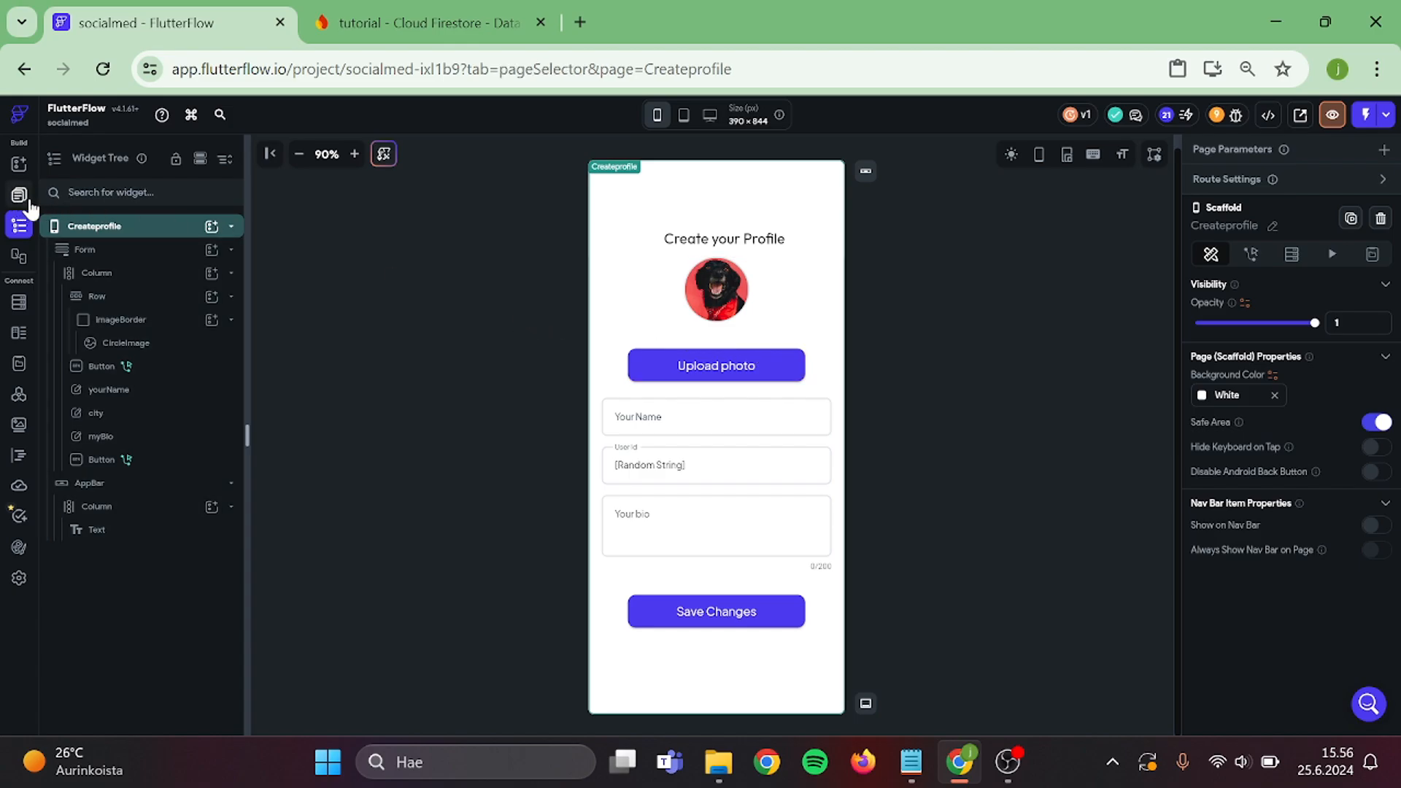
Create a page named 'profile' from a Settings page template.
click(19, 193)
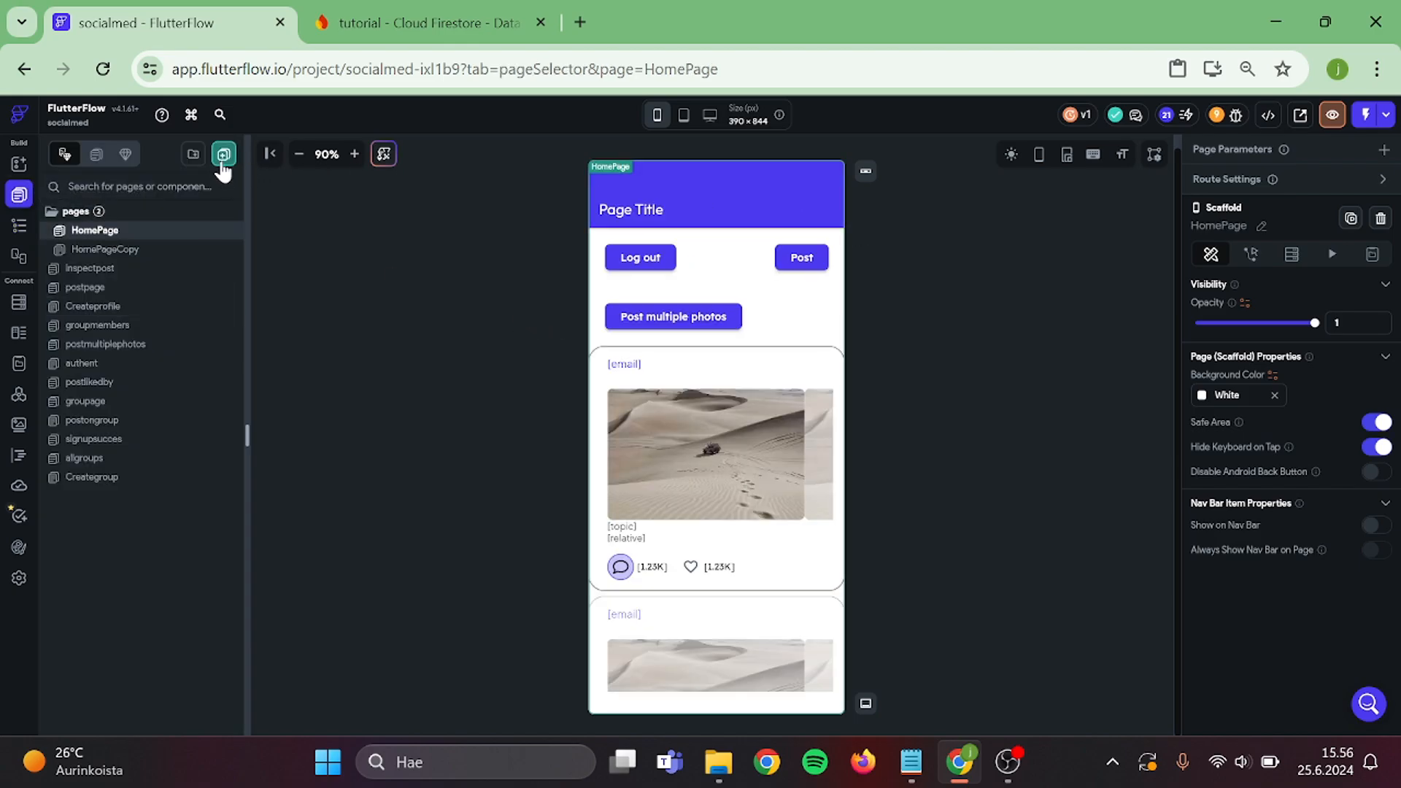
click(224, 154)
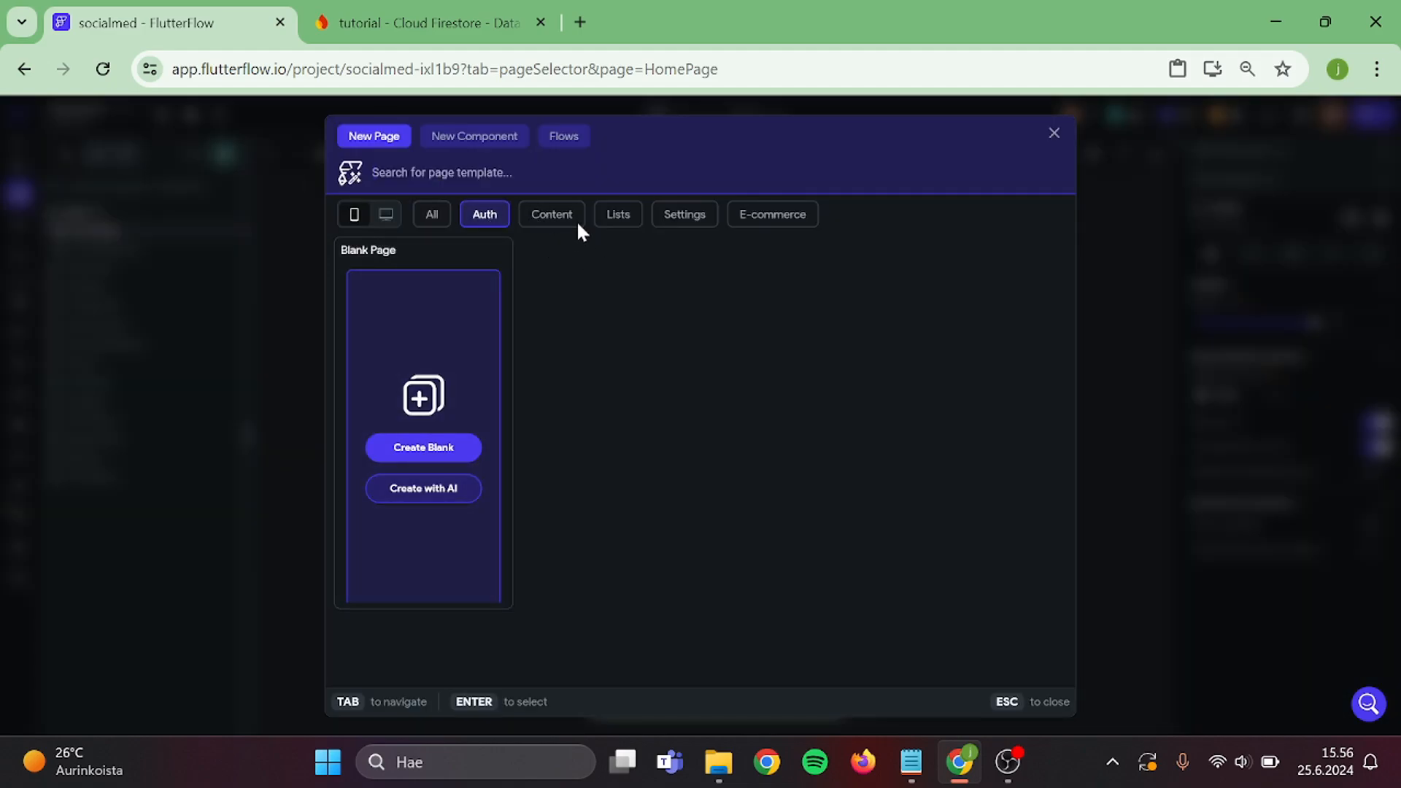
click(684, 214)
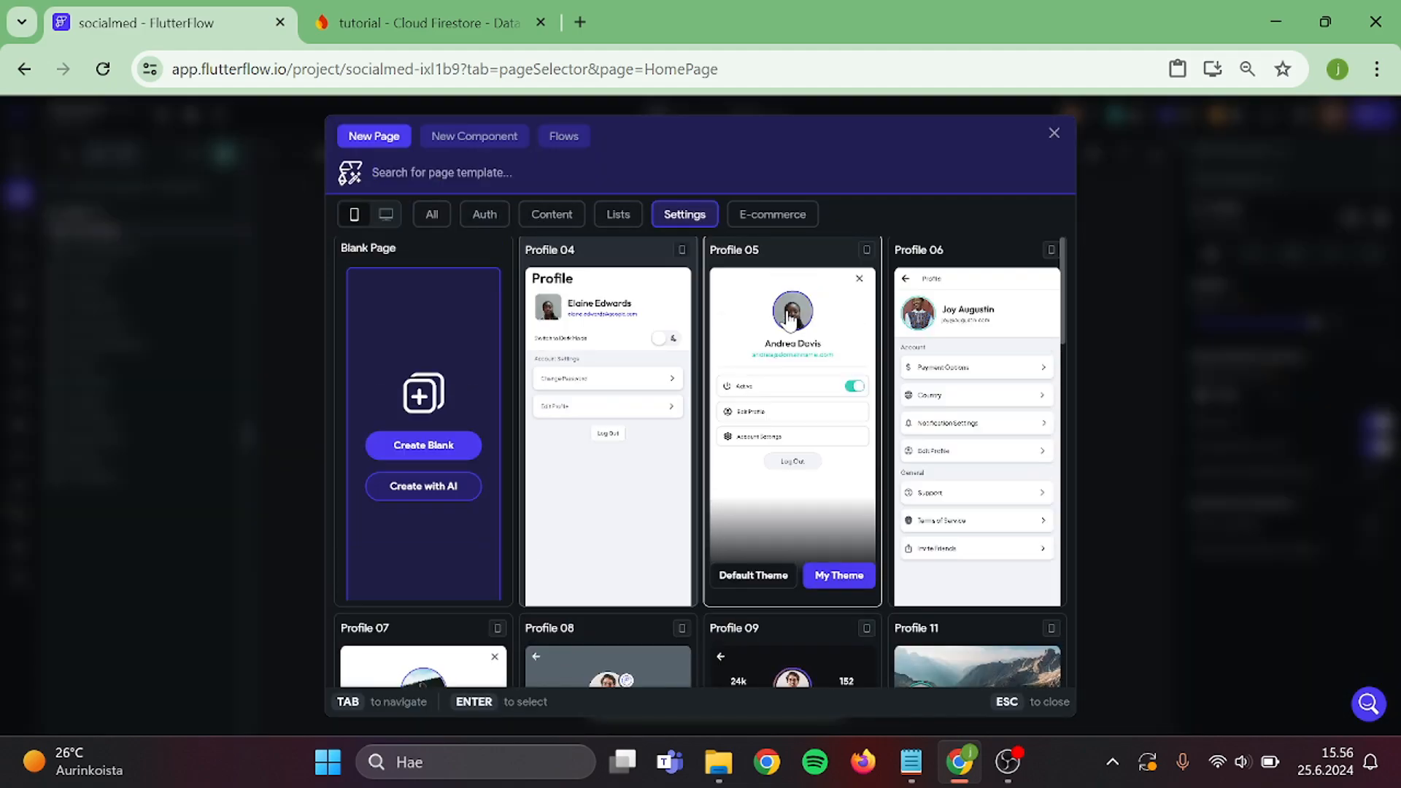
scroll(down, 3)
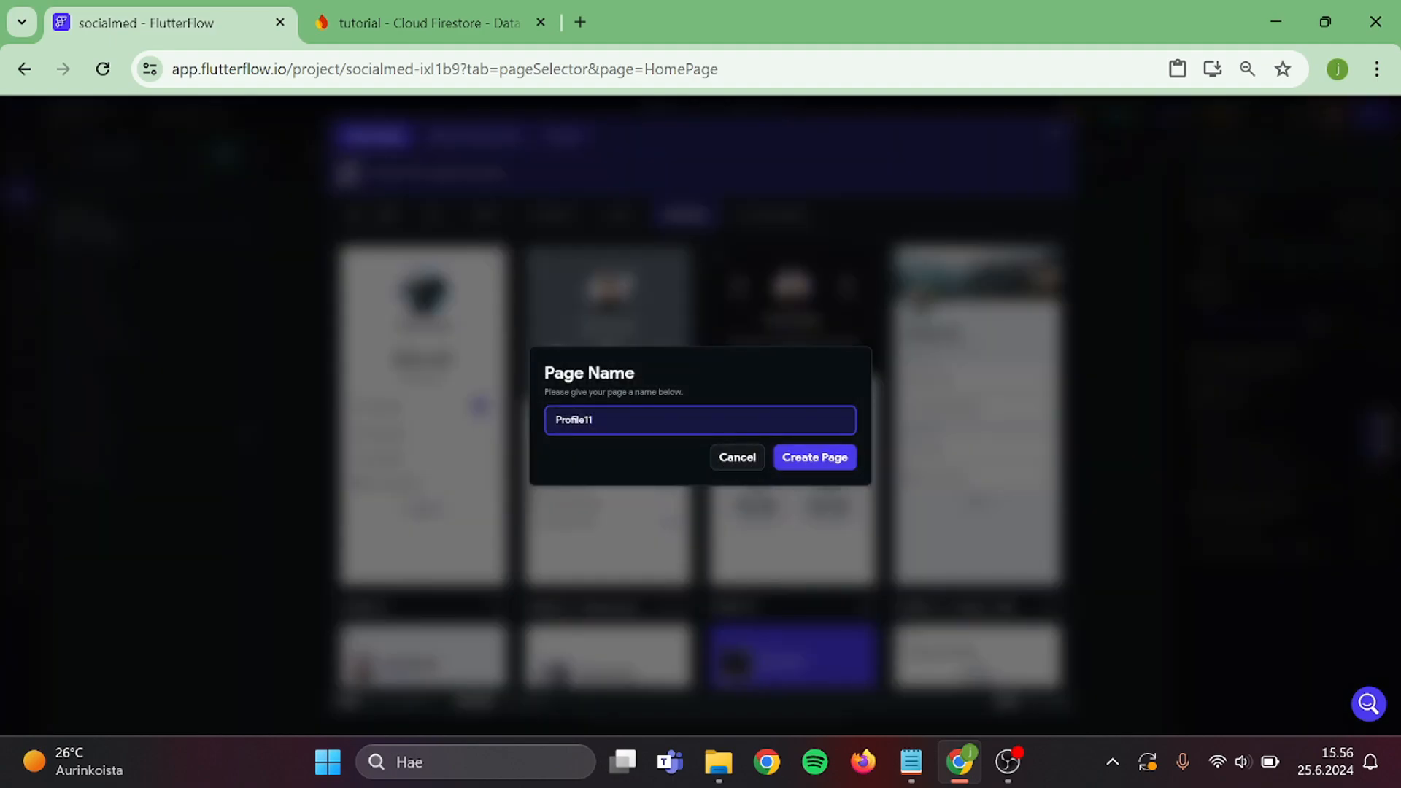
text(profile)
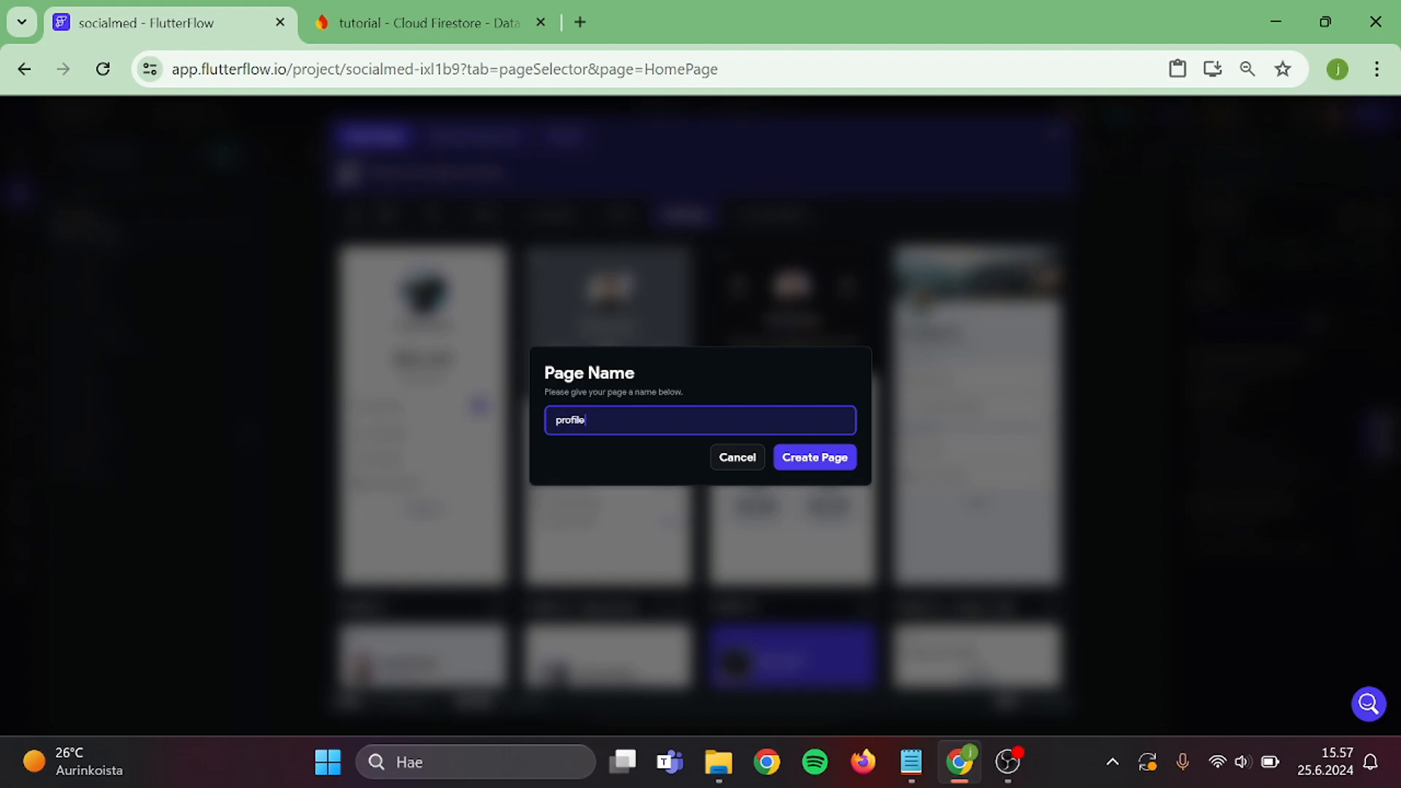
click(814, 457)
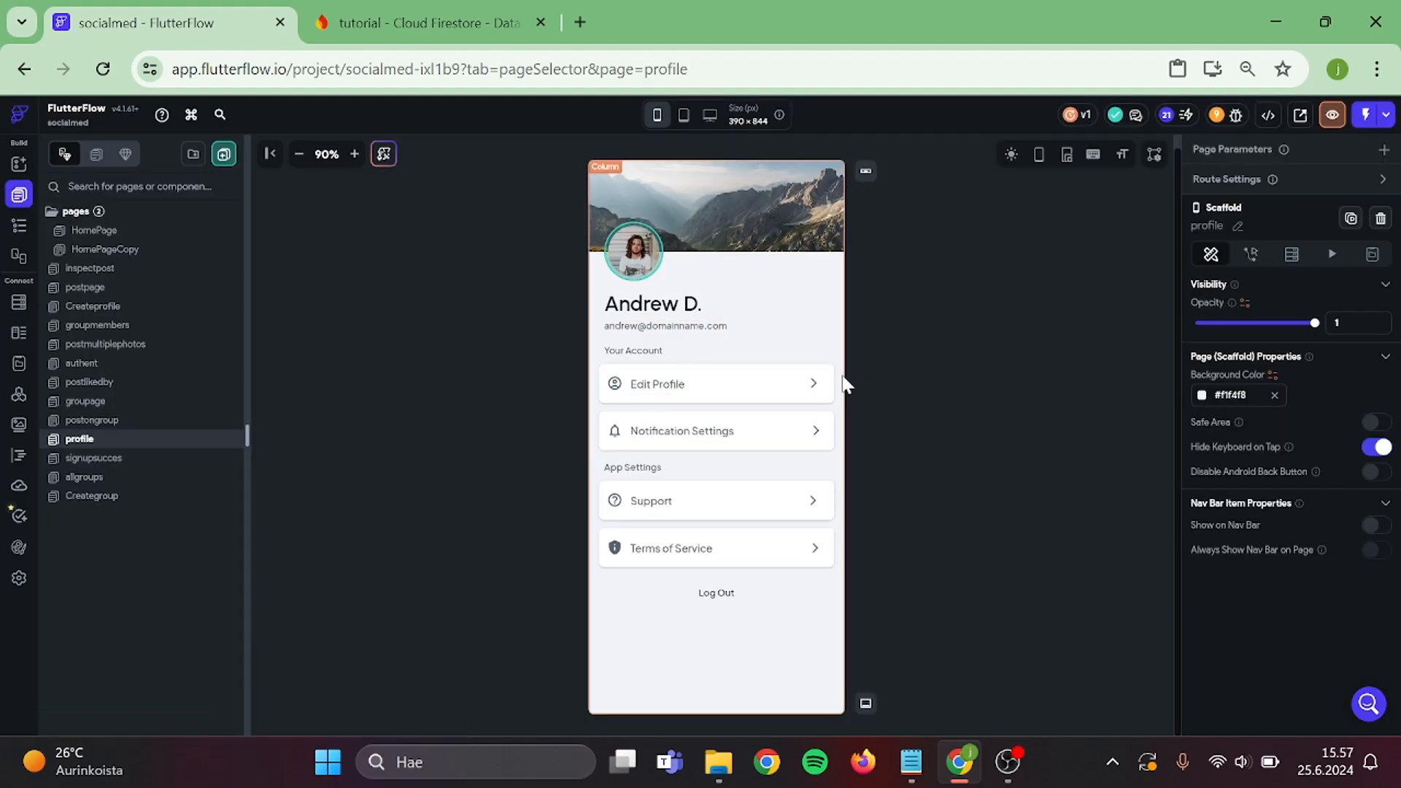
Show profile, with a Face icon, and HomePage on the navigation bar.
click(716, 384)
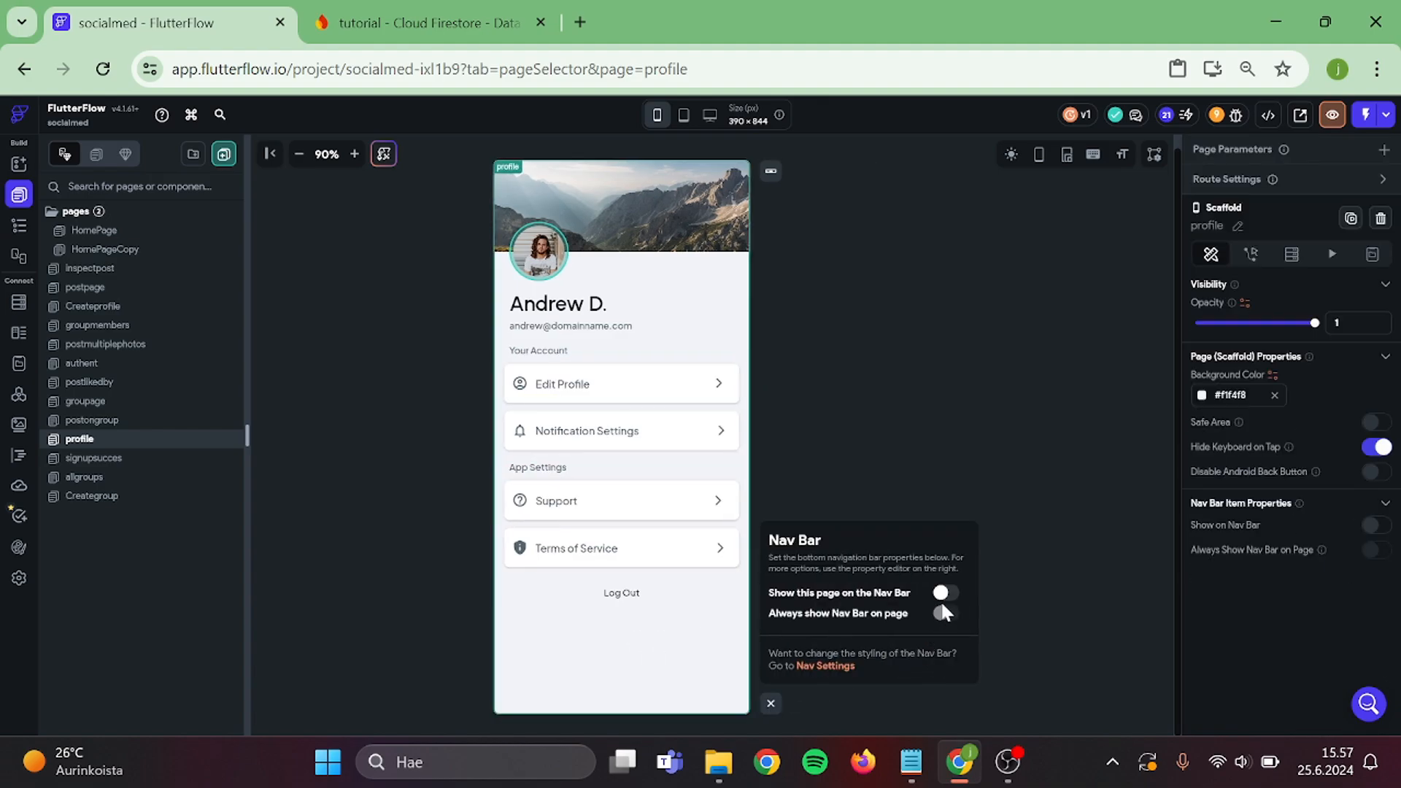
click(943, 592)
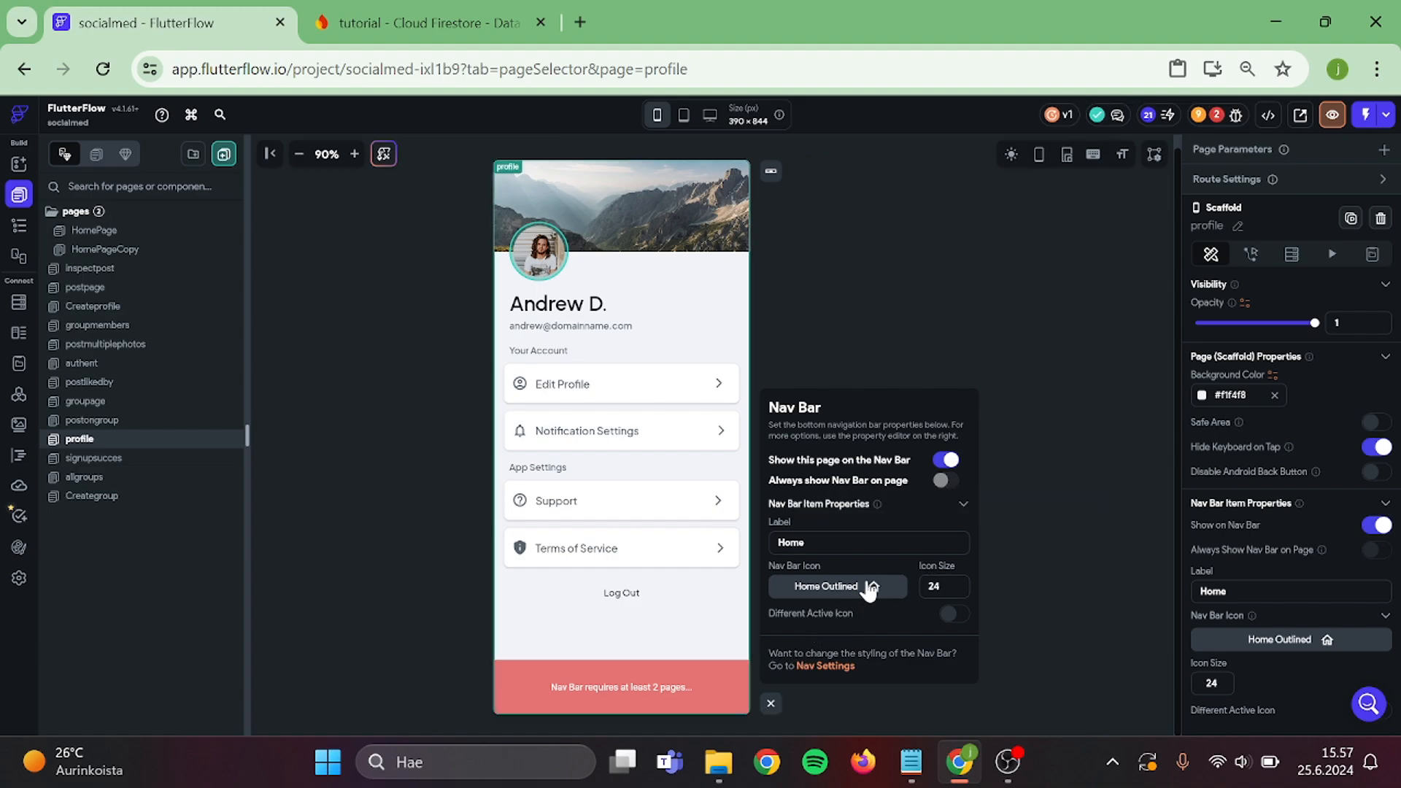
click(837, 587)
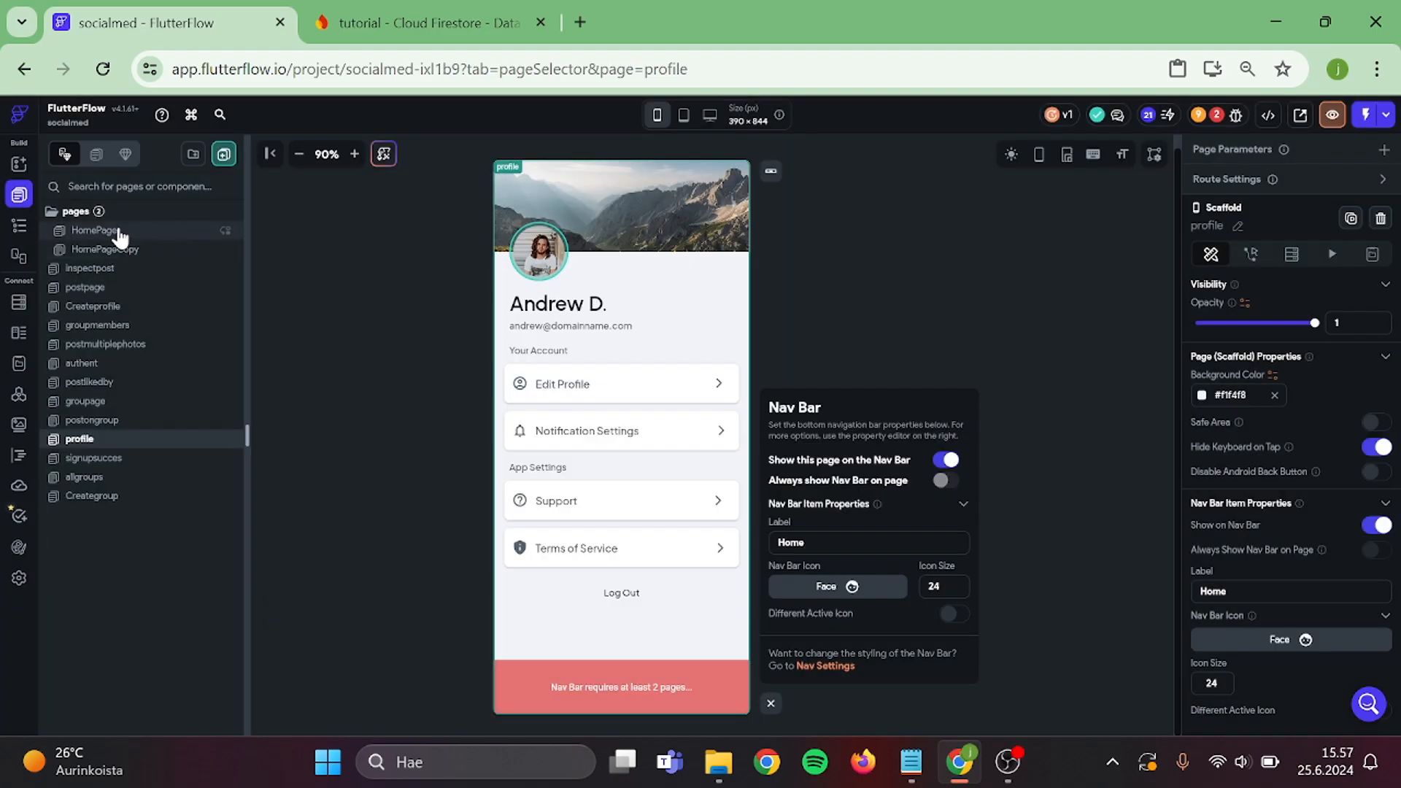
click(94, 230)
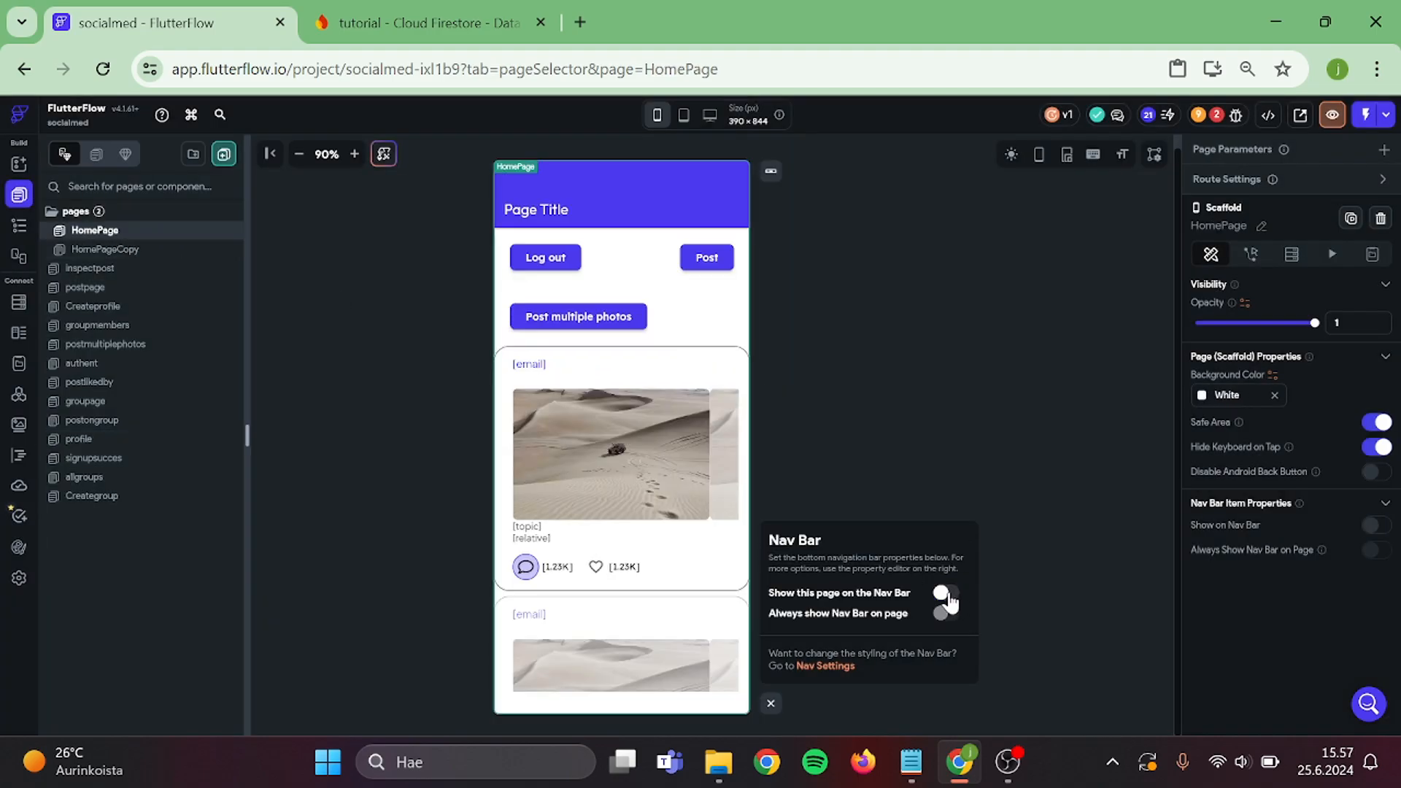
click(945, 599)
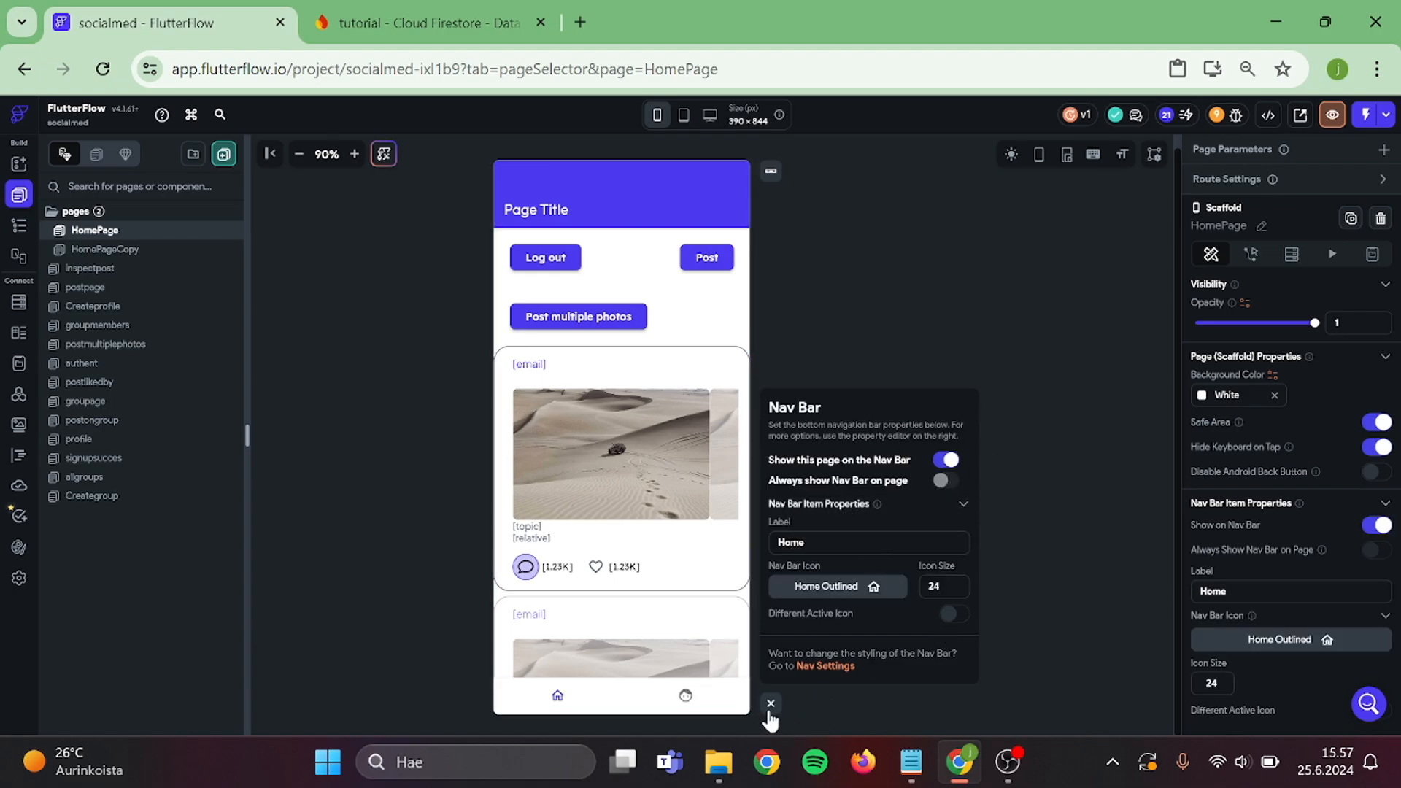
click(770, 702)
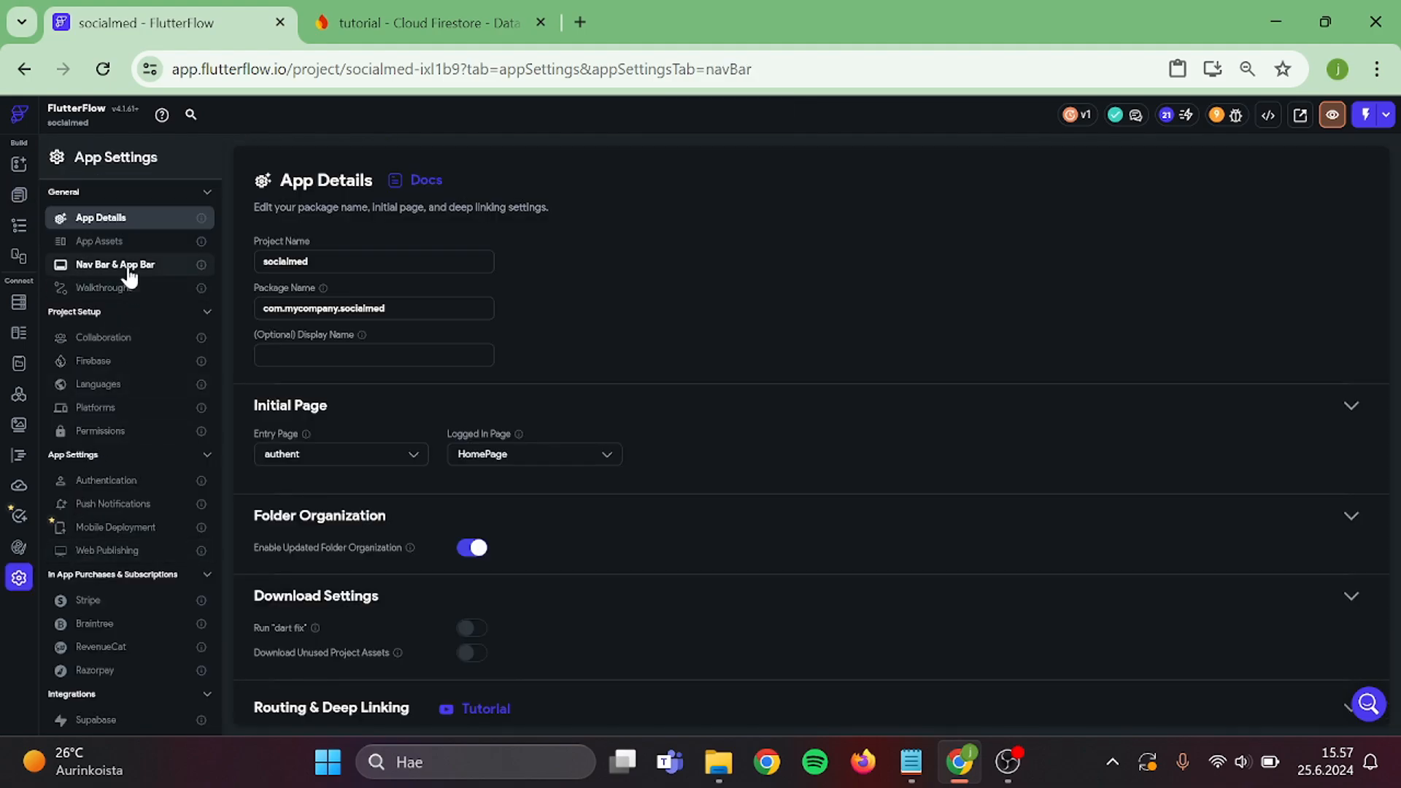
Drag profile above HomePage in the Nav Bar's Re-Order Page Icons list.
click(114, 264)
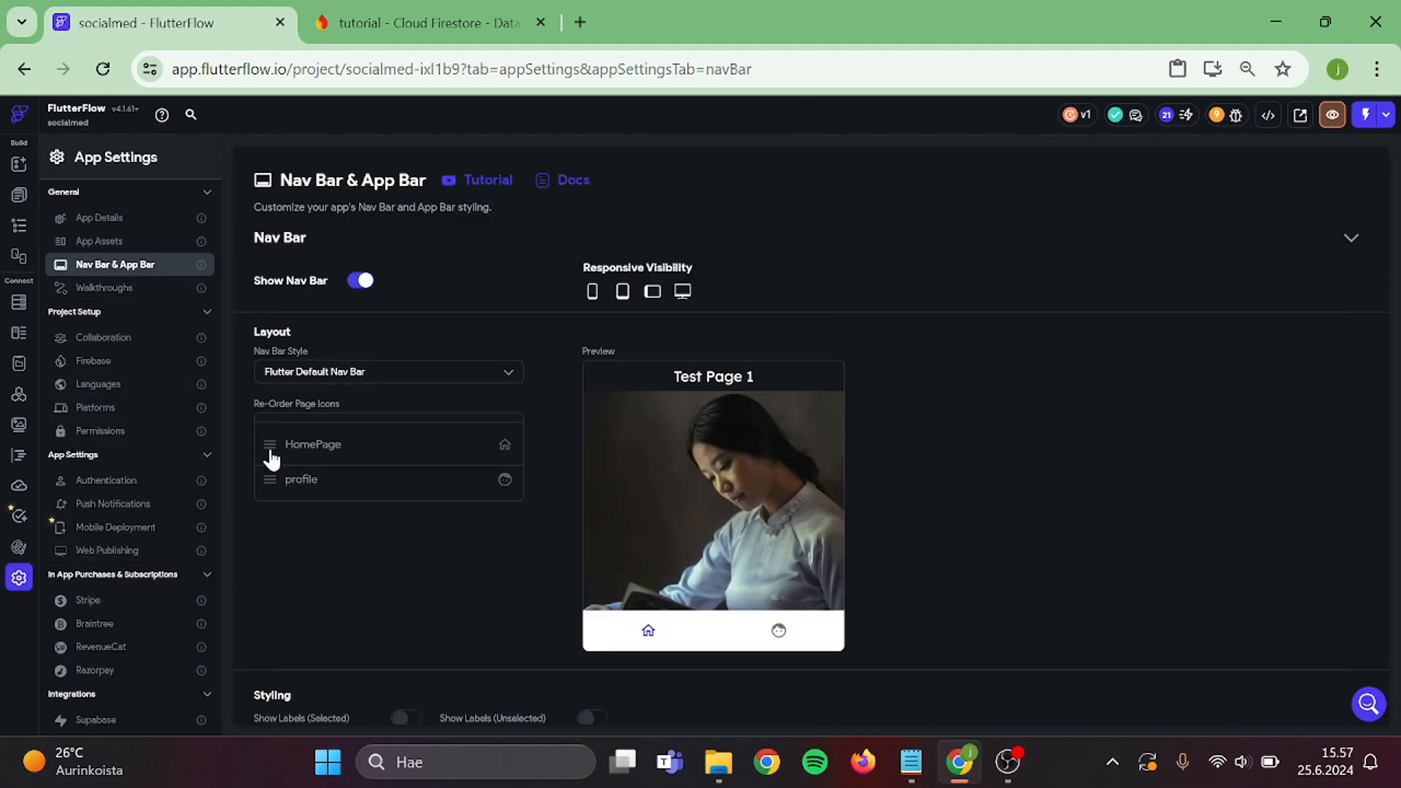
drag(311, 445, 312, 482)
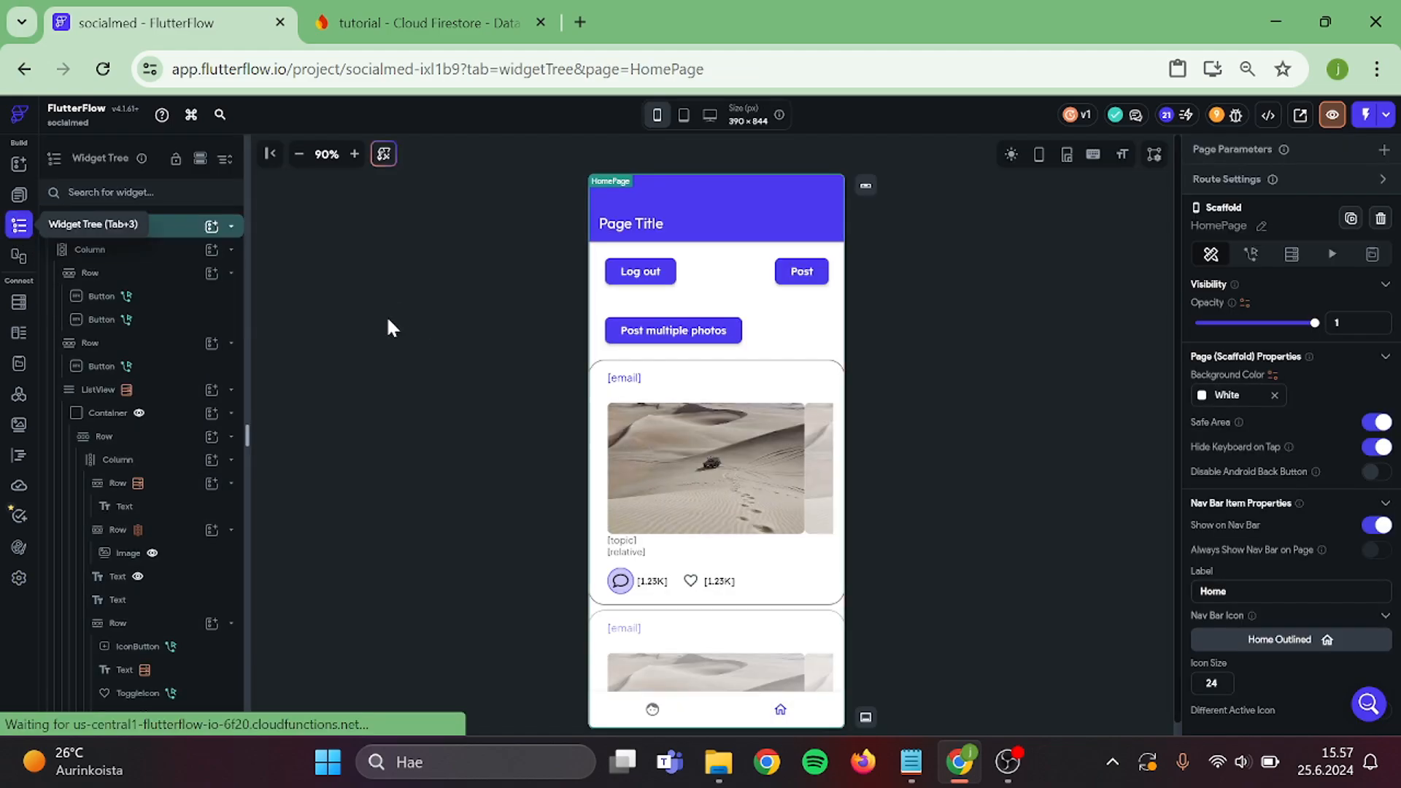
text(profil)
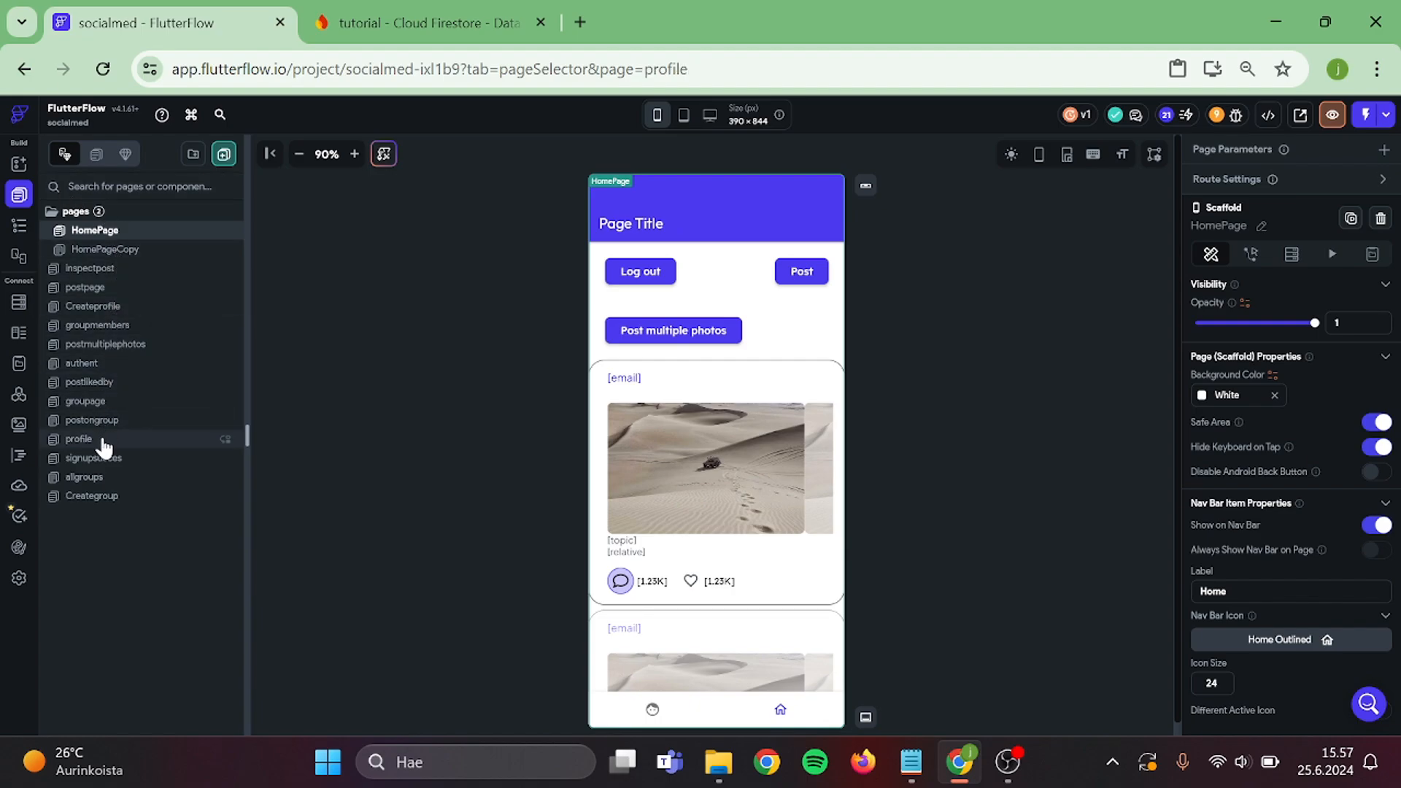
Add an IconButton from the Widget Palette to the profile page header.
click(78, 438)
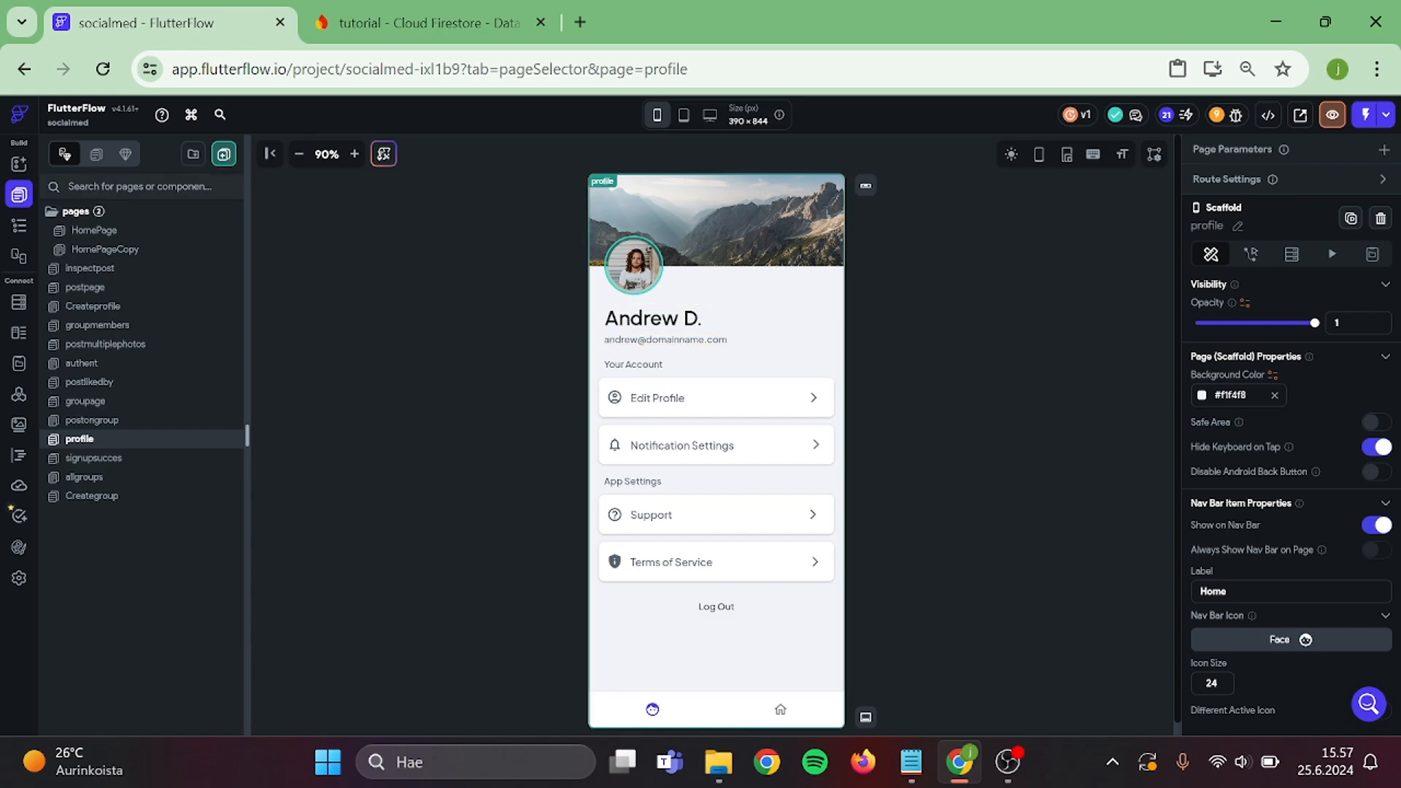
text(butt)
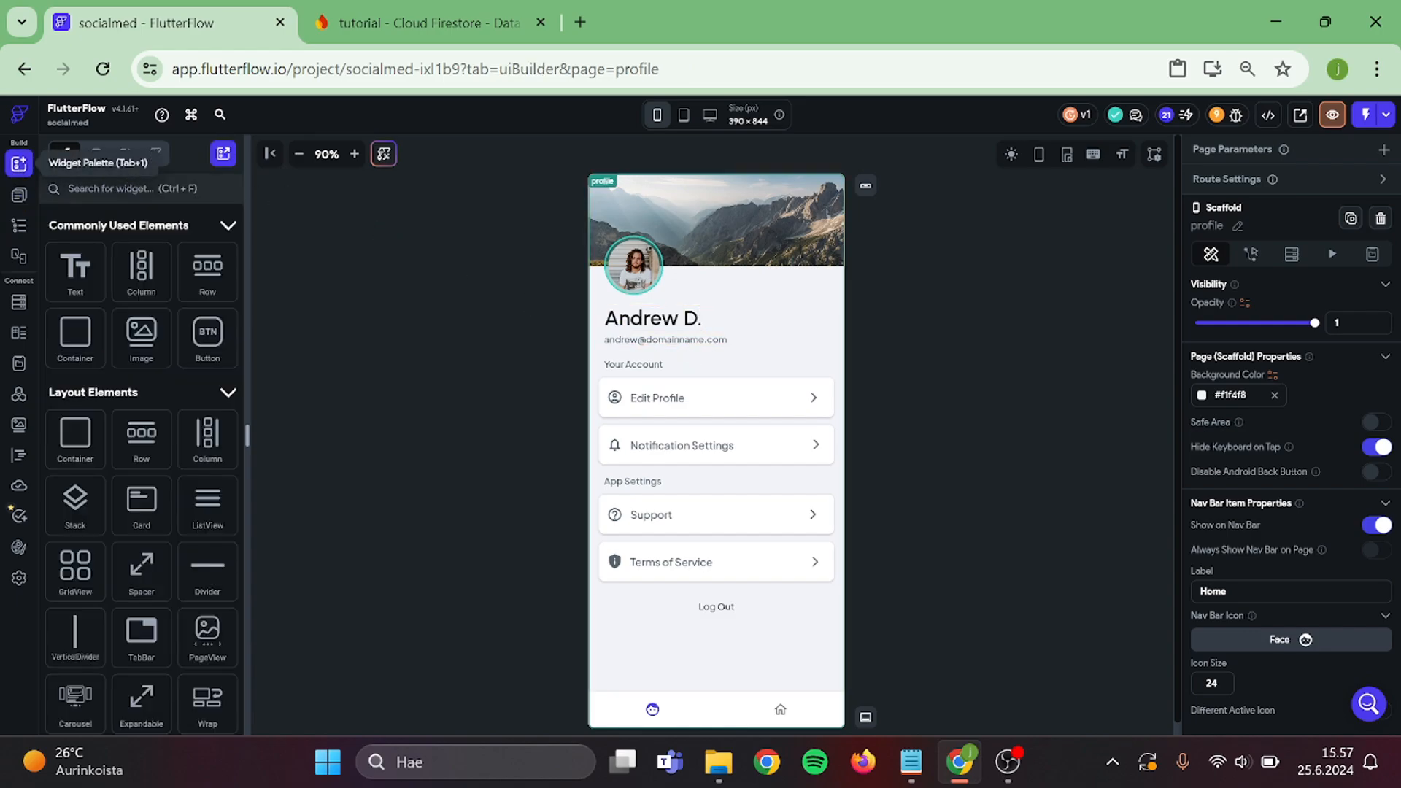
text(icon)
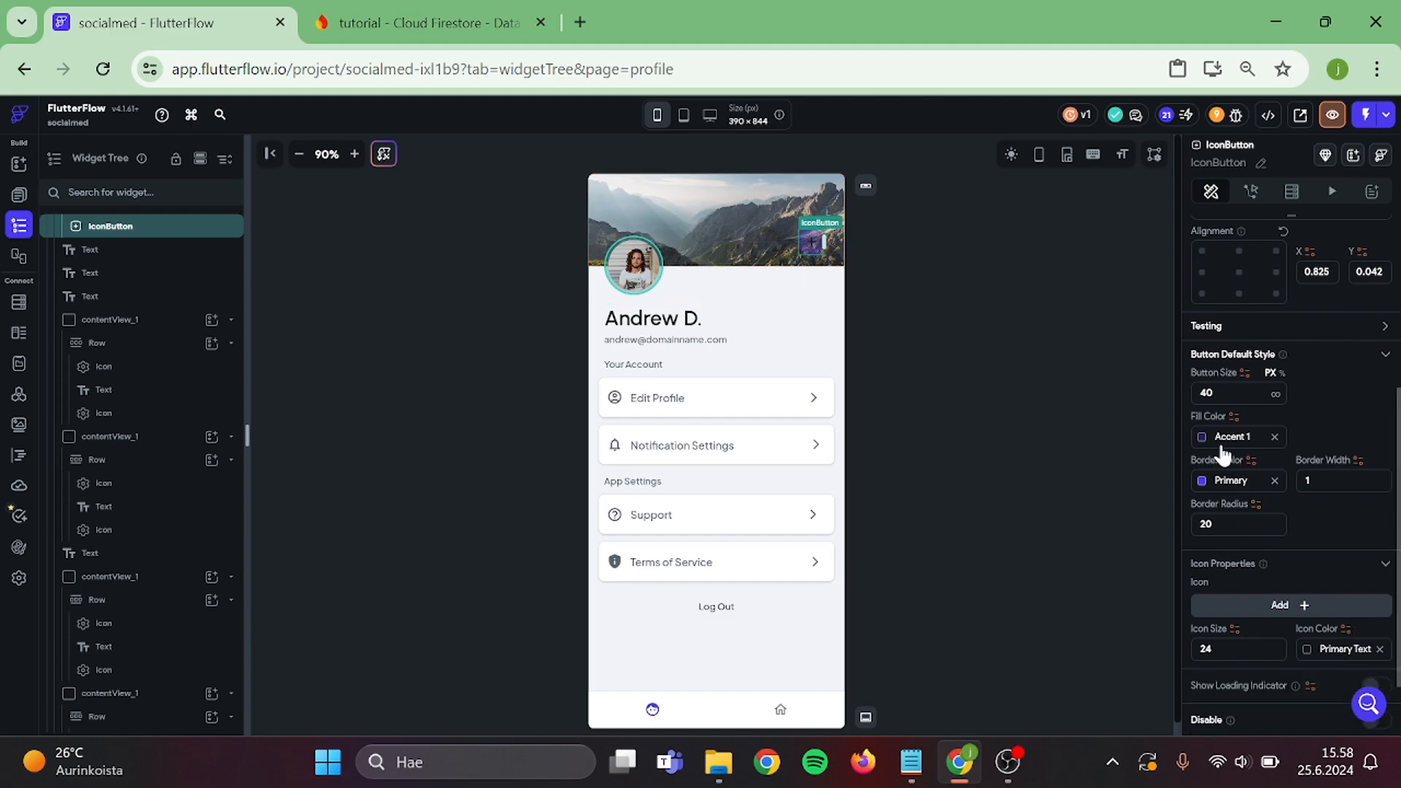
Give the icon button a translucent white #4cffffff fill and grey border, and choose its icon.
click(1201, 437)
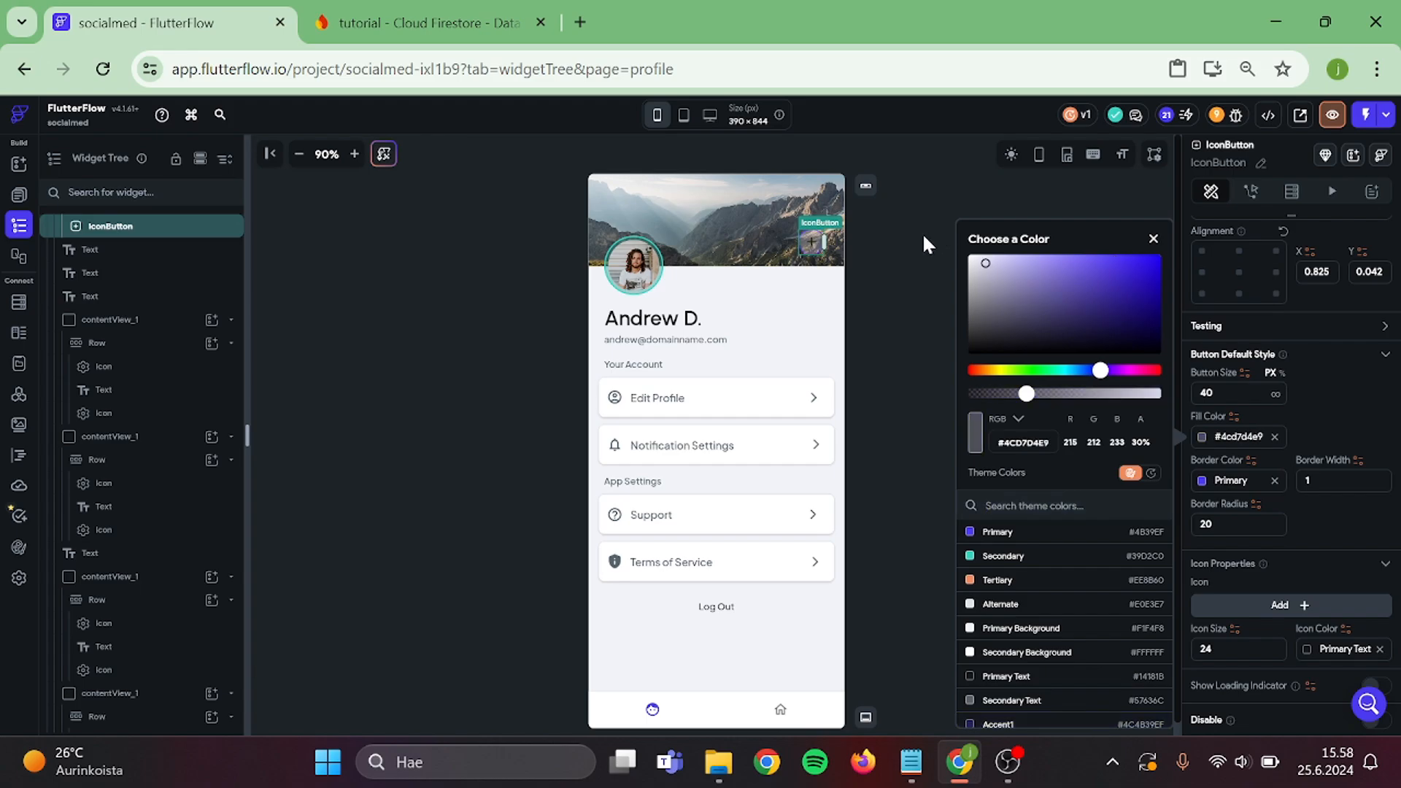
click(1153, 239)
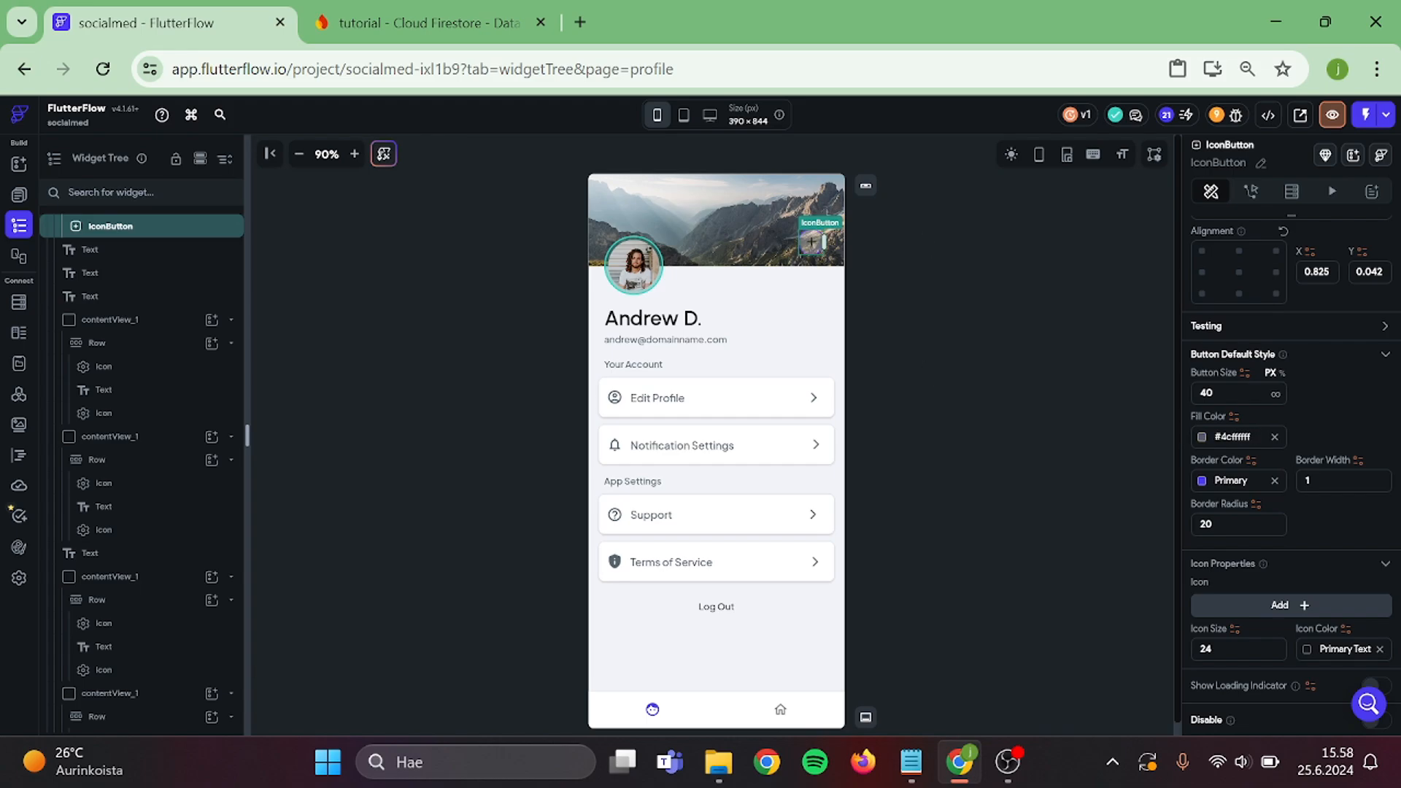
click(1204, 480)
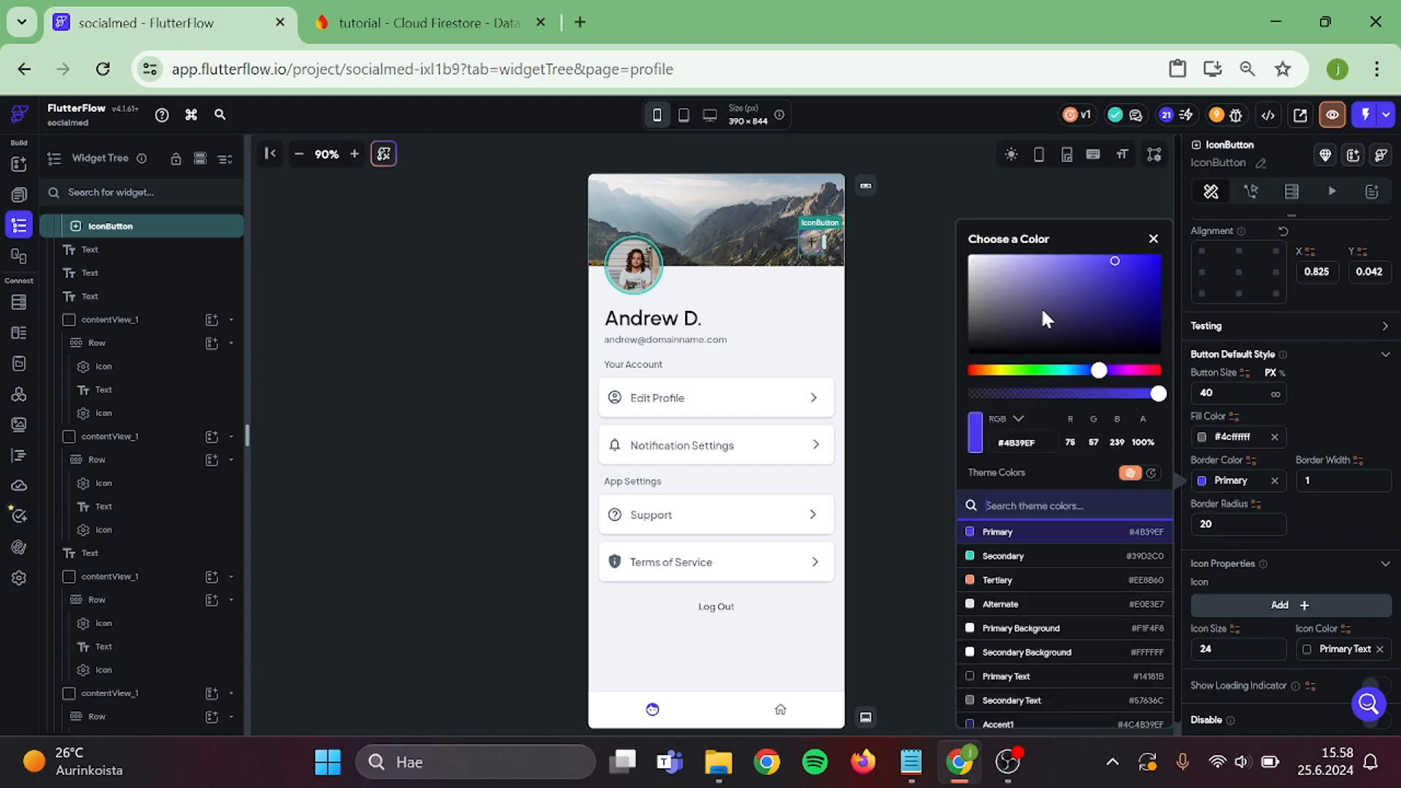
click(971, 299)
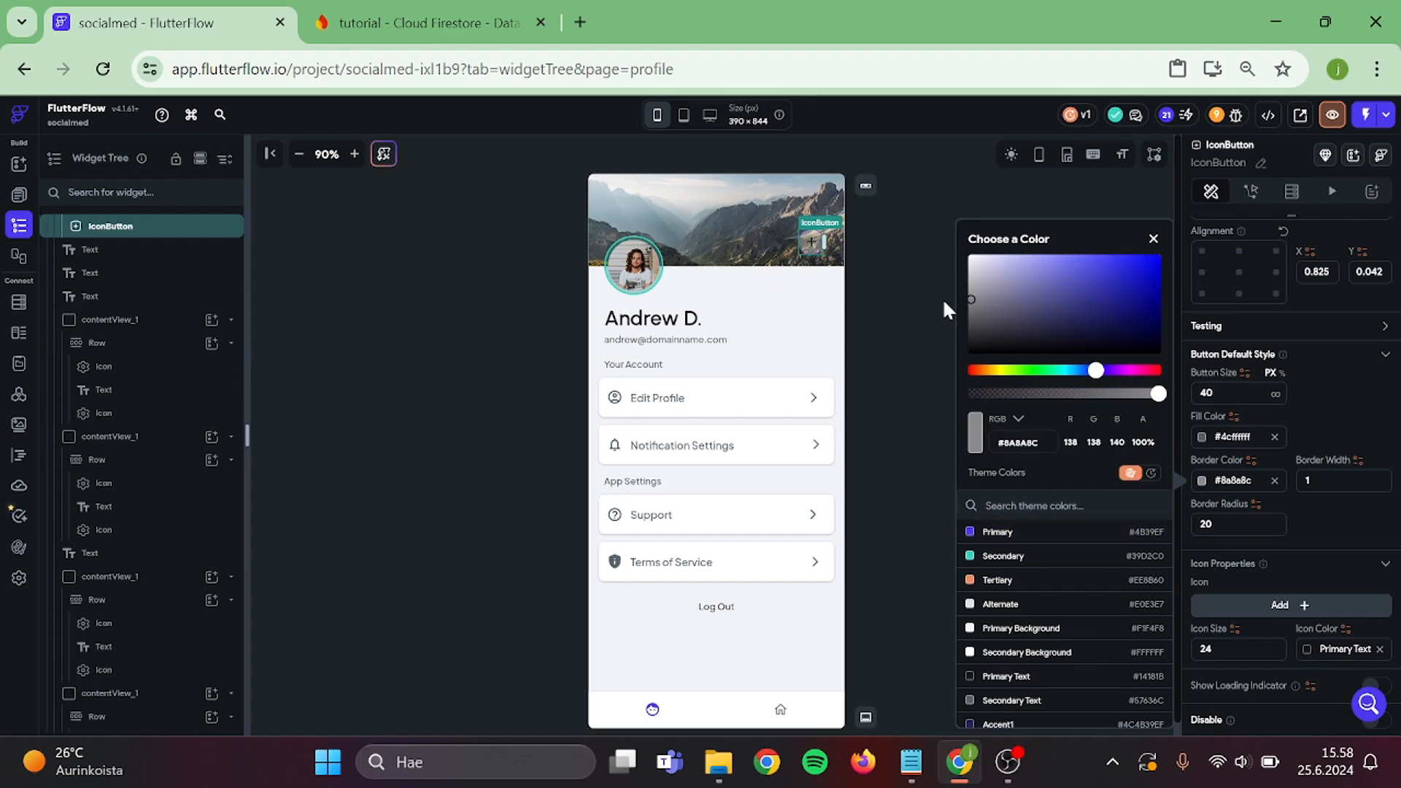
click(1153, 237)
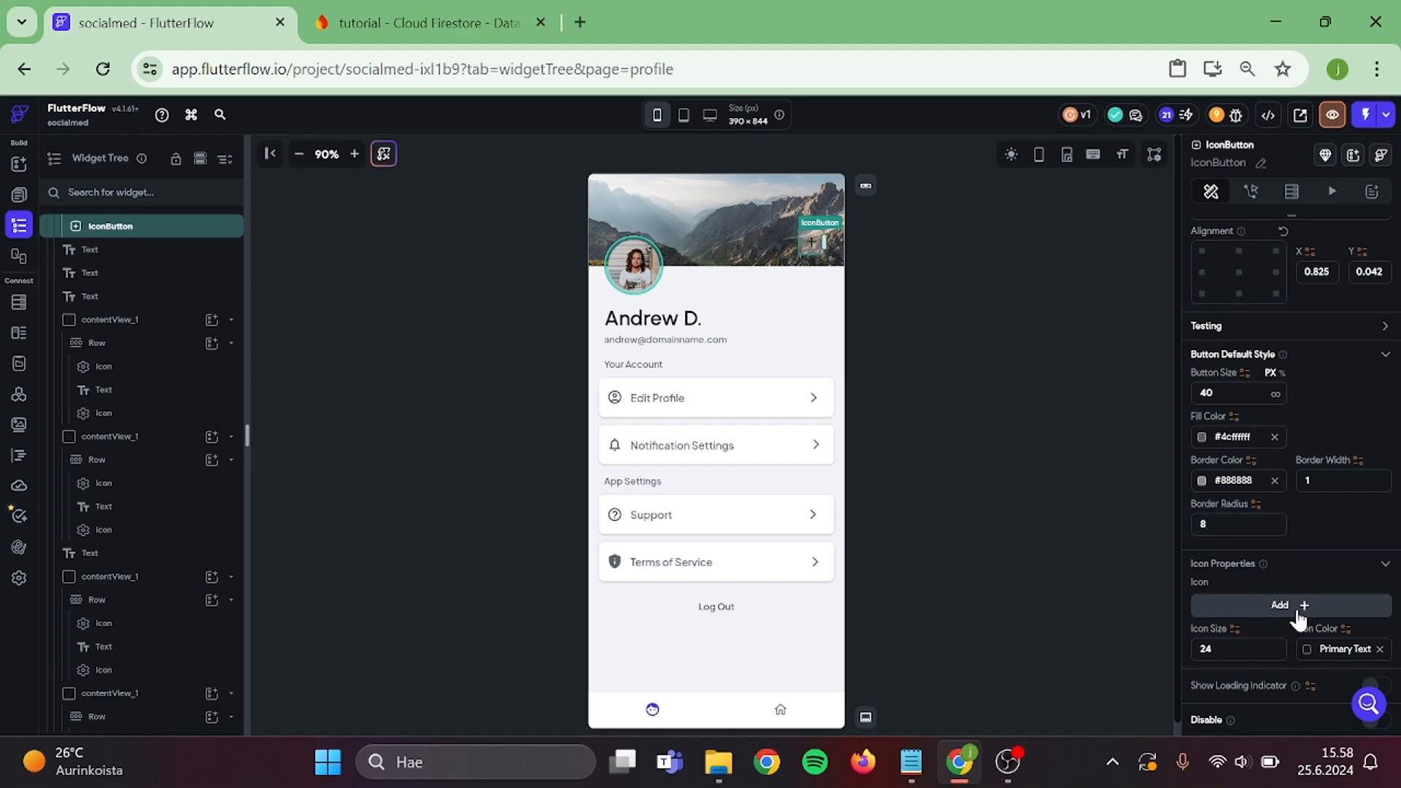
click(1290, 606)
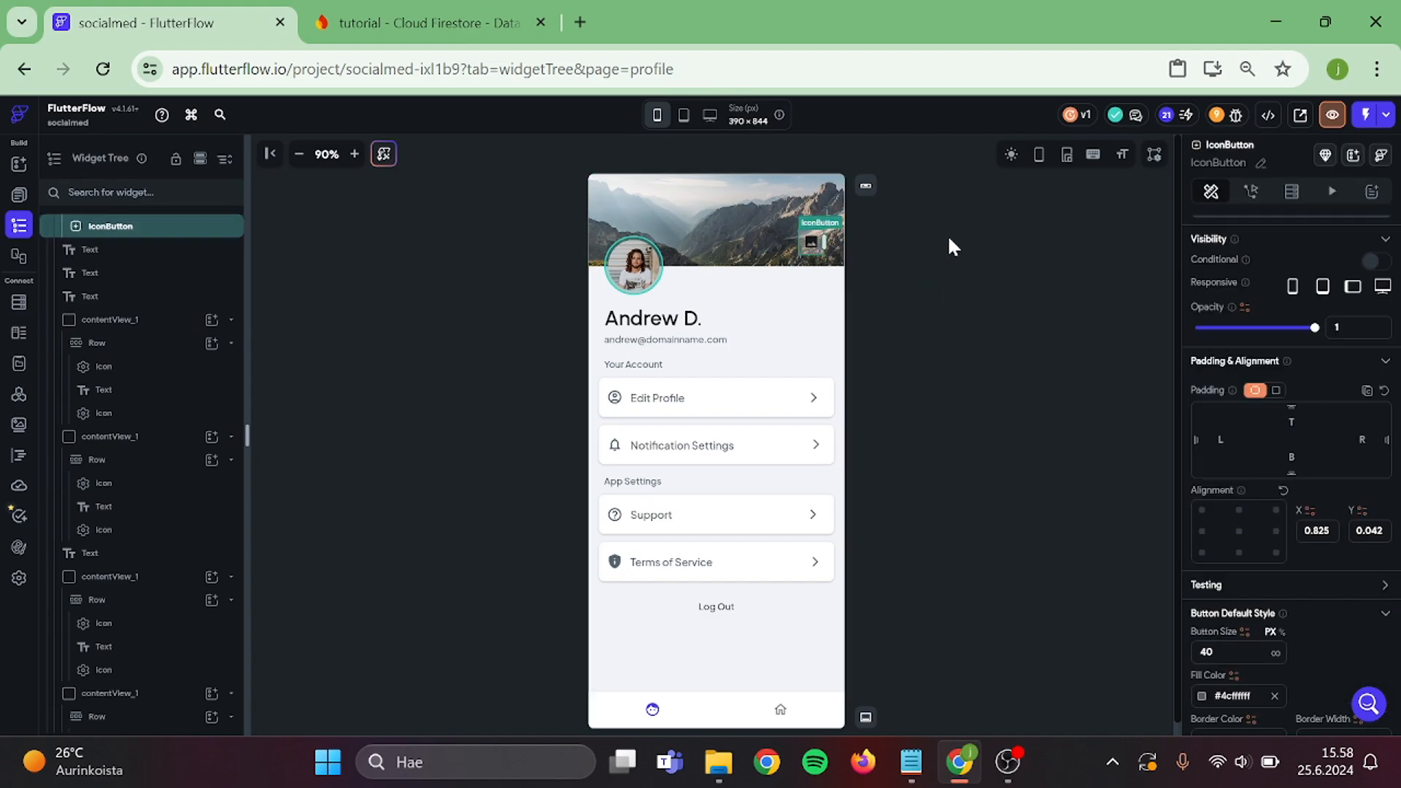
Build the icon button's tap flow: Upload Media, then Update Document on the signed-in user.
click(1251, 191)
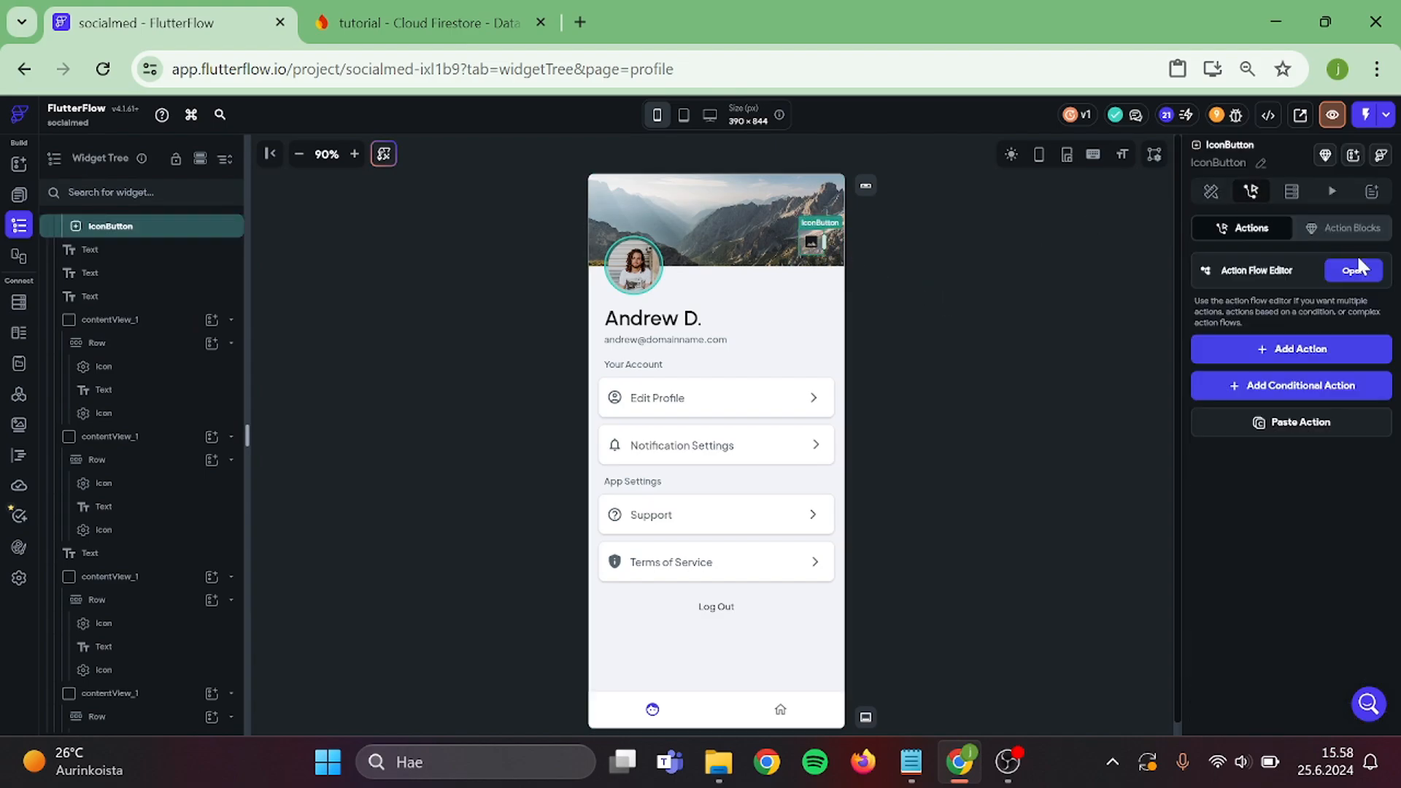
click(1353, 270)
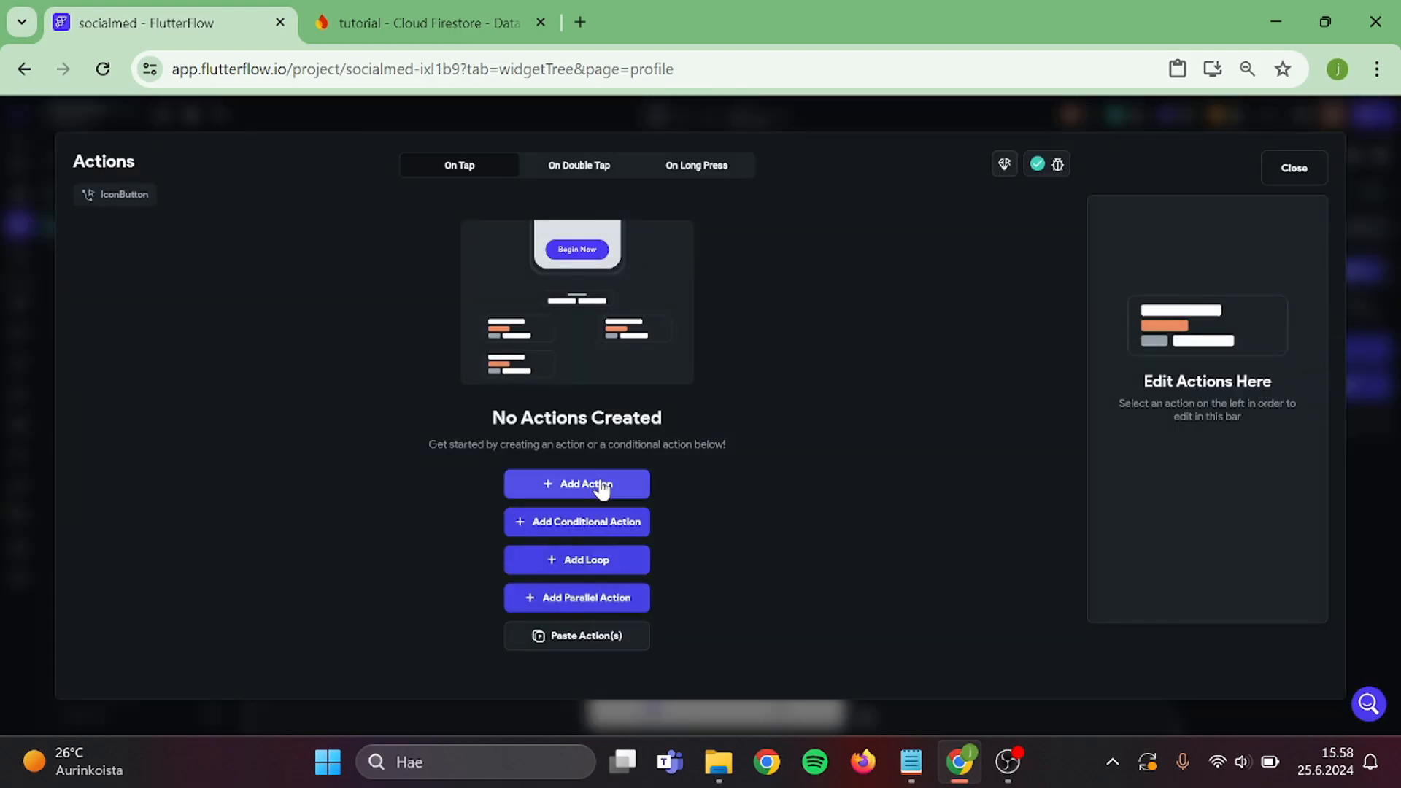
click(576, 484)
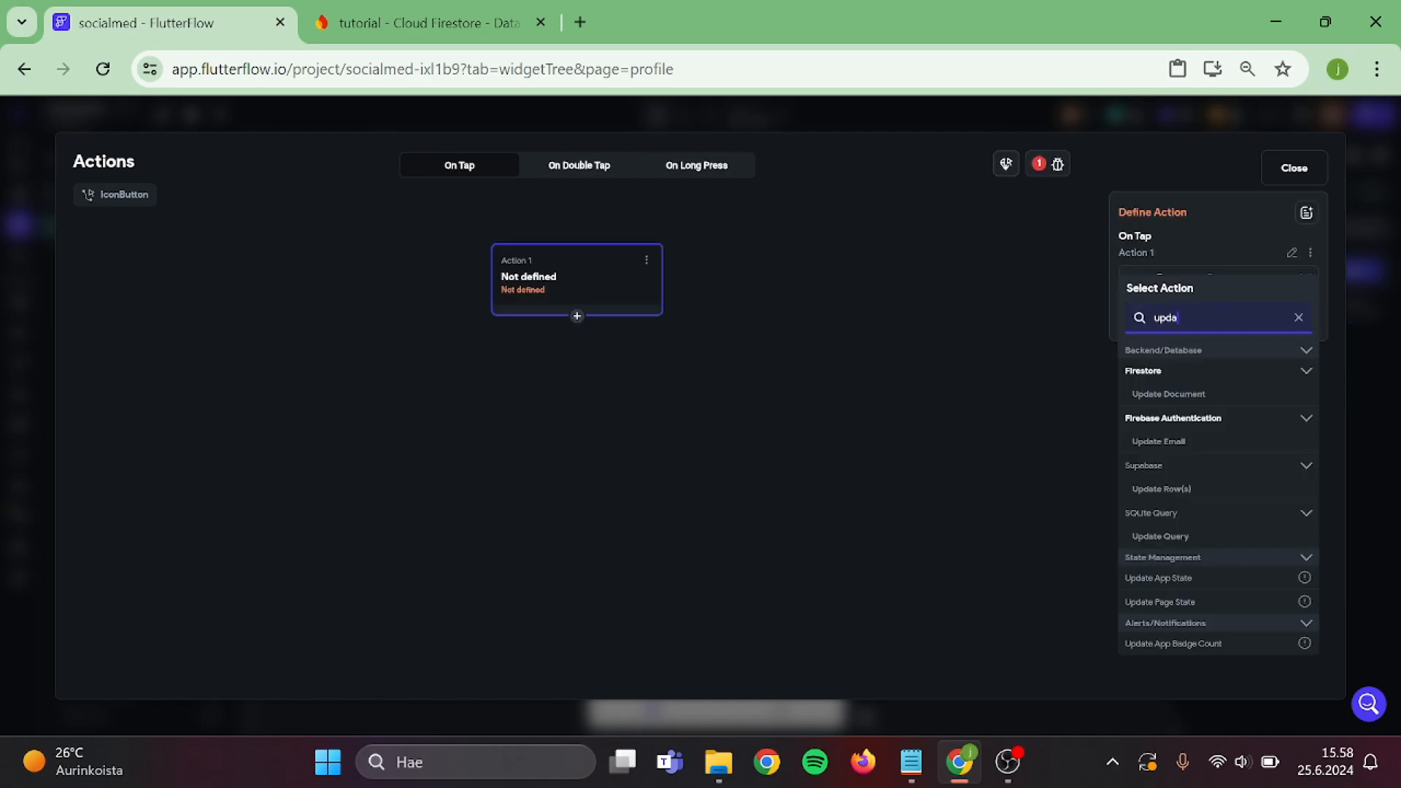
click(1168, 394)
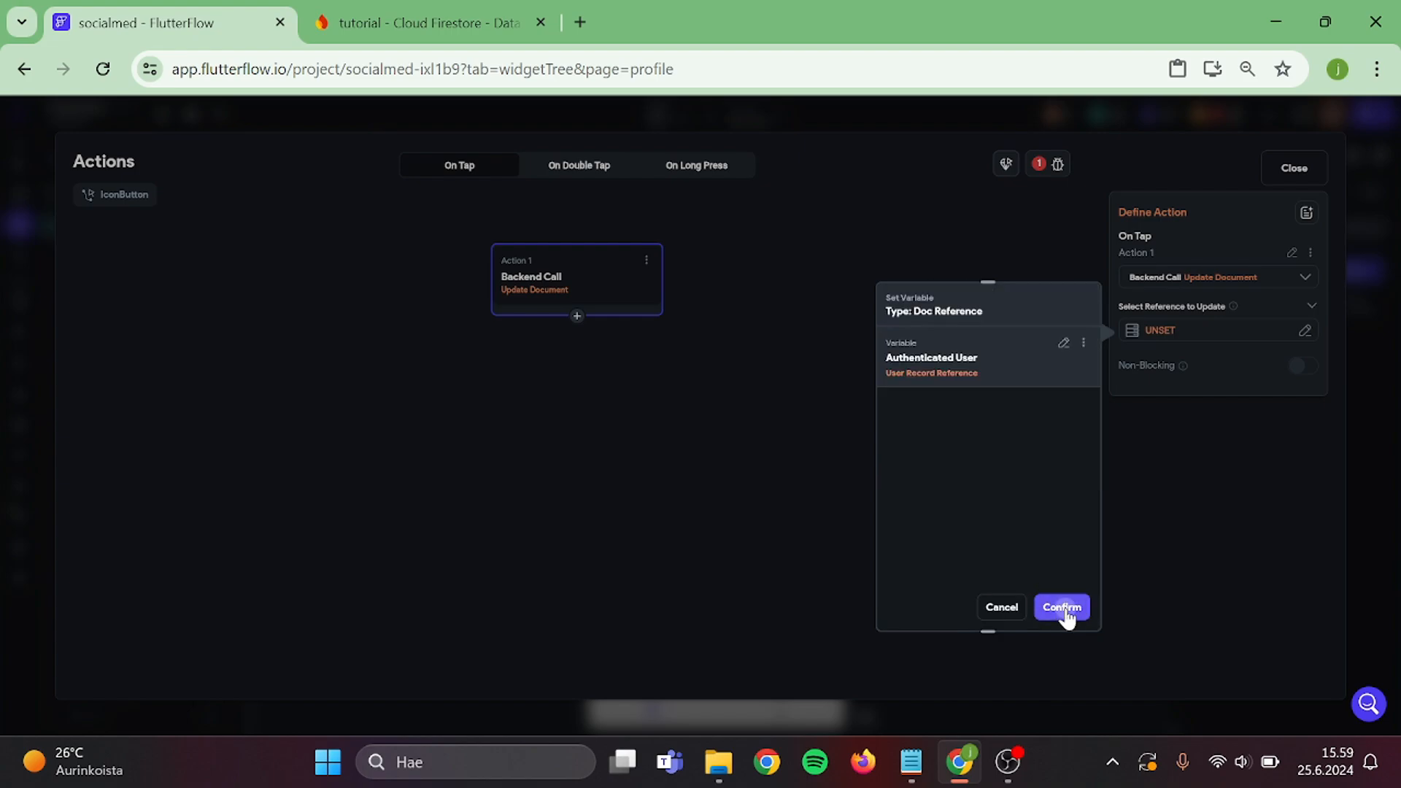
click(1061, 607)
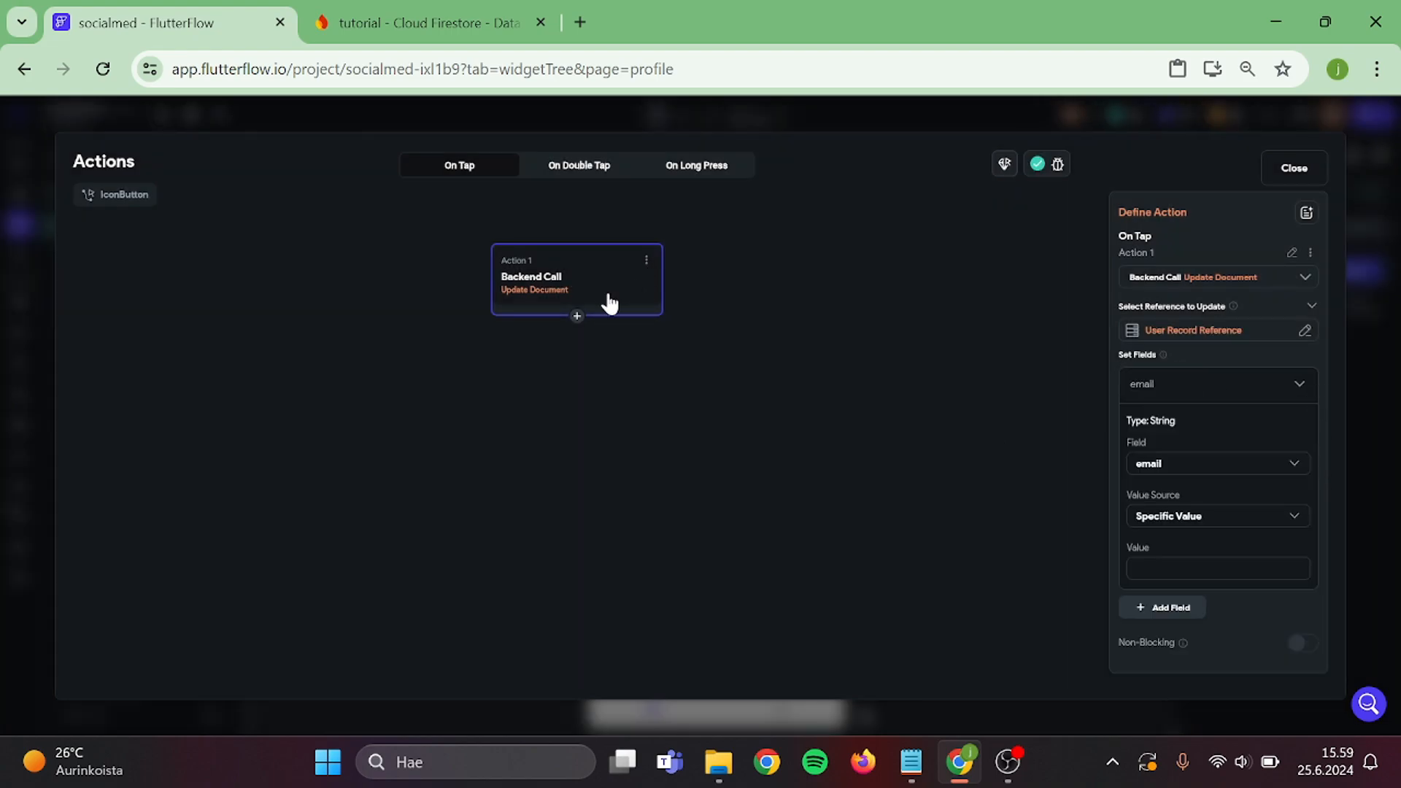
click(577, 316)
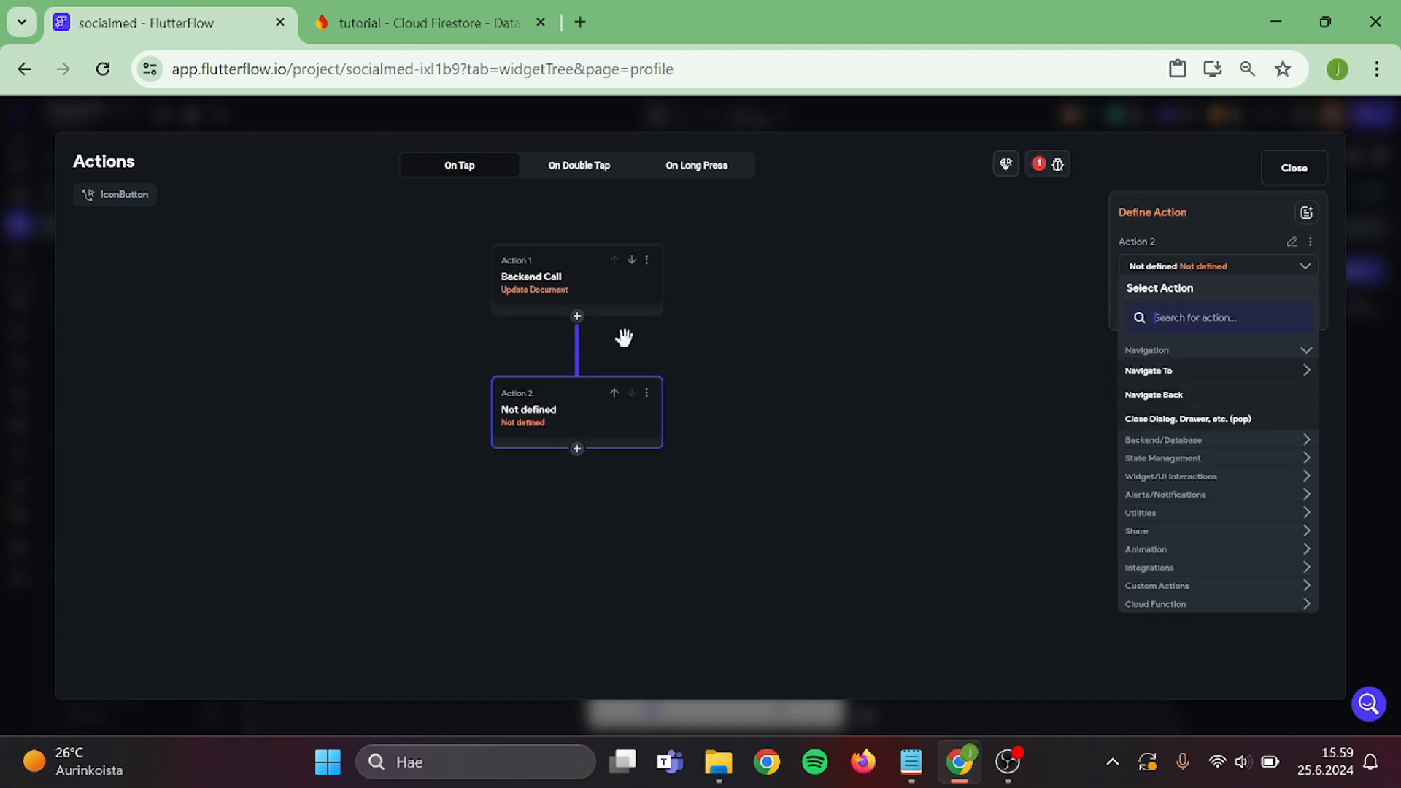
click(614, 393)
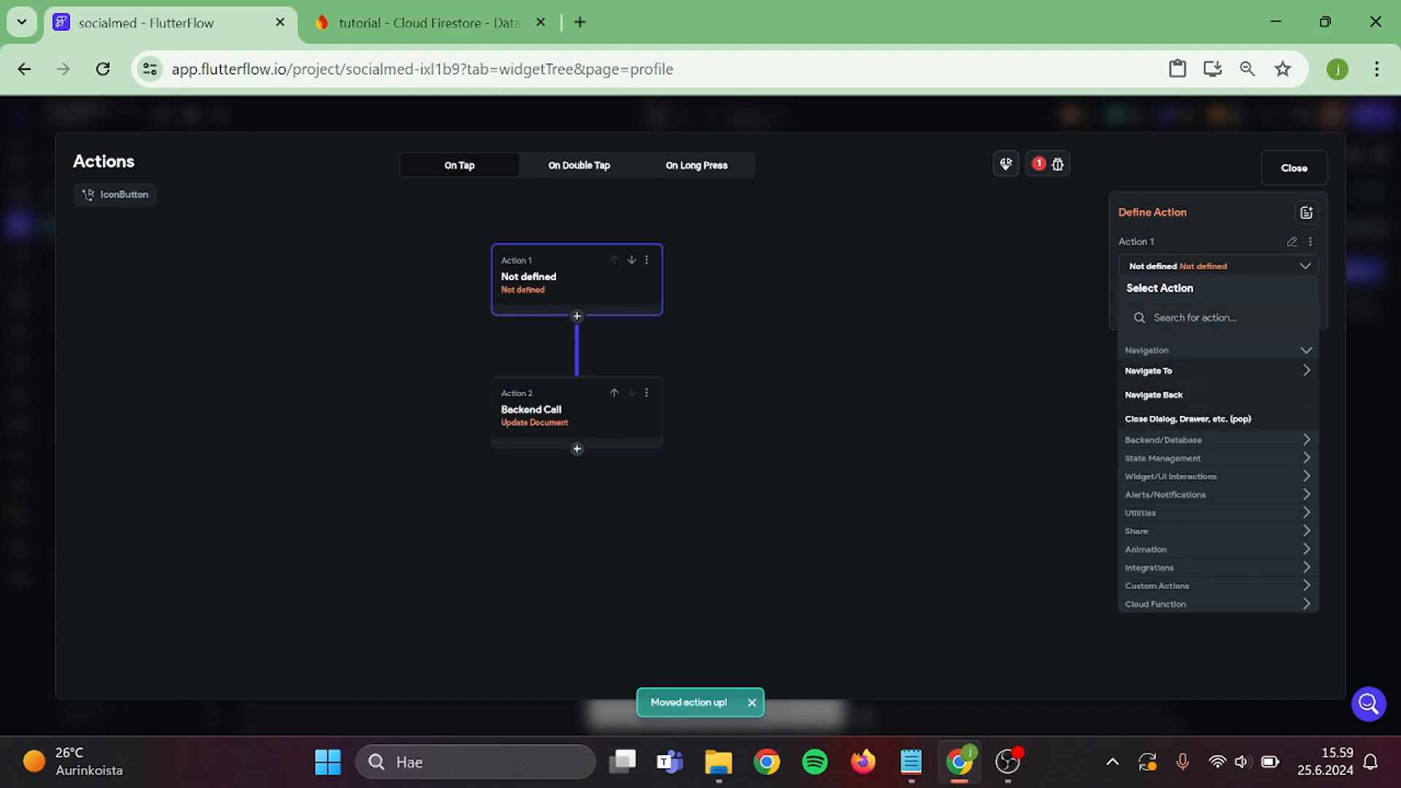
text(uploa)
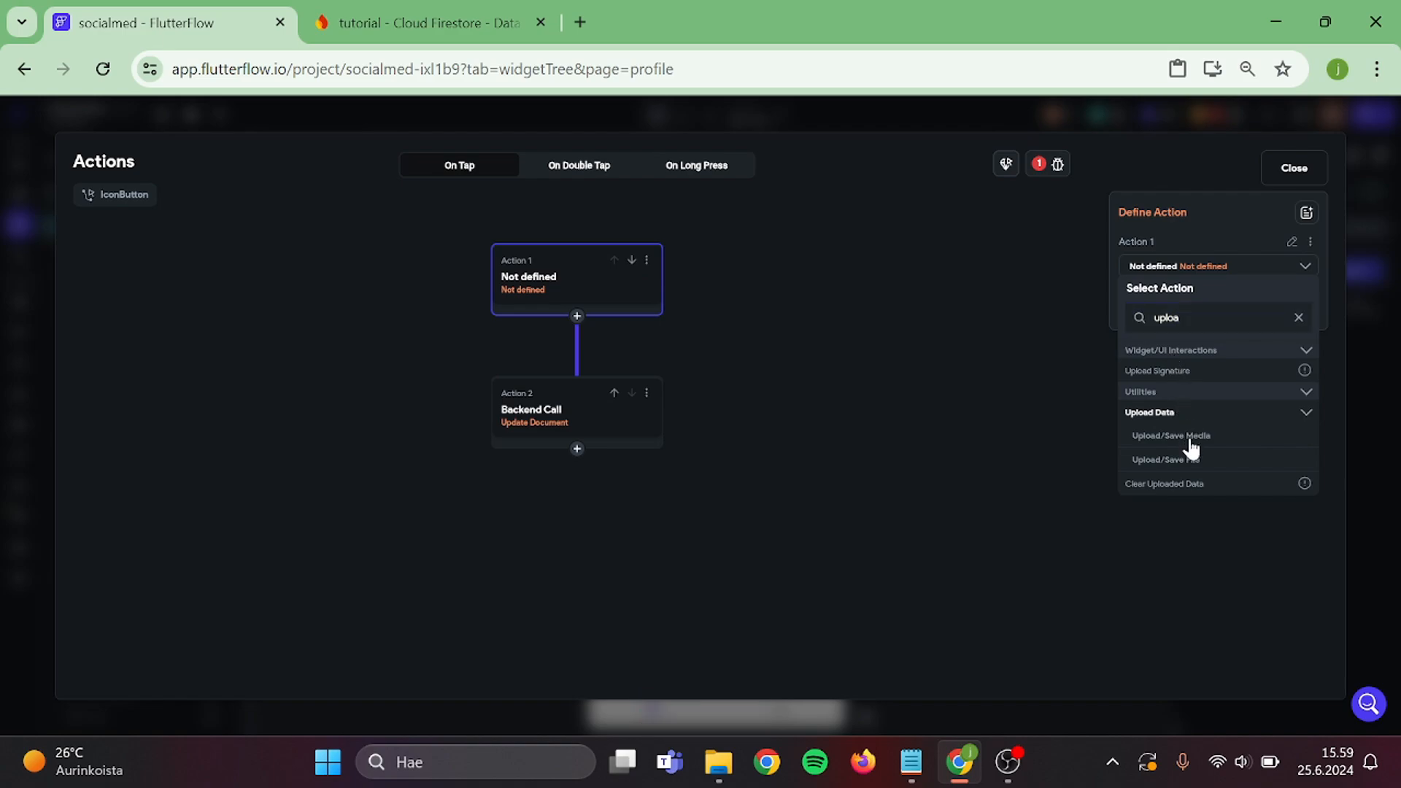
click(1172, 436)
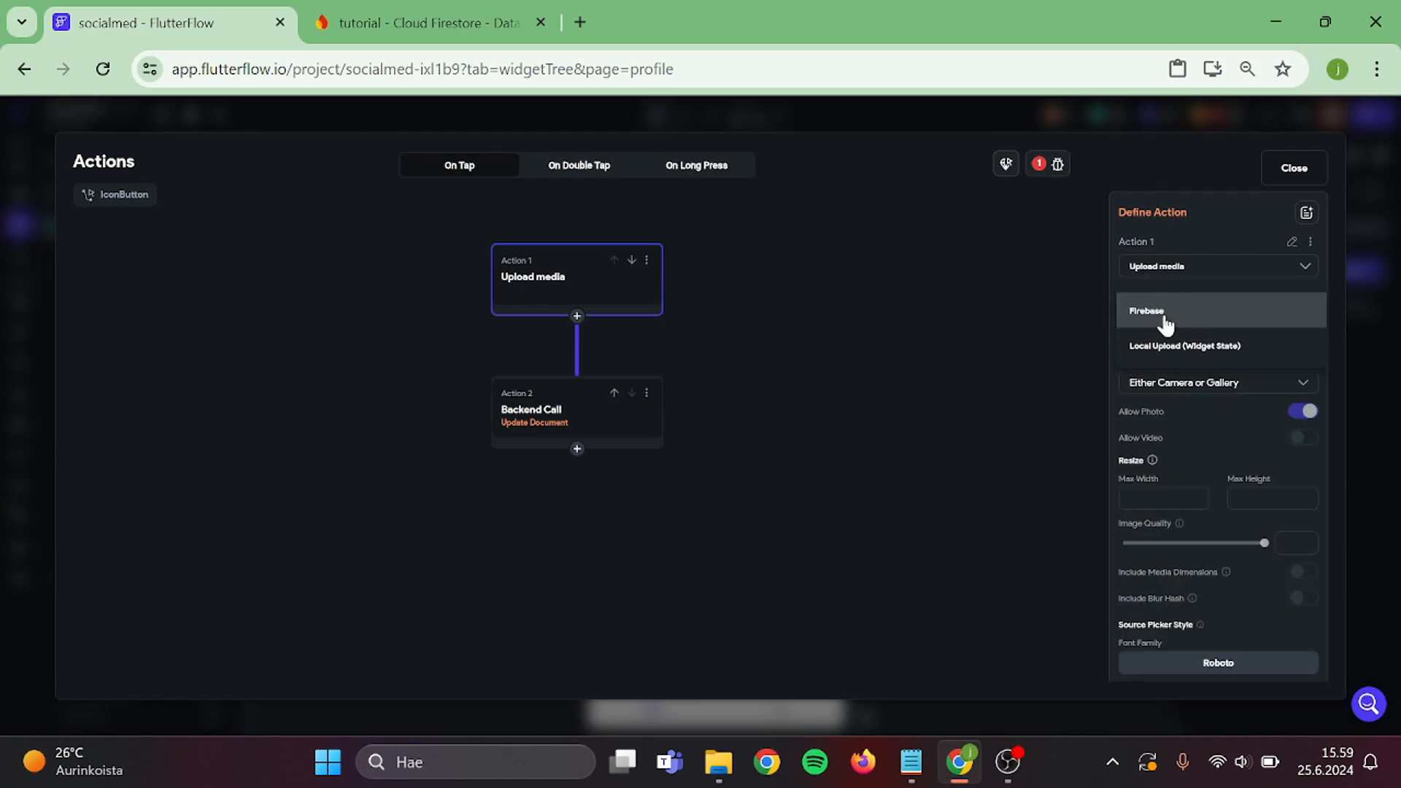
Set the update step's background_picture field to the Uploaded Photo / Video value.
click(1146, 310)
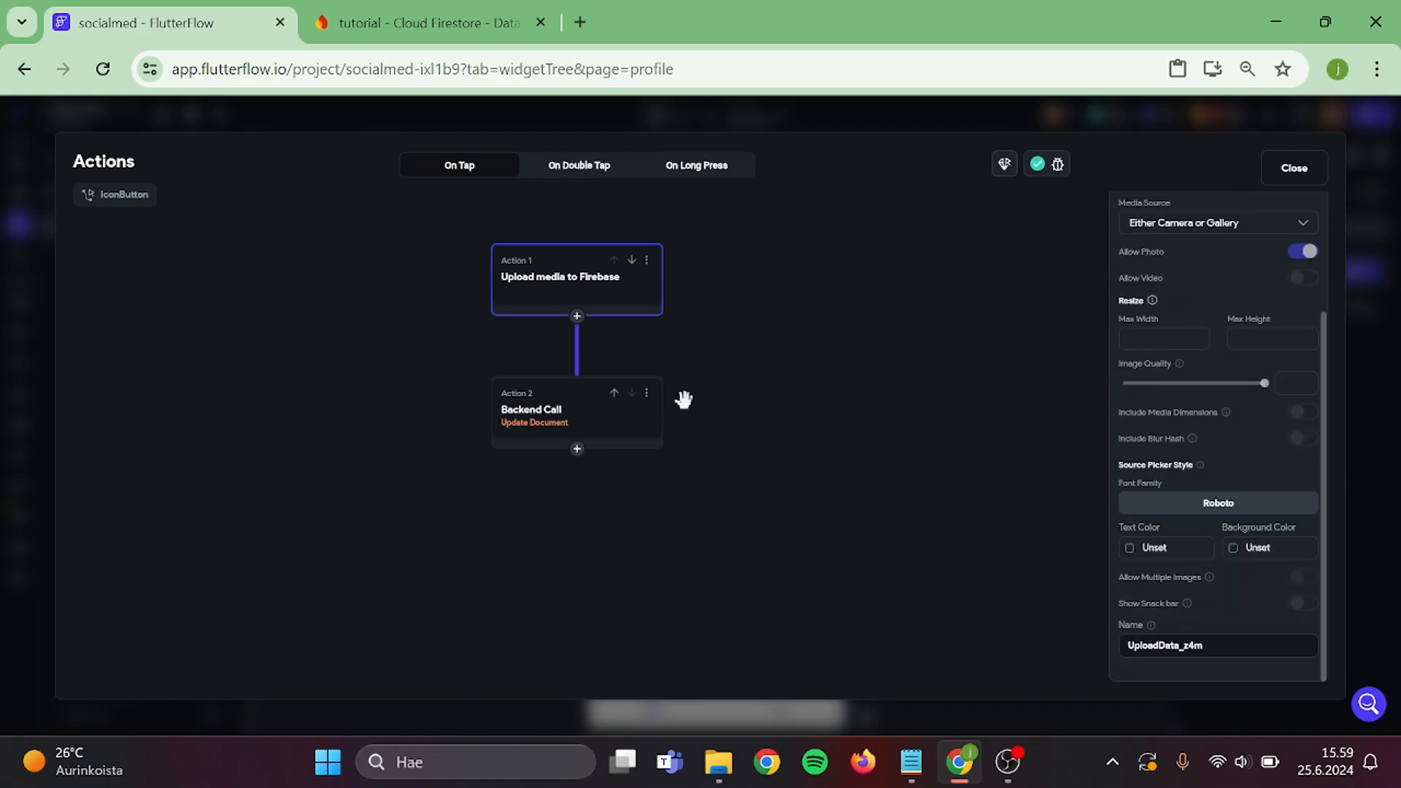
click(561, 411)
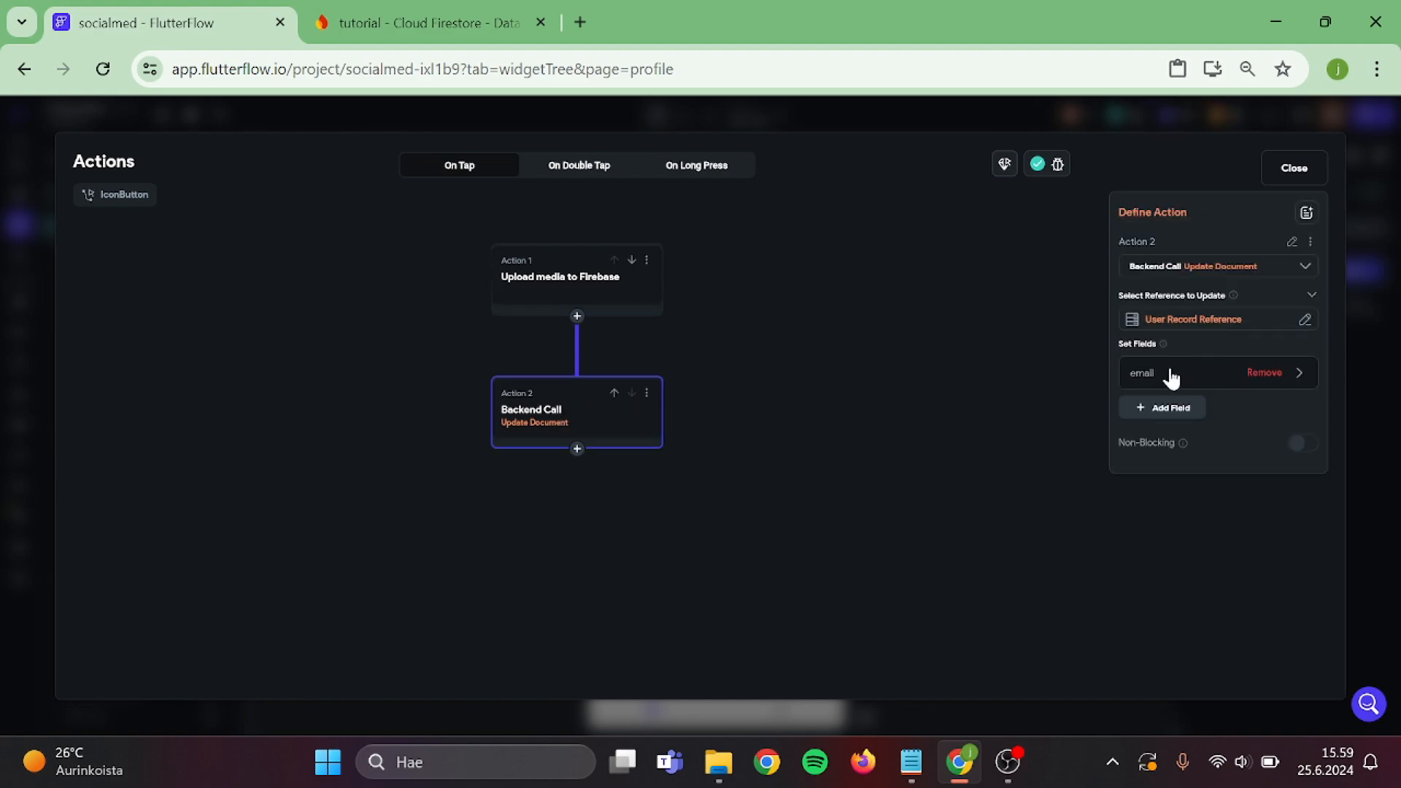
click(1179, 373)
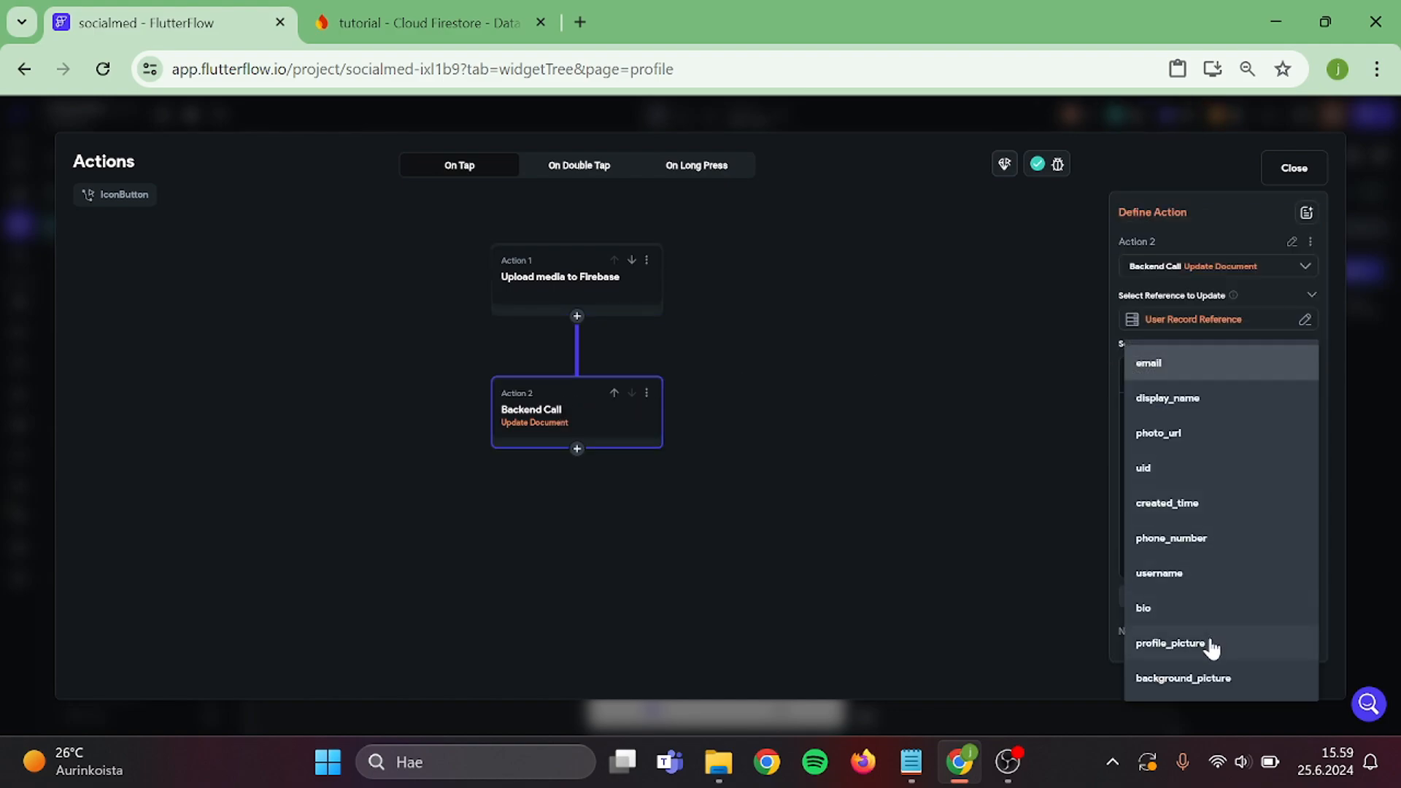
click(1184, 678)
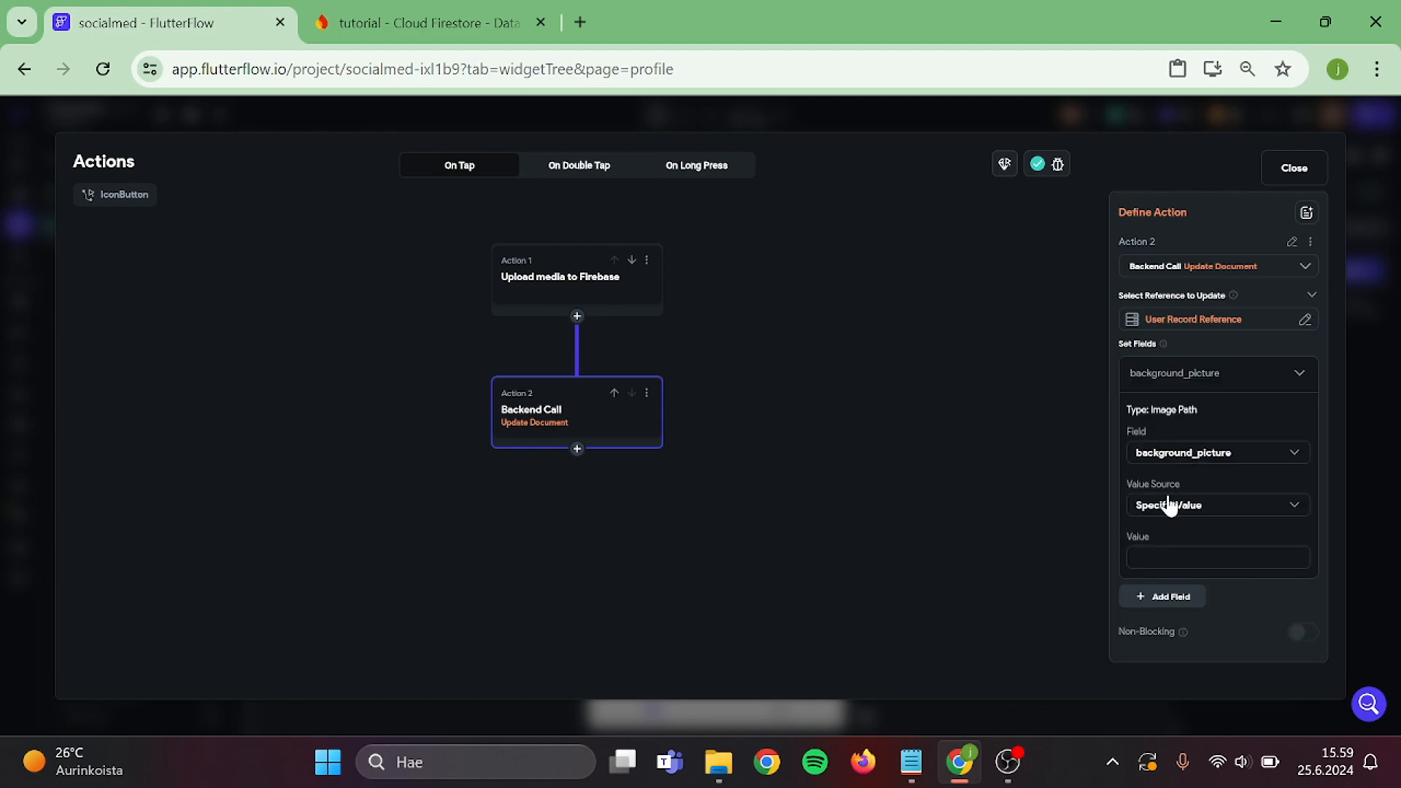
click(1218, 505)
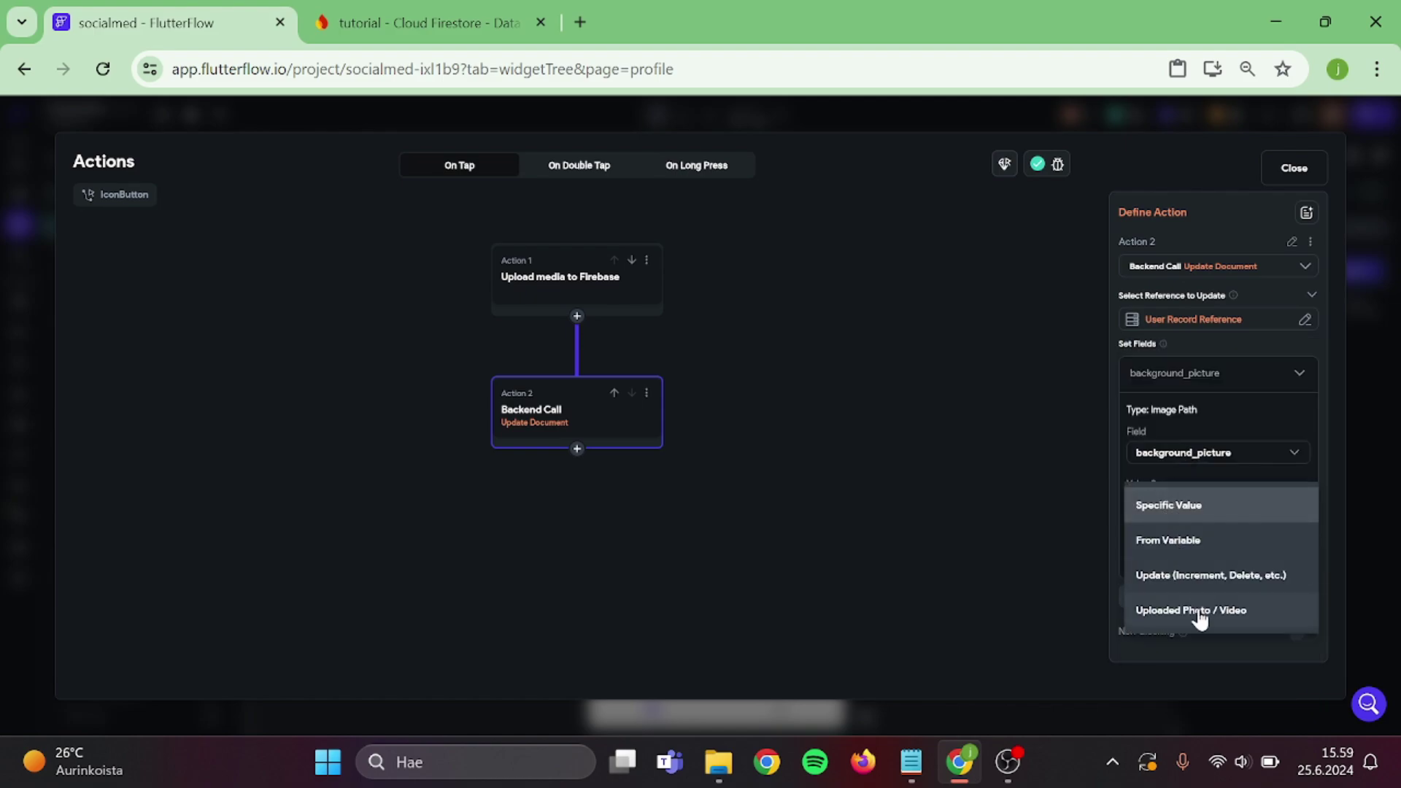
click(1191, 610)
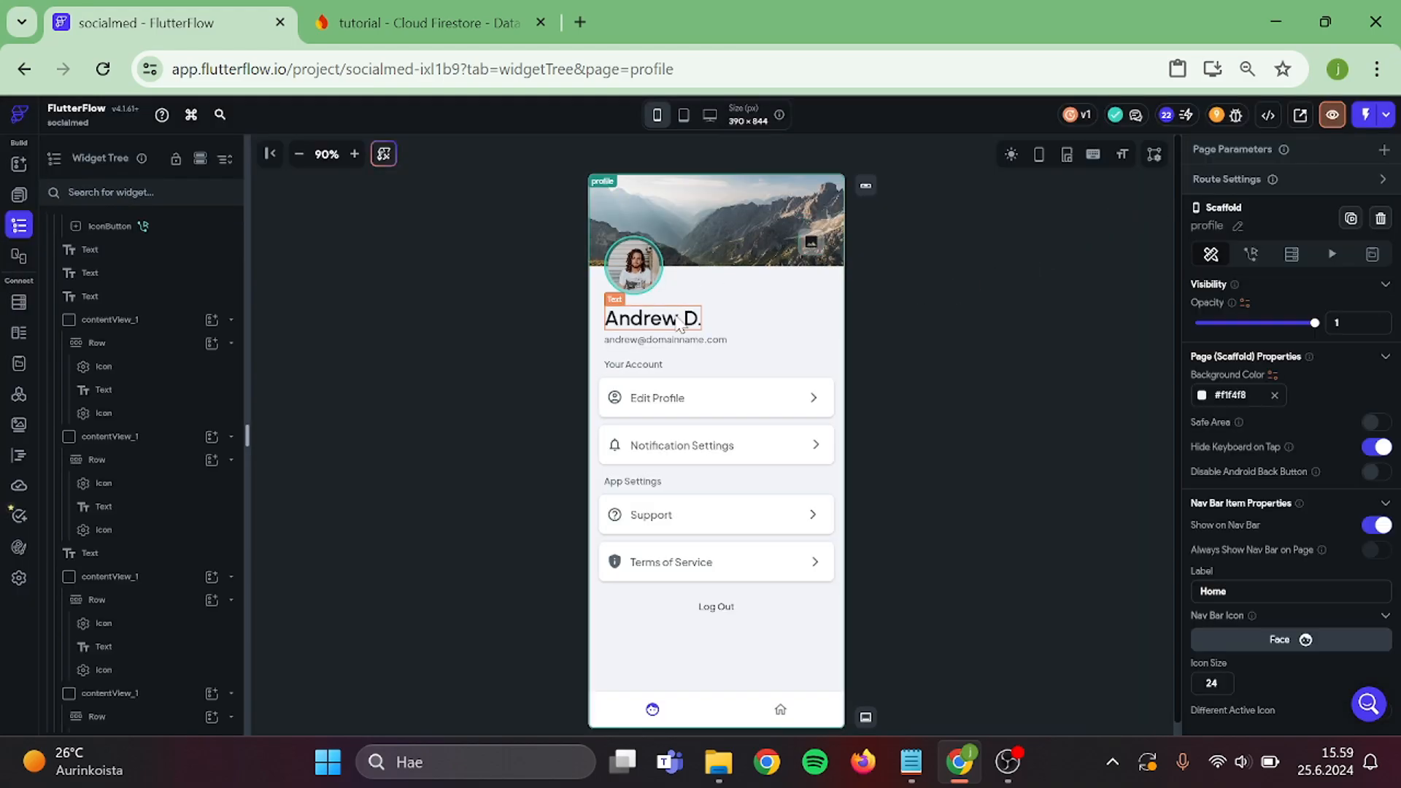
Bind the round avatar image's path to Authenticated User > profile_picture.
click(652, 318)
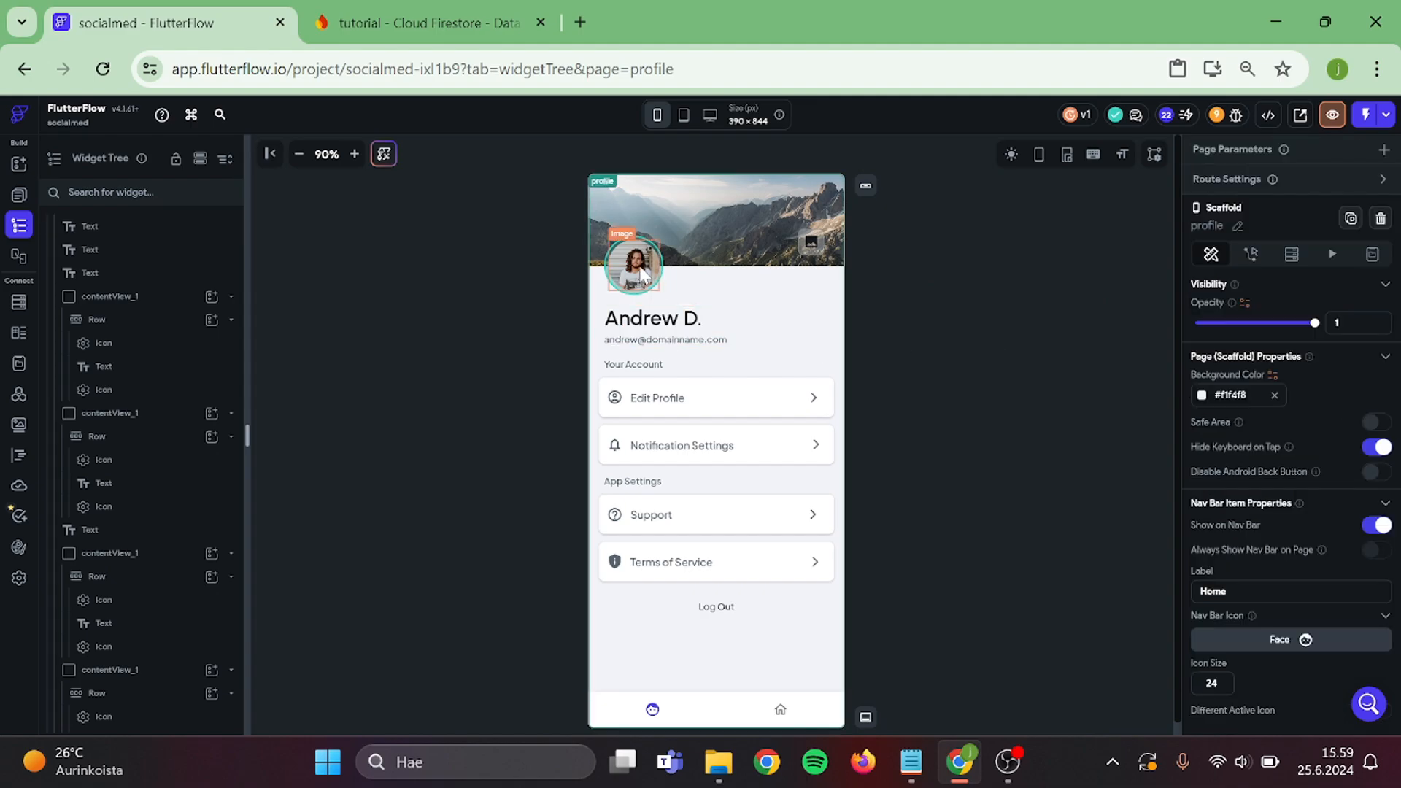
click(634, 268)
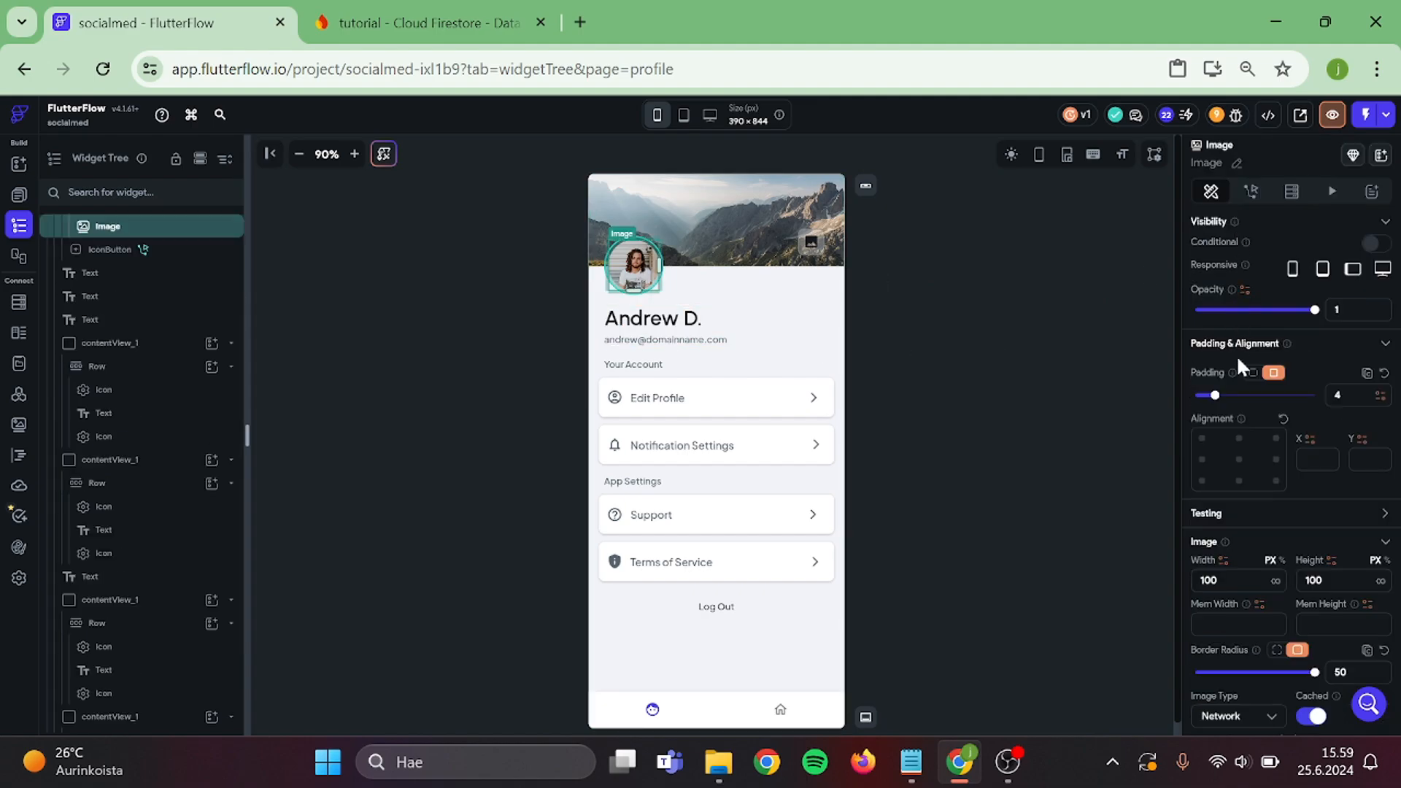
scroll(down, 3)
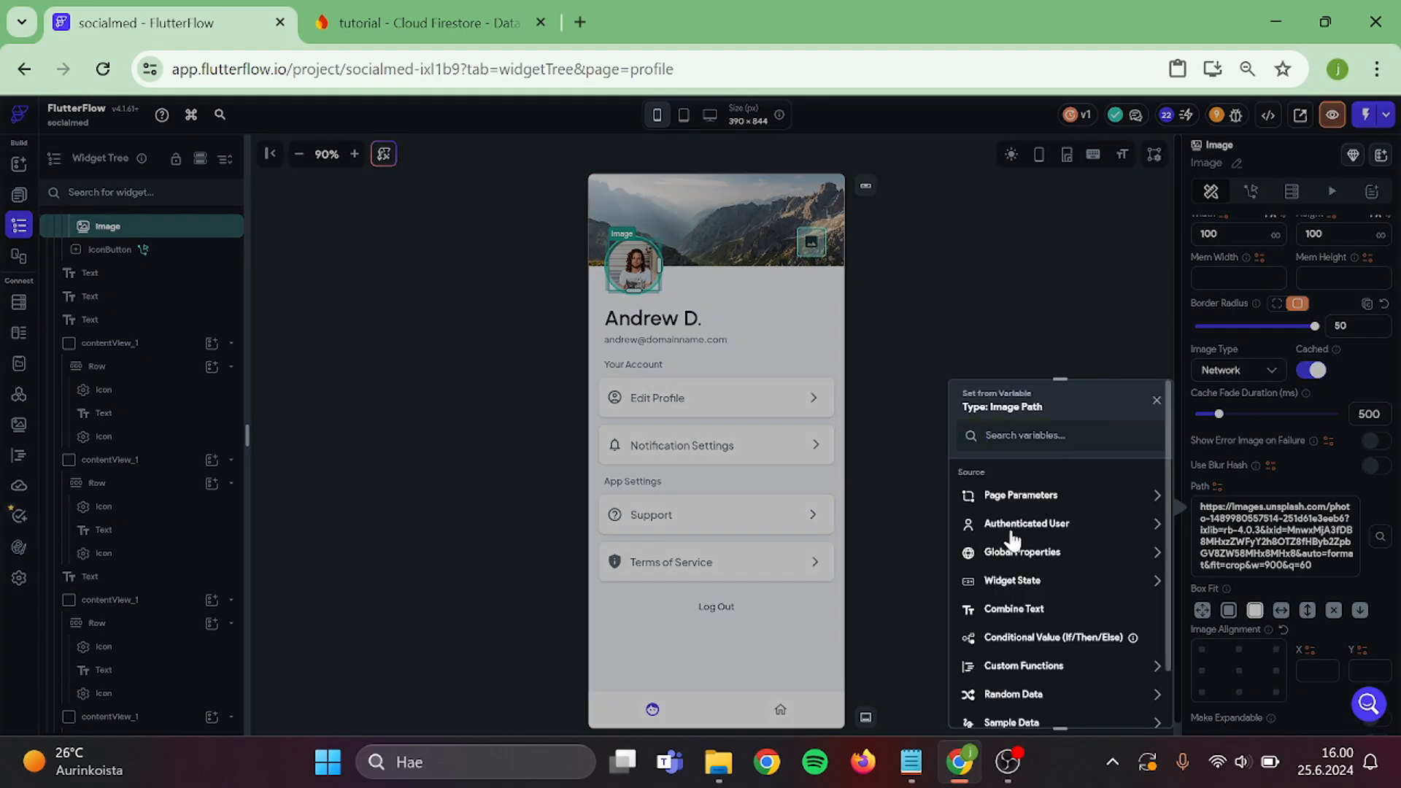
click(1026, 523)
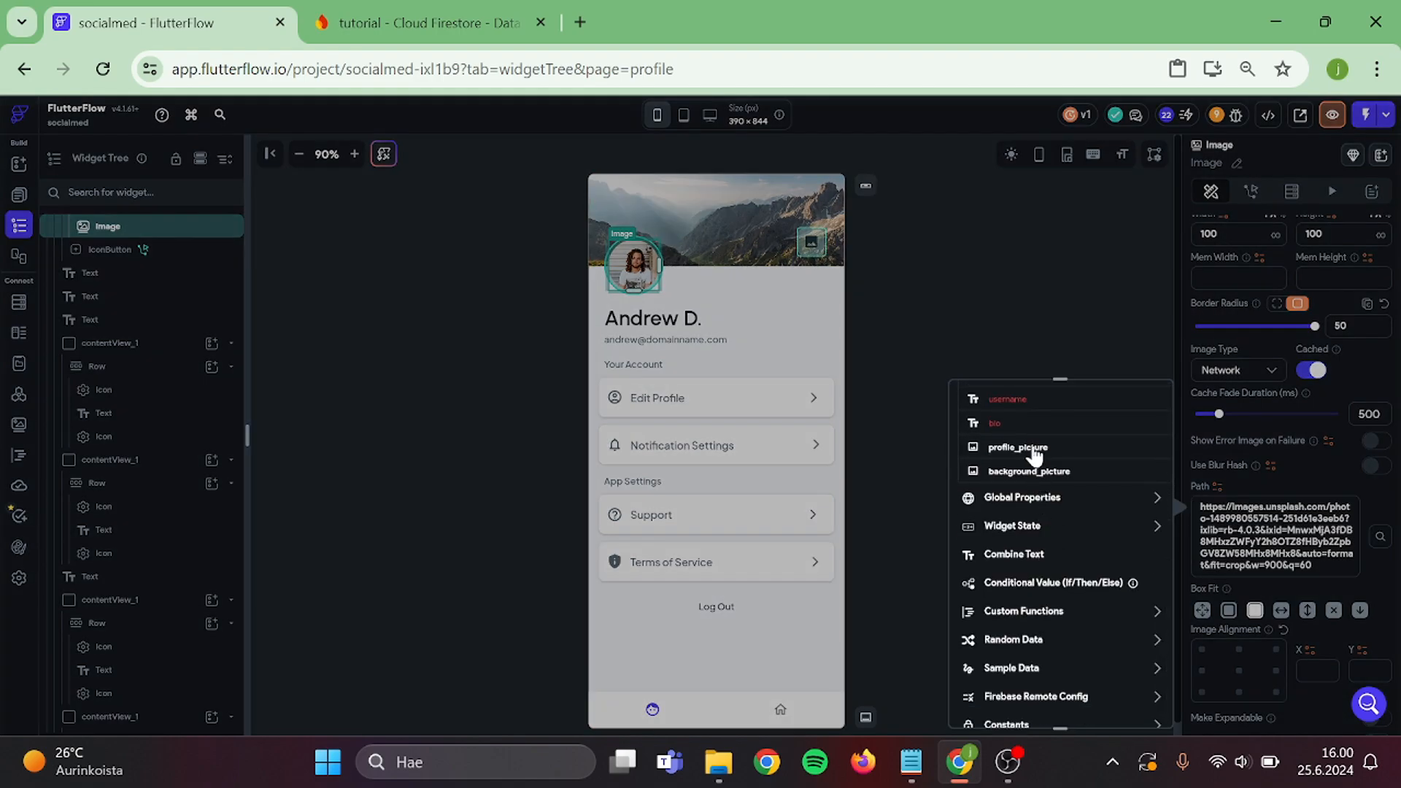
click(1017, 448)
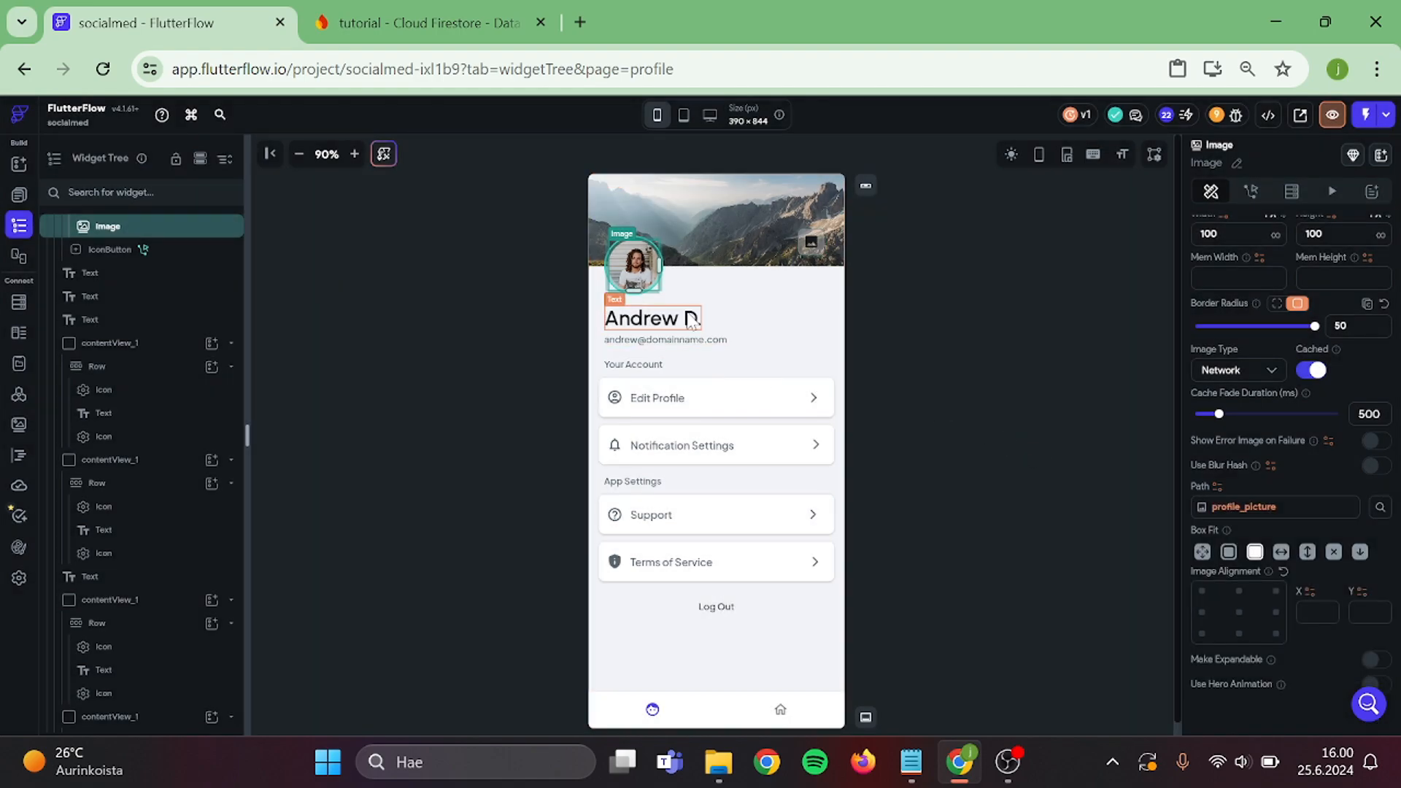
Bind the 'Andrew D.' name text to username and the email line to Email.
click(651, 318)
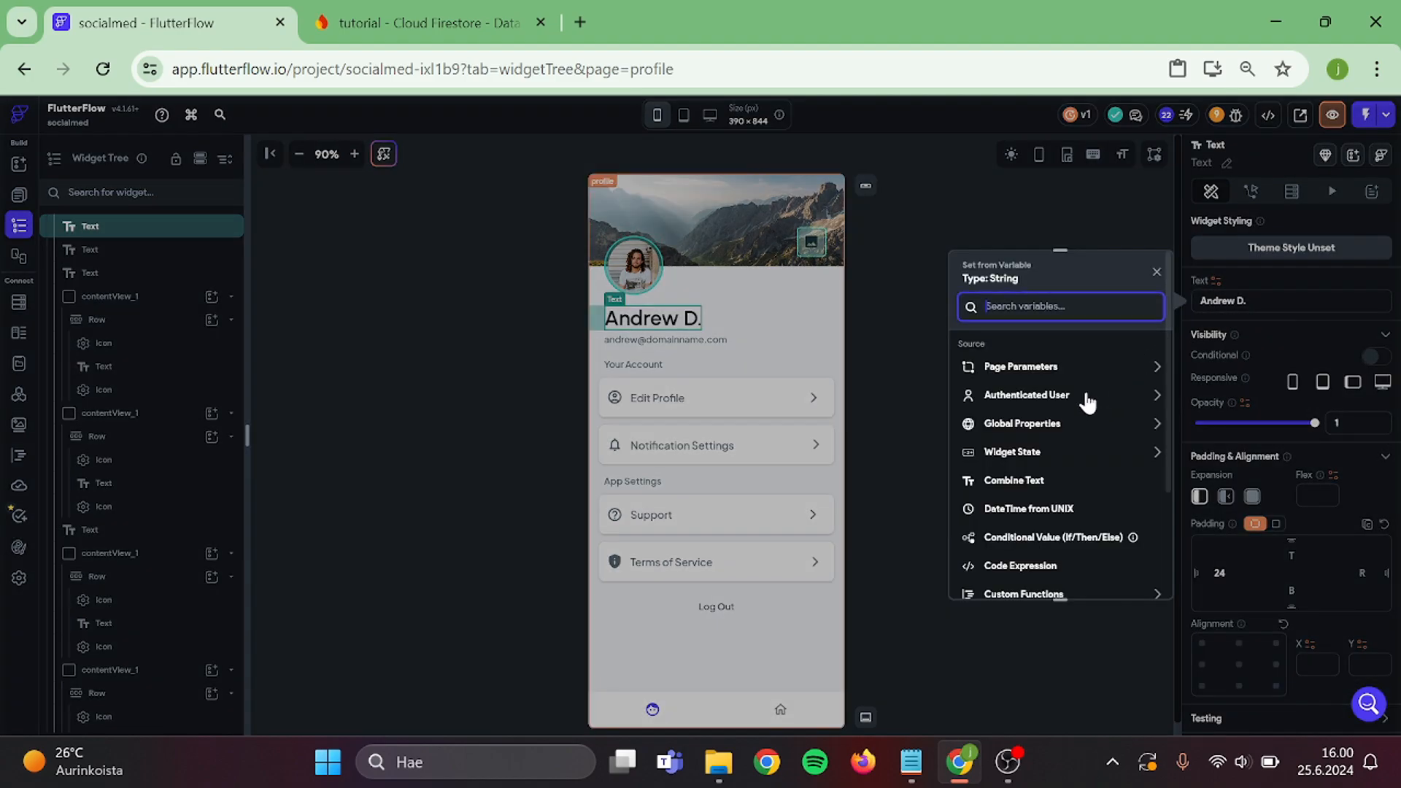
click(1027, 395)
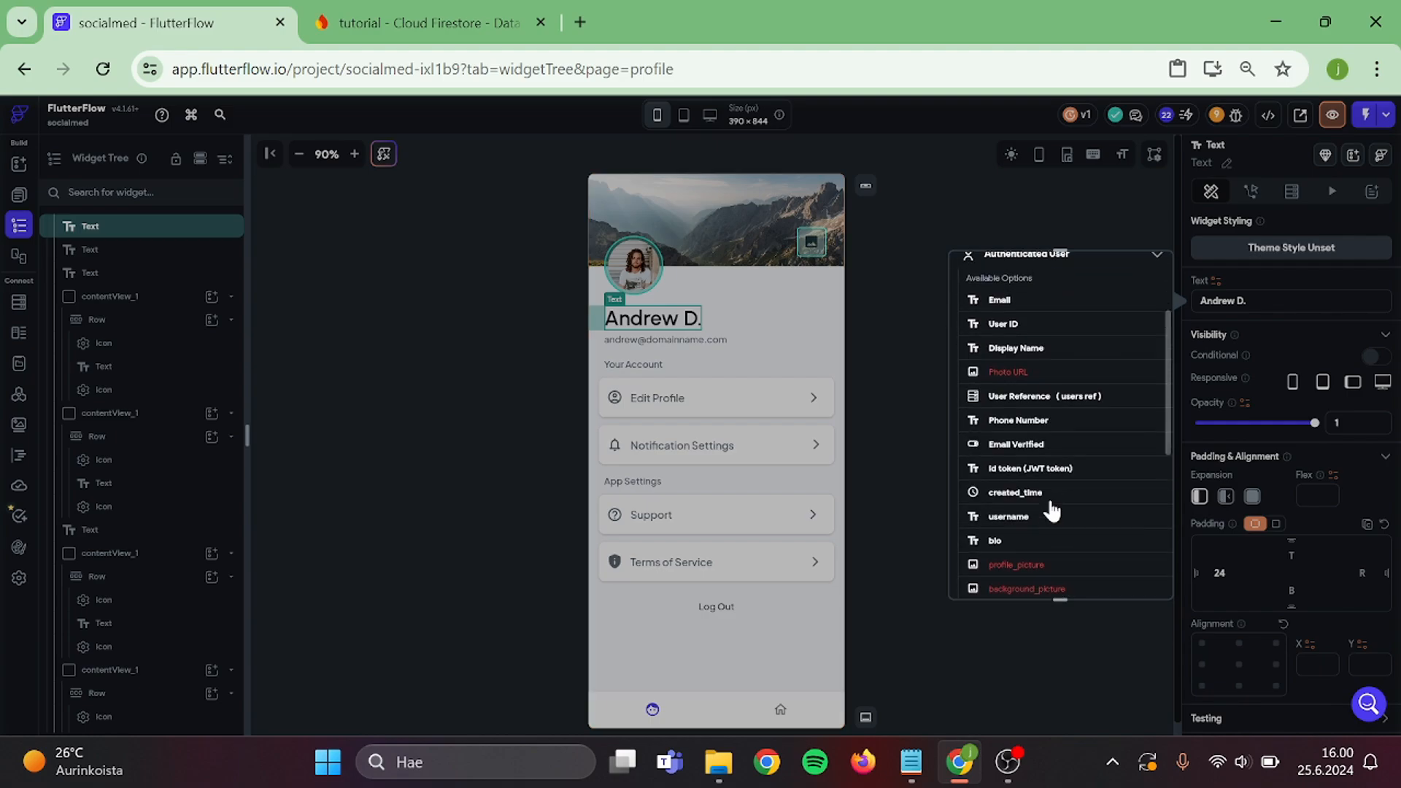
click(1008, 517)
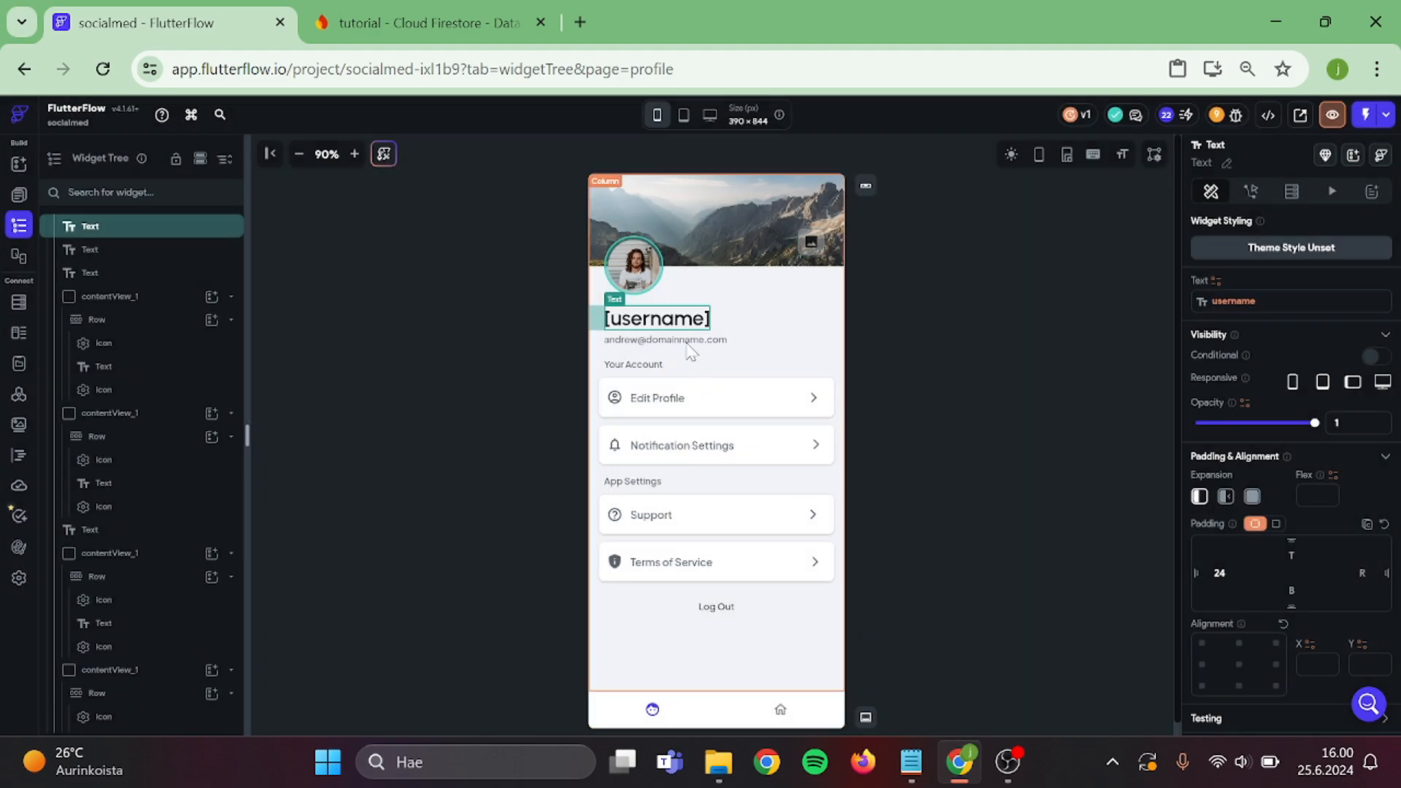
click(665, 340)
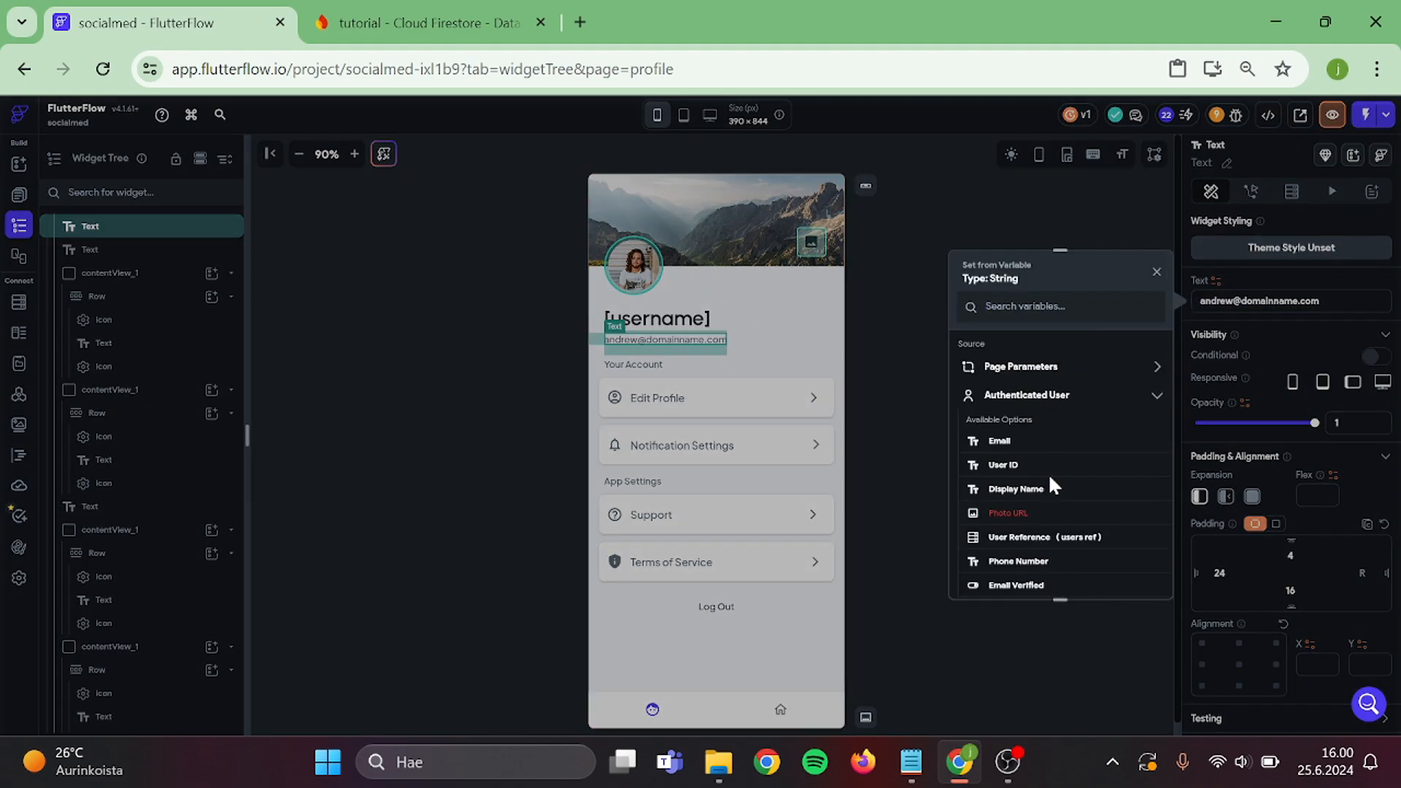
click(999, 441)
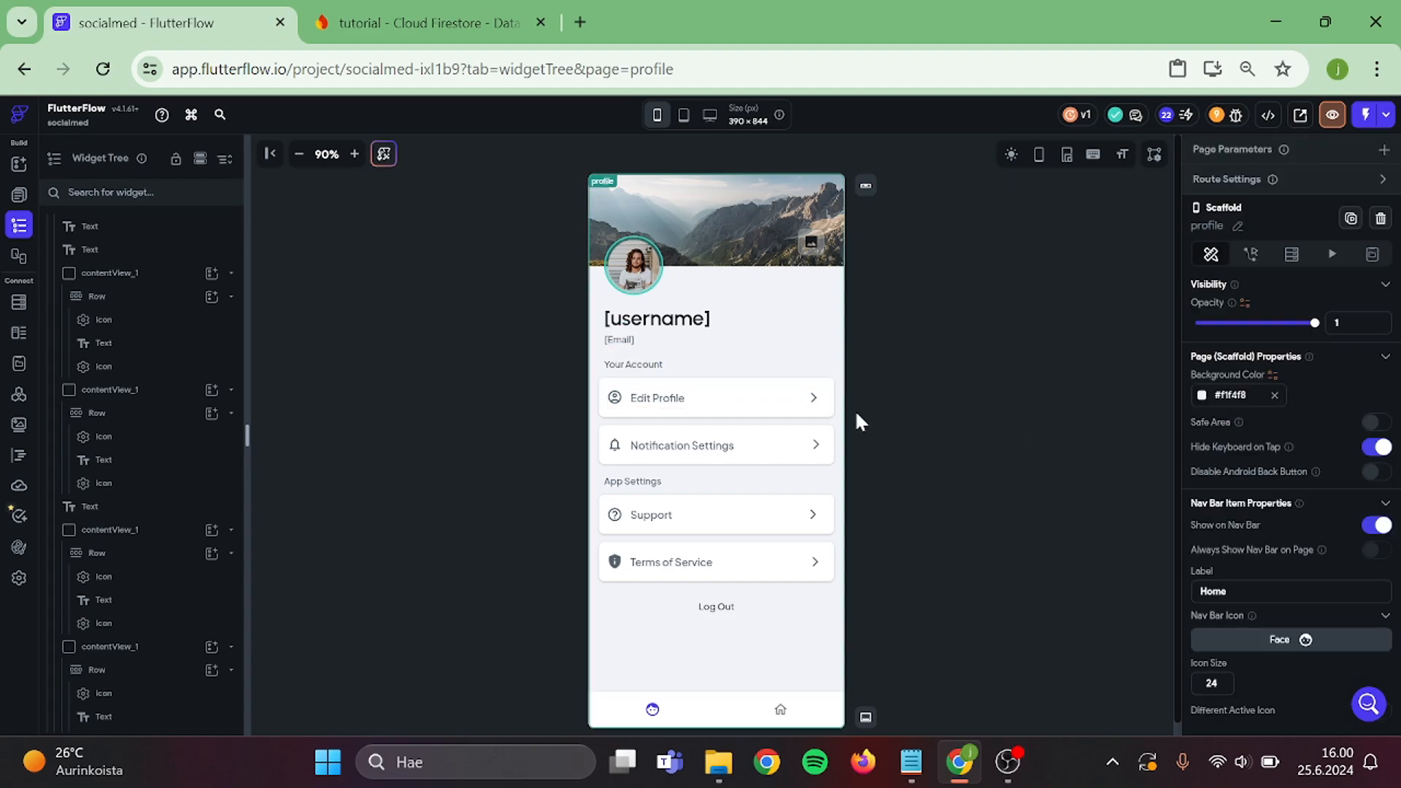
Delete the account and settings rows and change the Your Account heading to 'Your posts'.
click(716, 398)
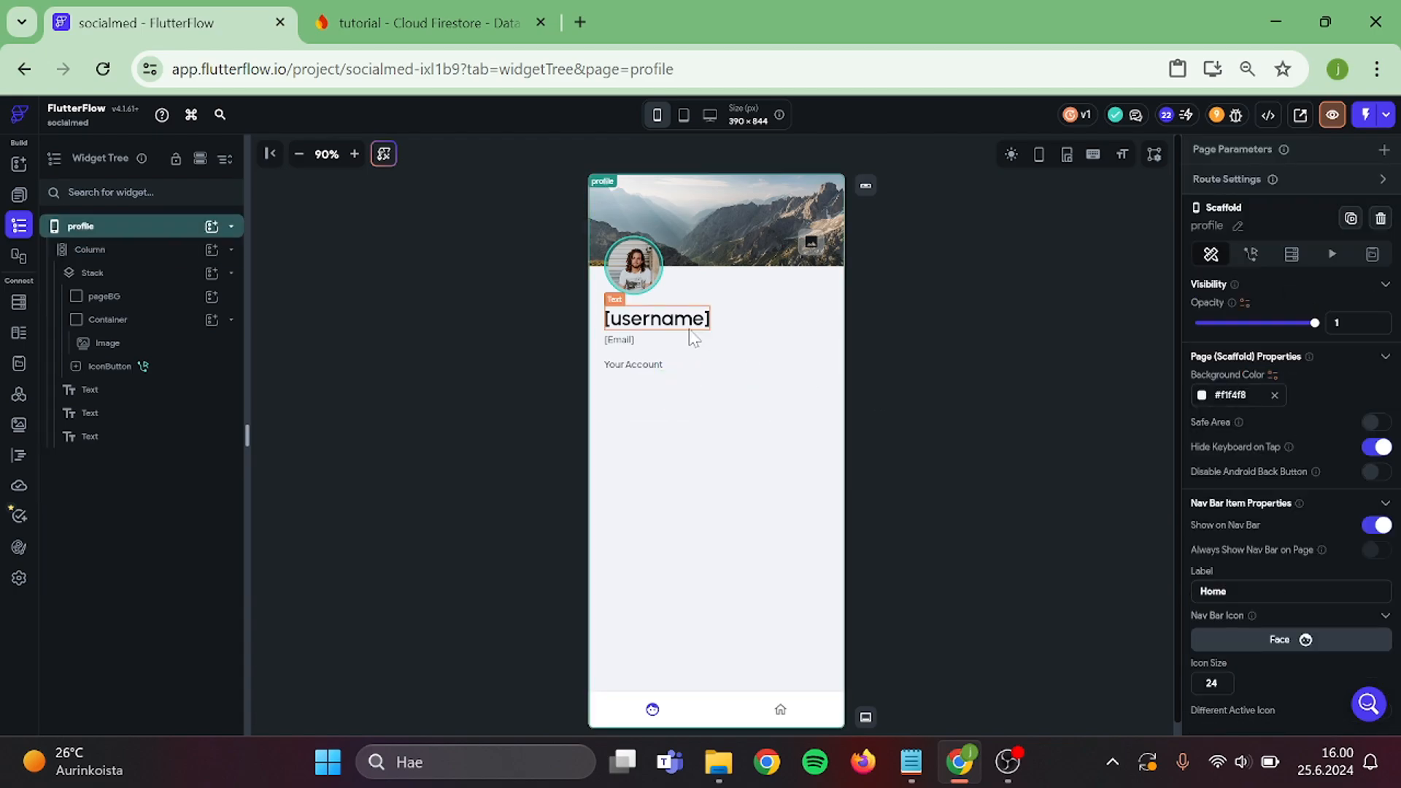
click(632, 364)
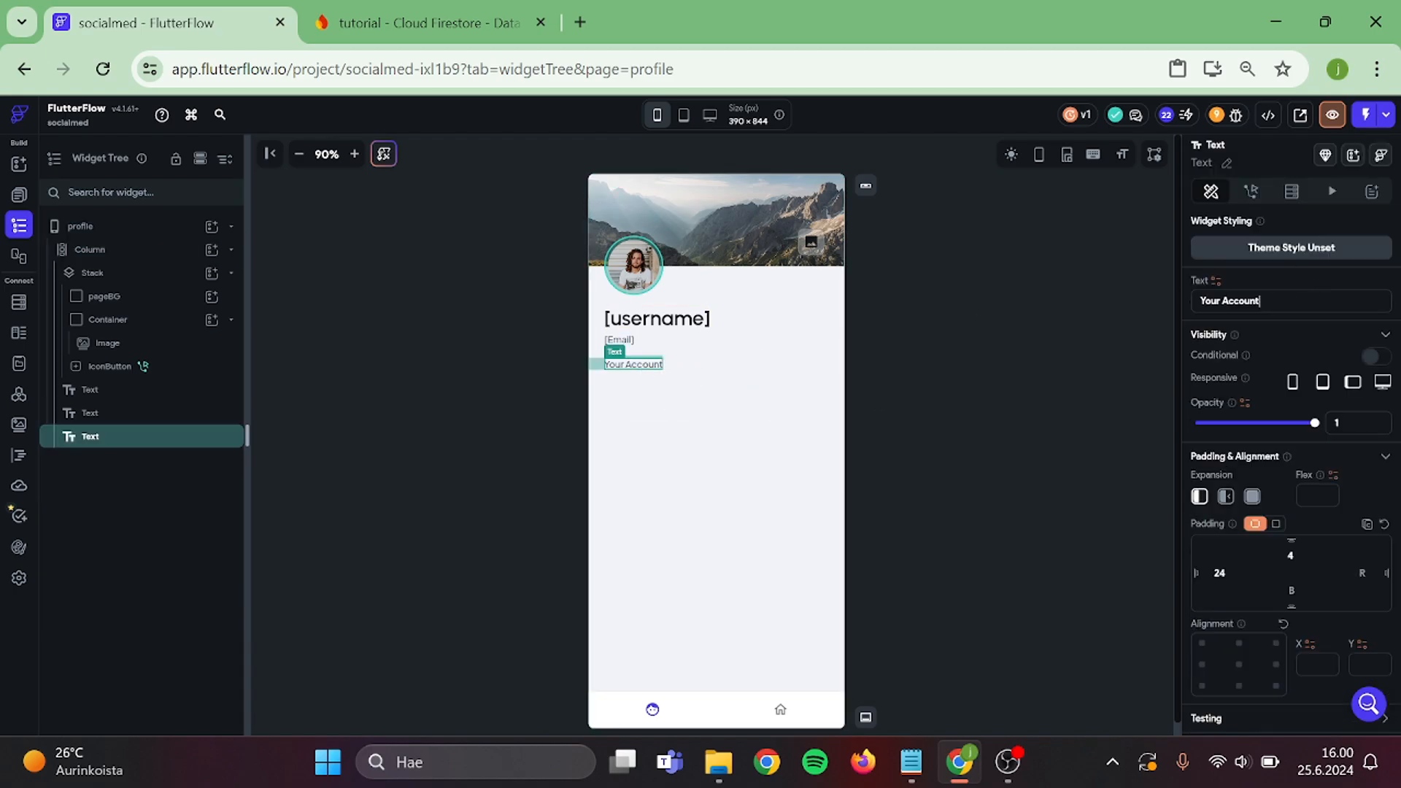
key(Backspace)
text(posts)
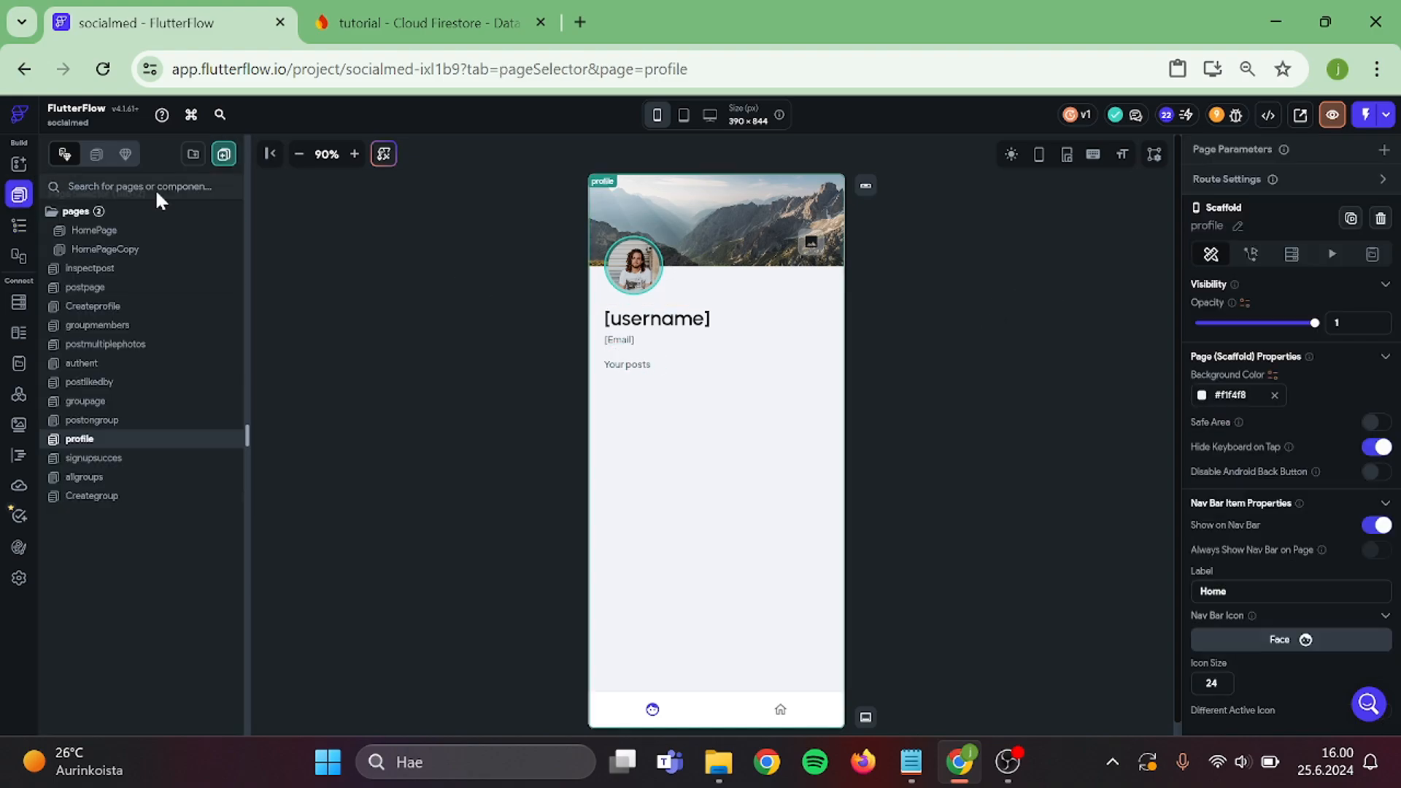
Copy HomePage's posts ListView and paste it under 'Your posts' on the profile page.
click(94, 229)
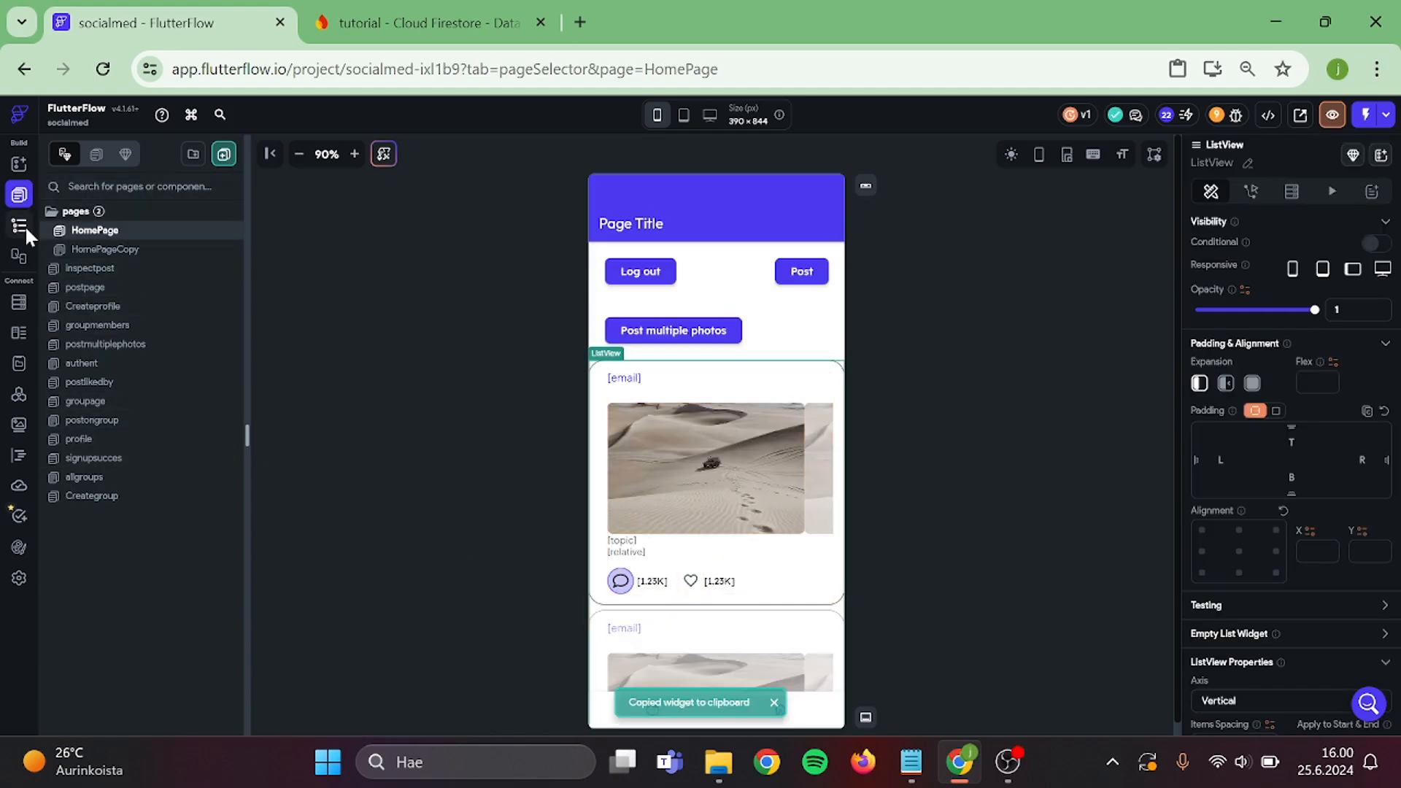
click(18, 224)
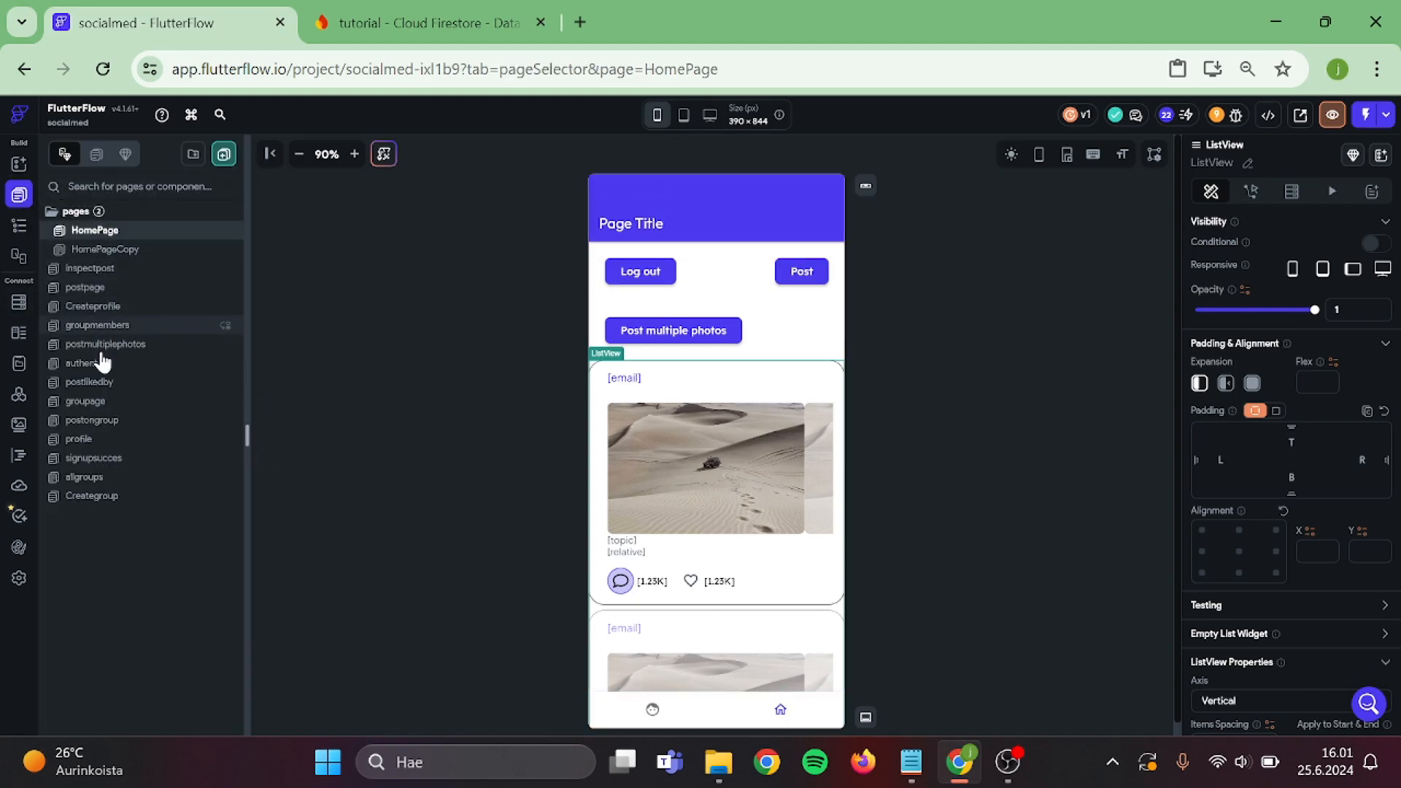
click(78, 439)
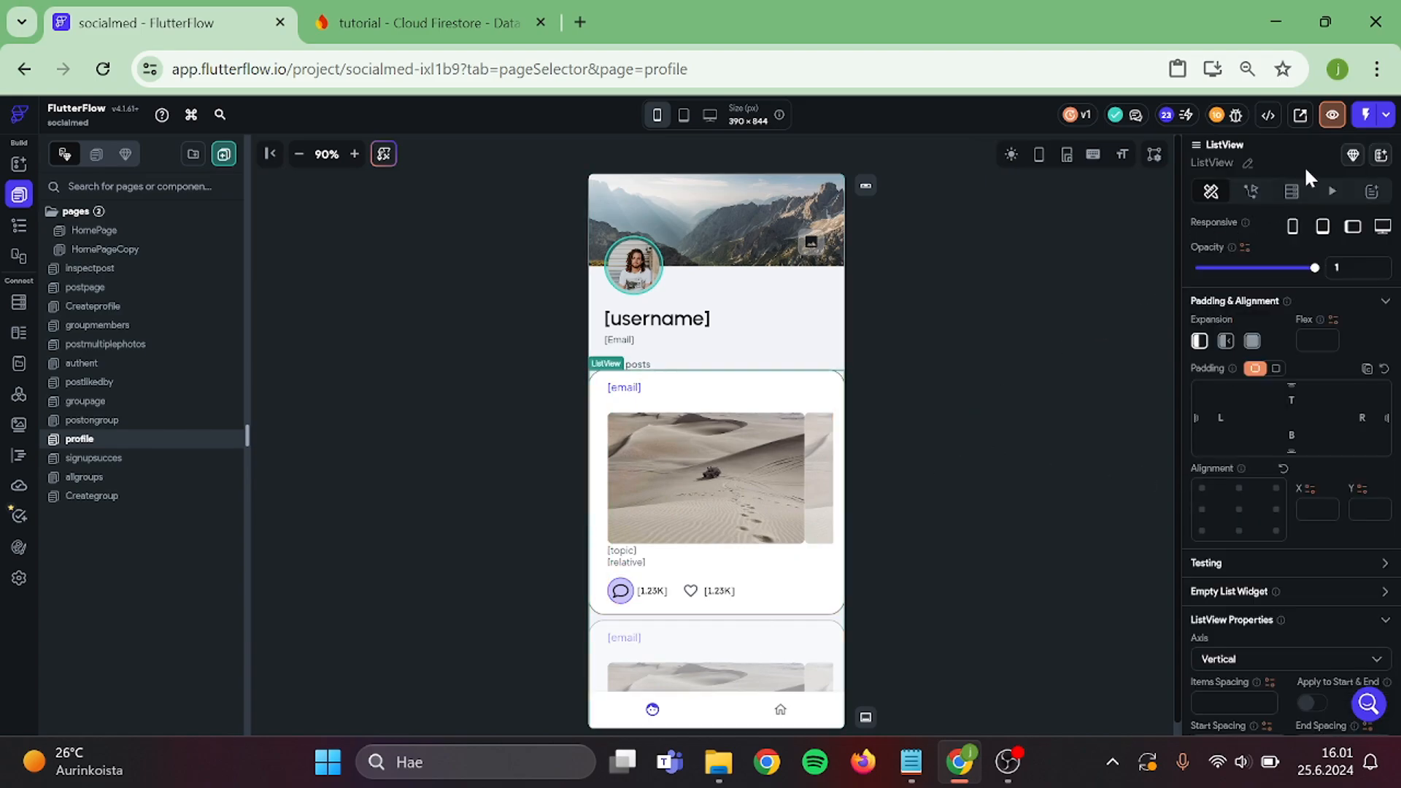
Filter the posts list query to poster Equal To Authenticated User > User Reference.
click(1292, 191)
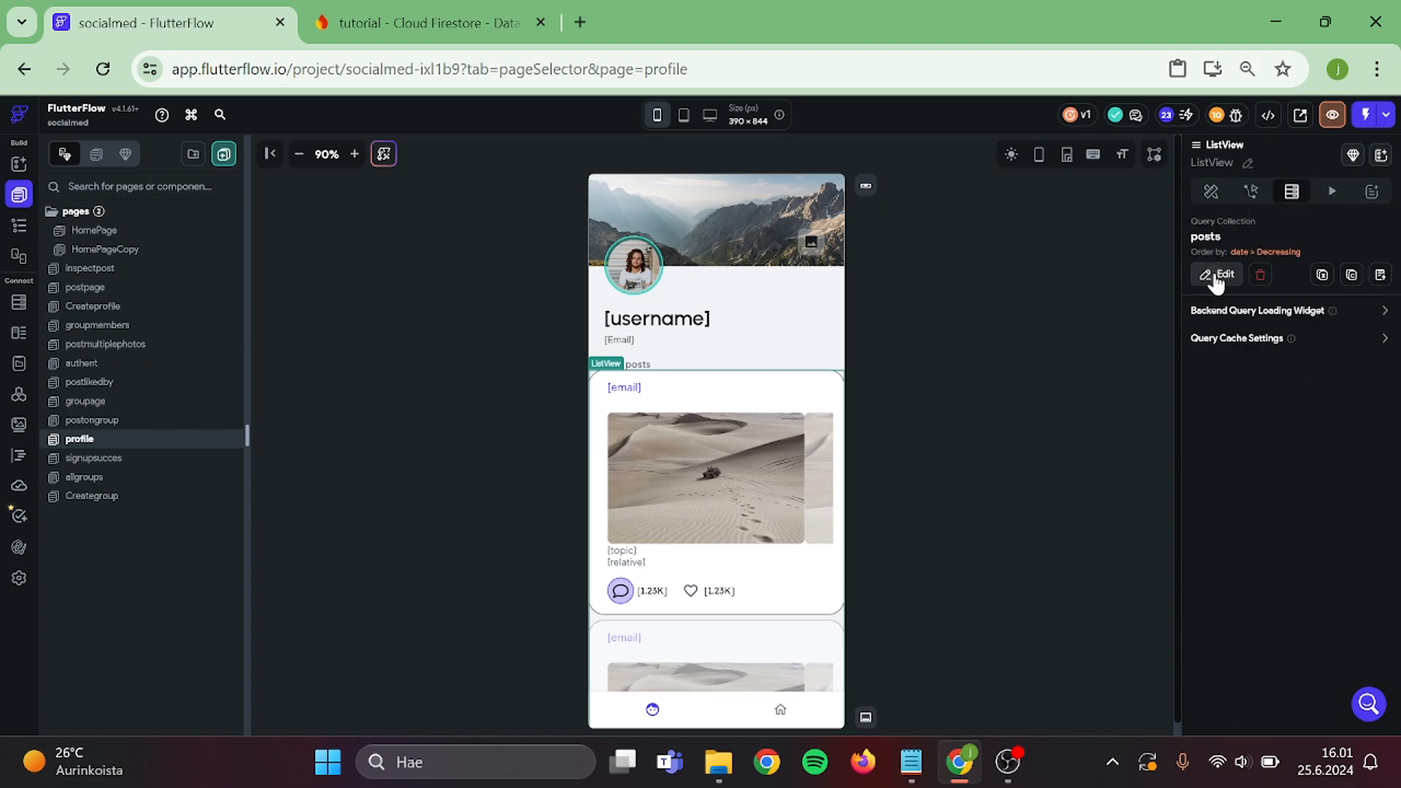
click(1217, 274)
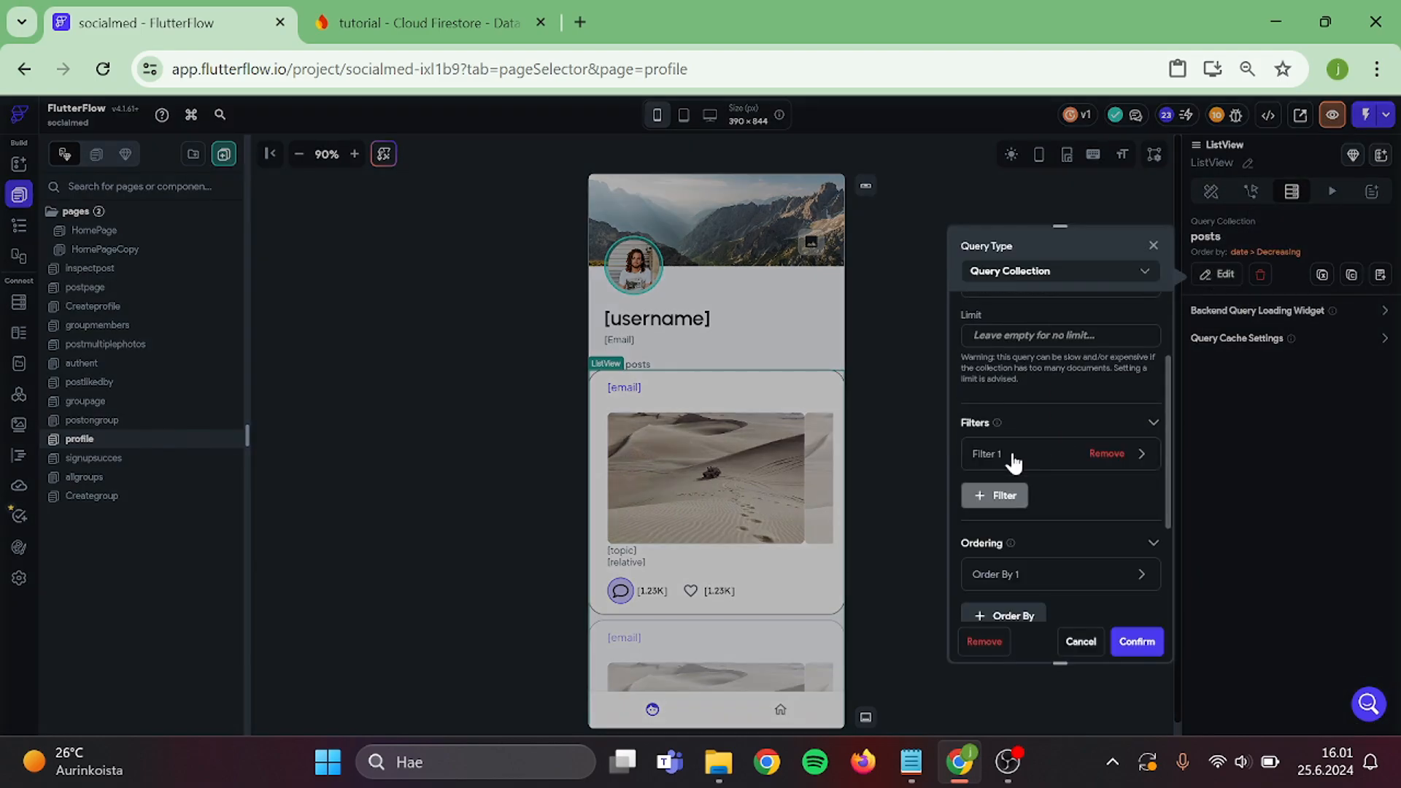
click(1061, 454)
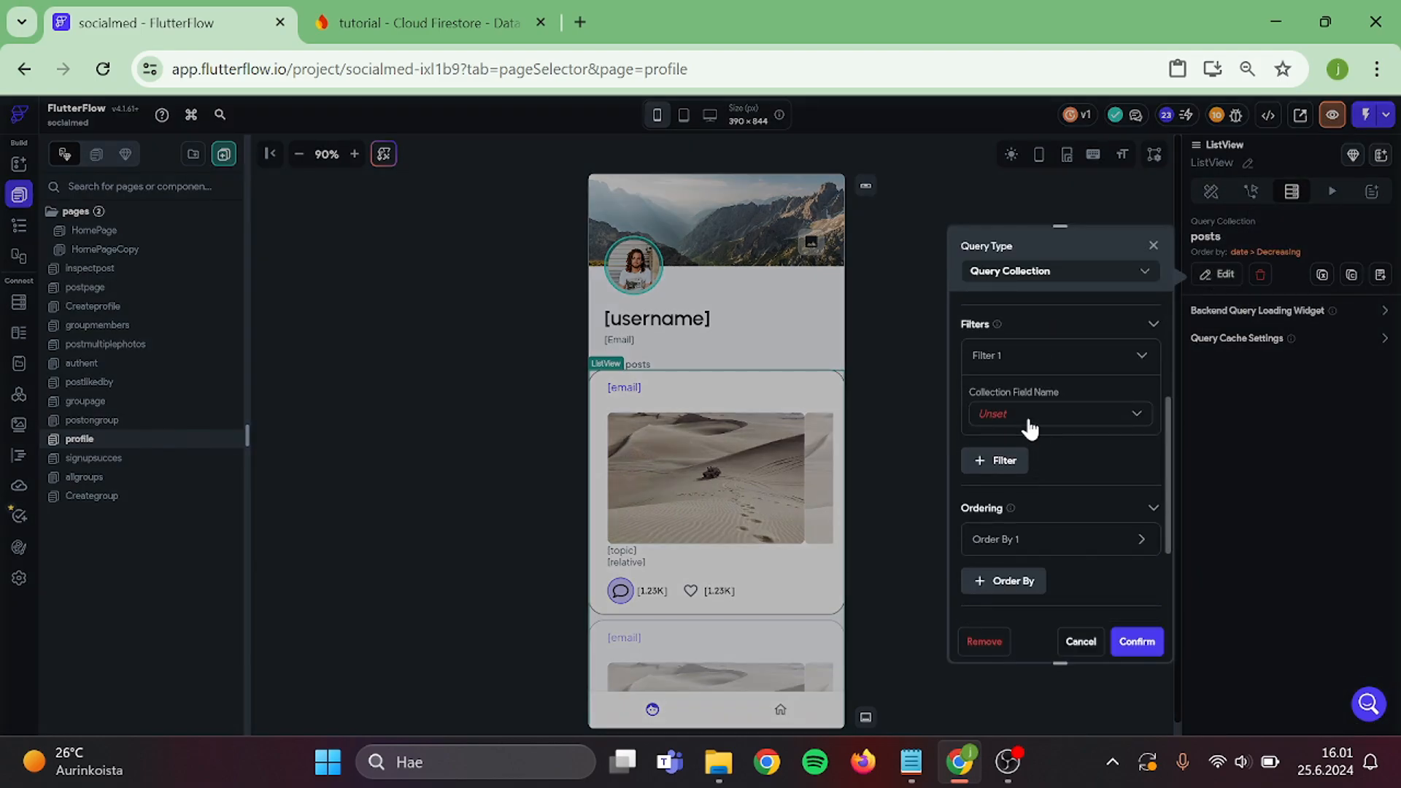
click(1060, 414)
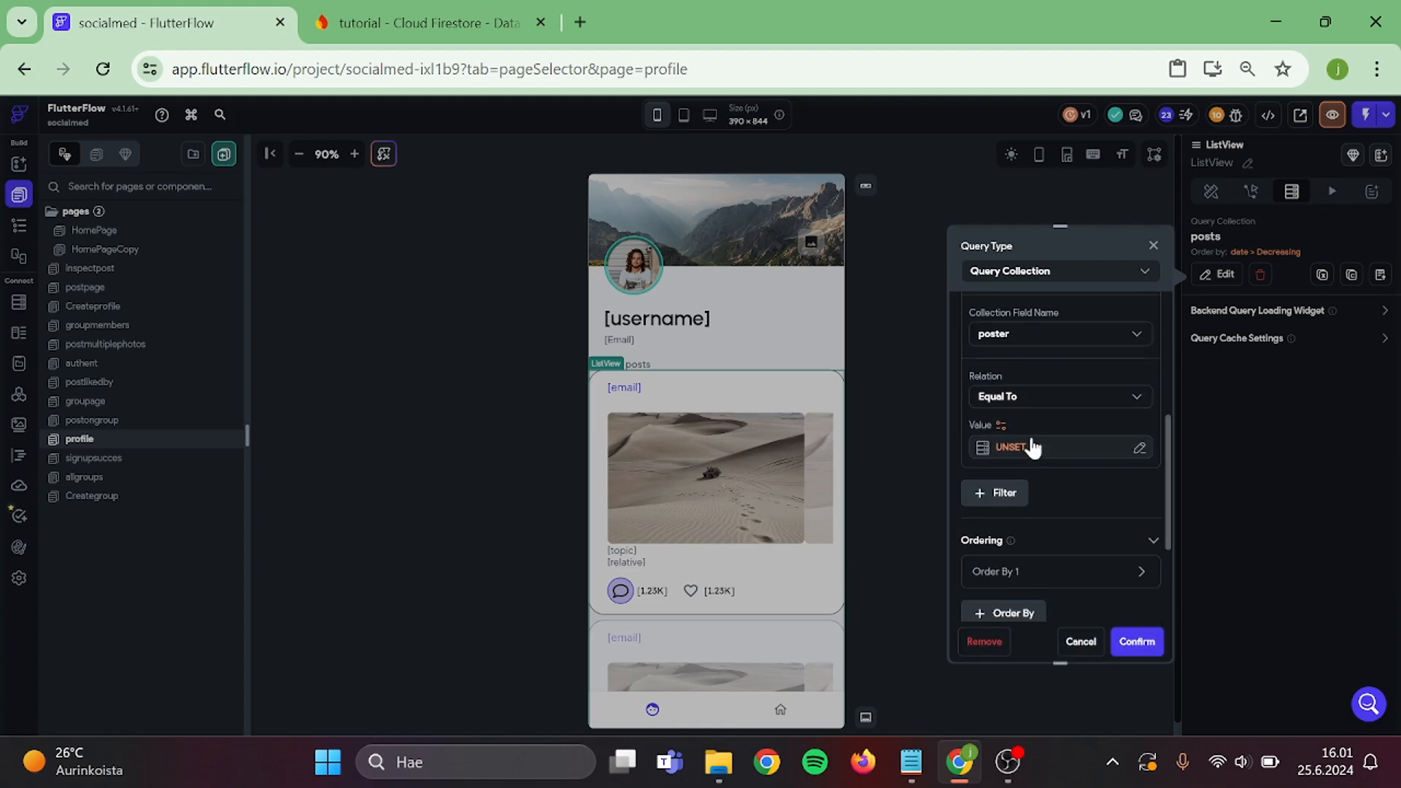
click(1055, 447)
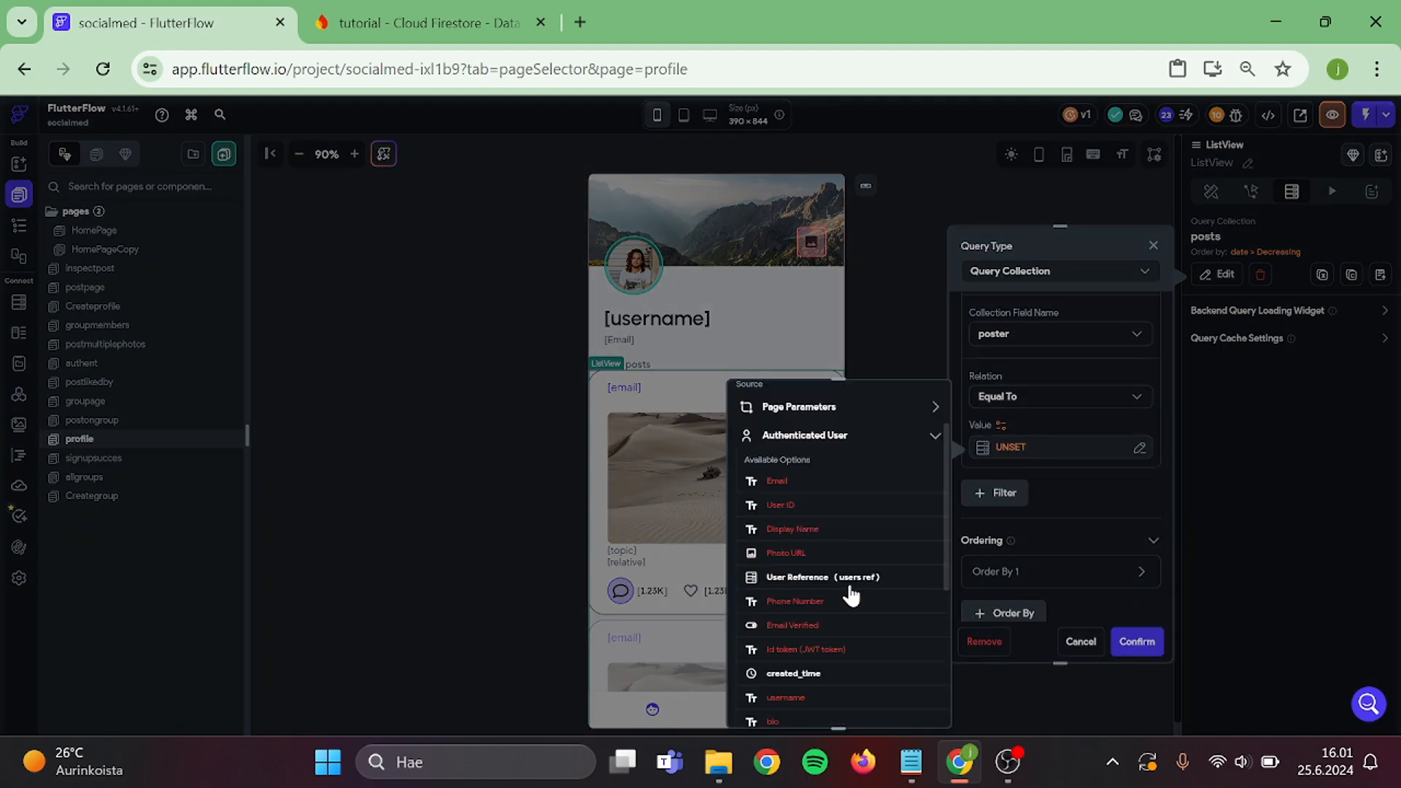
click(823, 577)
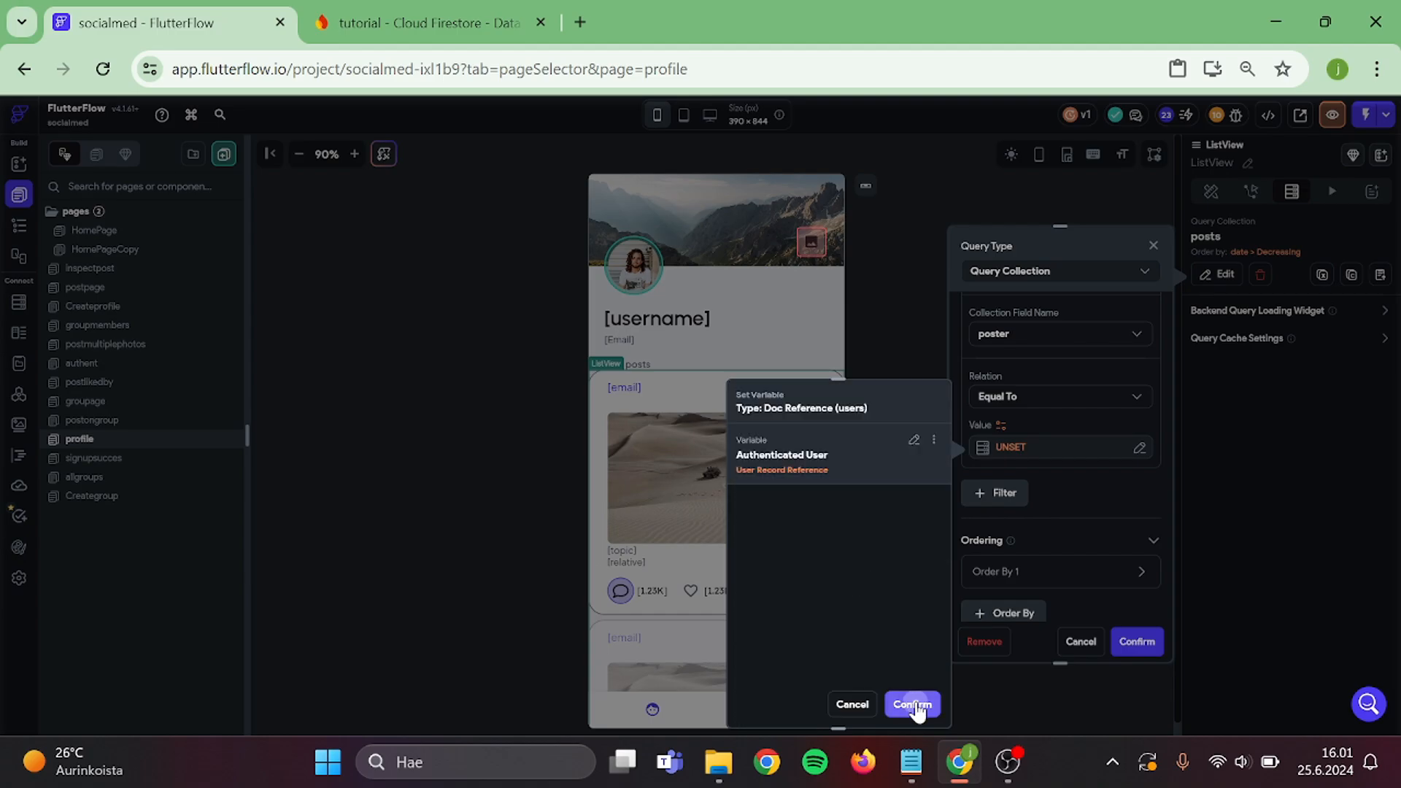
click(912, 704)
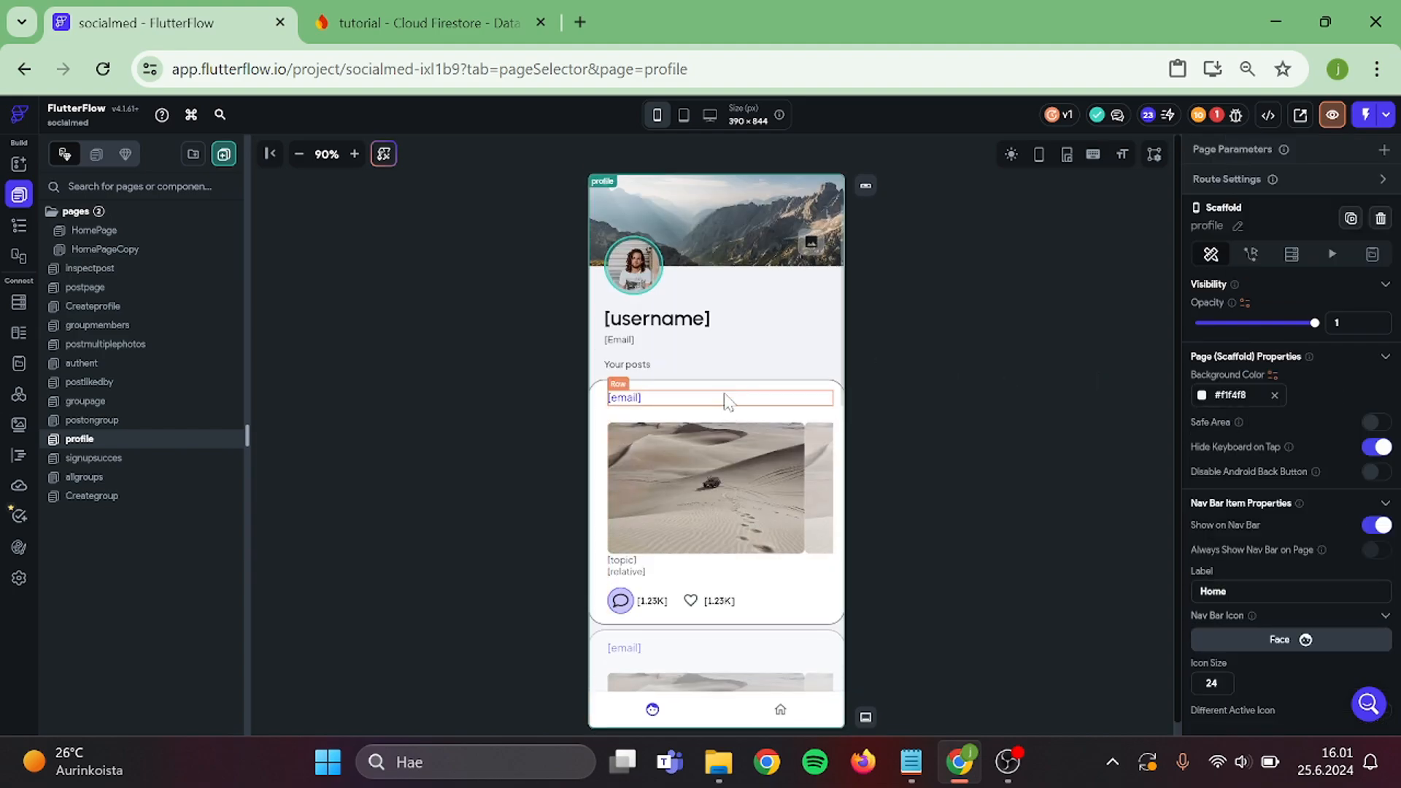
click(295, 284)
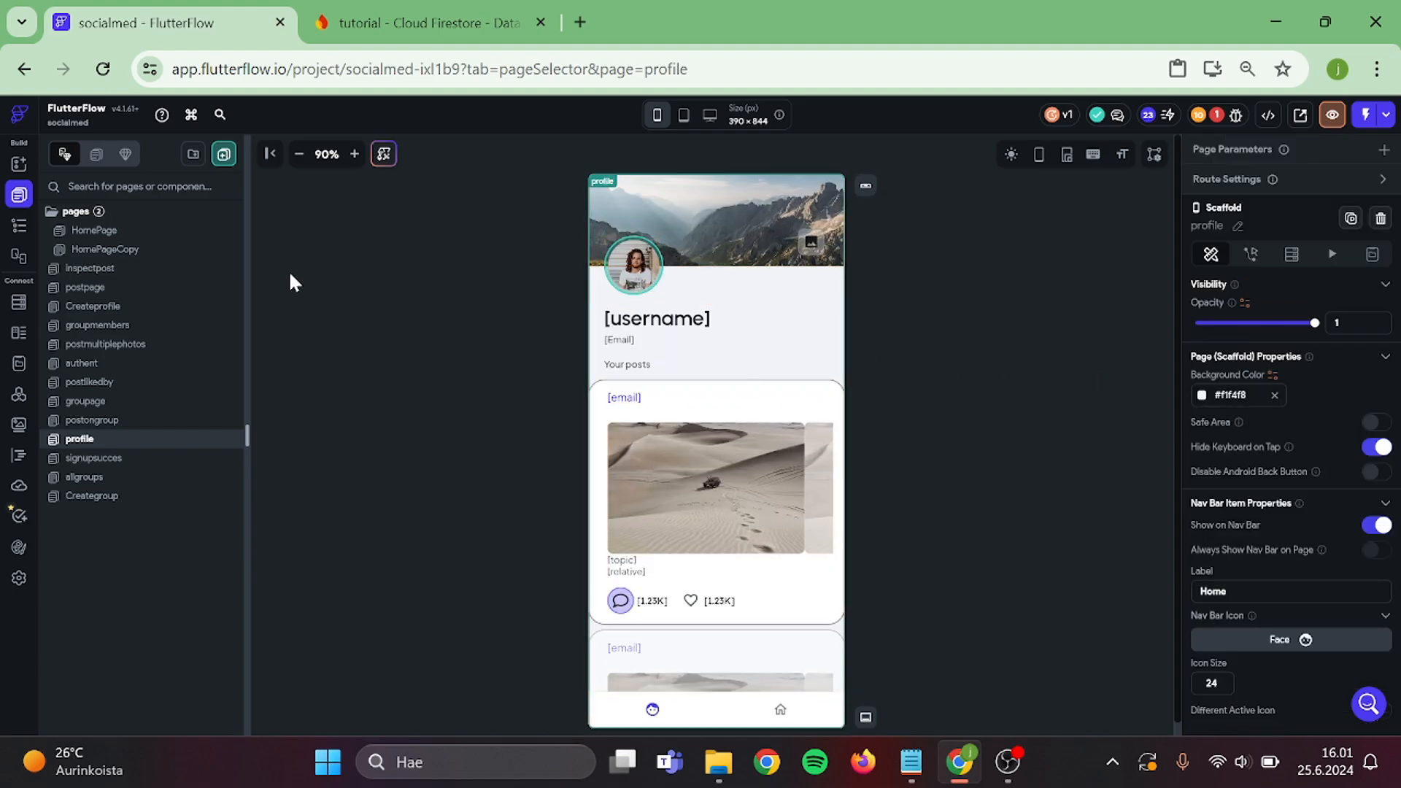
click(95, 230)
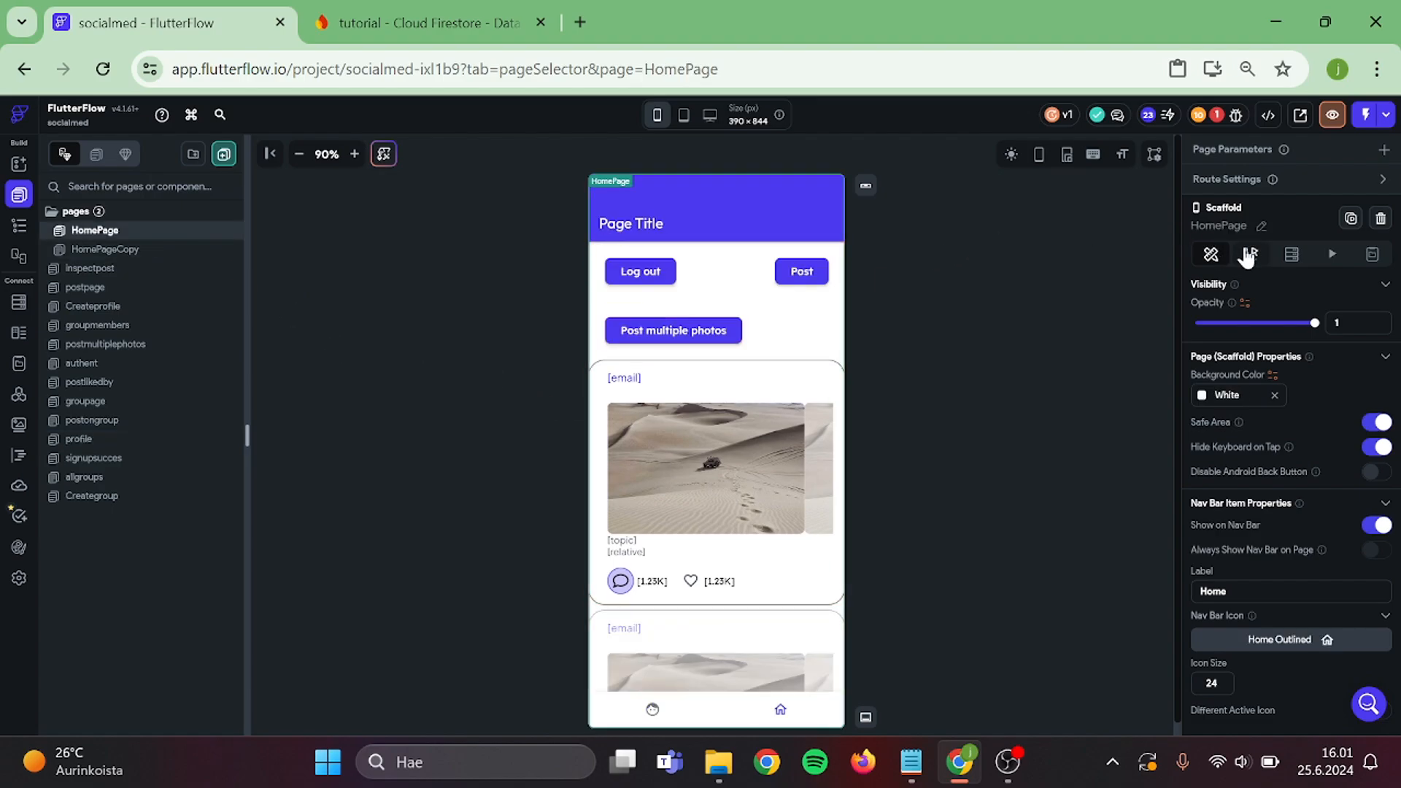
Add a HomePage on-load conditional: Authenticated User > User ID Is Set and Not Empty.
click(1250, 254)
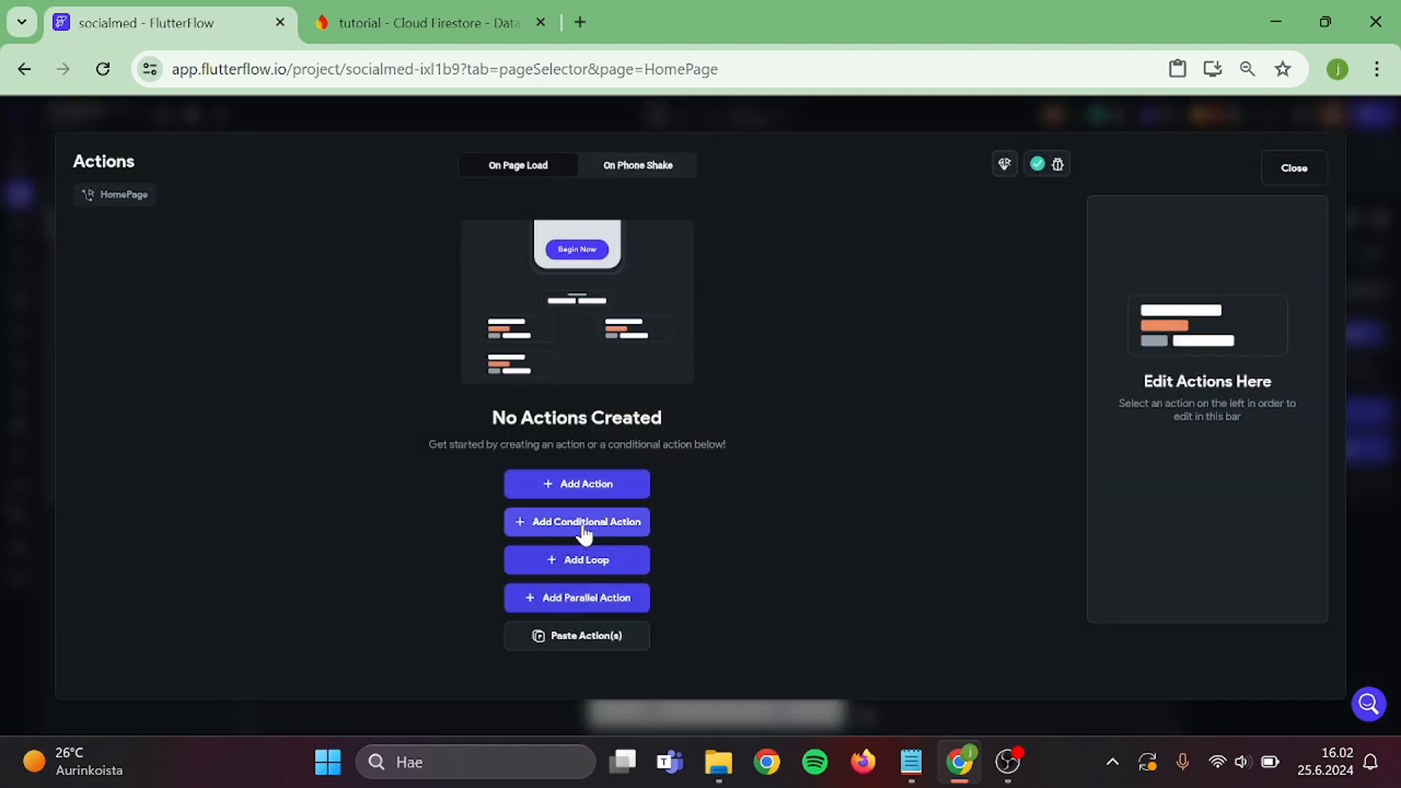
click(577, 521)
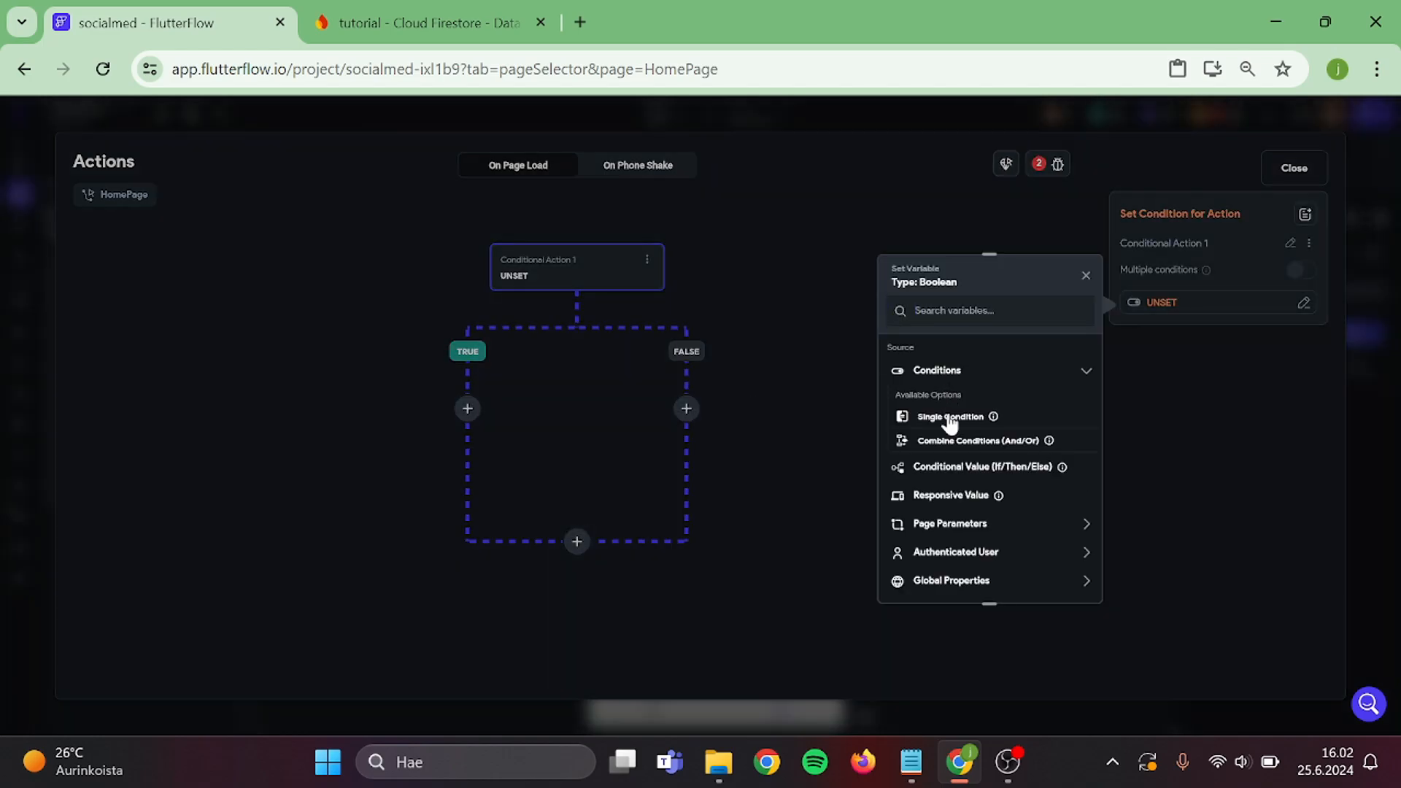
click(950, 417)
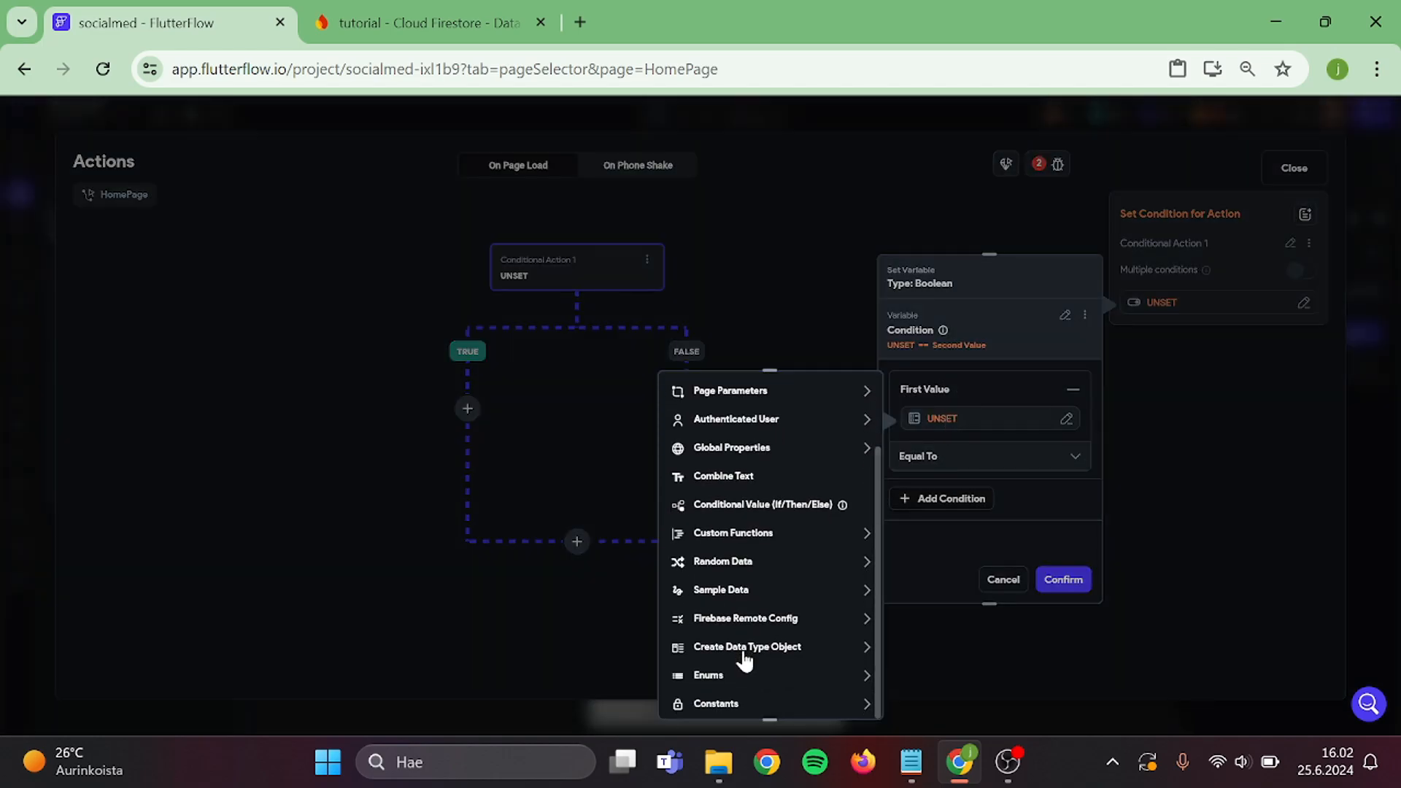
click(736, 419)
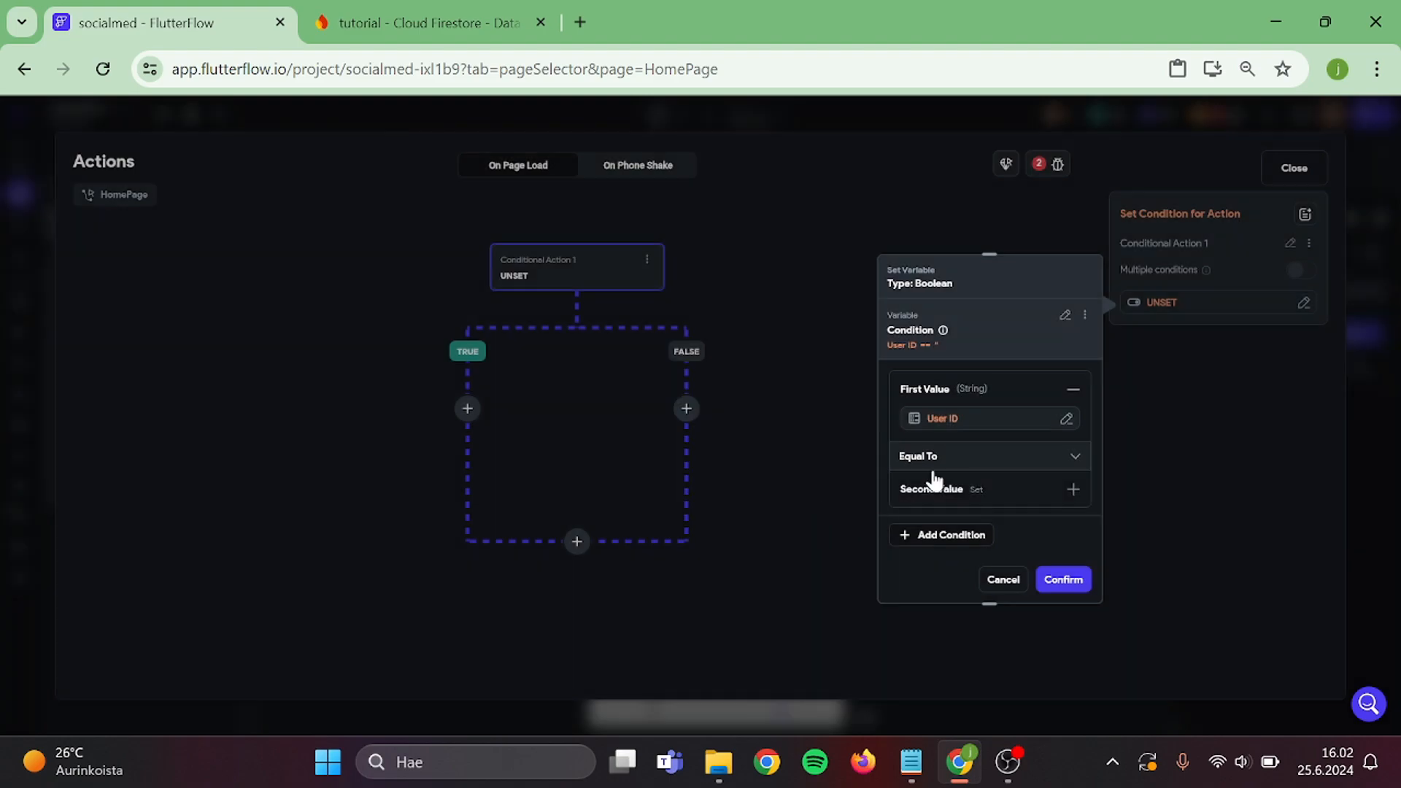
click(990, 456)
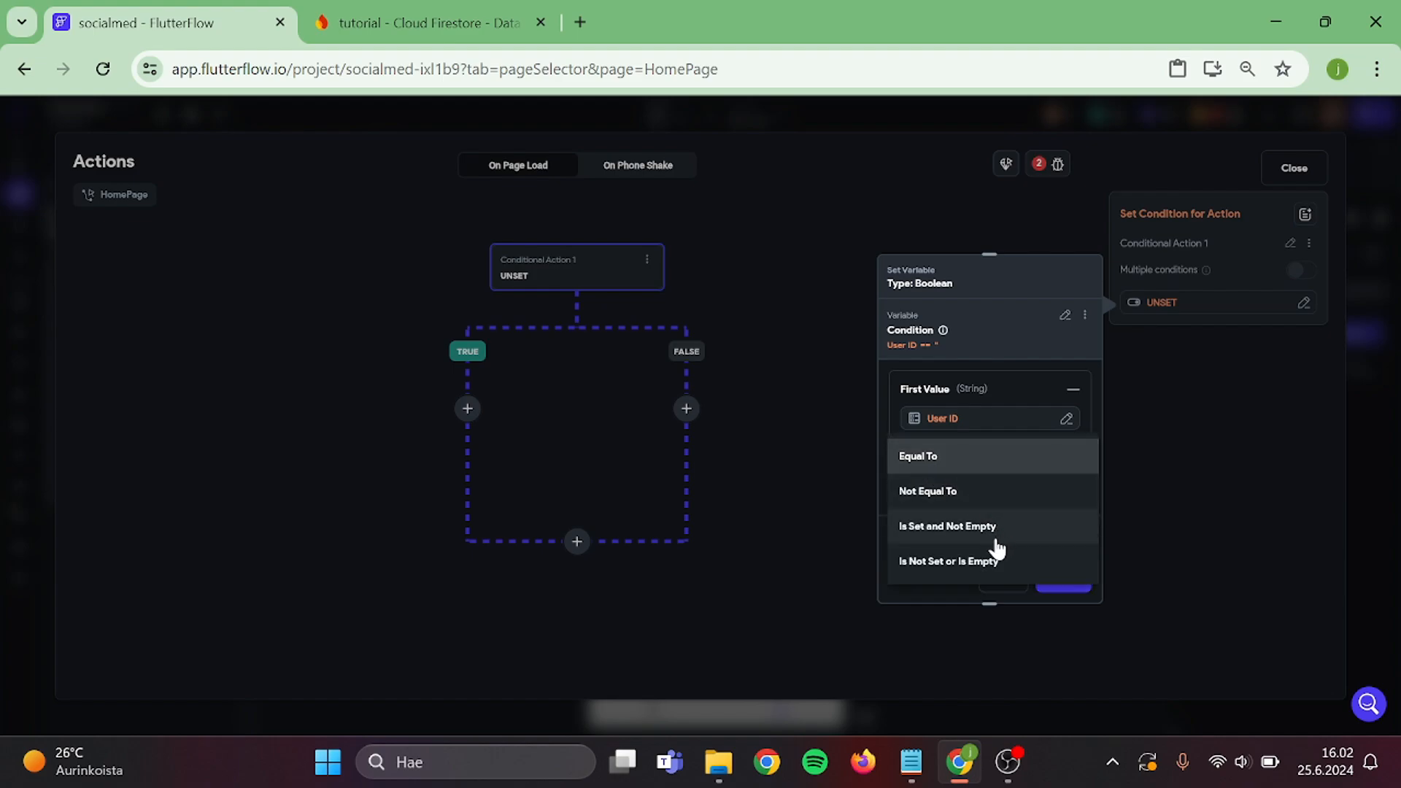
click(947, 526)
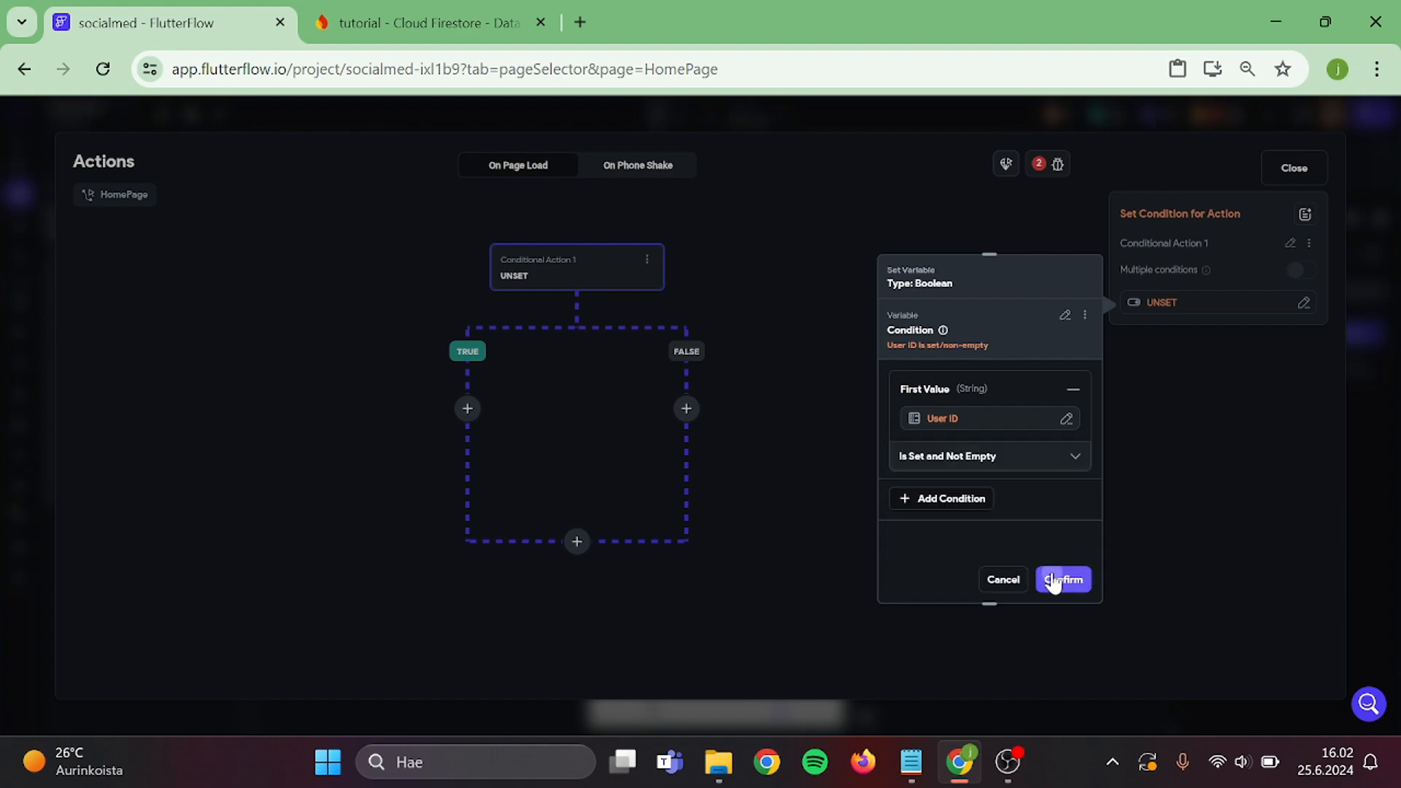
click(1063, 579)
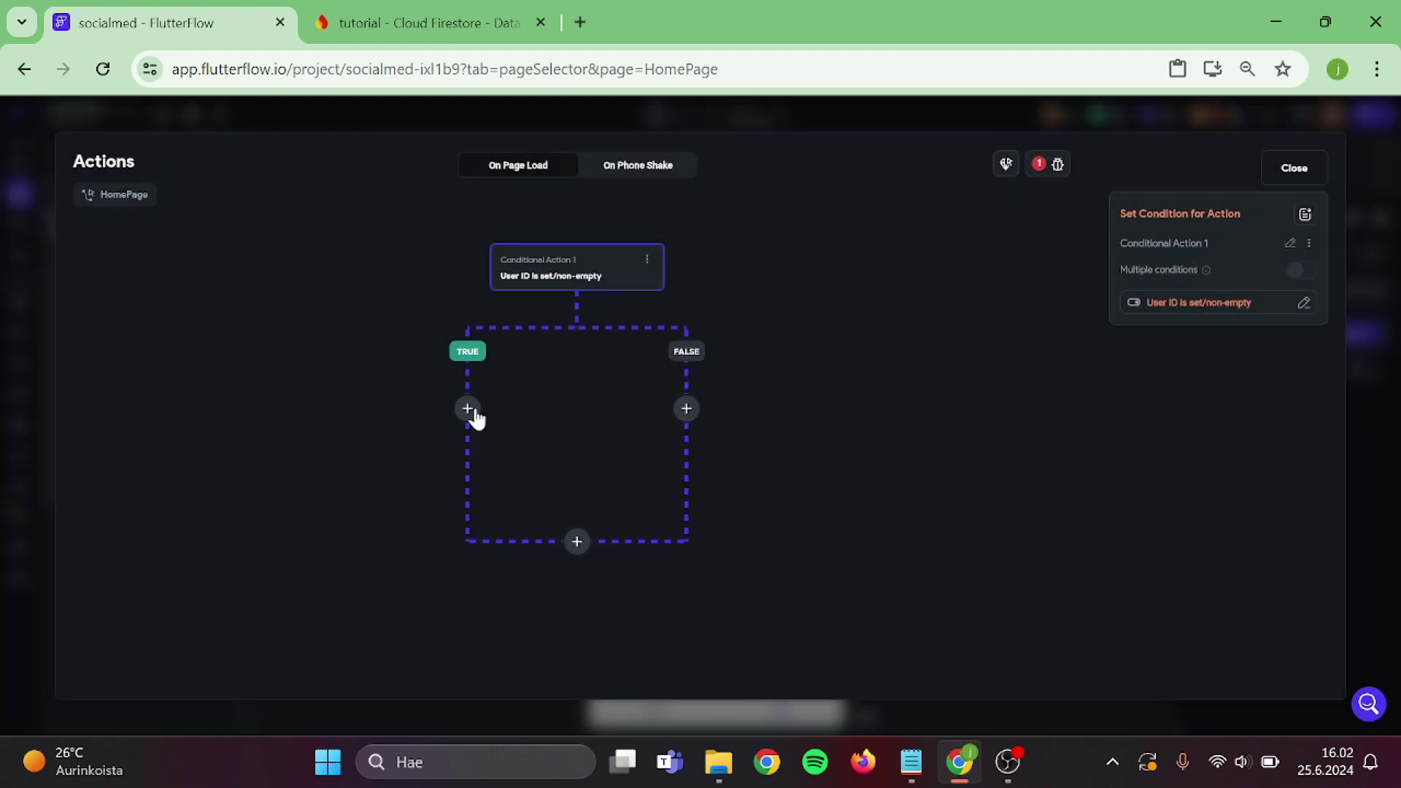
Terminate on TRUE; on FALSE, navigate to Createprofile and then terminate.
click(467, 409)
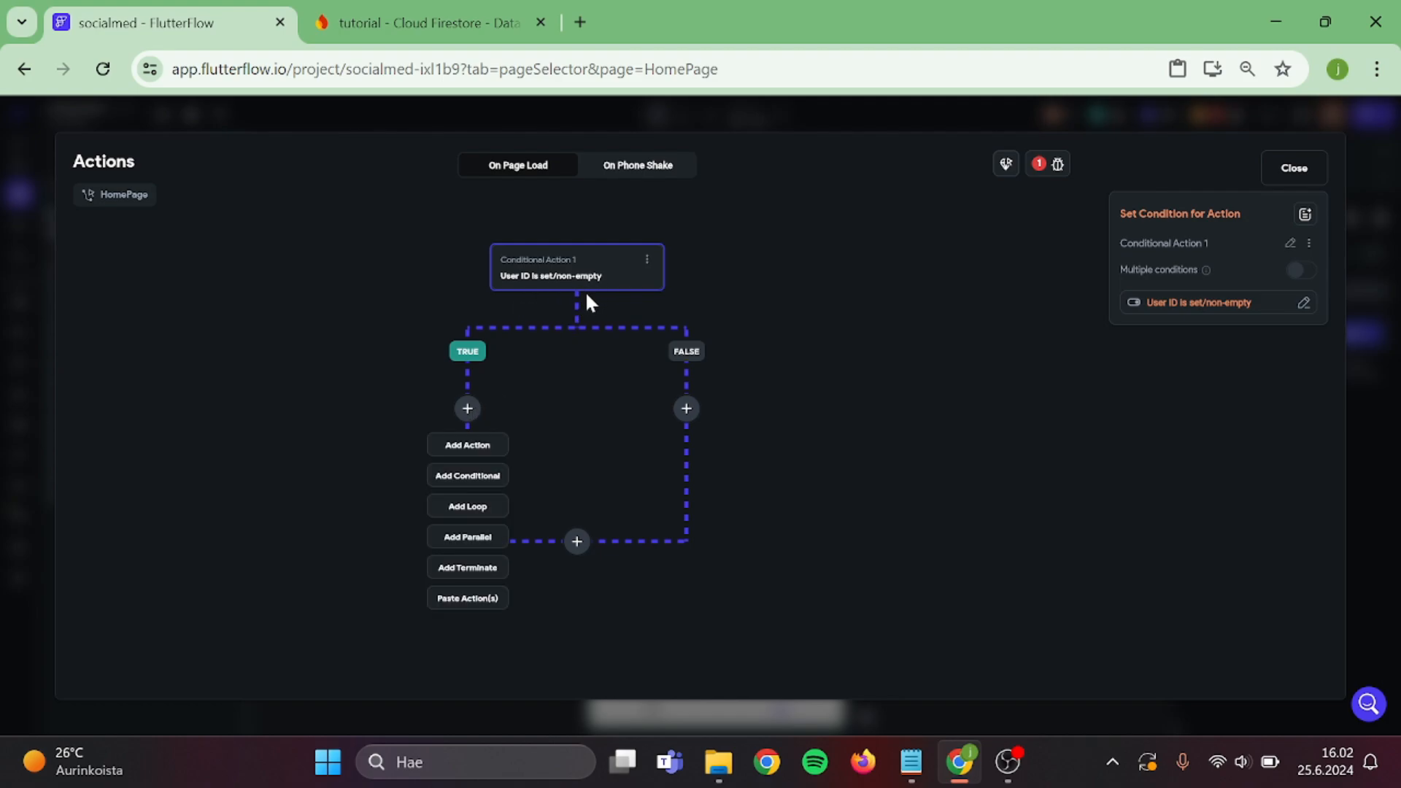
mouse_move(505, 587)
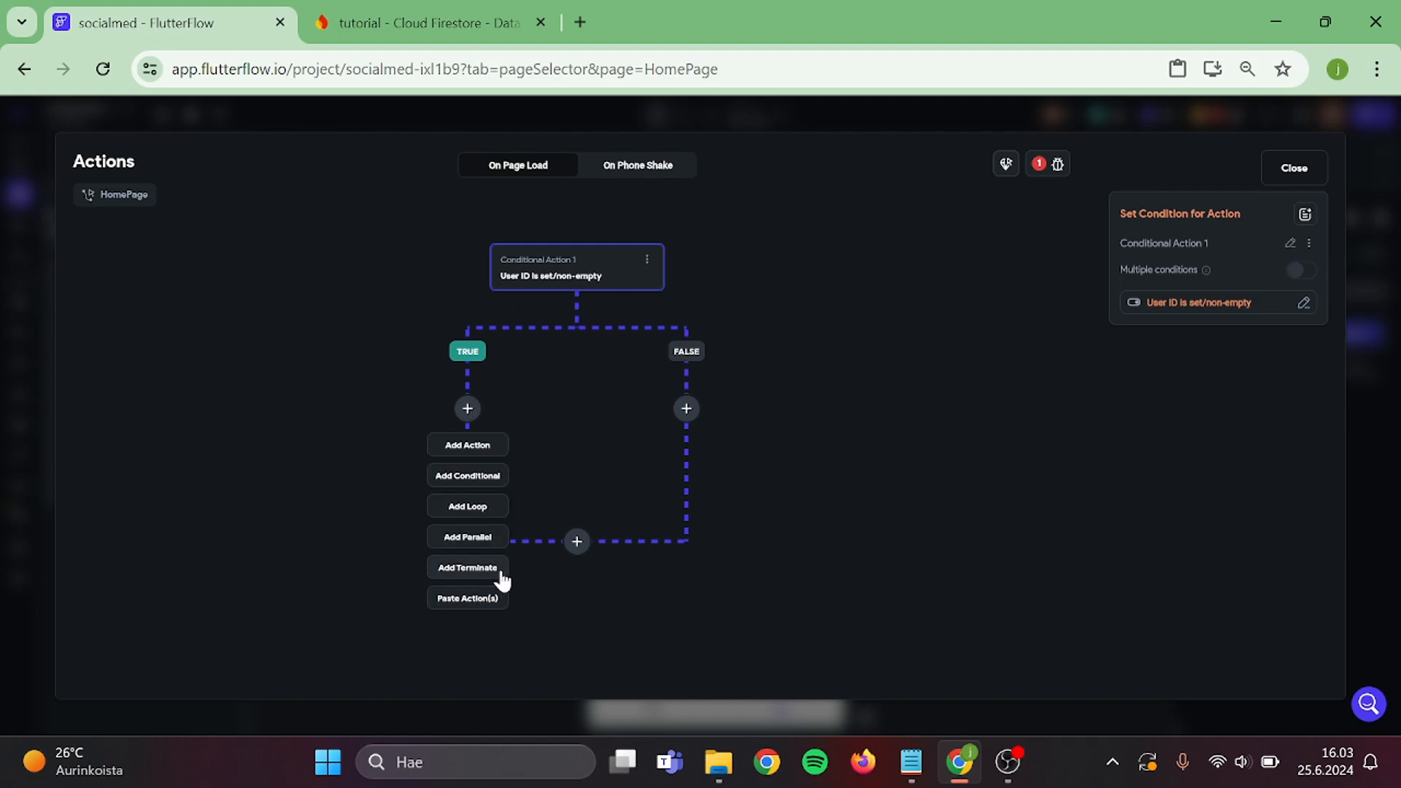
click(467, 568)
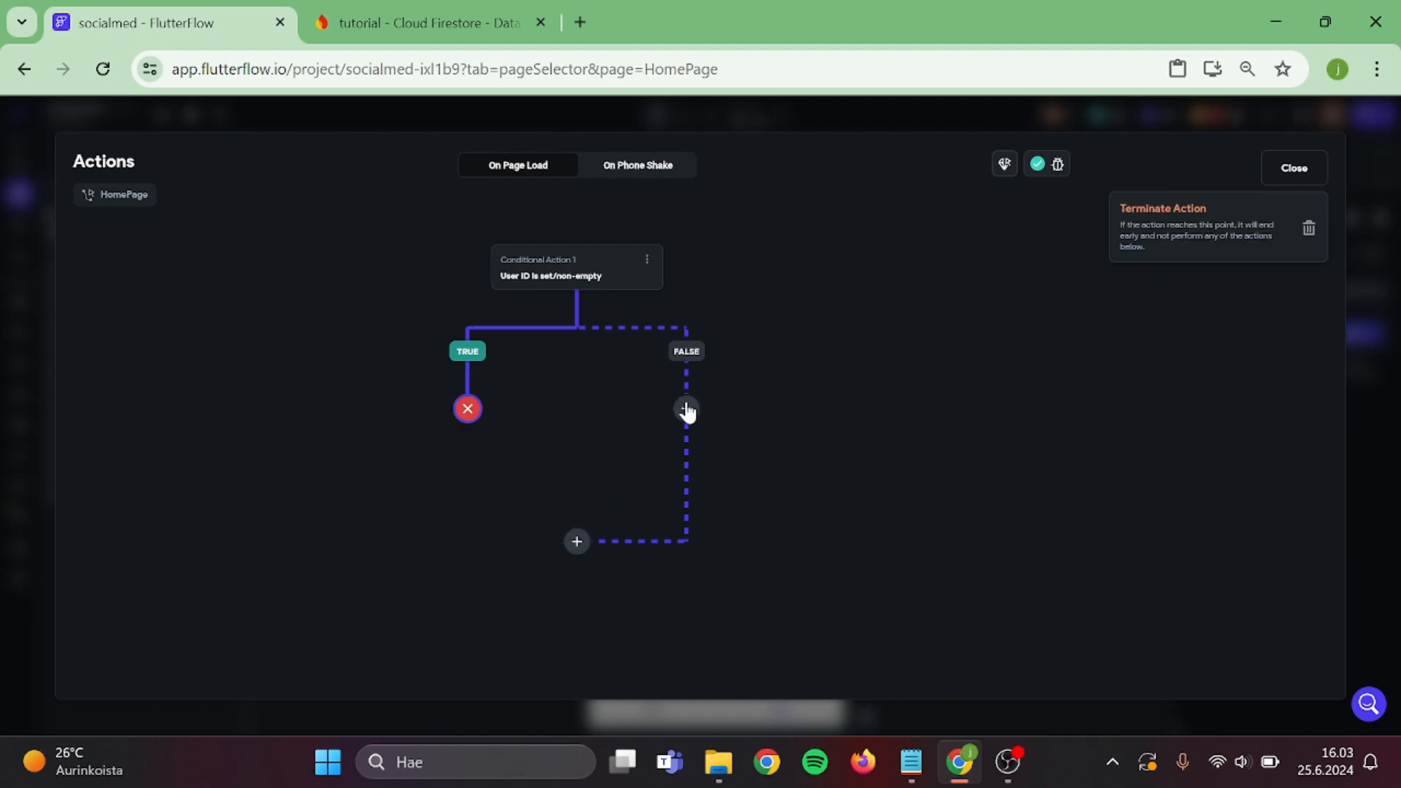
click(686, 410)
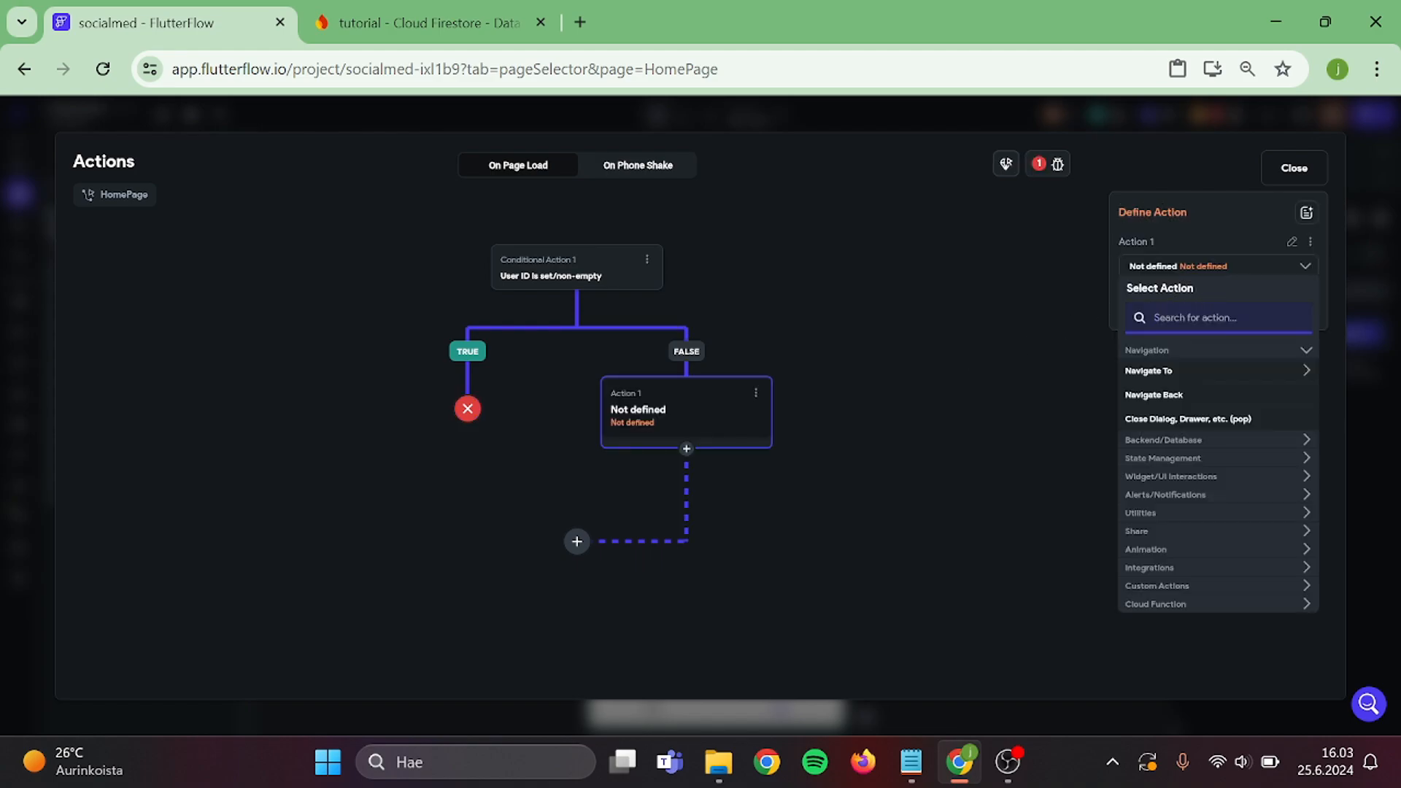
text(naviga)
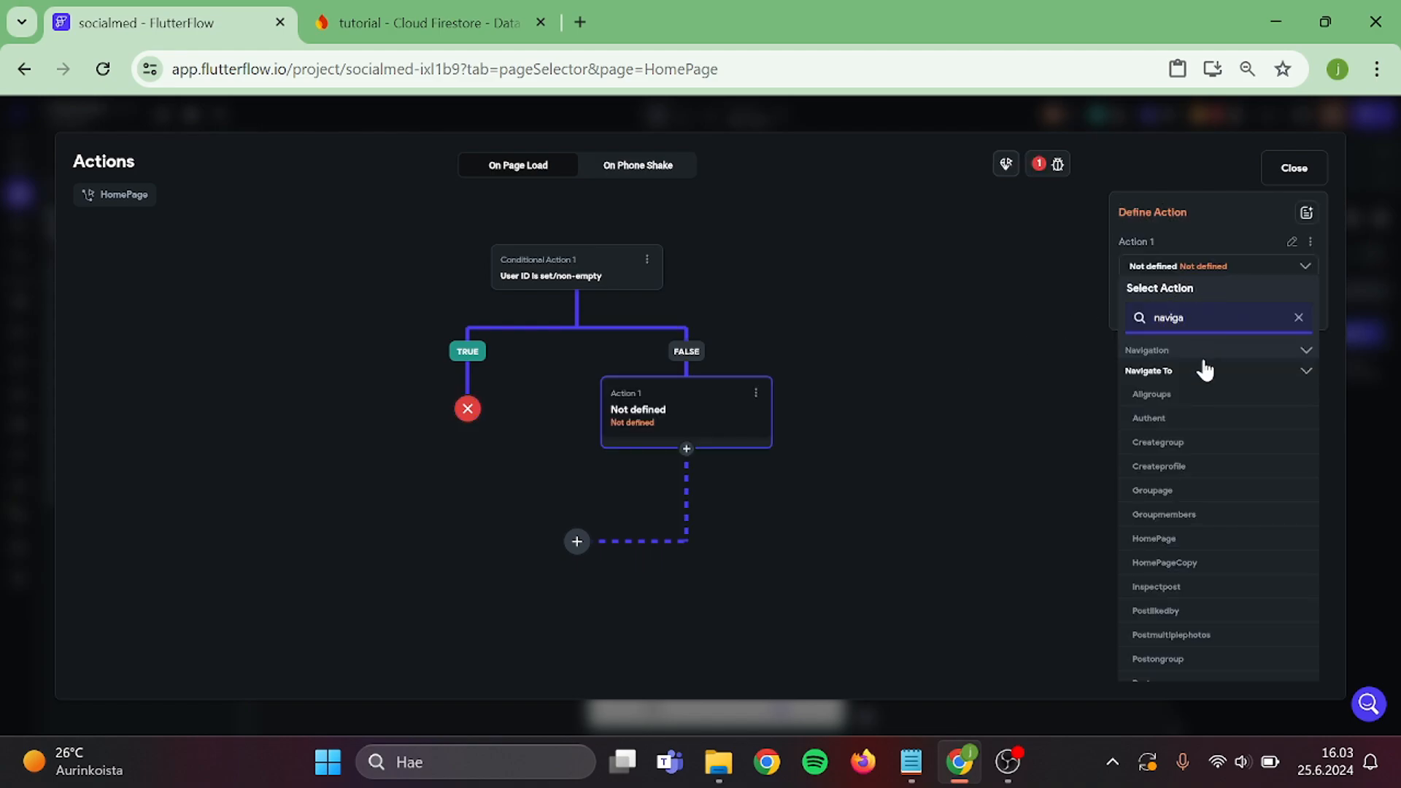
scroll(down, 3)
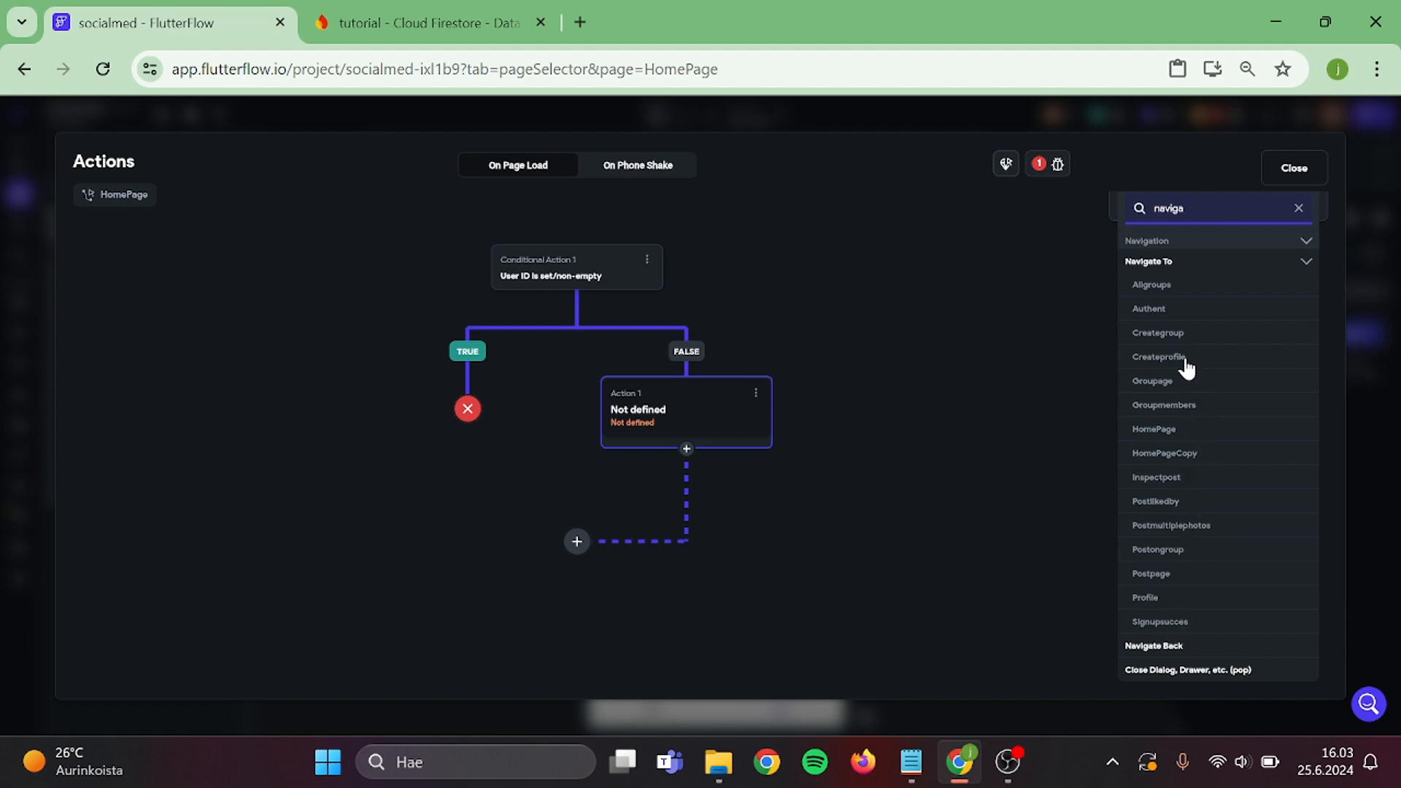
click(1159, 357)
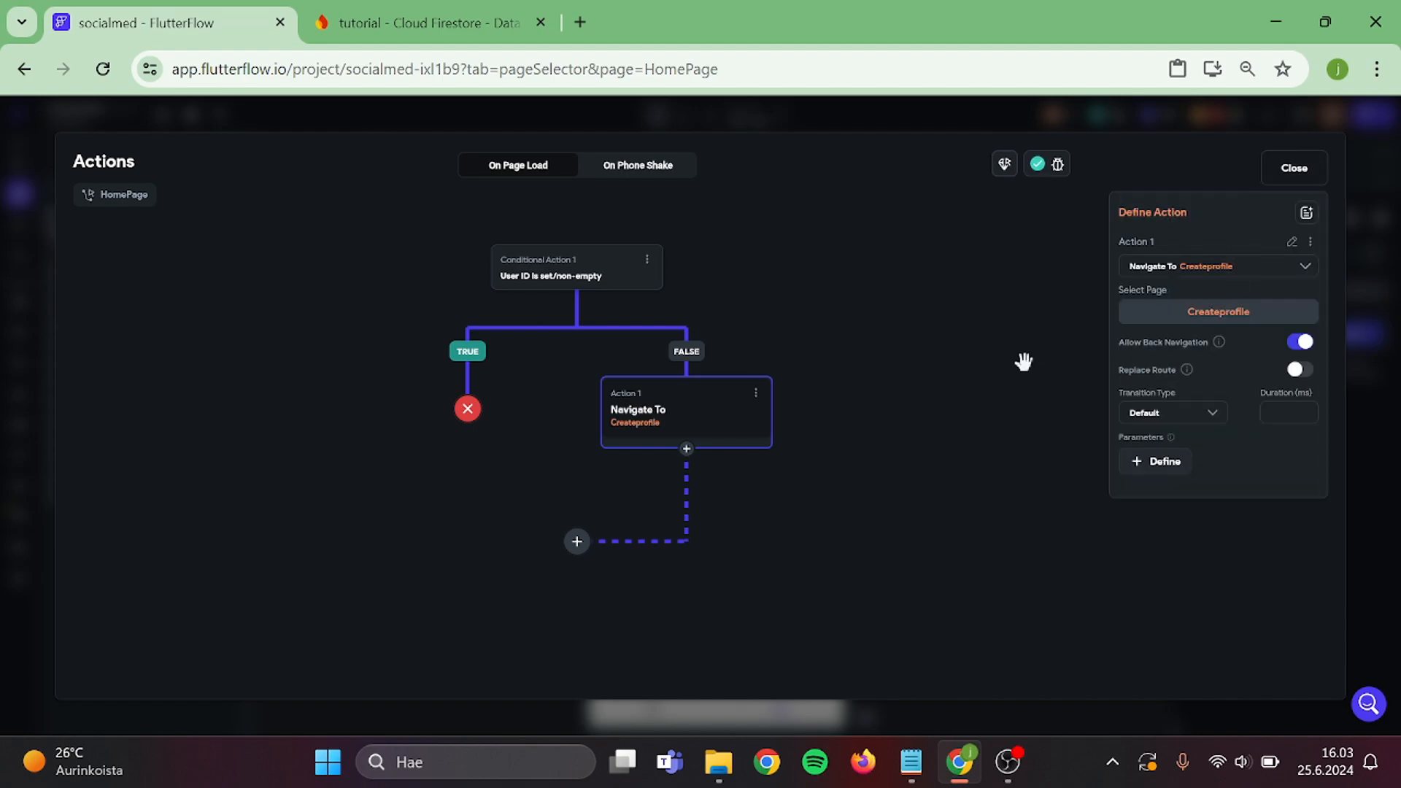
click(576, 542)
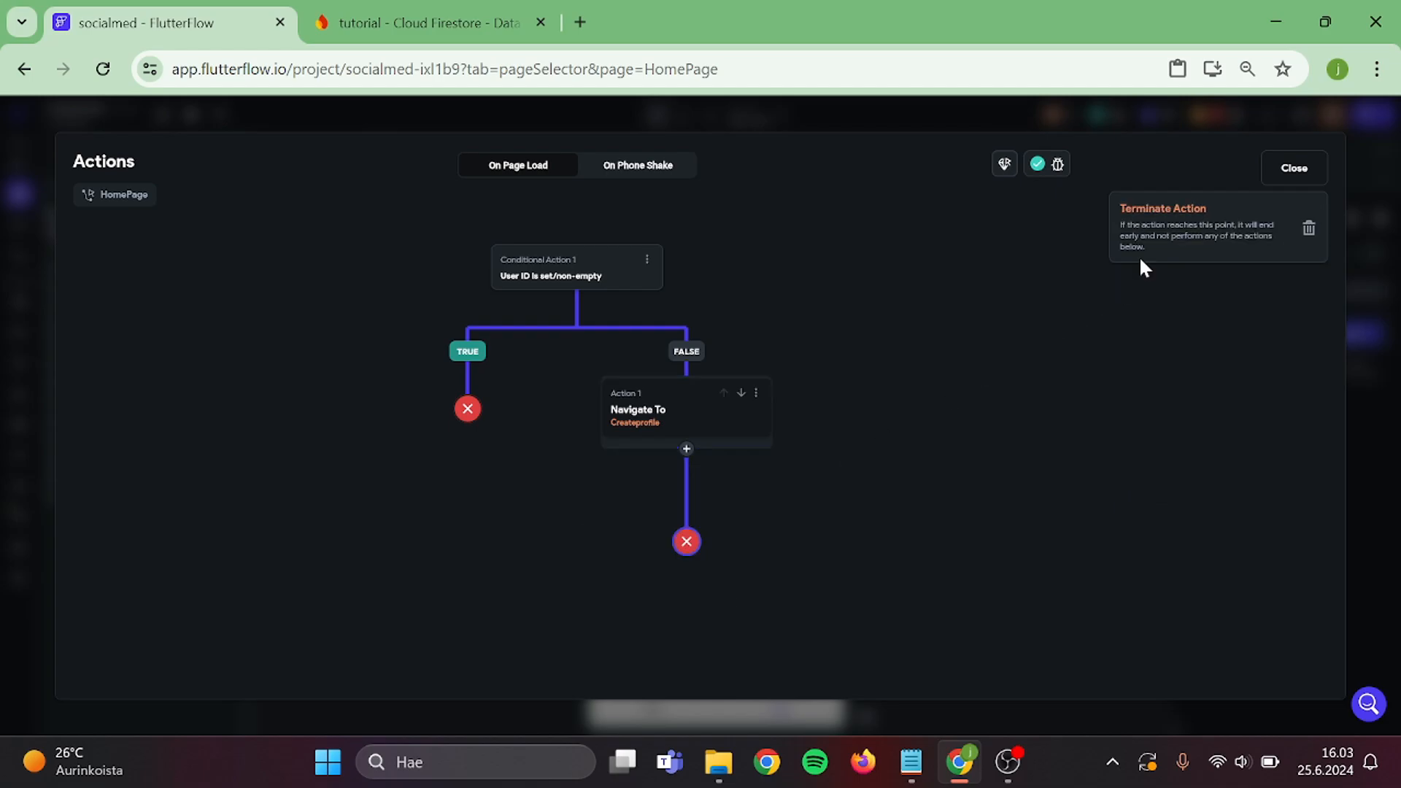
click(1294, 168)
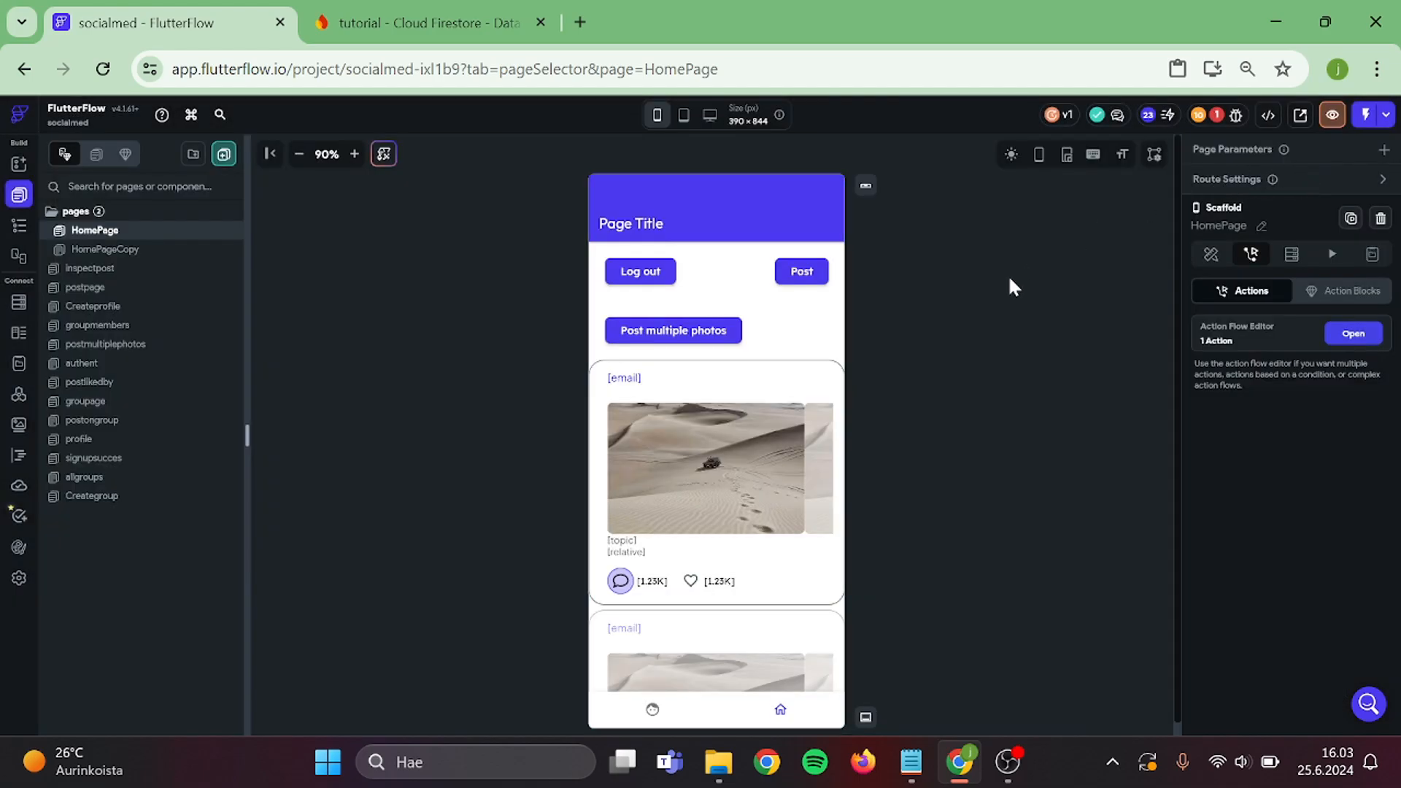
Open the authent page's Sign Up form and review the Create Account button's action flow.
text(aut)
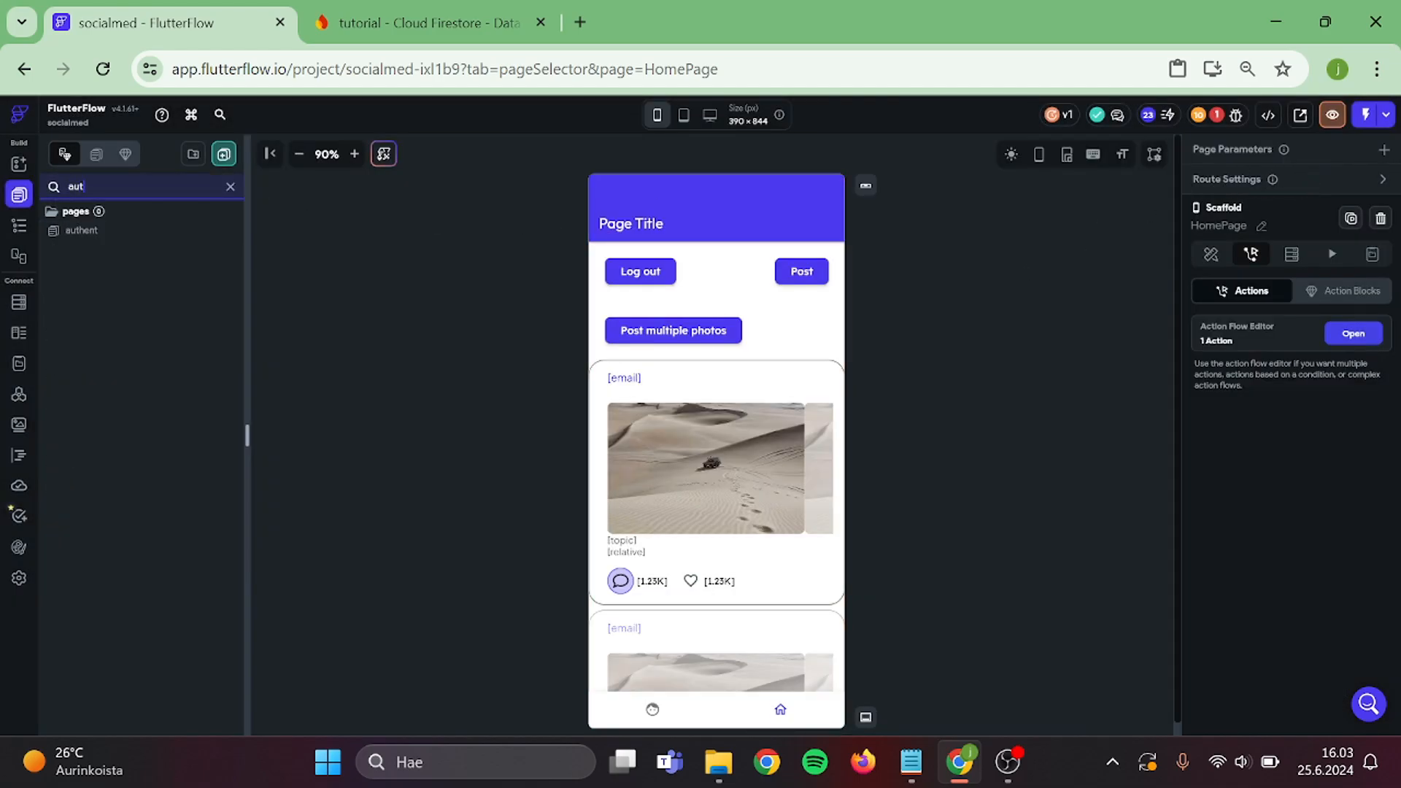
click(82, 230)
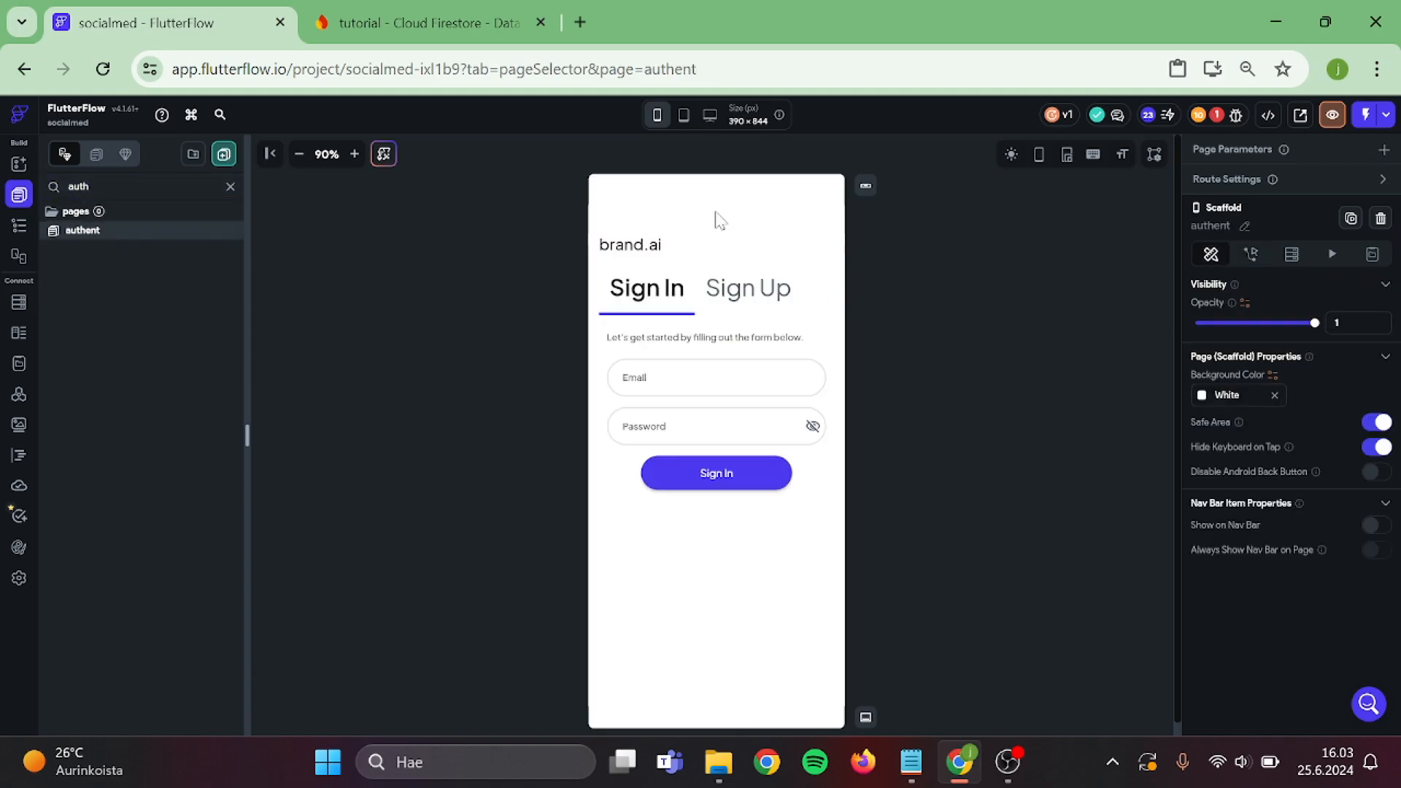
click(748, 288)
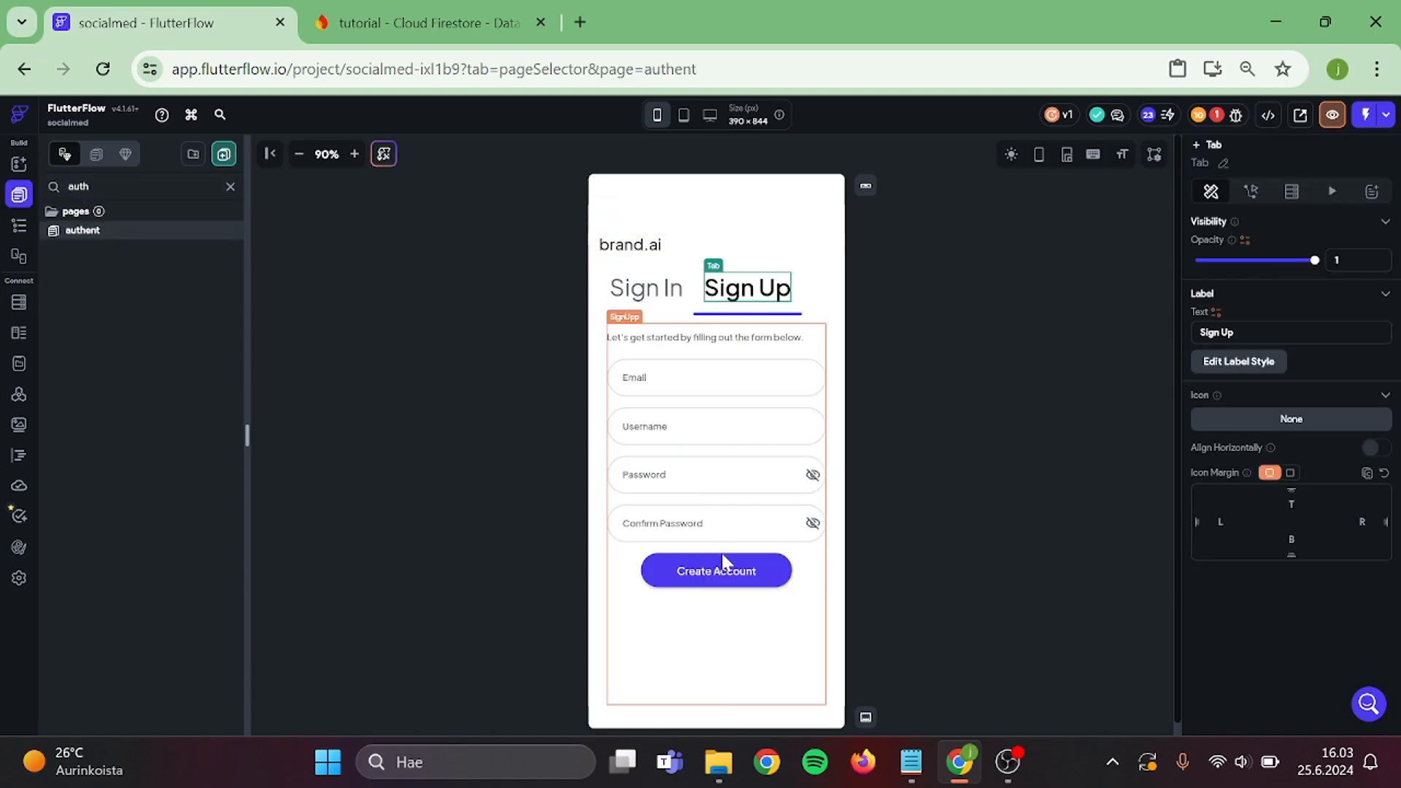
click(716, 570)
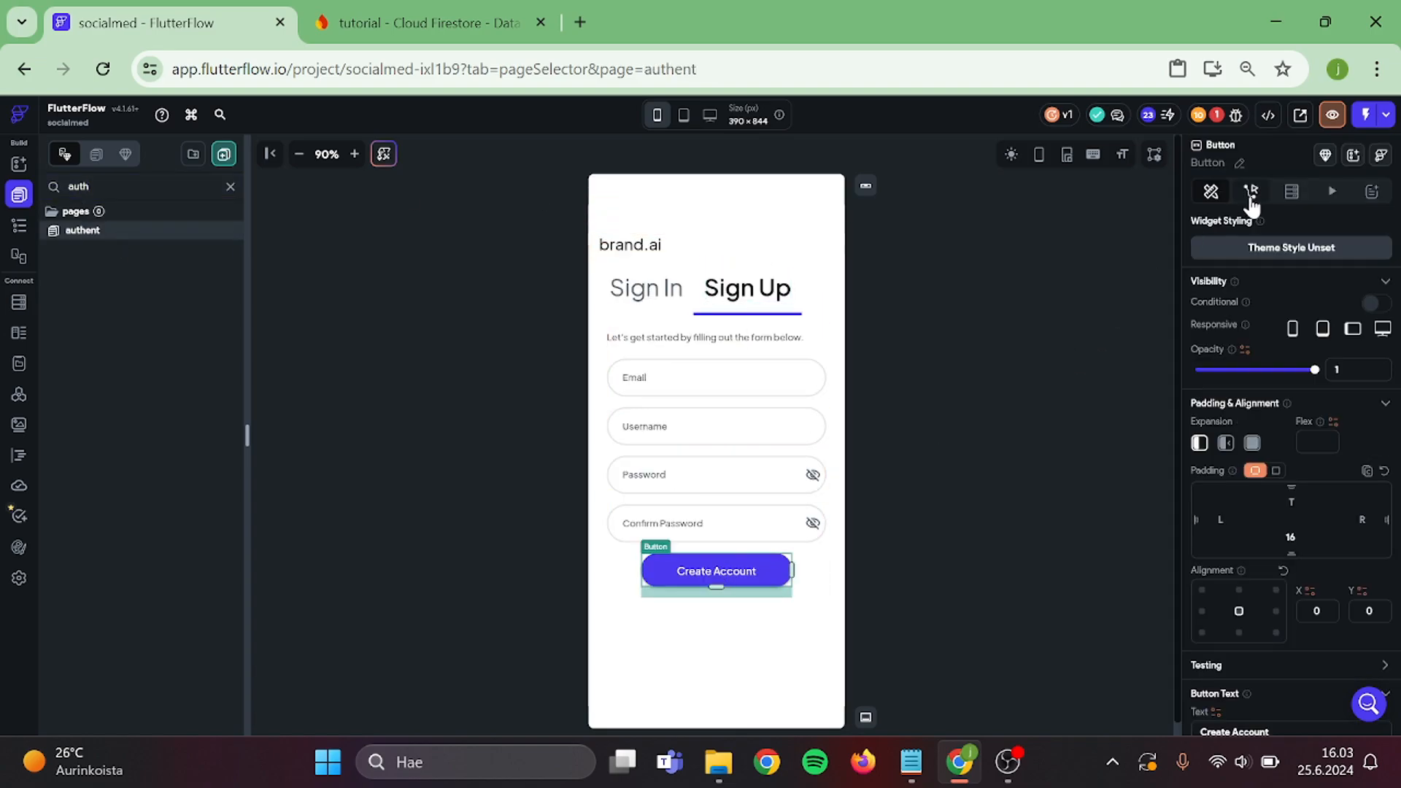
click(1252, 191)
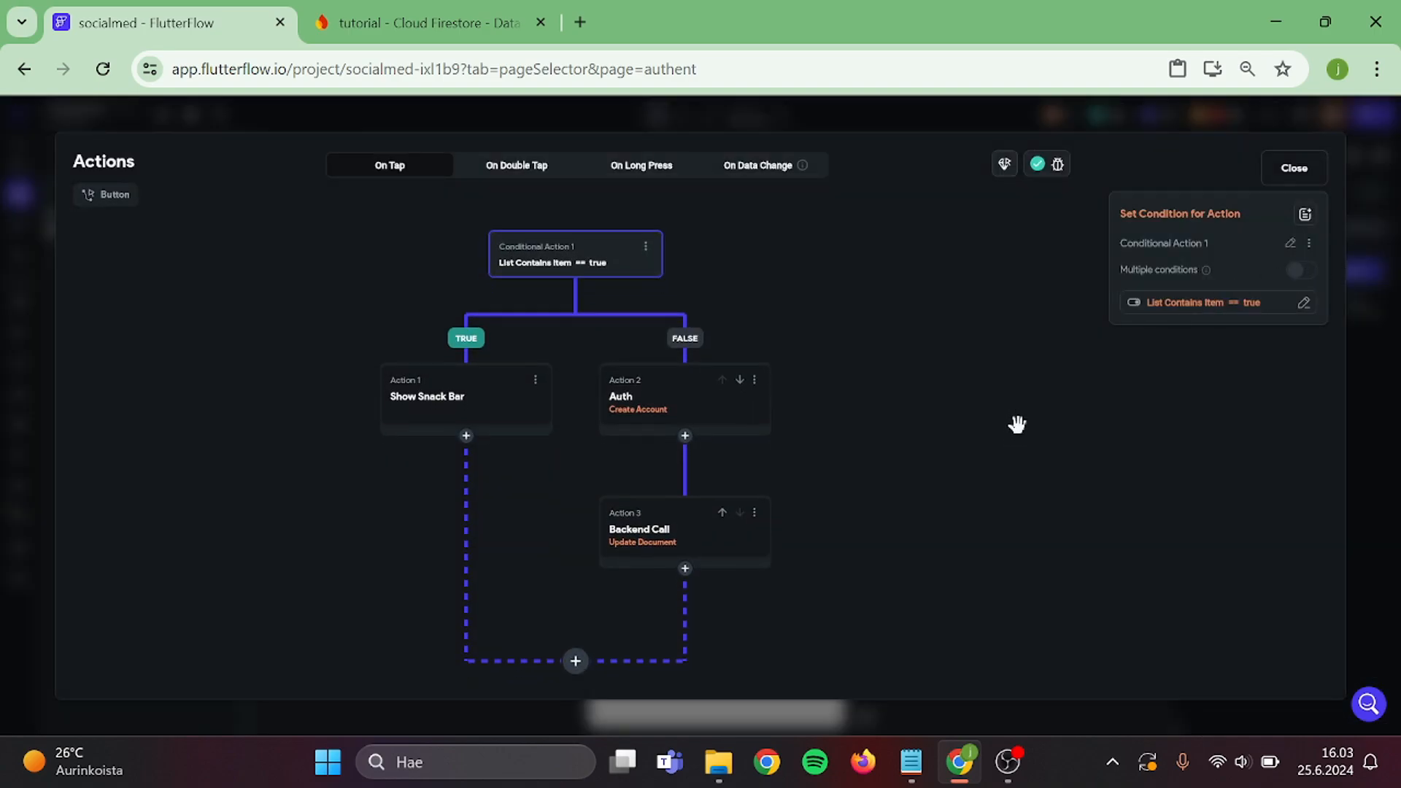
click(683, 397)
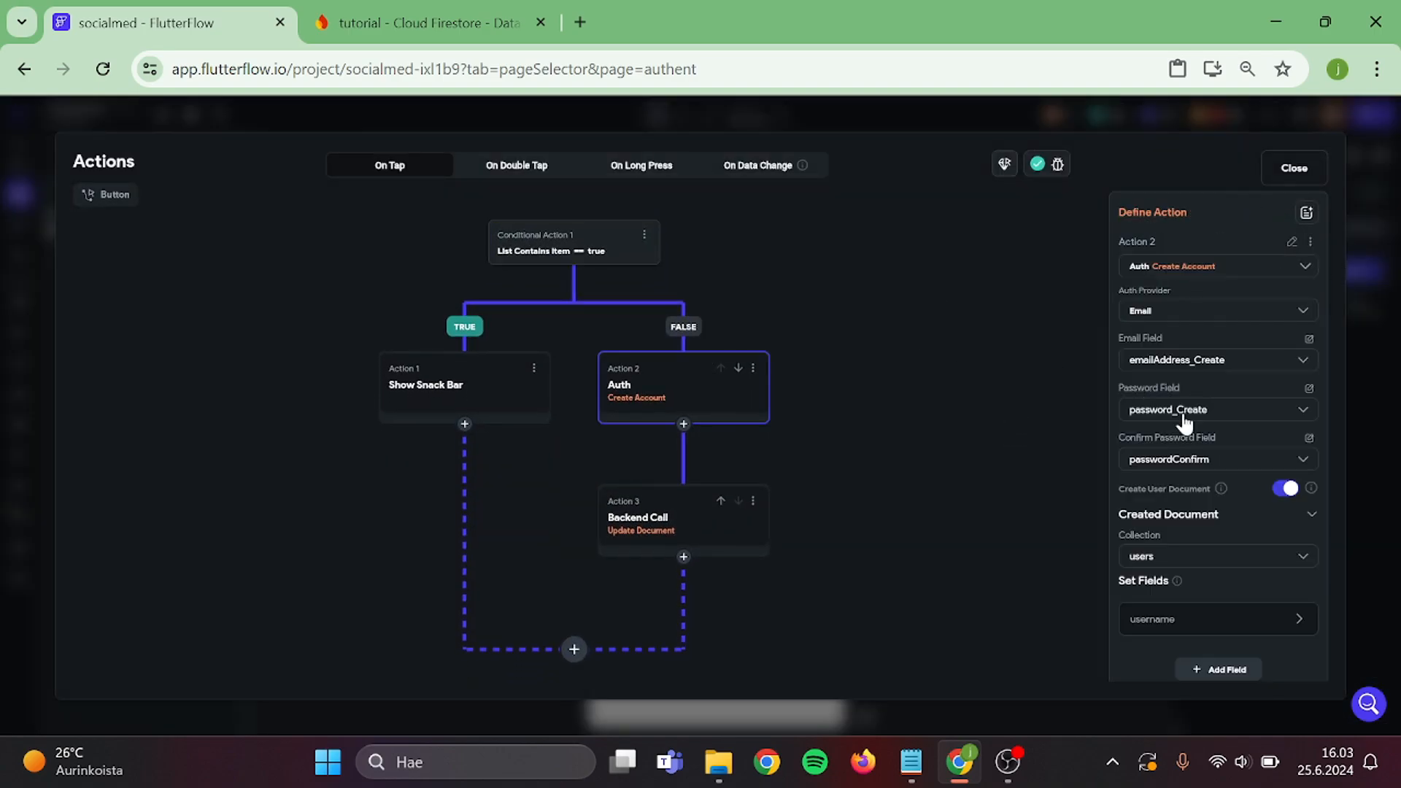
scroll(down, 3)
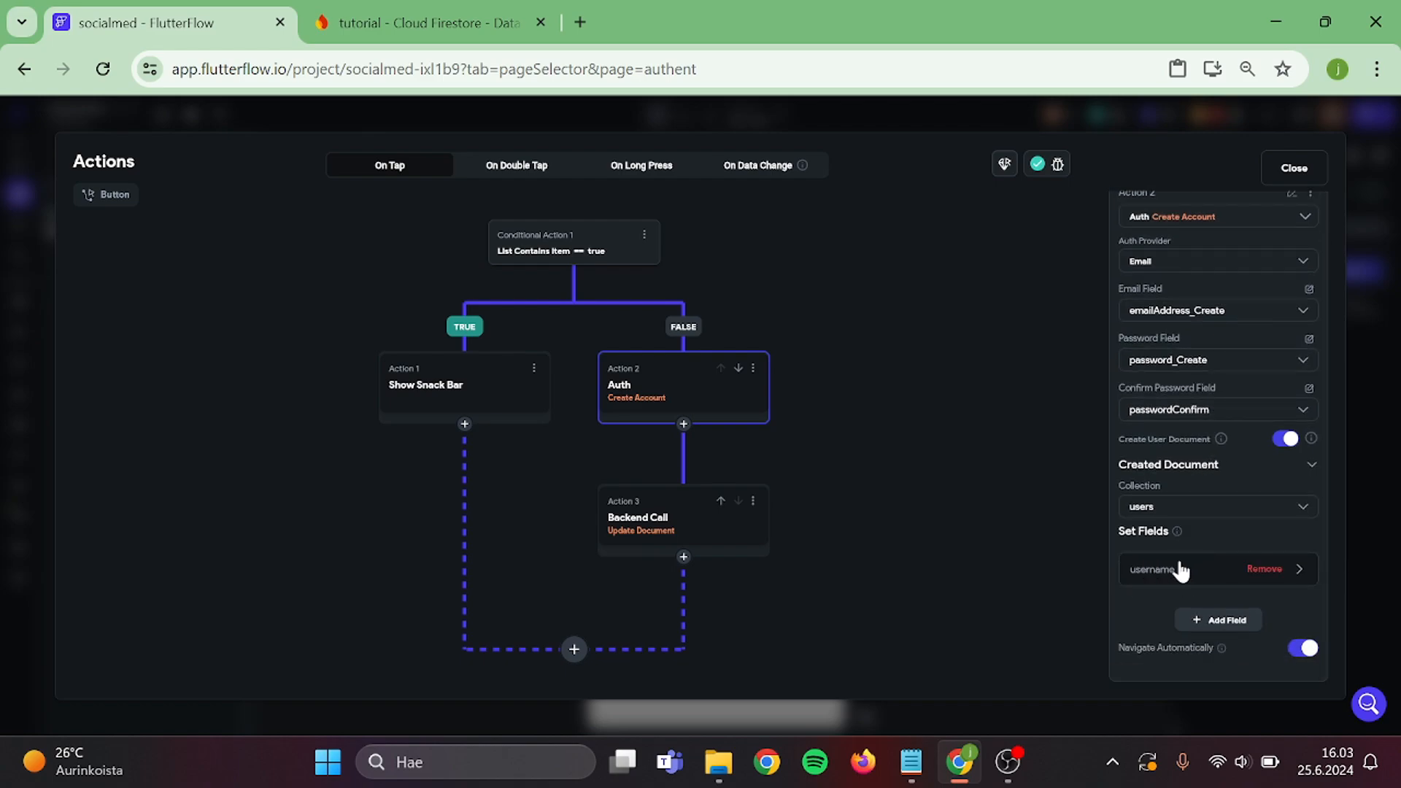
mouse_move(1177, 531)
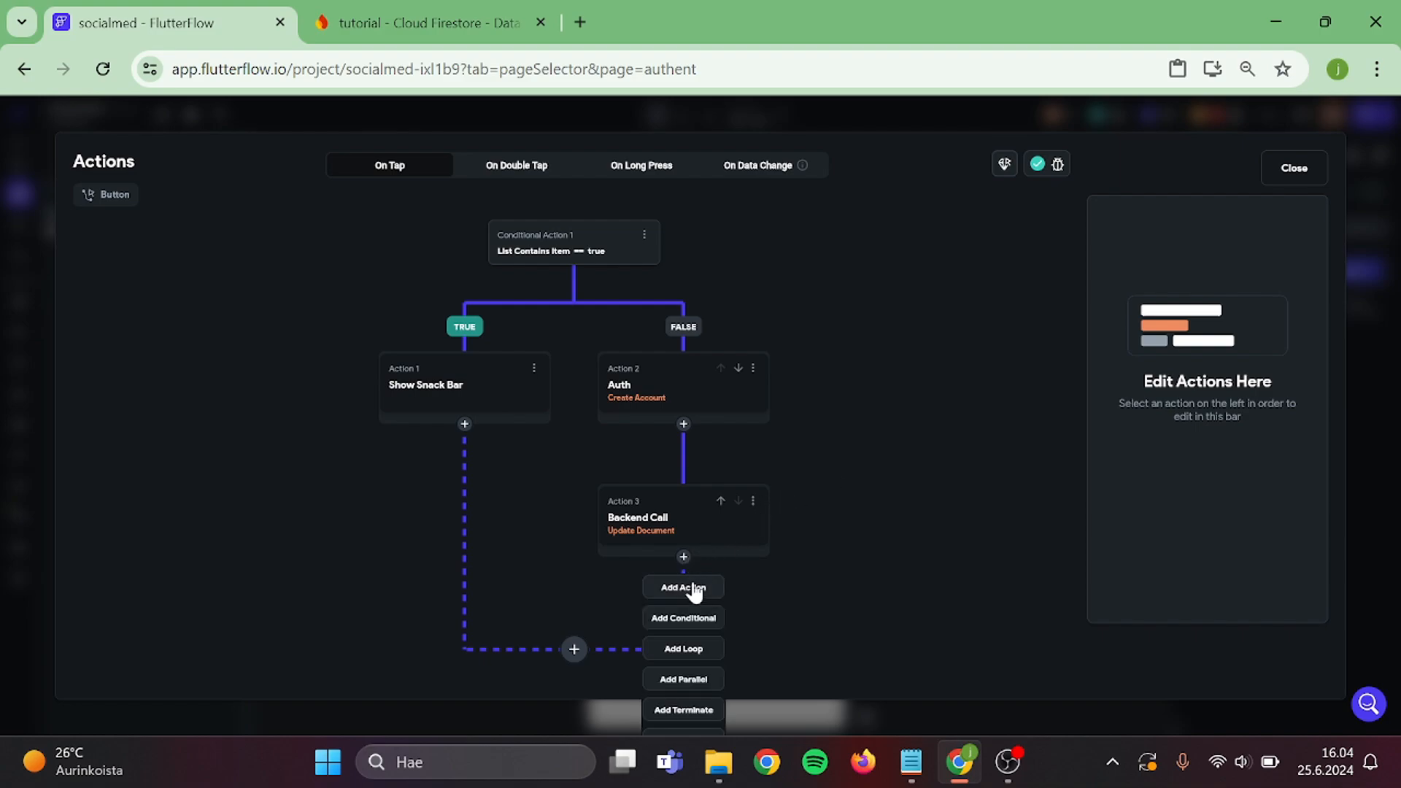
Append a Navigate To Createprofile action after the Create Account document update.
click(683, 586)
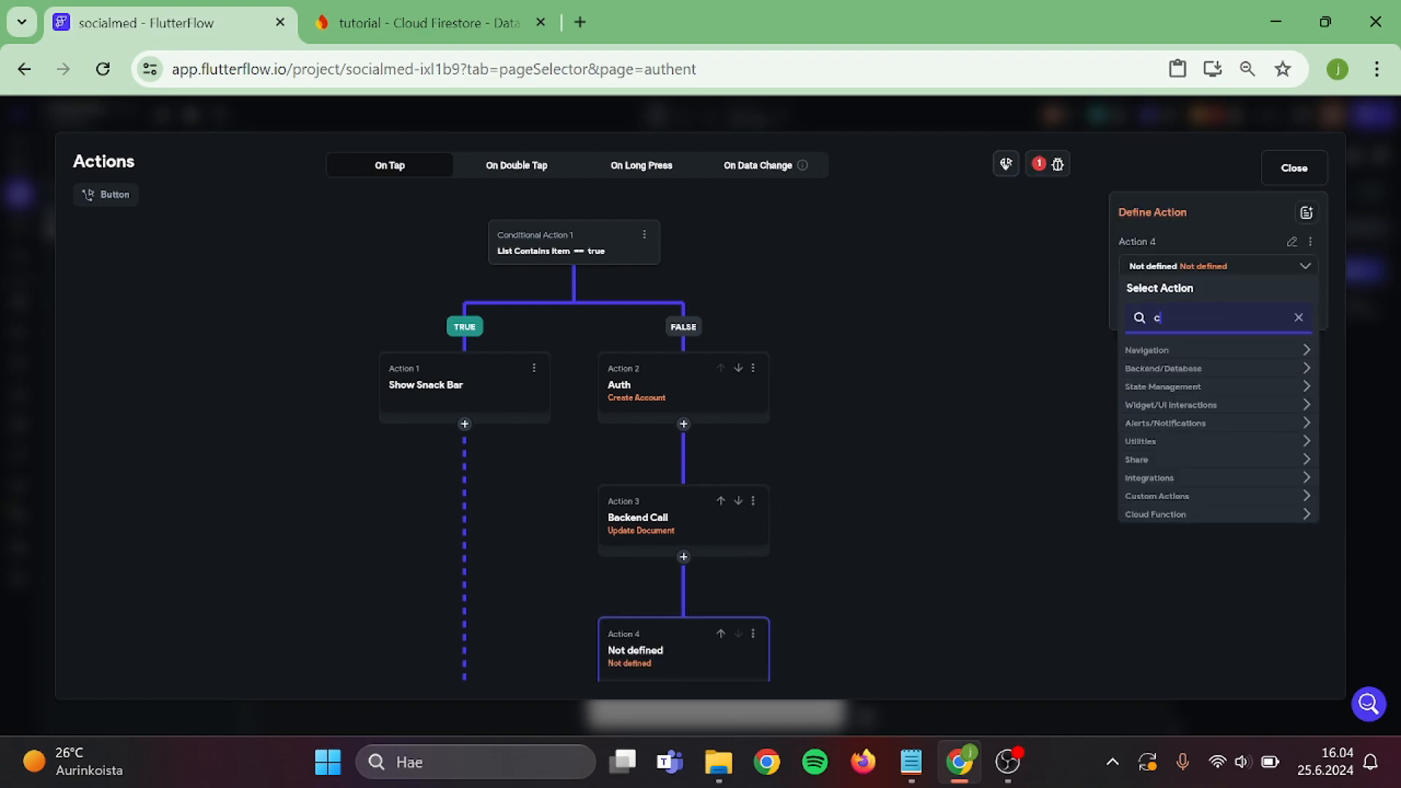
text(reate)
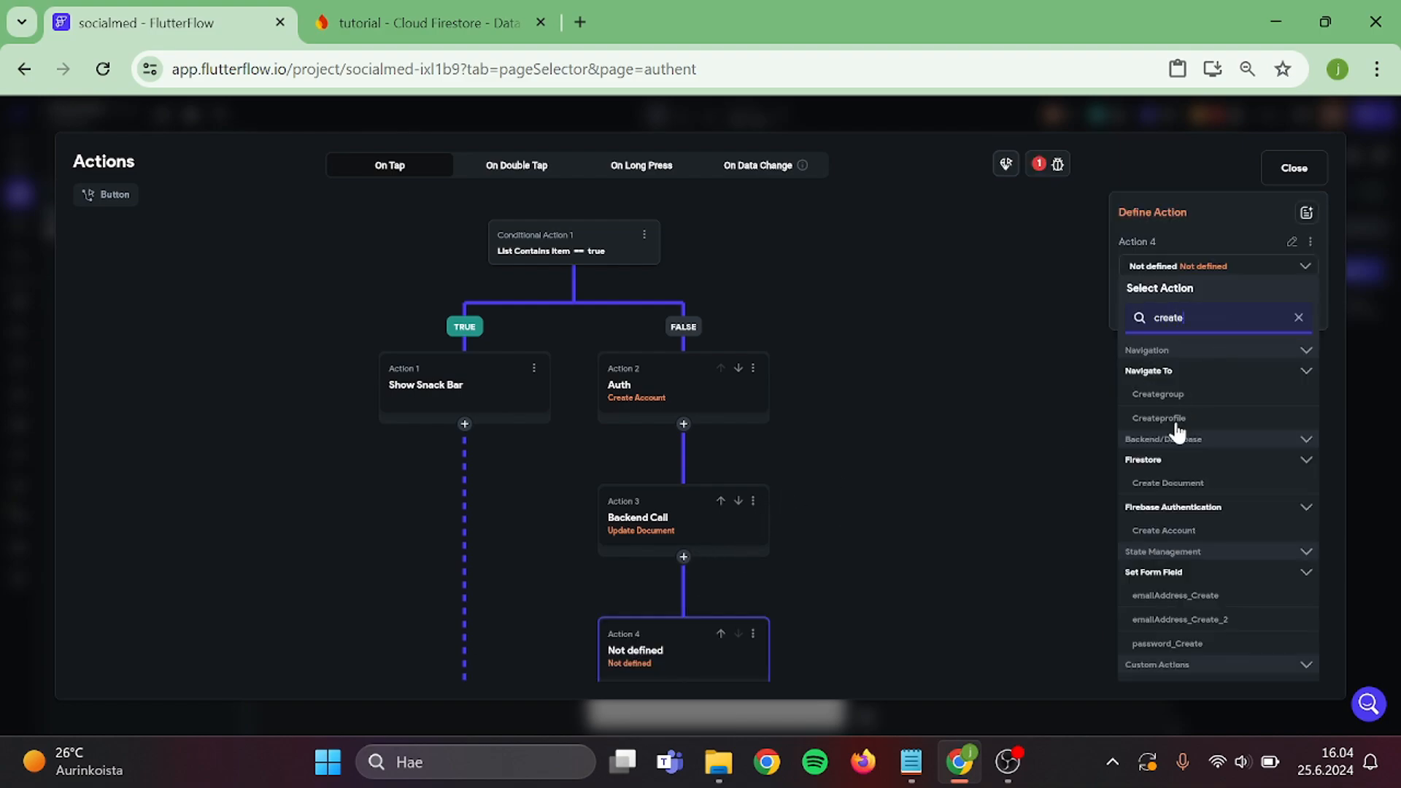
click(1159, 418)
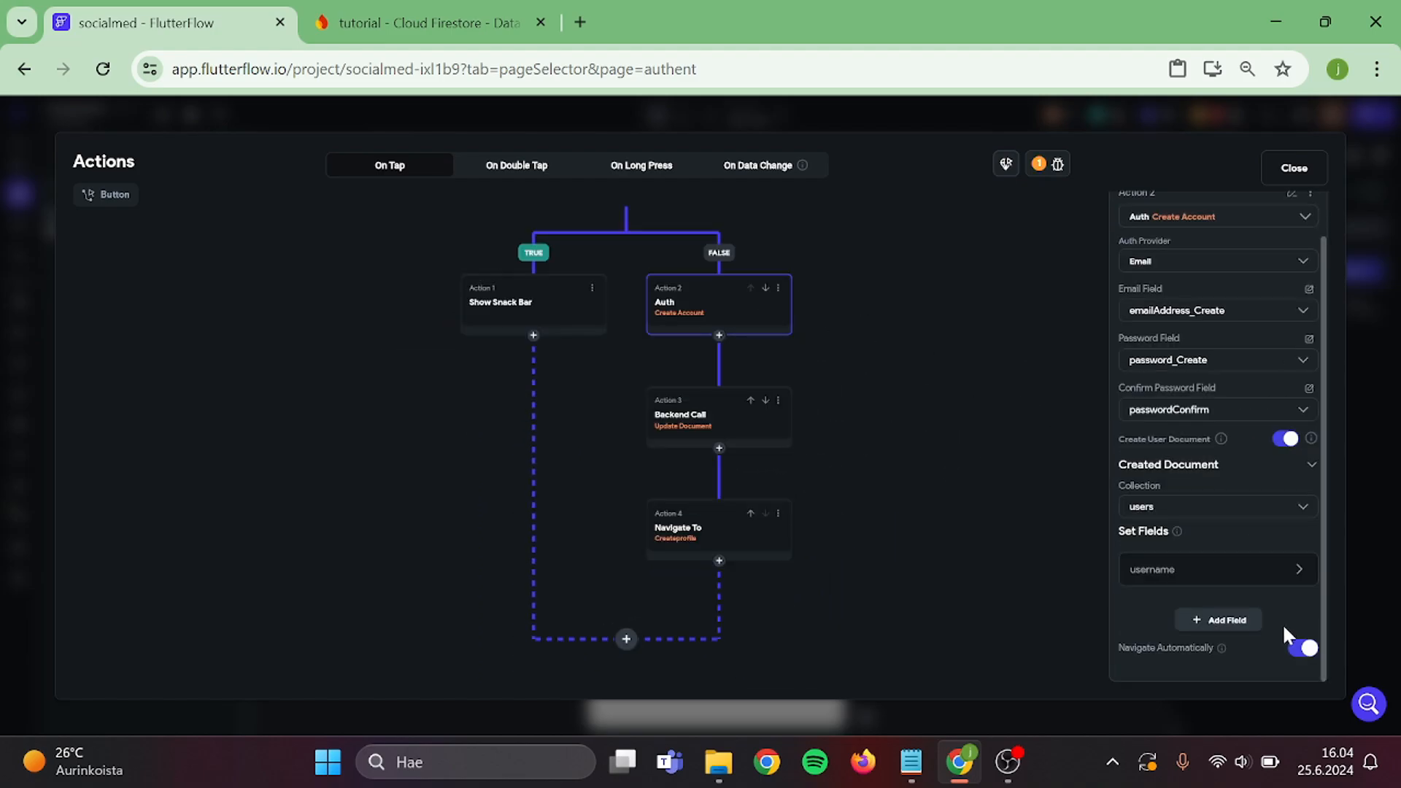
click(1298, 648)
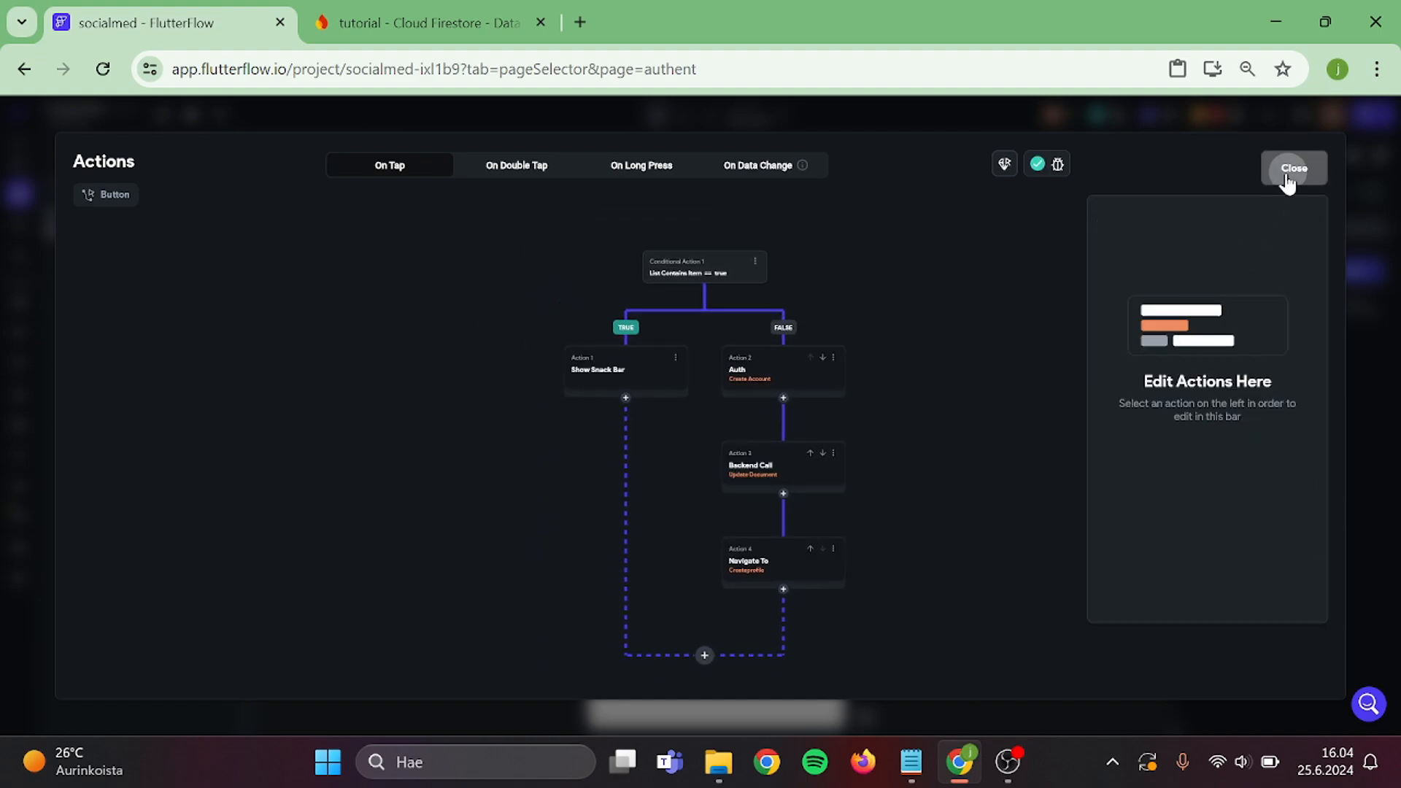
click(1294, 167)
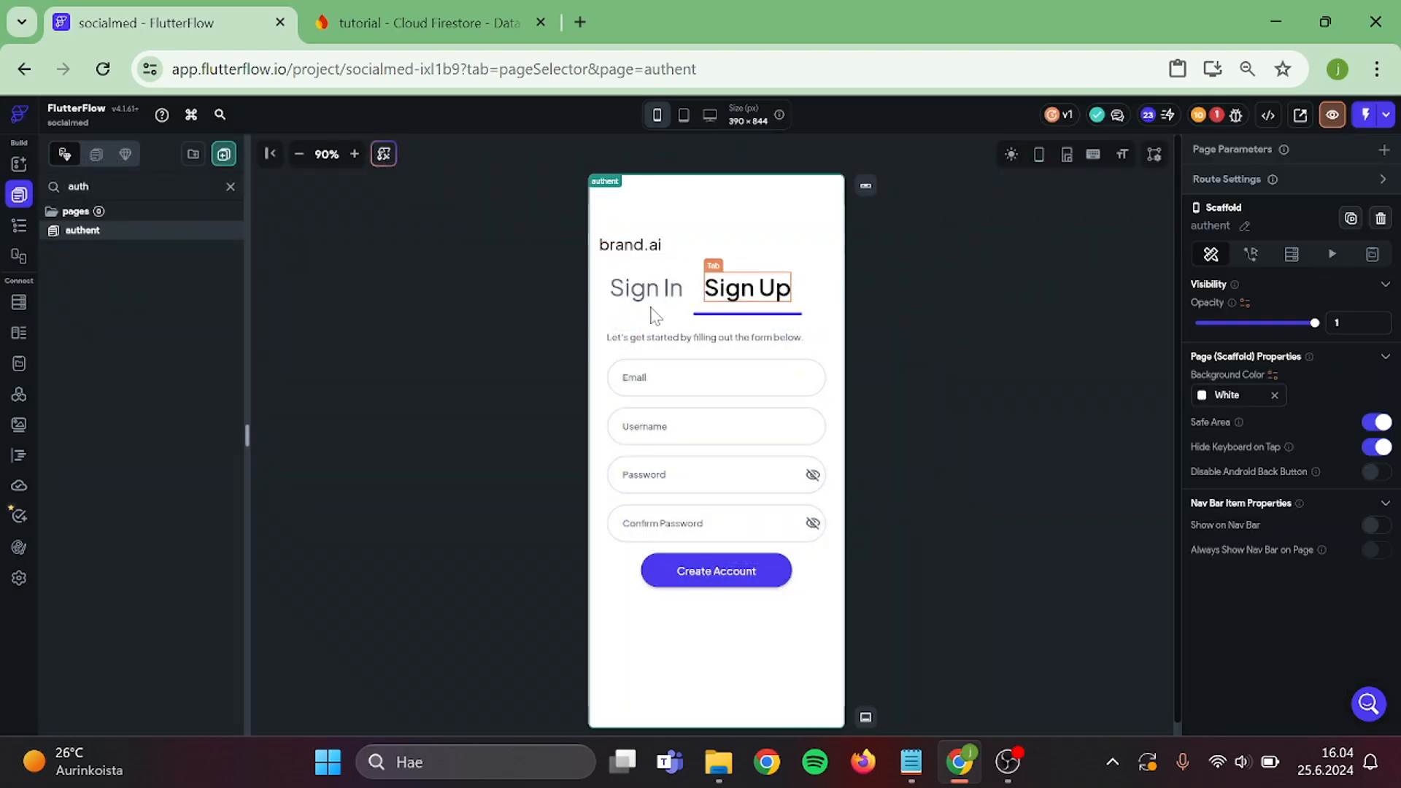
Copy the image address of a blank default profile picture from Google Images.
click(18, 578)
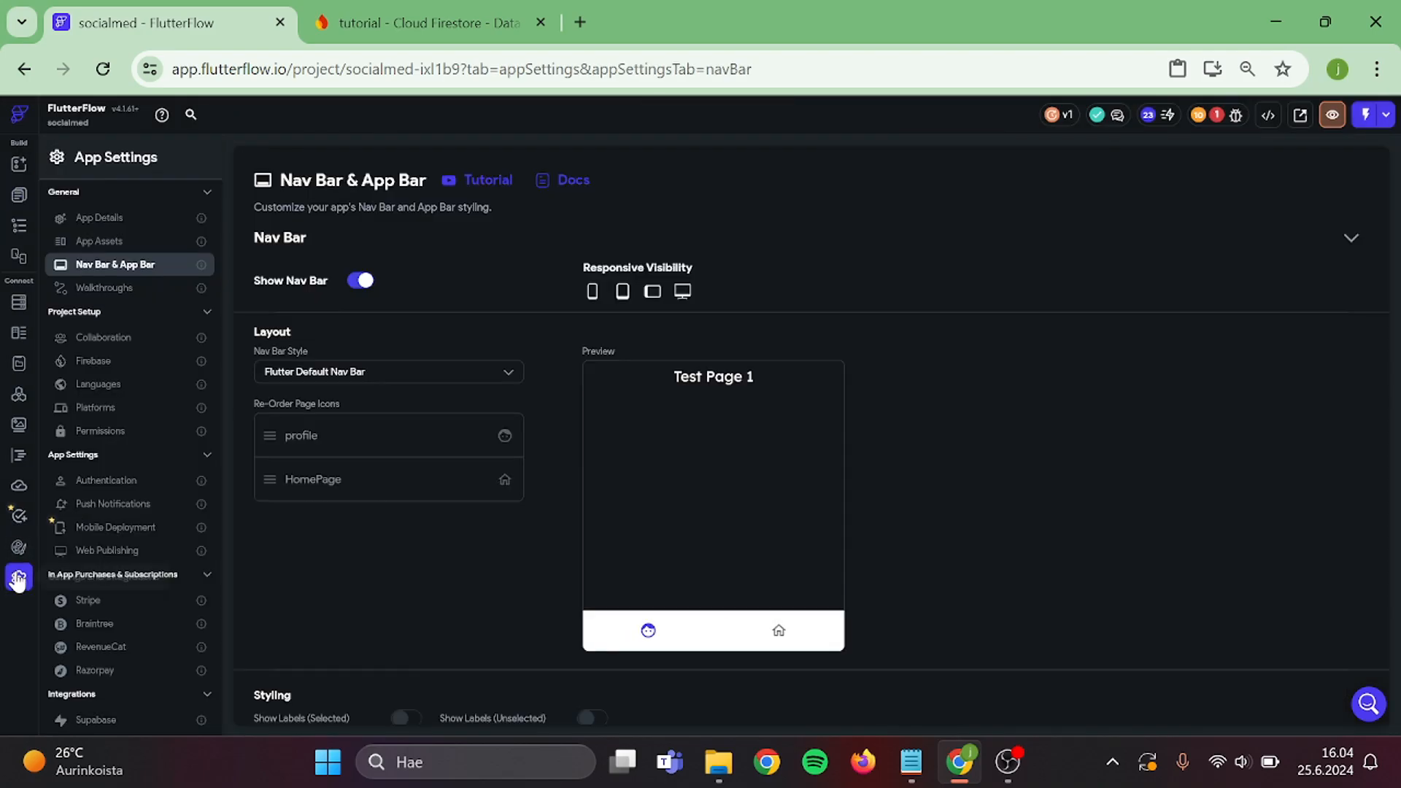
click(18, 303)
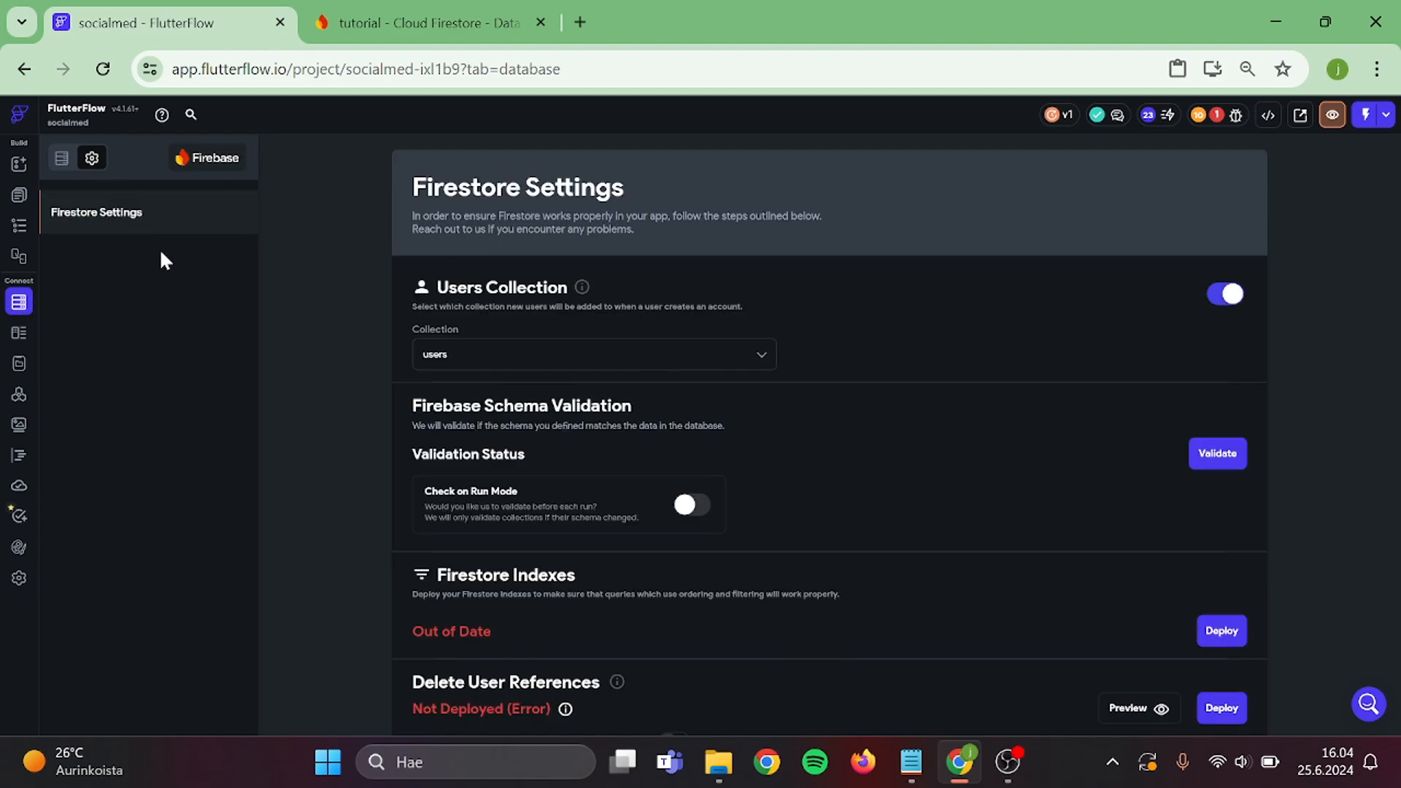
scroll(down, 3)
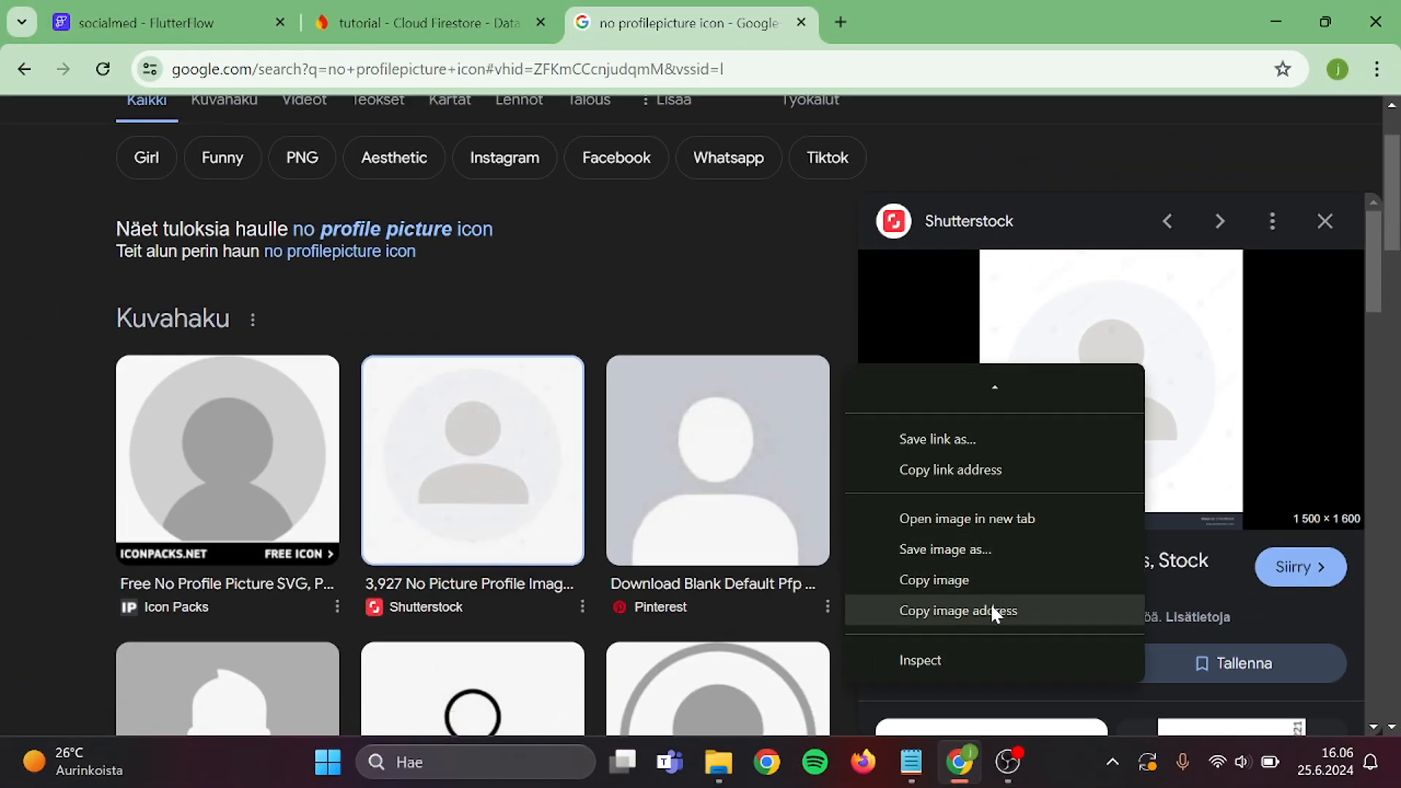
click(146, 22)
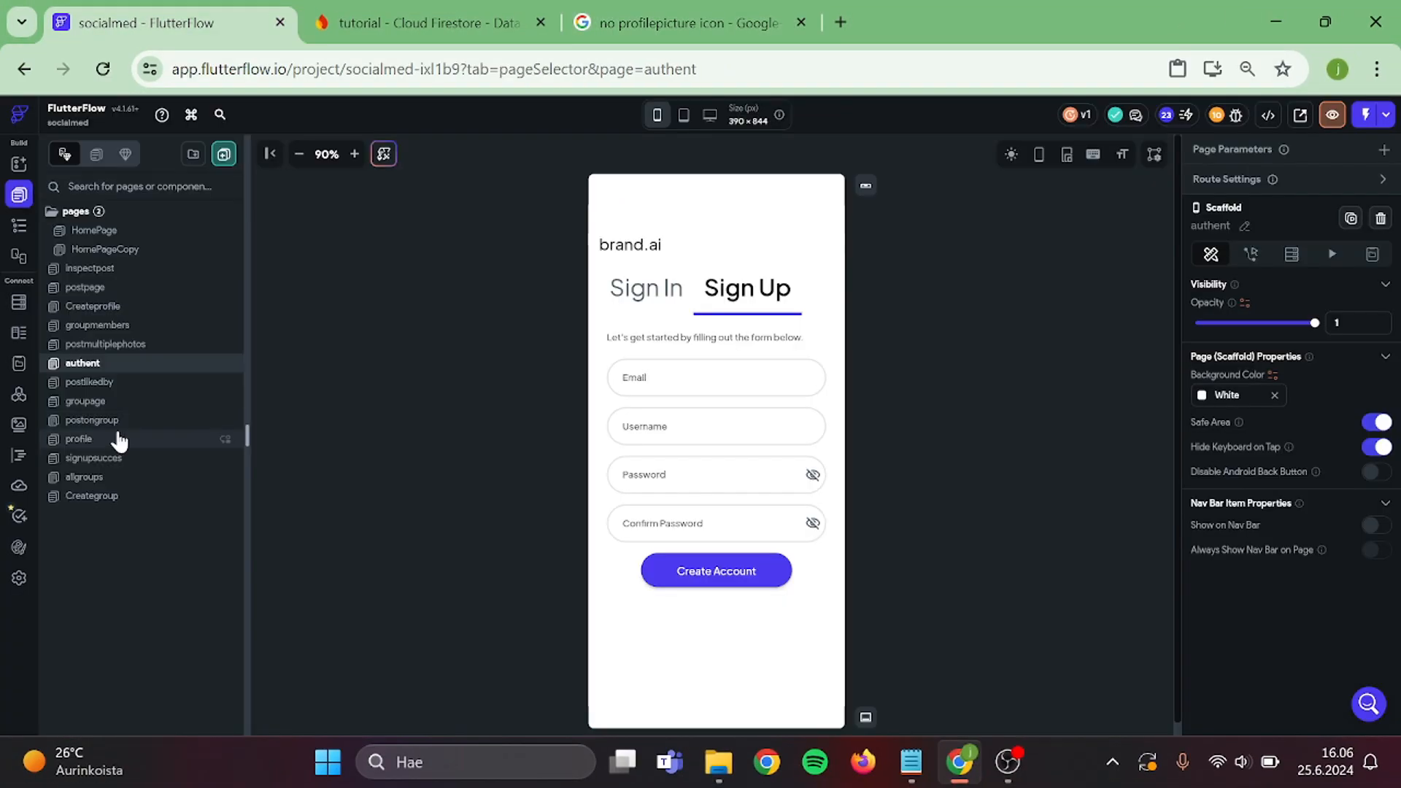
On the profile page, give the circular avatar Image a blank-avatar default path.
click(77, 439)
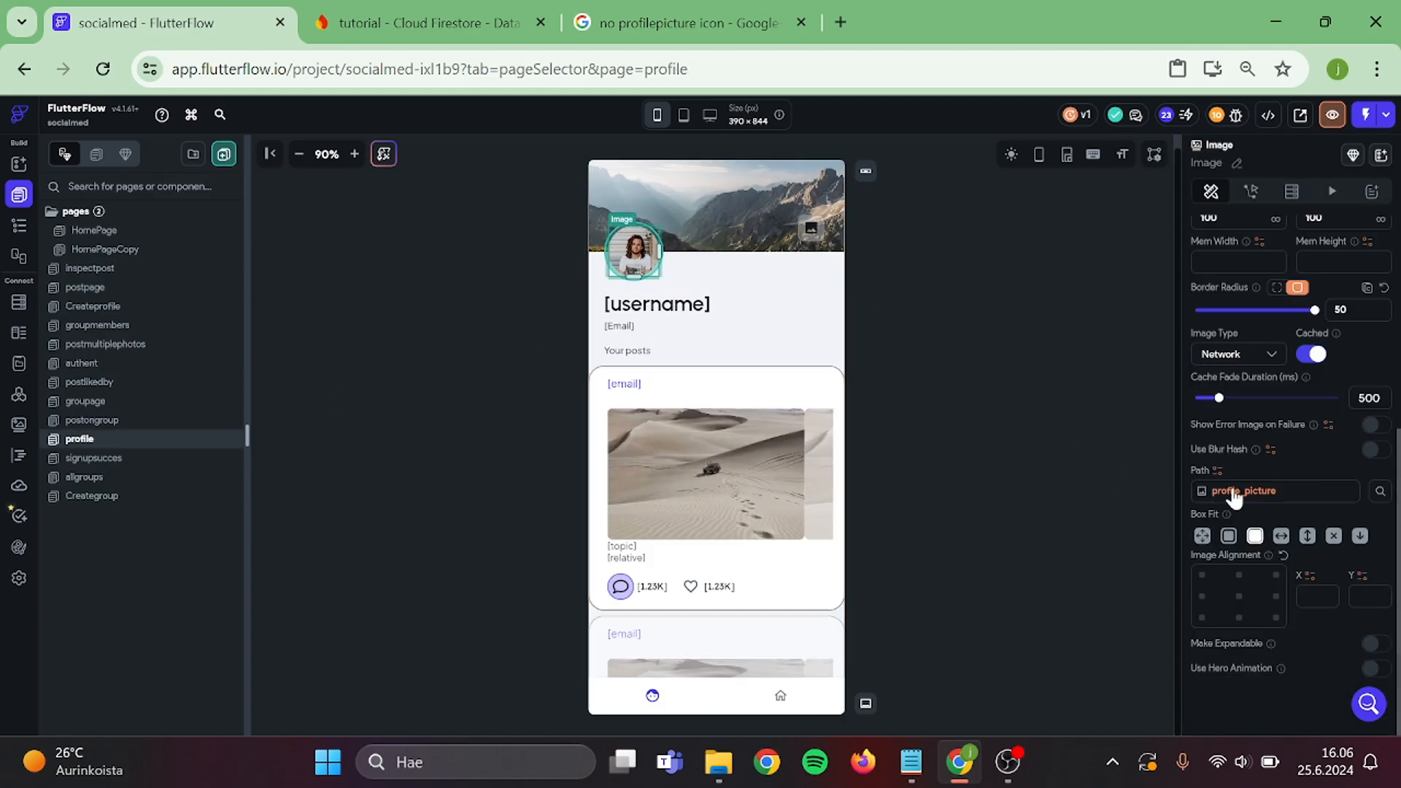
click(1242, 491)
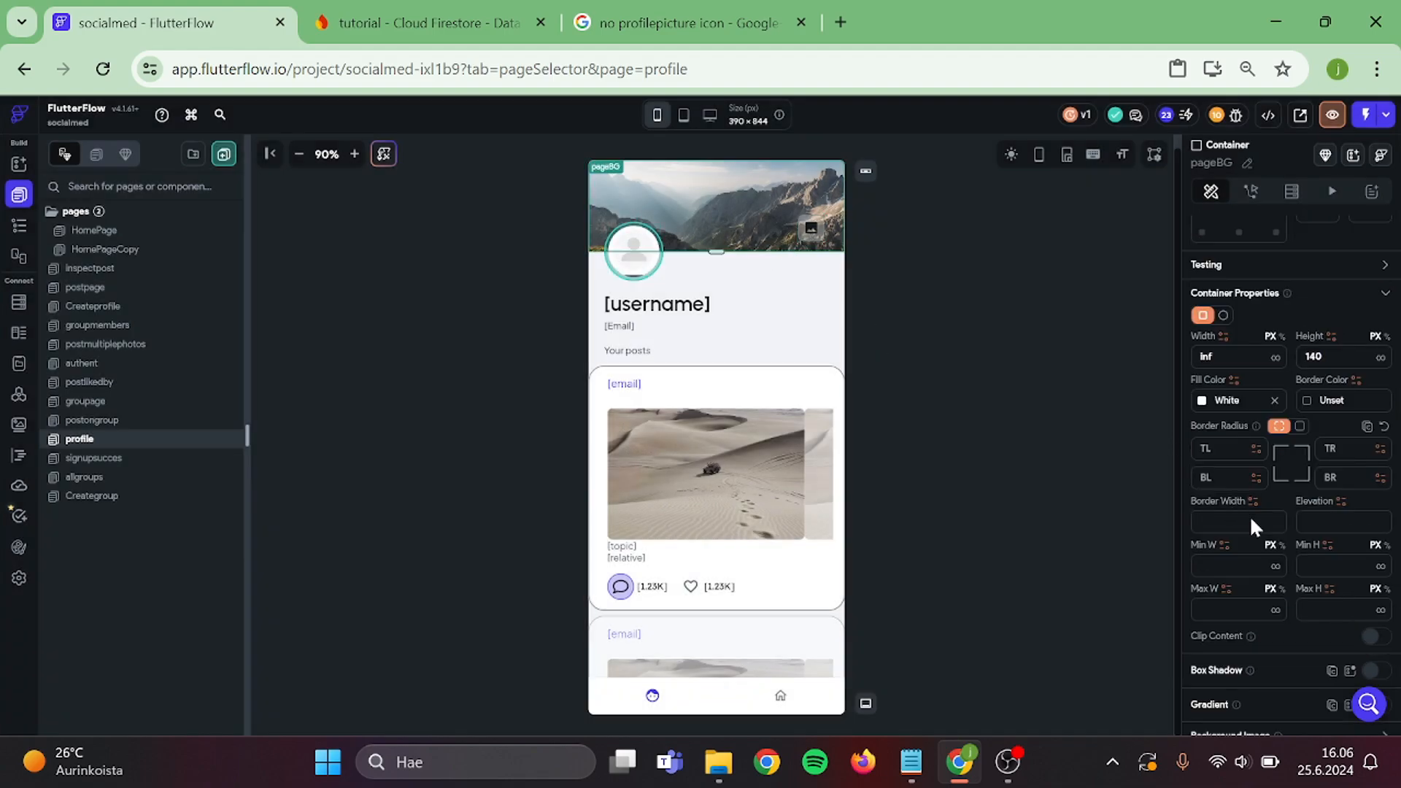
Bind pageBG's background image to Authenticated User background_picture, defaulting to the avatar URL.
scroll(down, 3)
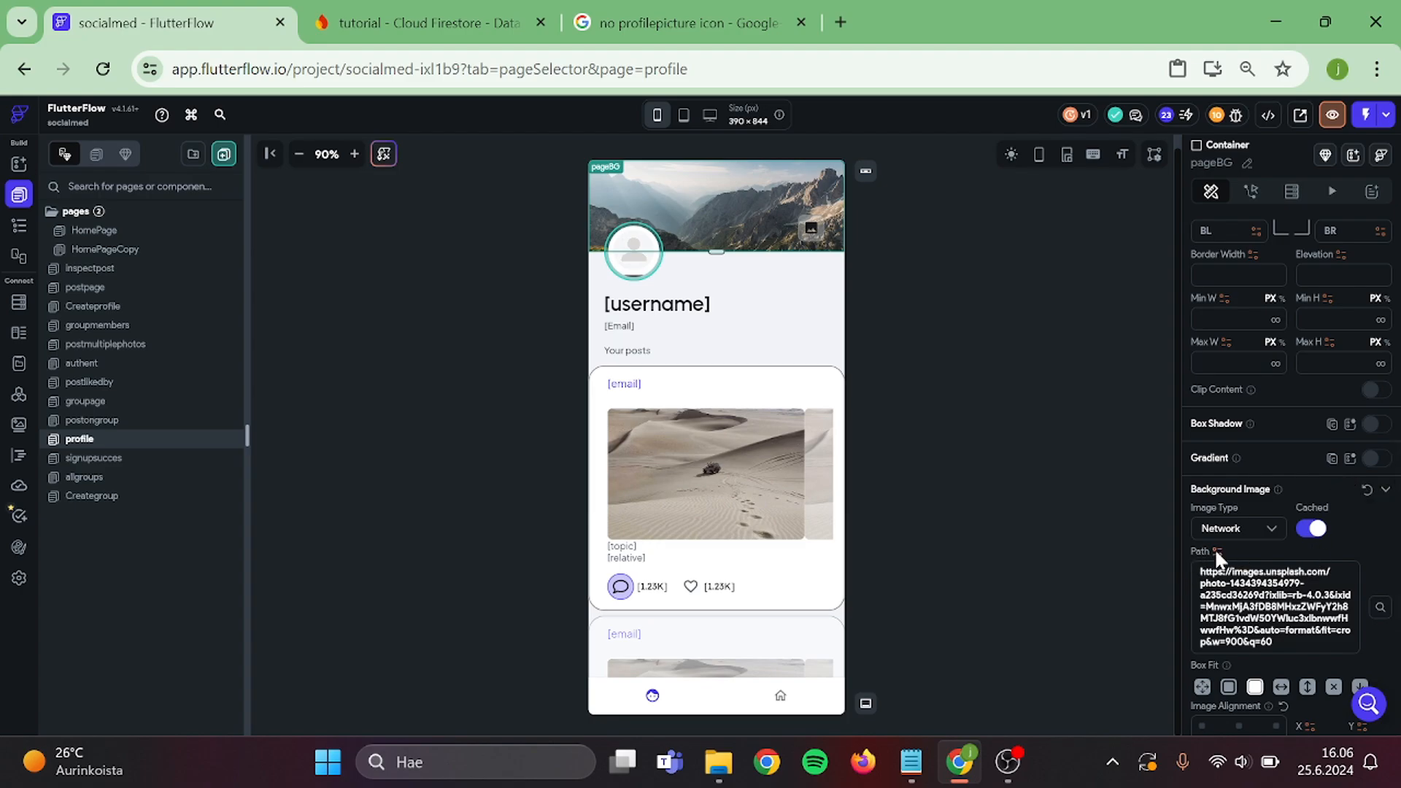
click(1217, 551)
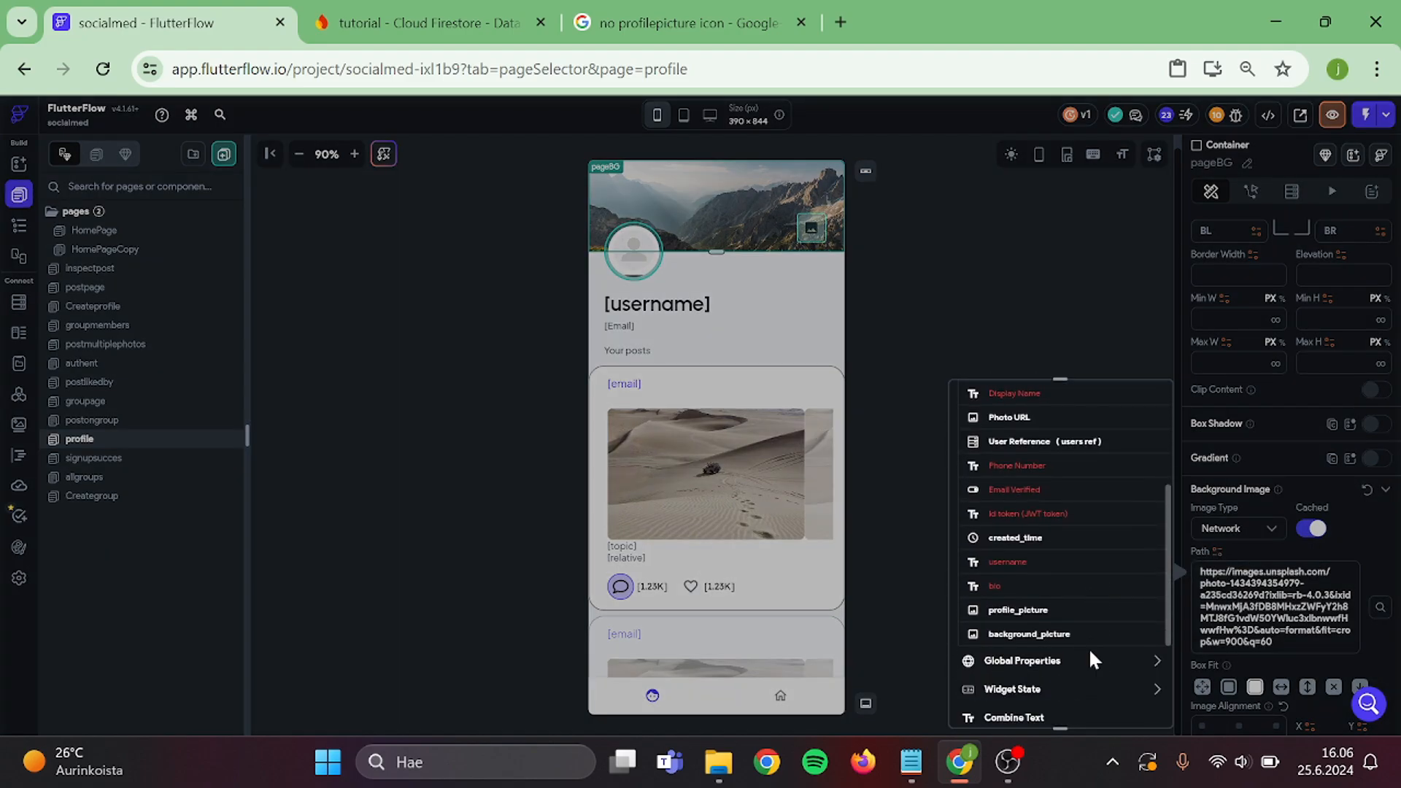
scroll(down, 3)
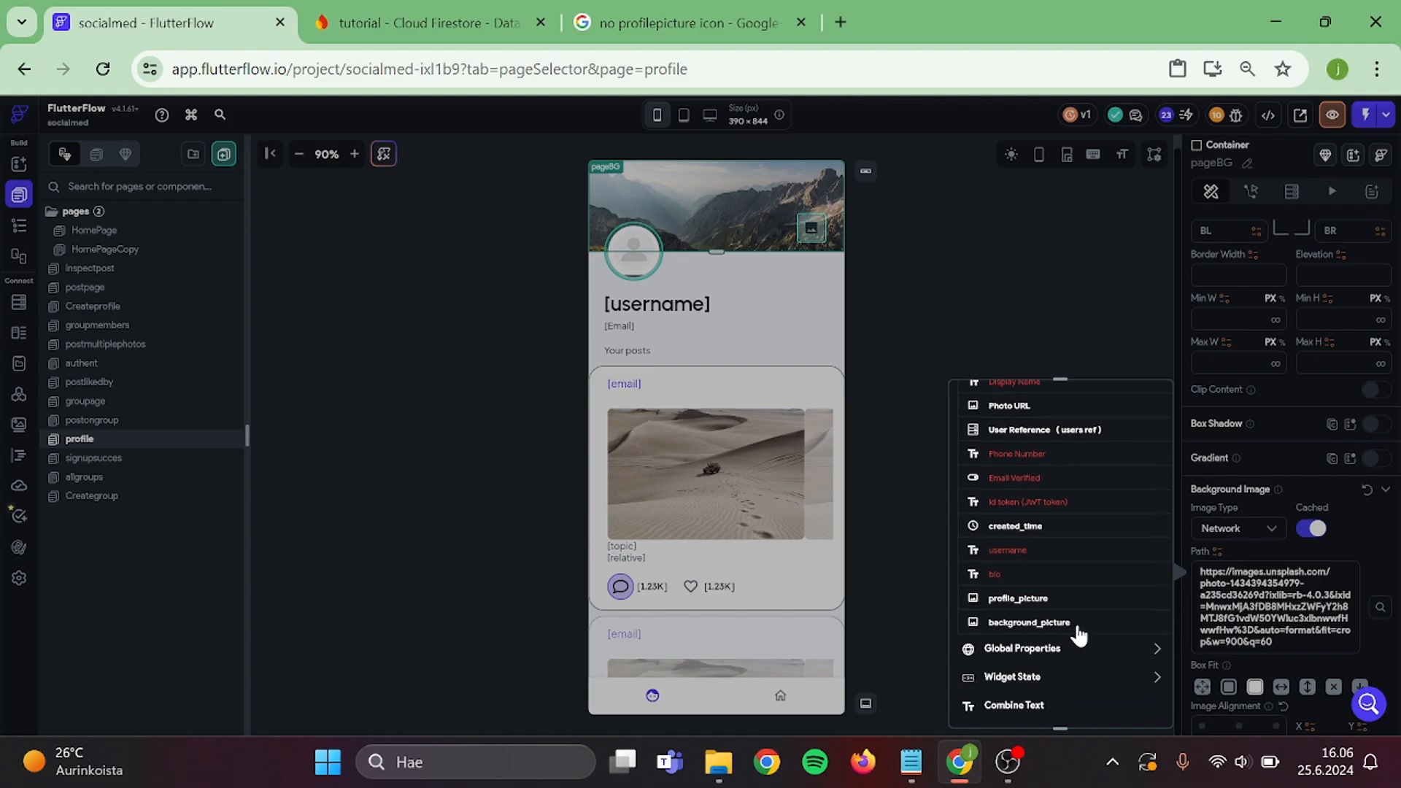
mouse_move(1084, 612)
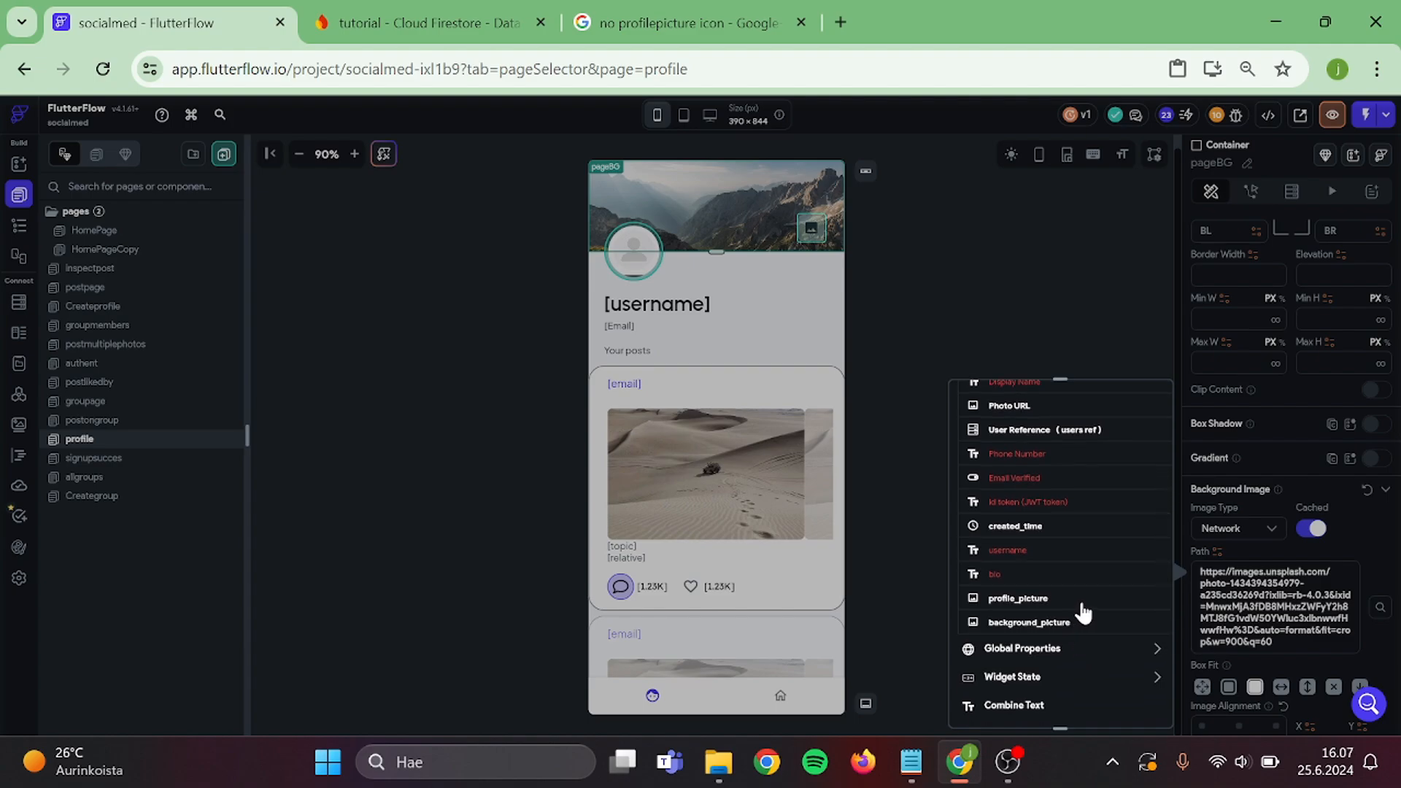
click(1028, 622)
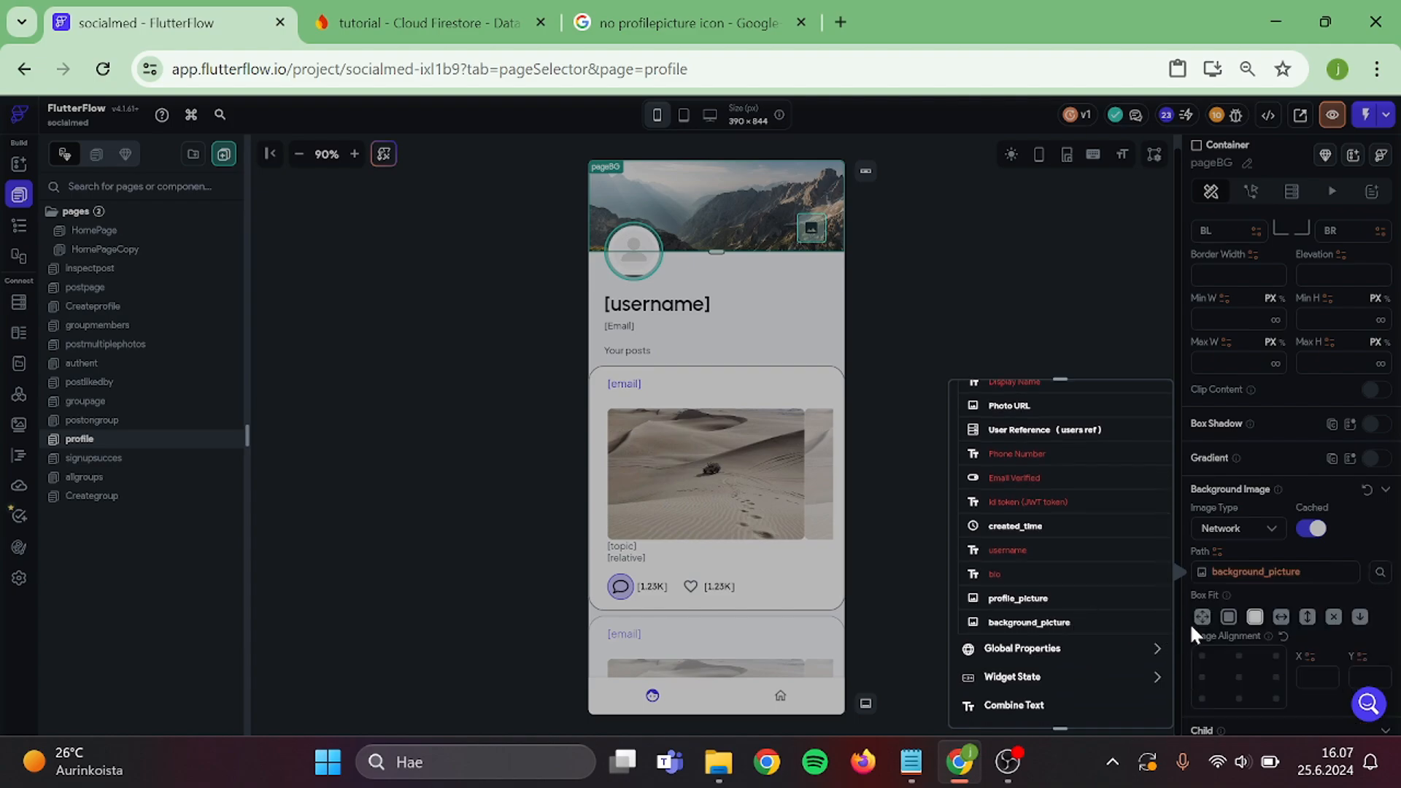
click(1028, 622)
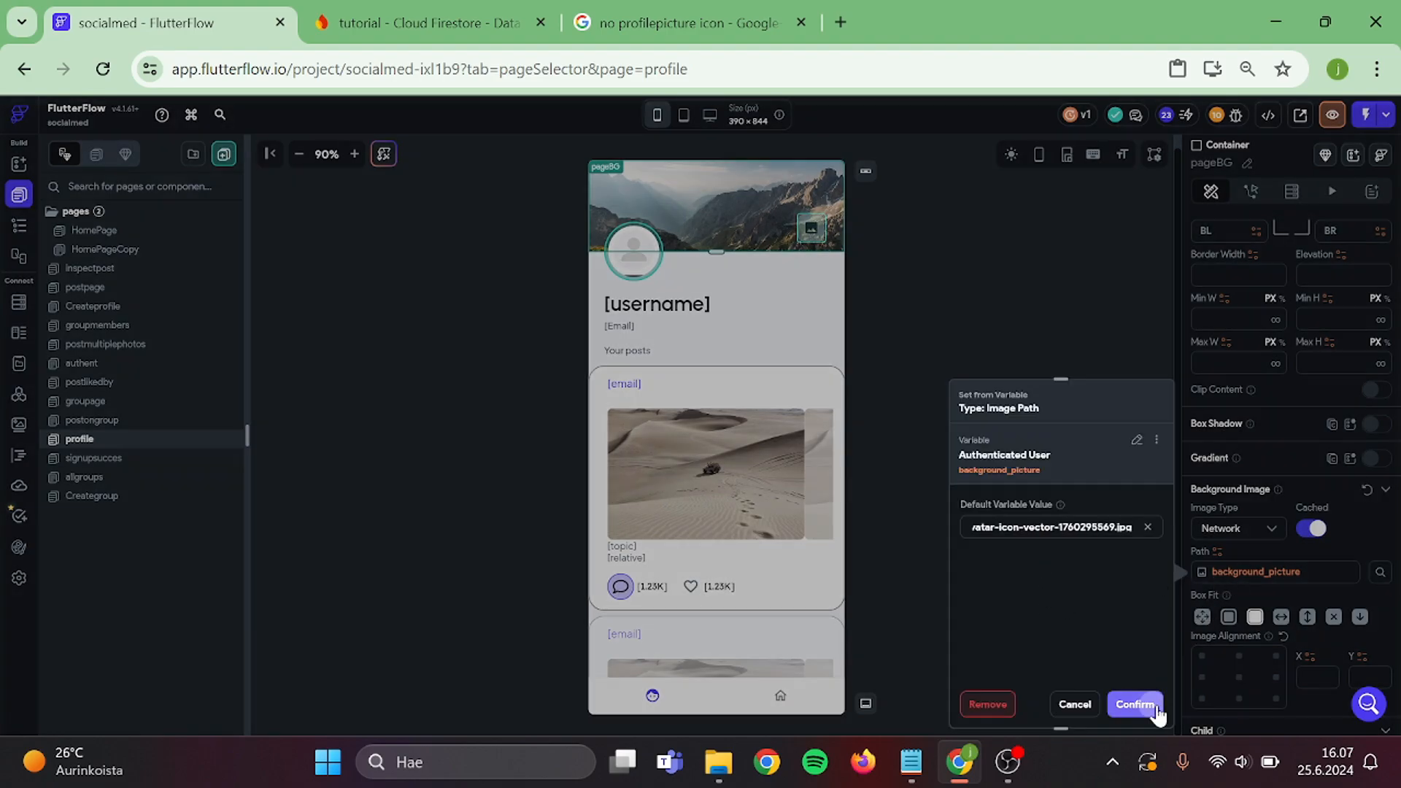
click(1135, 704)
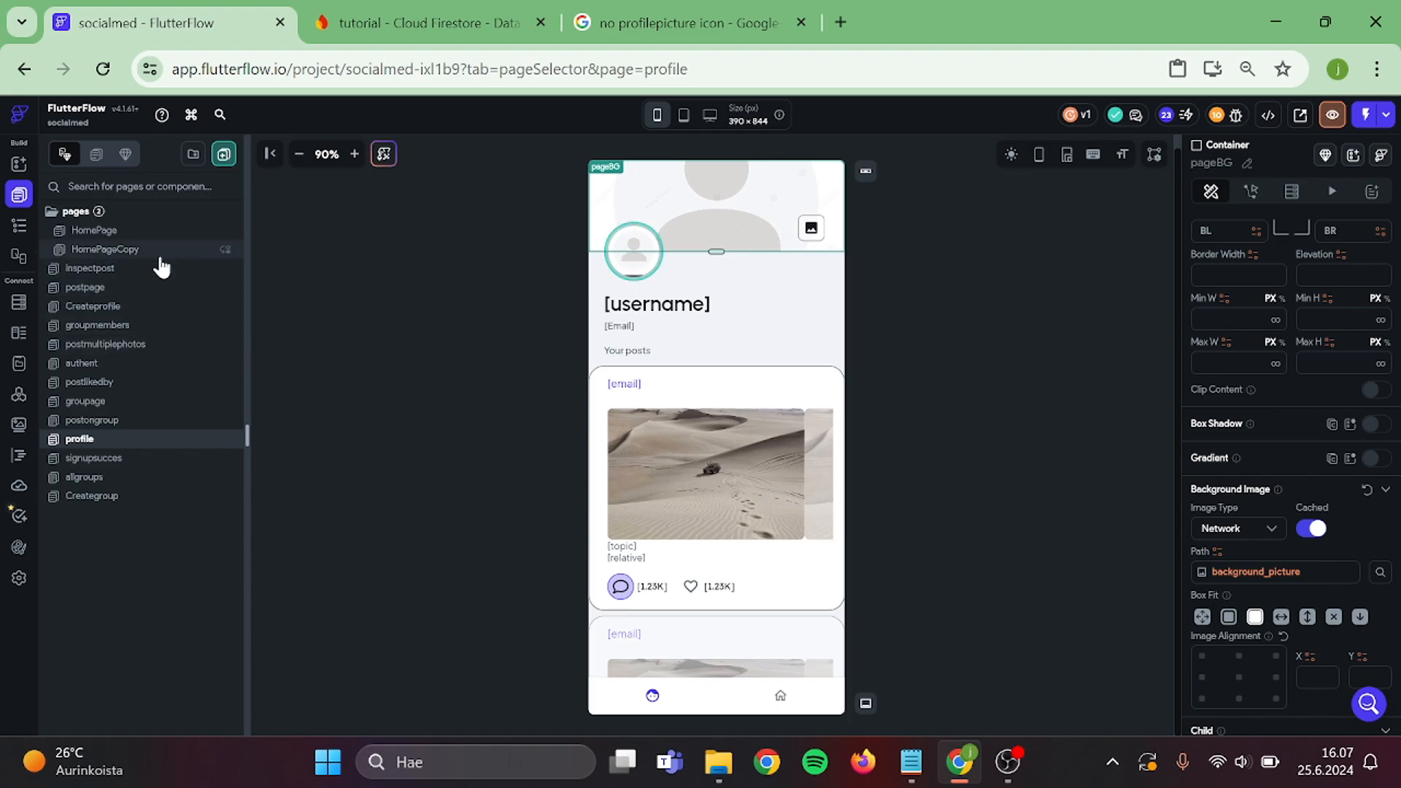
Set the Createprofile CircleImage's Uploaded File URL default to the blank avatar URL.
click(93, 306)
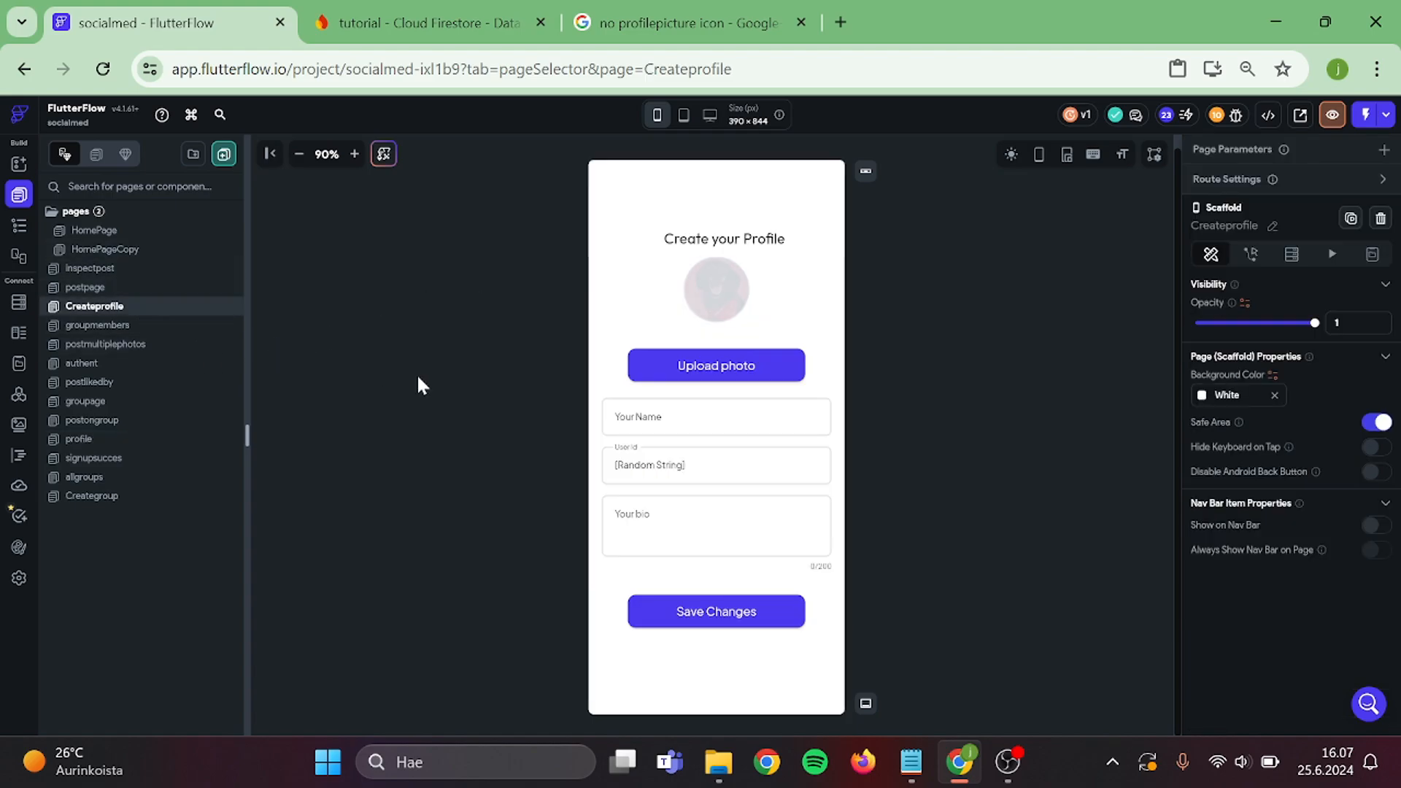
click(716, 289)
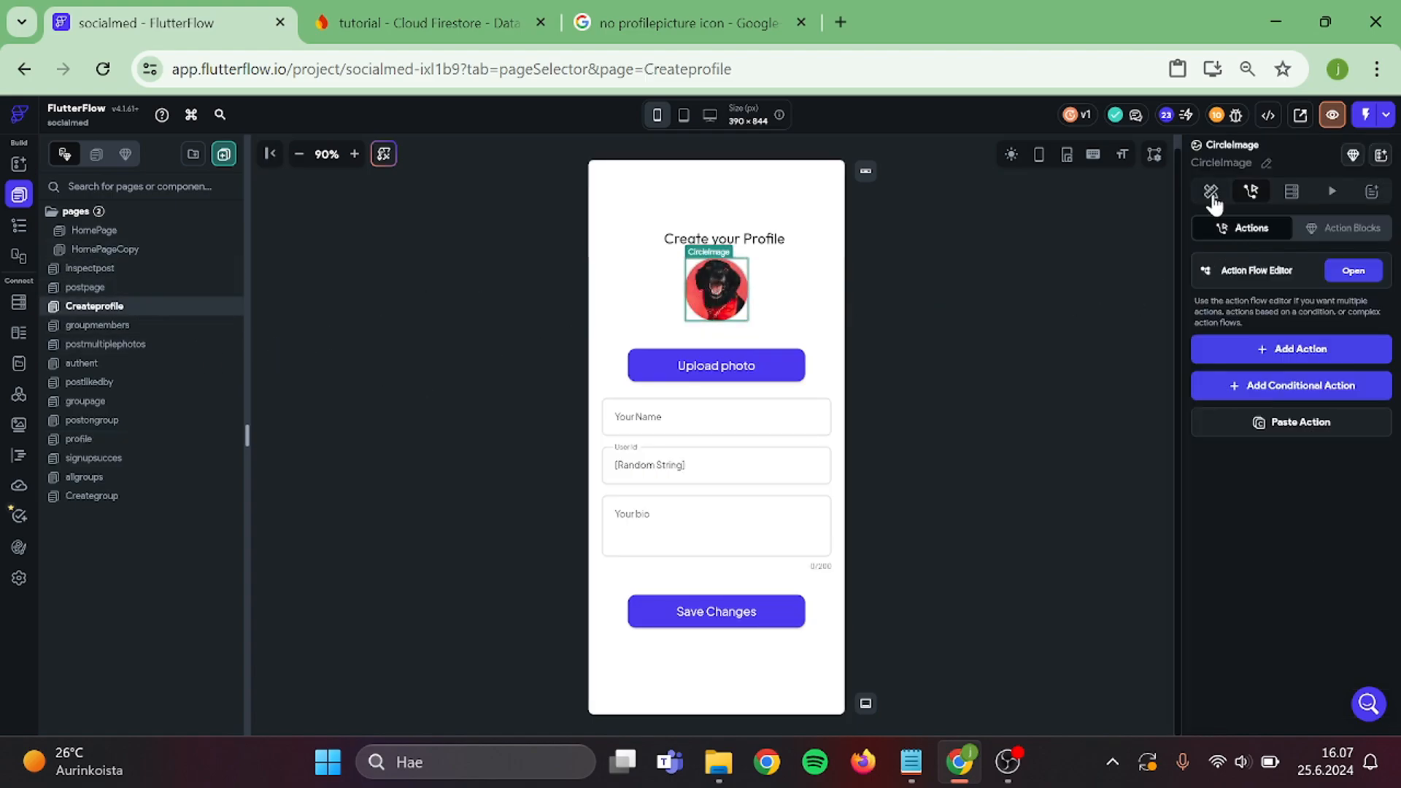
click(1210, 192)
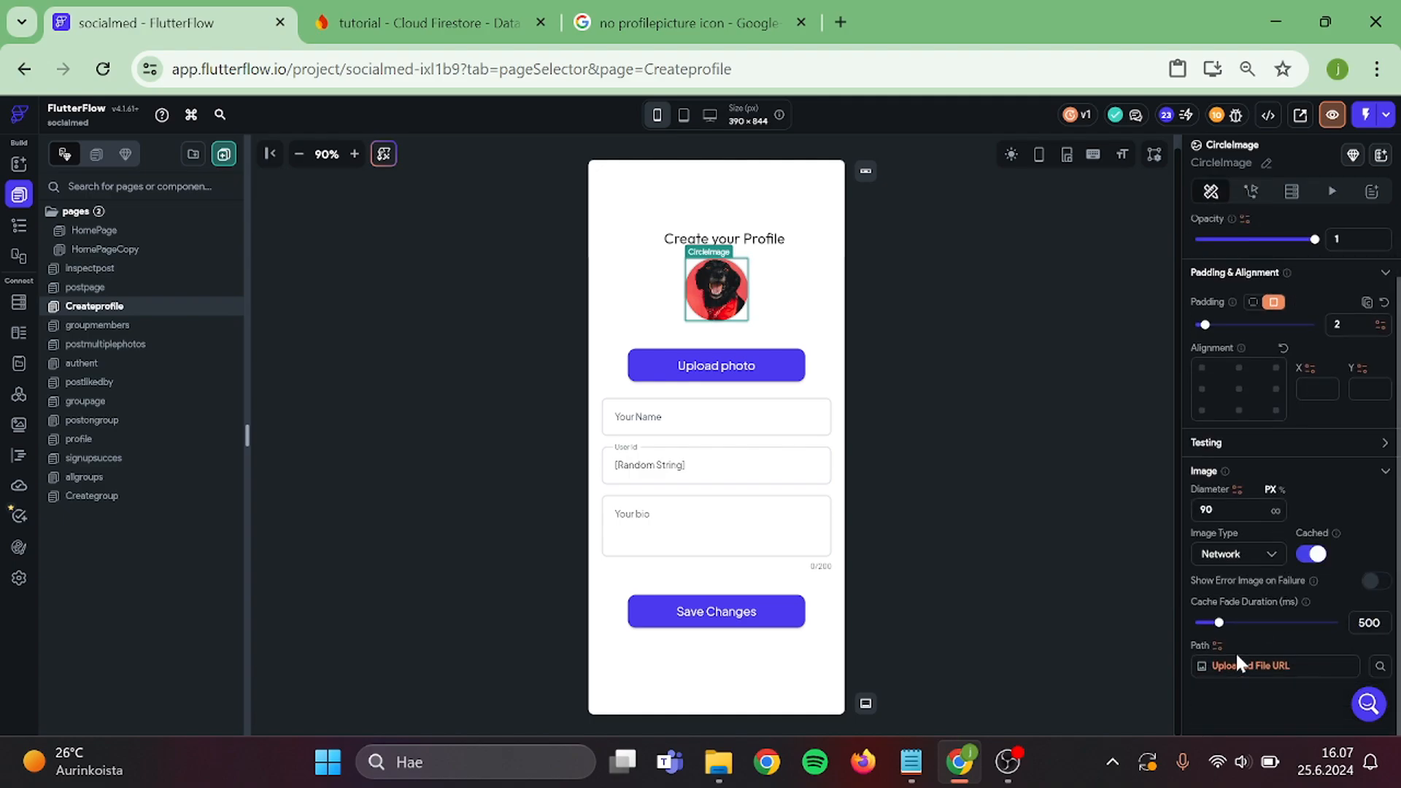
click(1276, 666)
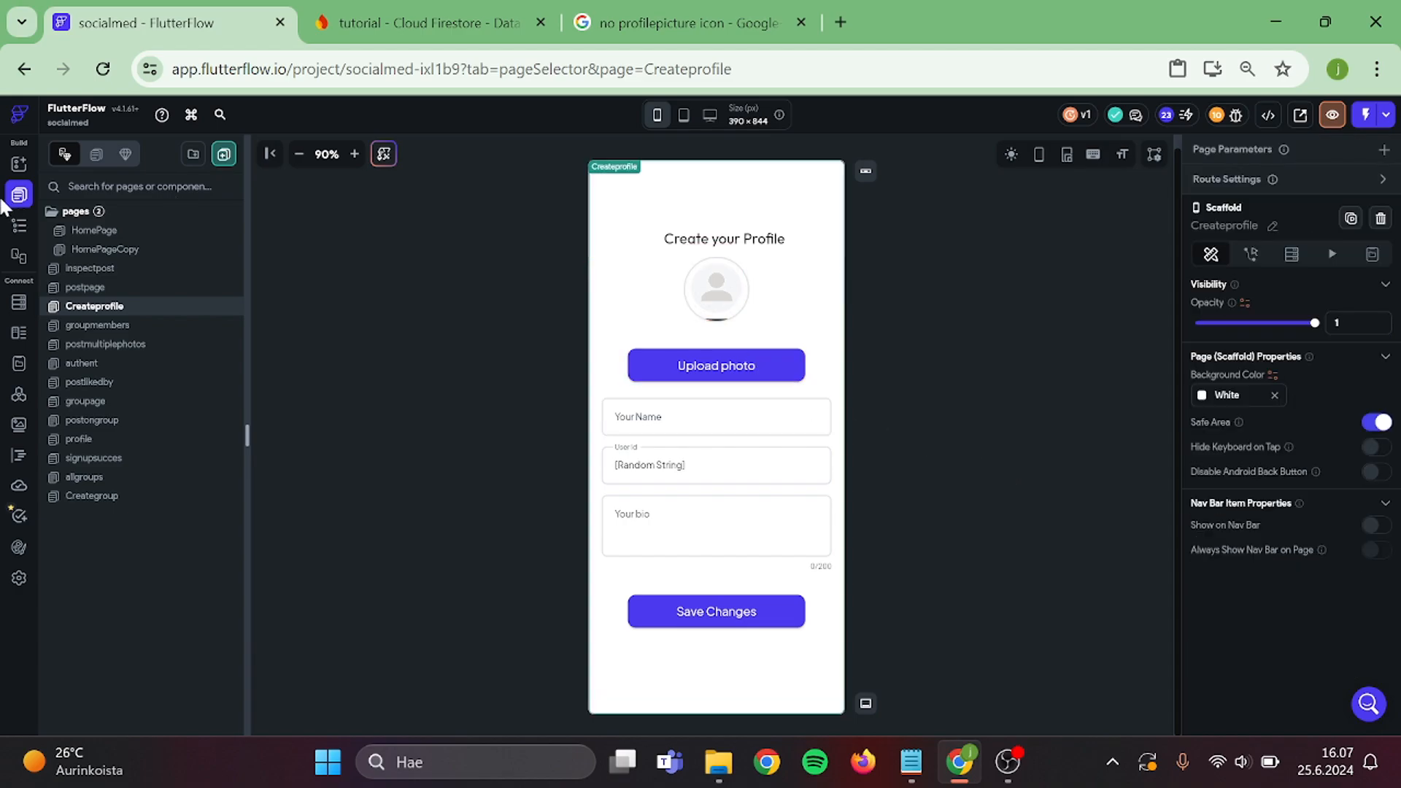
mouse_move(105, 422)
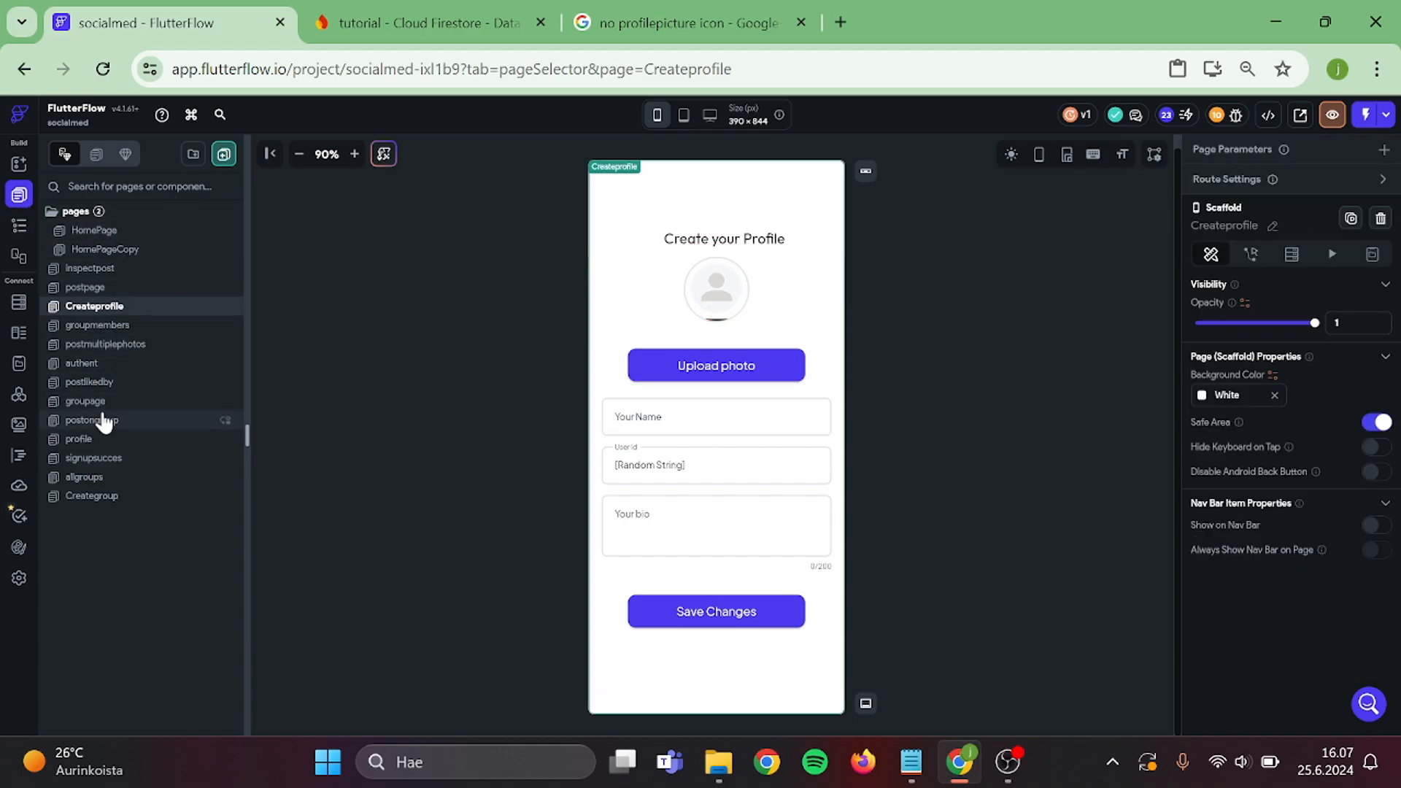
Duplicate the profile page's 'Your posts' text and rewrite it as a bio line.
click(78, 439)
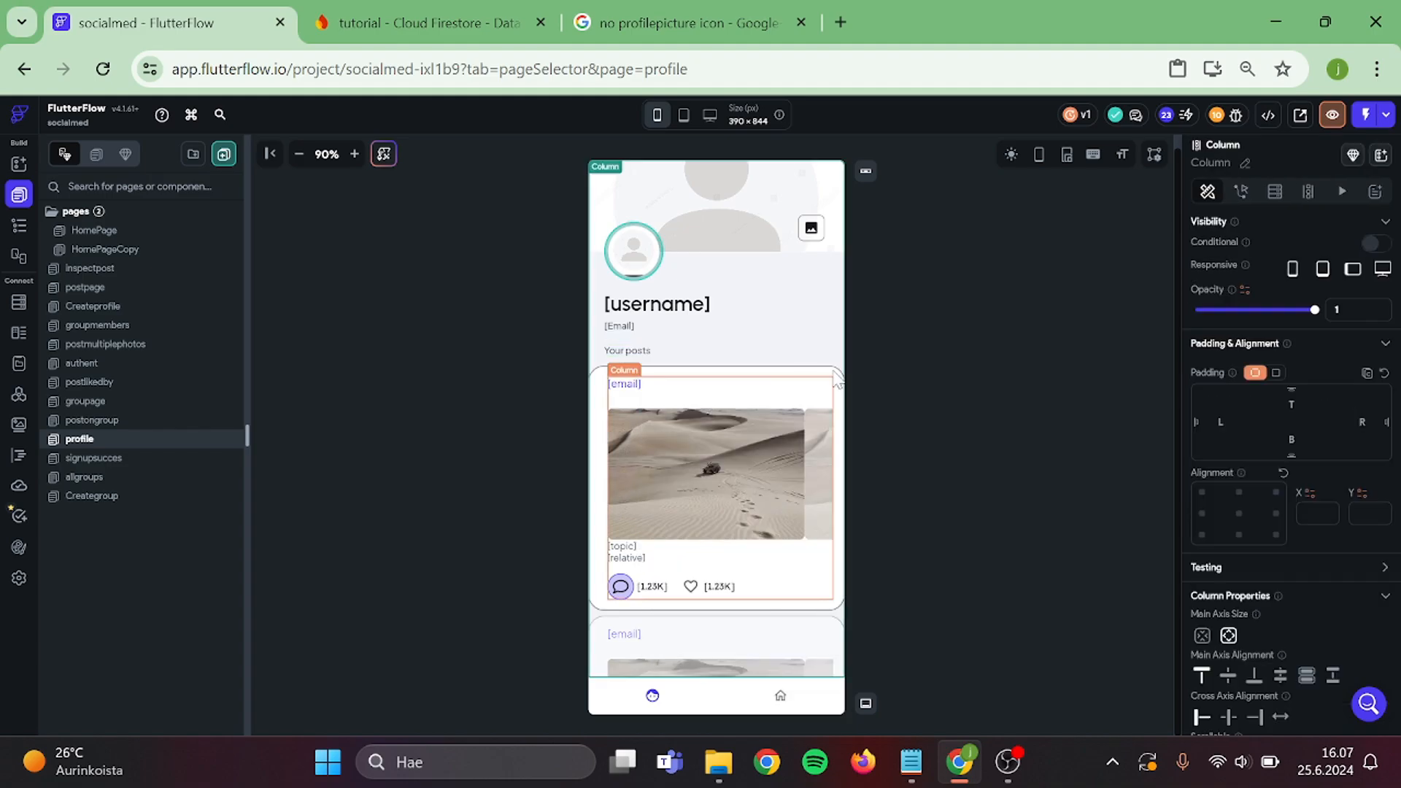
click(627, 350)
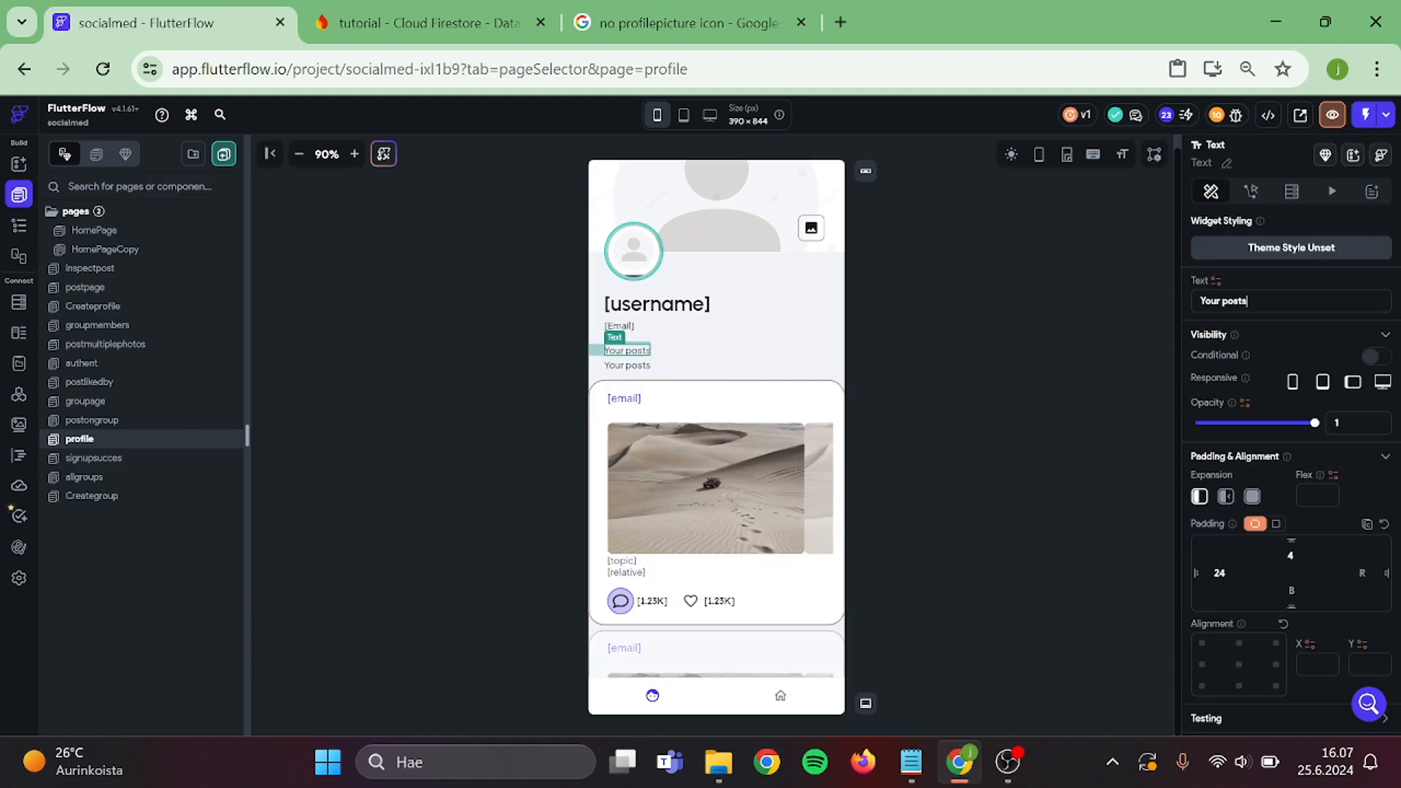
text(My bio will)
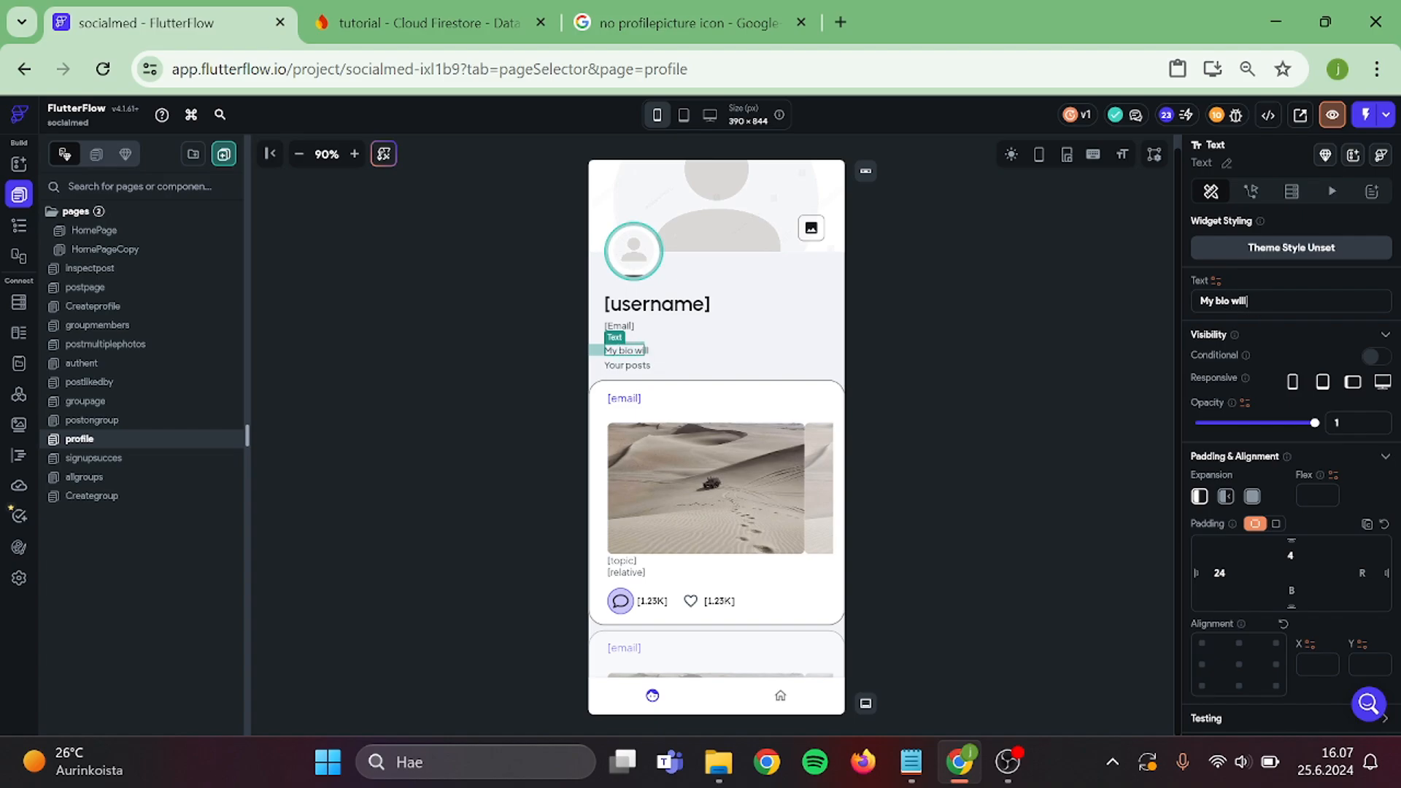
text(be)
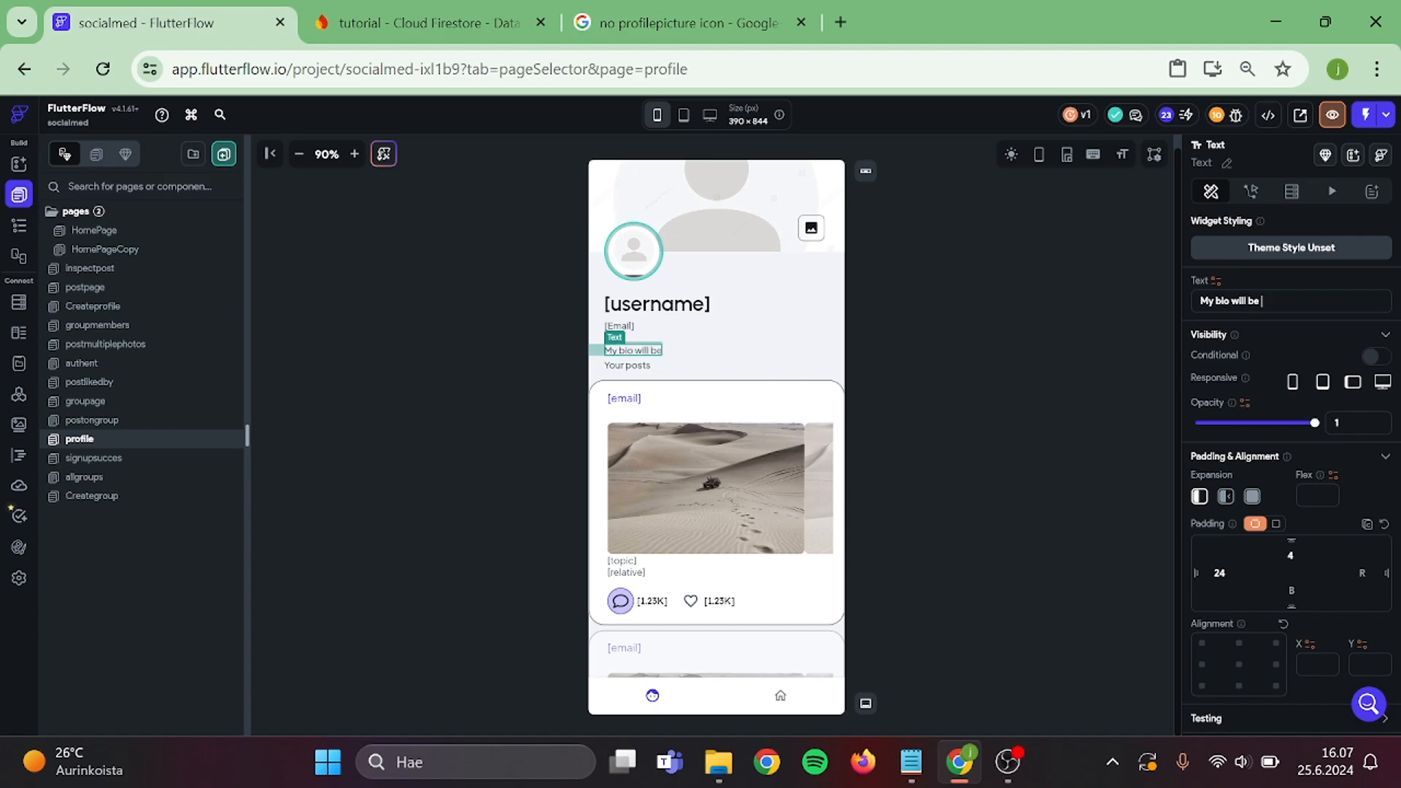
text(in here.)
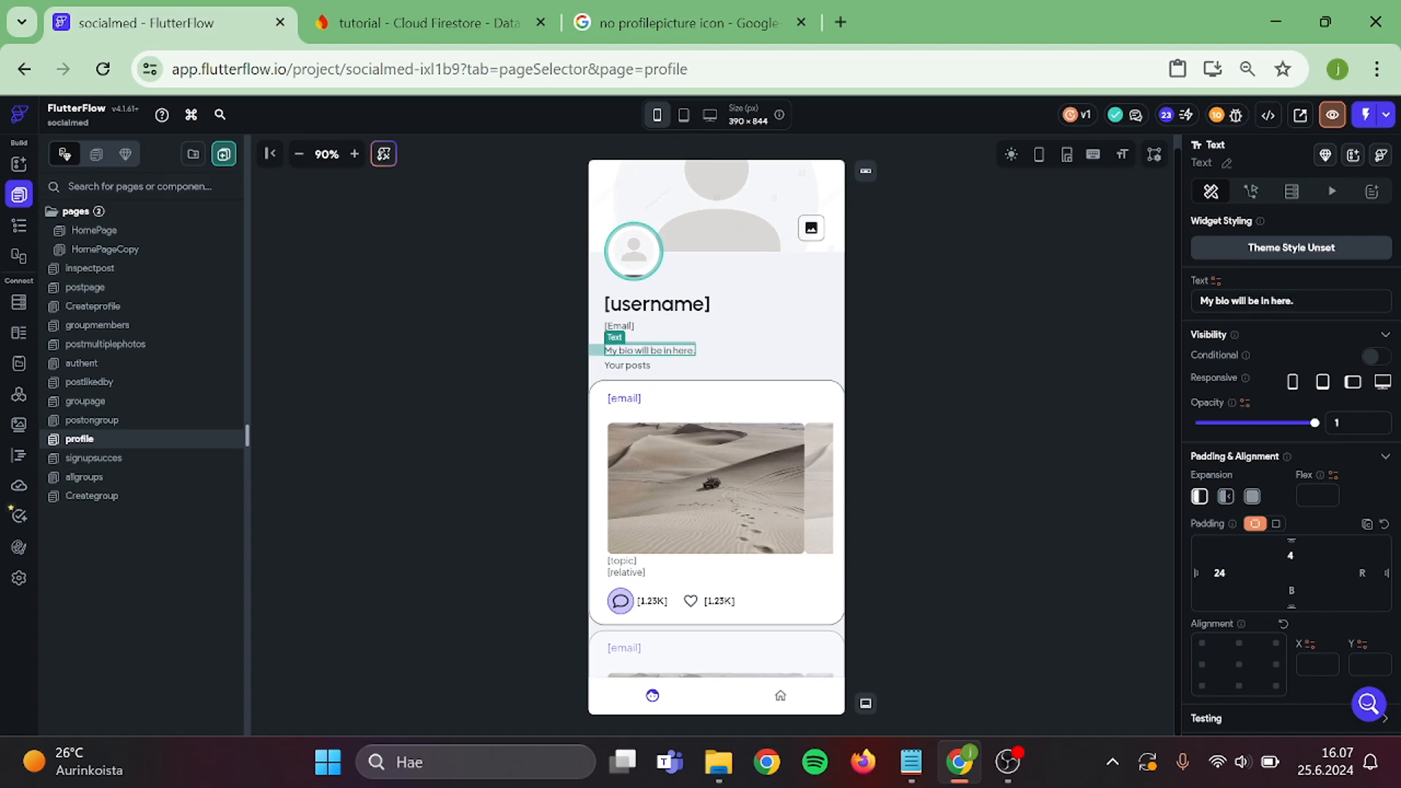
text(:))
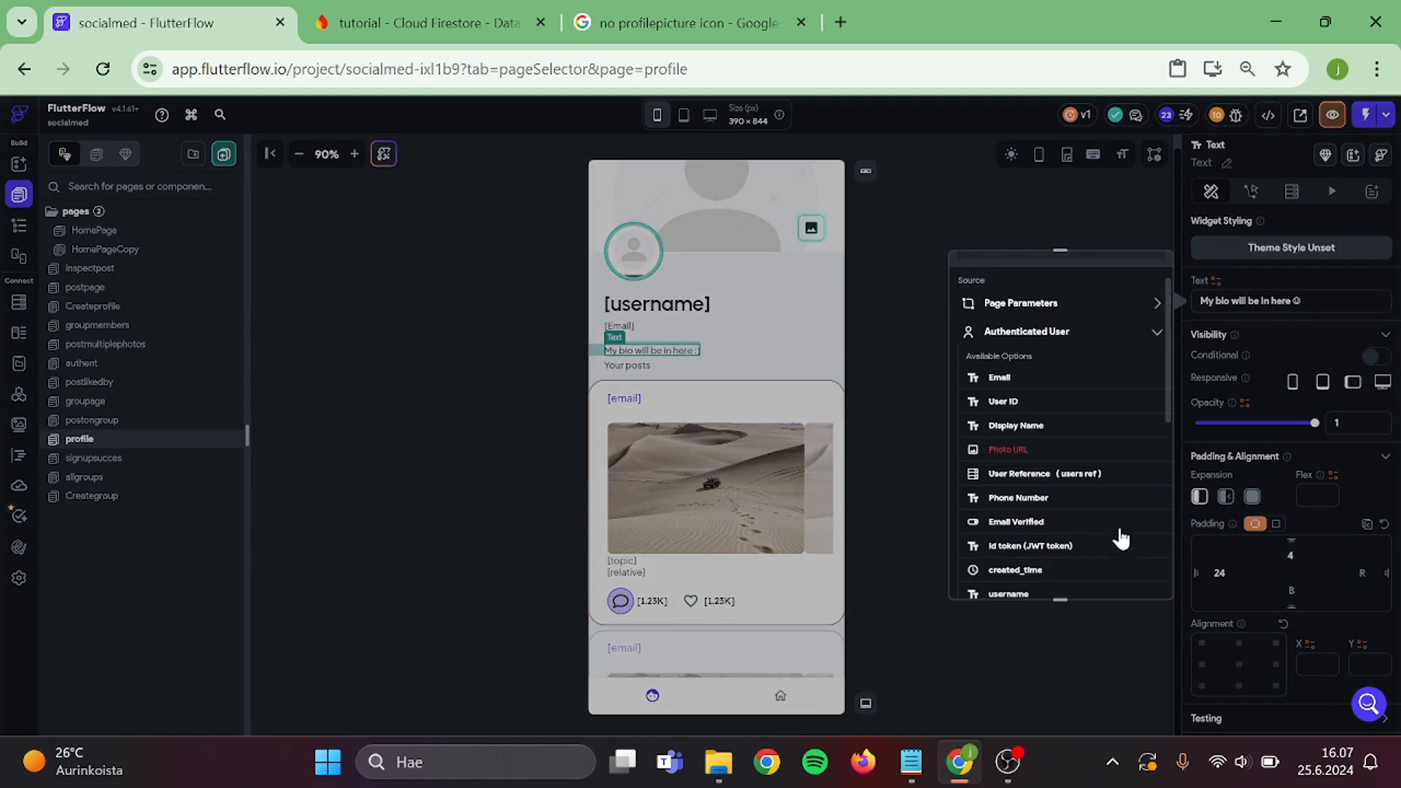
scroll(down, 3)
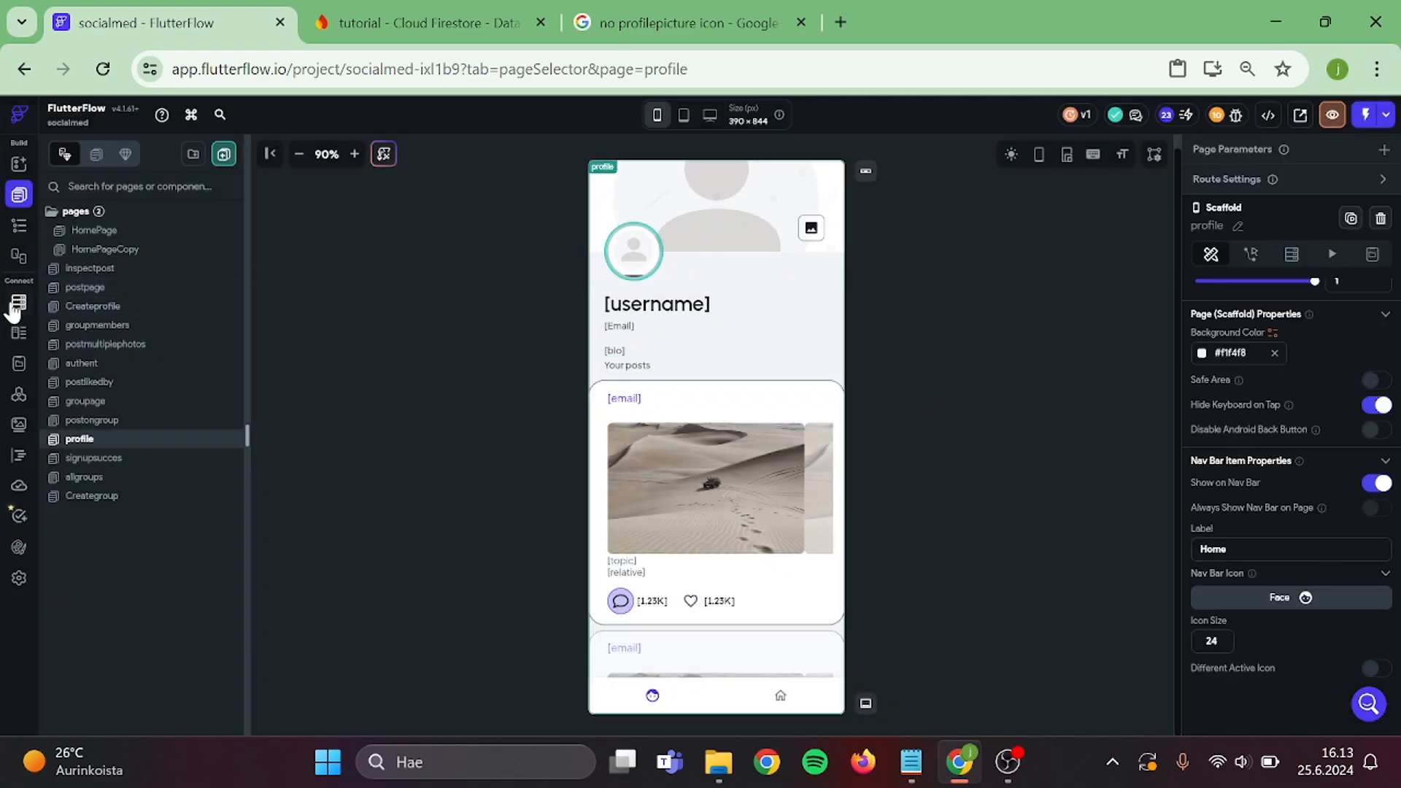
mouse_move(113, 343)
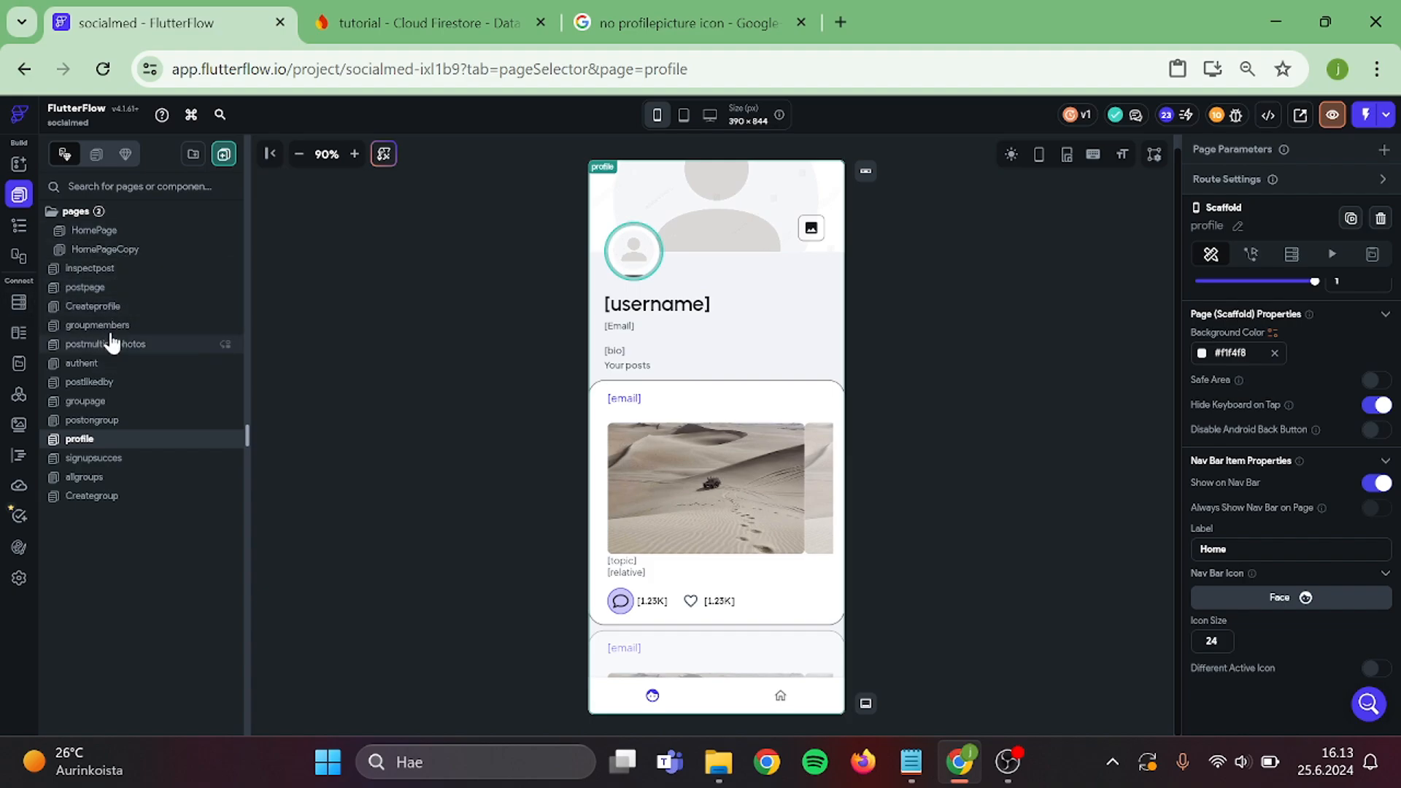
Add profile_picture with its value source to Save Changes' Update Document action, then close the editor.
click(93, 306)
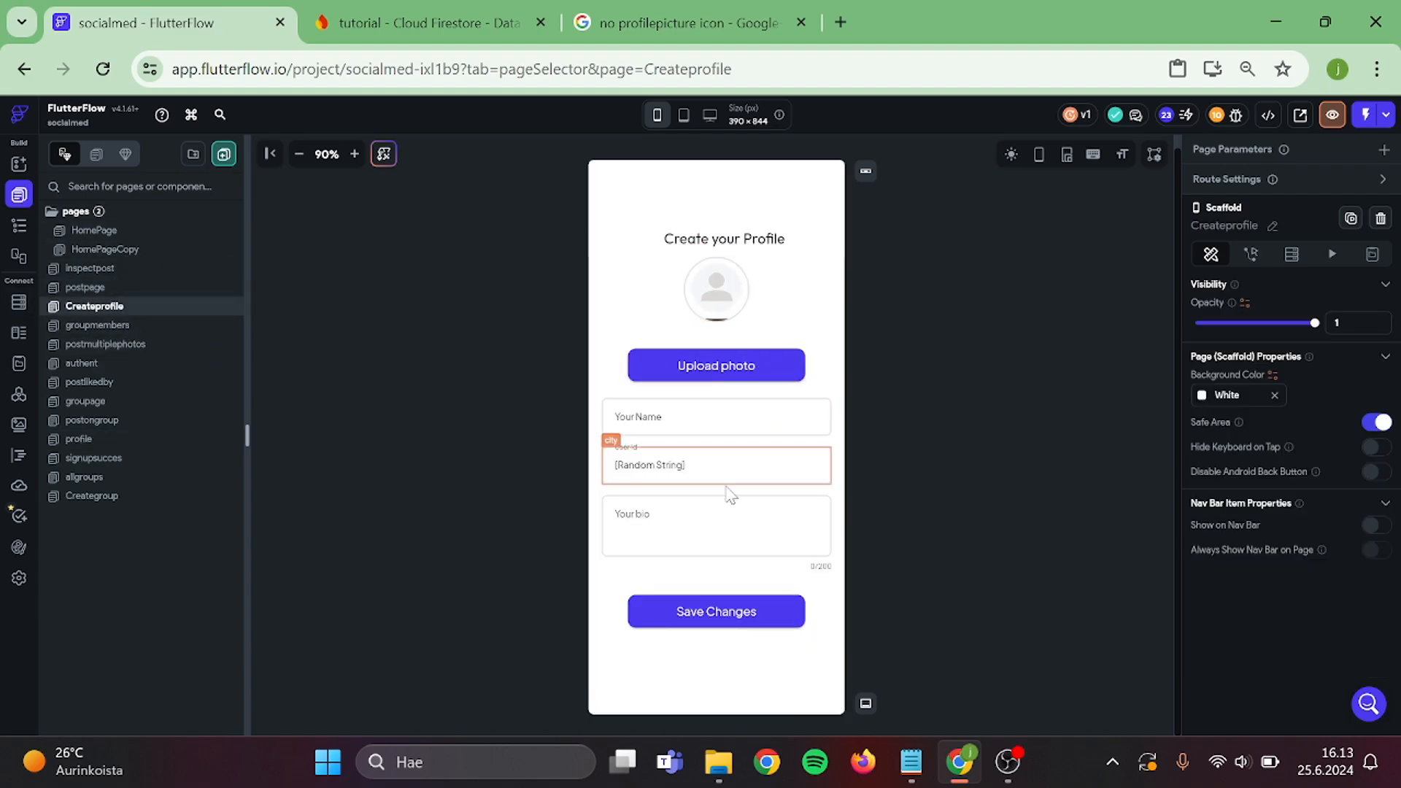
click(716, 611)
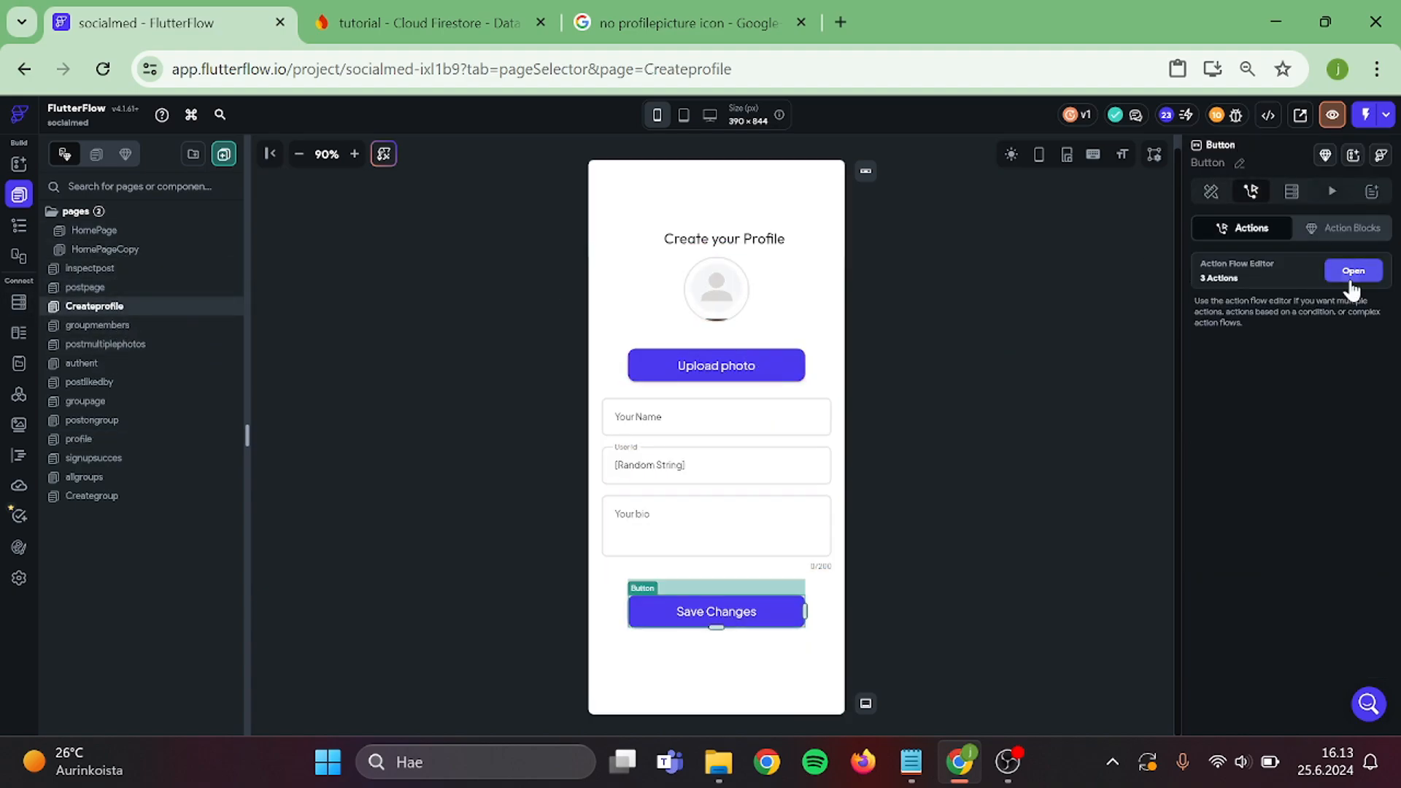
click(1352, 270)
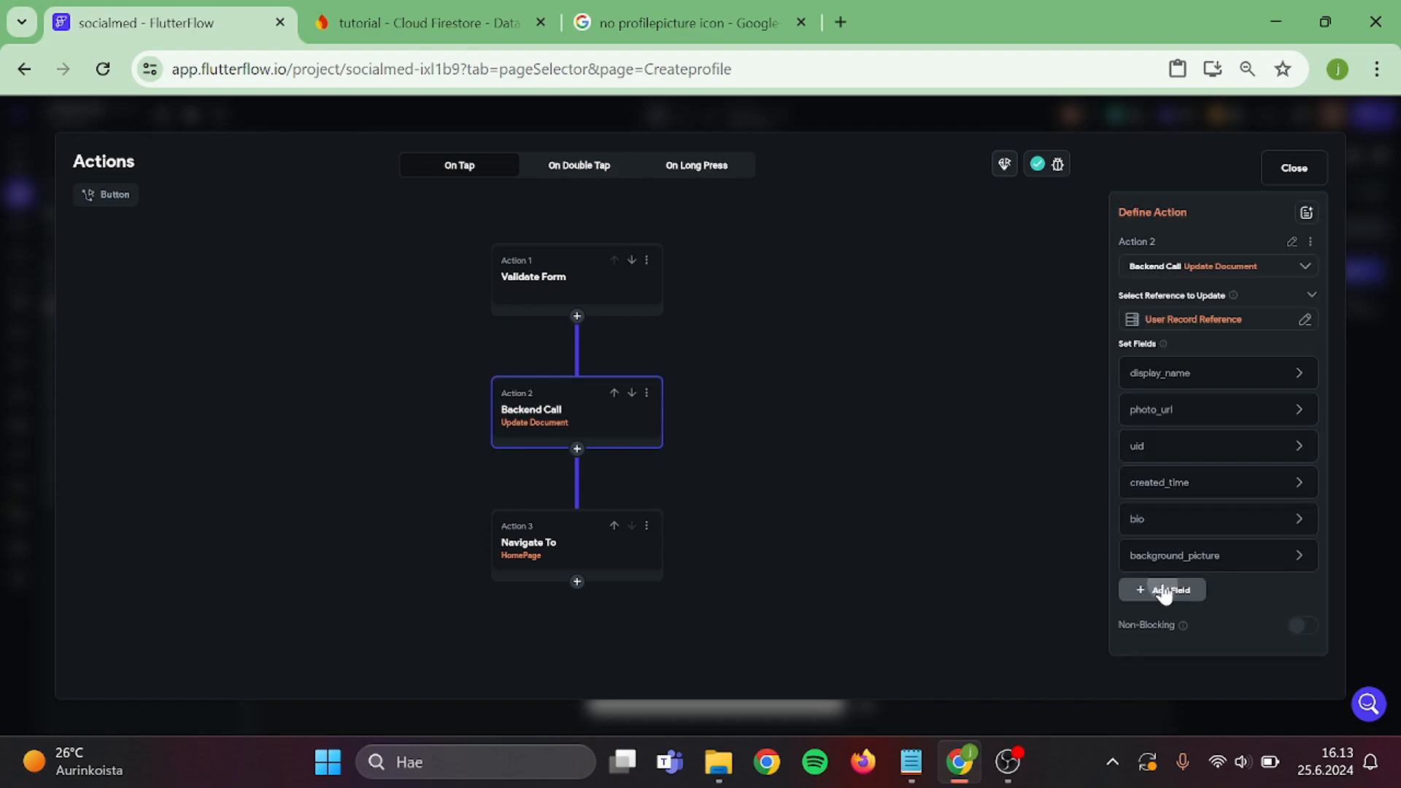
click(1161, 590)
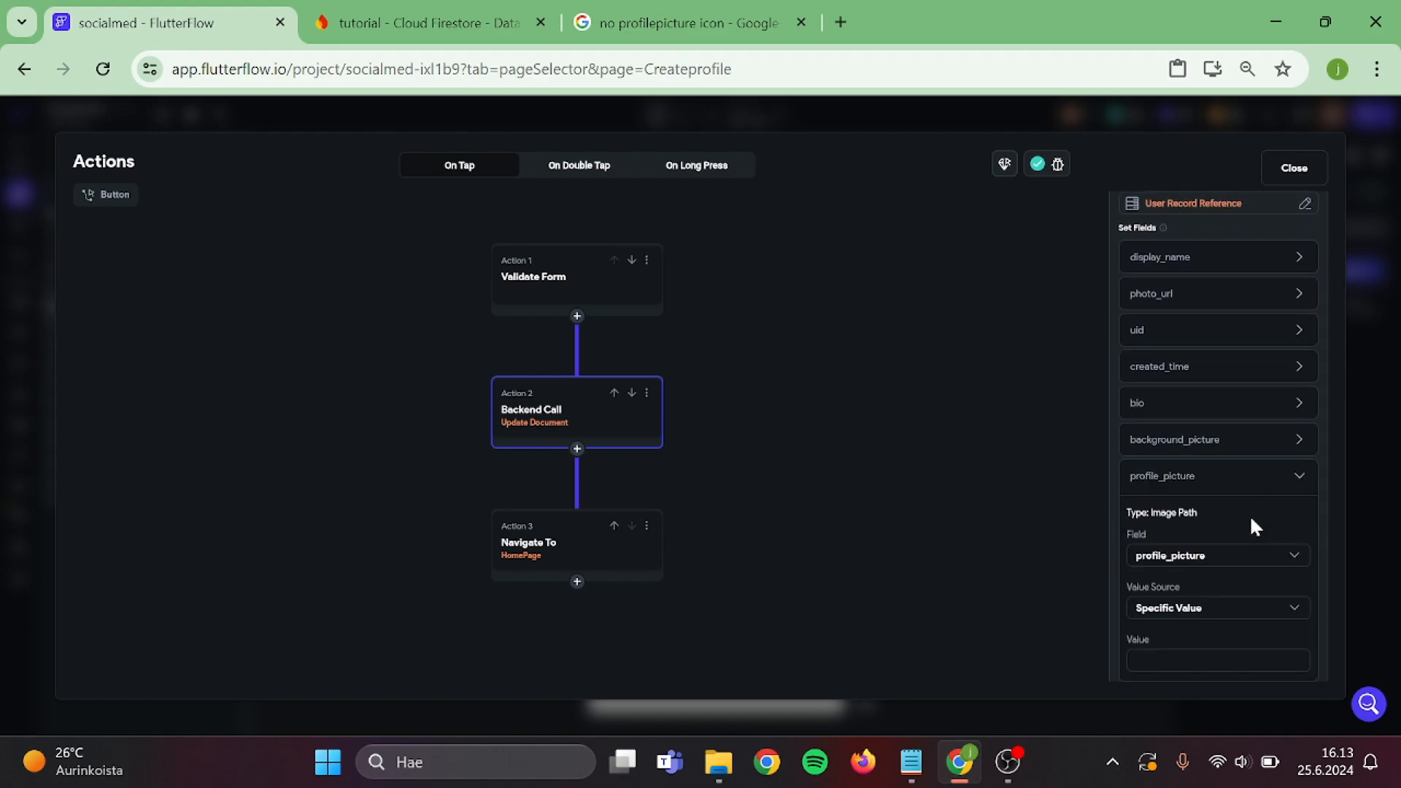
click(1217, 608)
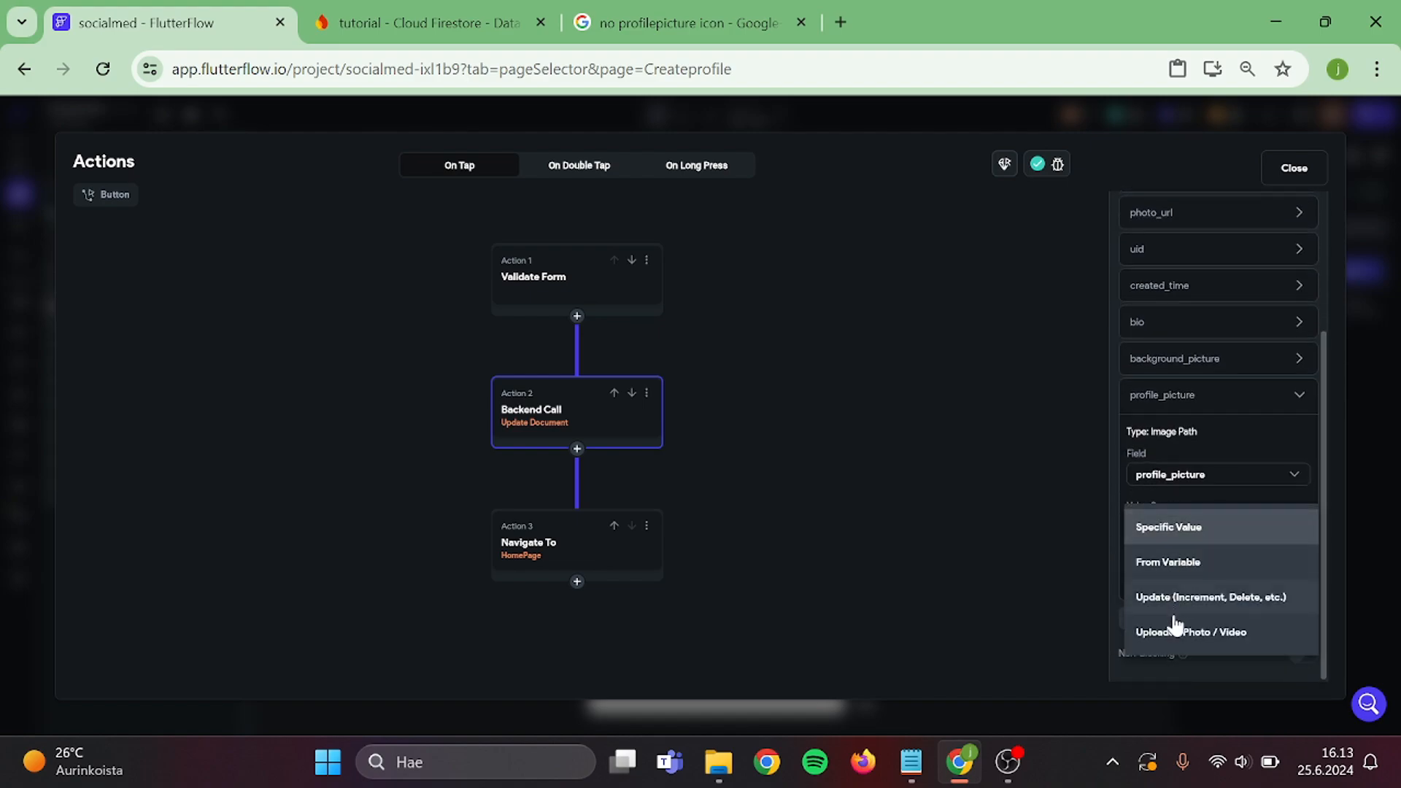
click(1191, 632)
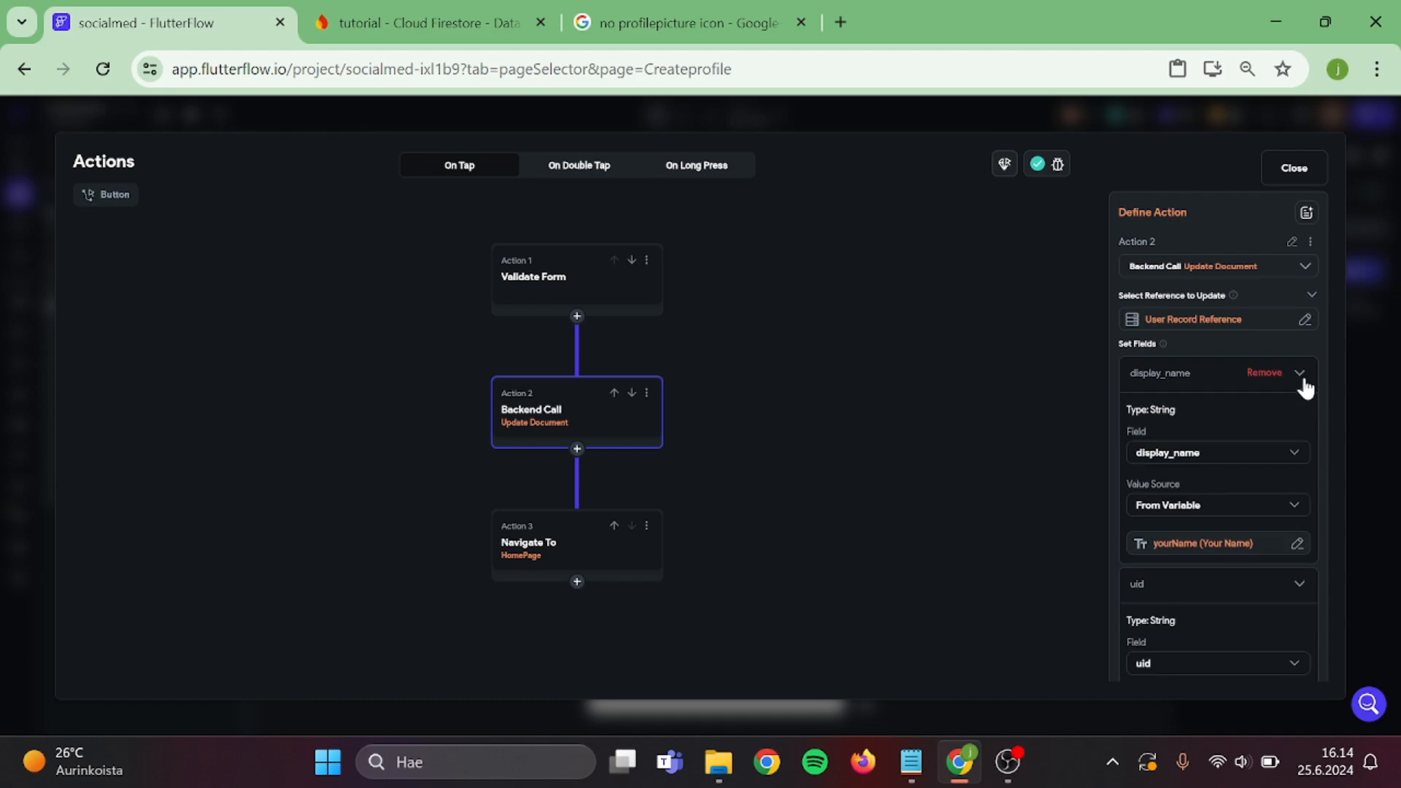
scroll(down, 3)
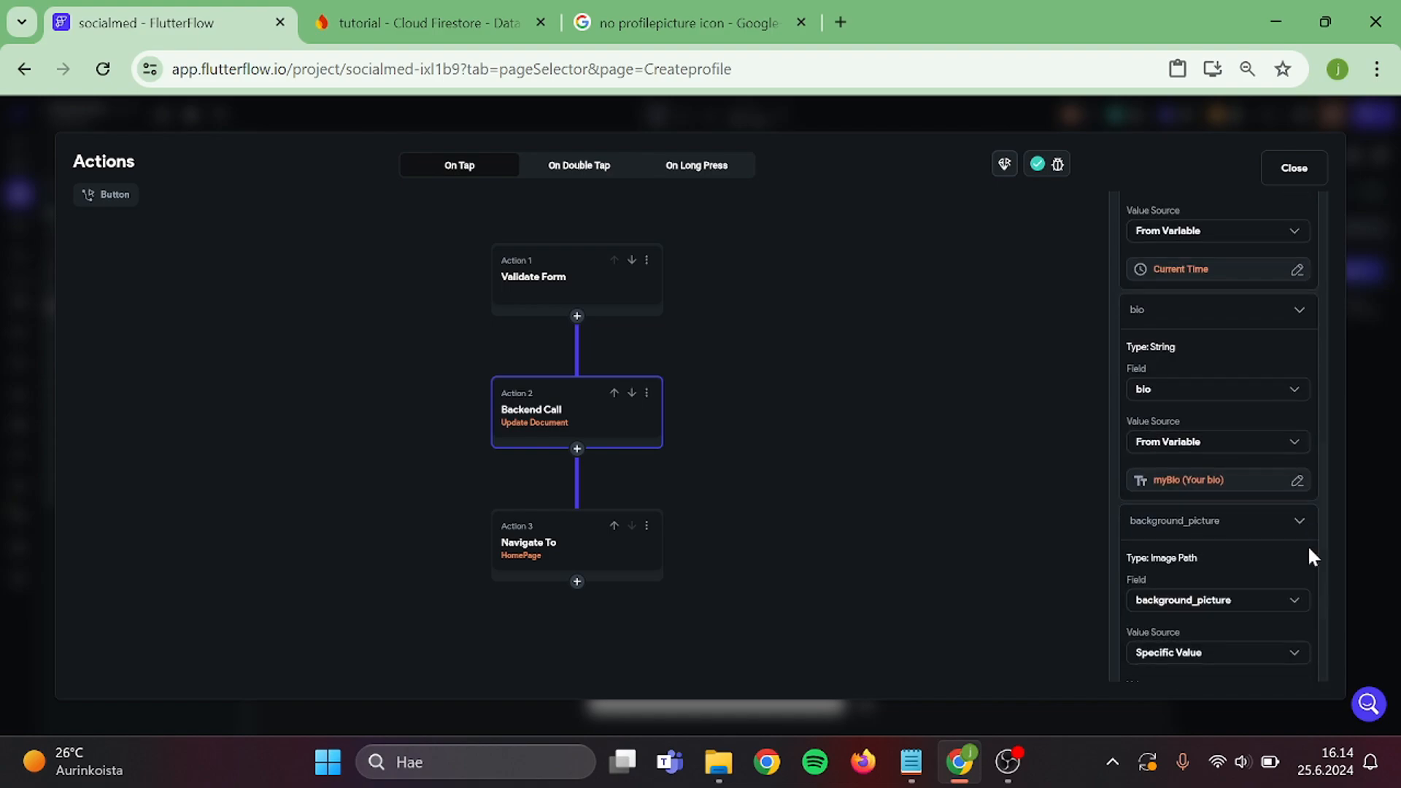
scroll(down, 3)
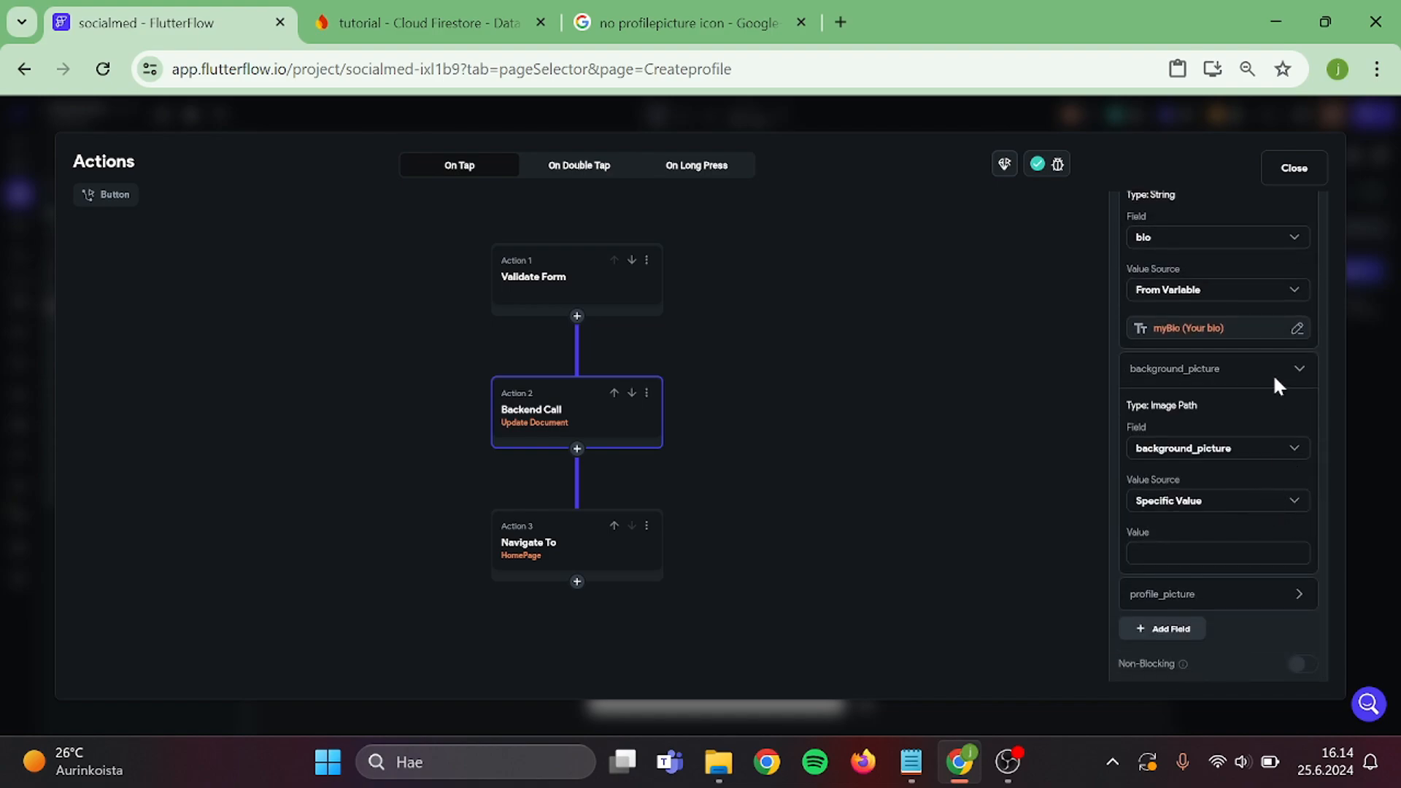
scroll(down, 3)
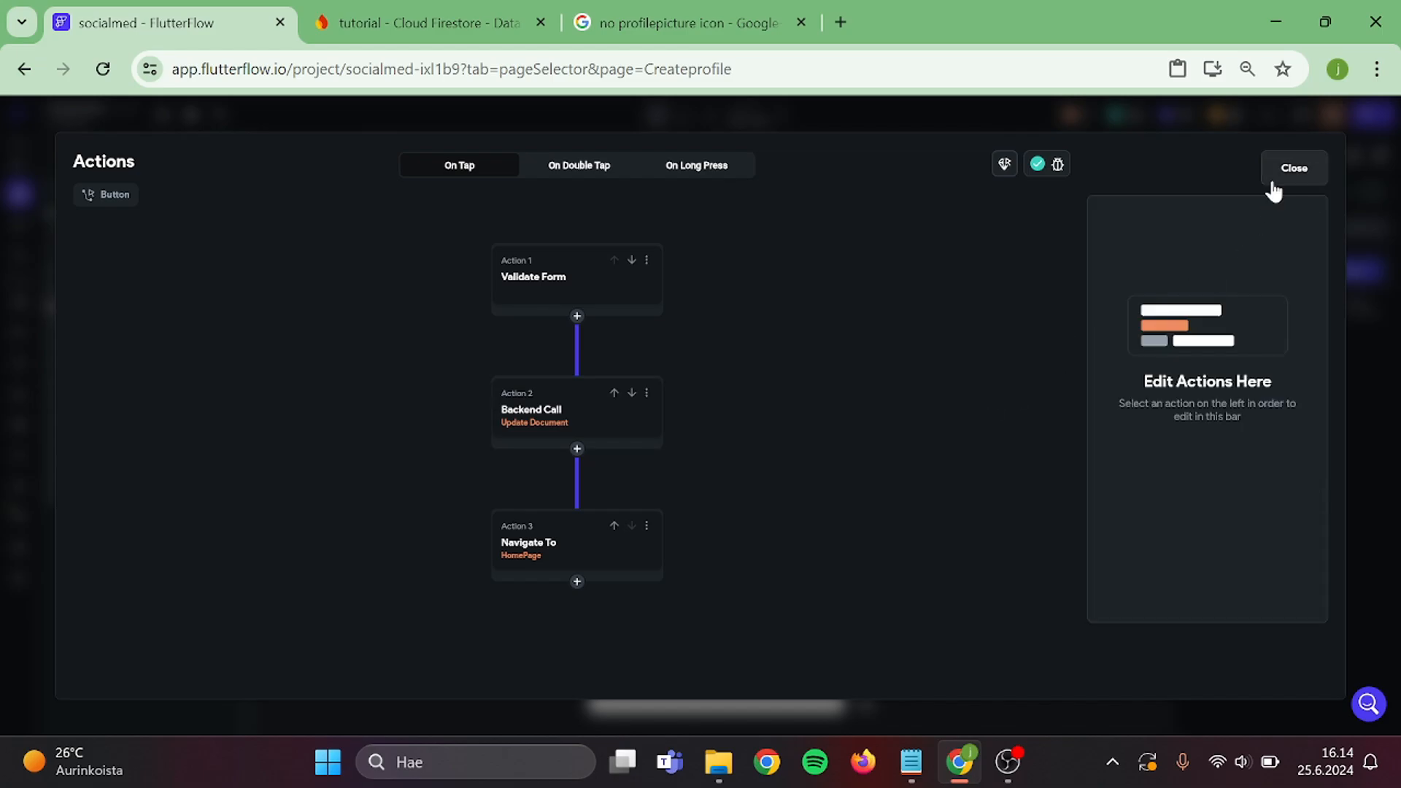
click(1294, 168)
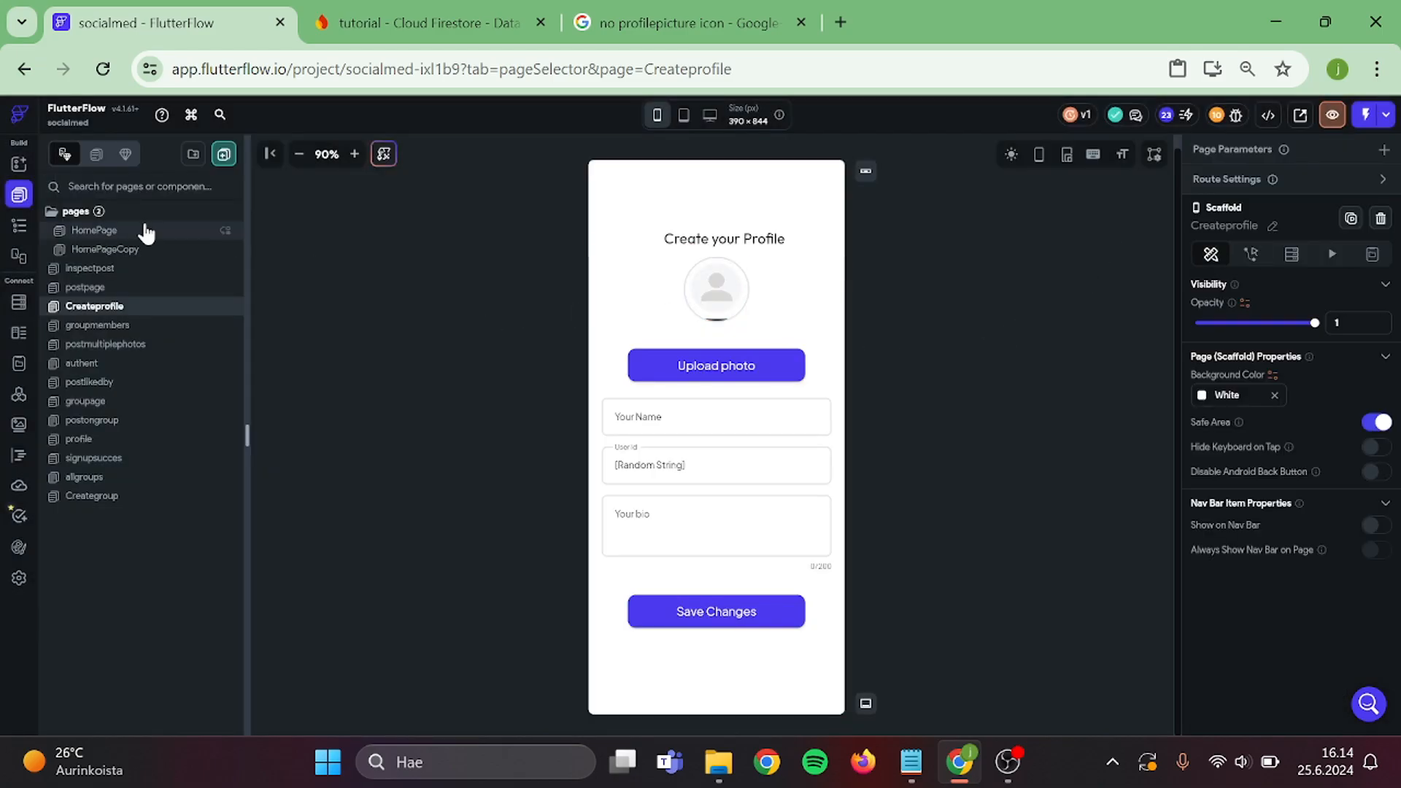
Open HomePage from the Pages list.
click(94, 230)
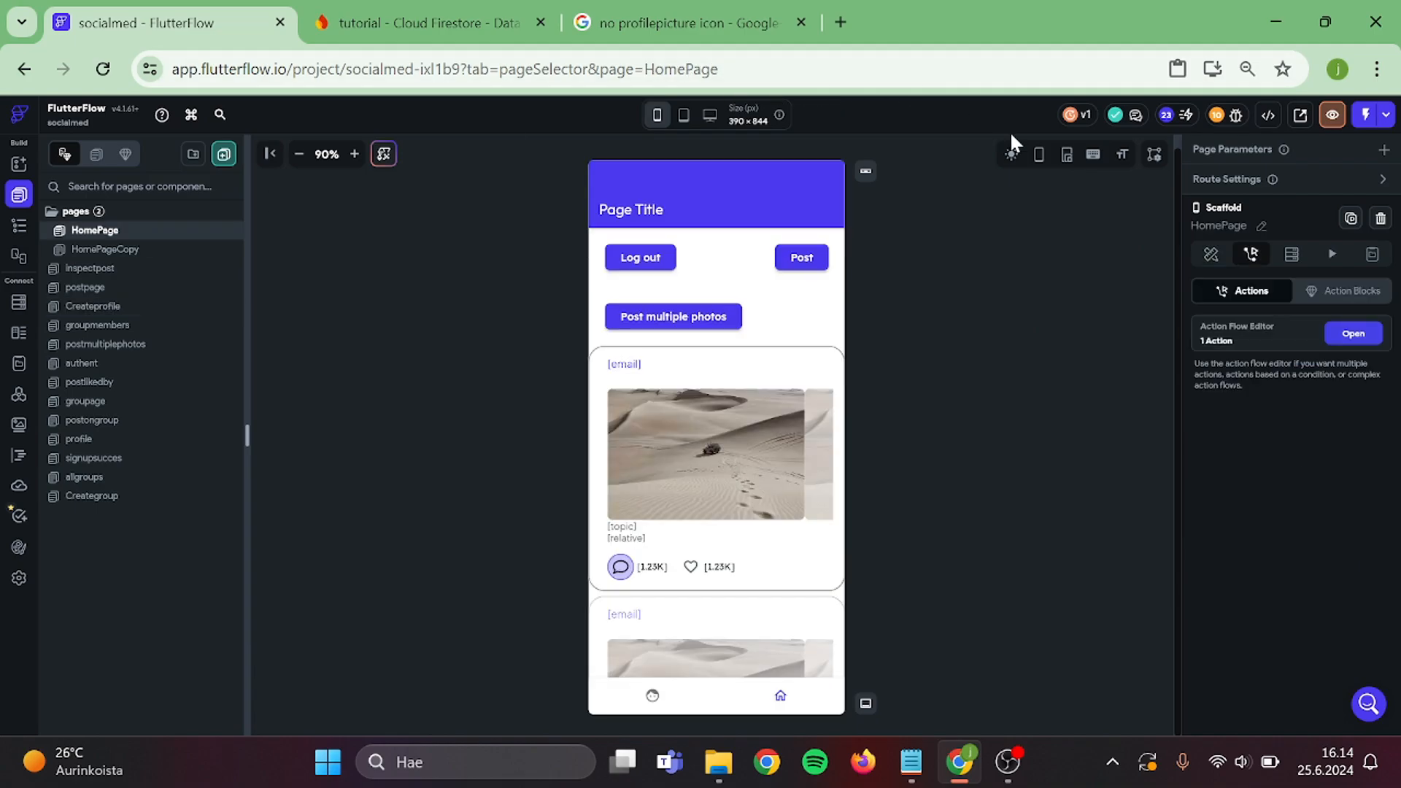
mouse_move(1369, 135)
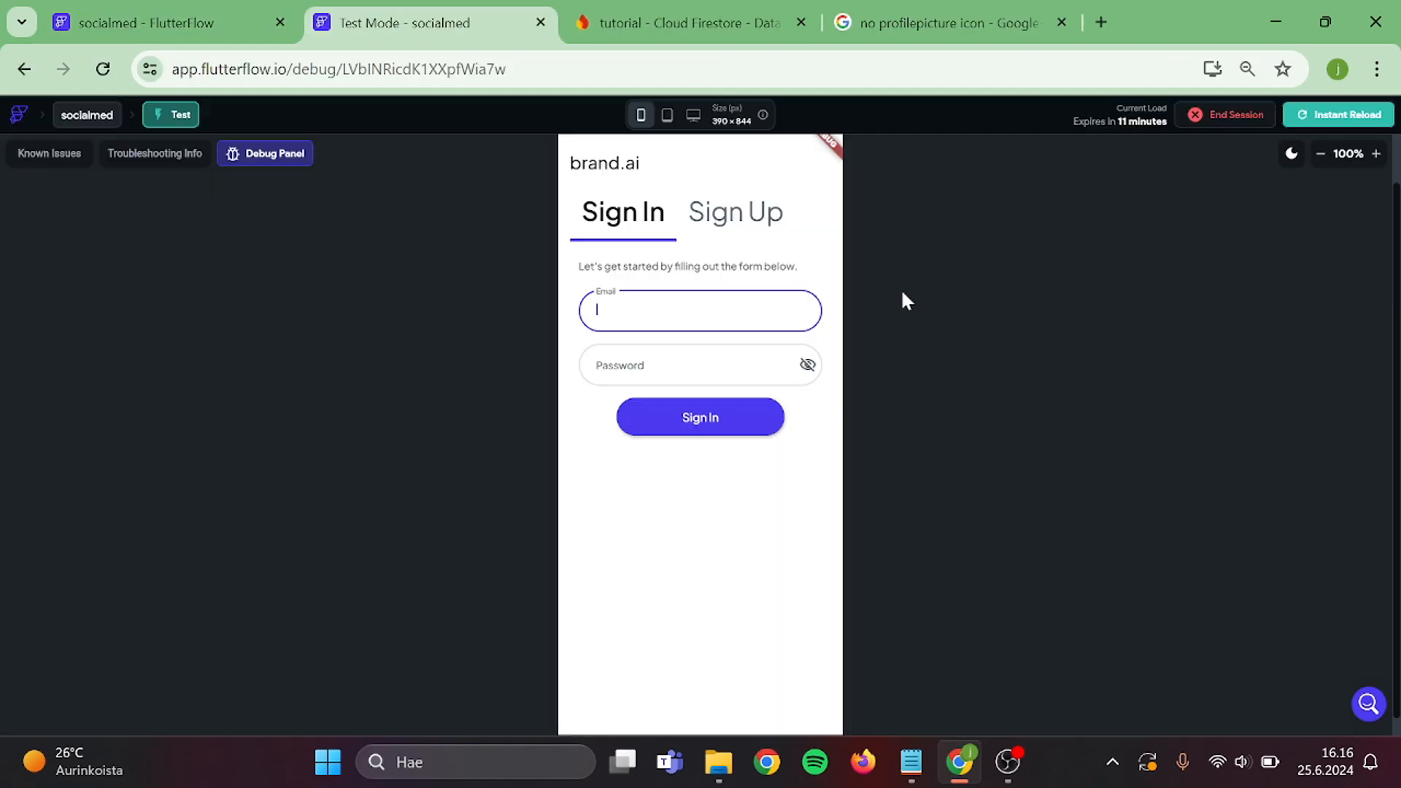
Create a new account from the test app's Sign Up form.
click(735, 212)
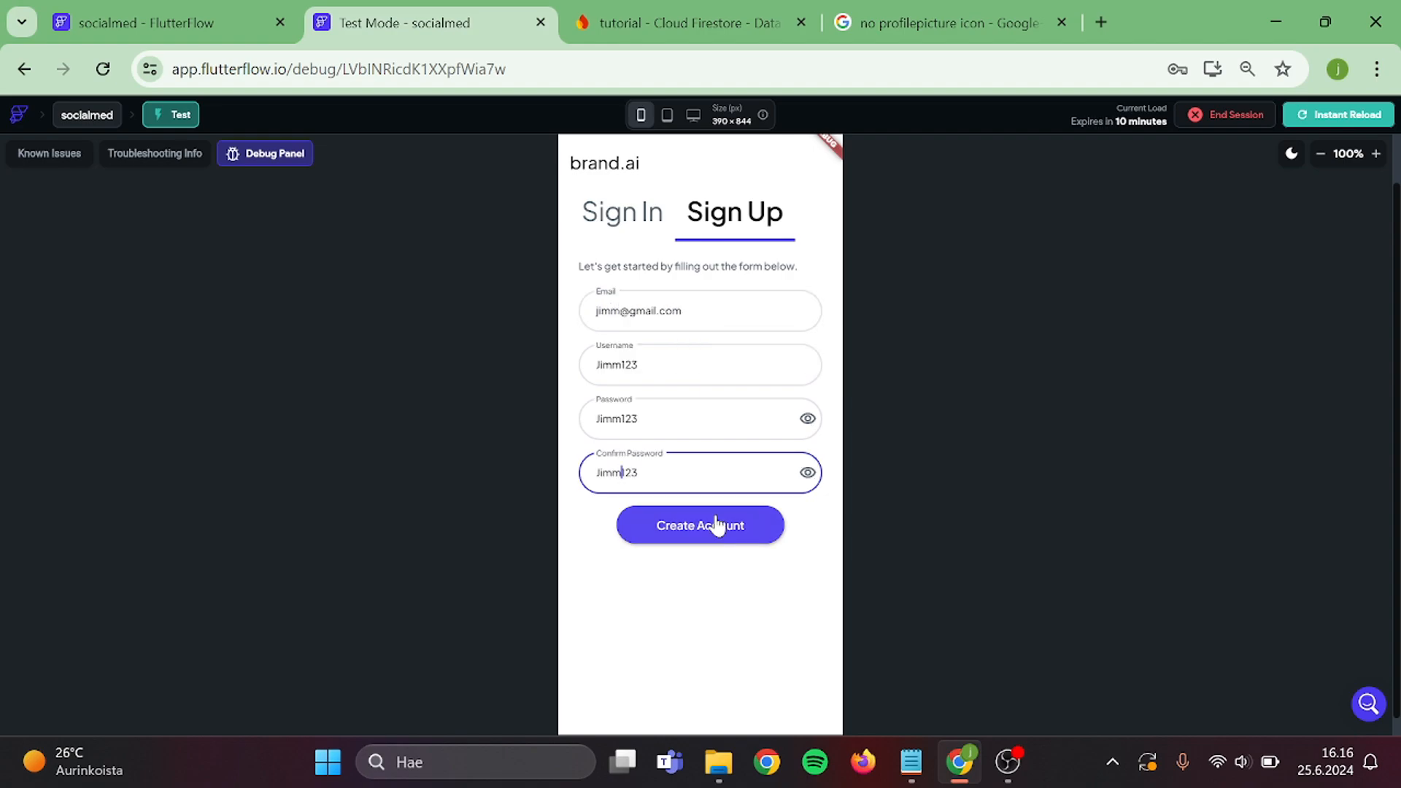
click(700, 525)
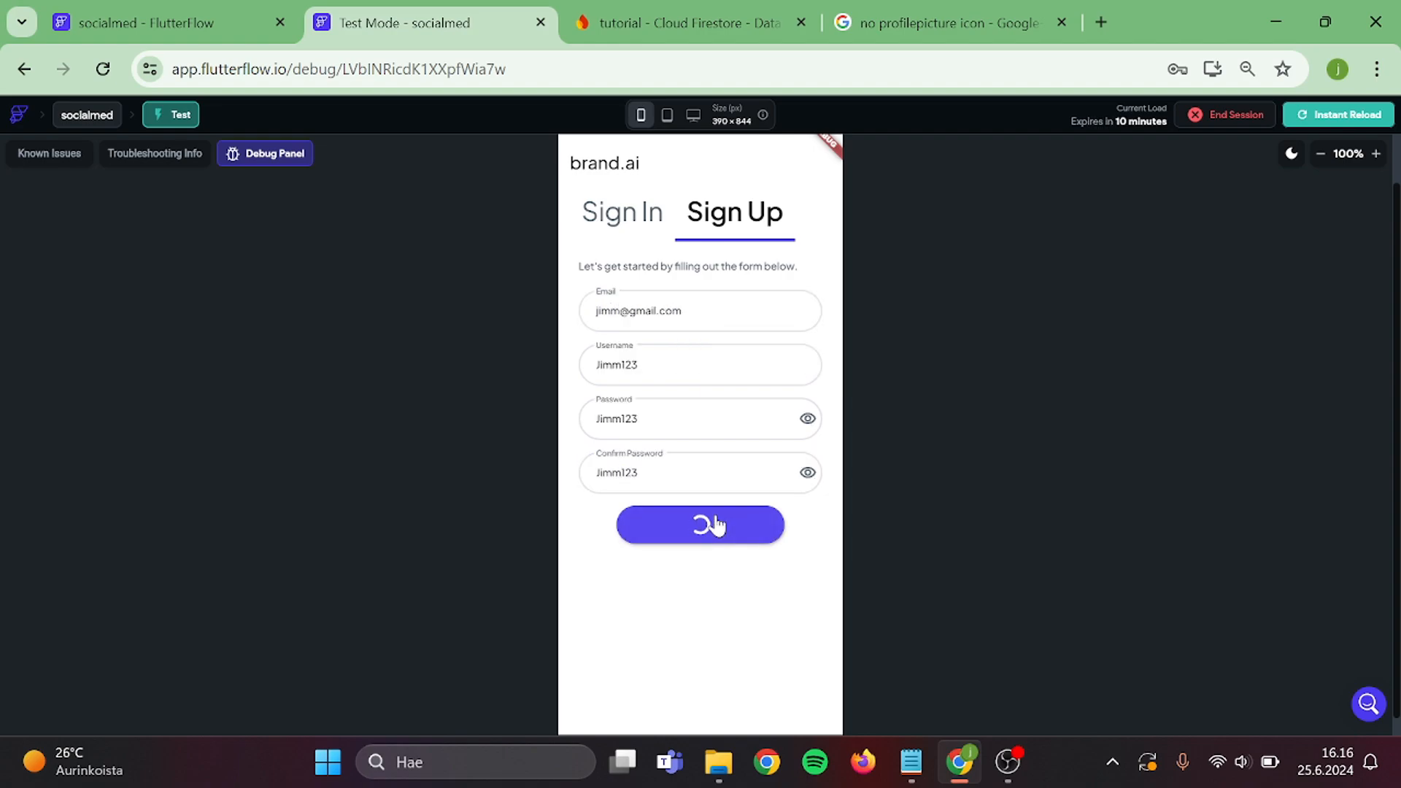
click(700, 524)
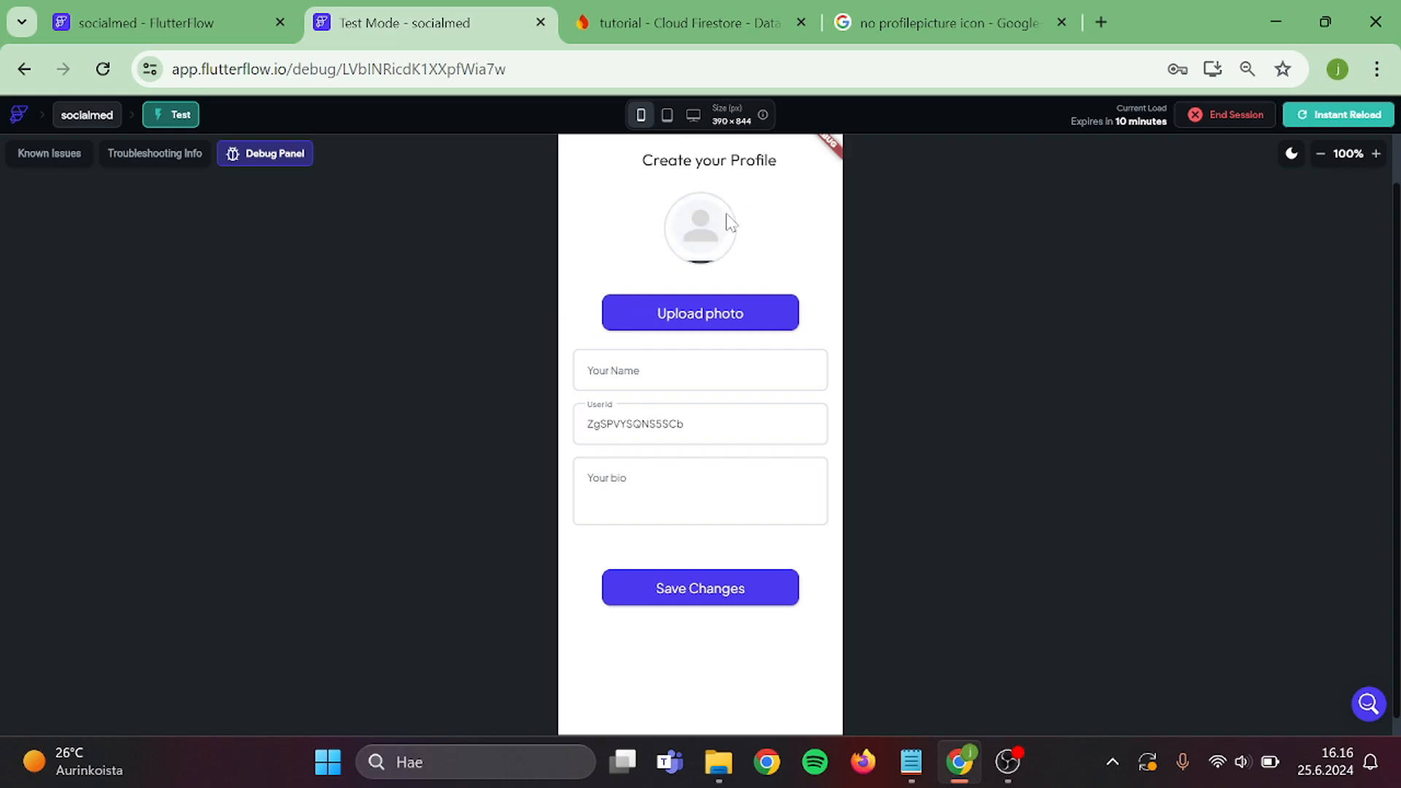
Enter the name 'Jimm' and the bio 'Hello everyone this is my bio'.
click(700, 370)
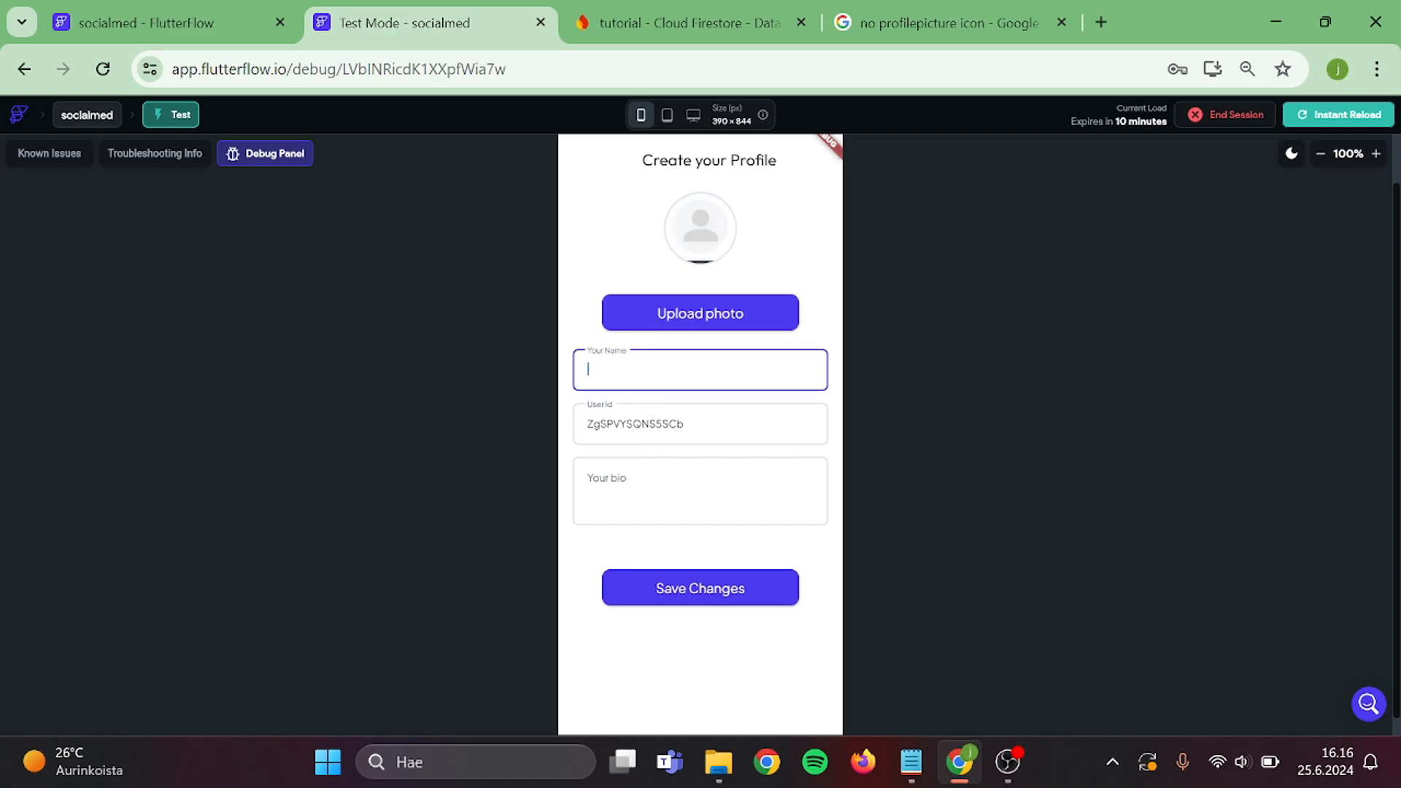
text(Jimm)
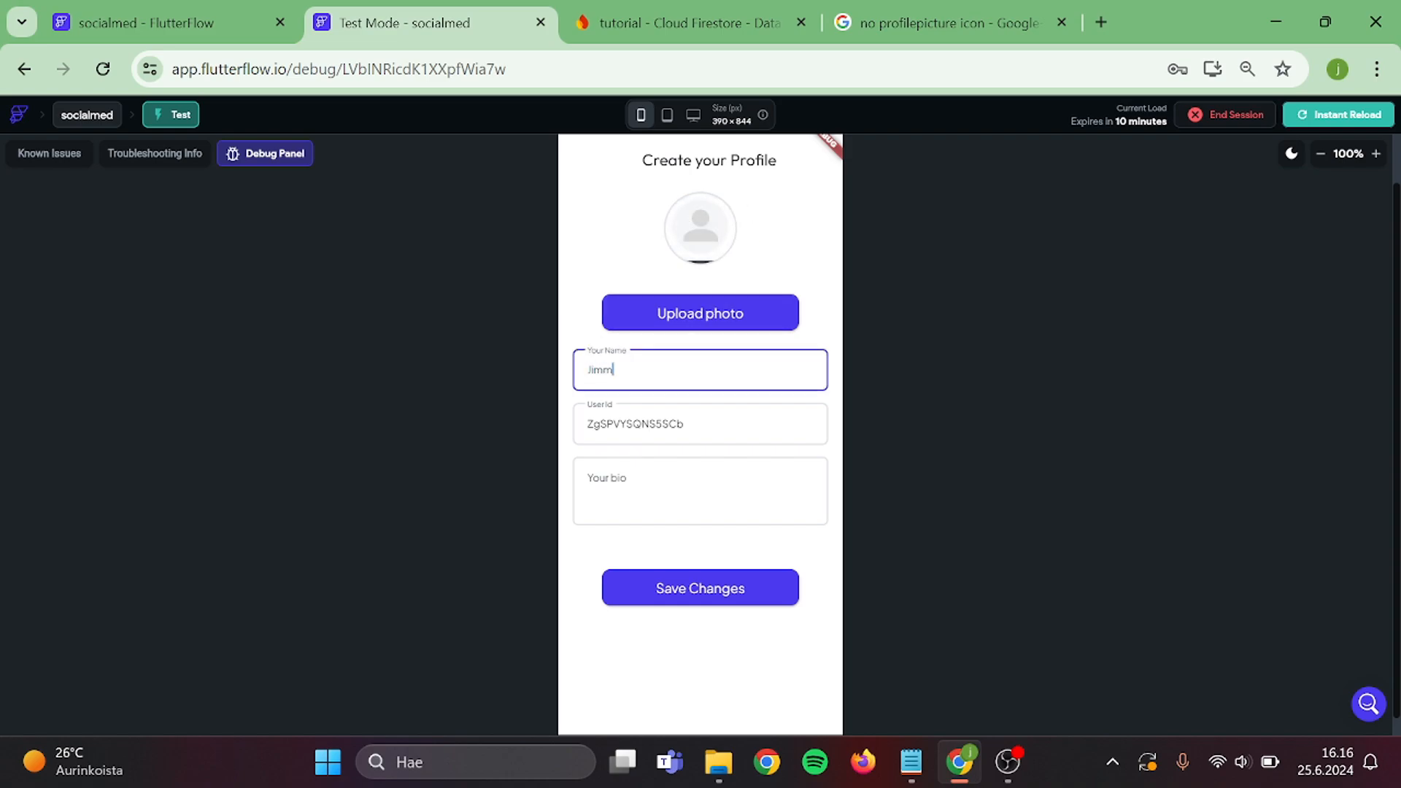
click(700, 491)
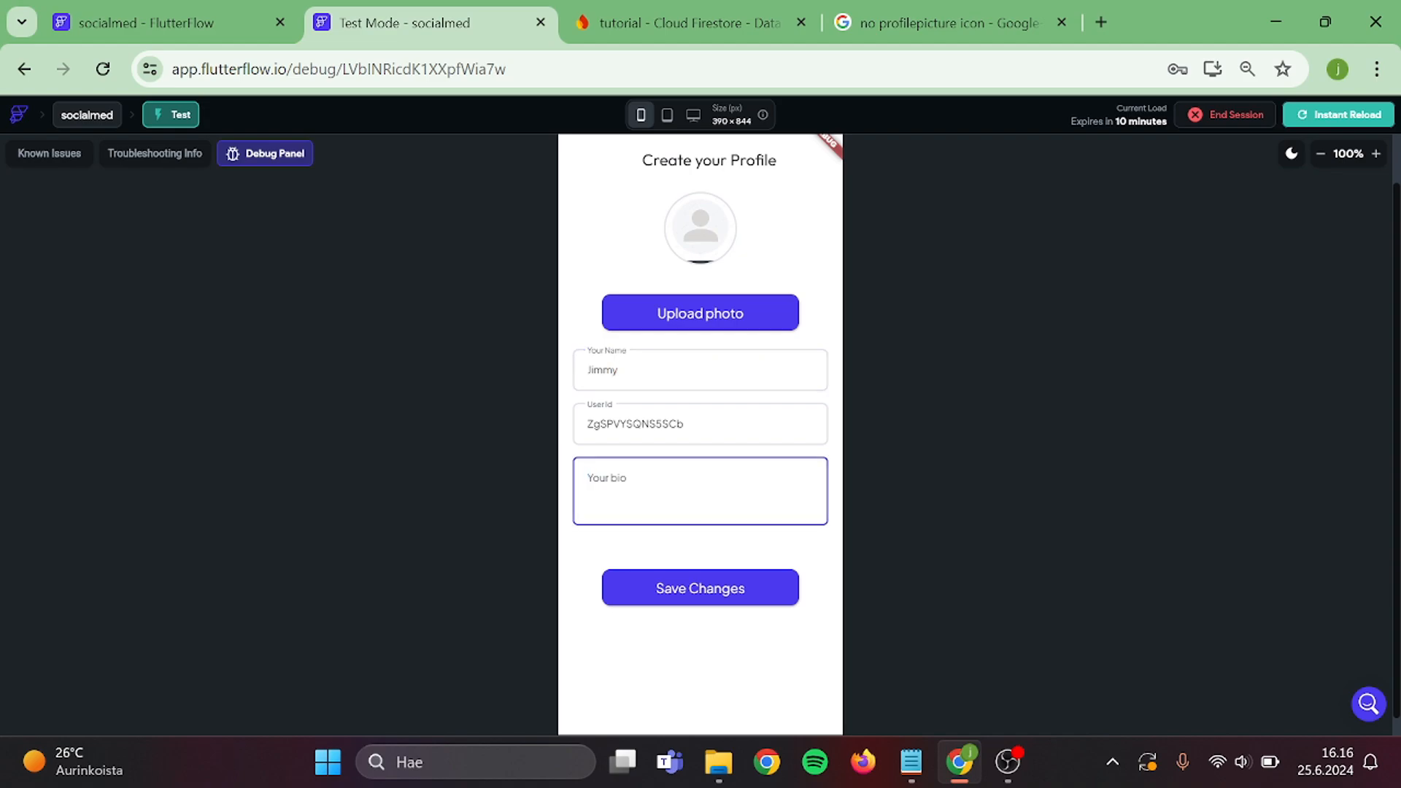
text(Hello everyone)
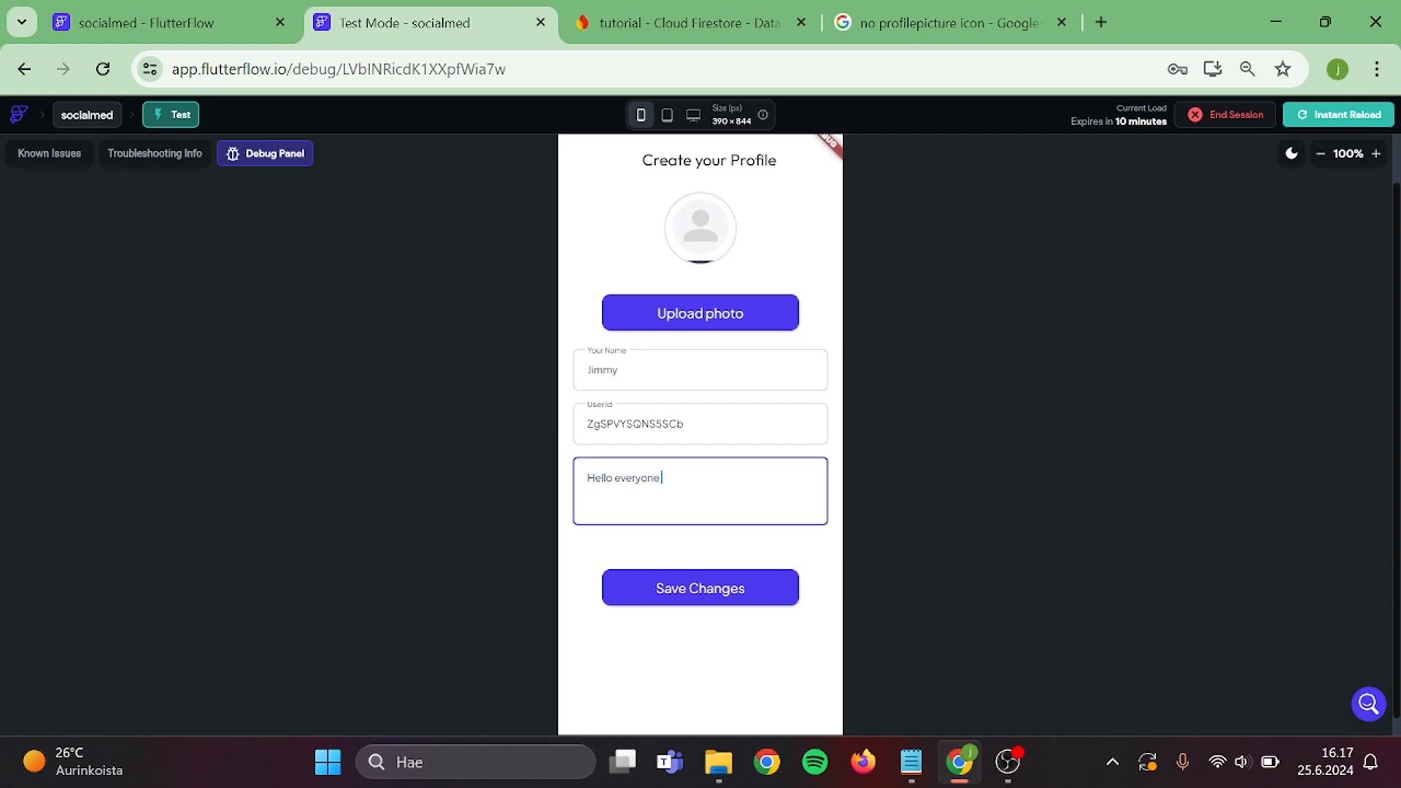
text(this is)
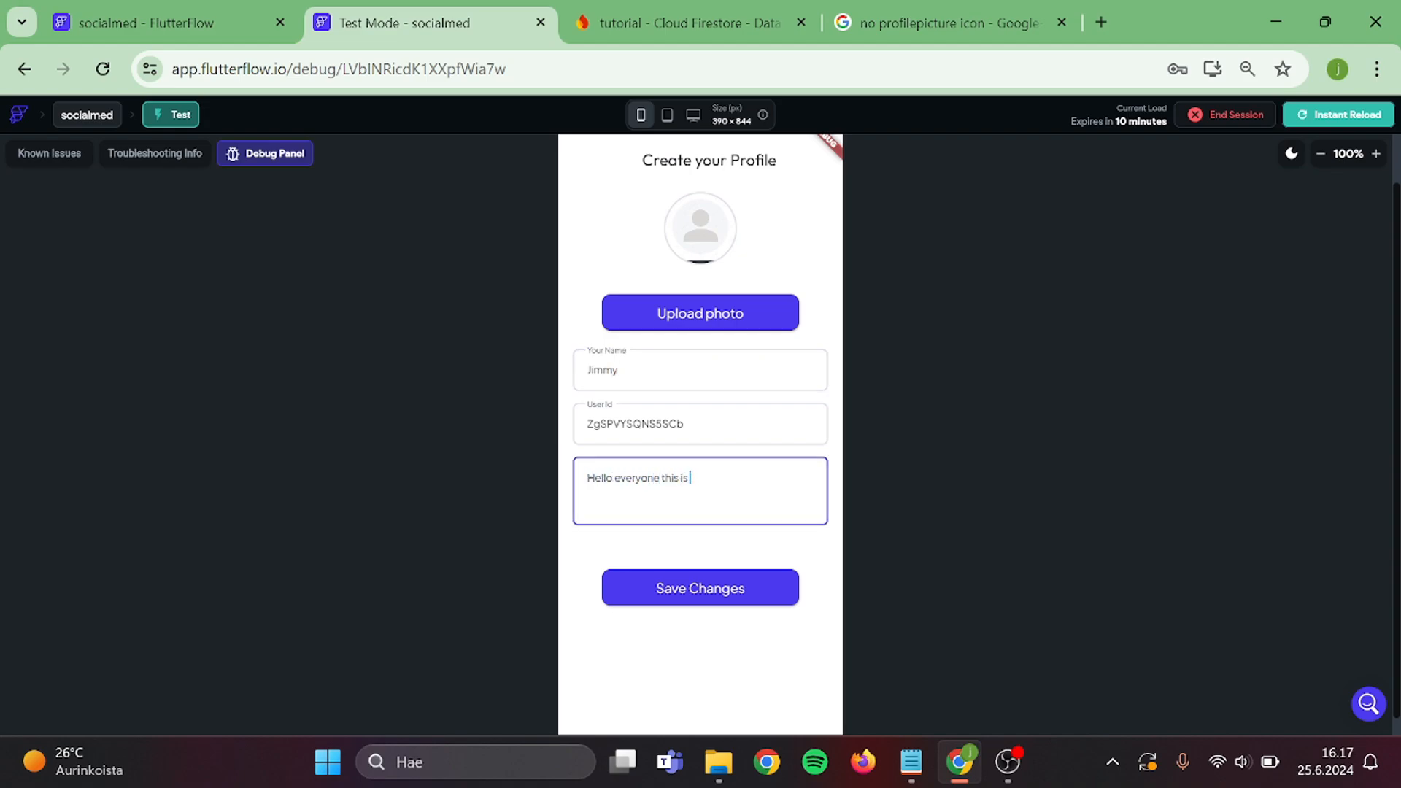
text(my bio)
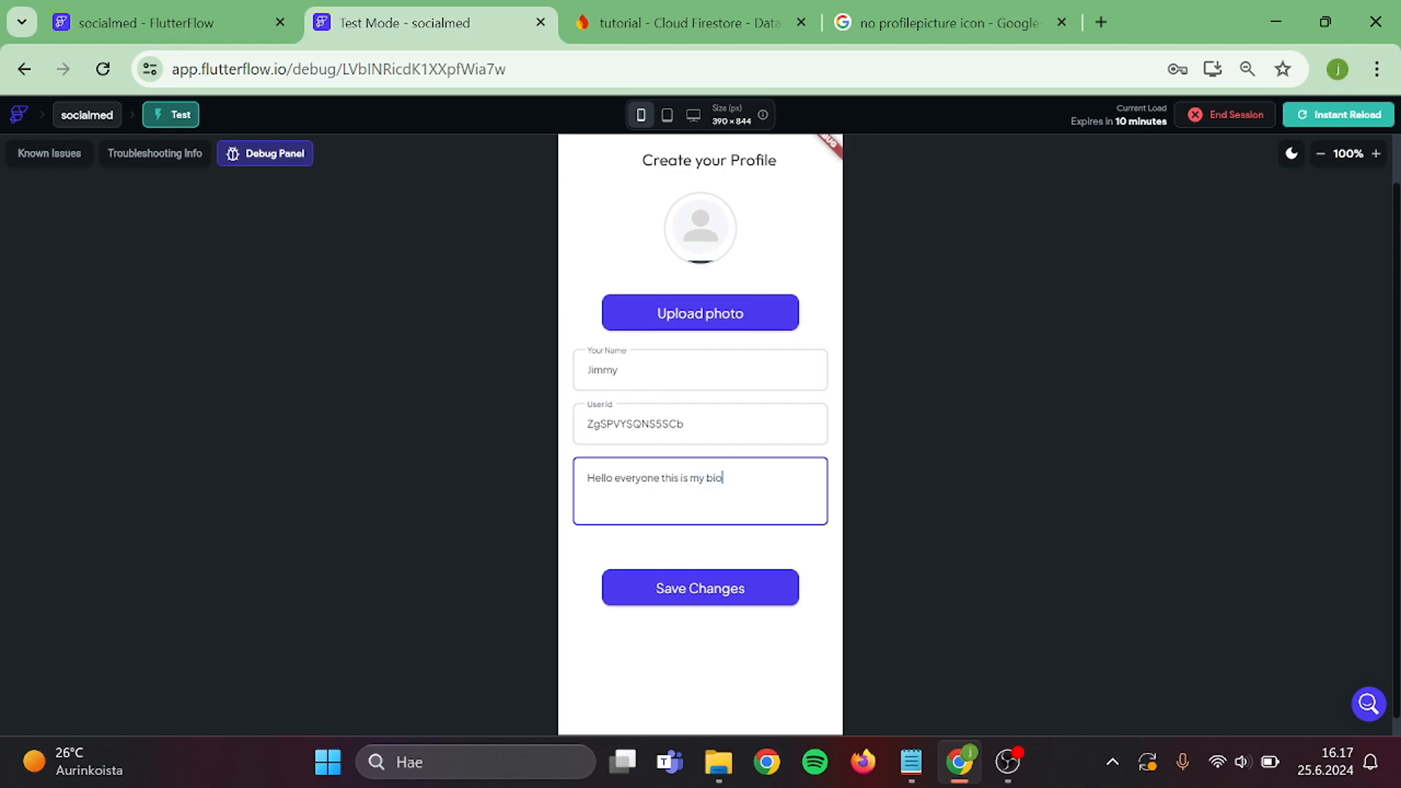
Upload a profile photo and save the new profile.
click(700, 312)
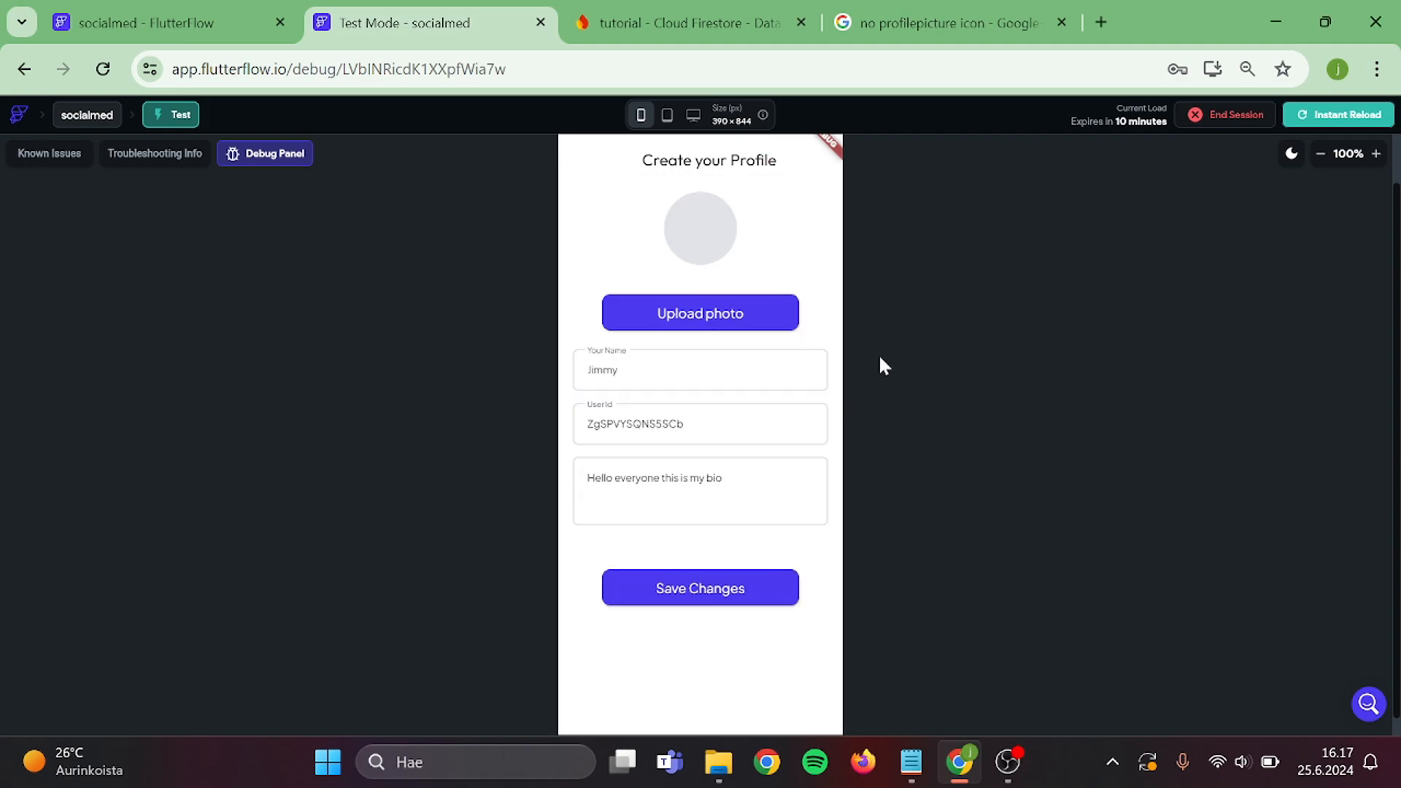
click(699, 313)
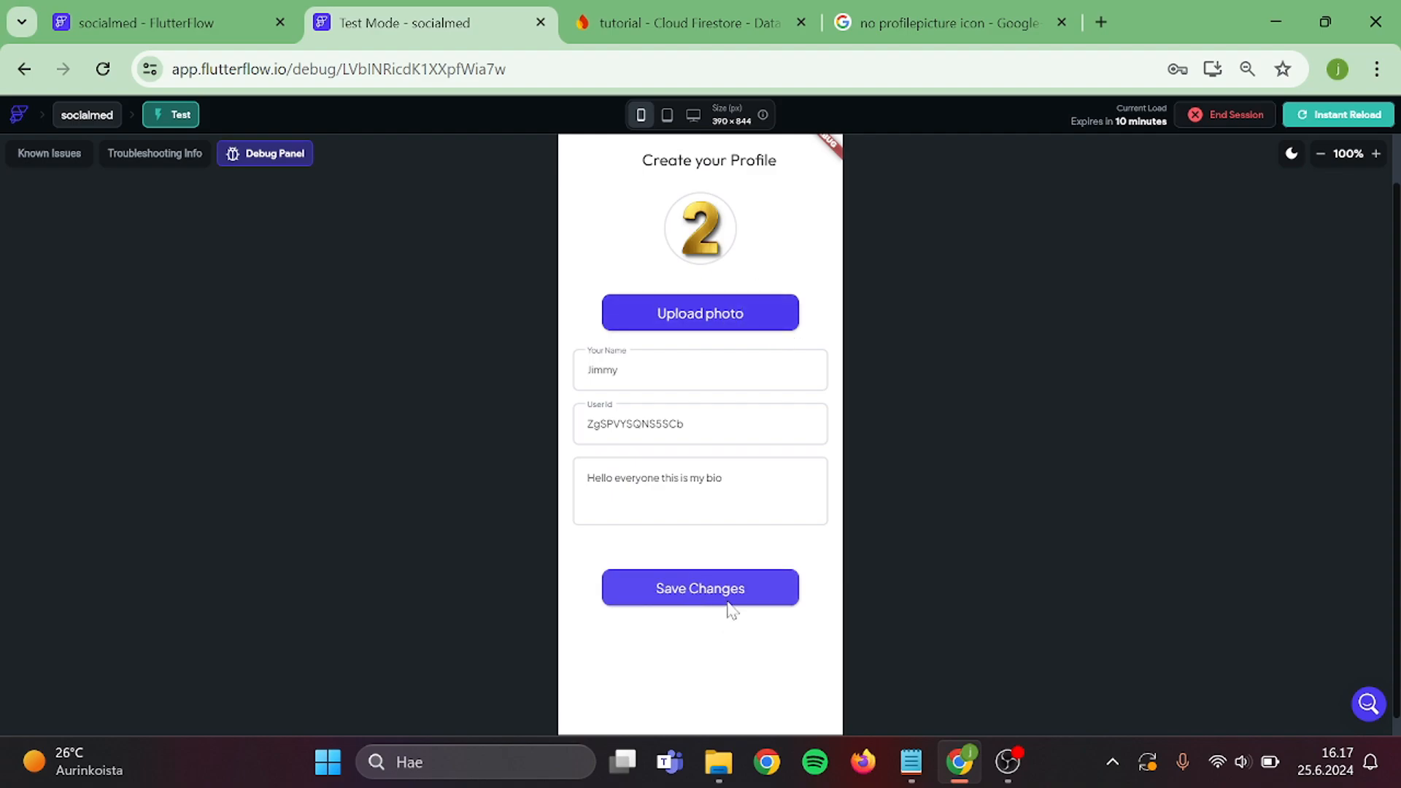
click(699, 588)
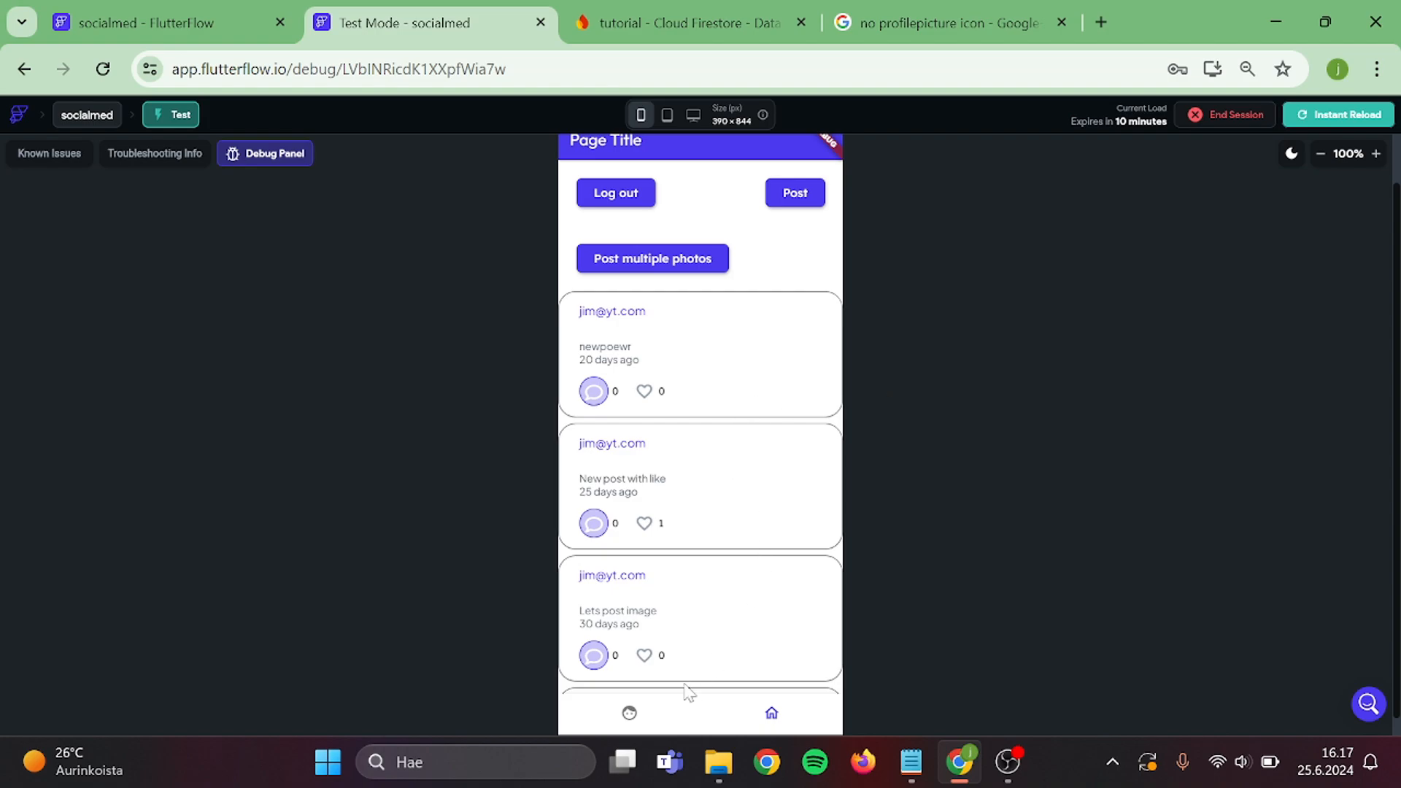
Upload a cover image on the test user's profile page.
click(629, 712)
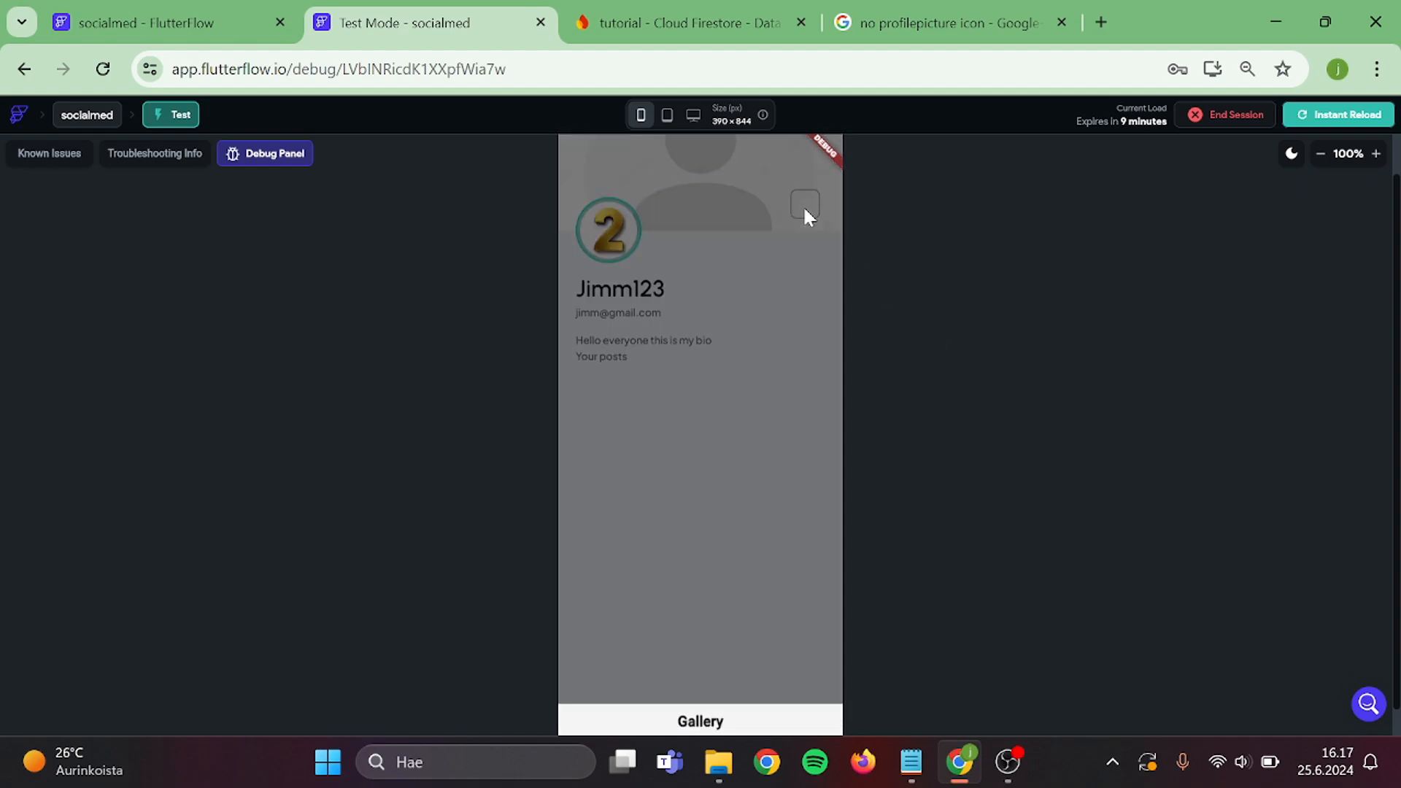
mouse_move(787, 541)
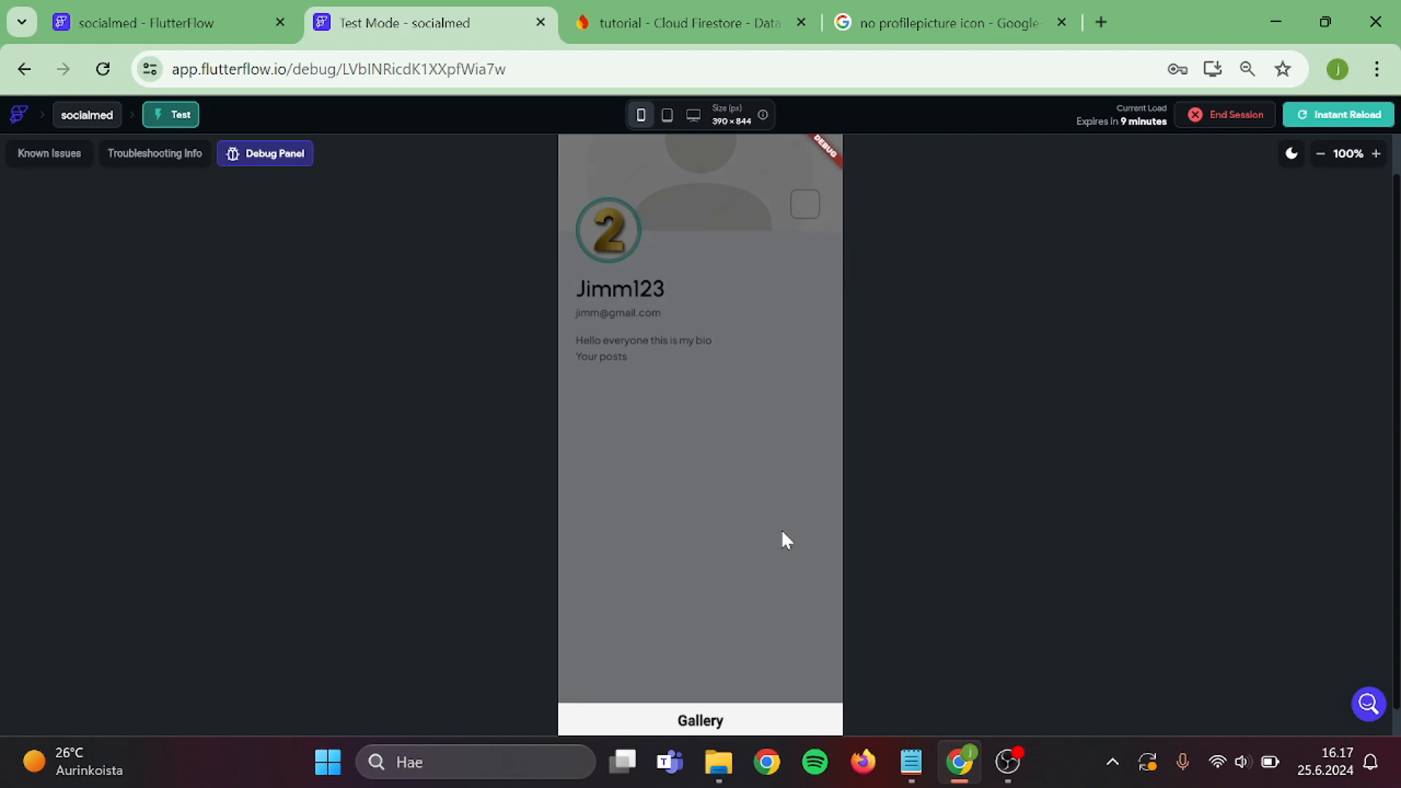
click(805, 204)
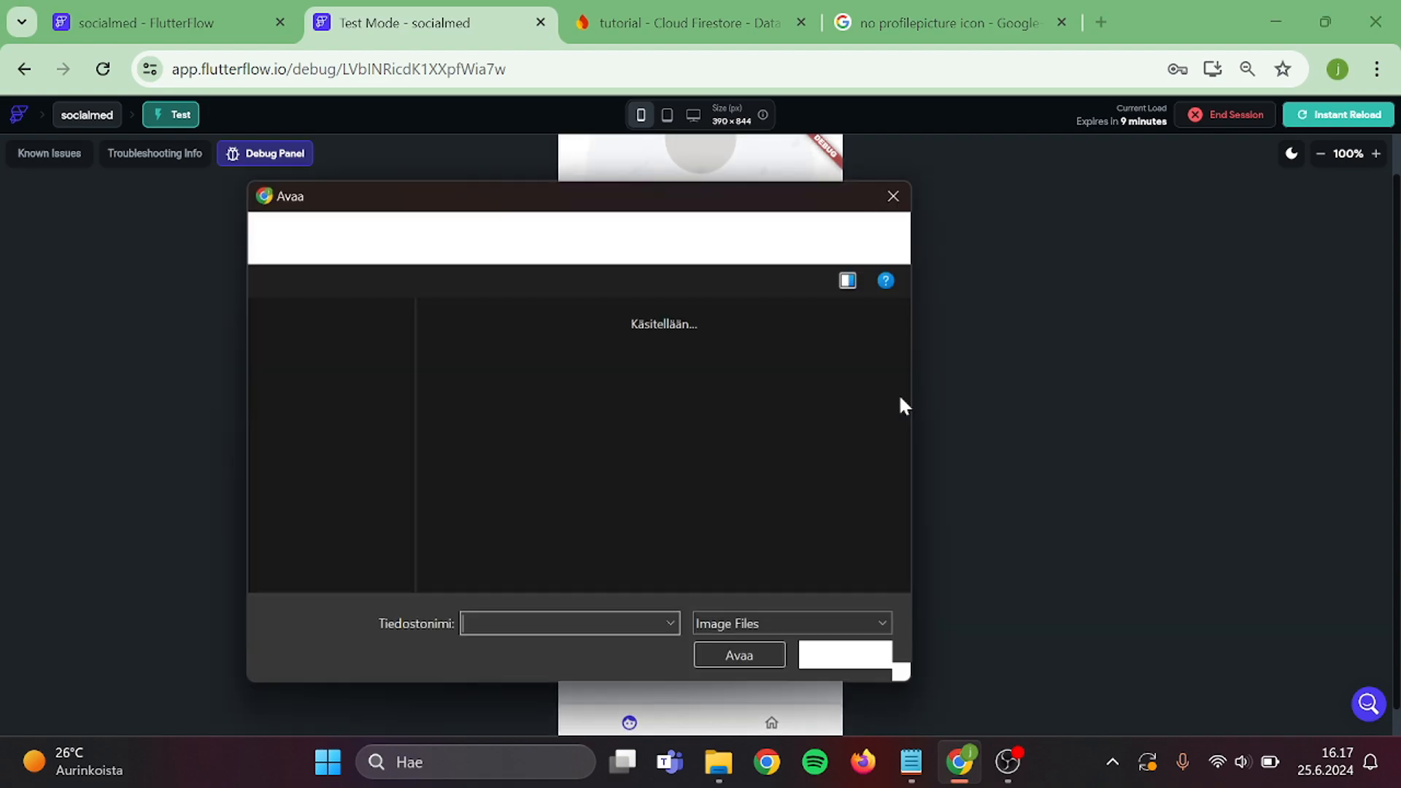
click(740, 655)
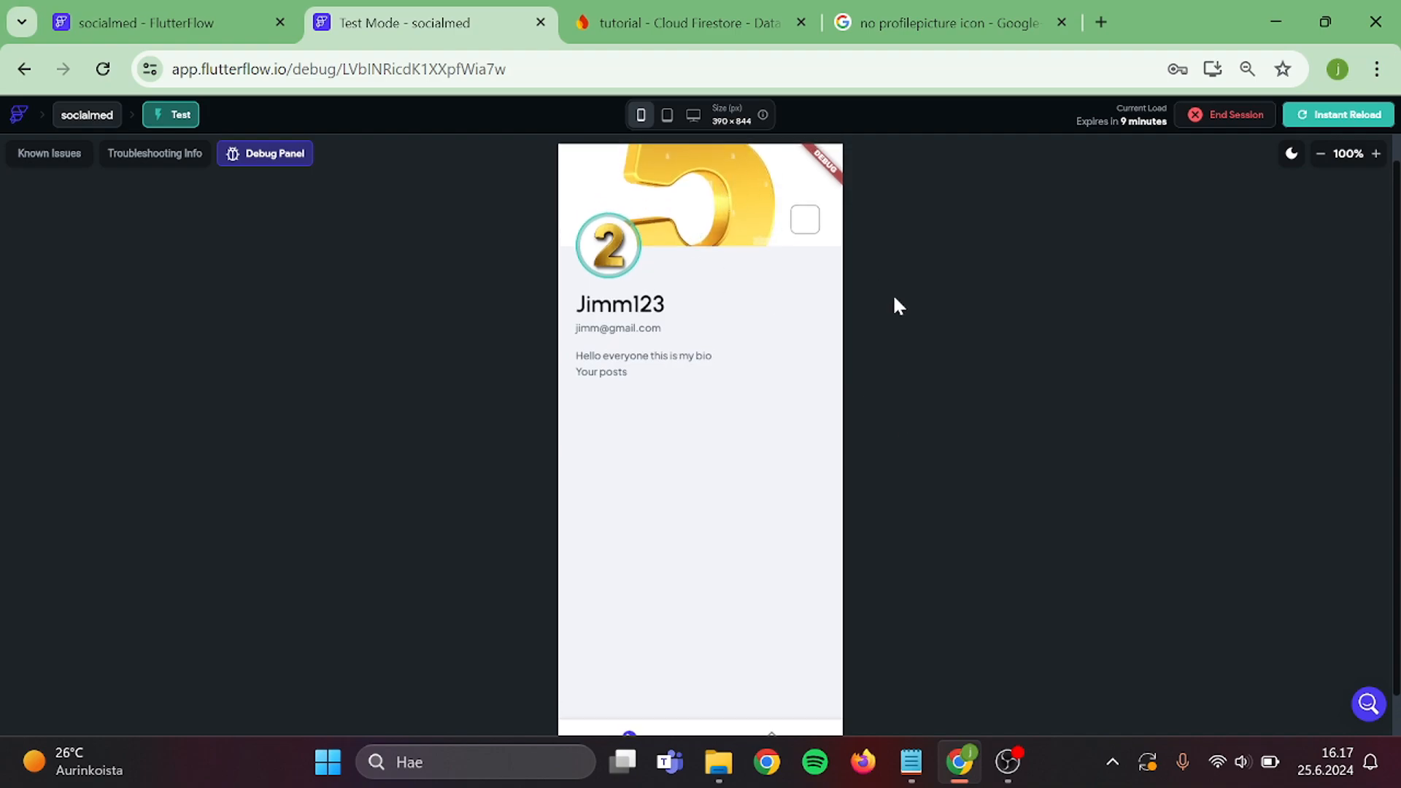
scroll(down, 3)
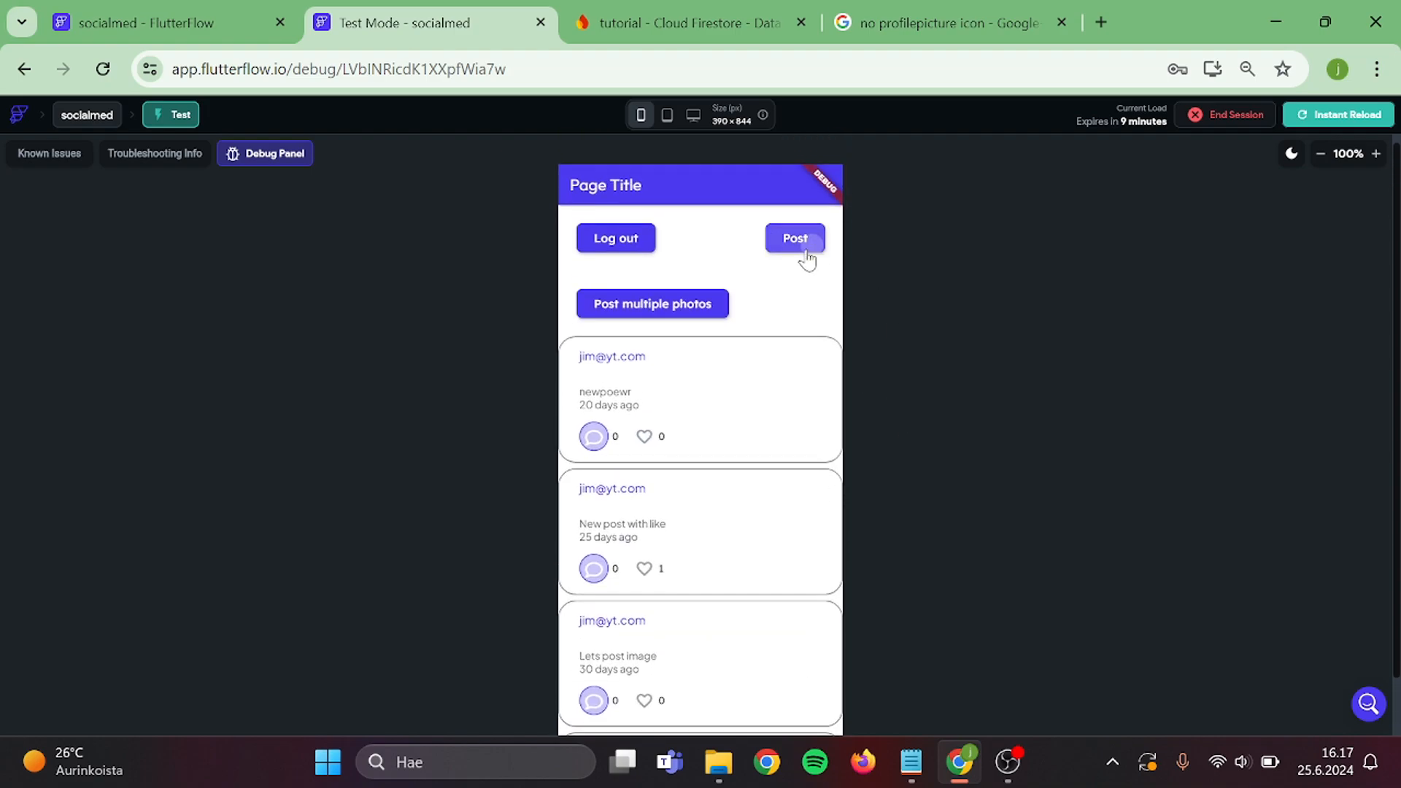
Post 'Hello All' and check it under Your posts on the profile.
click(795, 238)
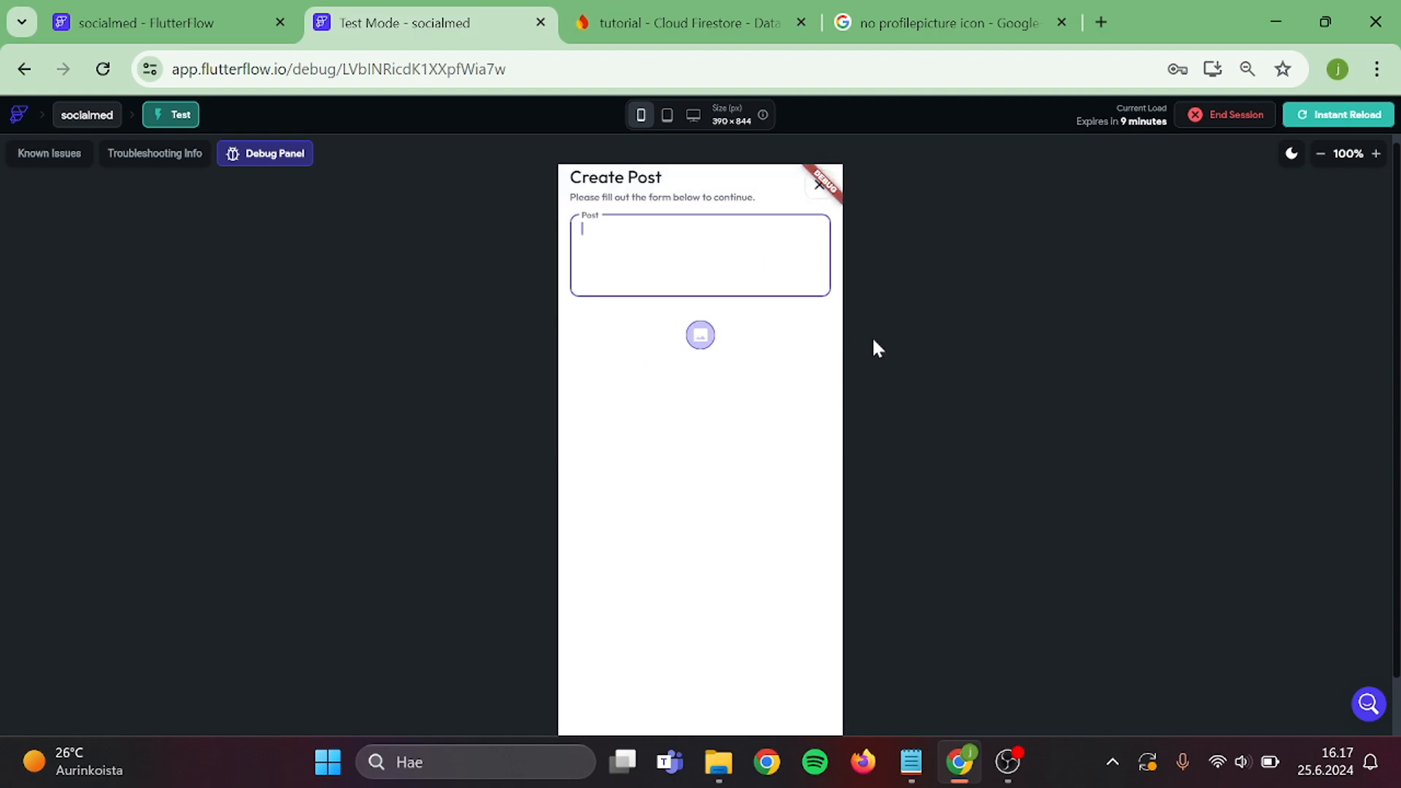
text(Hello All)
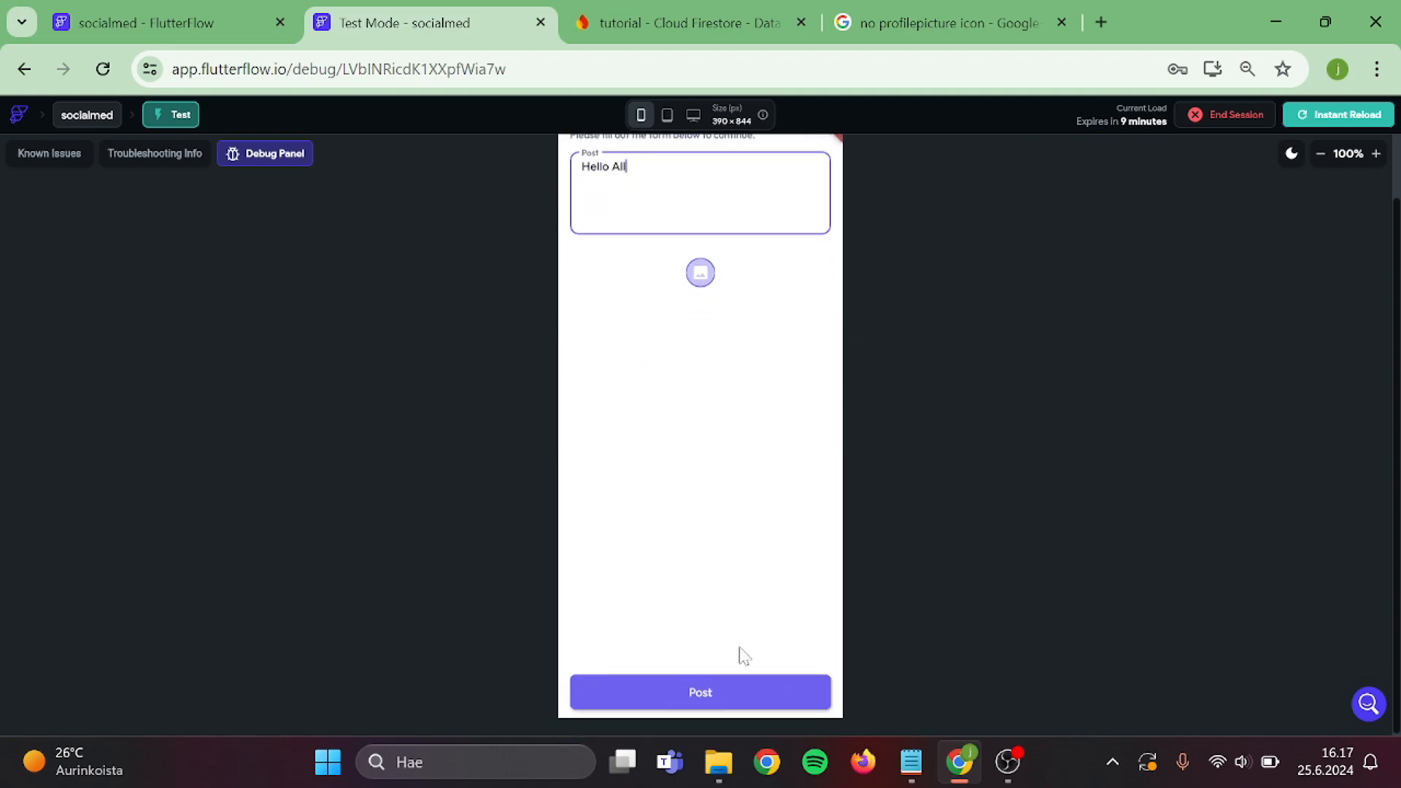
click(701, 692)
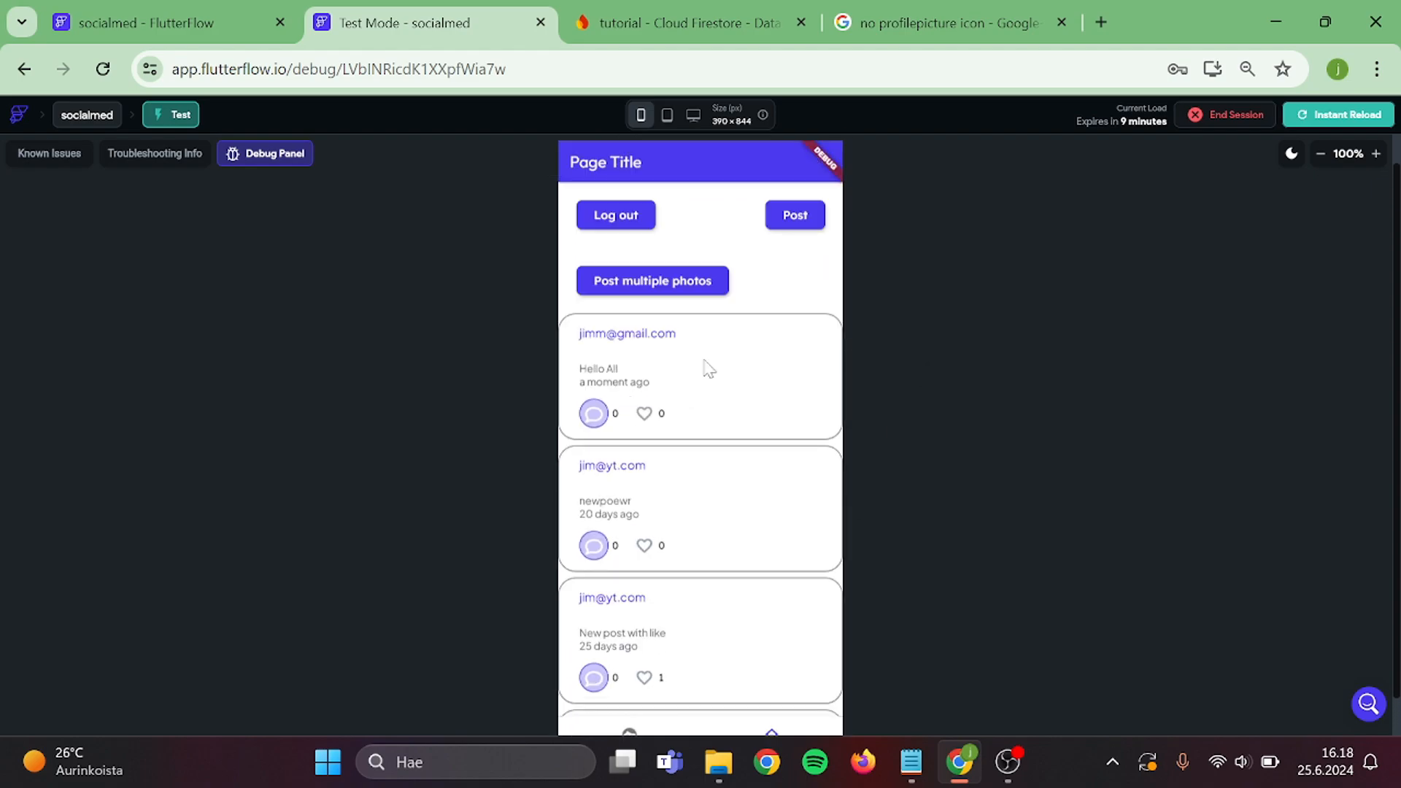
scroll(down, 3)
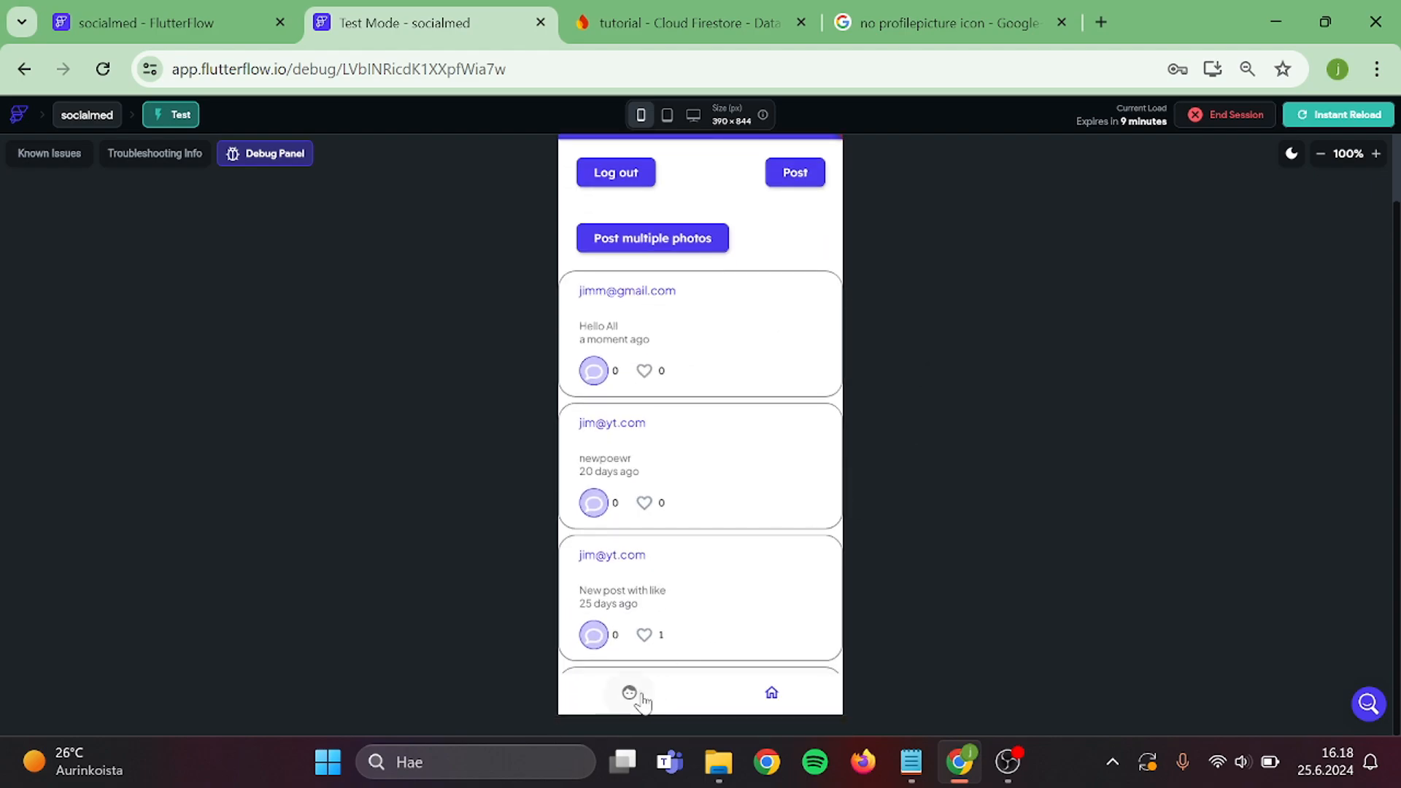
click(629, 693)
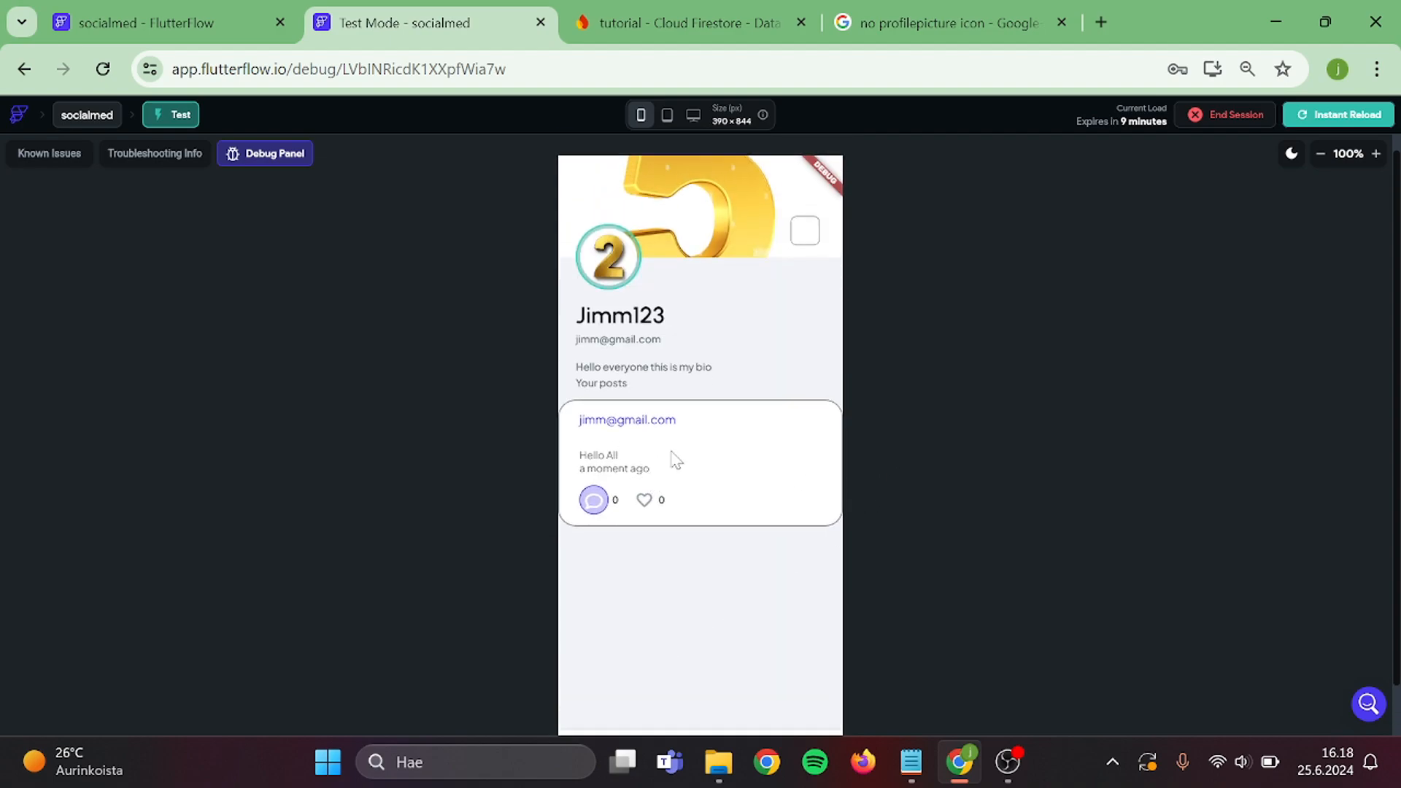